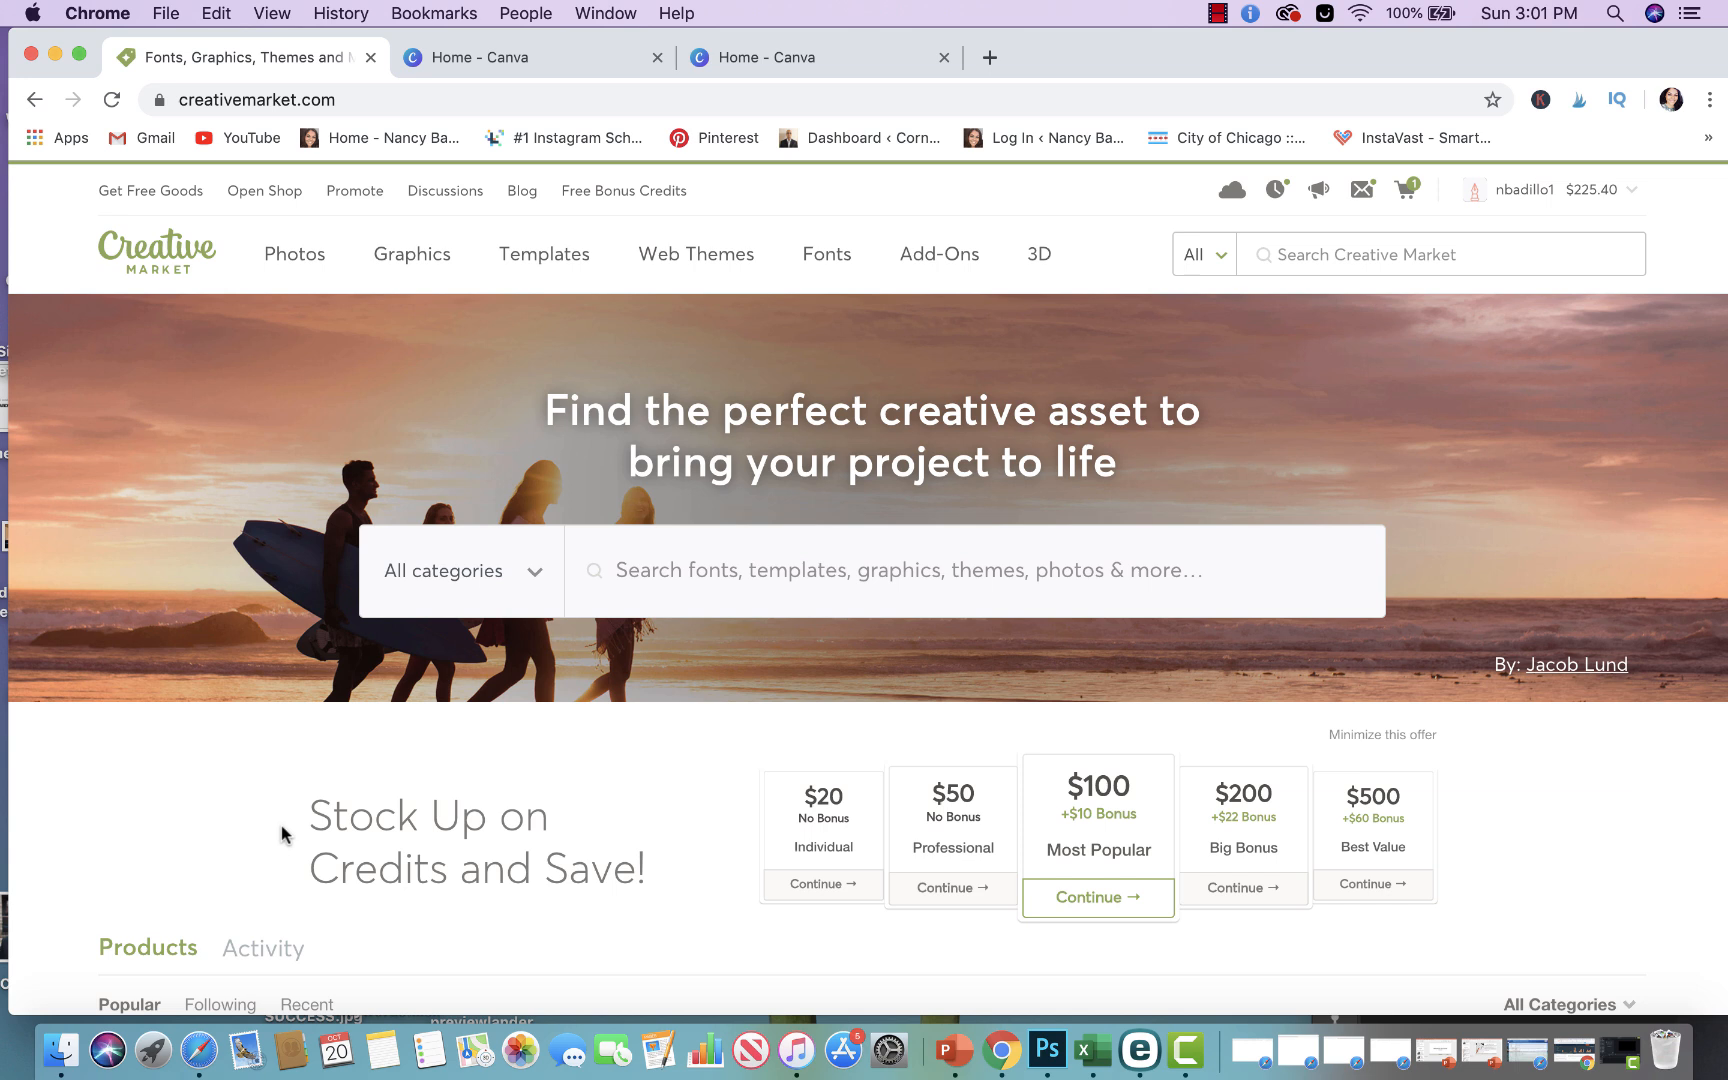
mouse_move(1212, 235)
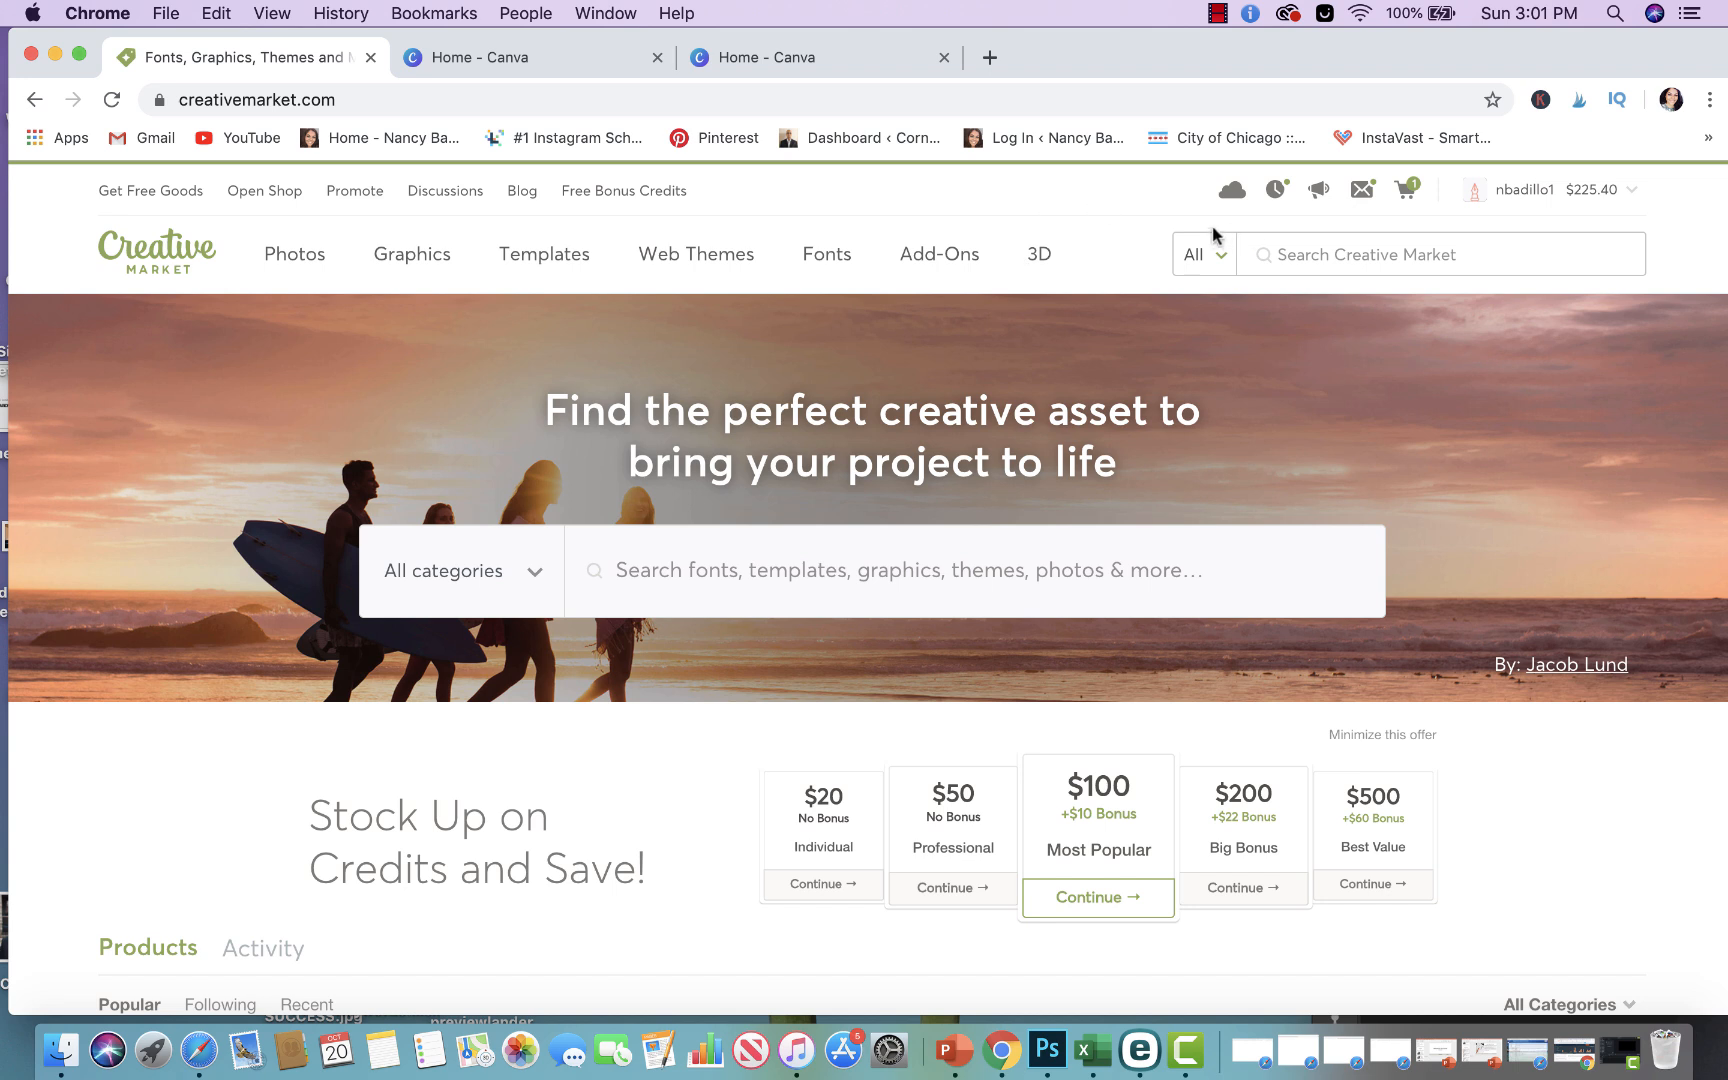
Open the full list of past purchases from the downloads menu
click(1232, 190)
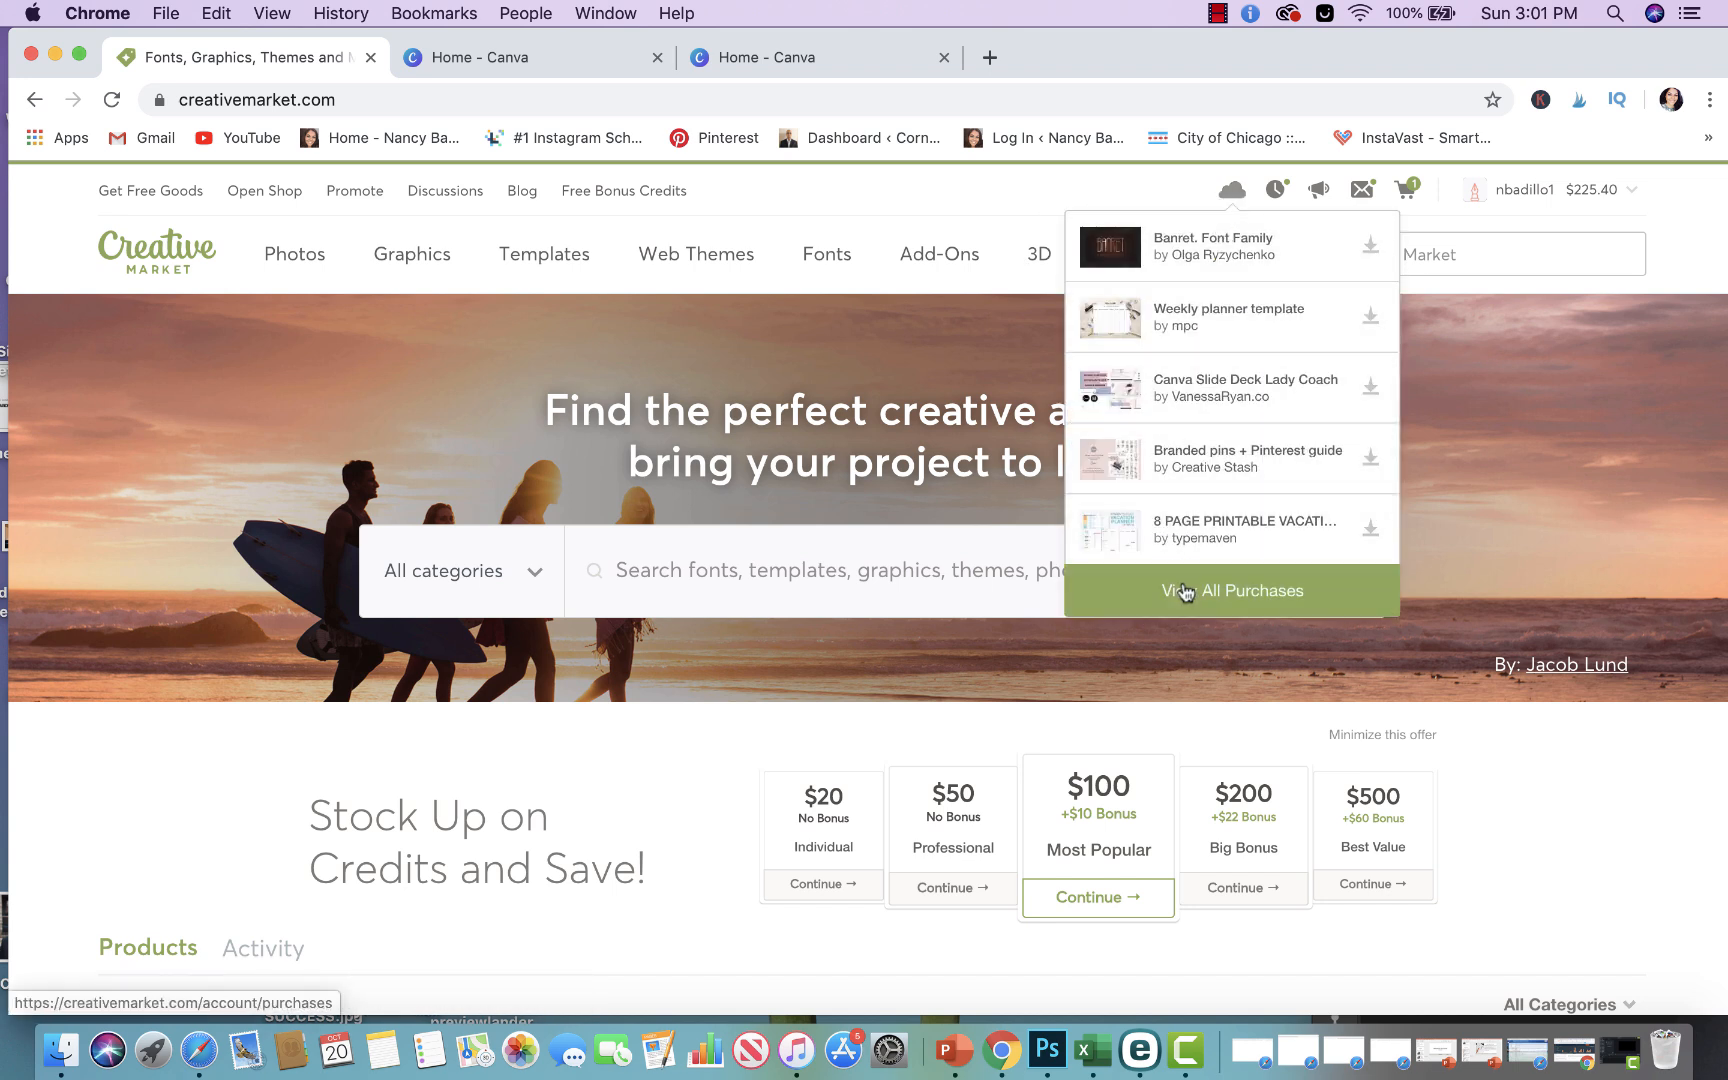
click(1231, 591)
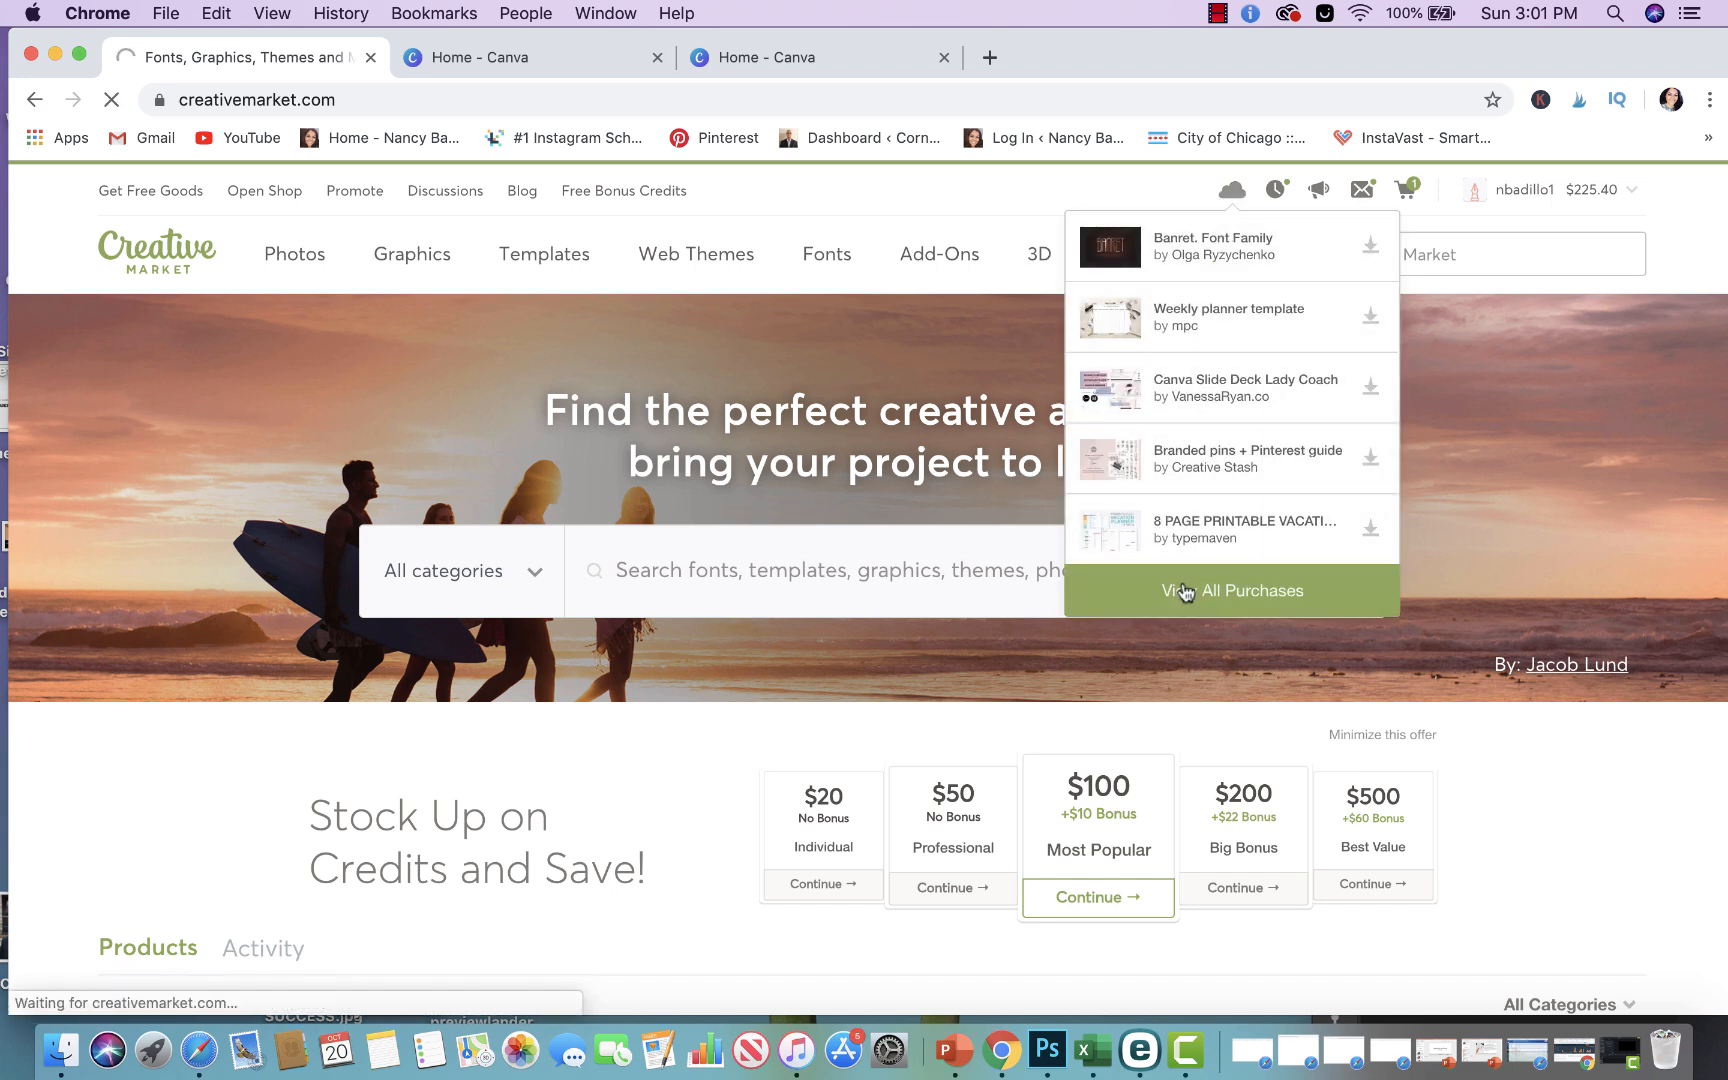
click(1231, 591)
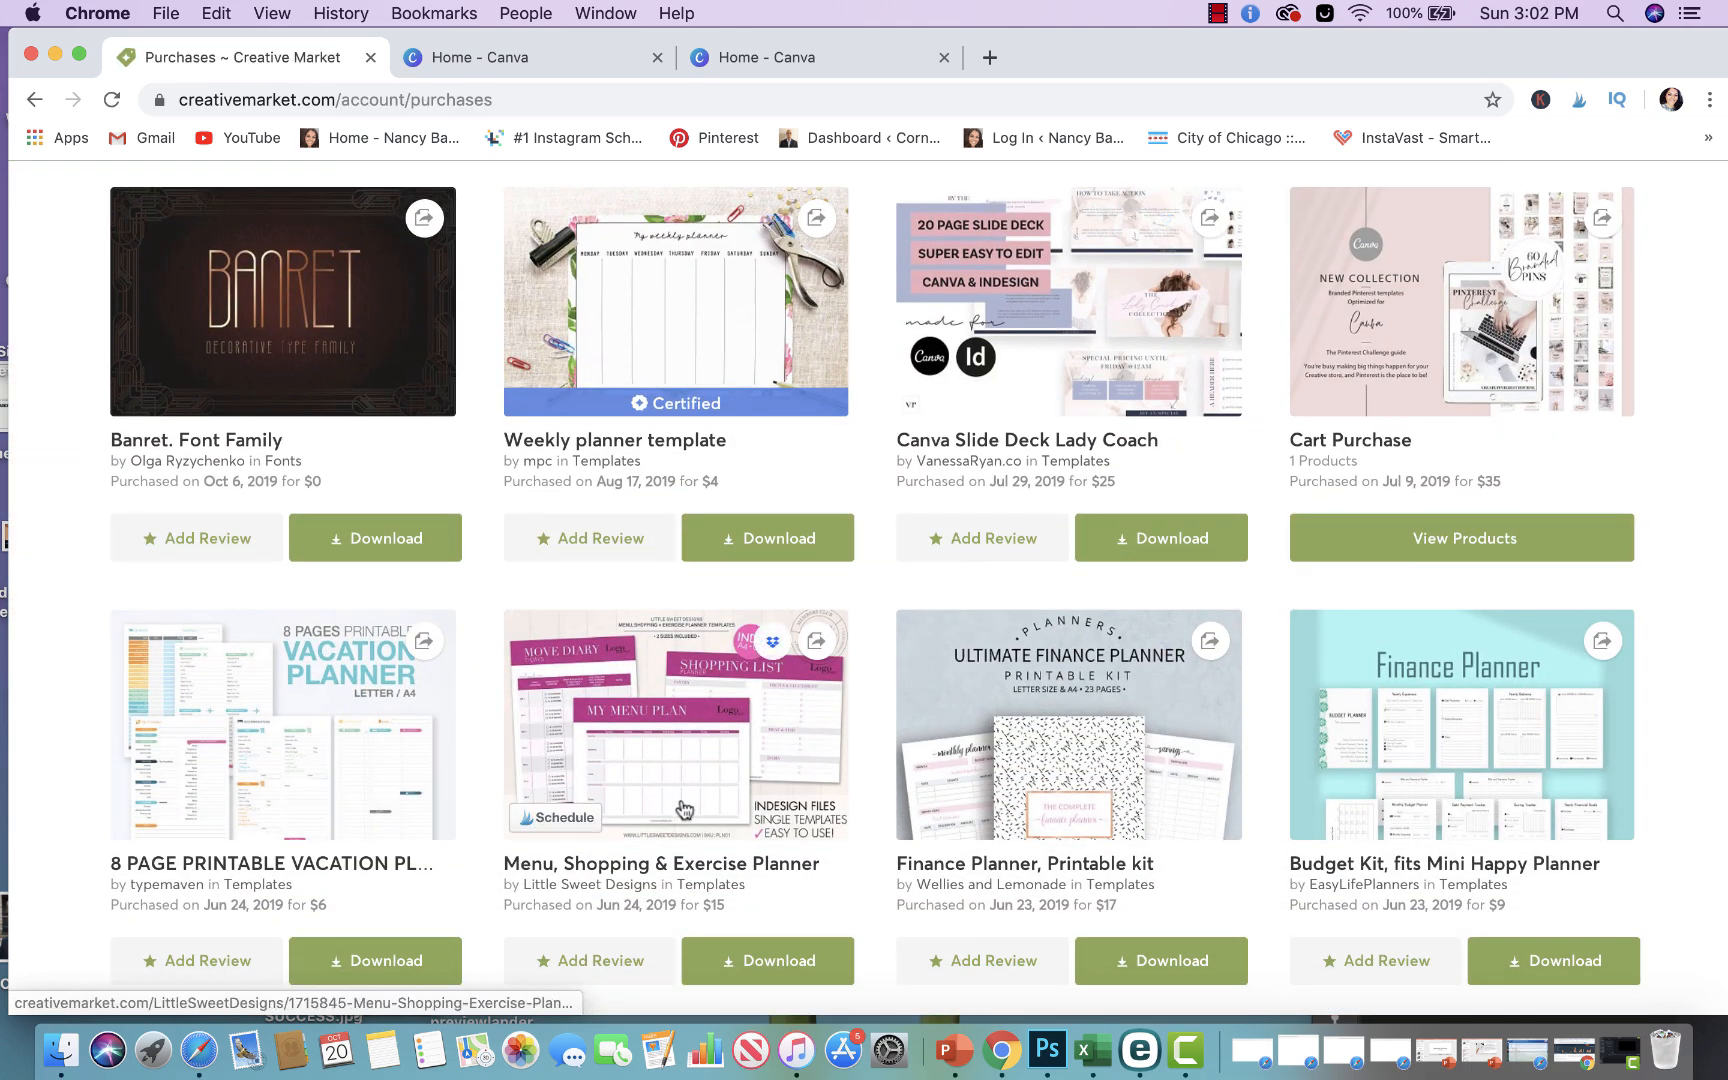
scroll(down, 3)
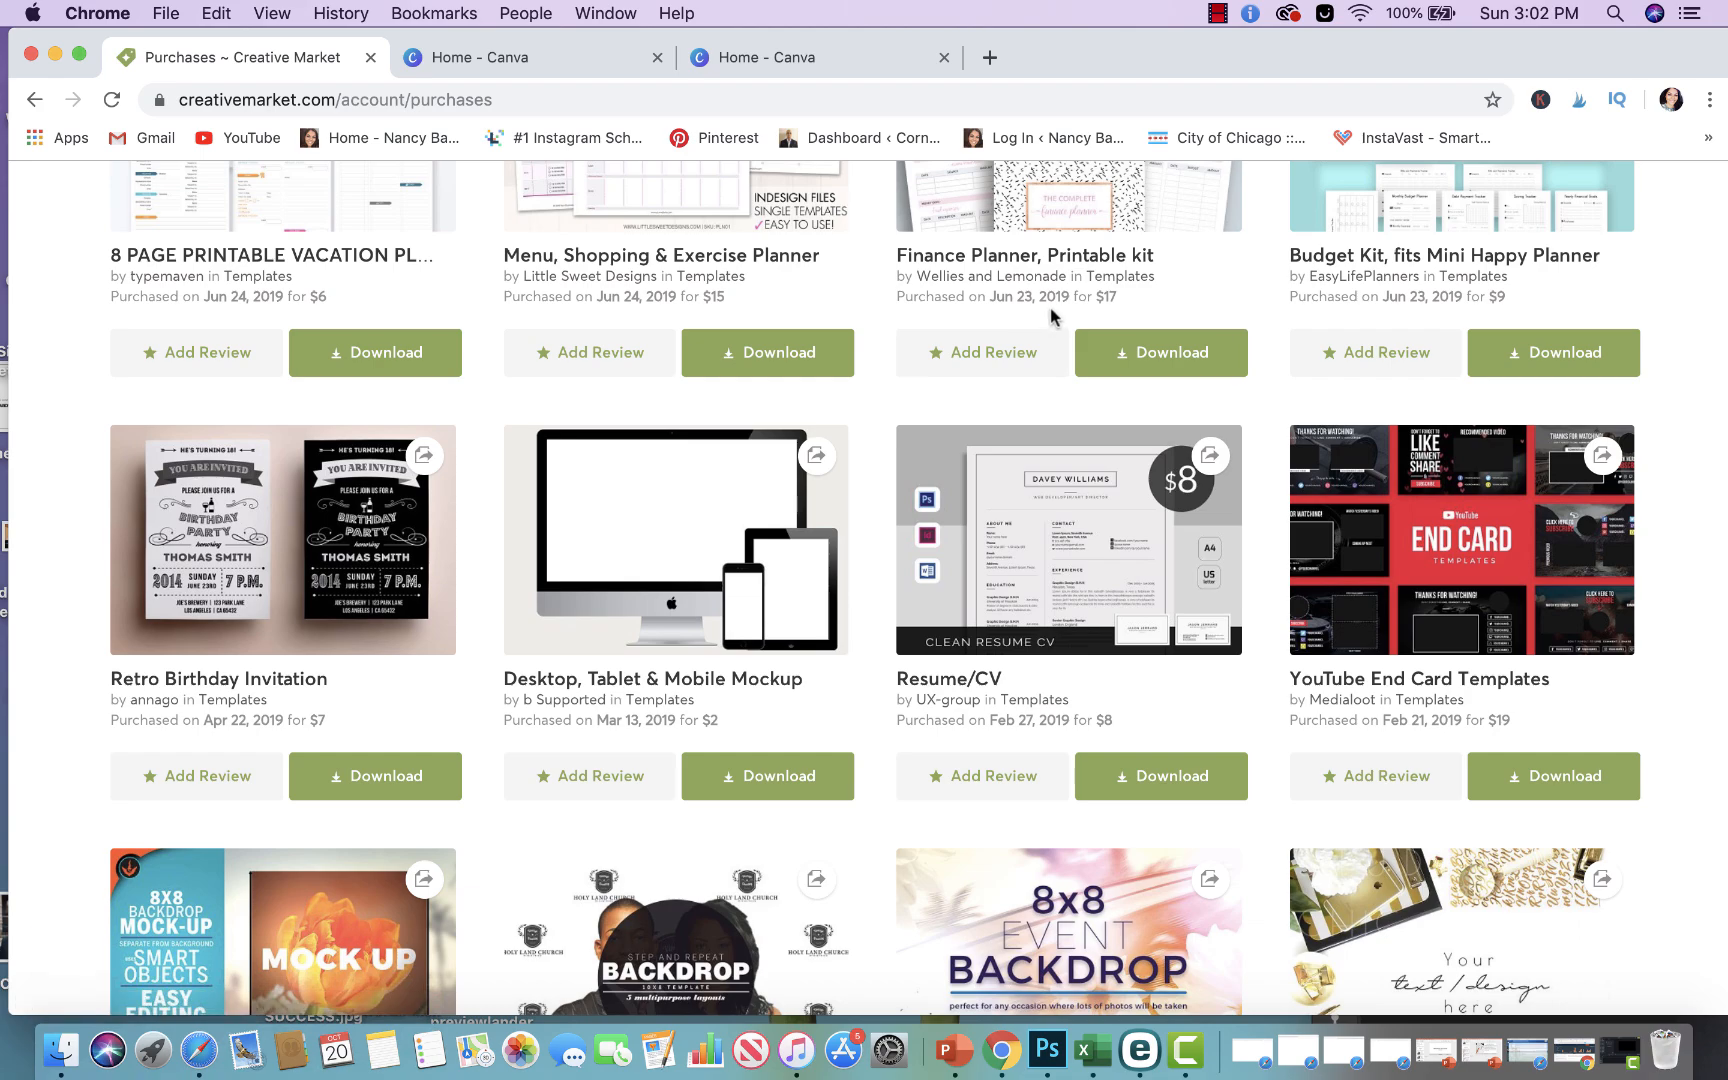
scroll(up, 3)
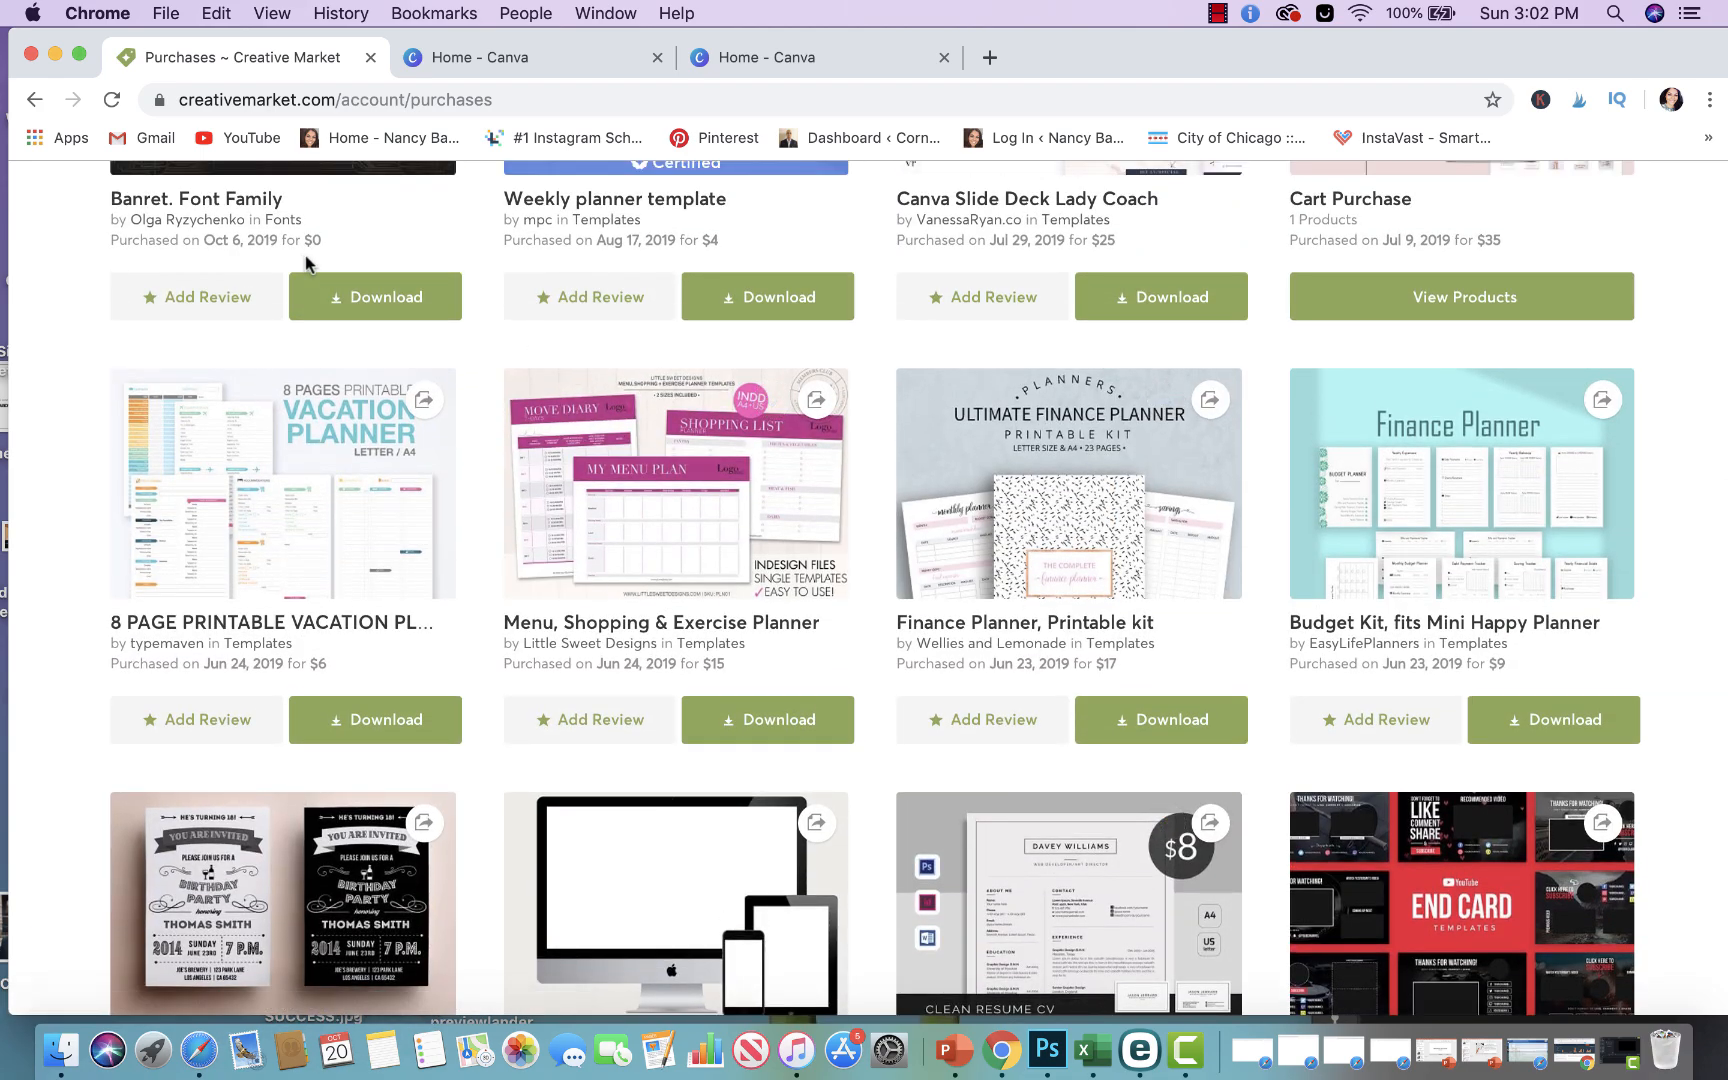
scroll(down, 3)
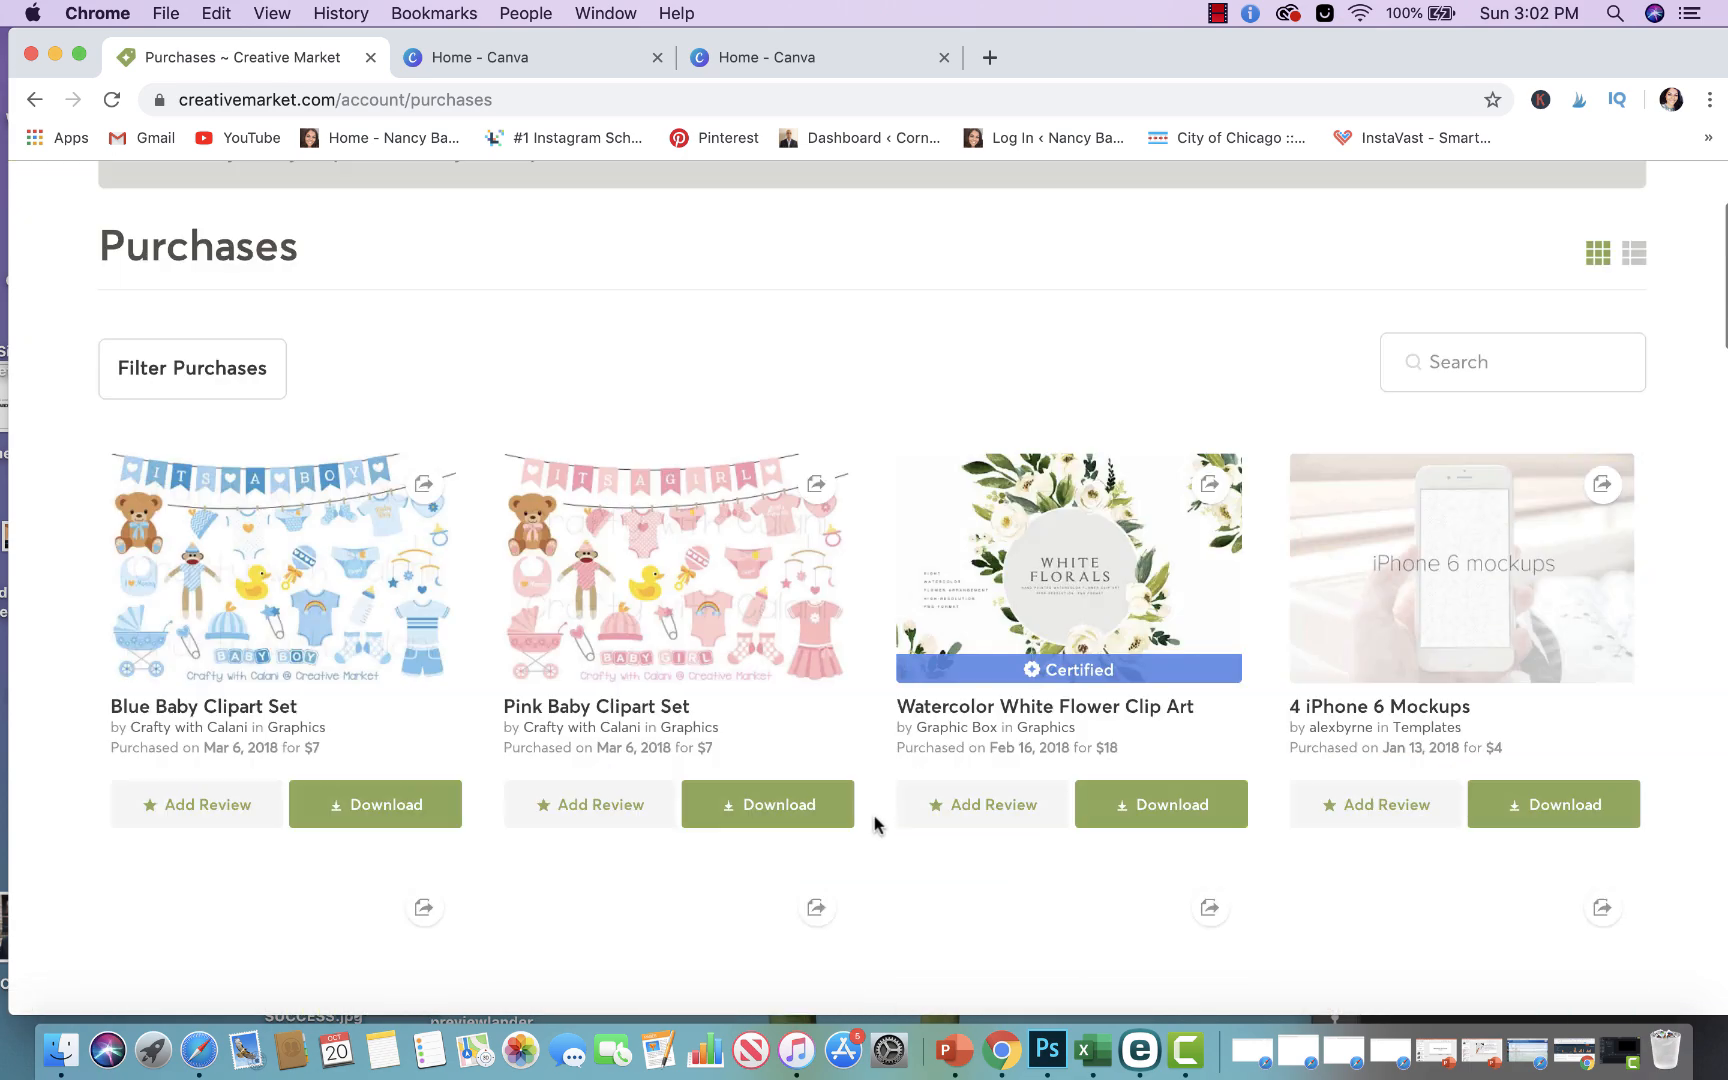
scroll(down, 3)
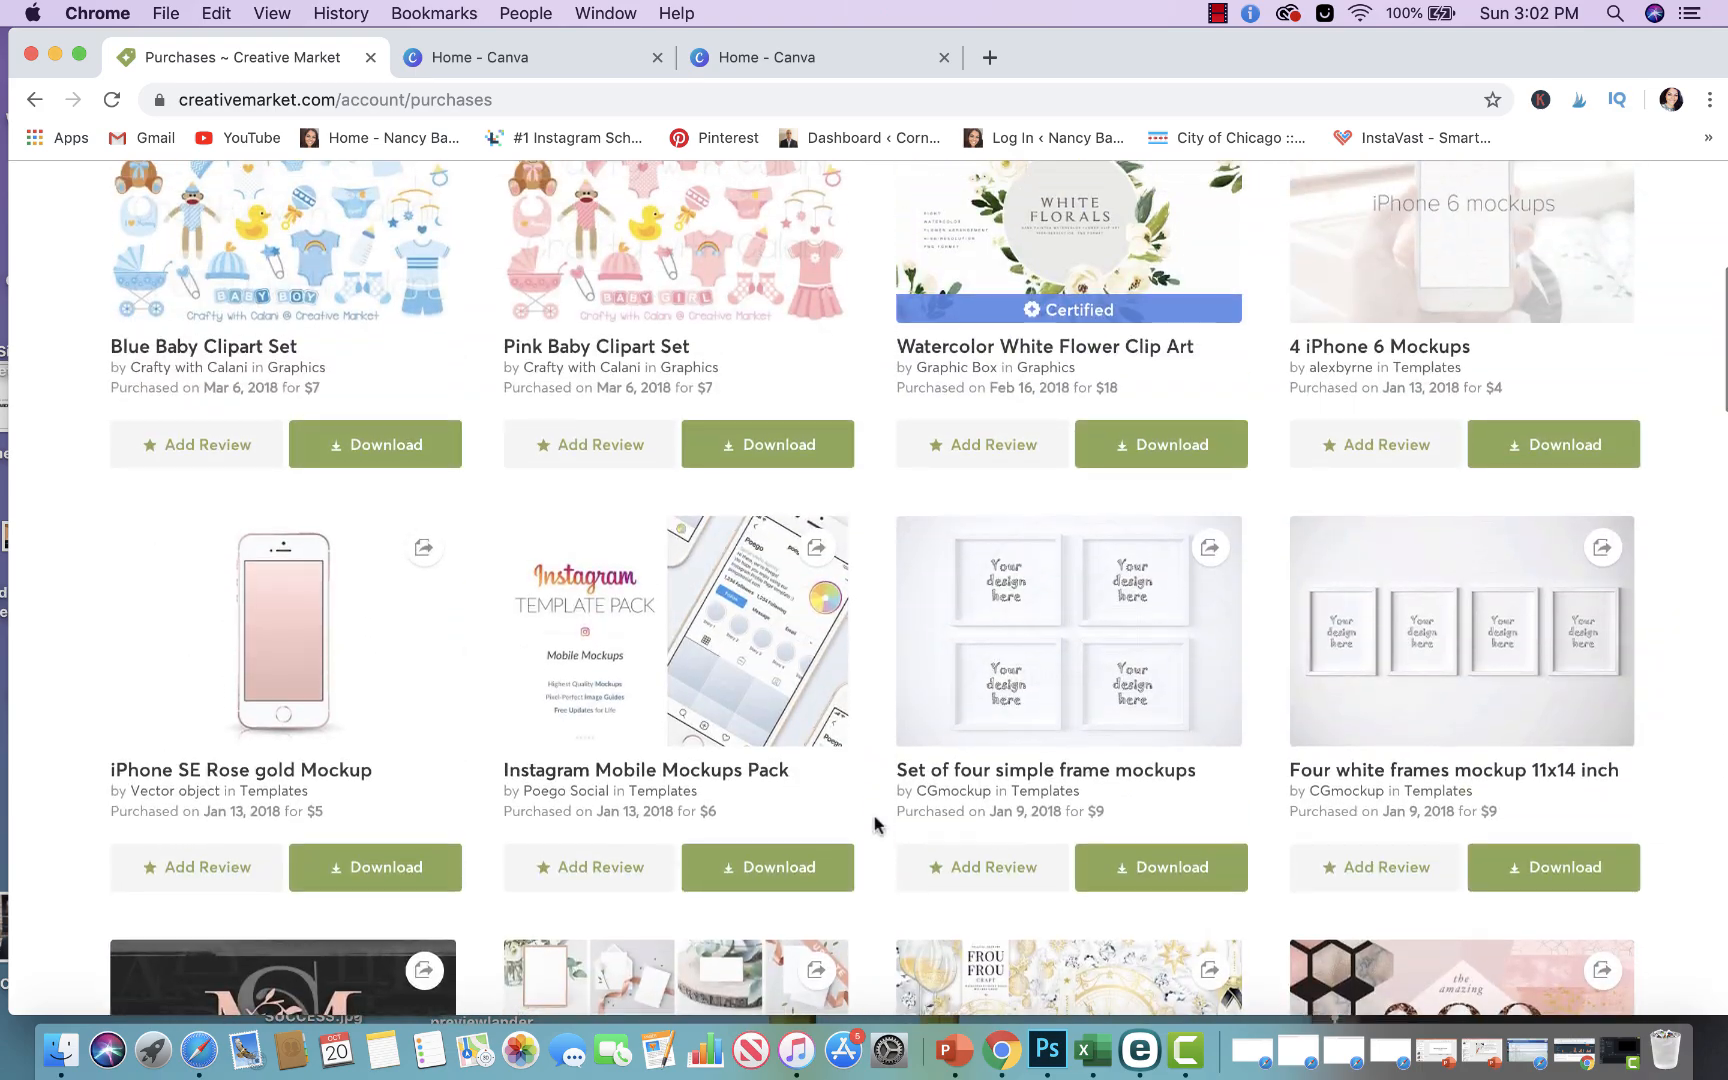
Page through to the fourth page of older purchases from October 2017
click(861, 739)
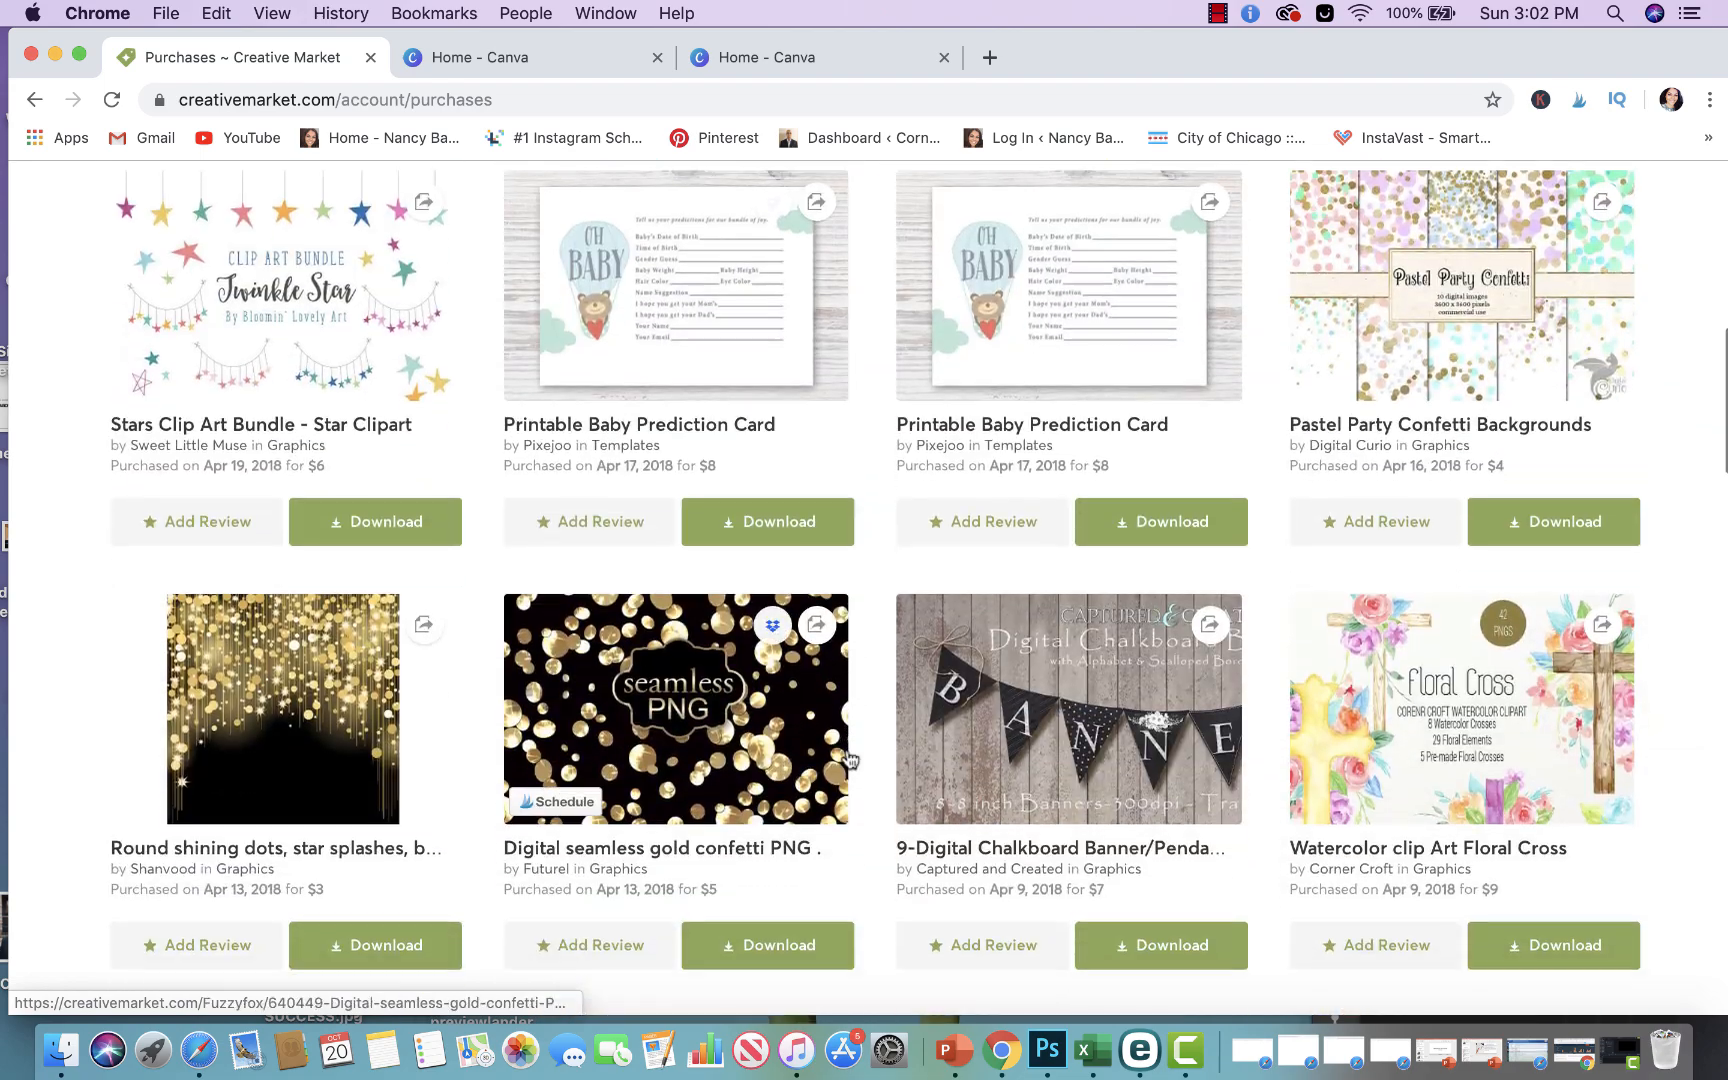
scroll(down, 3)
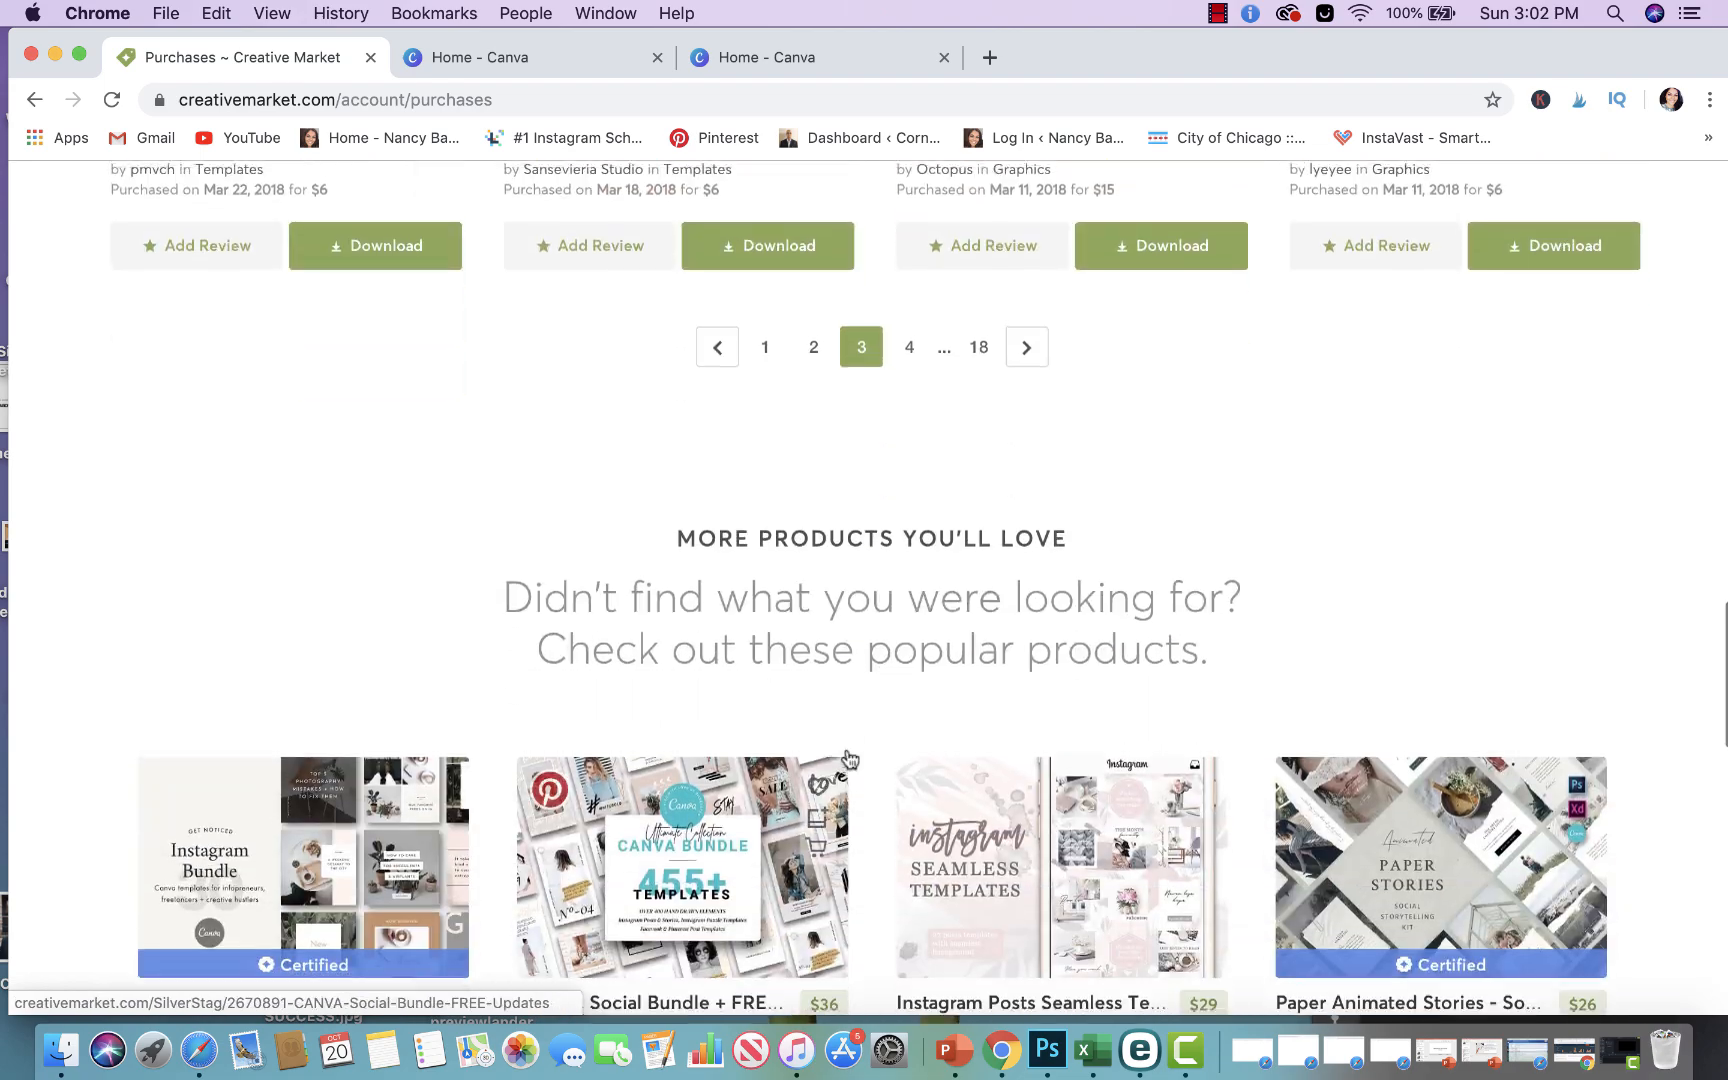
scroll(up, 3)
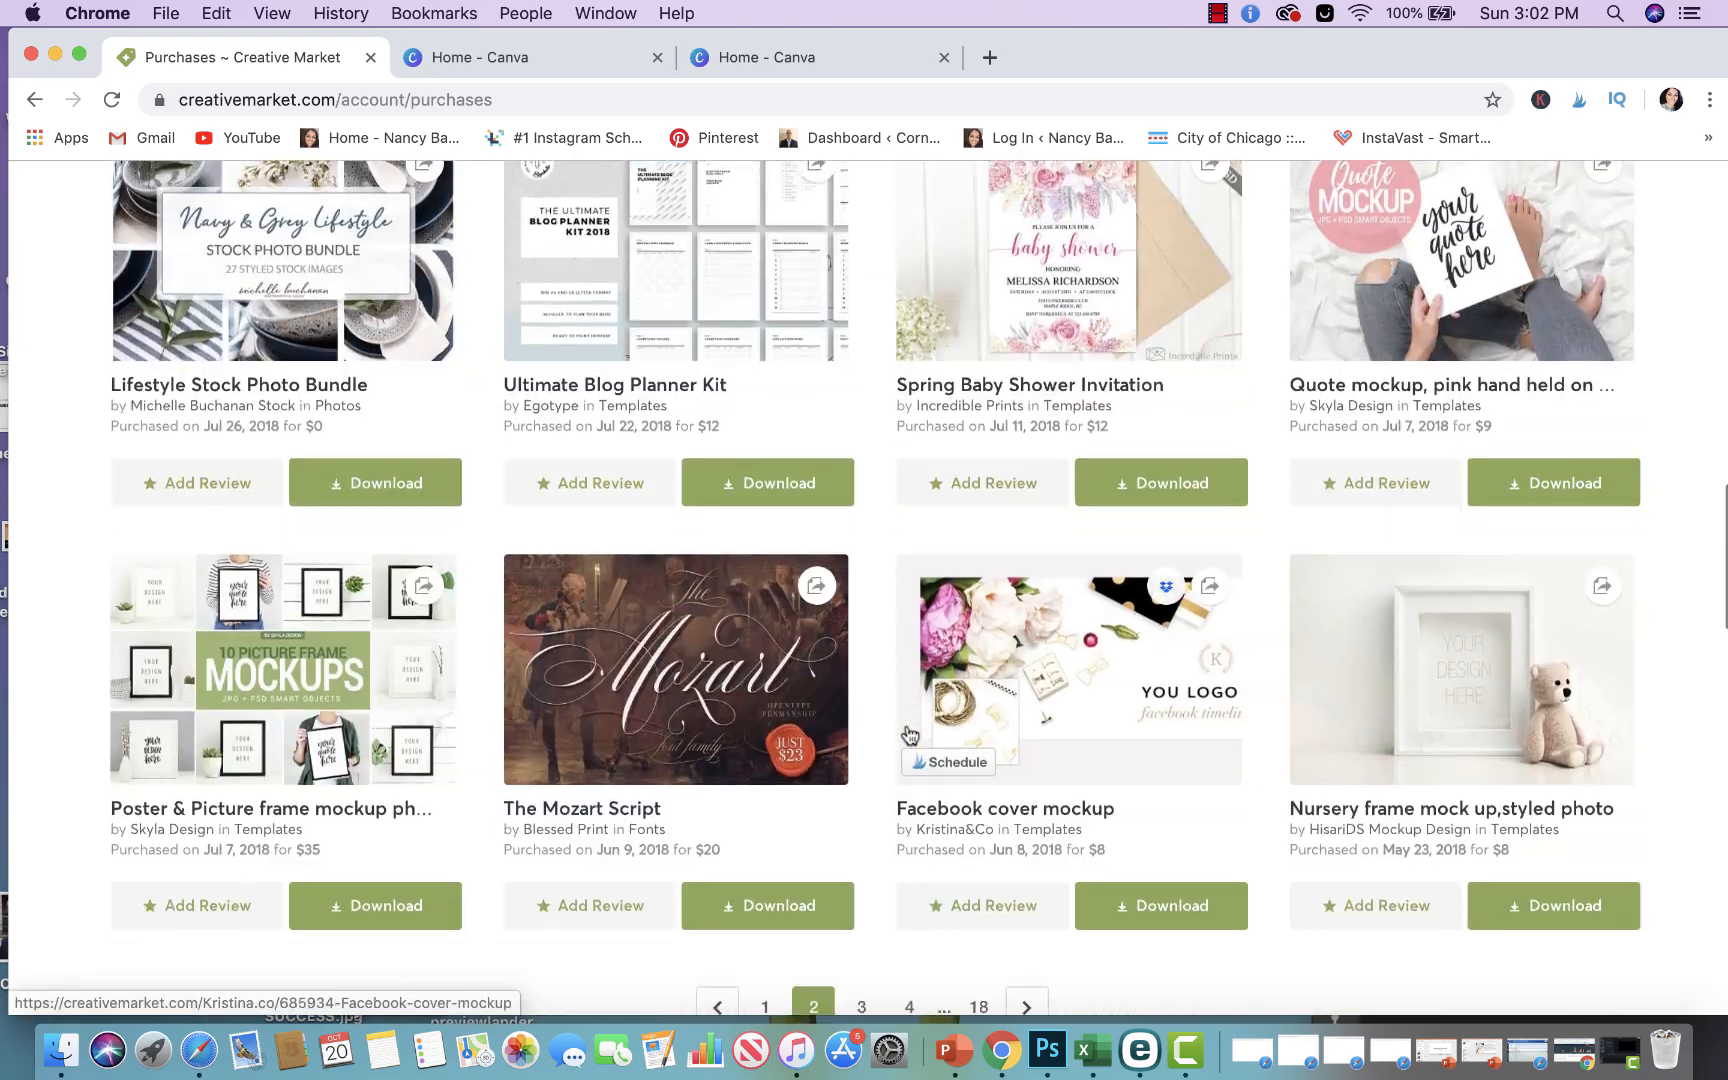
scroll(down, 3)
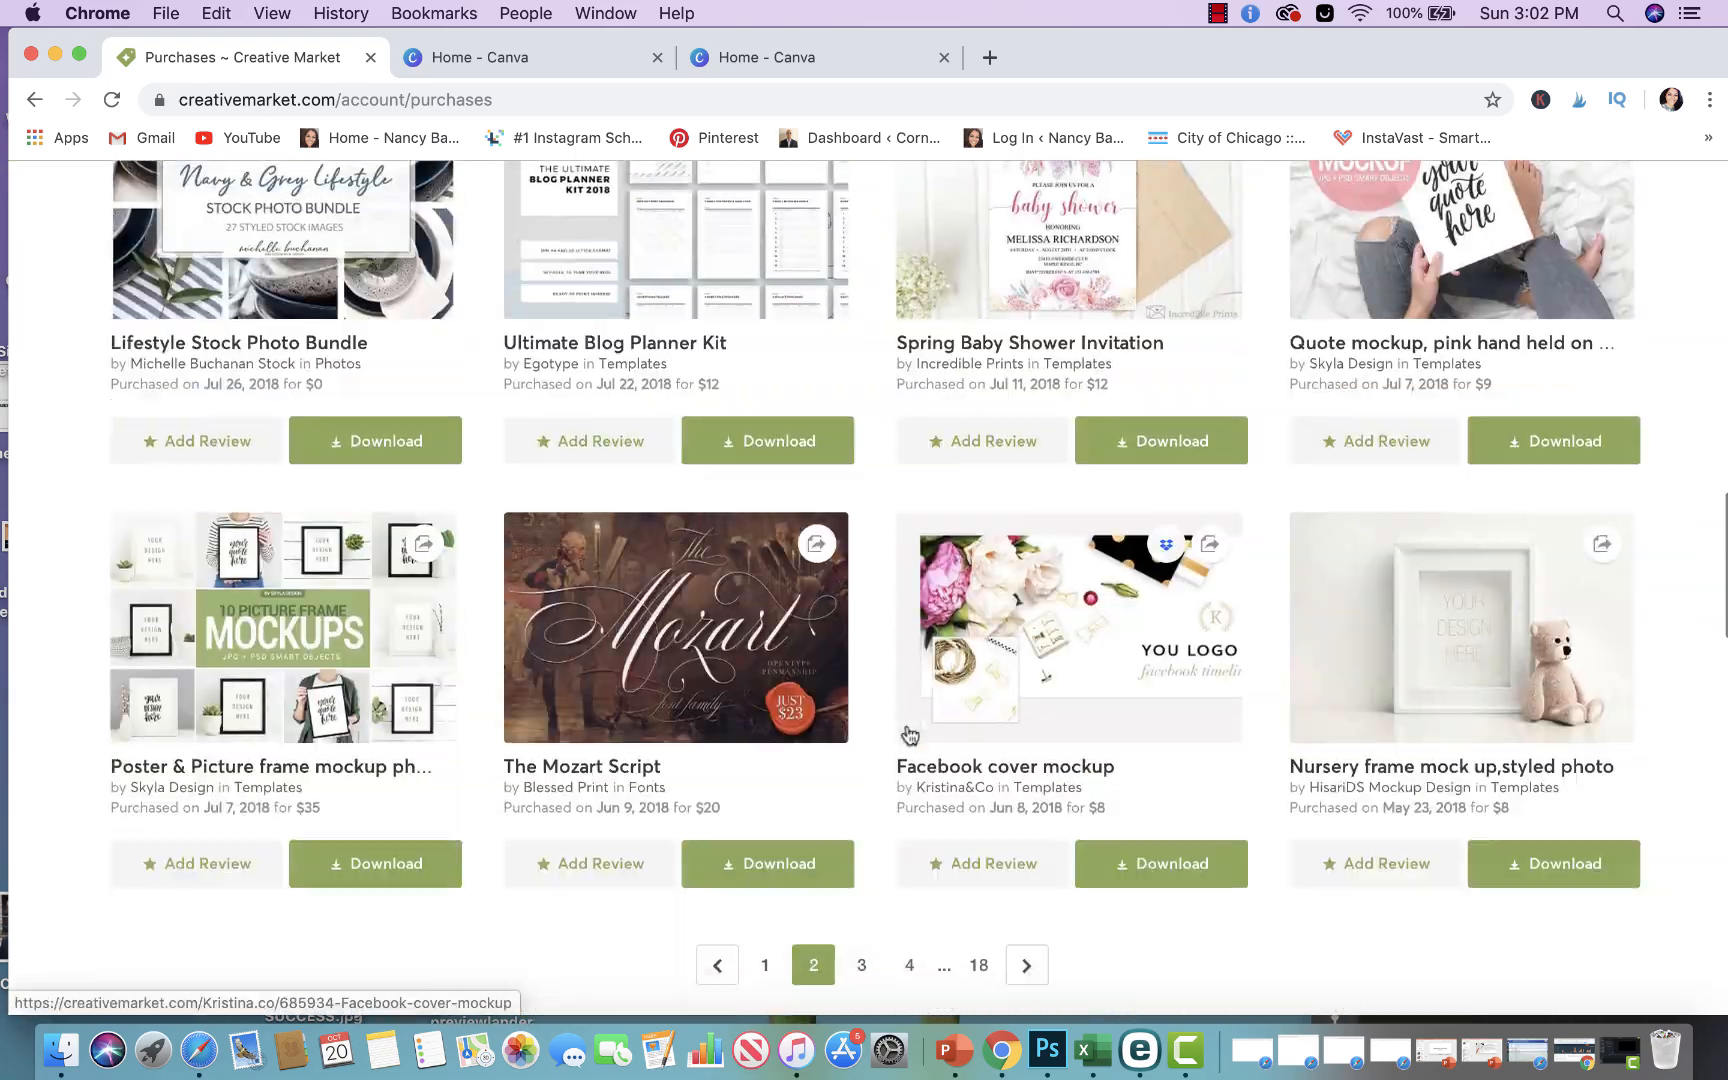
scroll(up, 3)
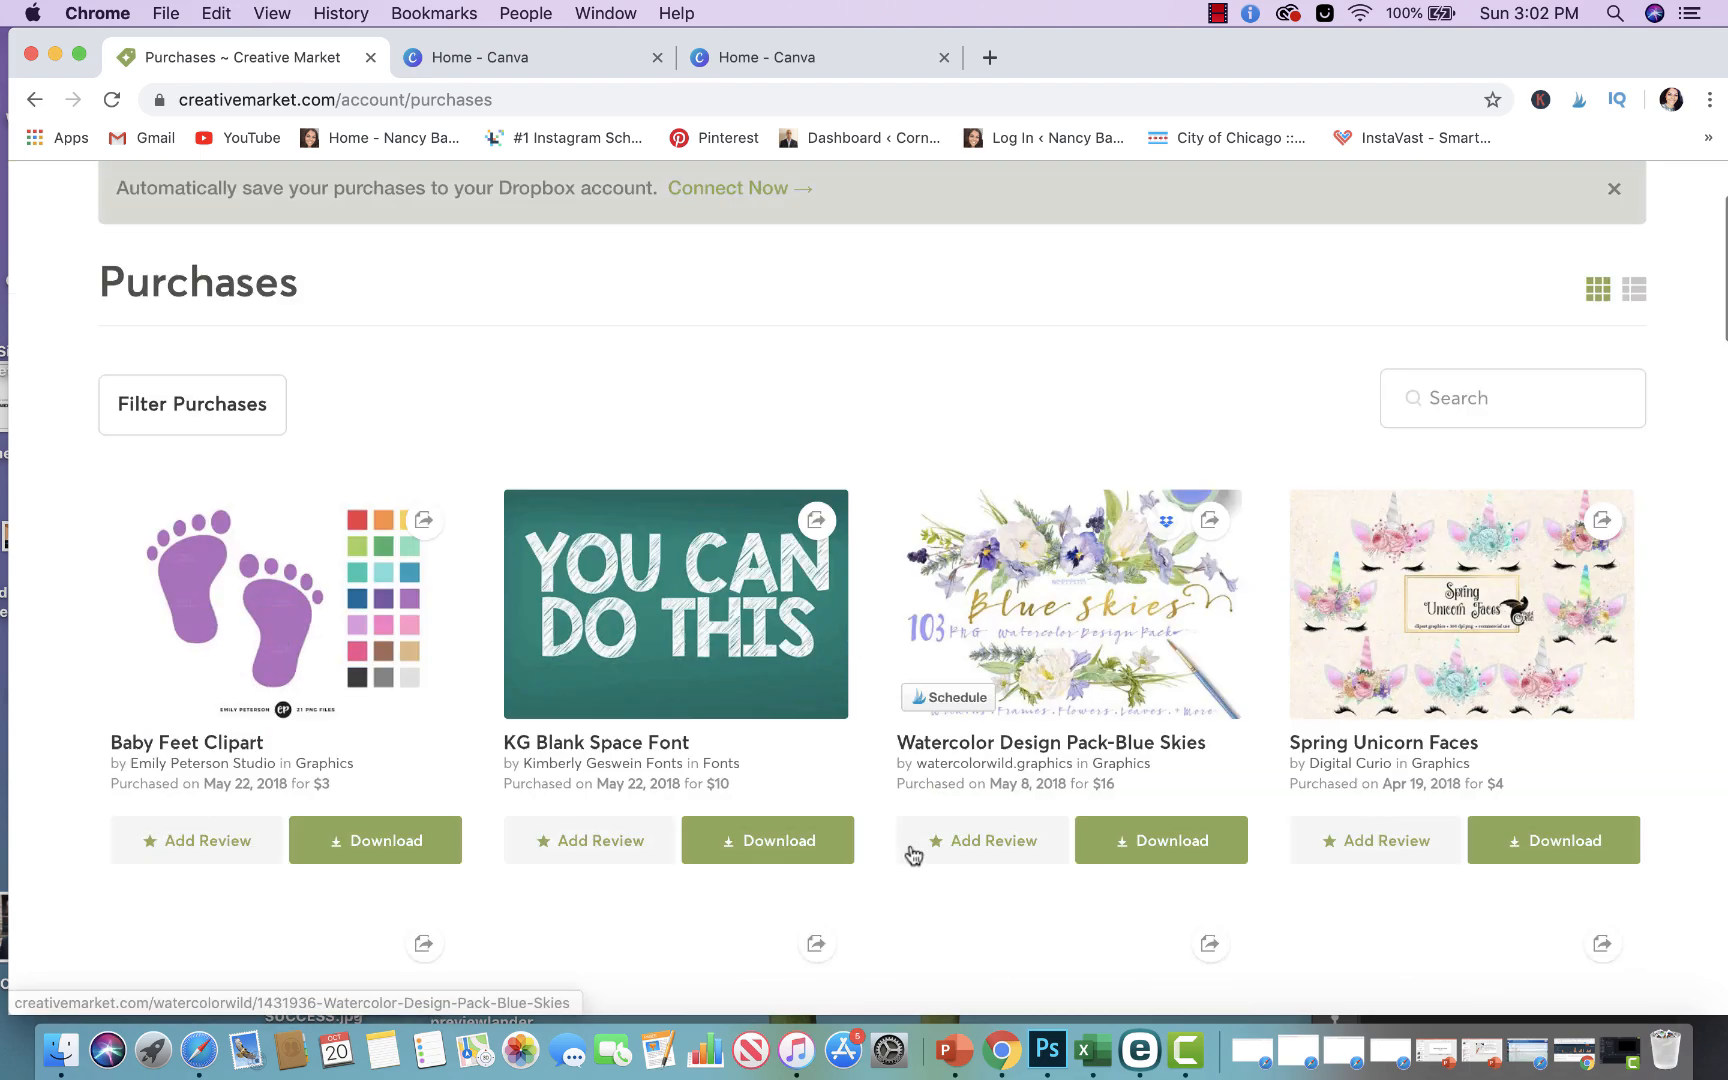
scroll(down, 3)
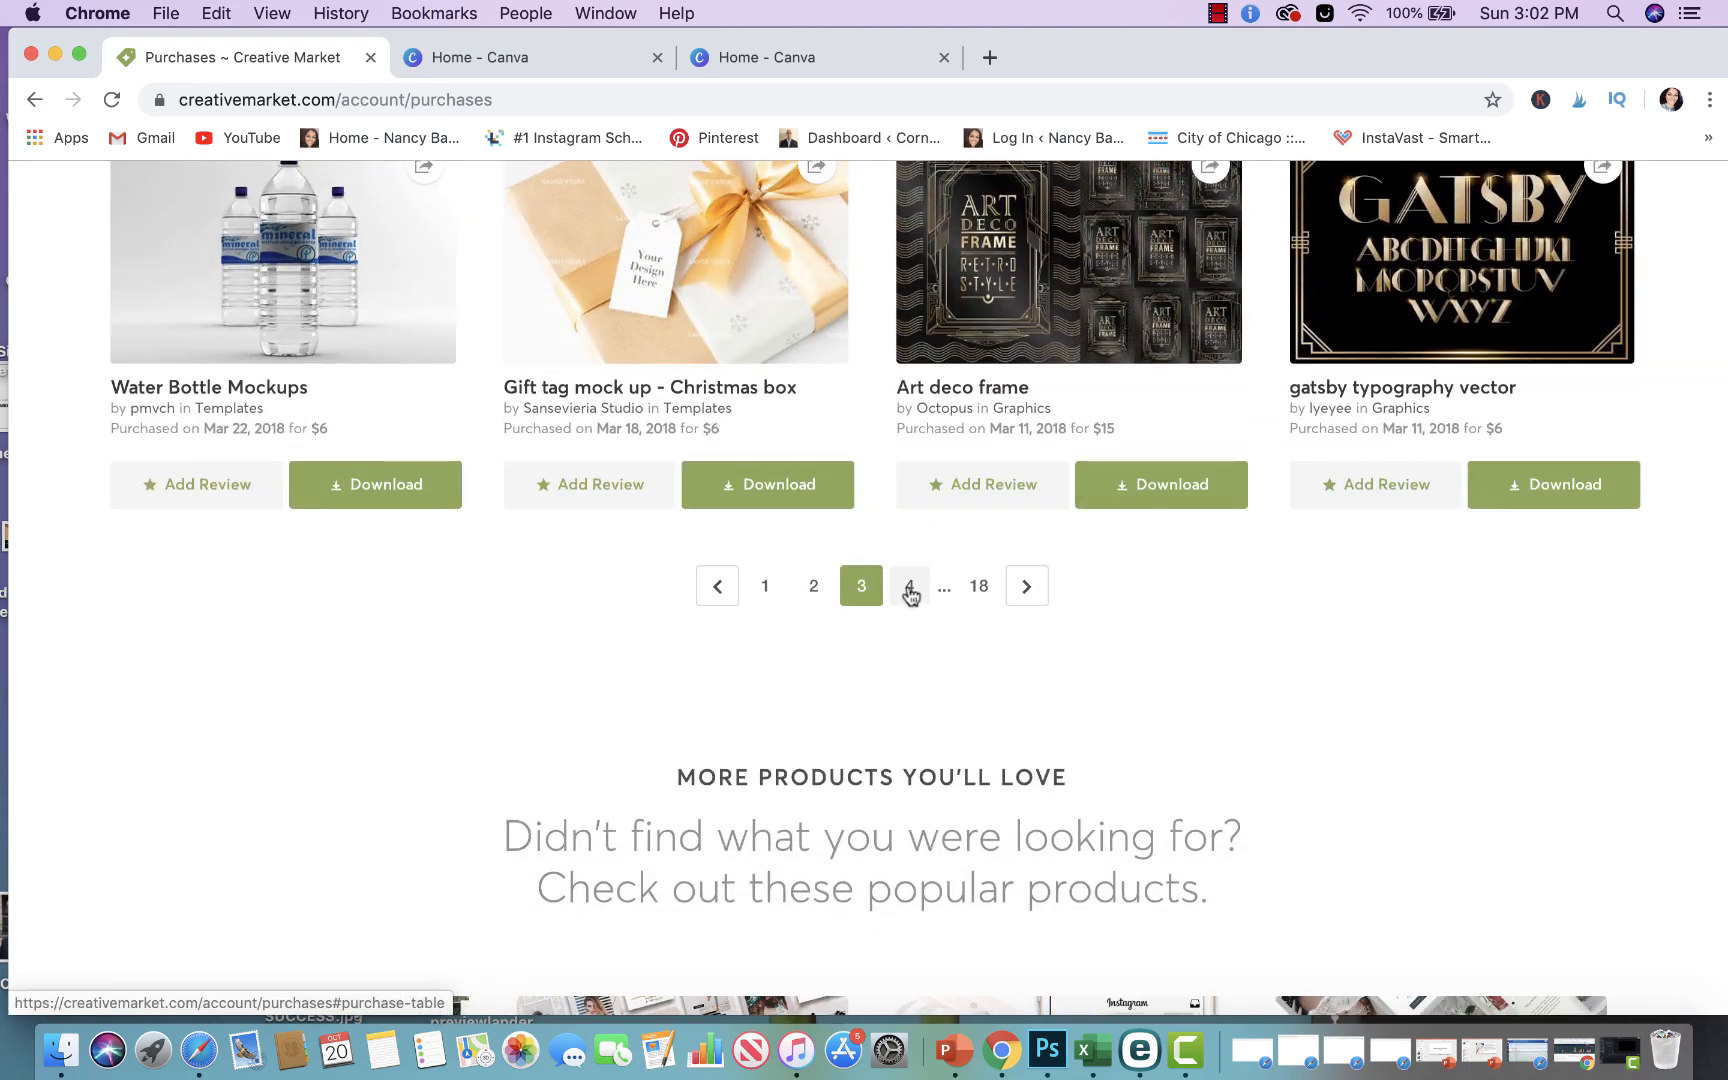
click(908, 585)
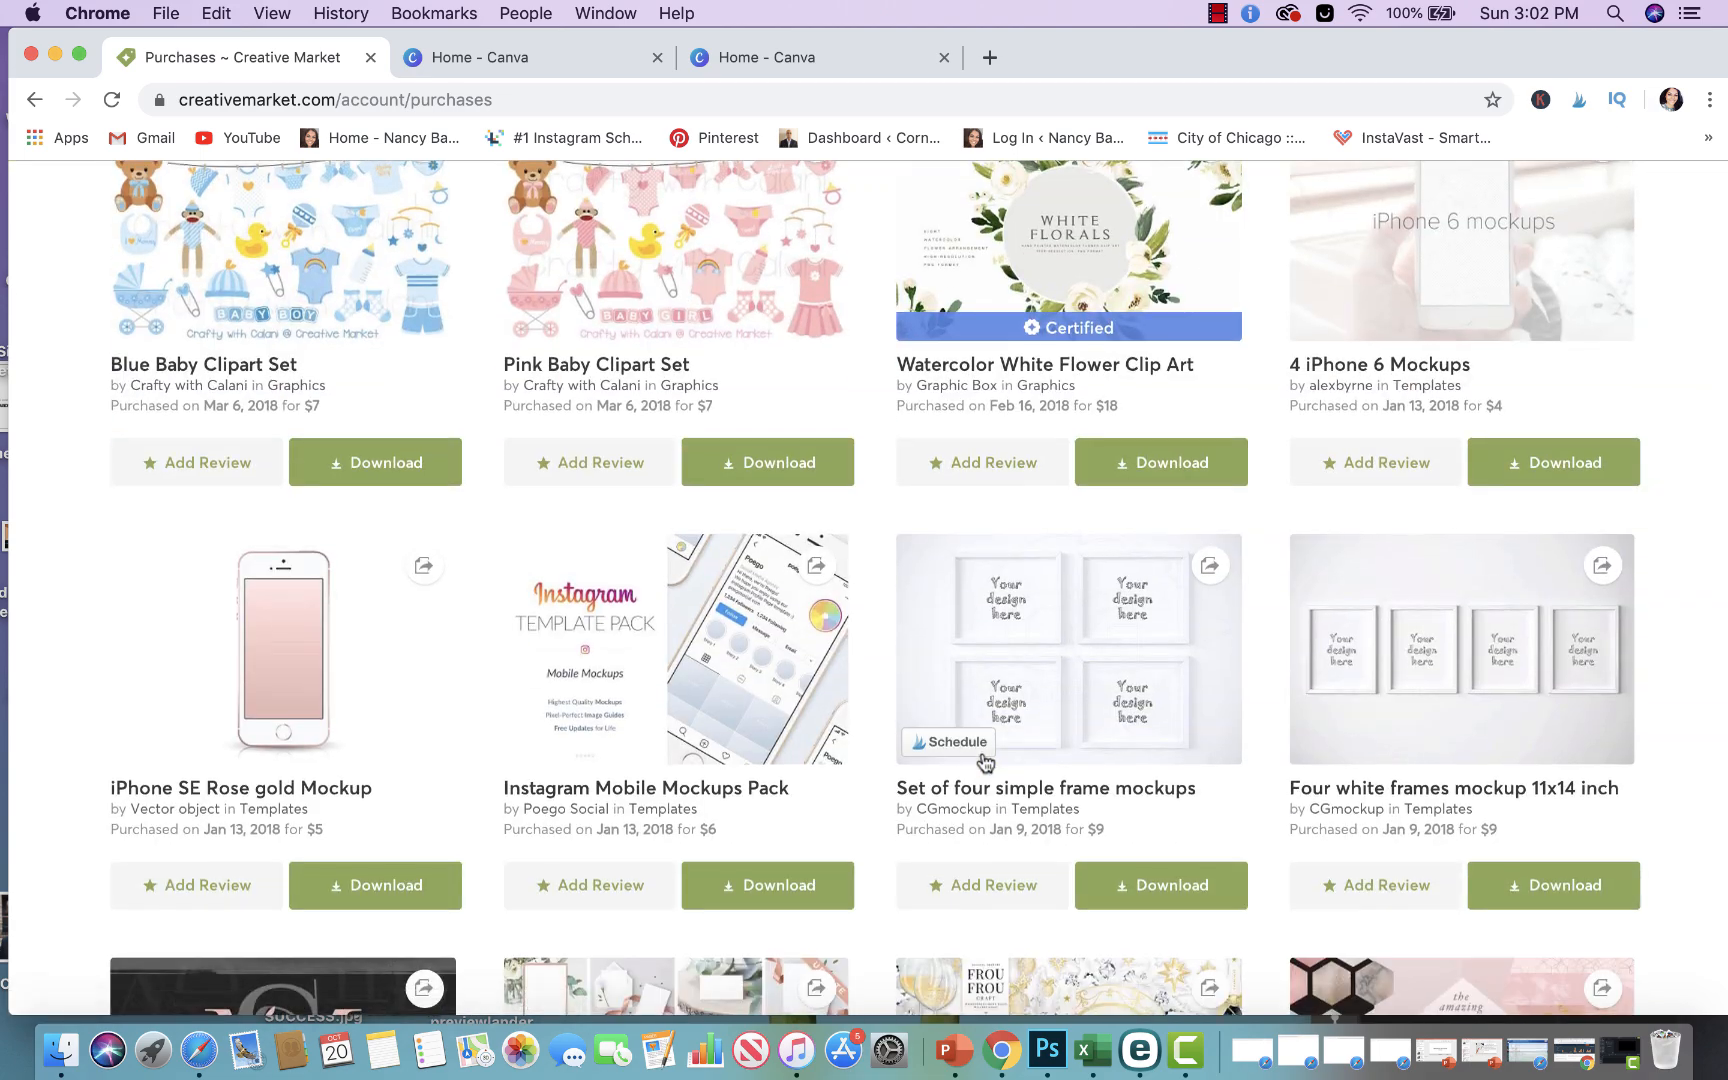
scroll(down, 3)
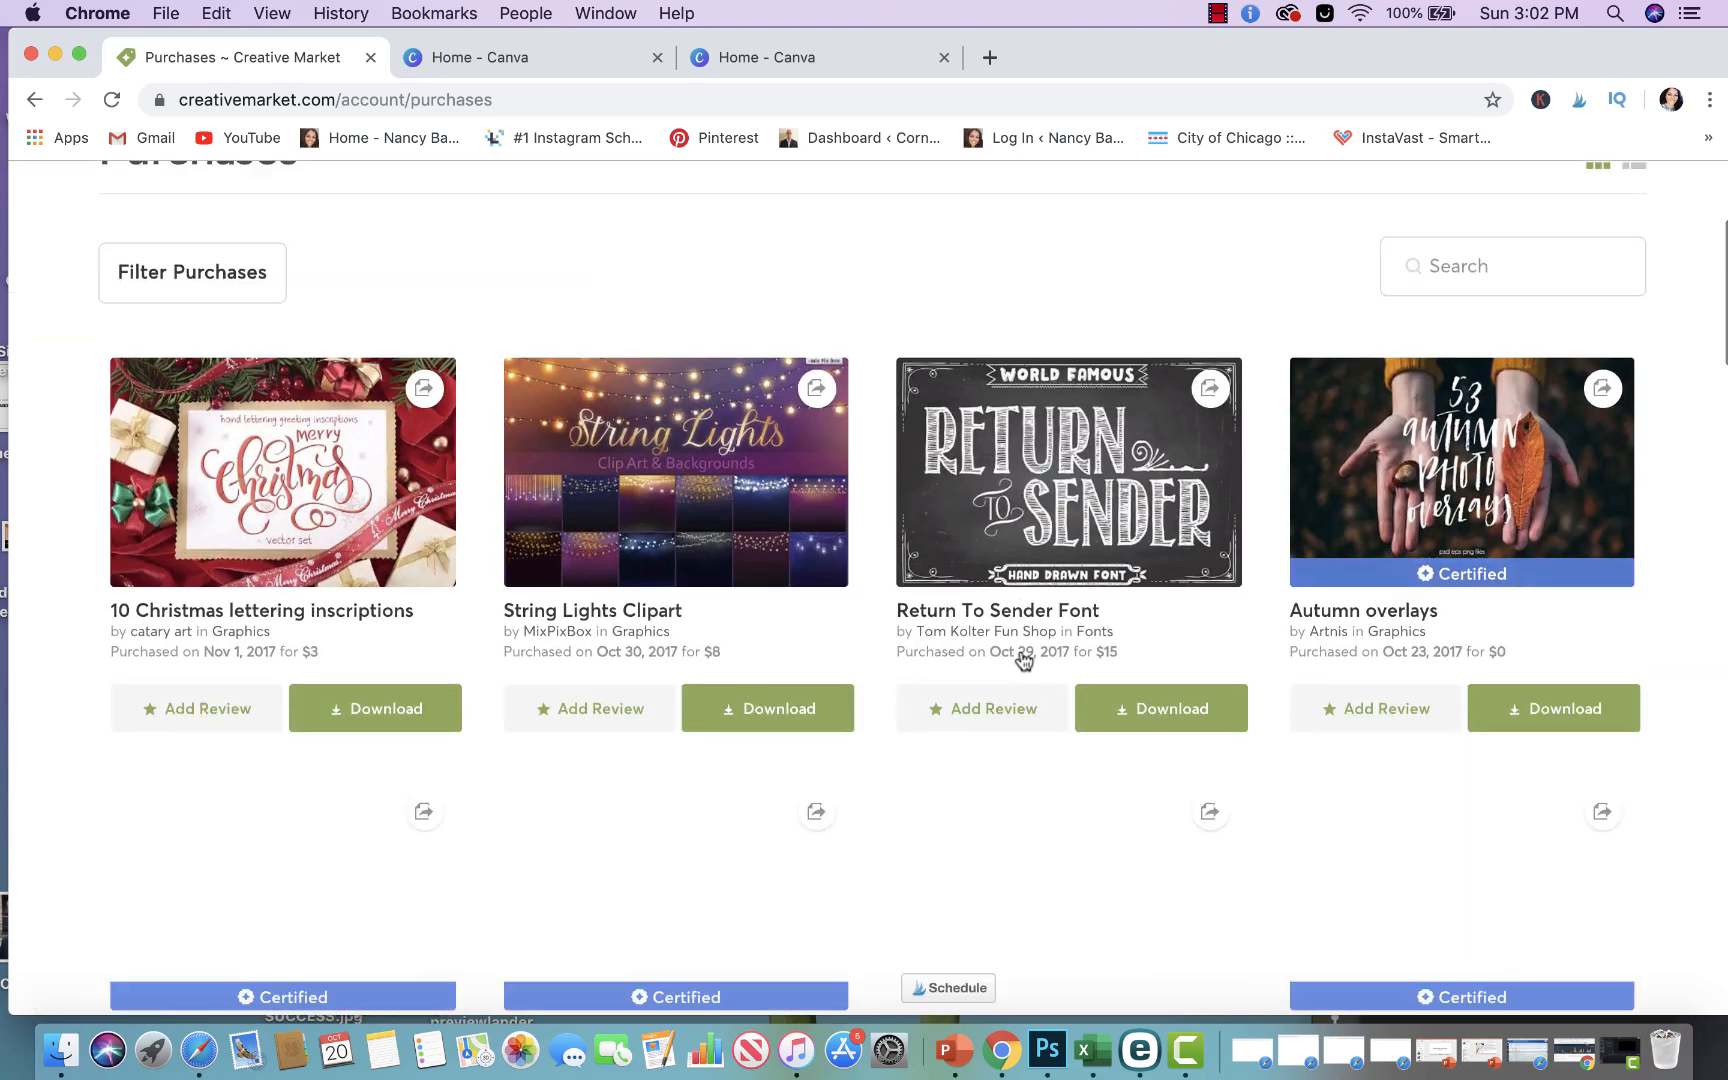
scroll(down, 3)
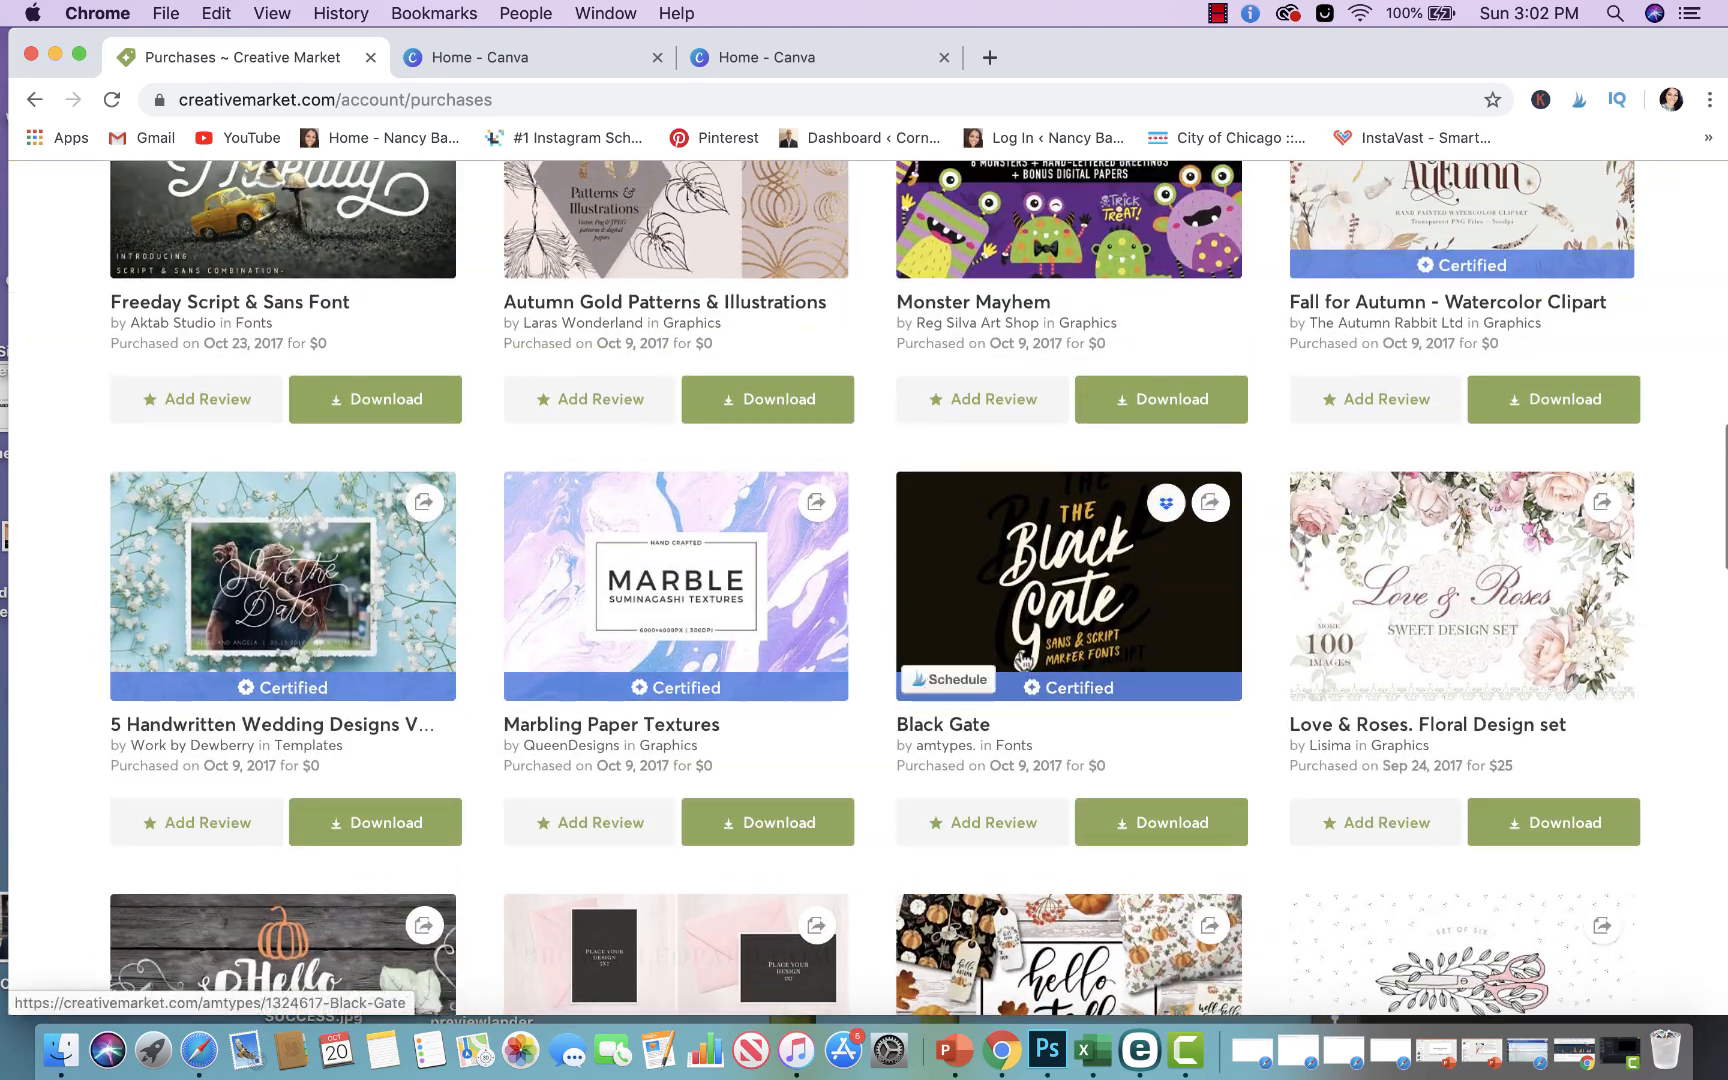
mouse_move(1428, 584)
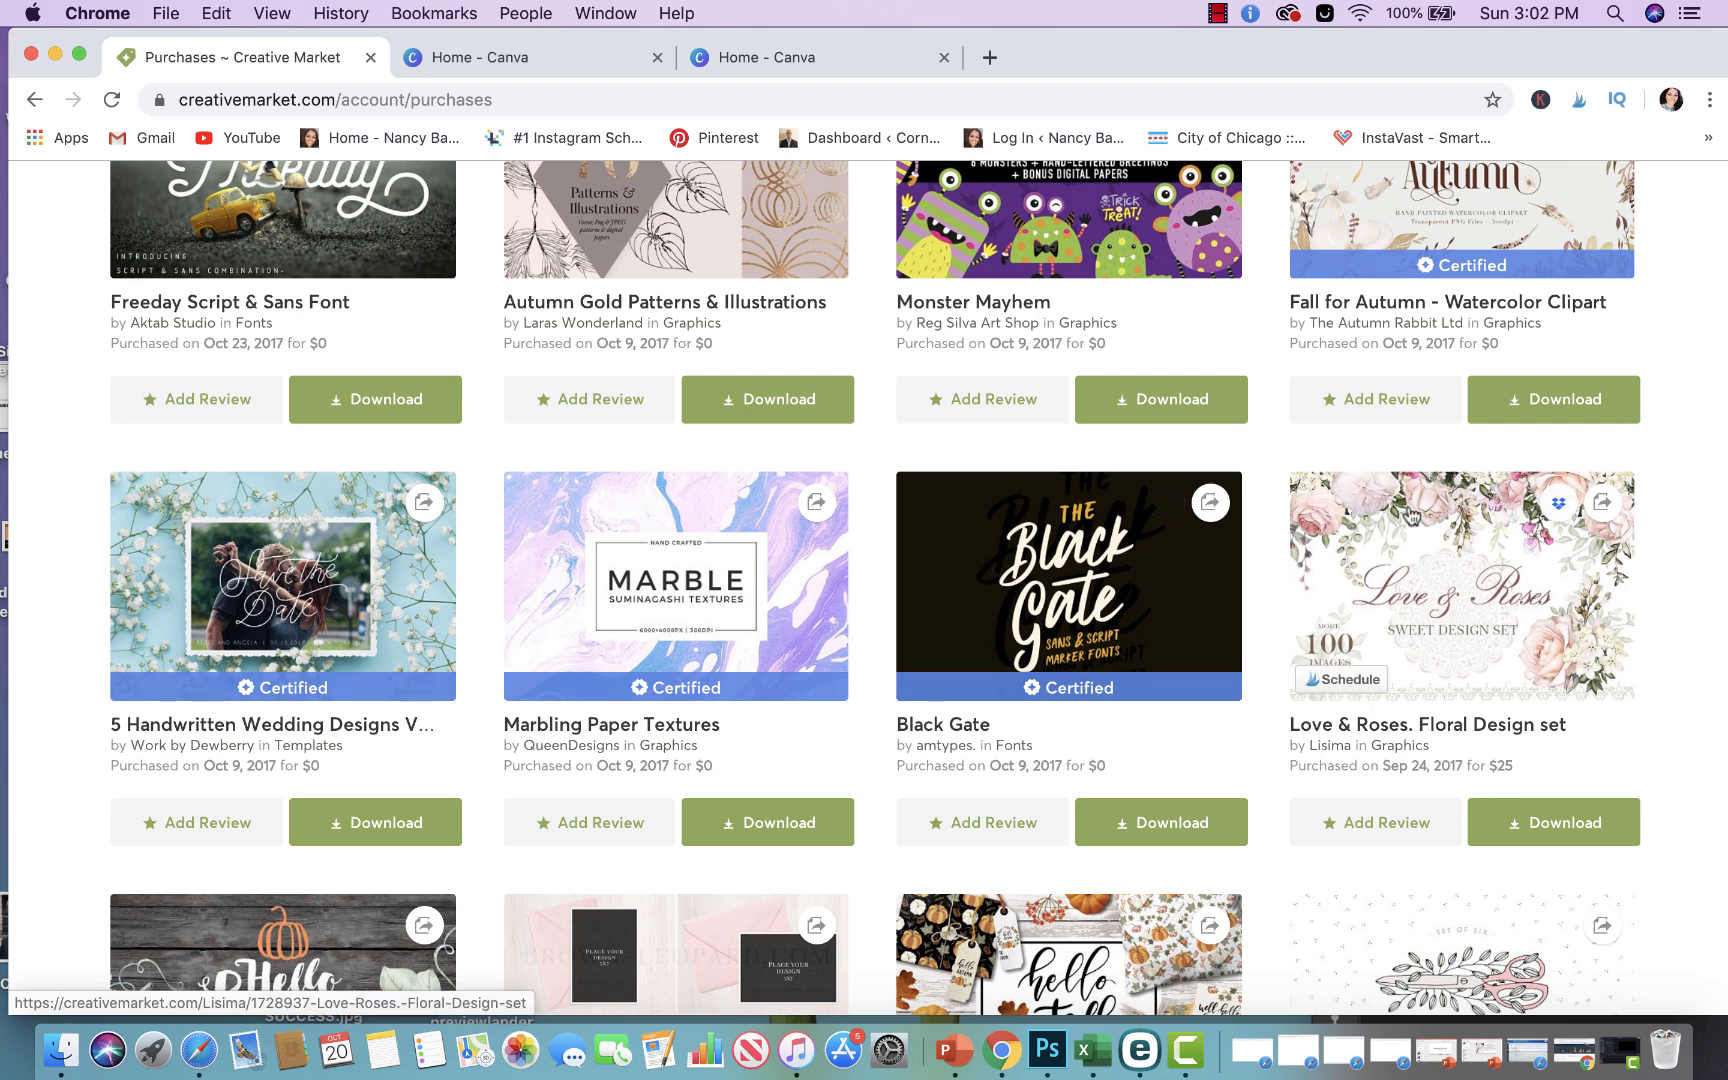
mouse_move(1461, 564)
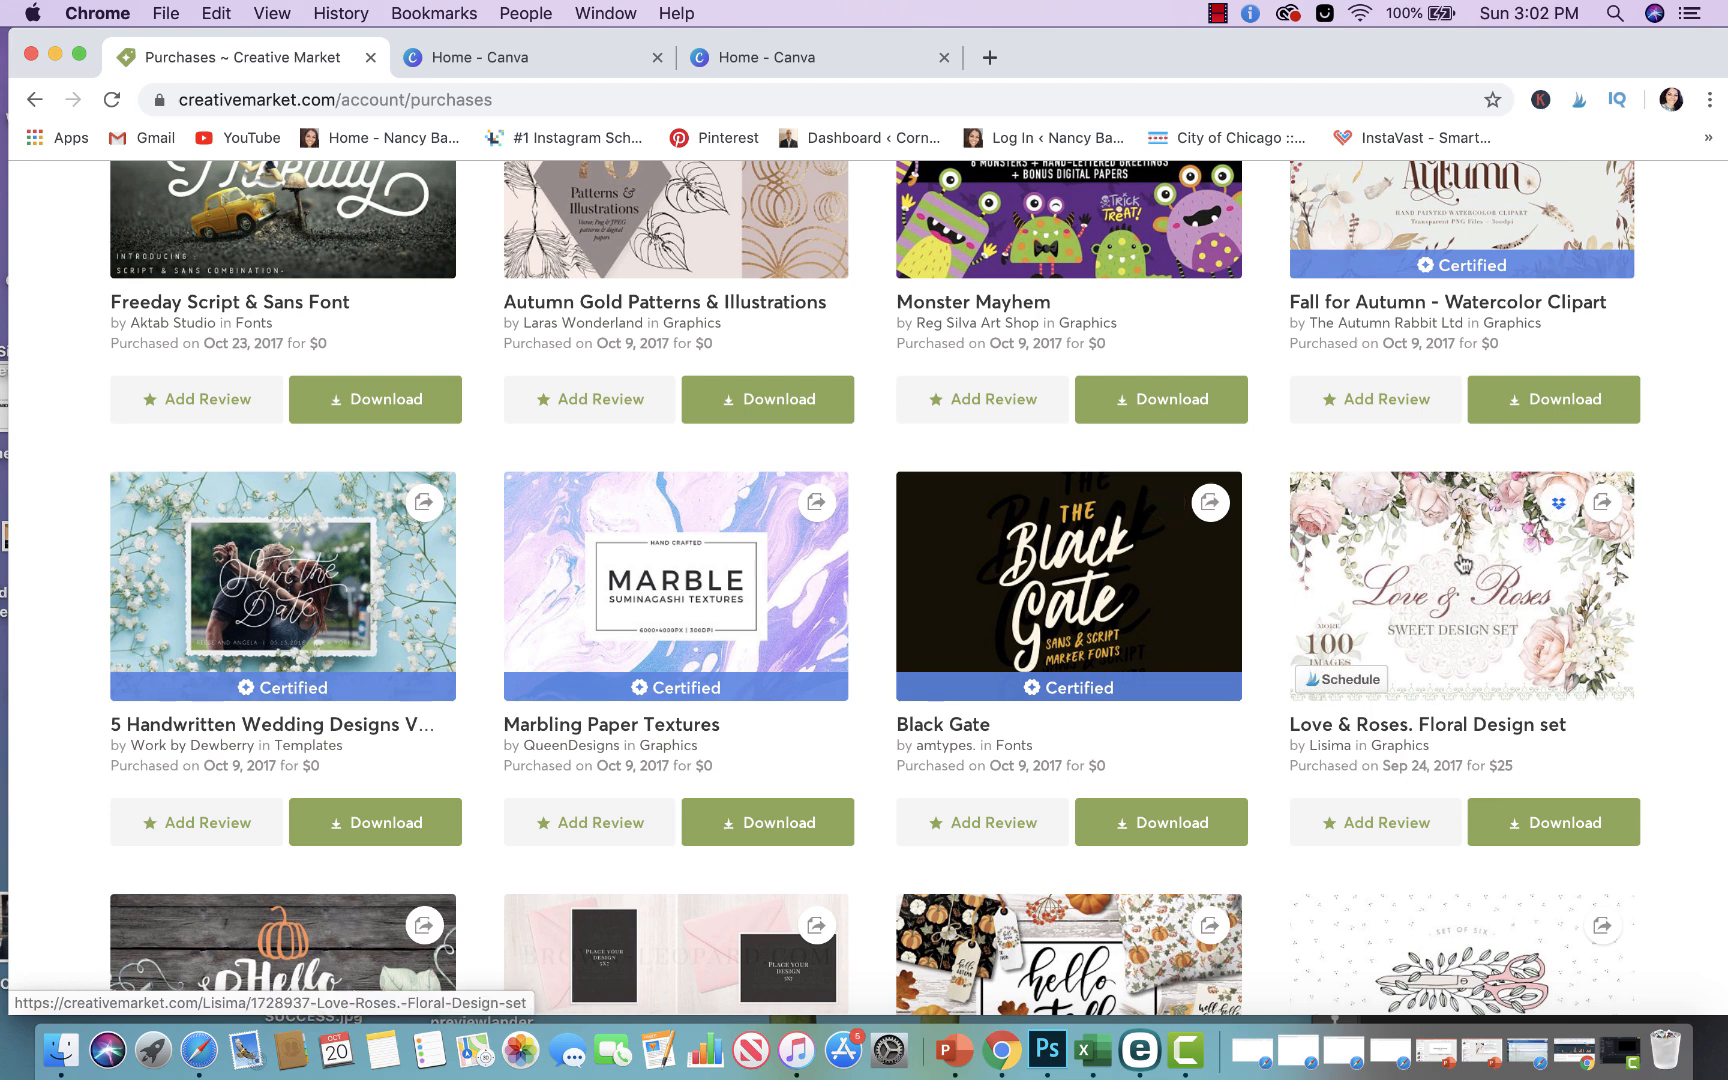
Open the Love & Roses set page and highlight its PNG, JPG, PSD file types
click(1461, 584)
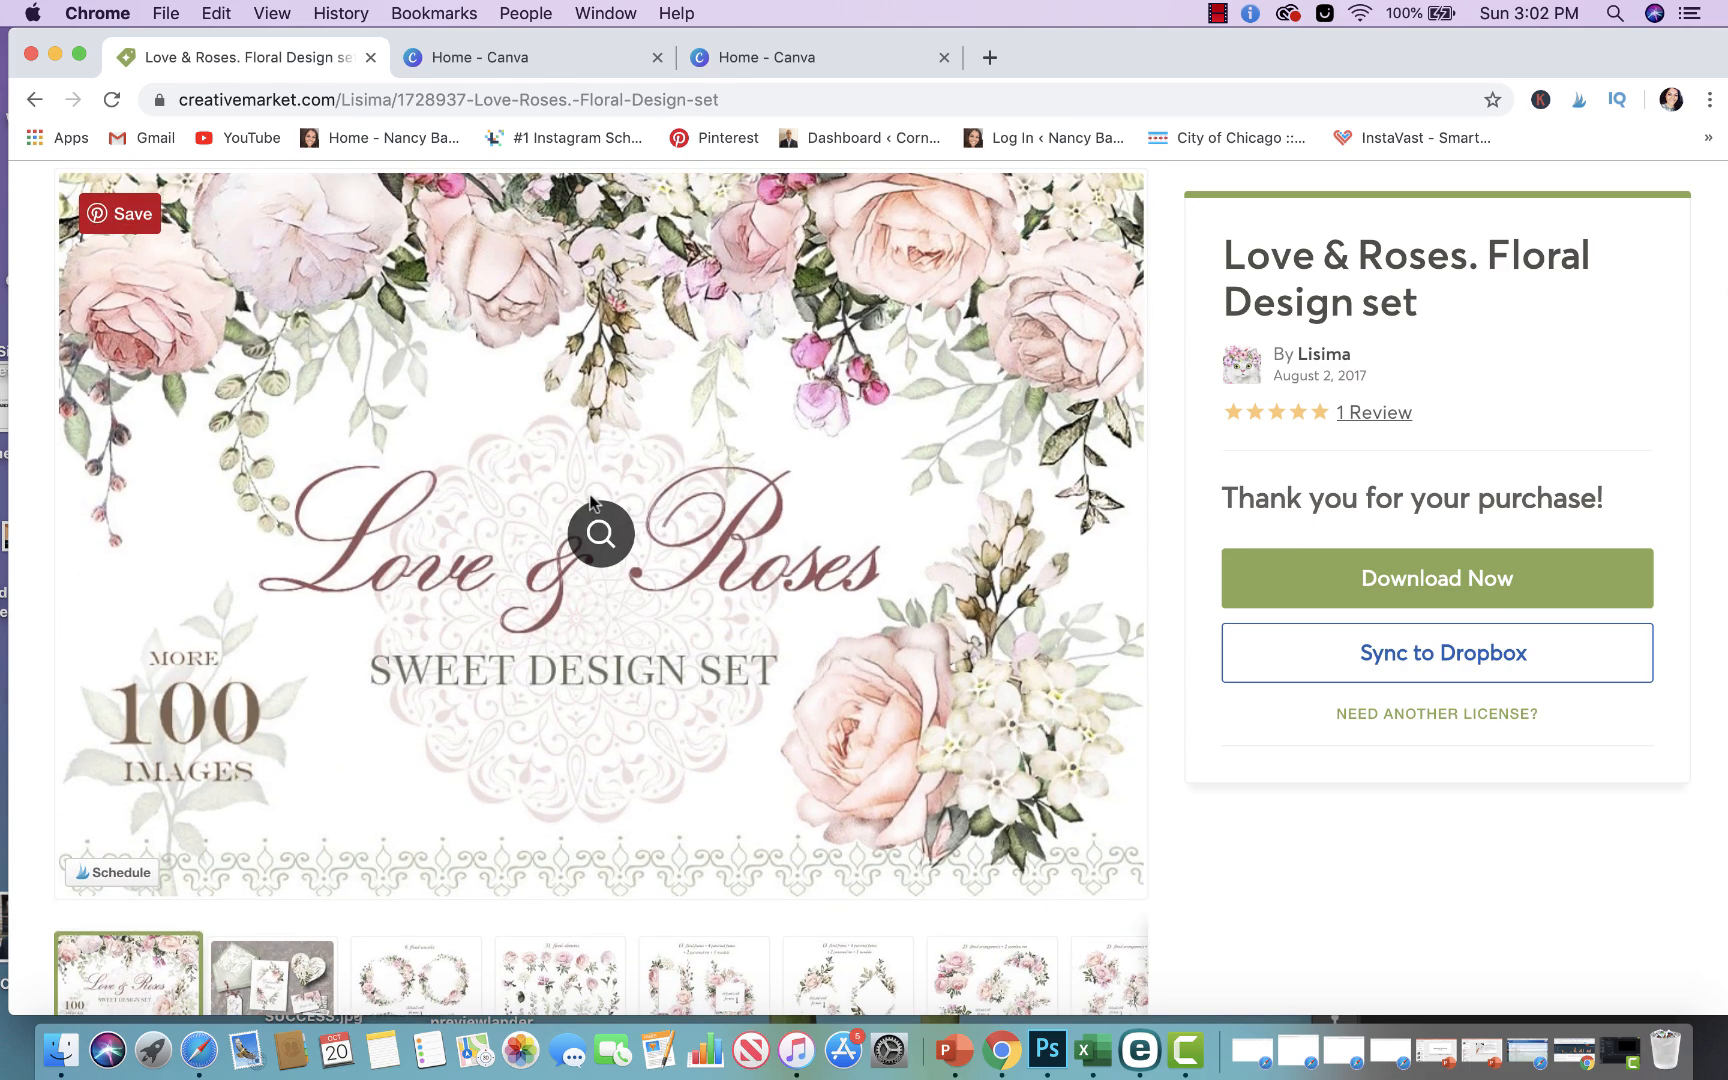
scroll(down, 3)
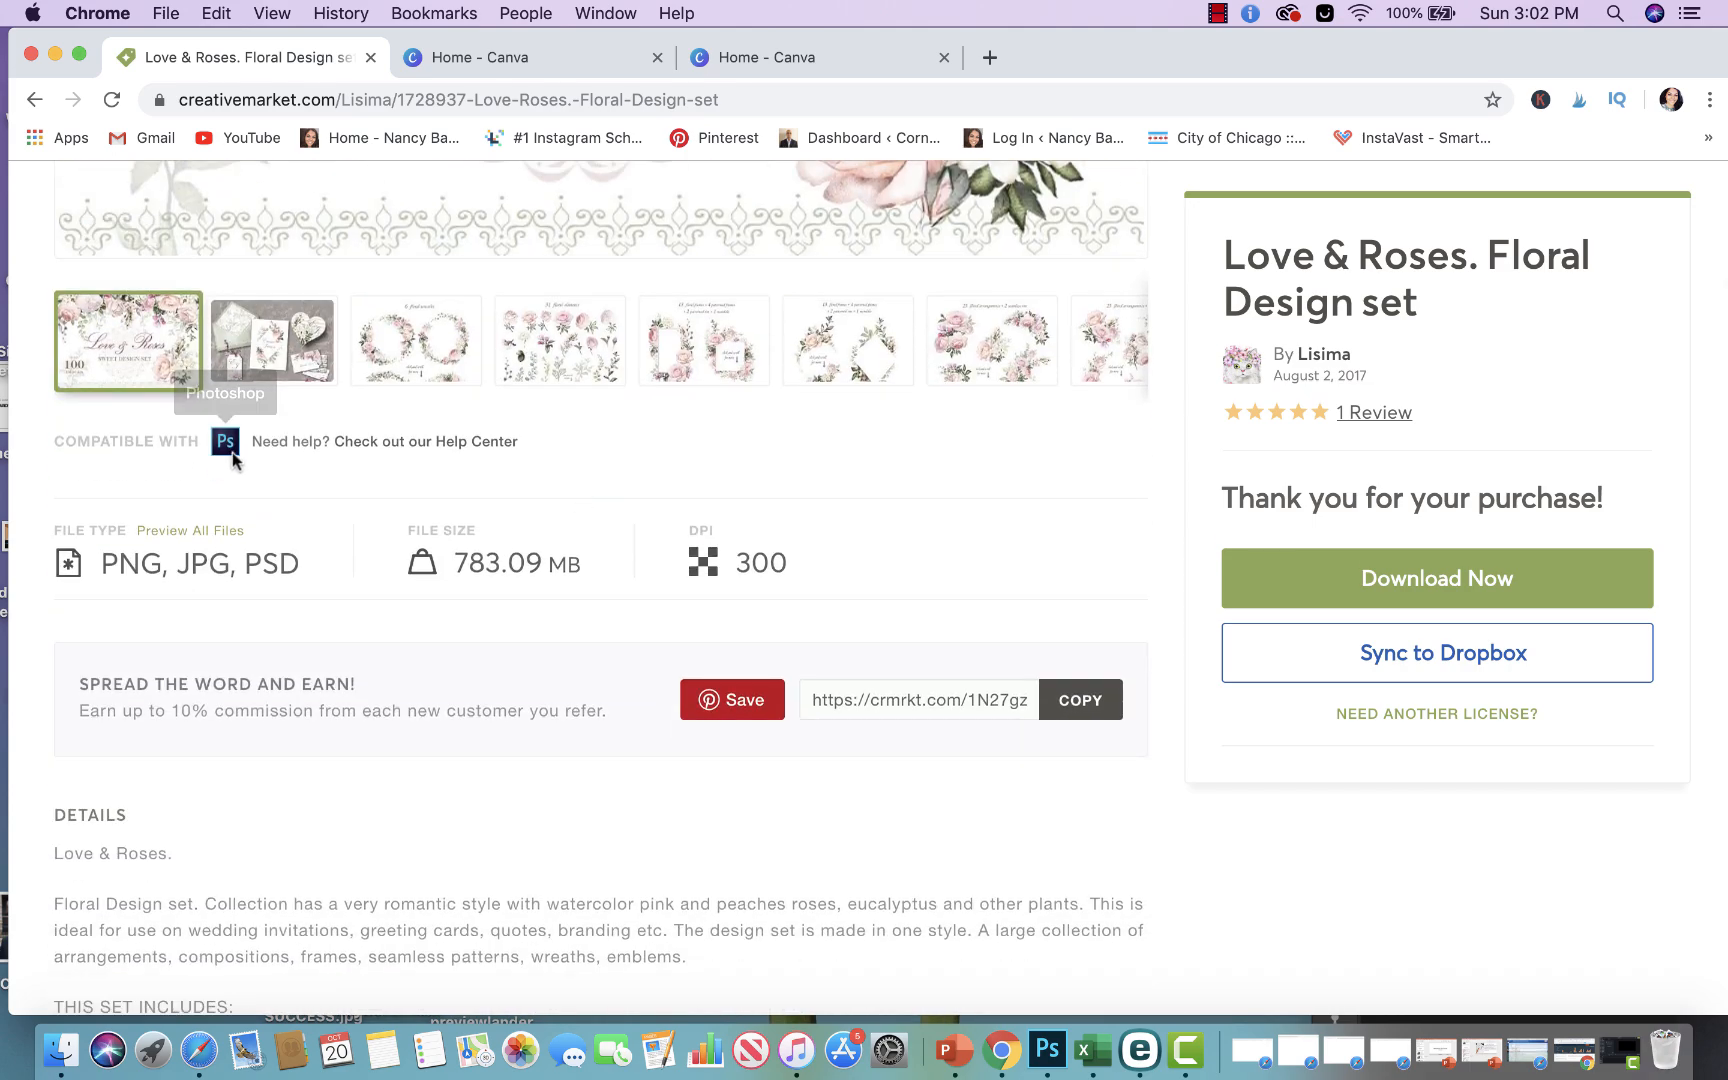
mouse_move(226, 441)
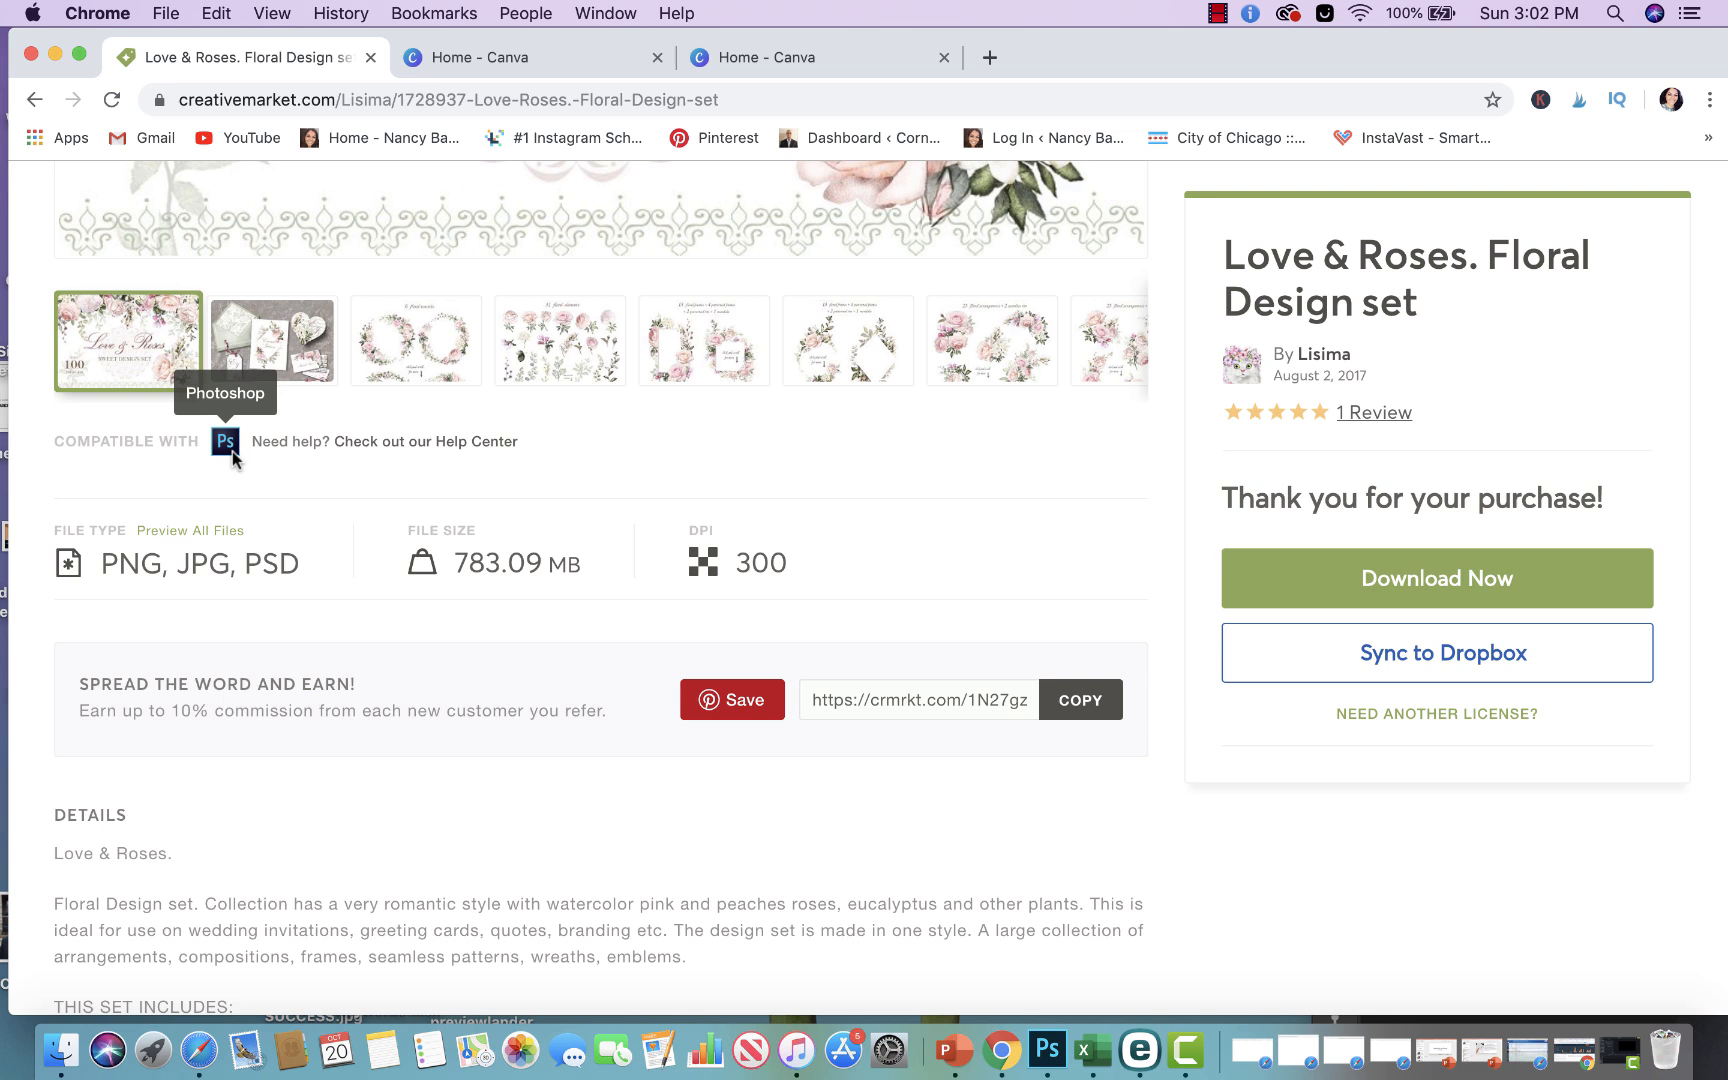
mouse_move(120, 580)
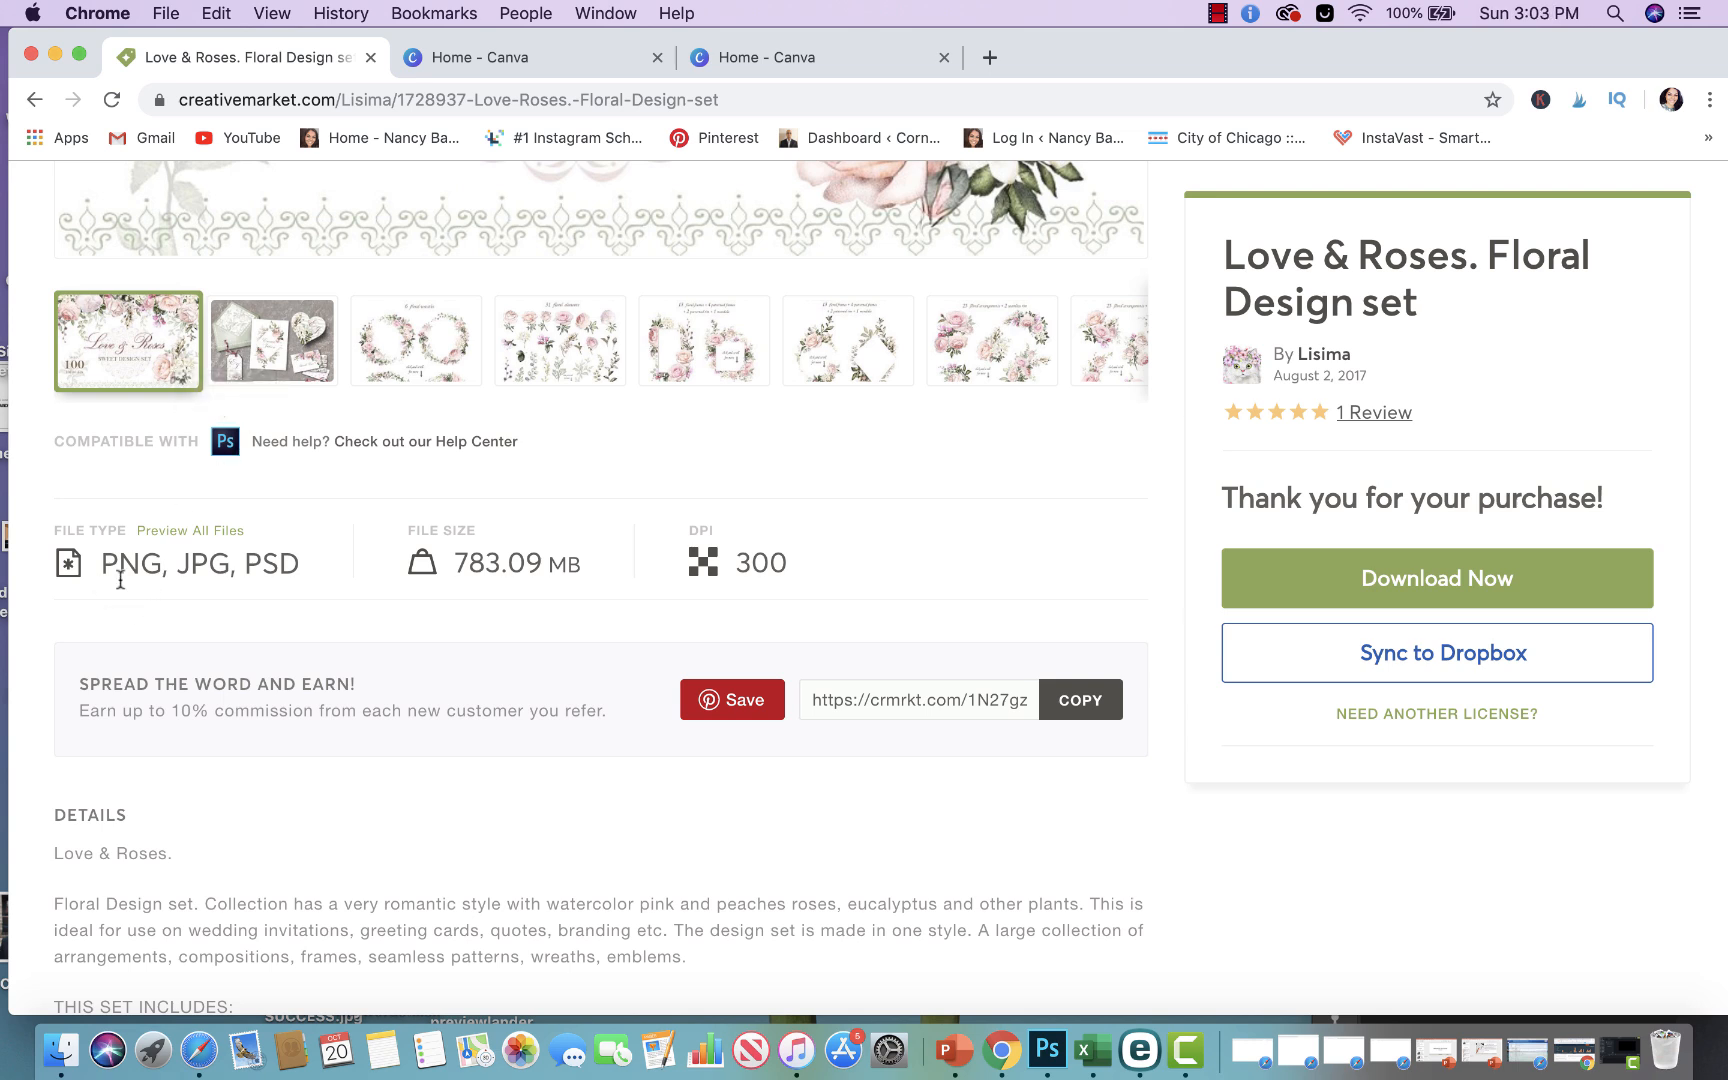
mouse_move(226, 581)
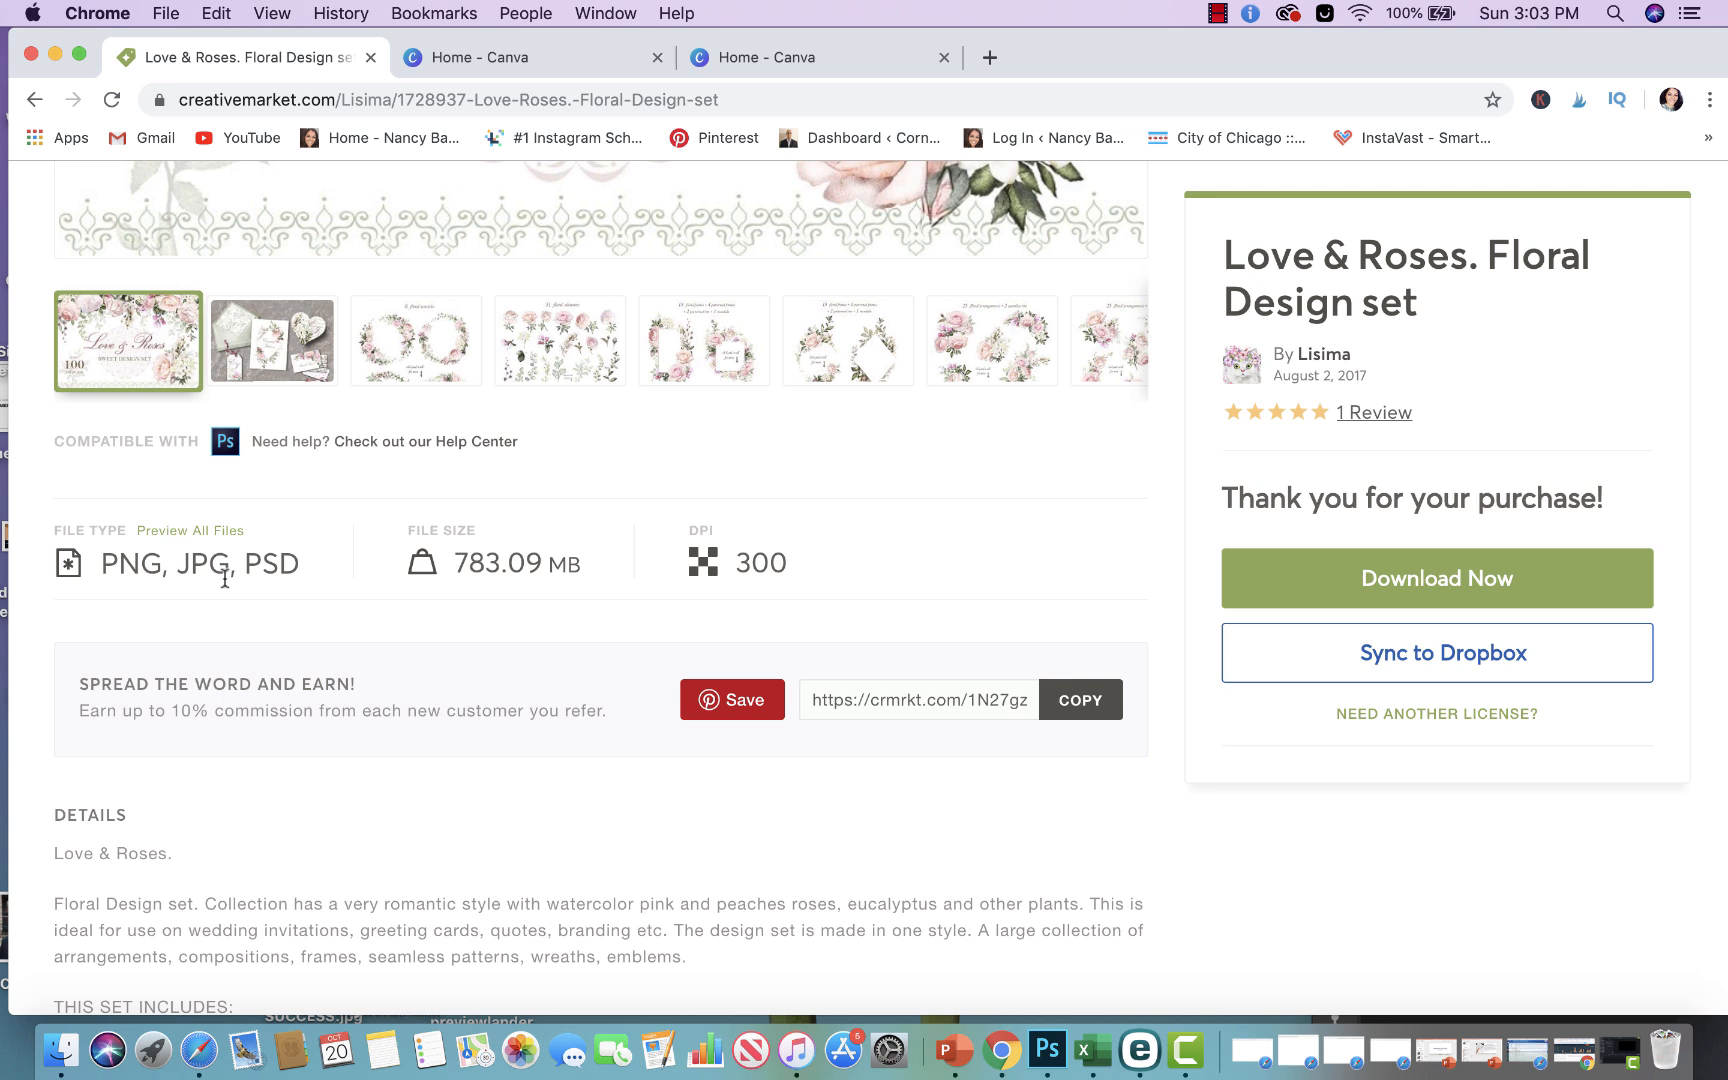
mouse_move(220, 573)
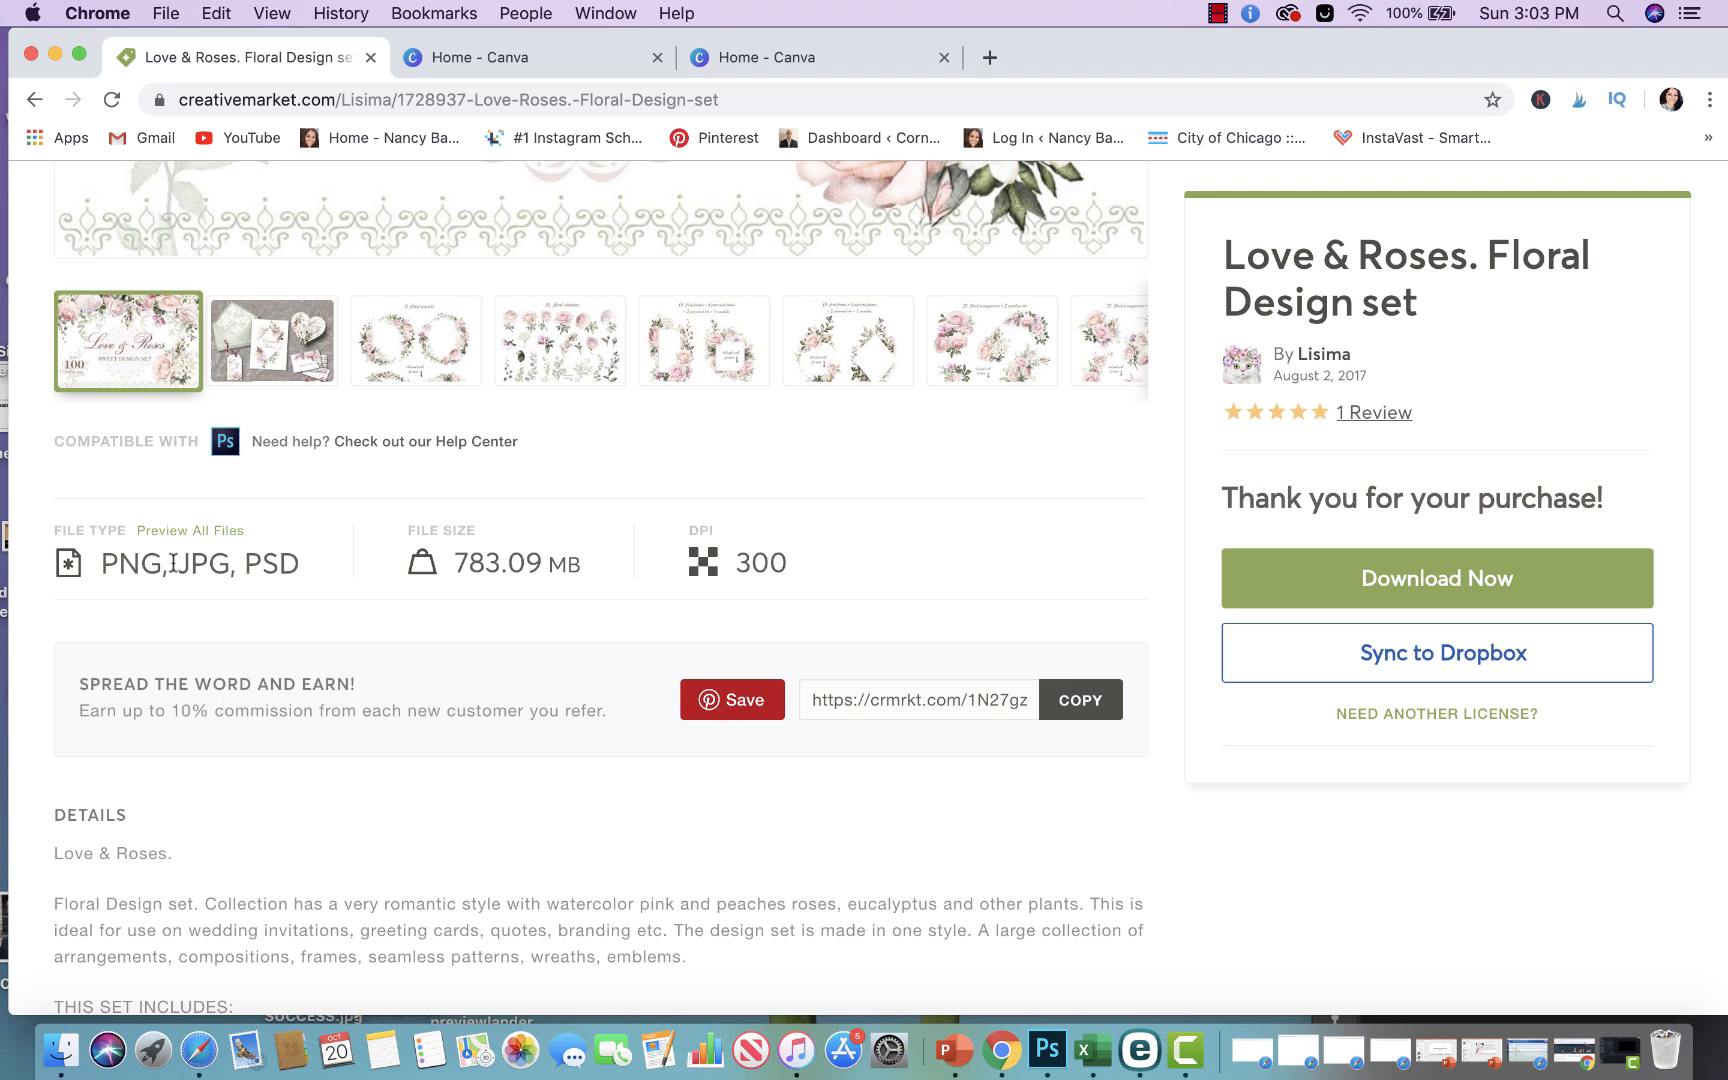
double_click(130, 563)
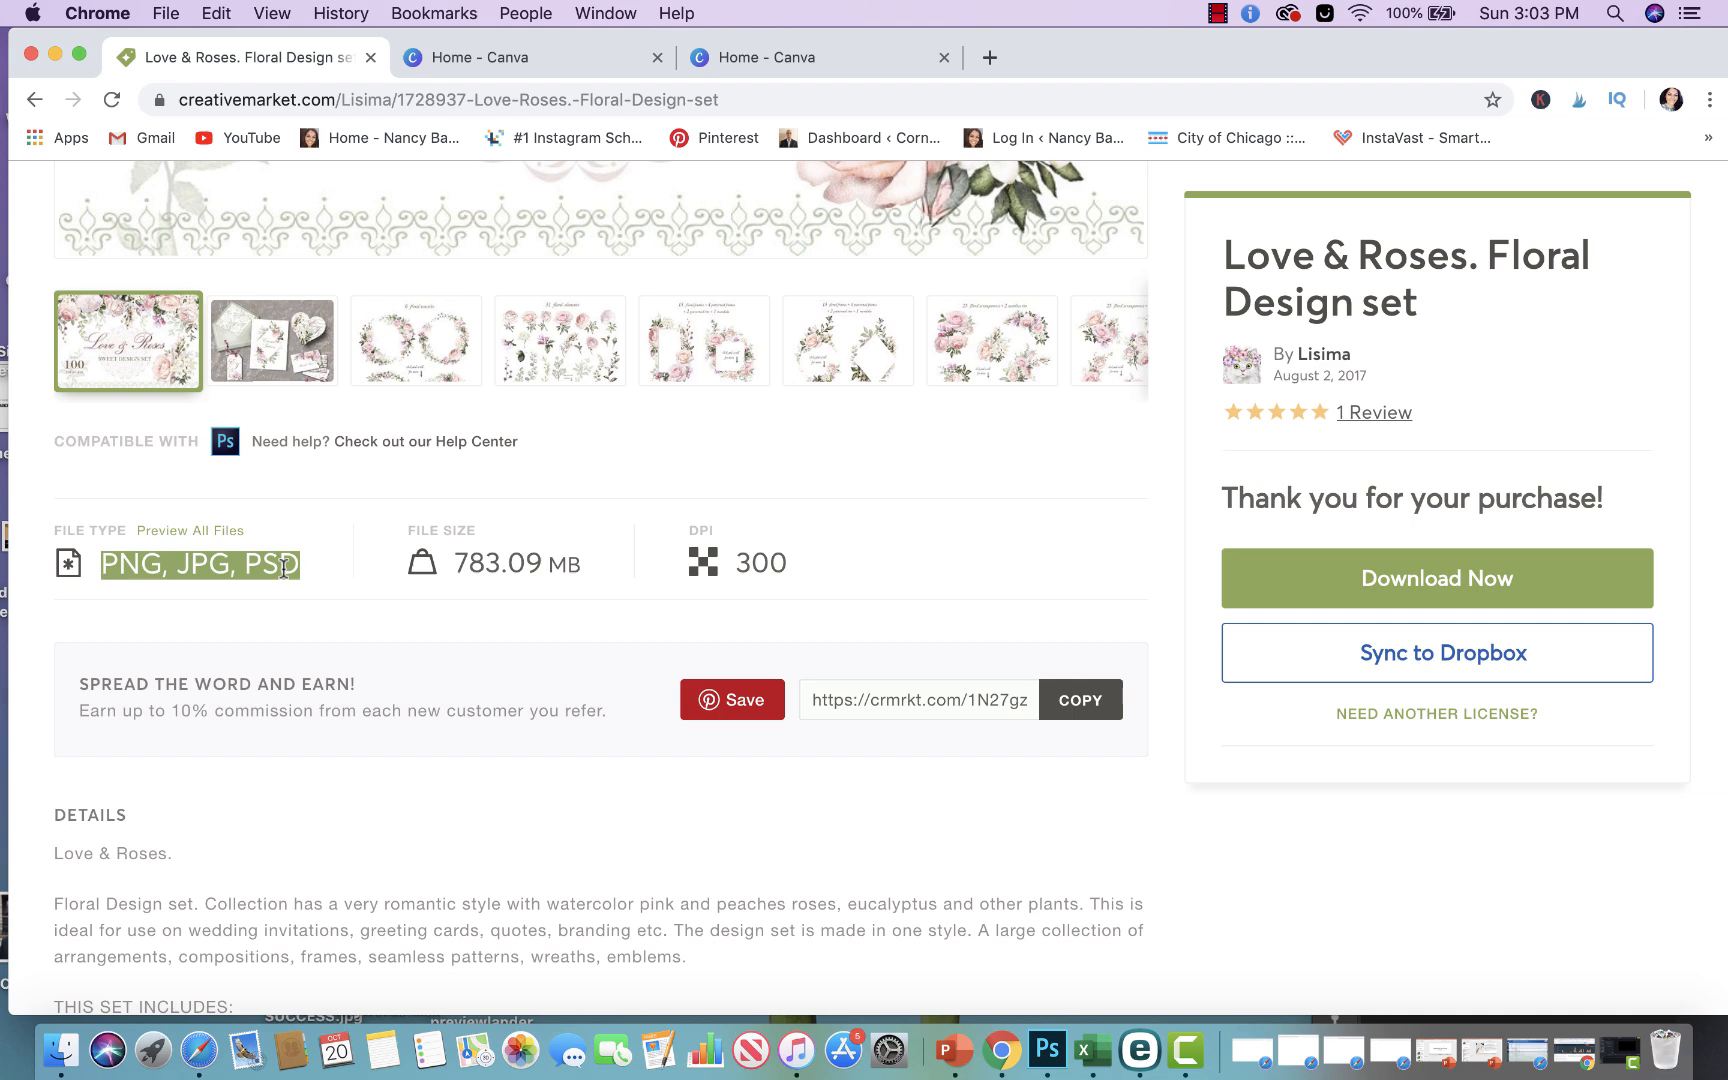
Switch to the Canva home page to enter 24 × 36 in dimensions
click(518, 57)
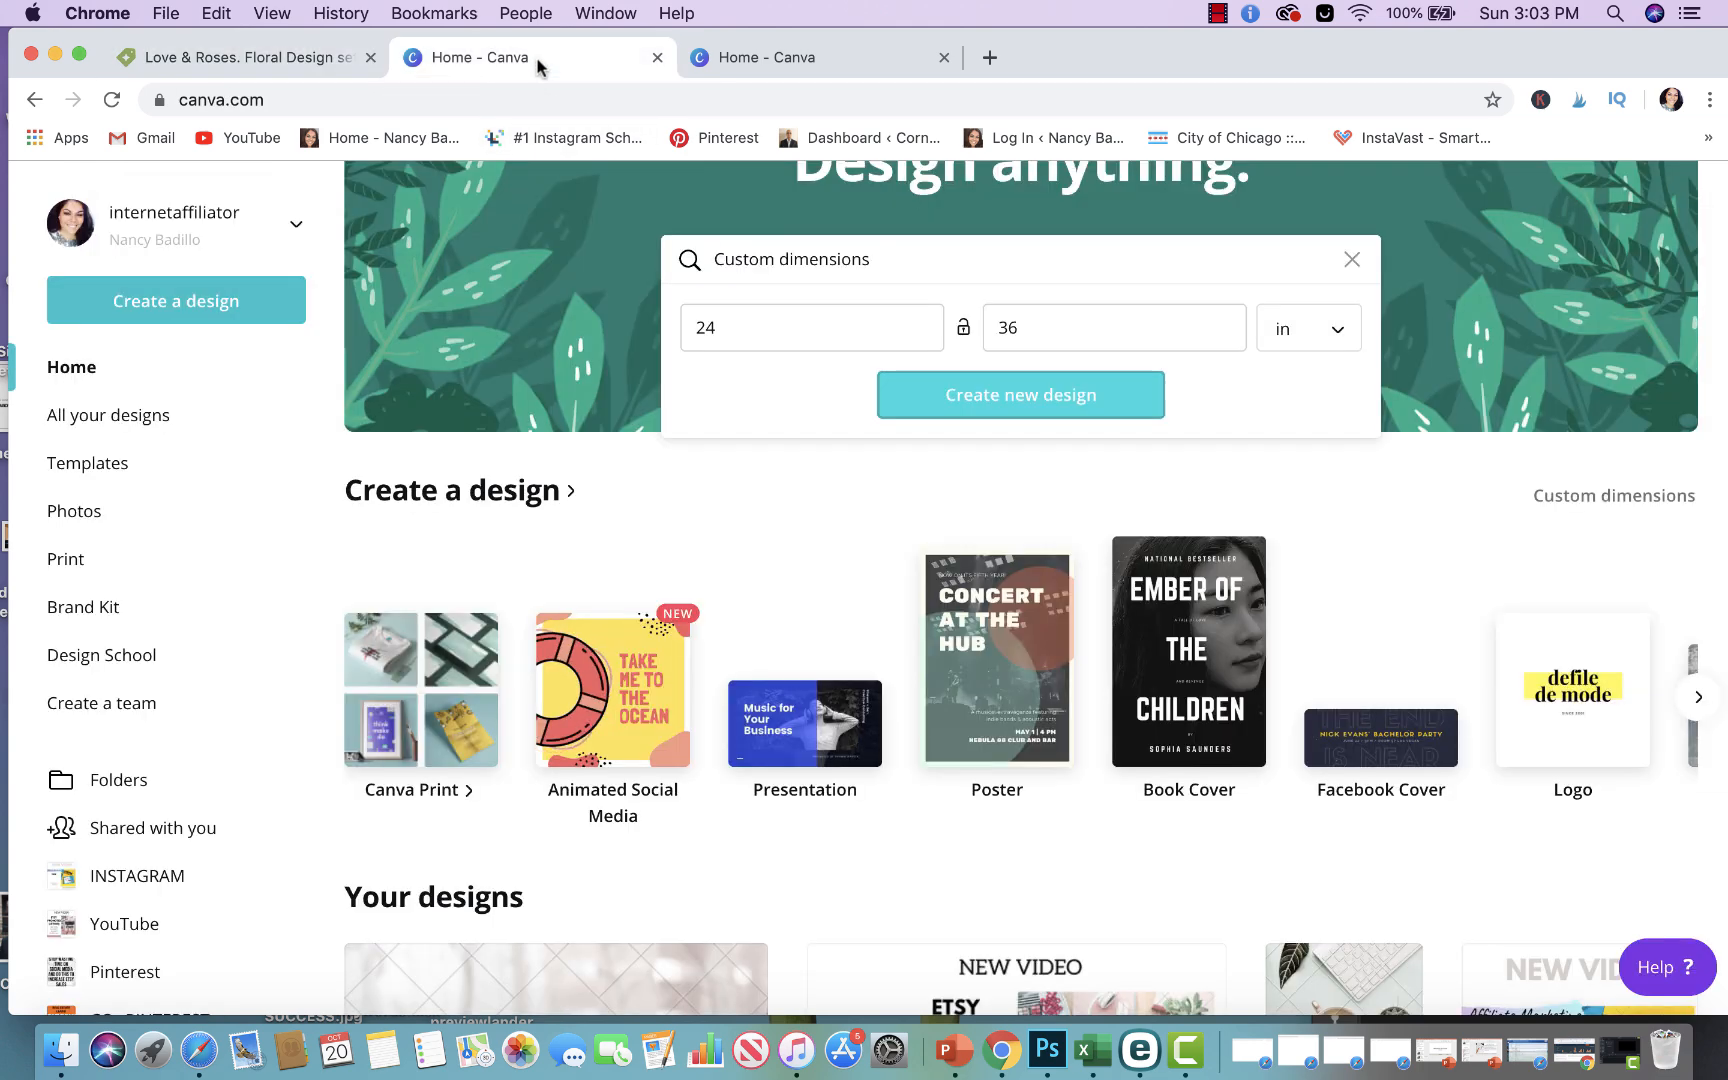
mouse_move(648, 527)
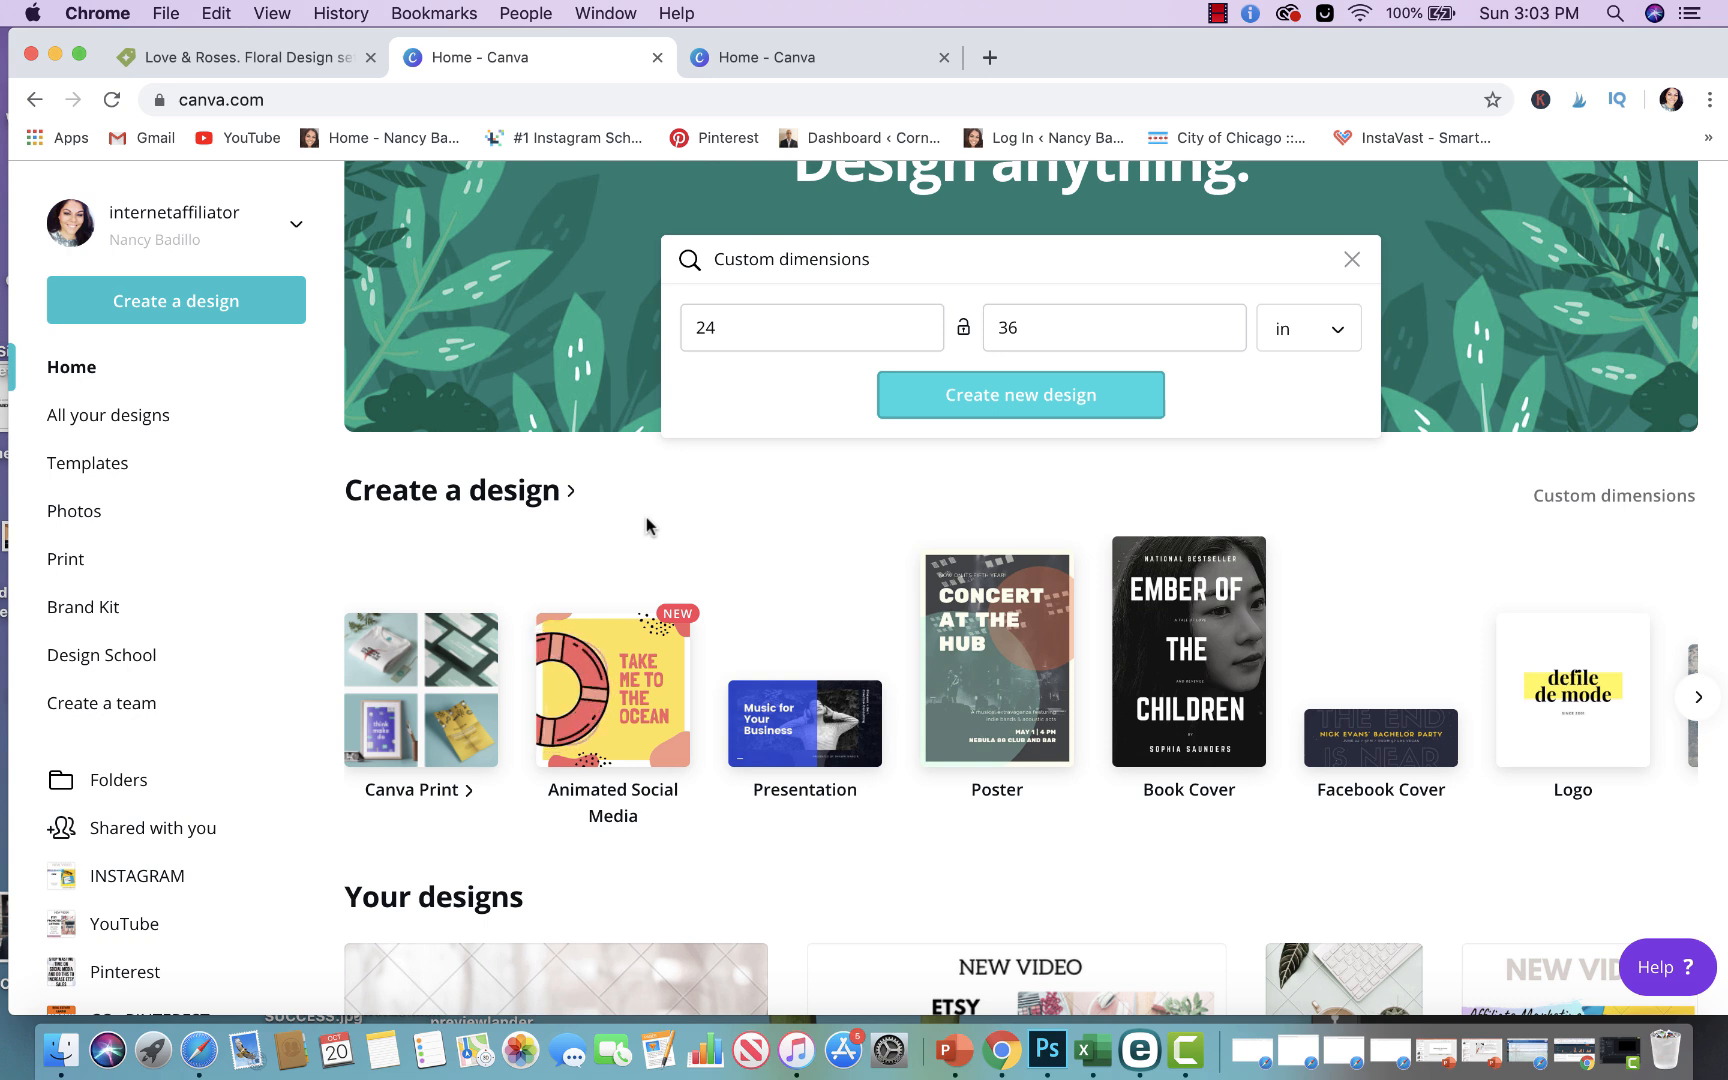
mouse_move(202, 301)
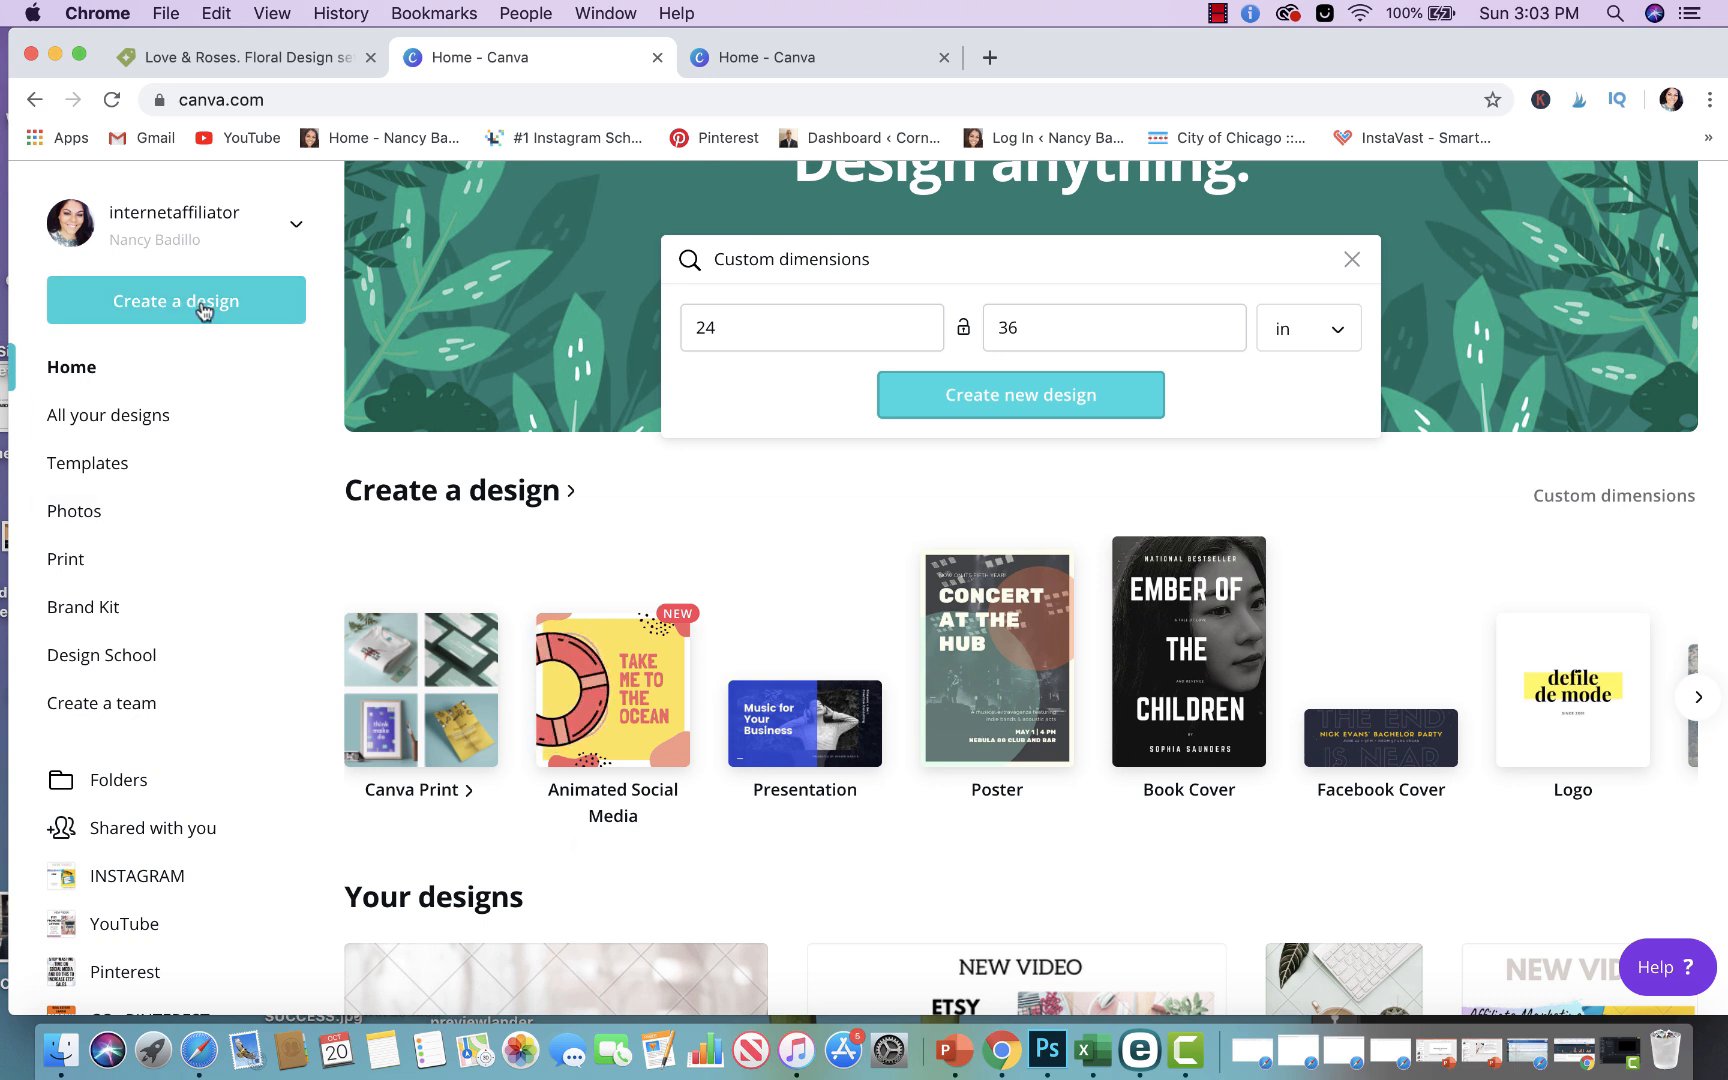
mouse_move(204, 311)
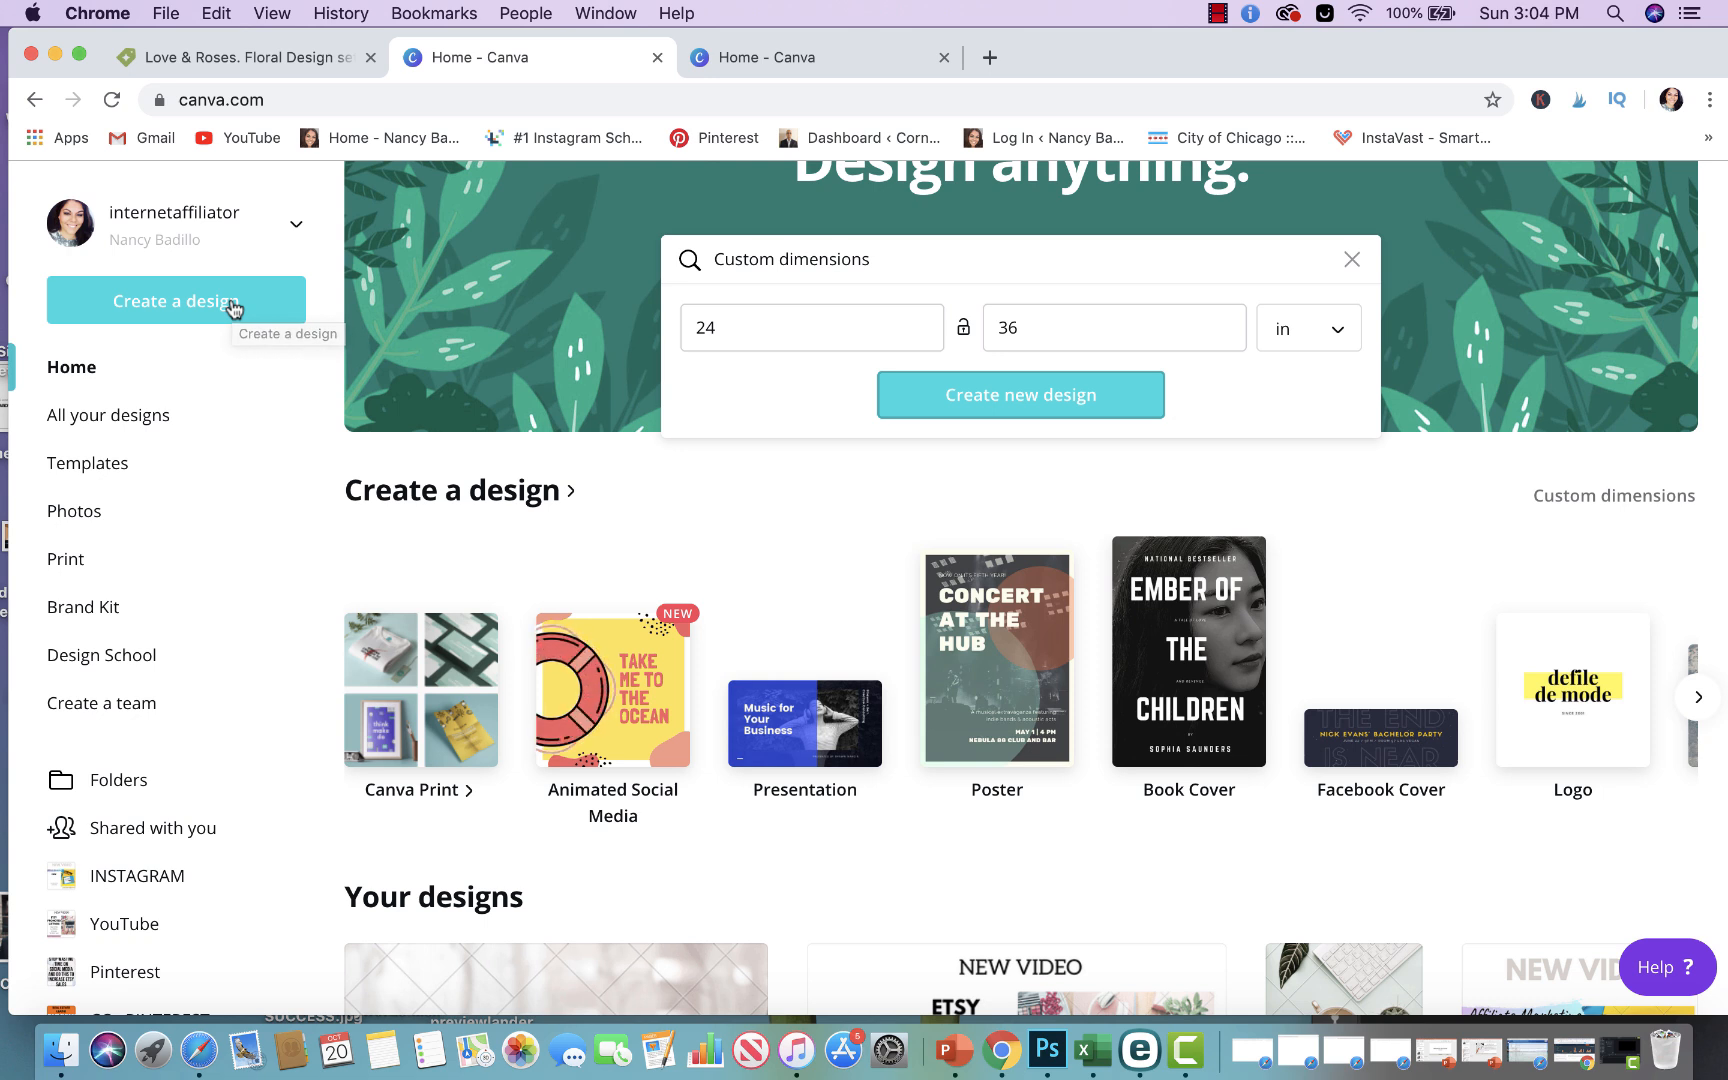
mouse_move(257, 309)
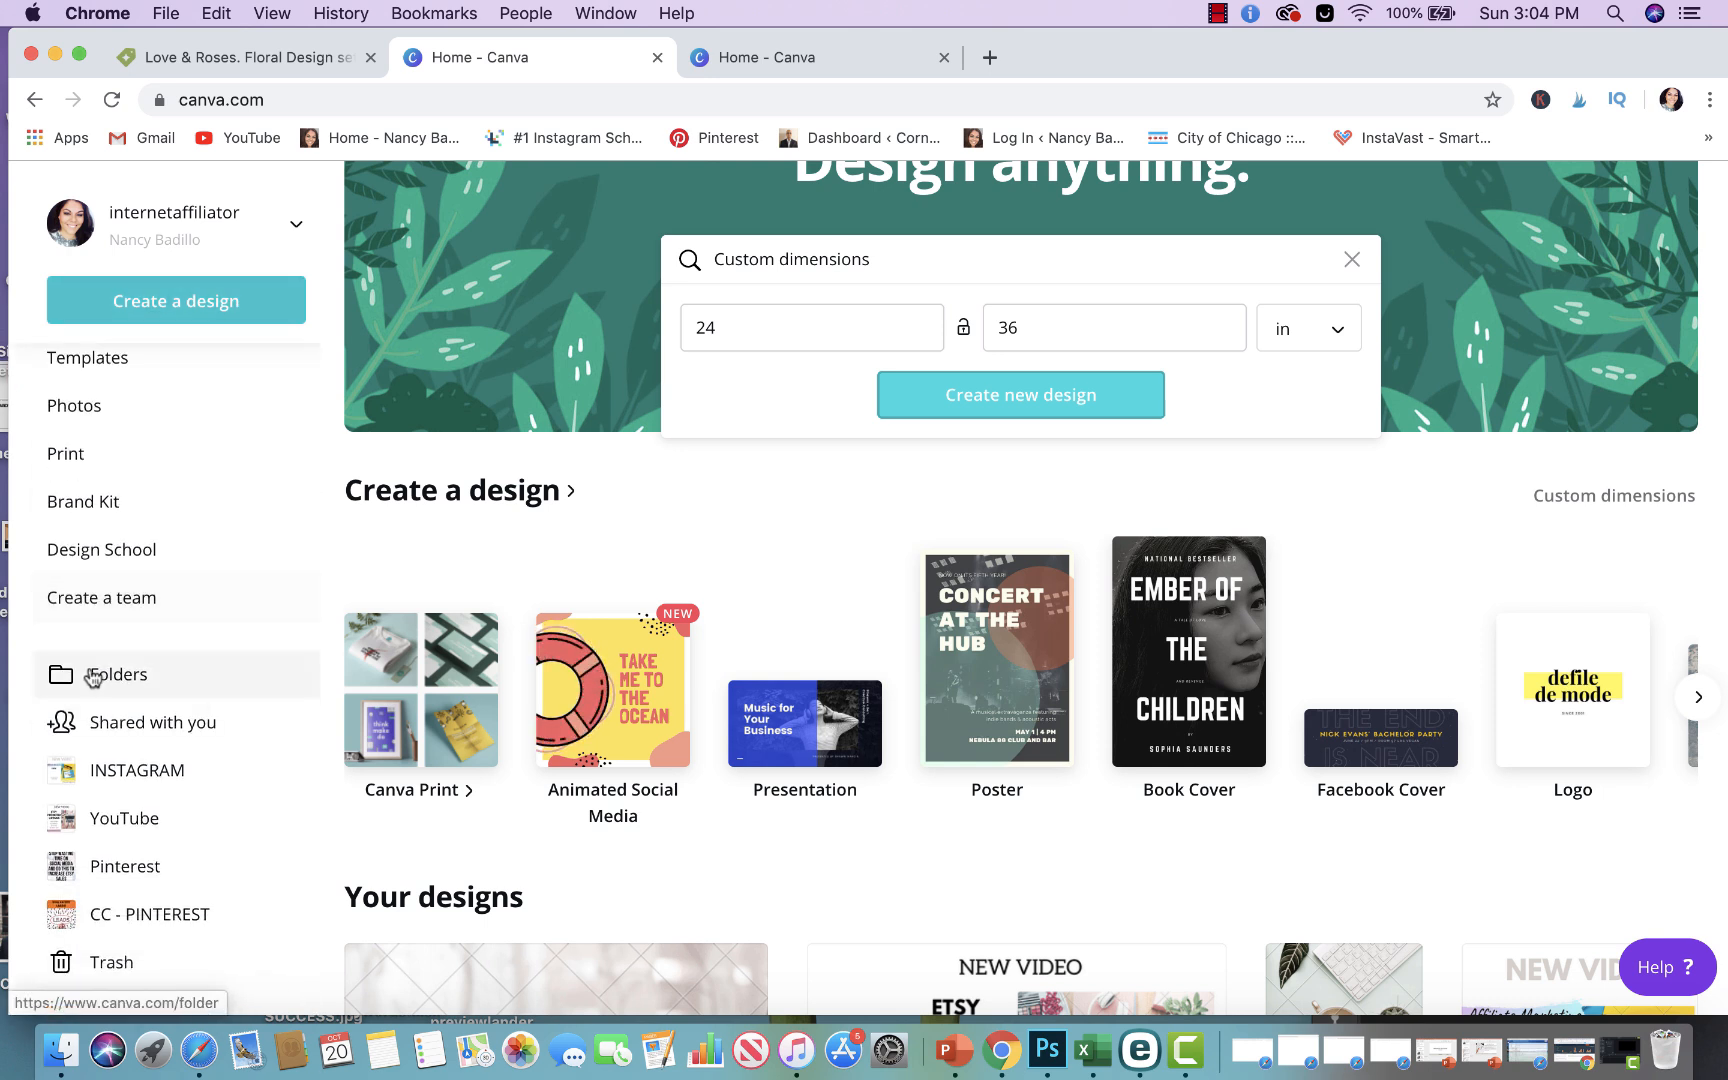
mouse_move(106, 850)
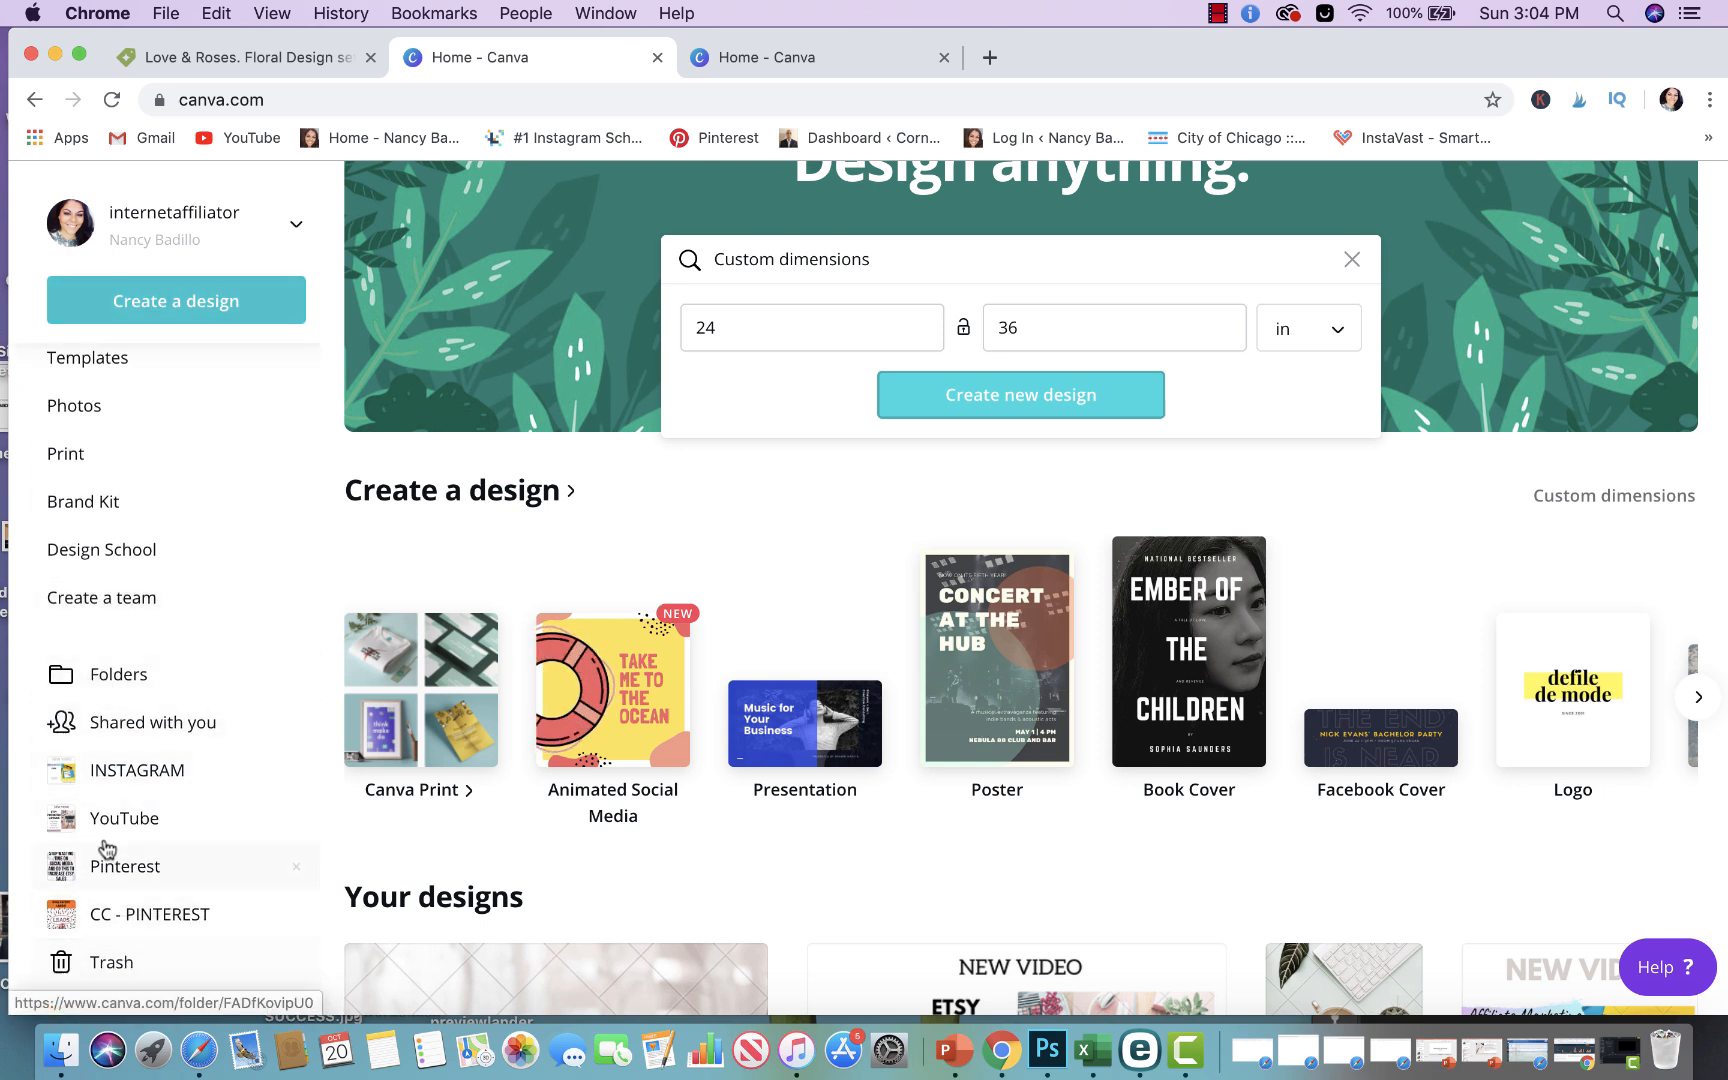
mouse_move(119, 928)
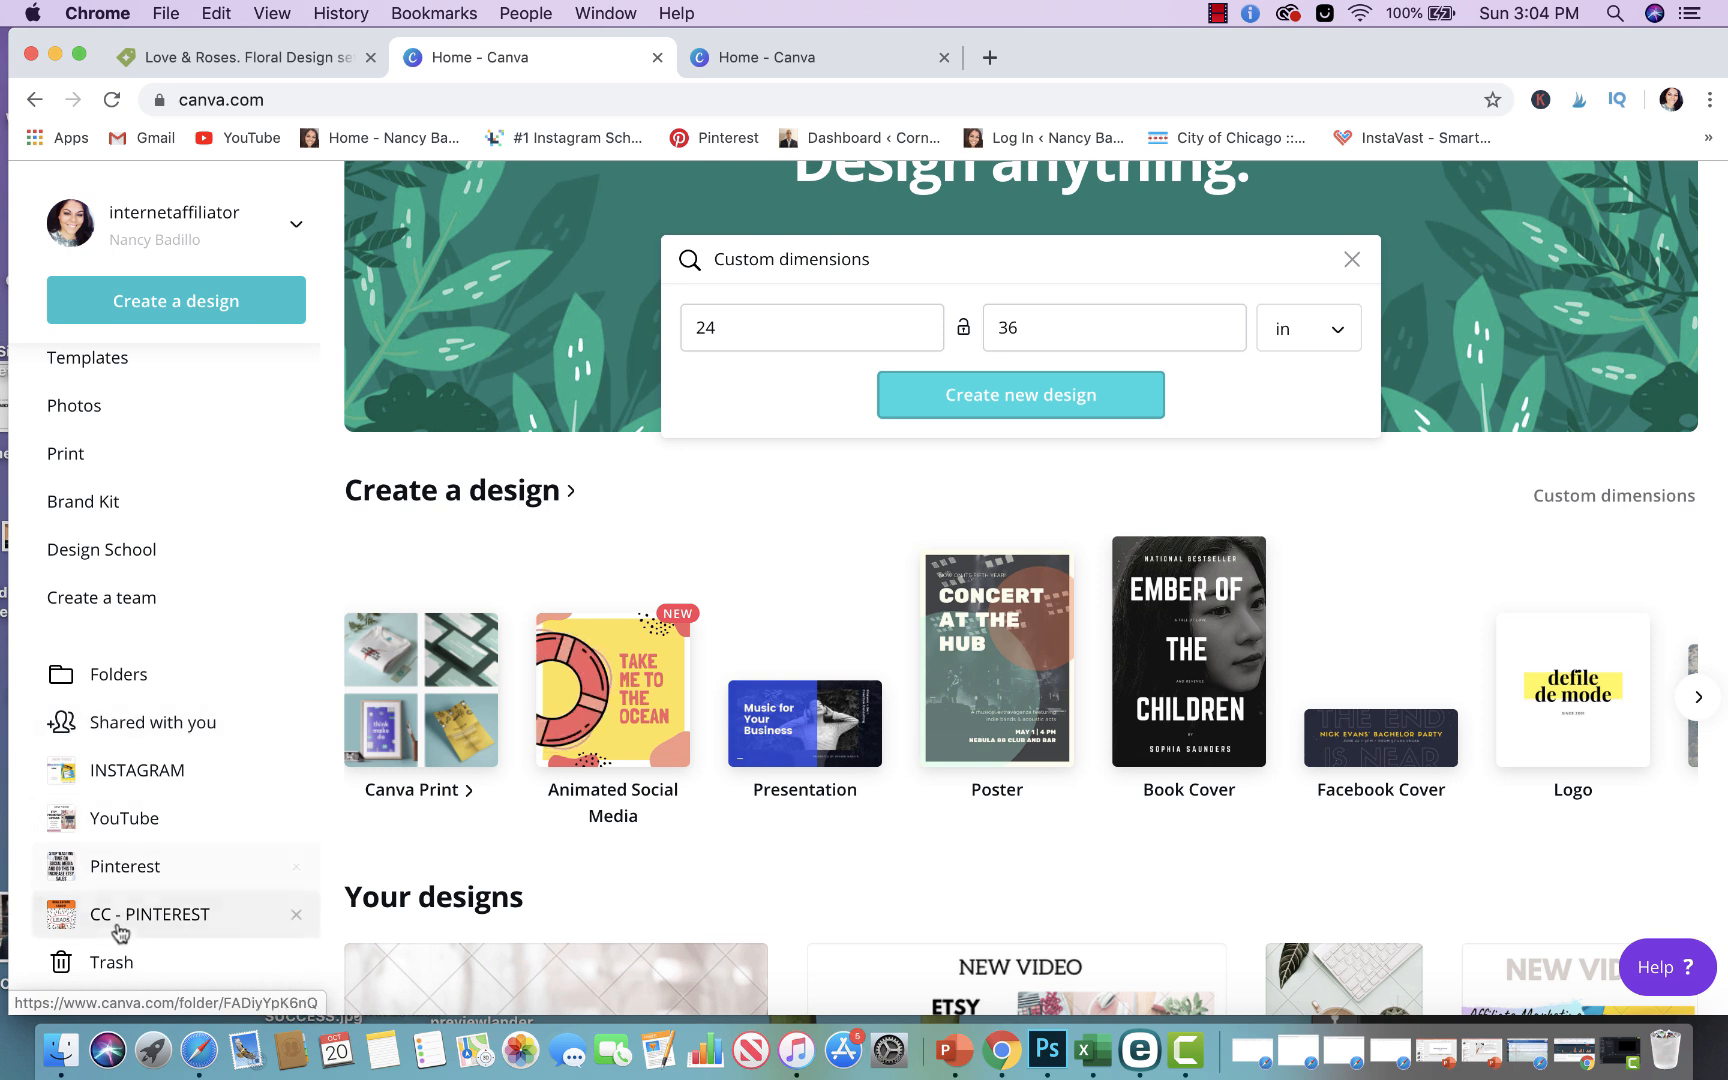
mouse_move(137, 739)
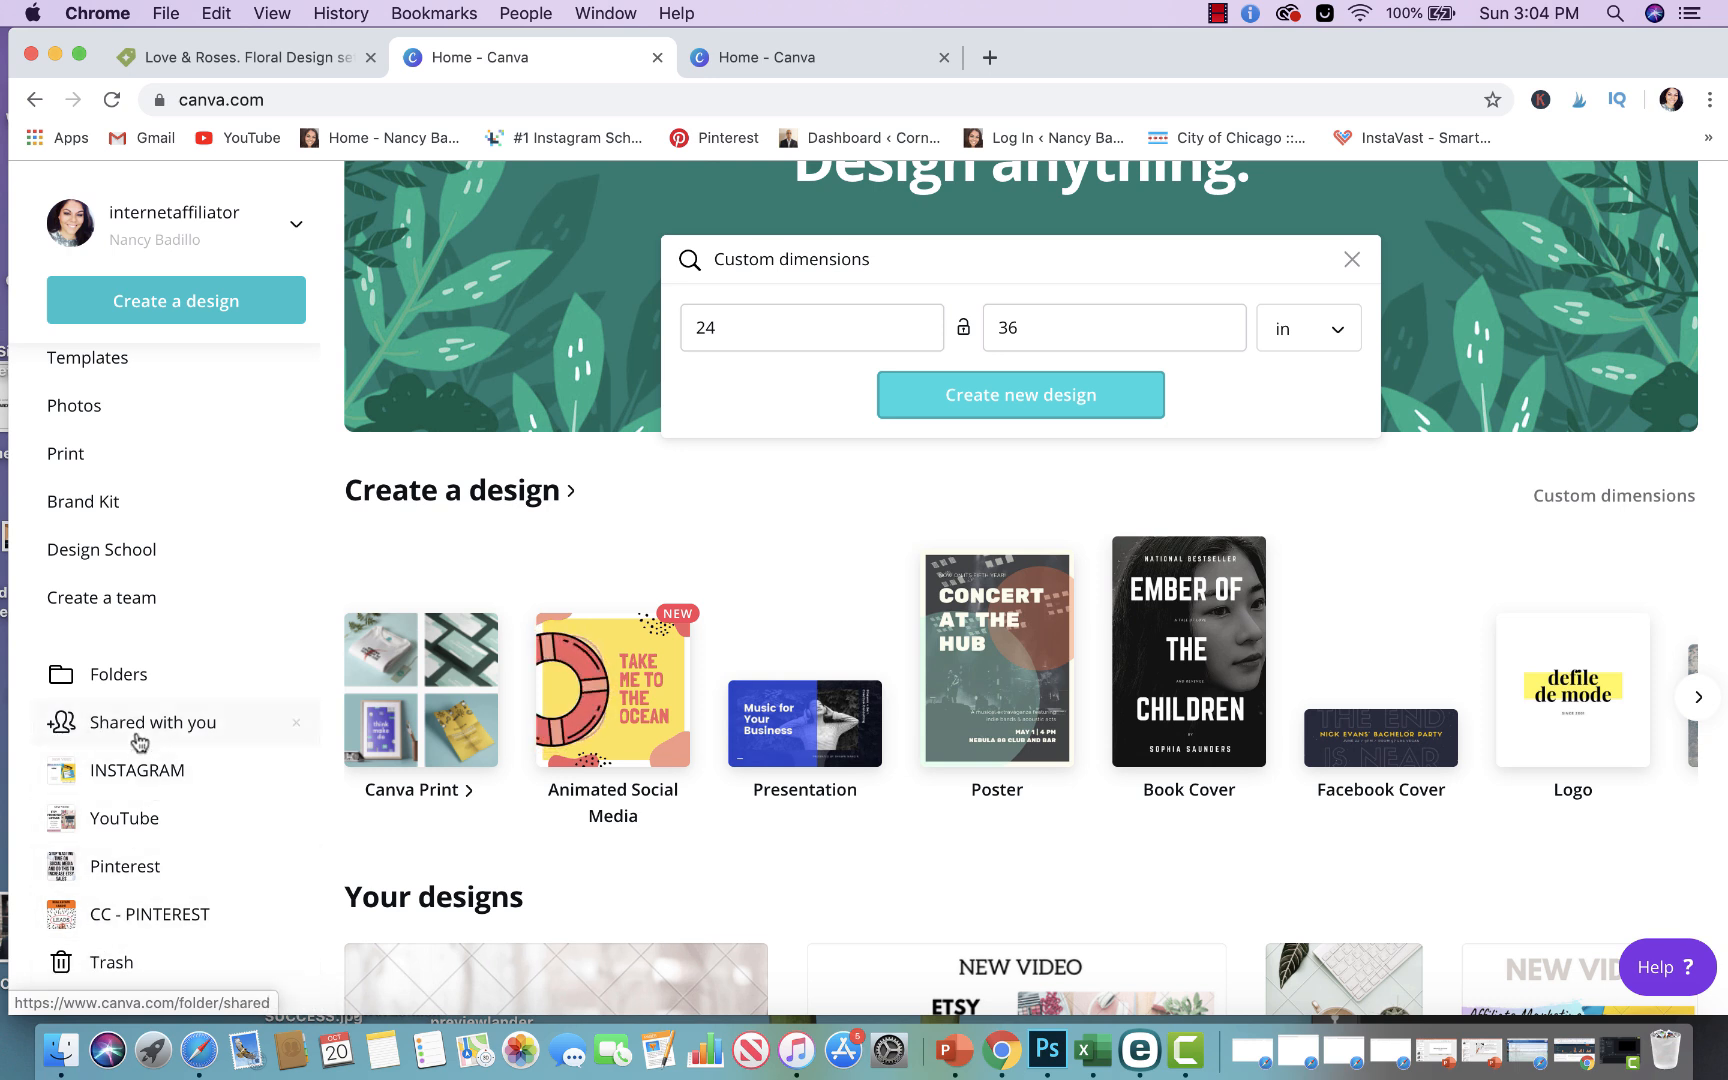
mouse_move(137, 768)
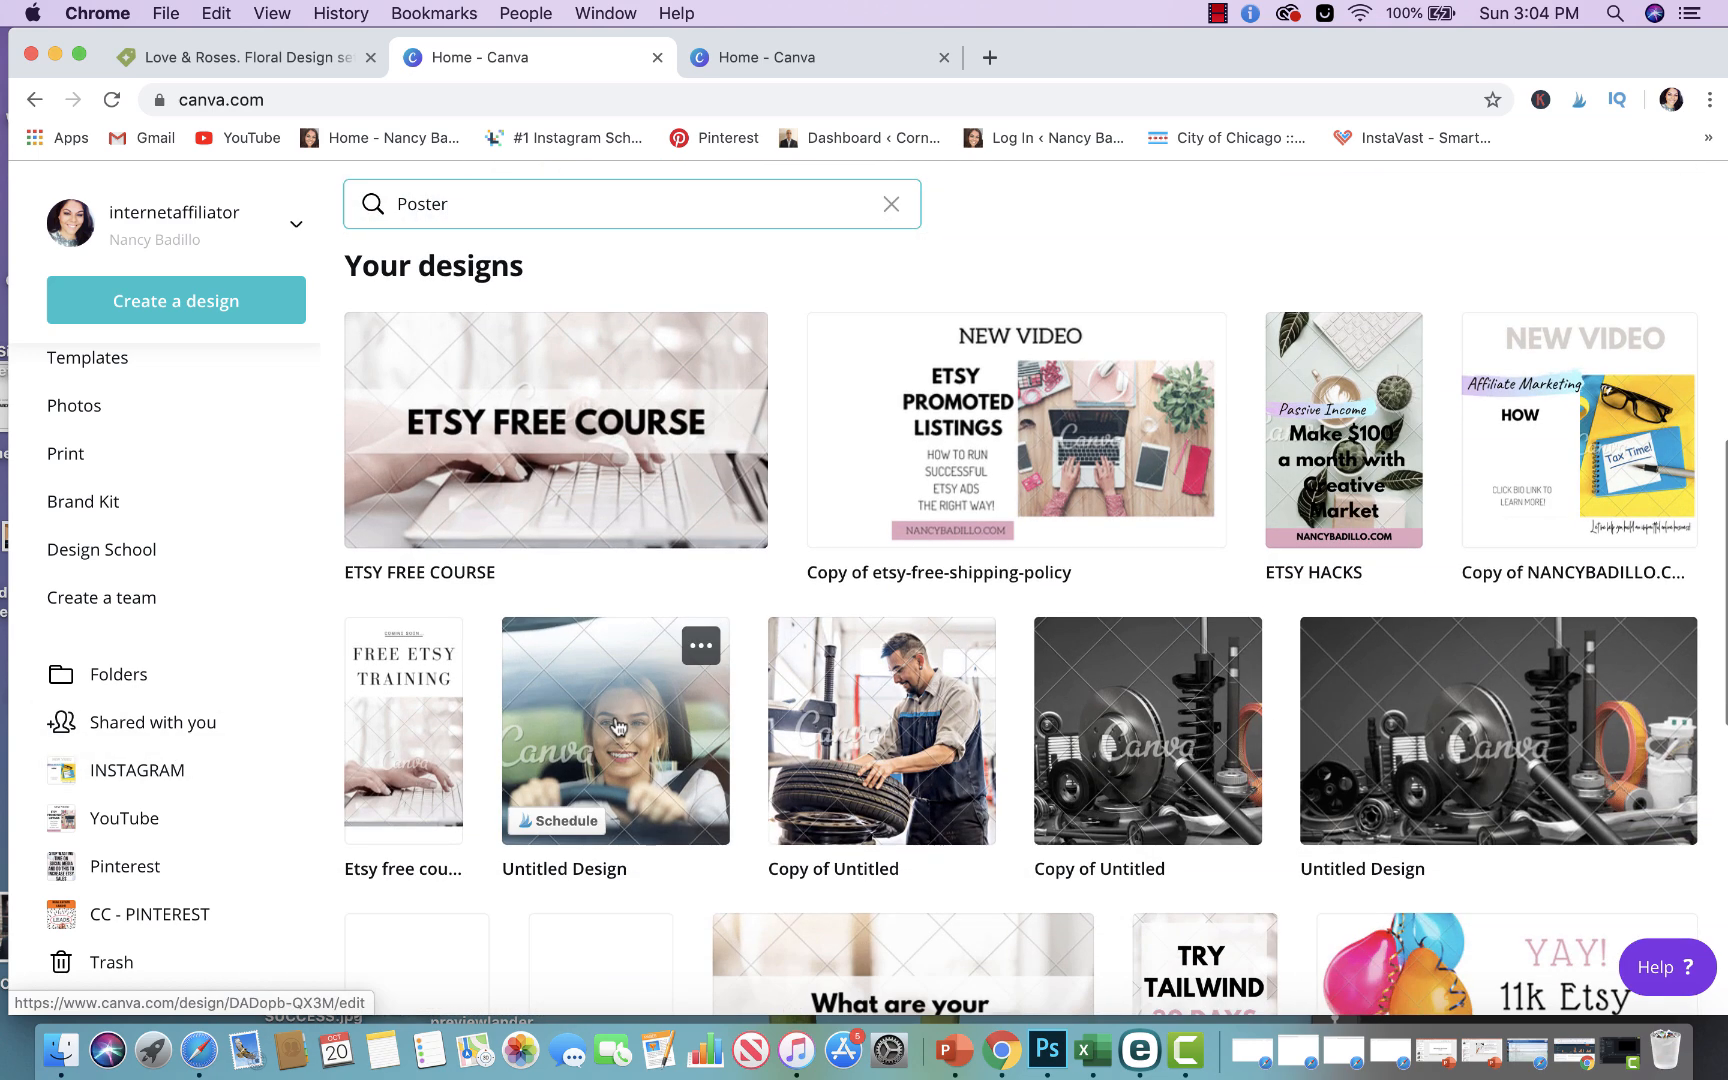
mouse_move(1376, 541)
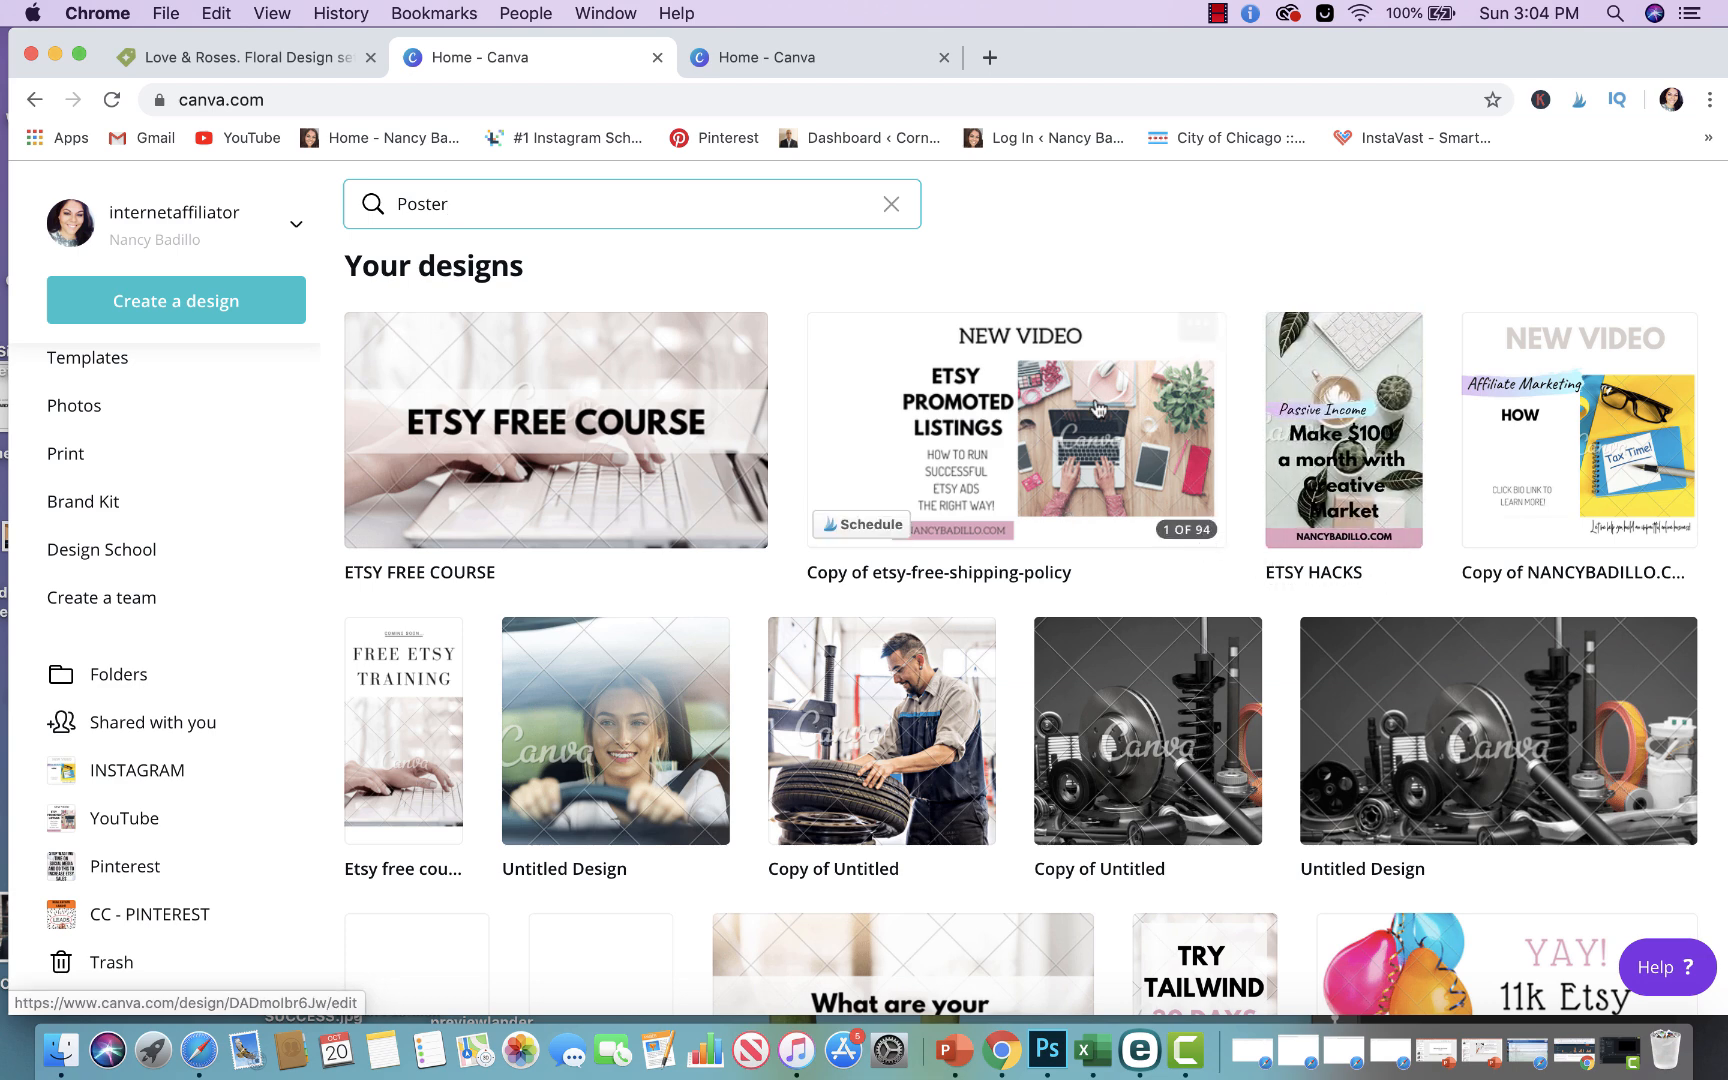
mouse_move(1585, 438)
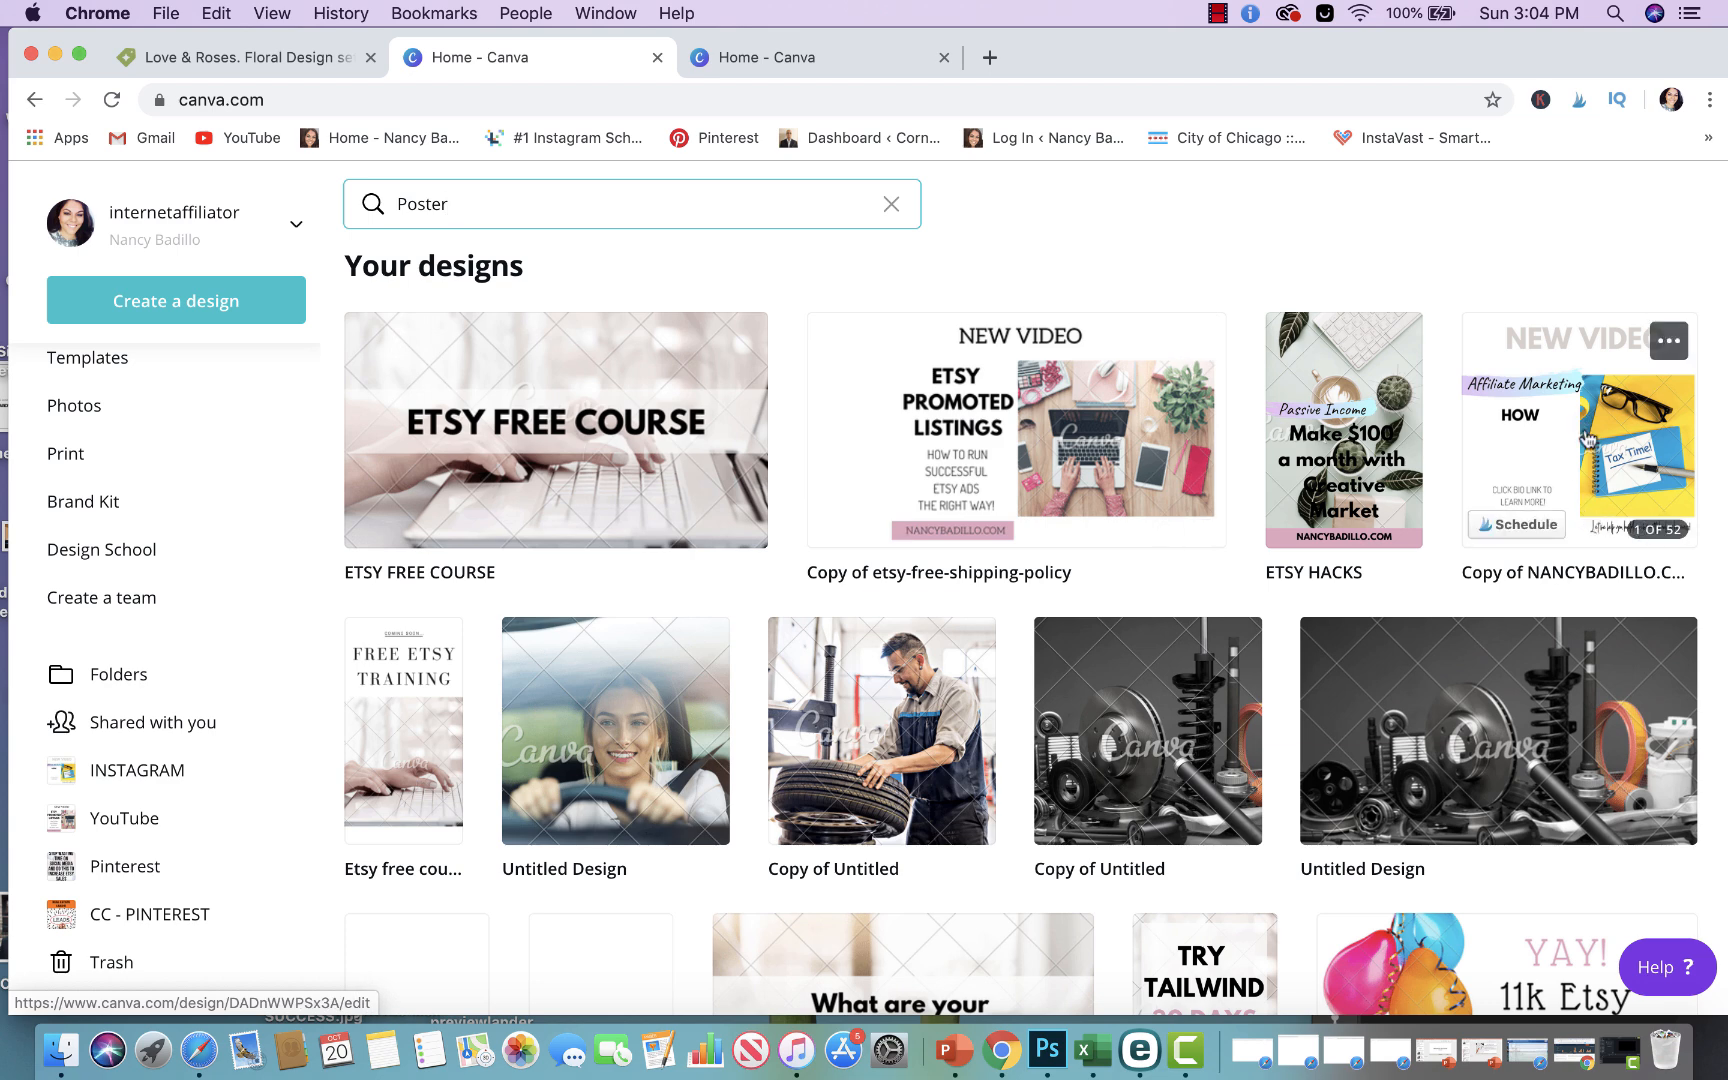
mouse_move(1023, 722)
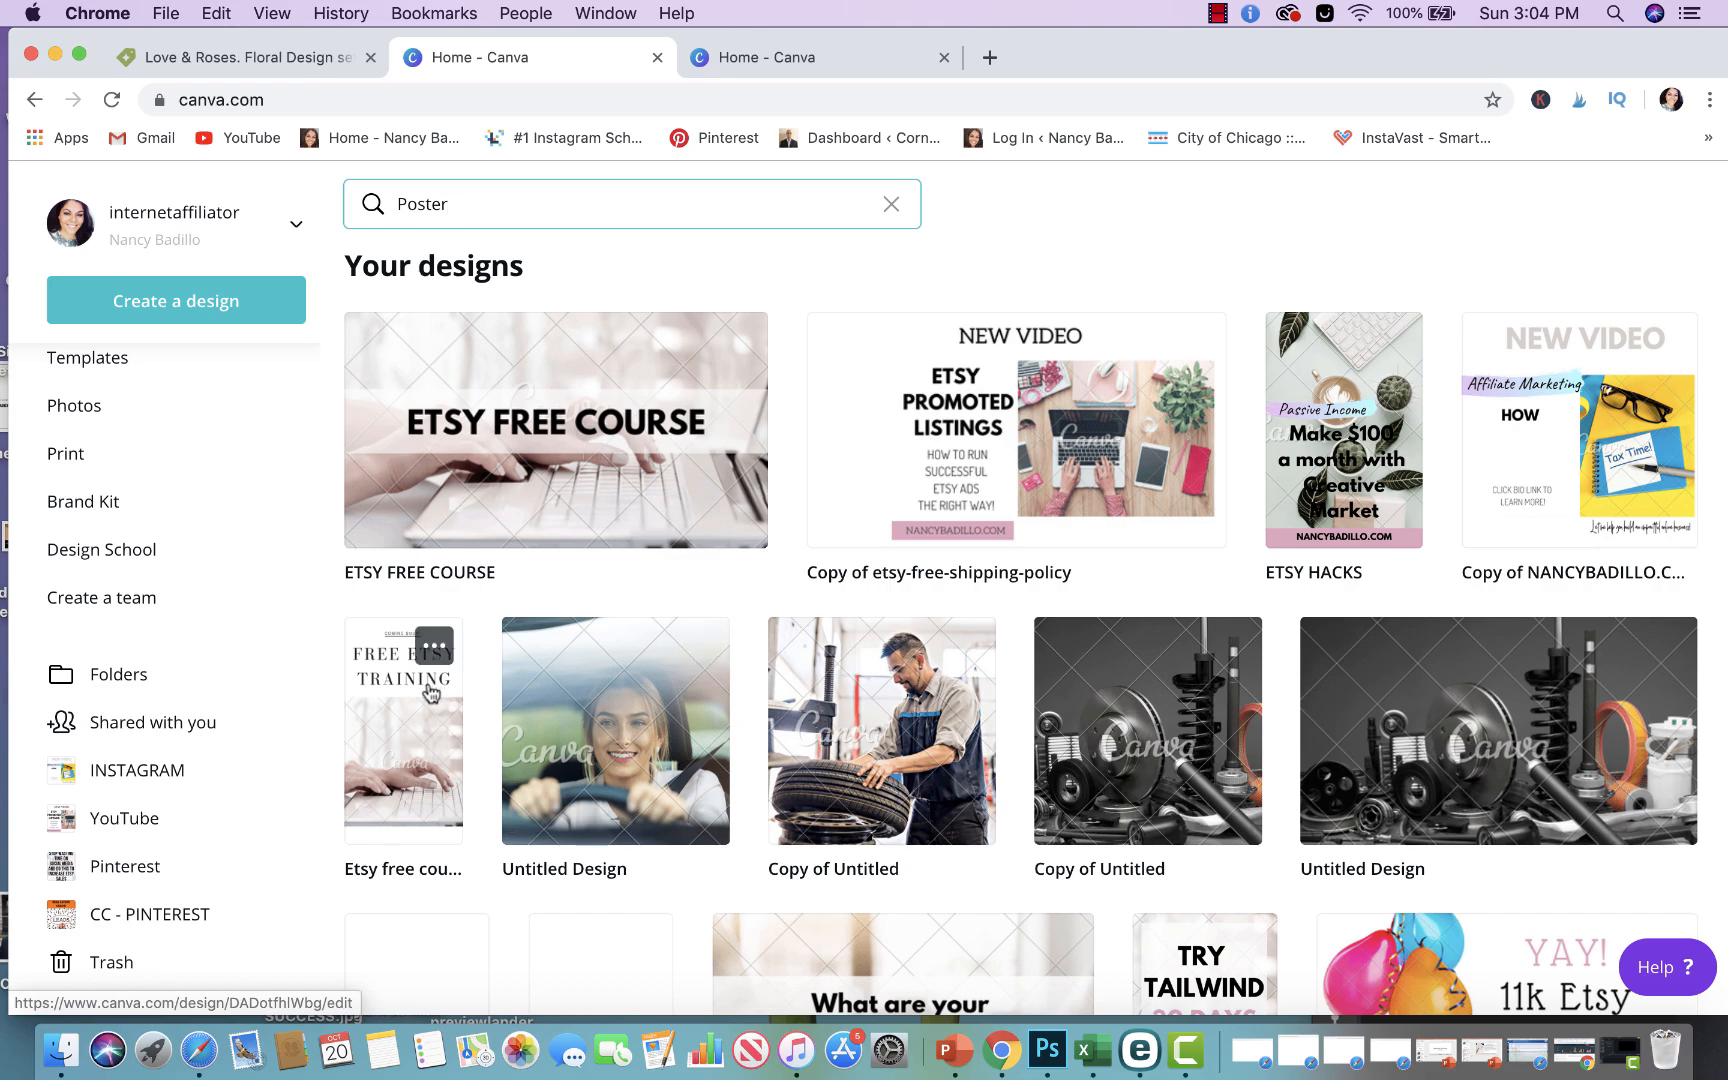
scroll(down, 3)
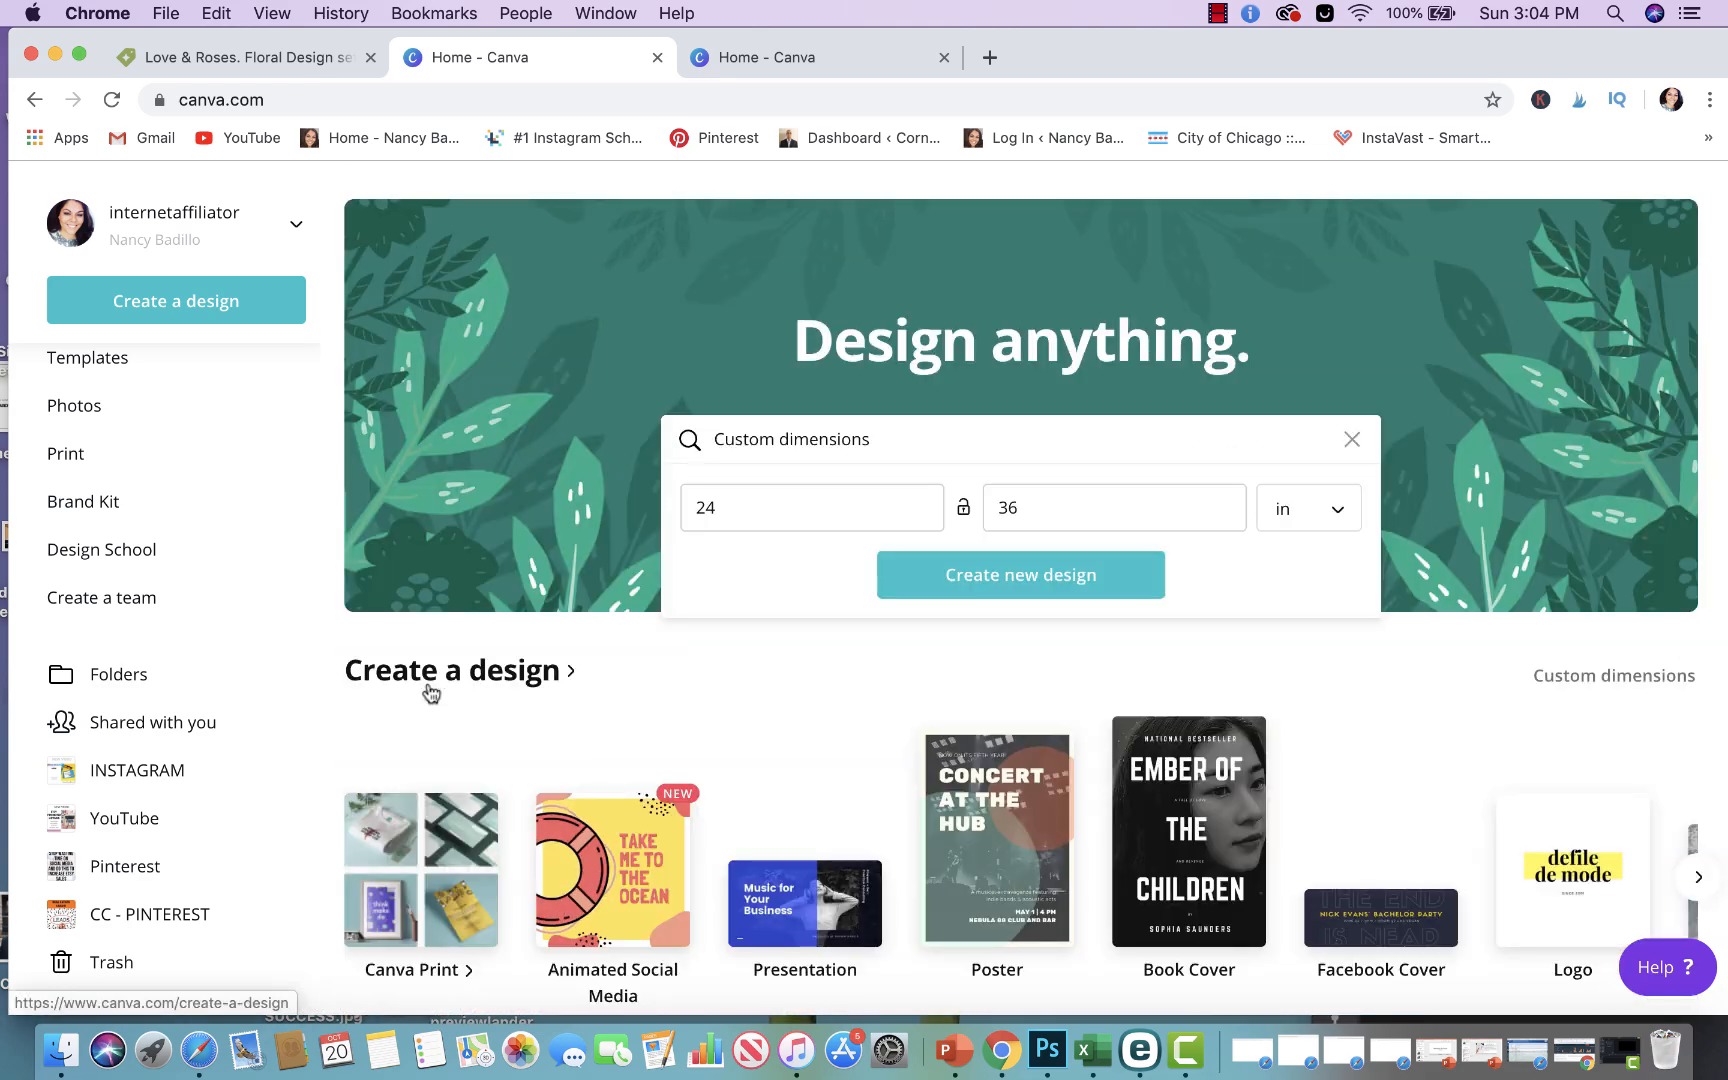
mouse_move(415, 727)
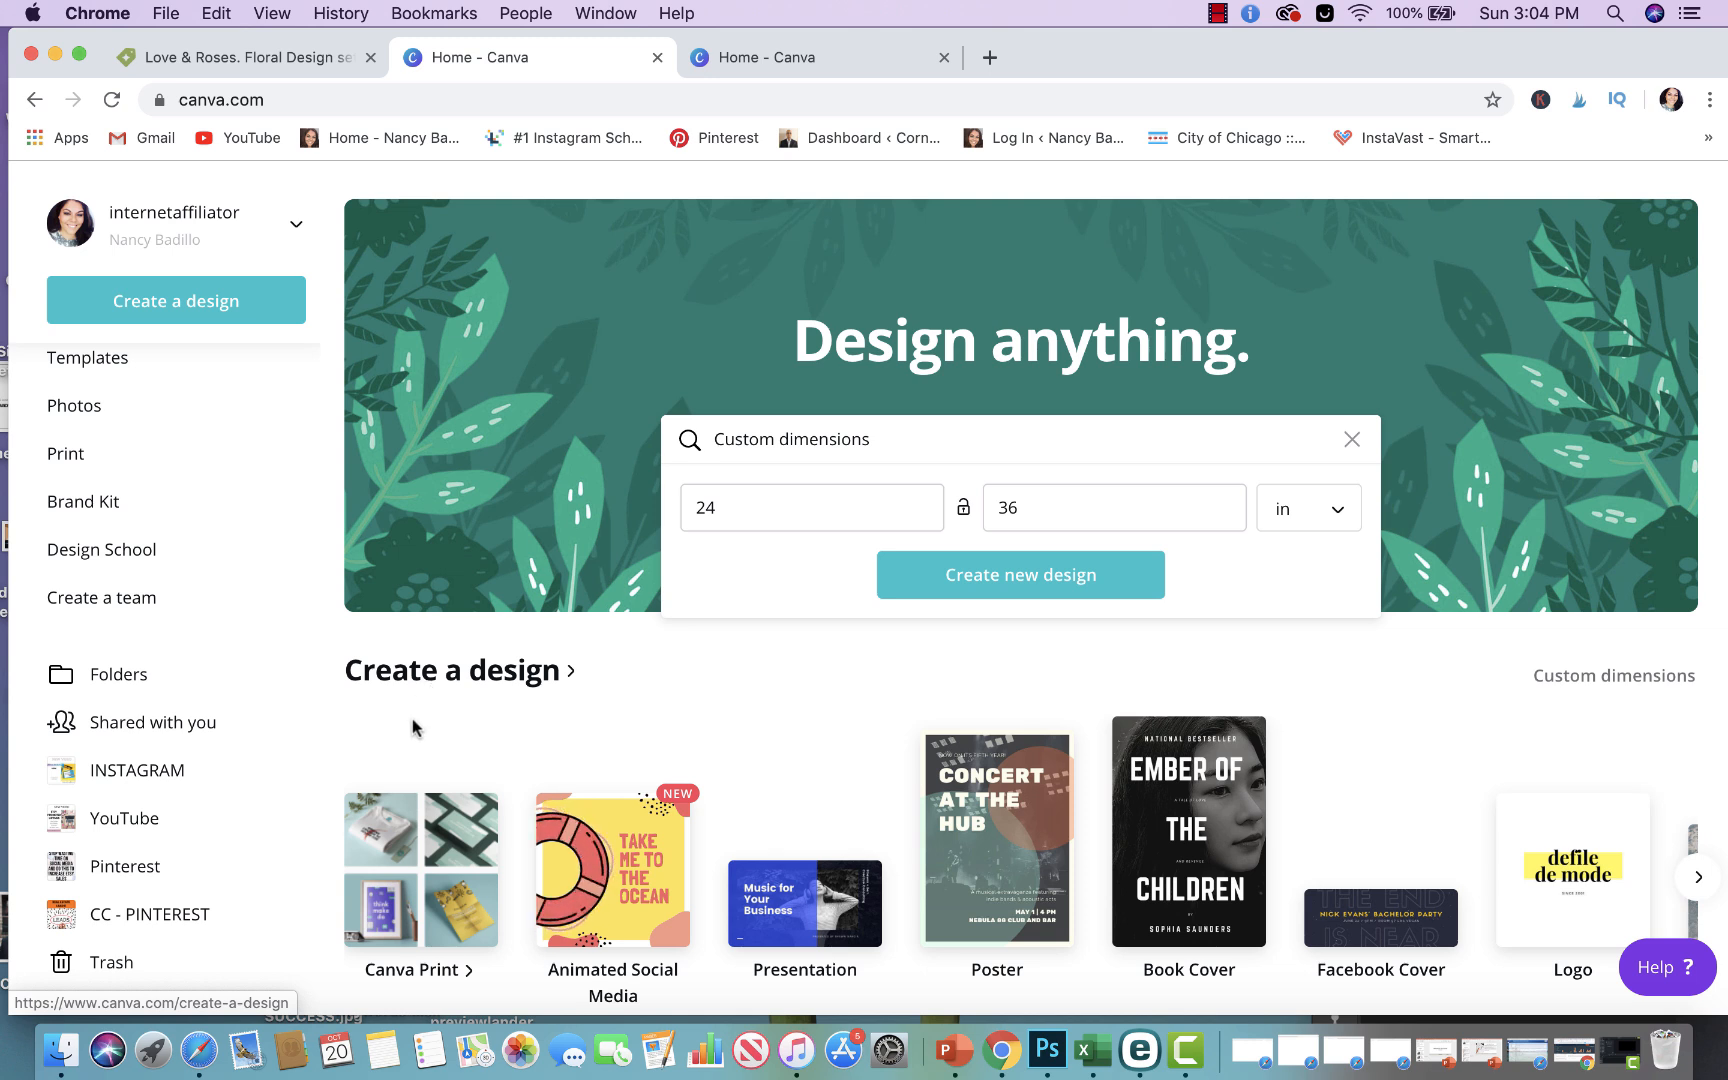
mouse_move(942, 620)
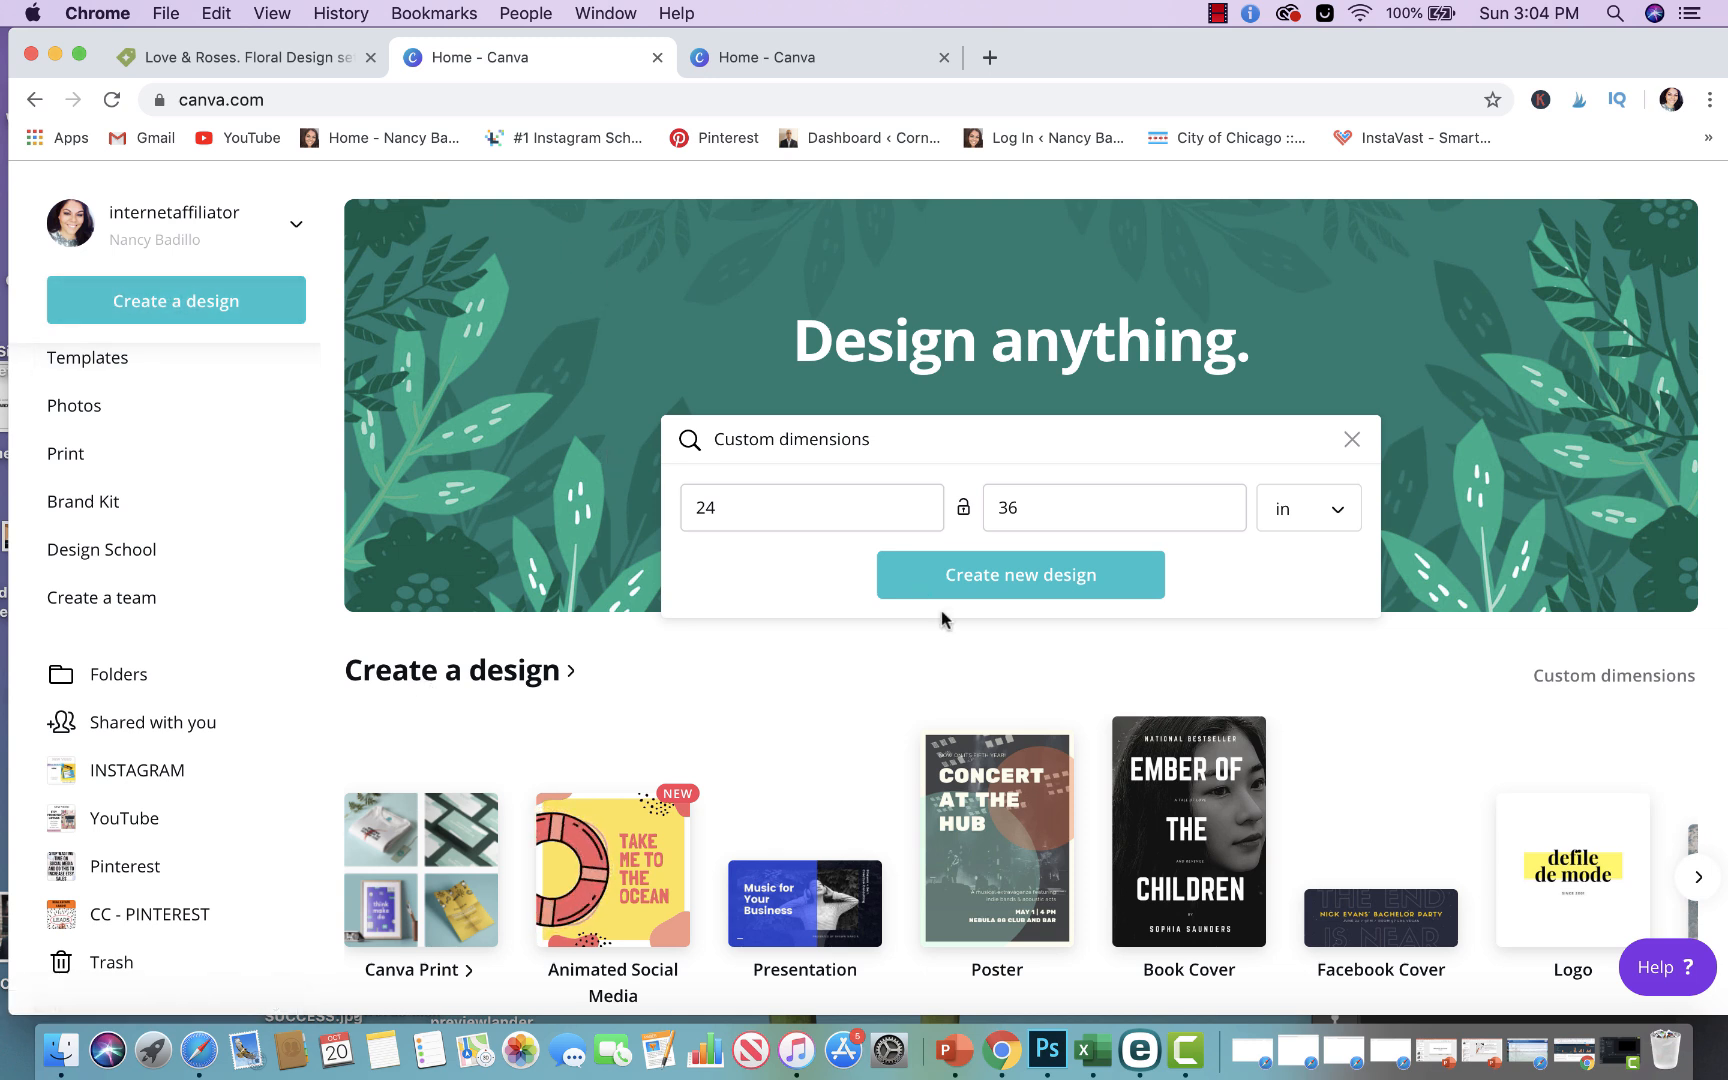
mouse_move(1020, 574)
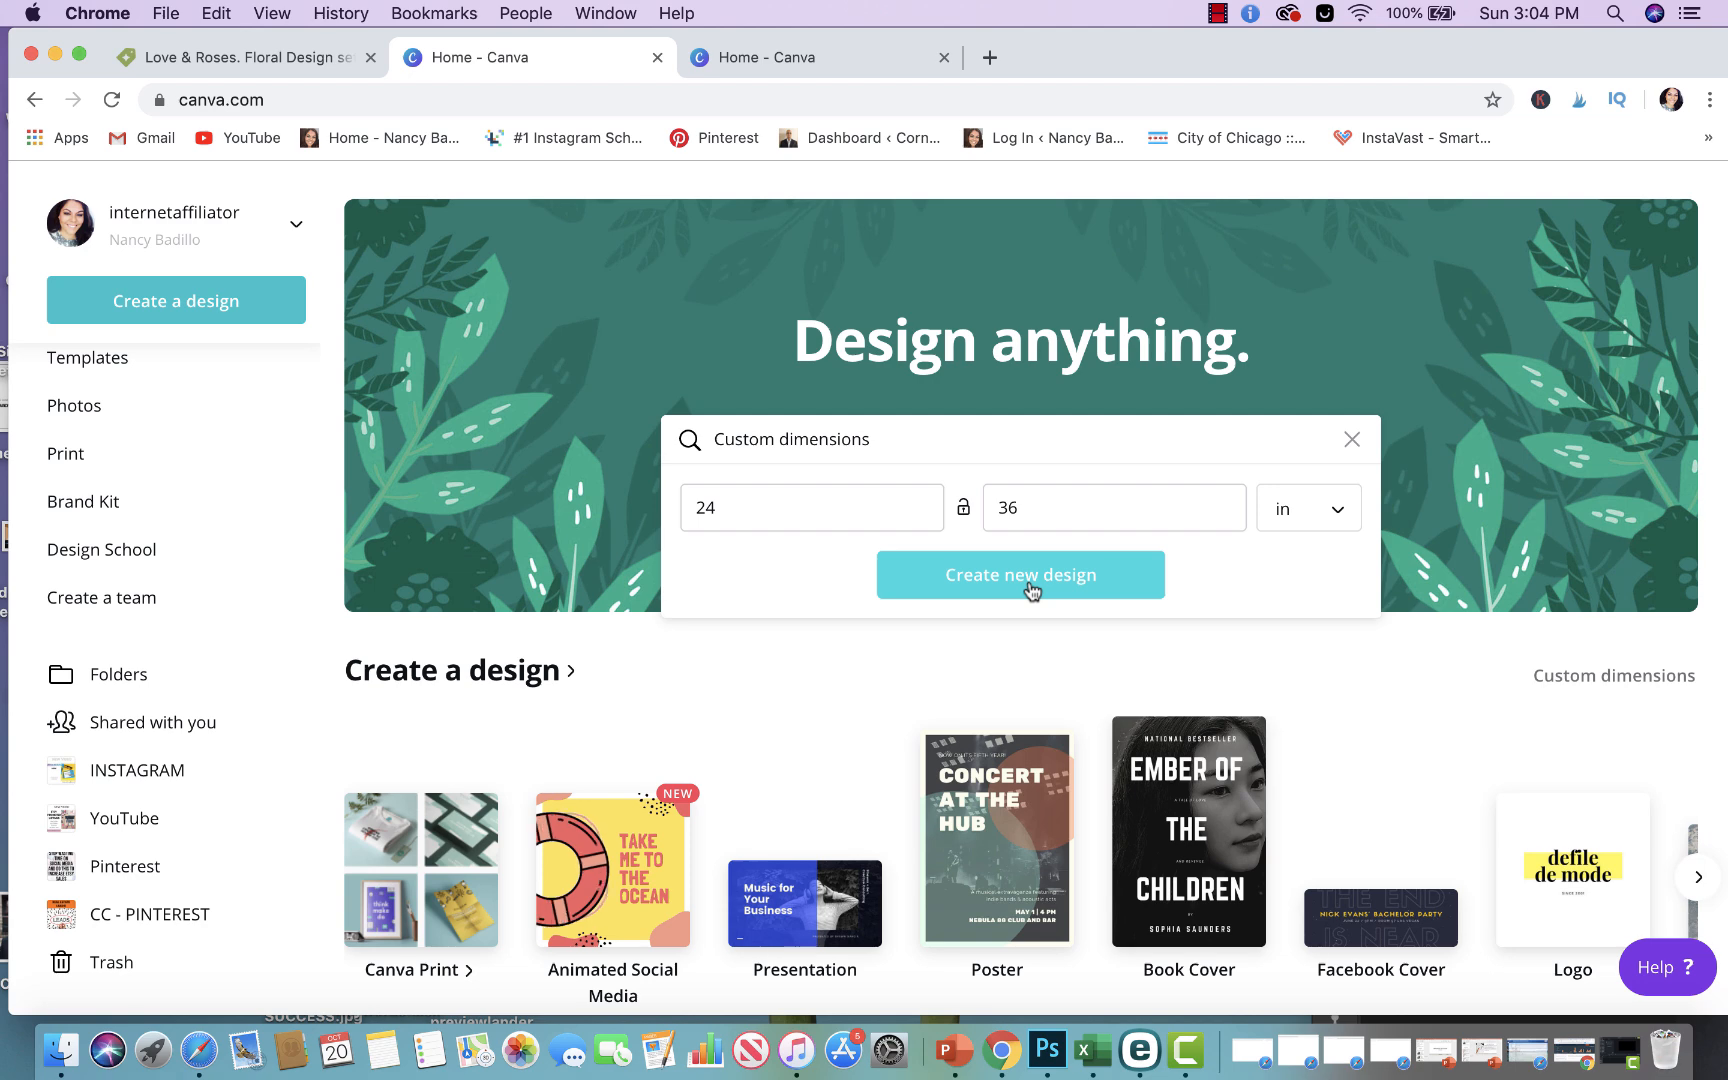
Create the blank 24 × 36 inch design from Custom dimensions
click(1019, 574)
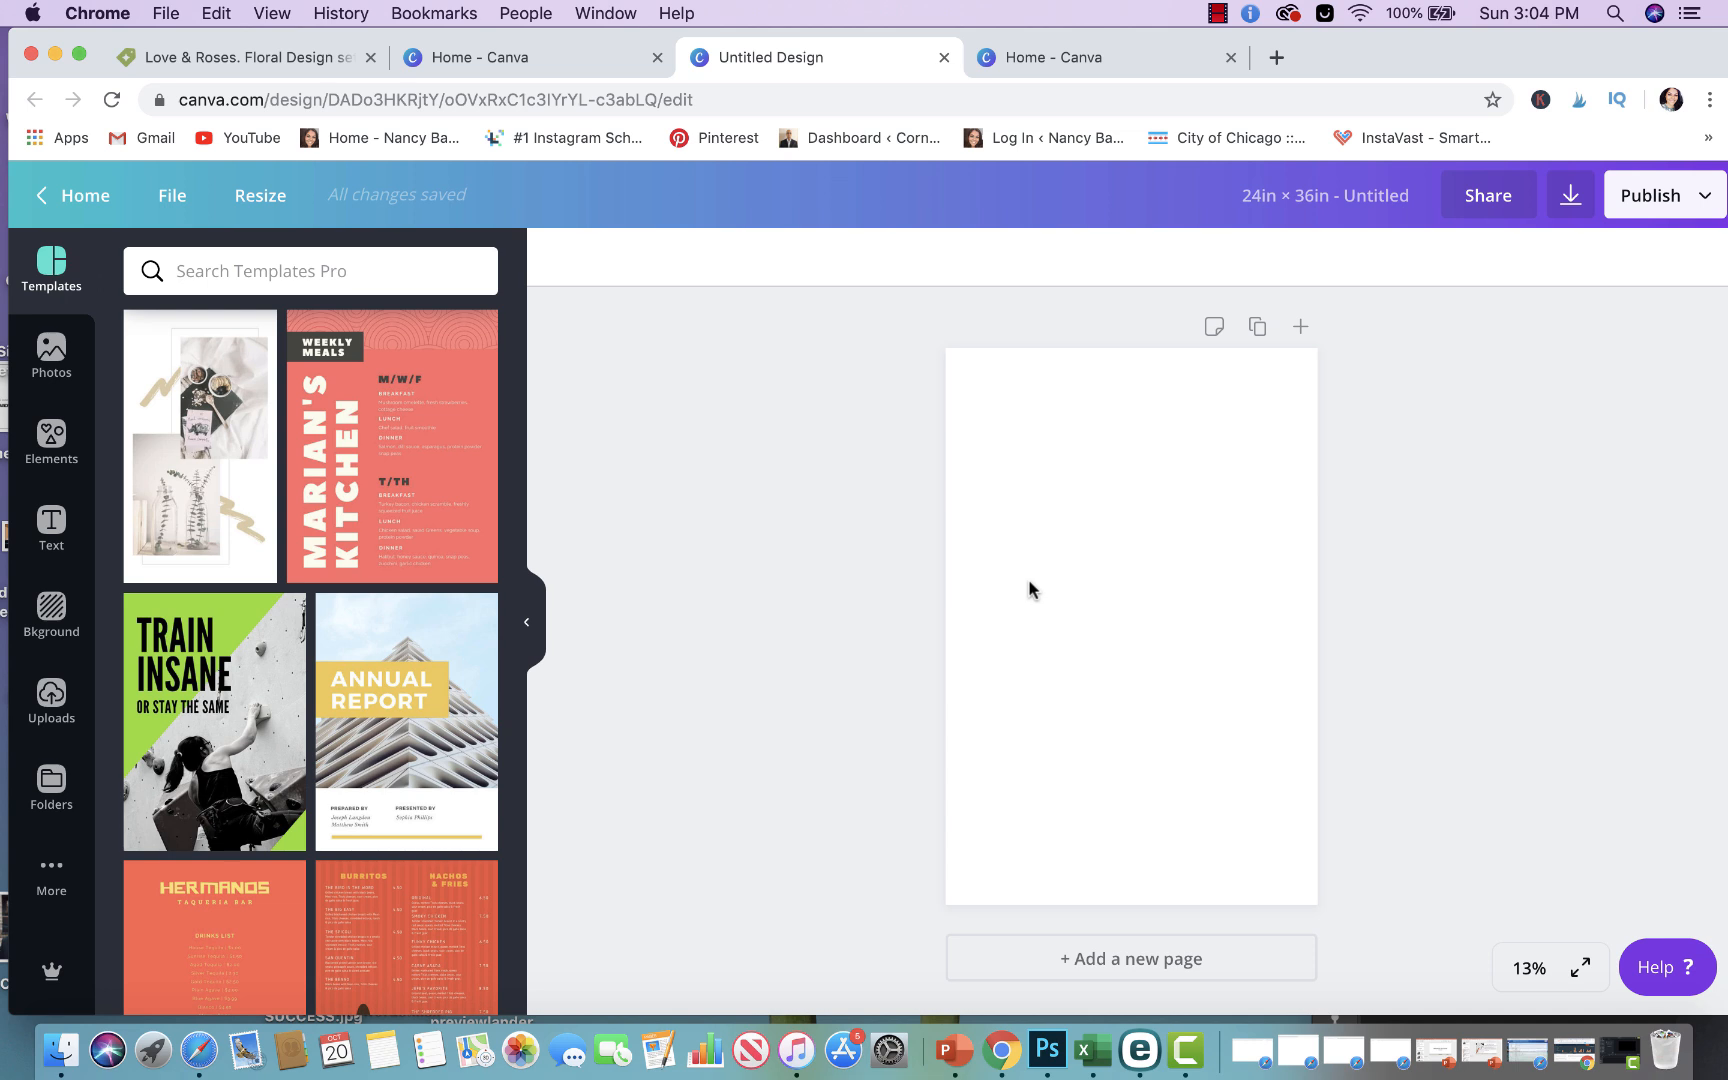
mouse_move(1530, 47)
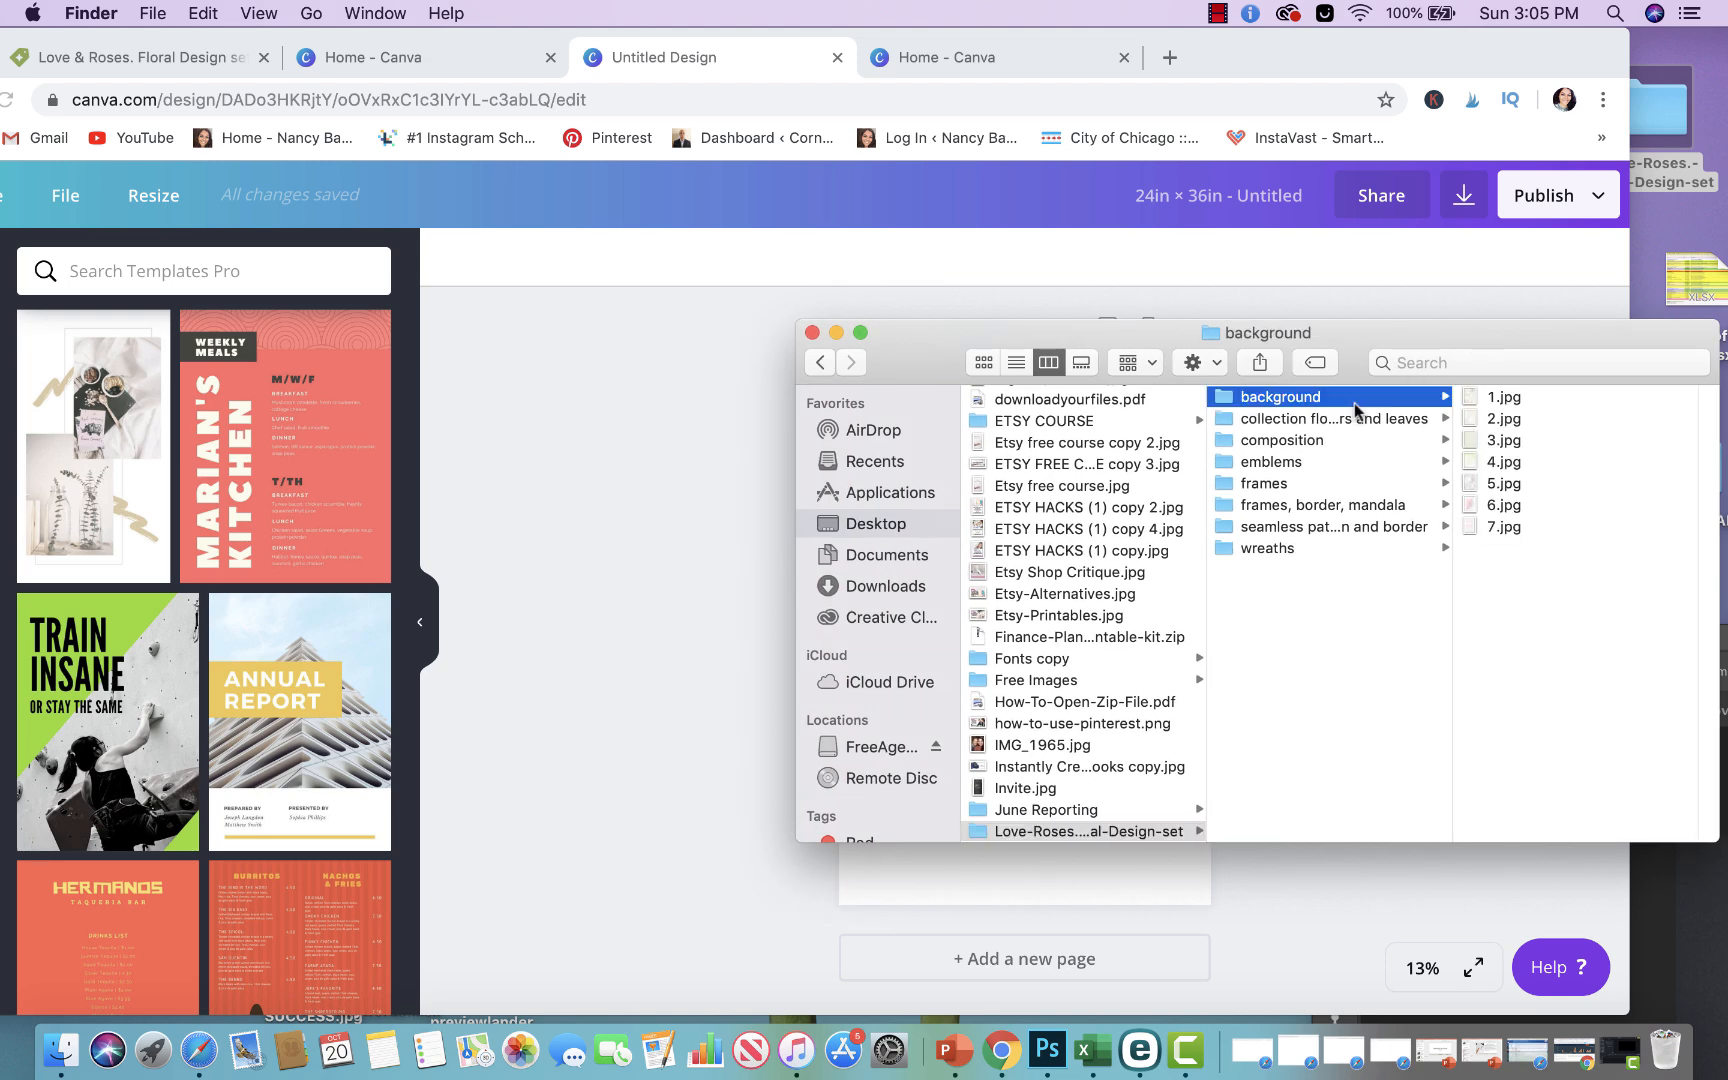
Preview background images 1, 3, 6 and 7.jpg
click(1236, 397)
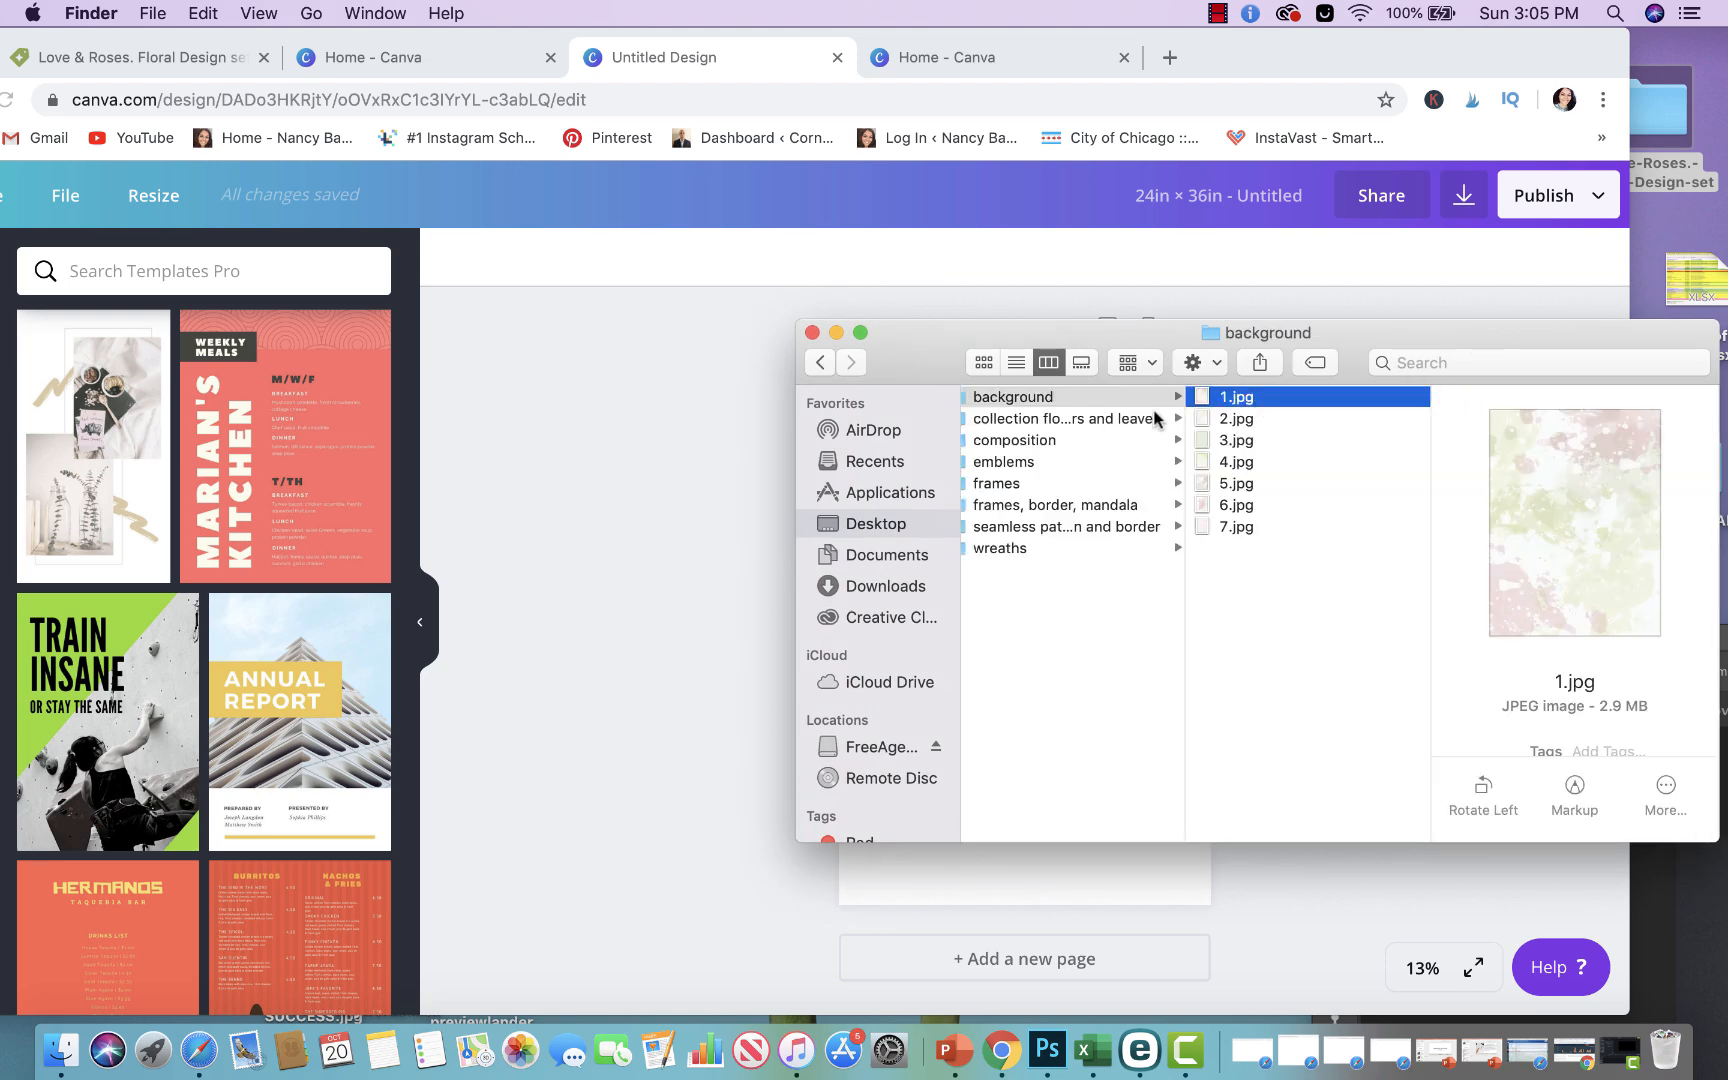
click(1236, 440)
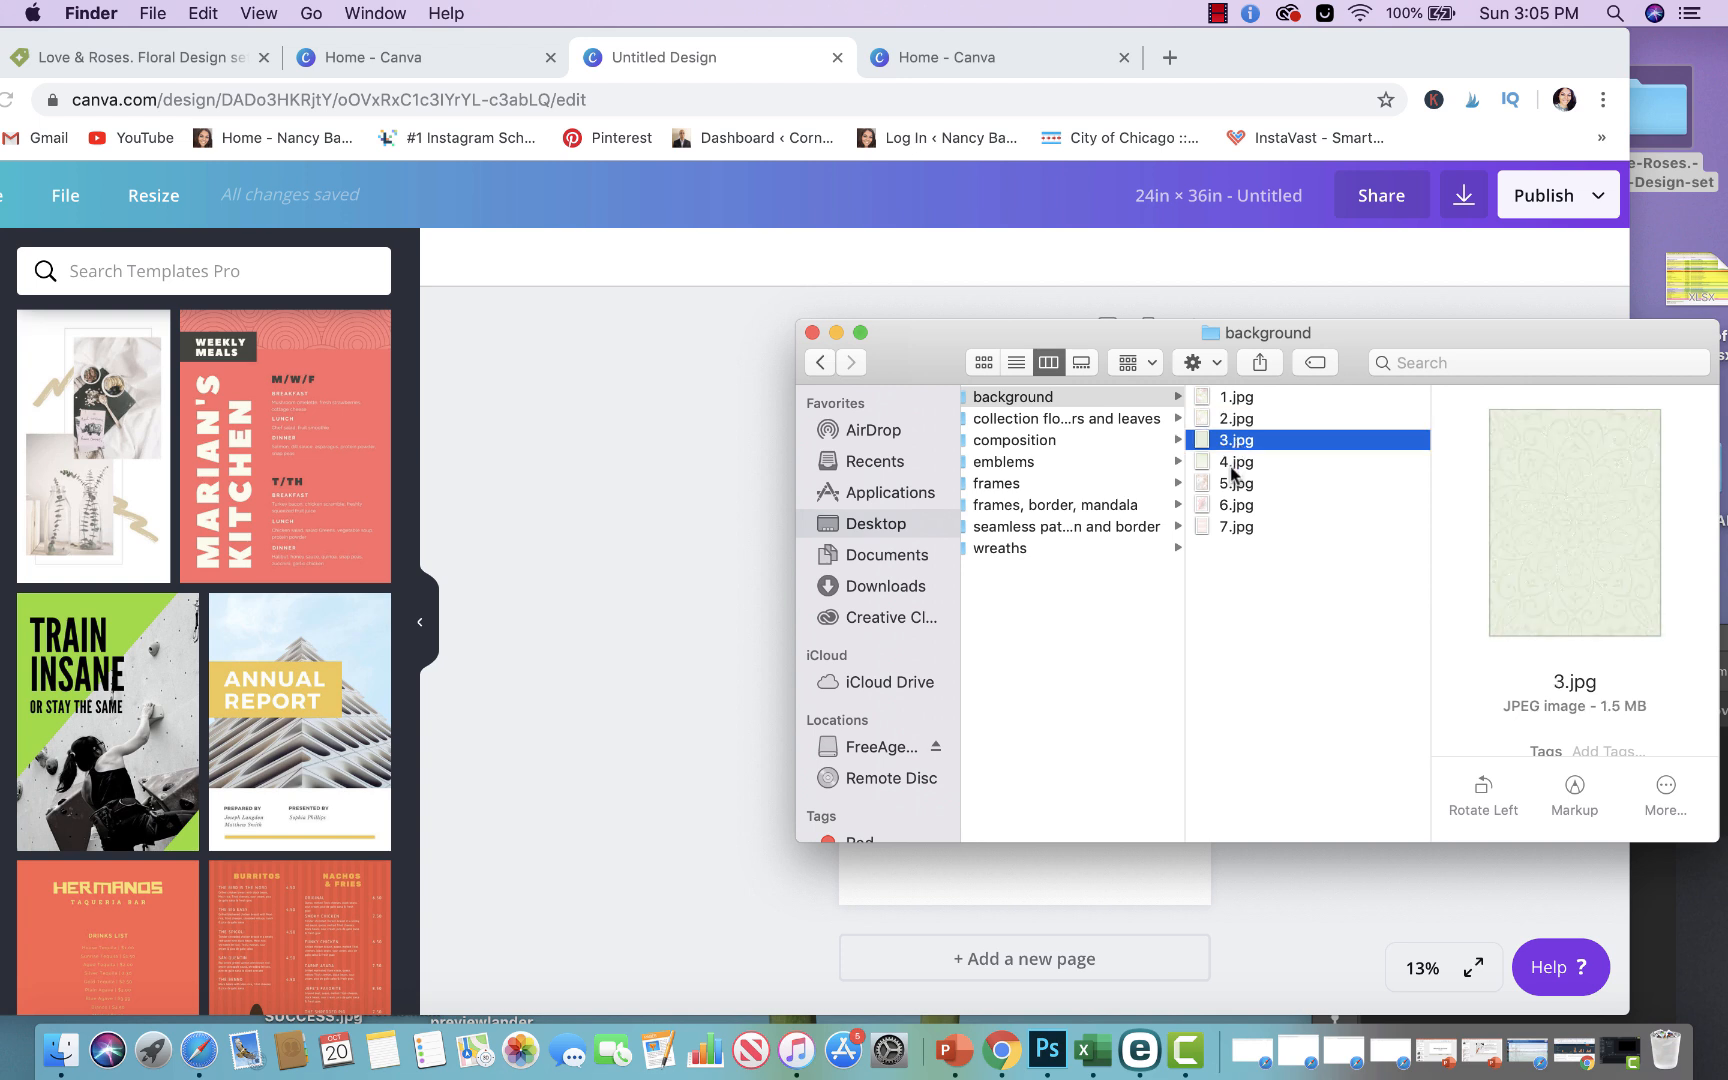
click(1236, 505)
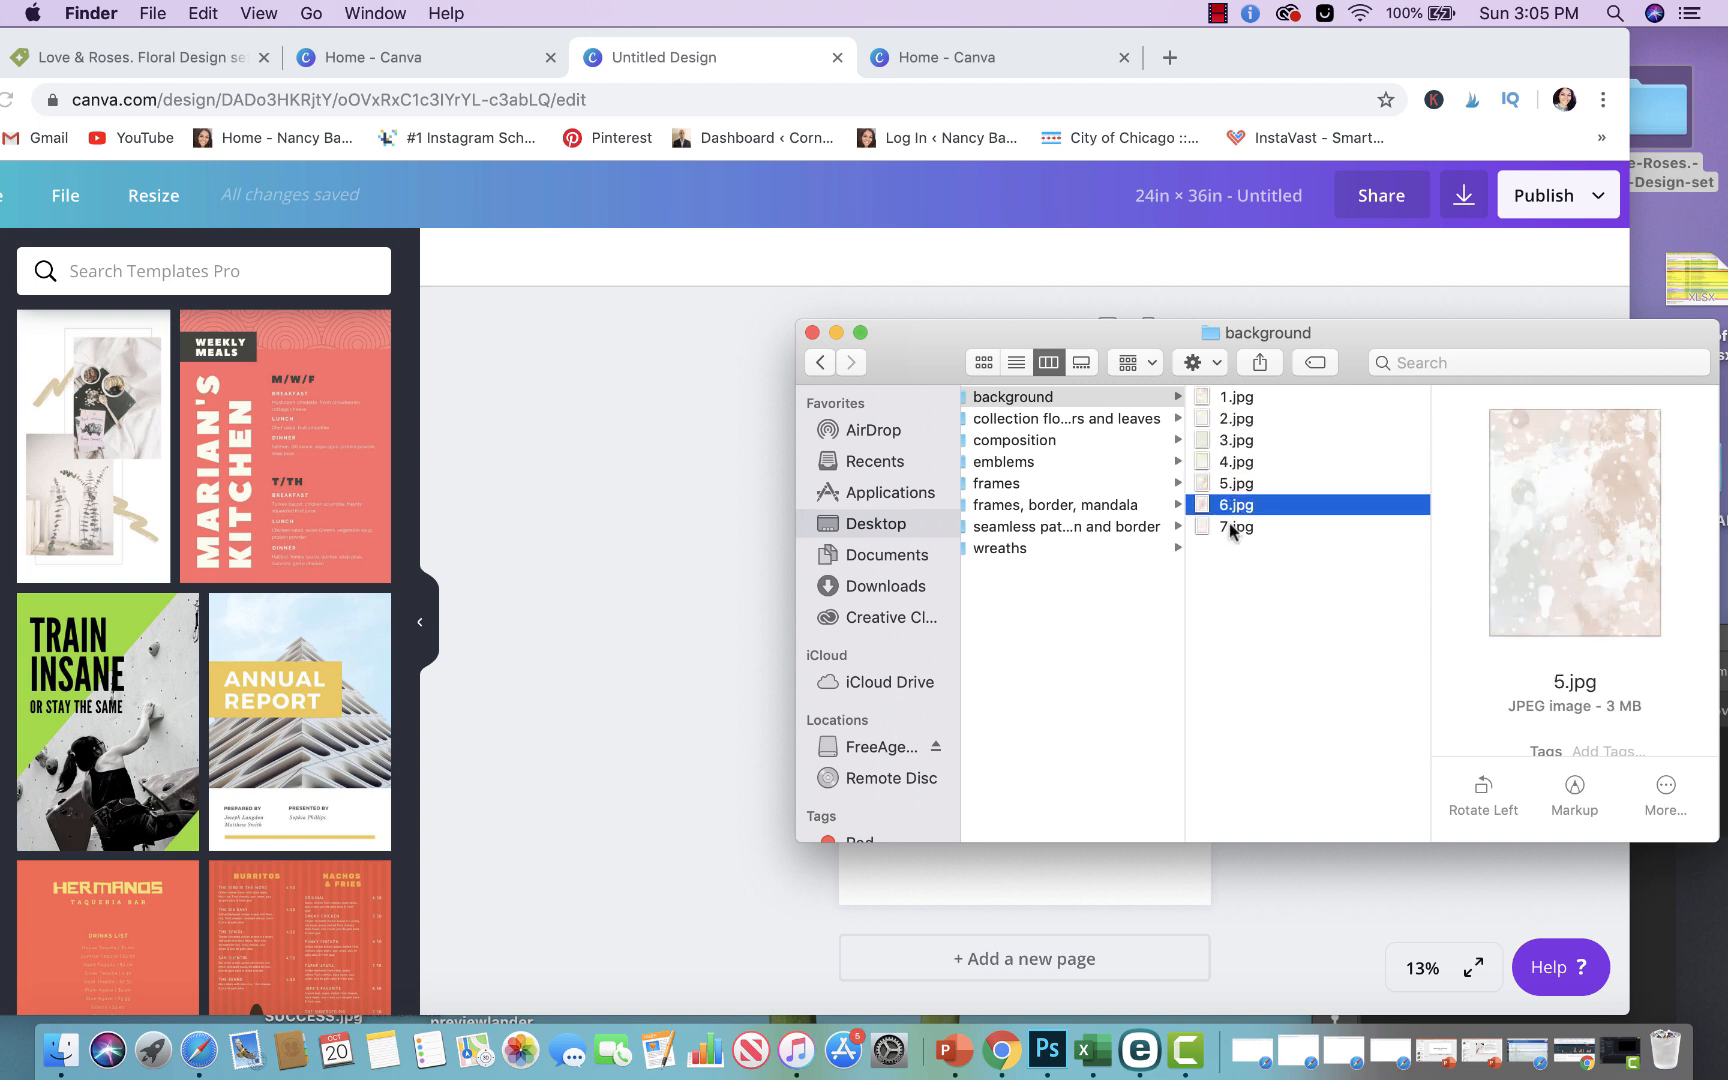
click(1239, 527)
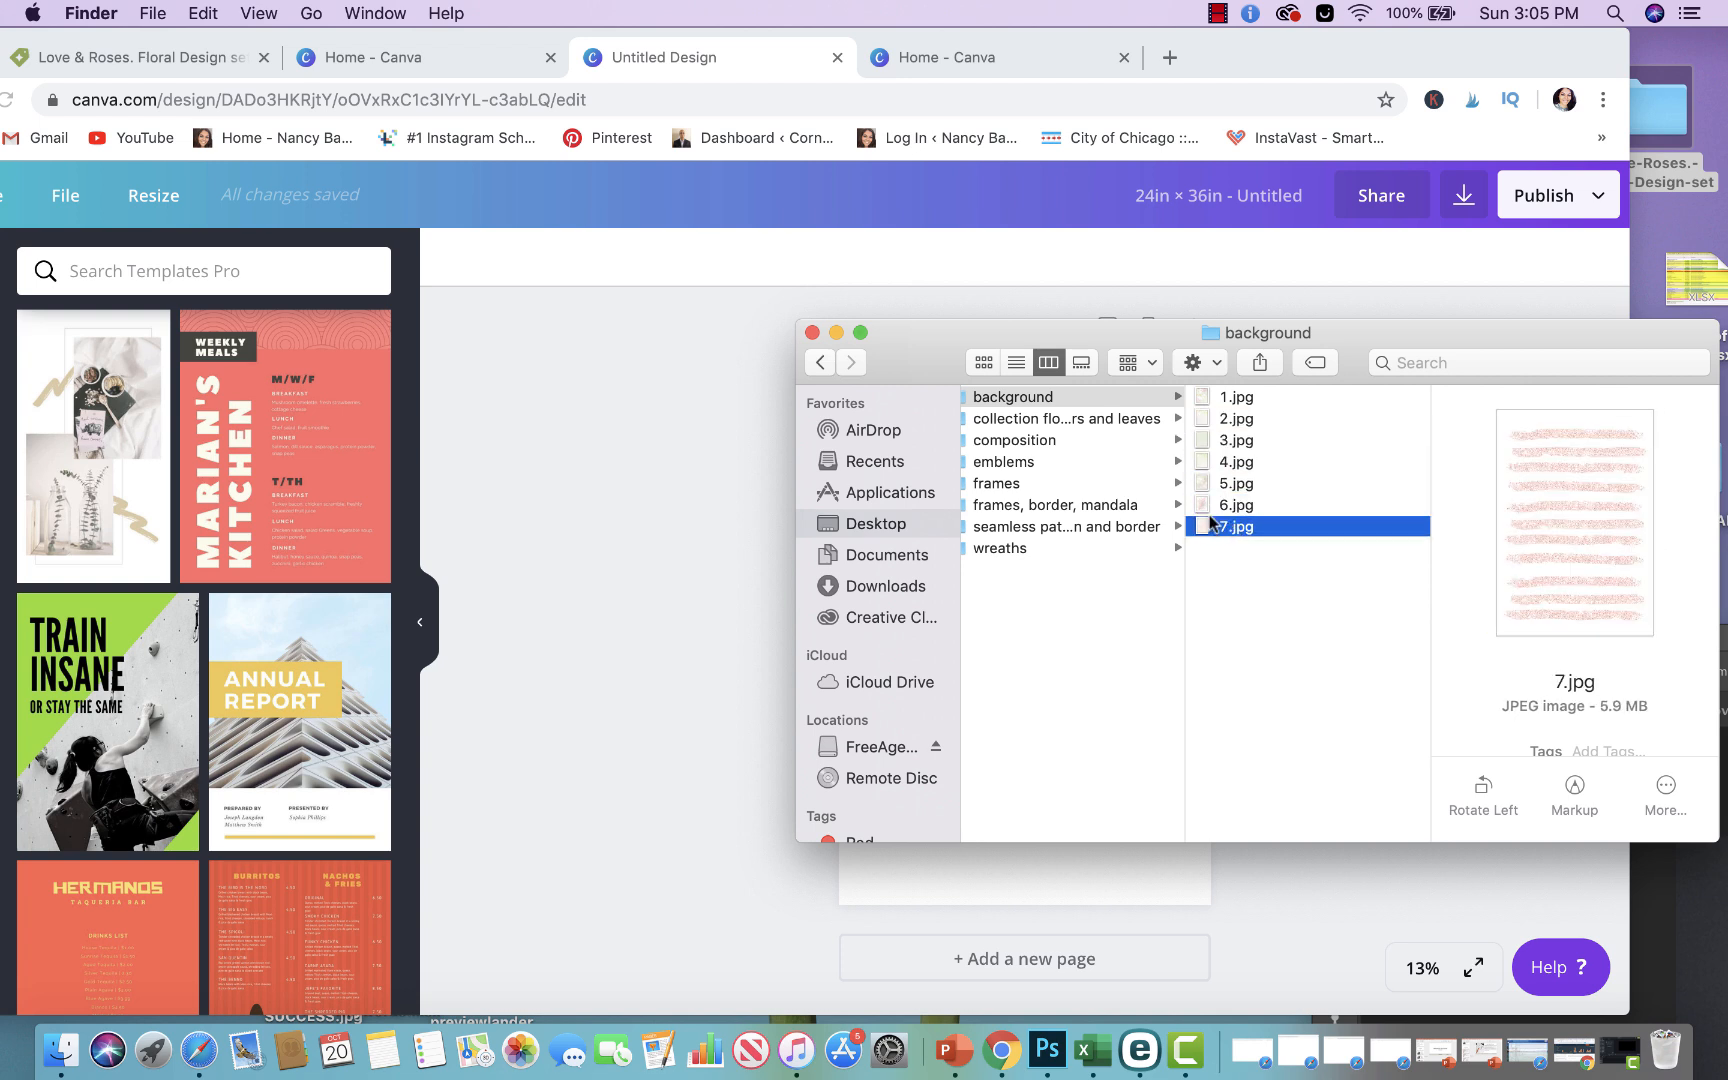
Preview flower, leaf and composition images like e (16), c (4), c (10)
click(1067, 419)
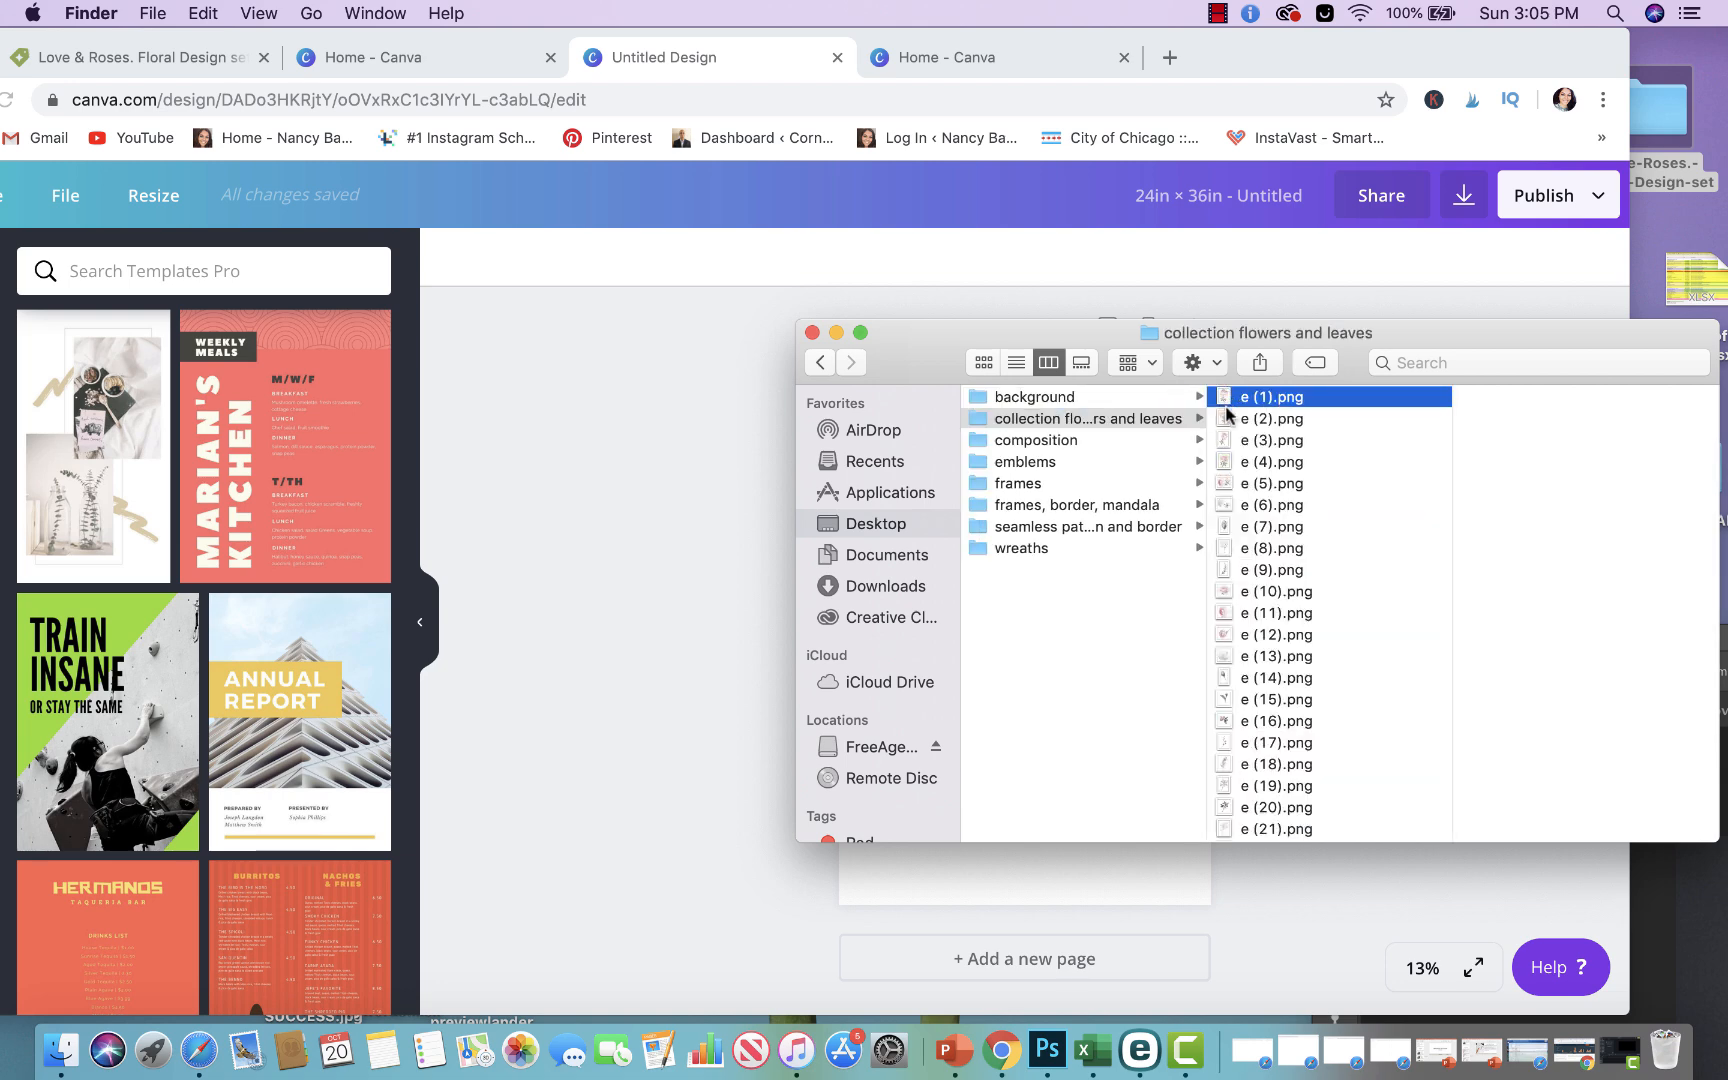
click(1259, 461)
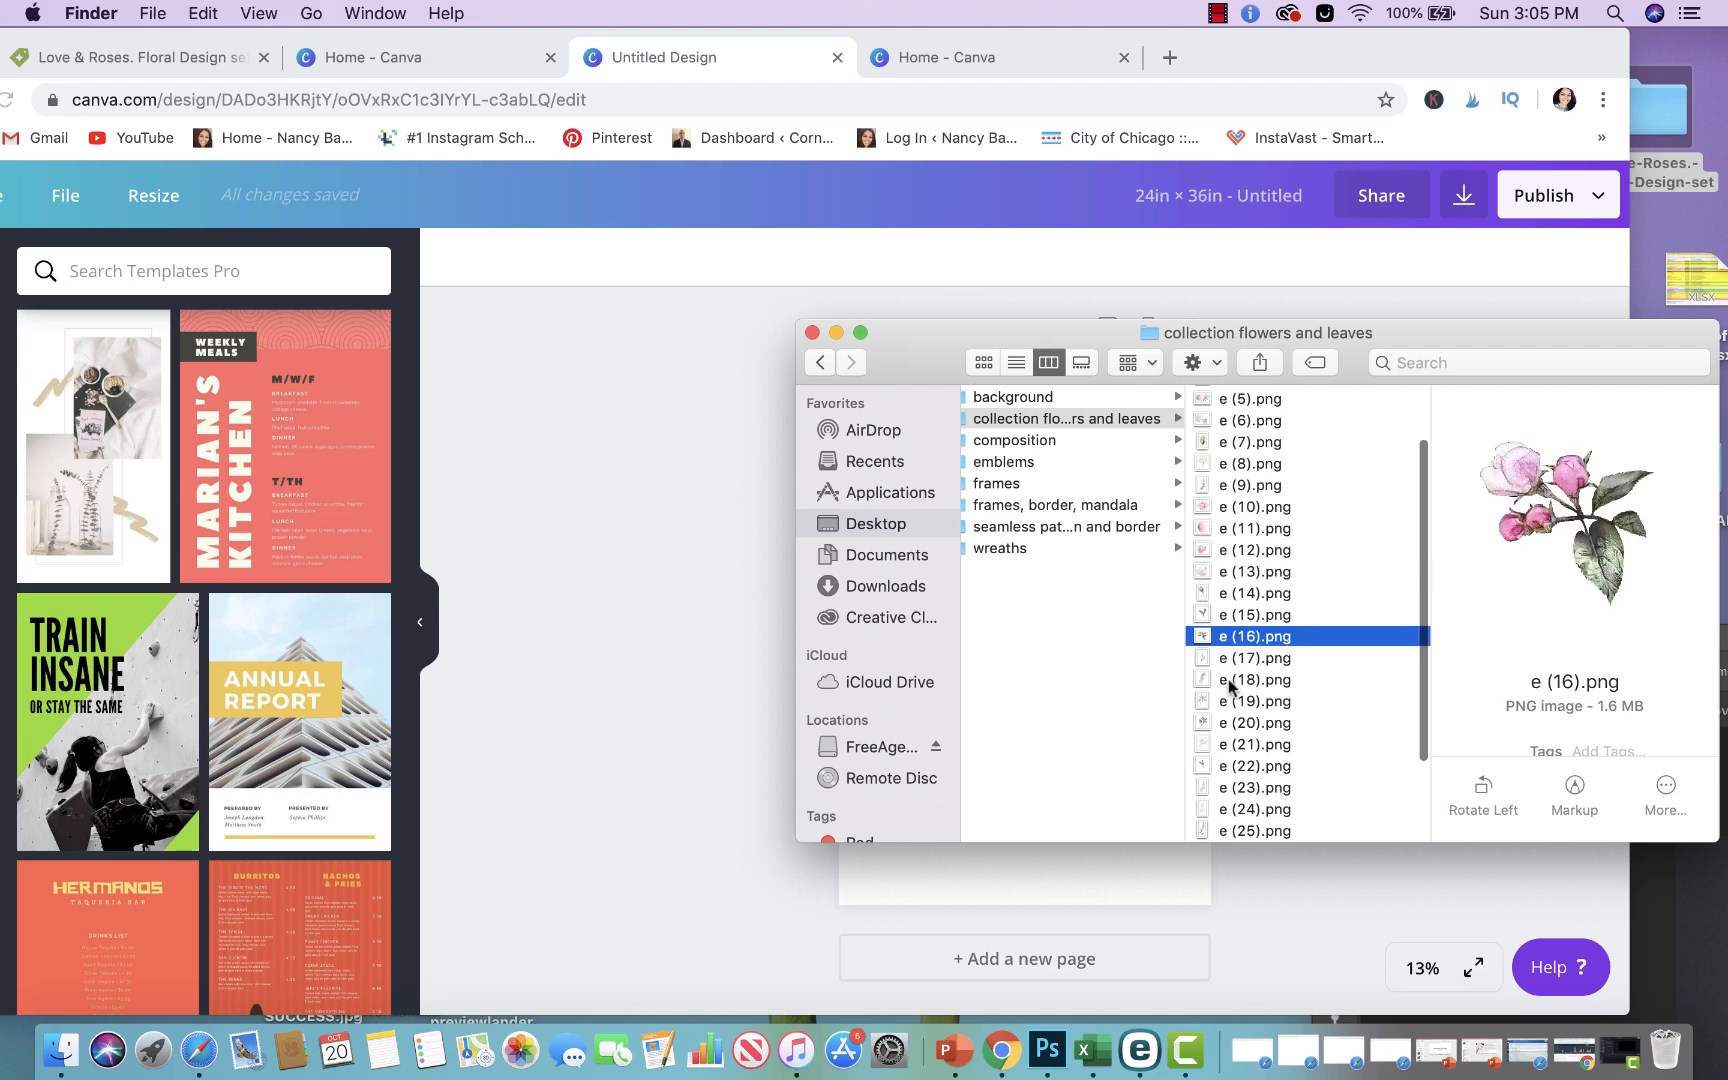
click(1255, 673)
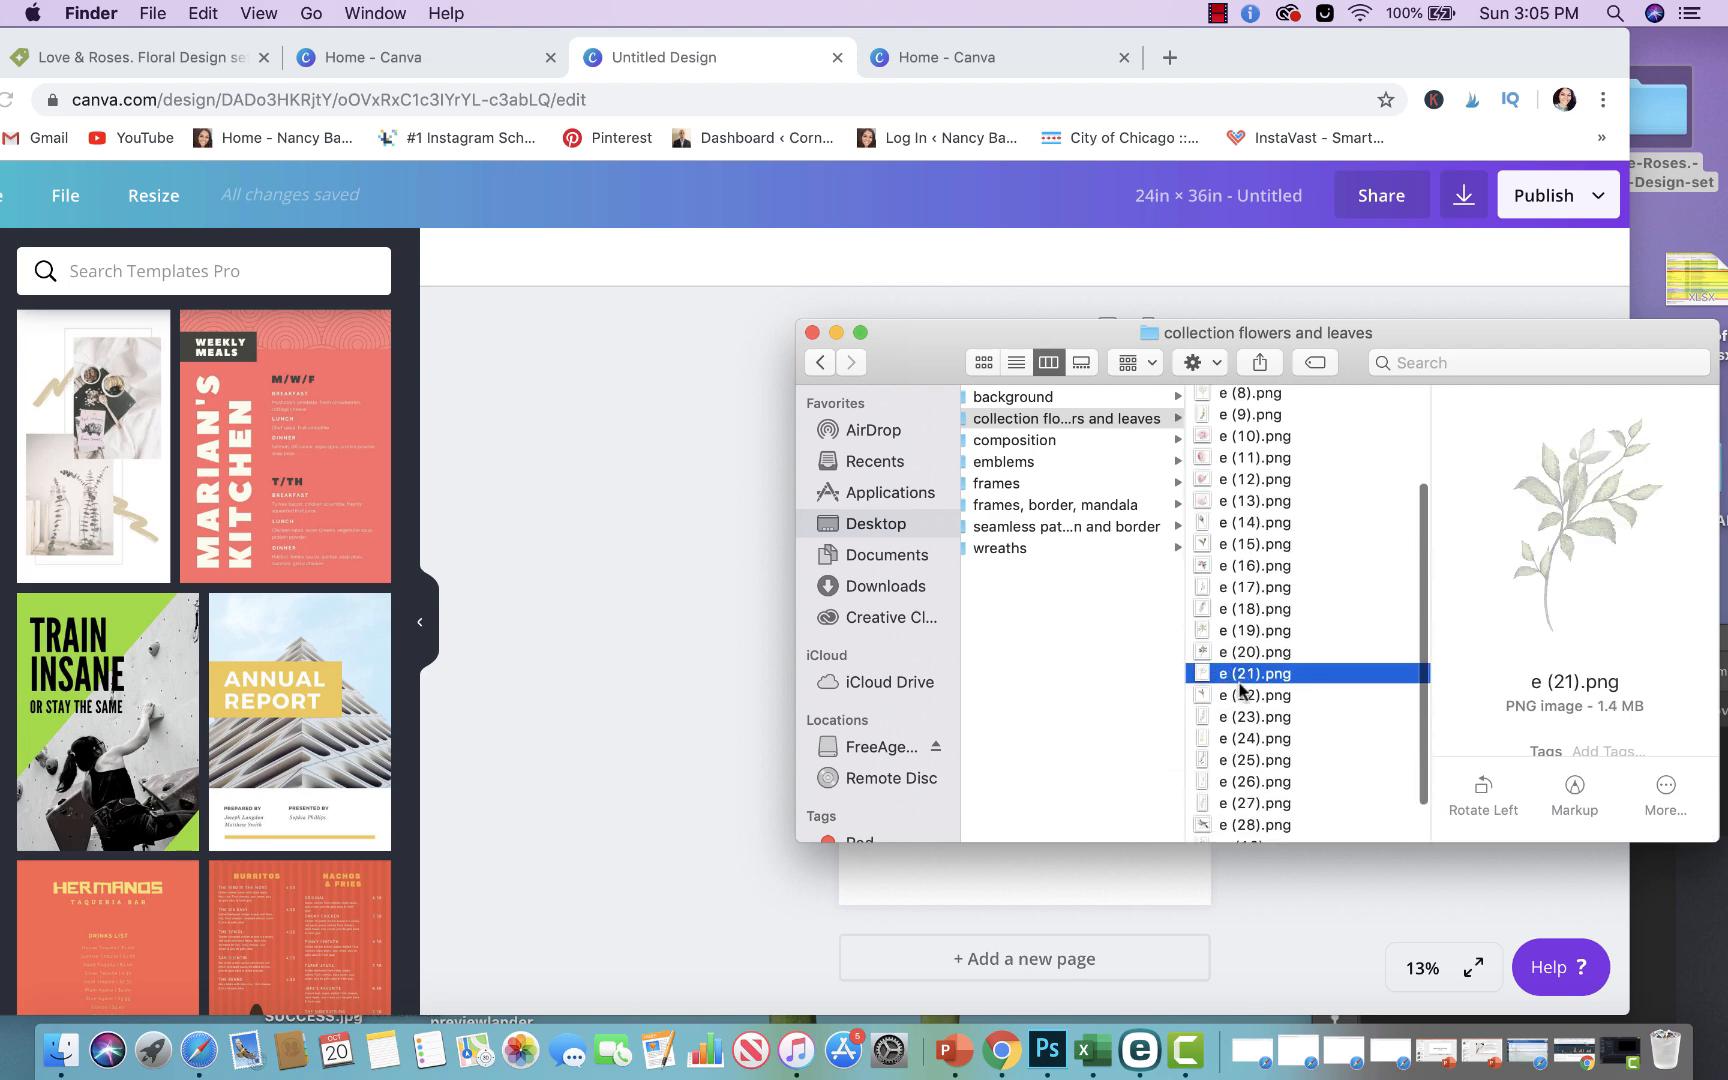
click(1034, 440)
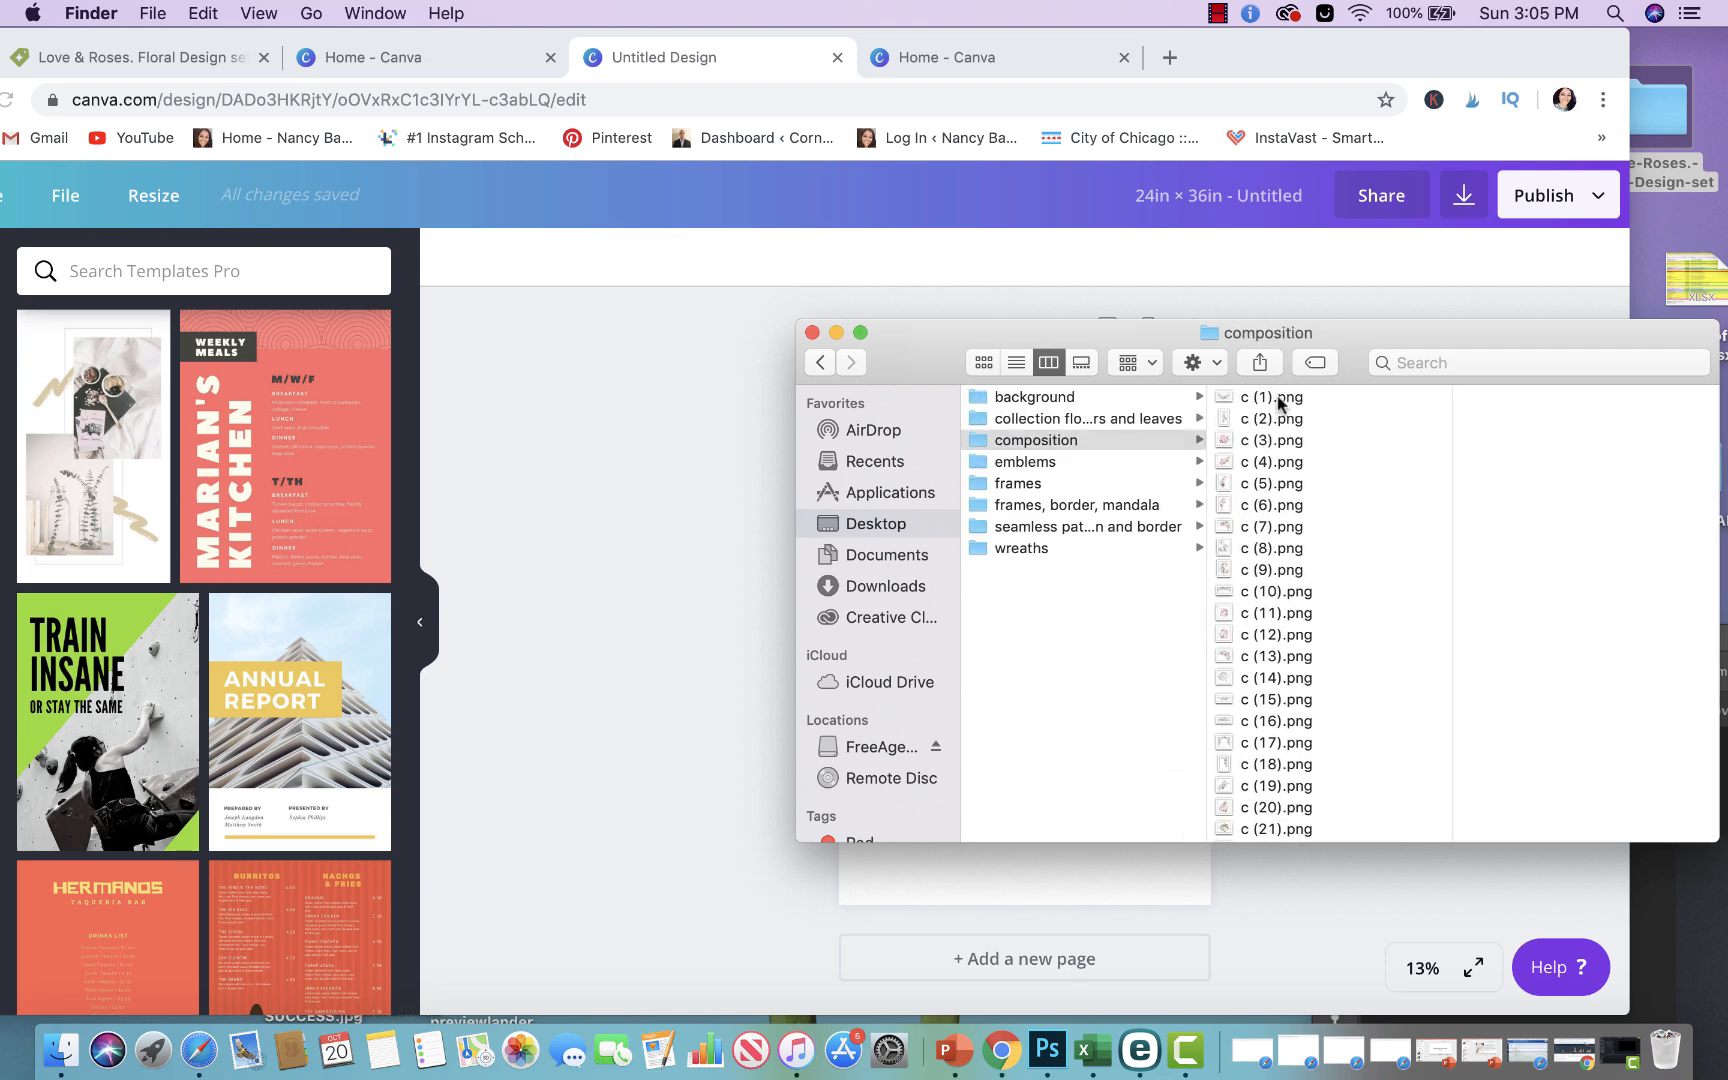
click(1273, 462)
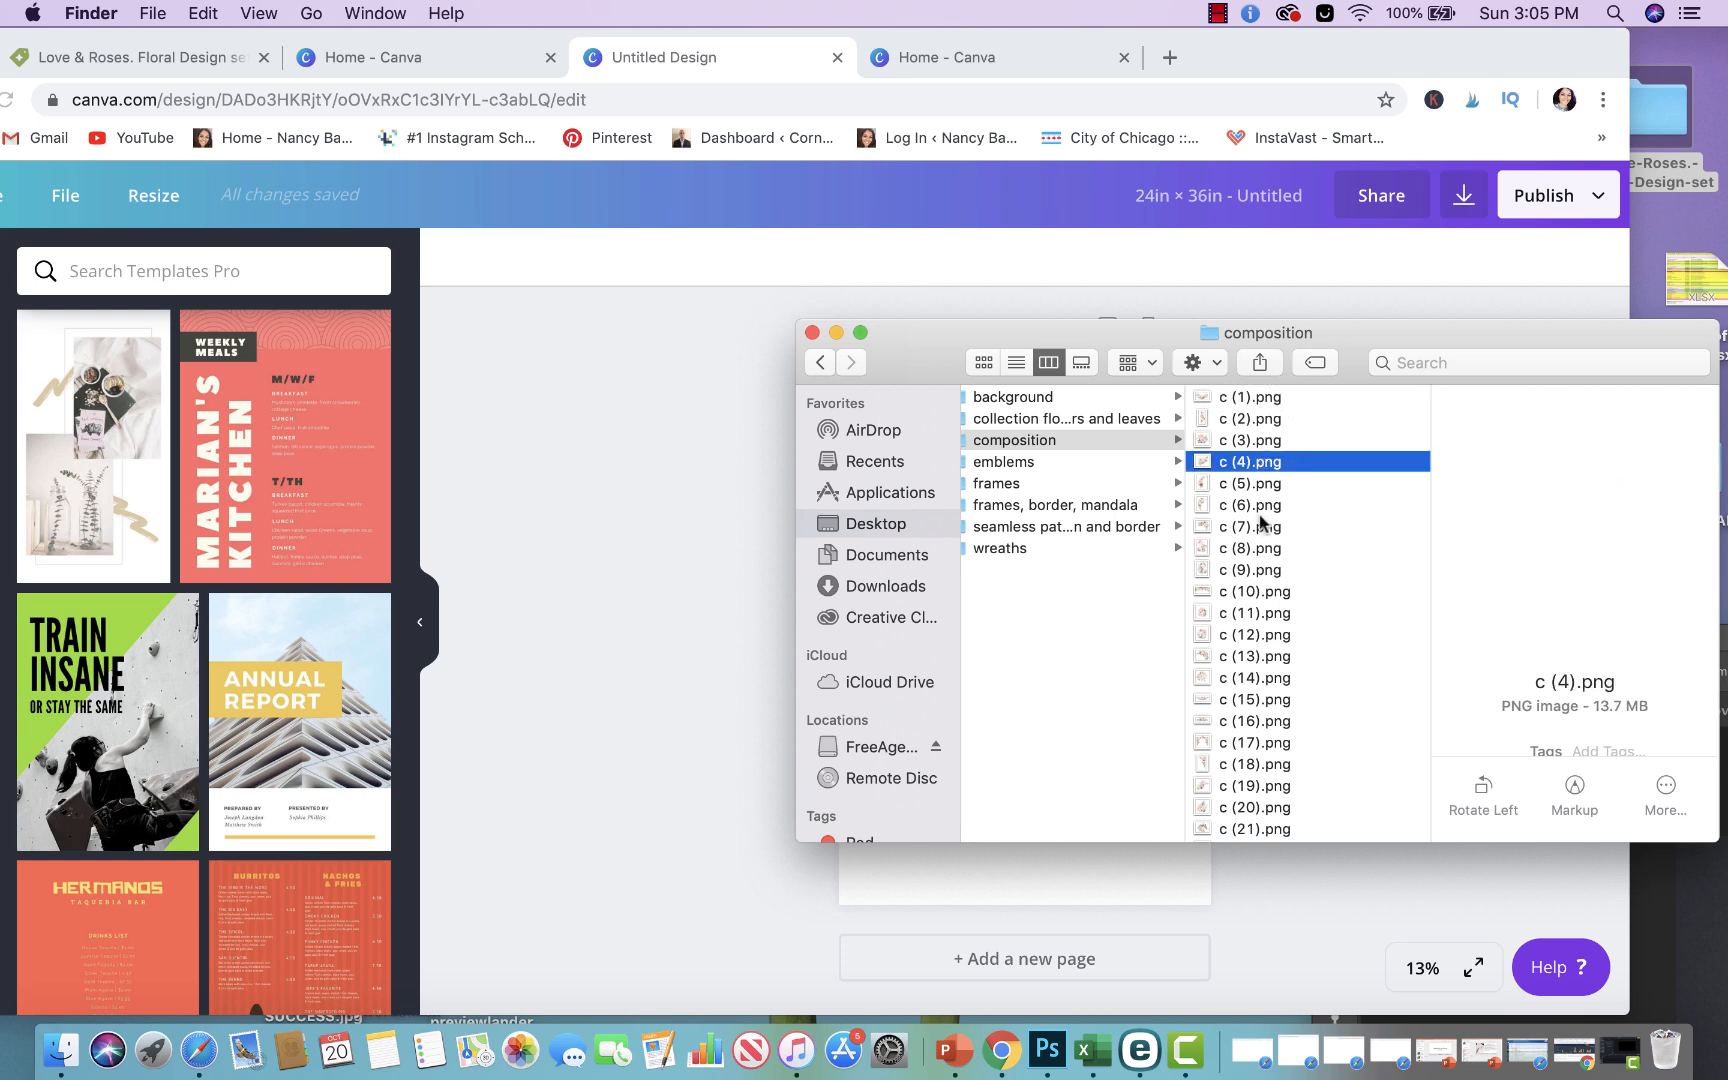
click(1251, 526)
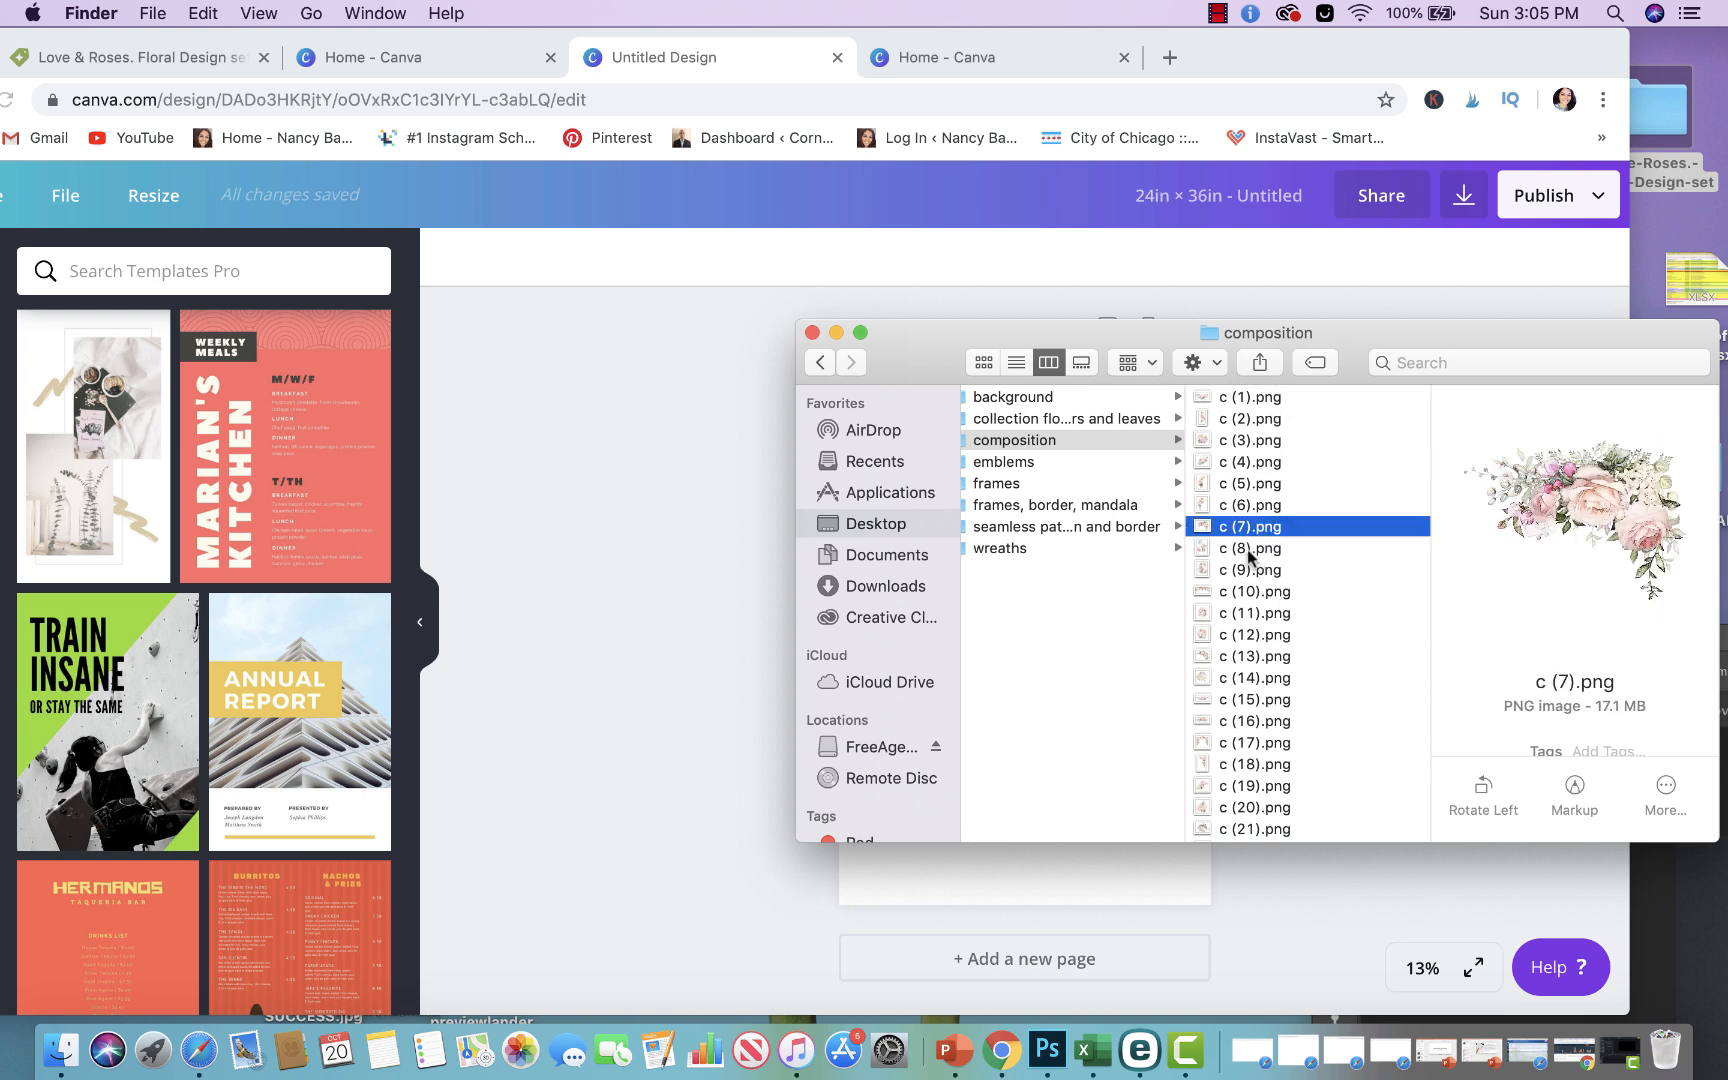
click(1253, 591)
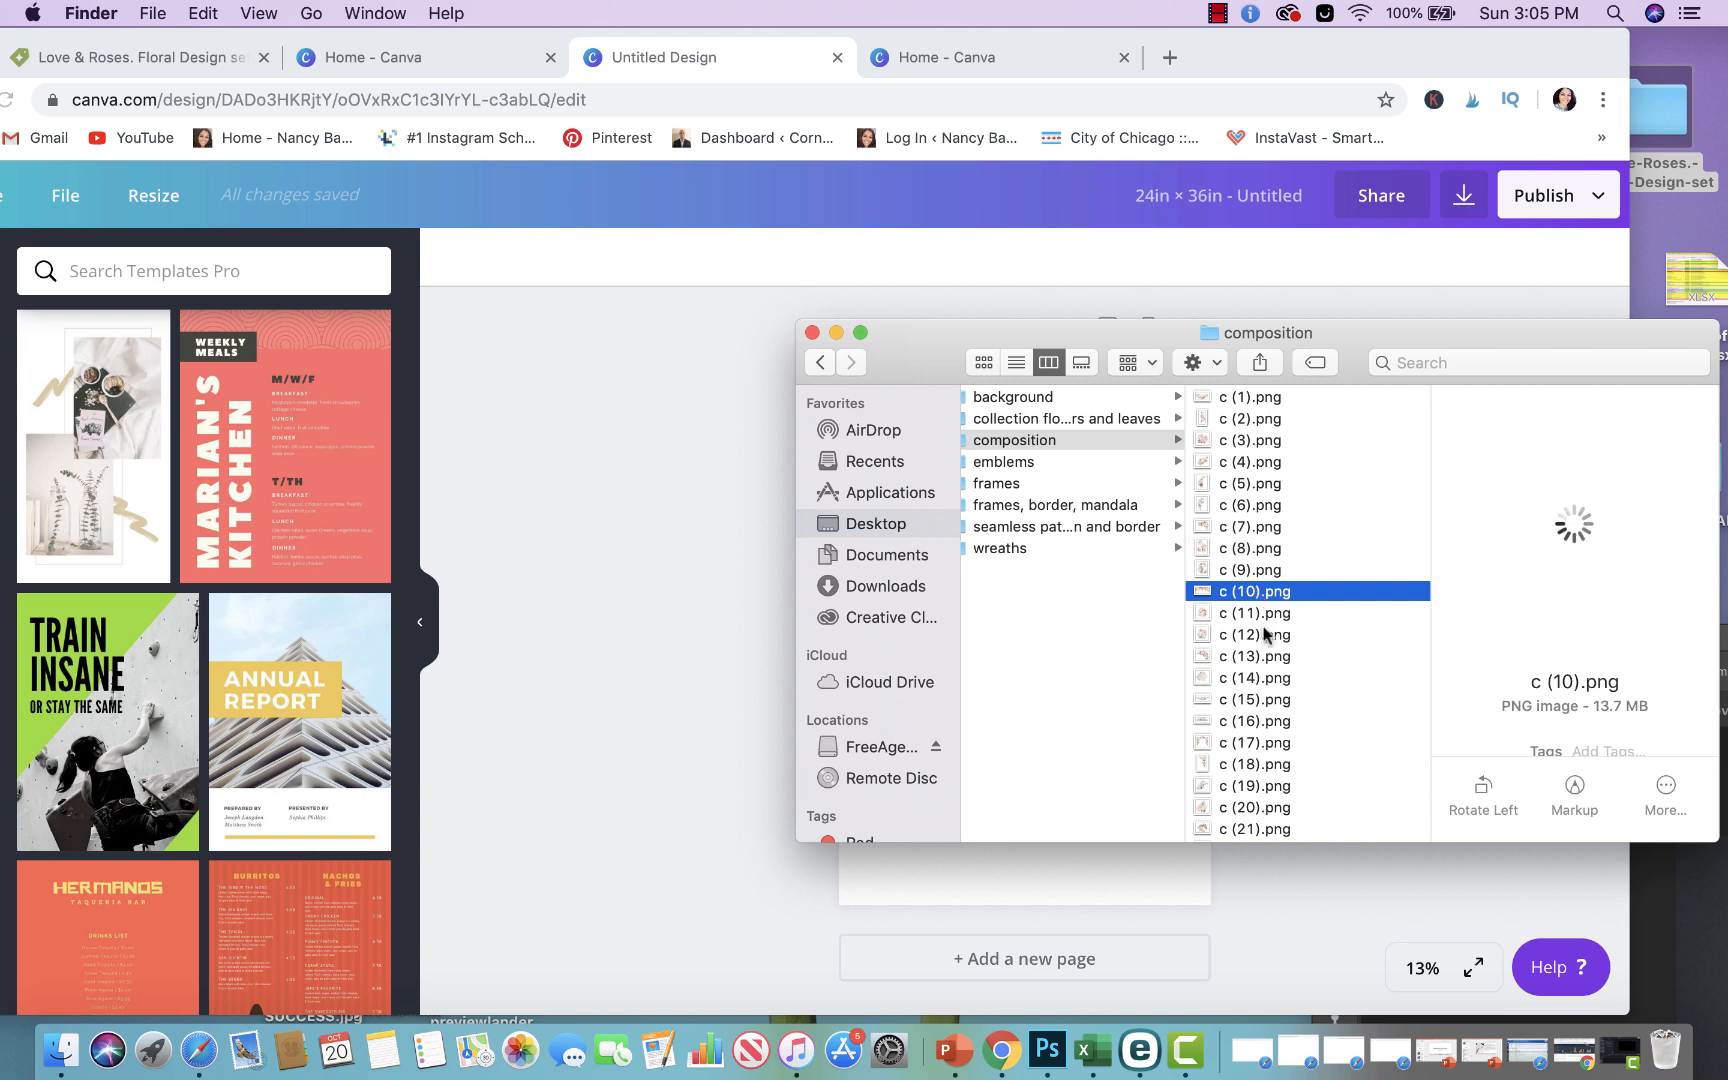
click(1256, 613)
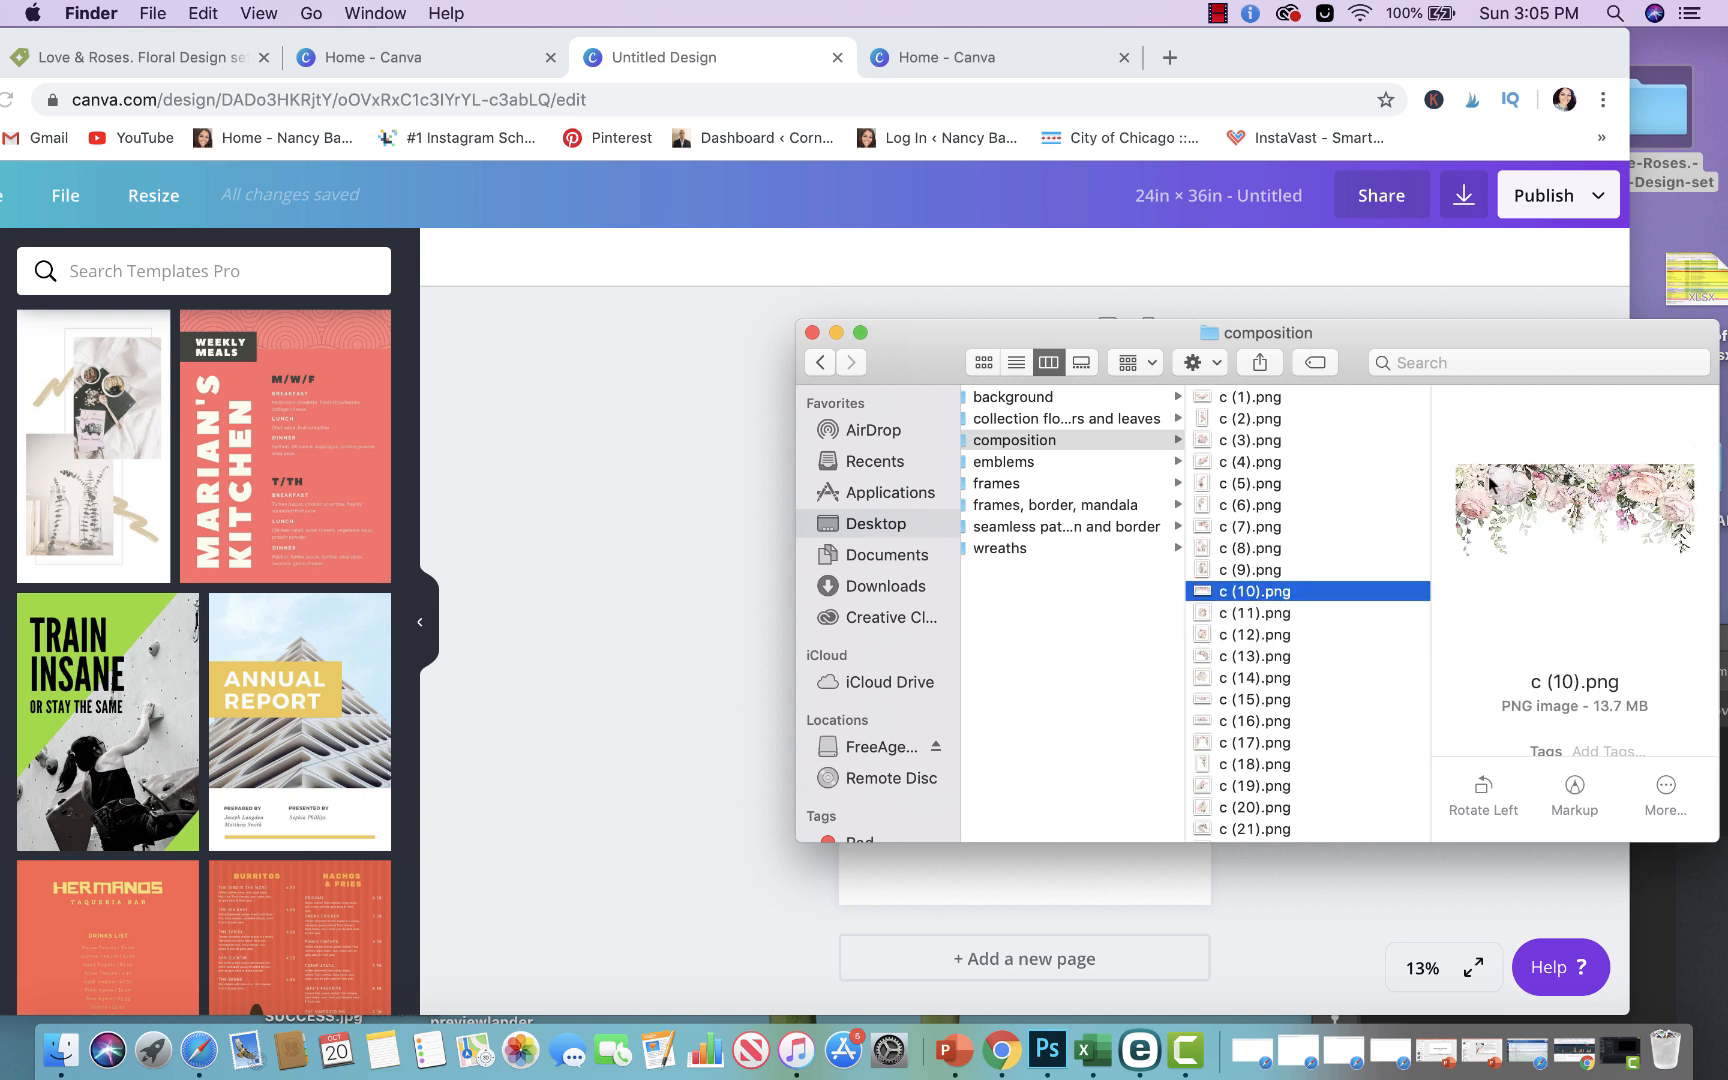
Preview emblem images h (1) and l (2) plus floral frame images
click(1024, 462)
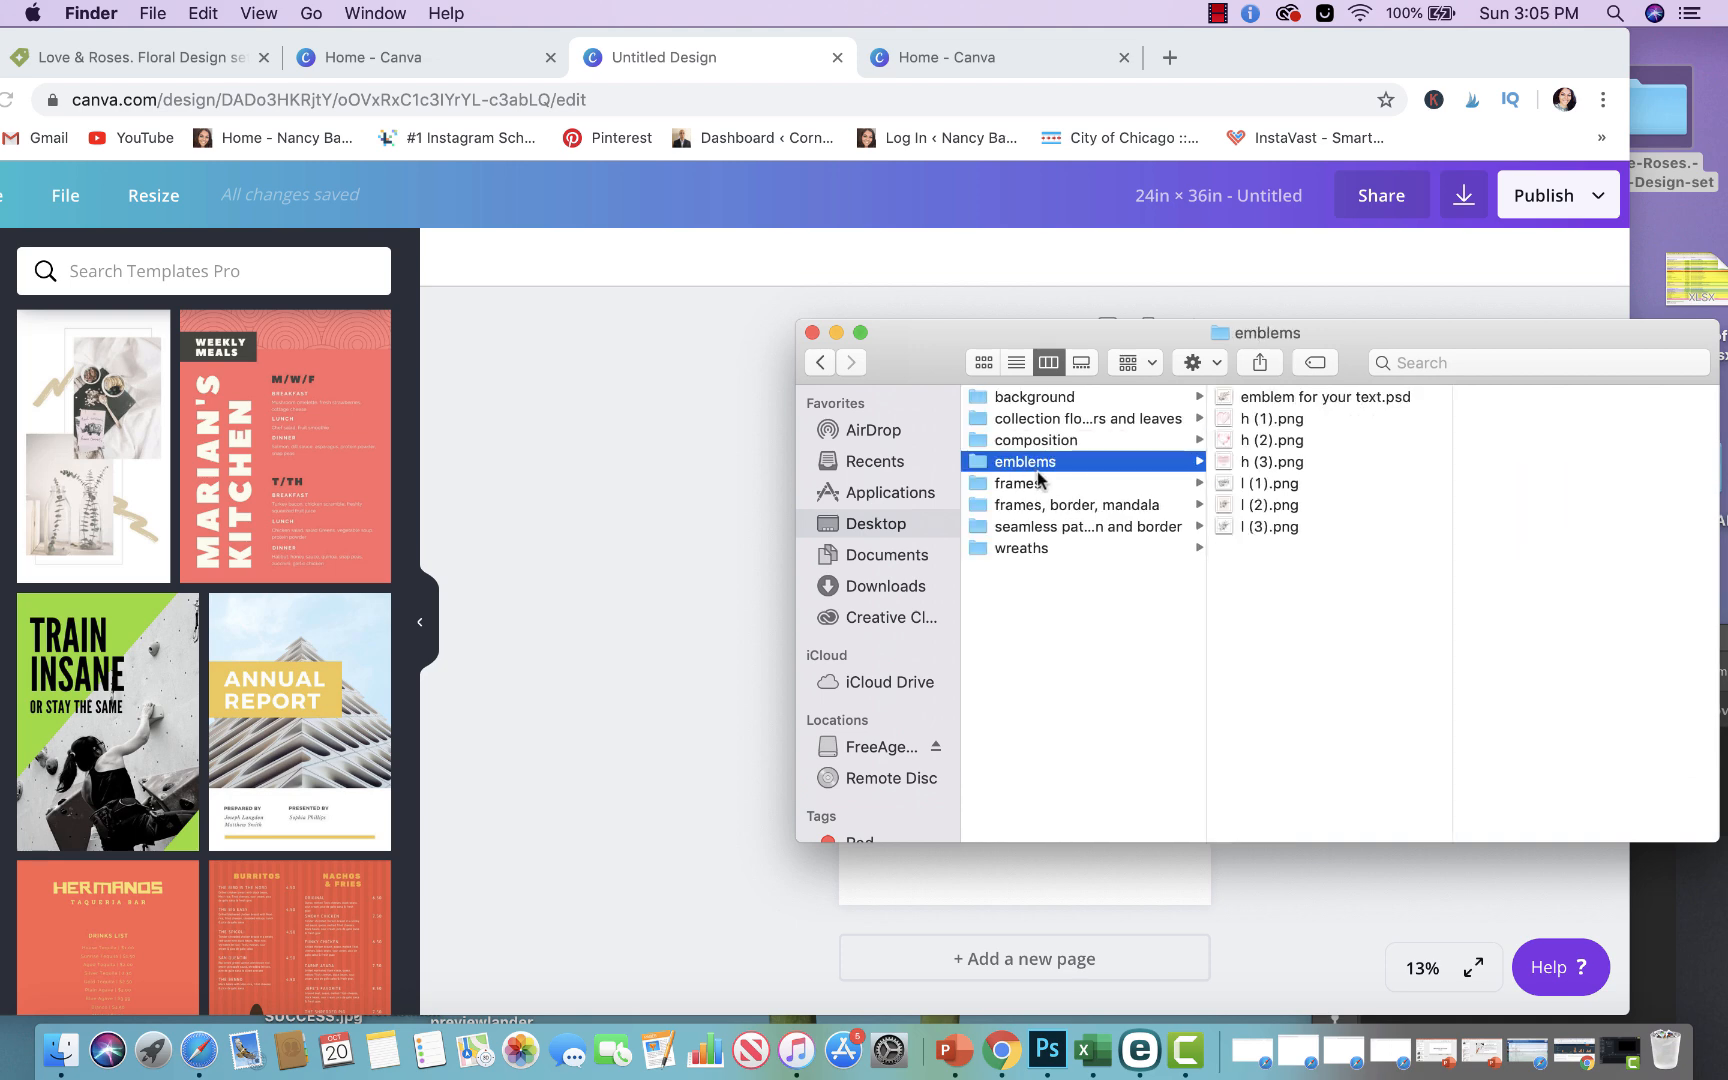
click(1274, 419)
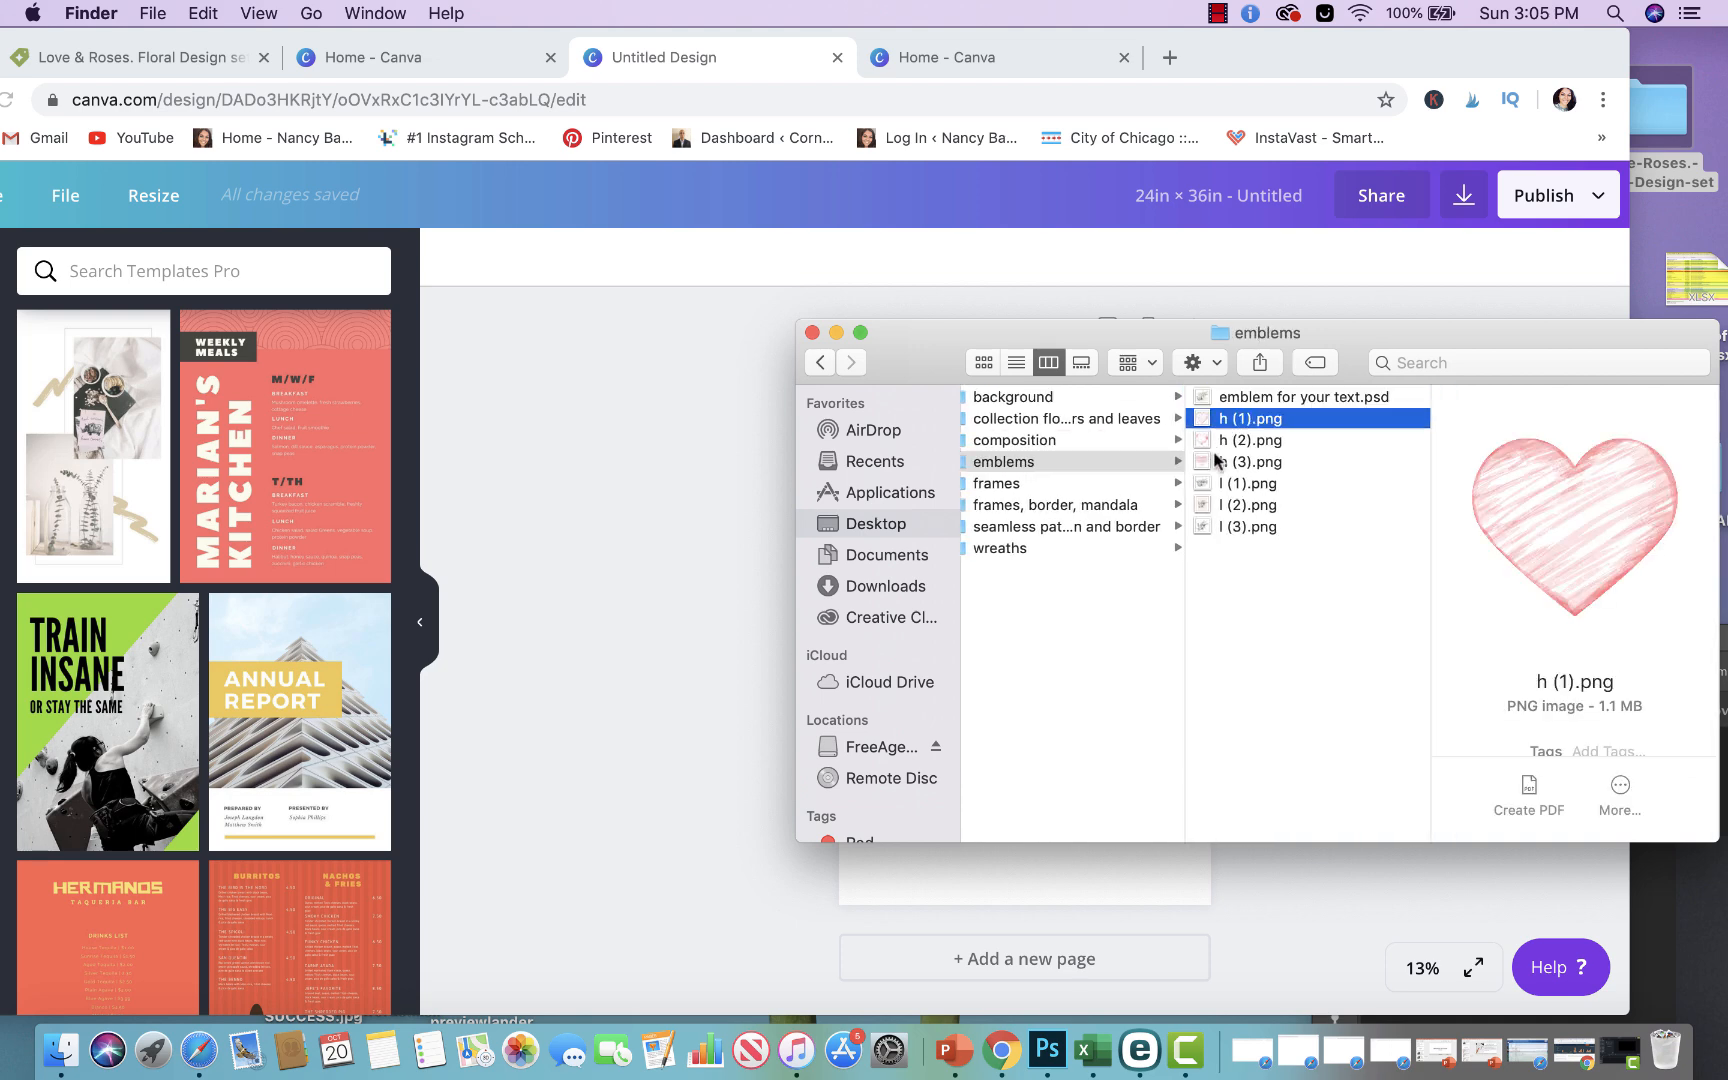
click(1245, 505)
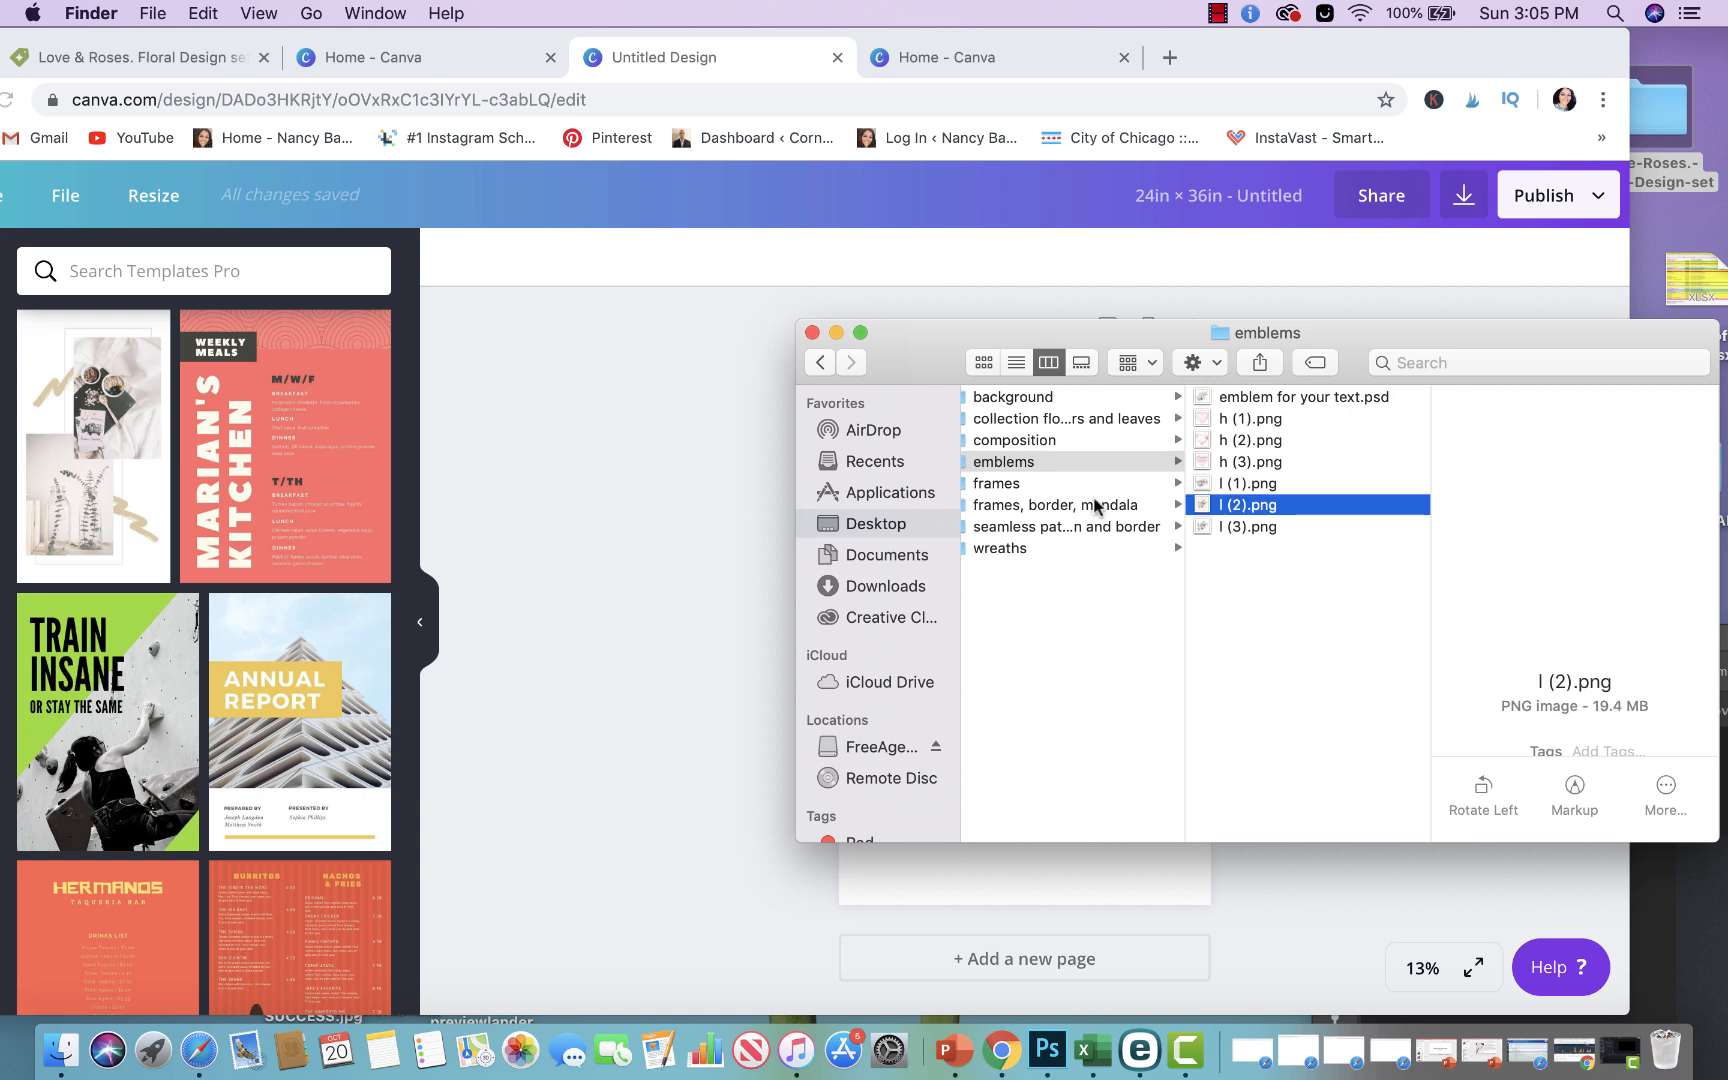
click(995, 483)
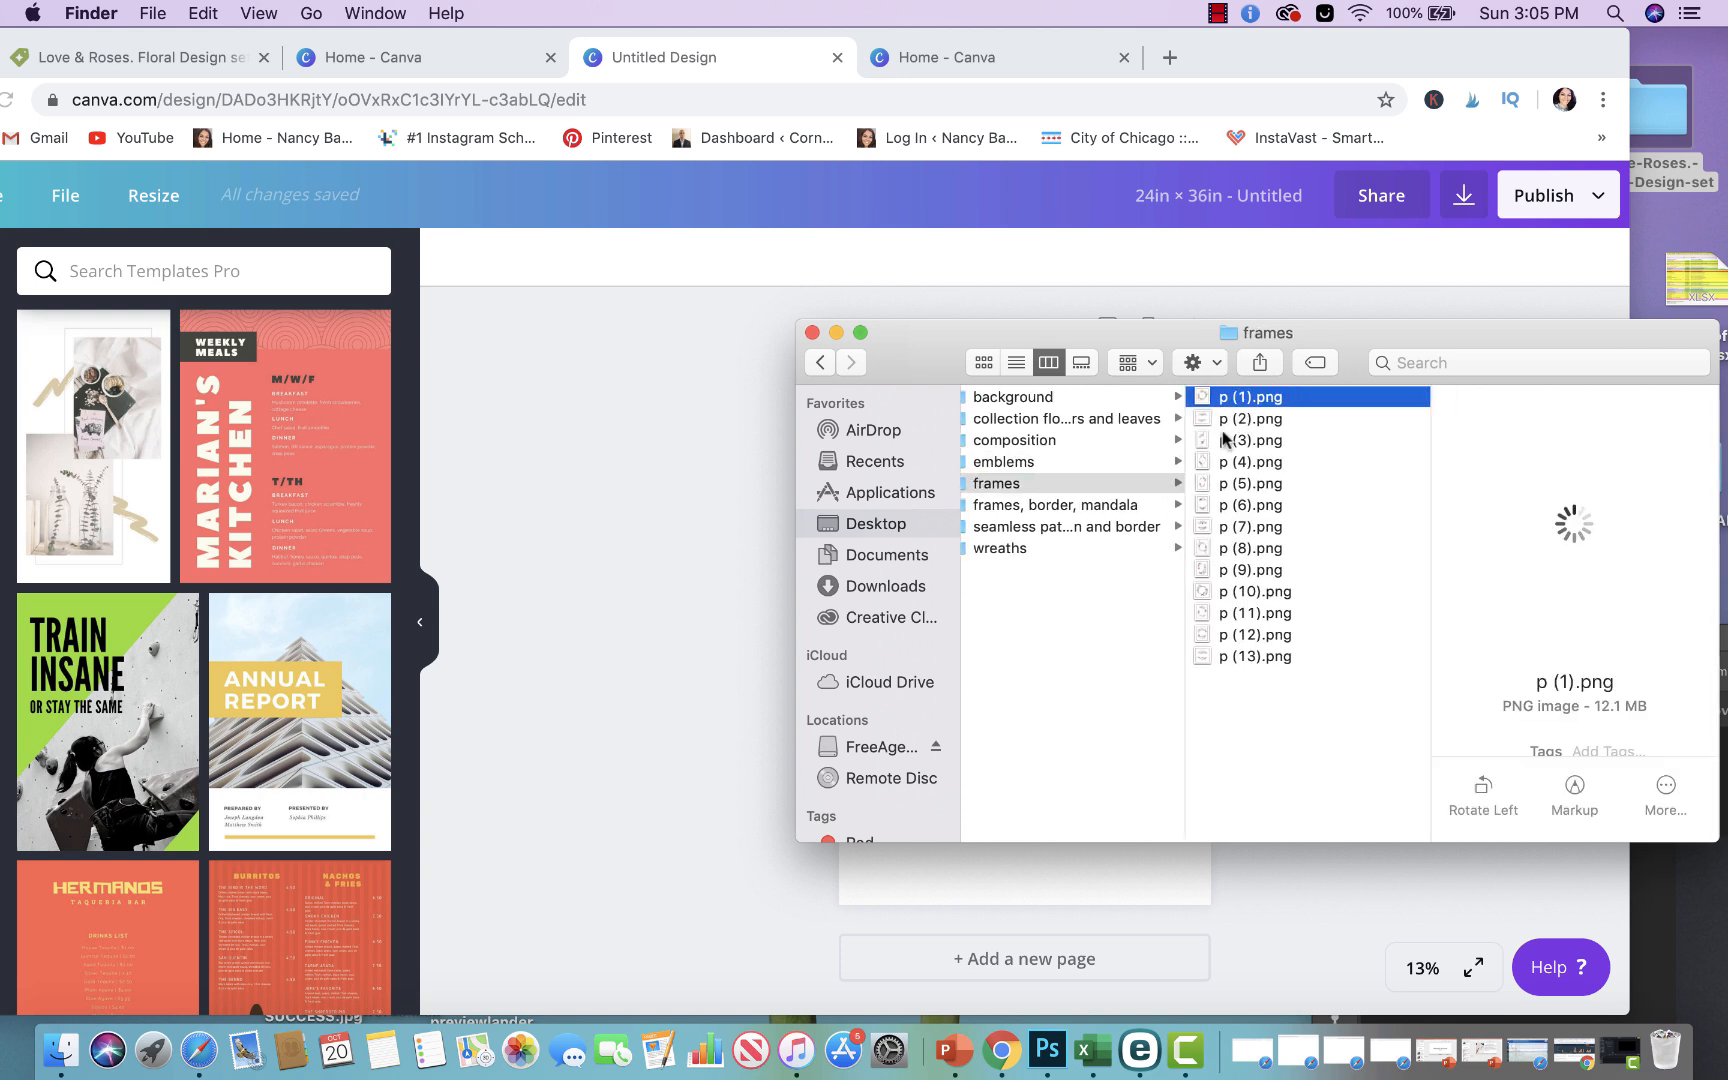
click(1251, 483)
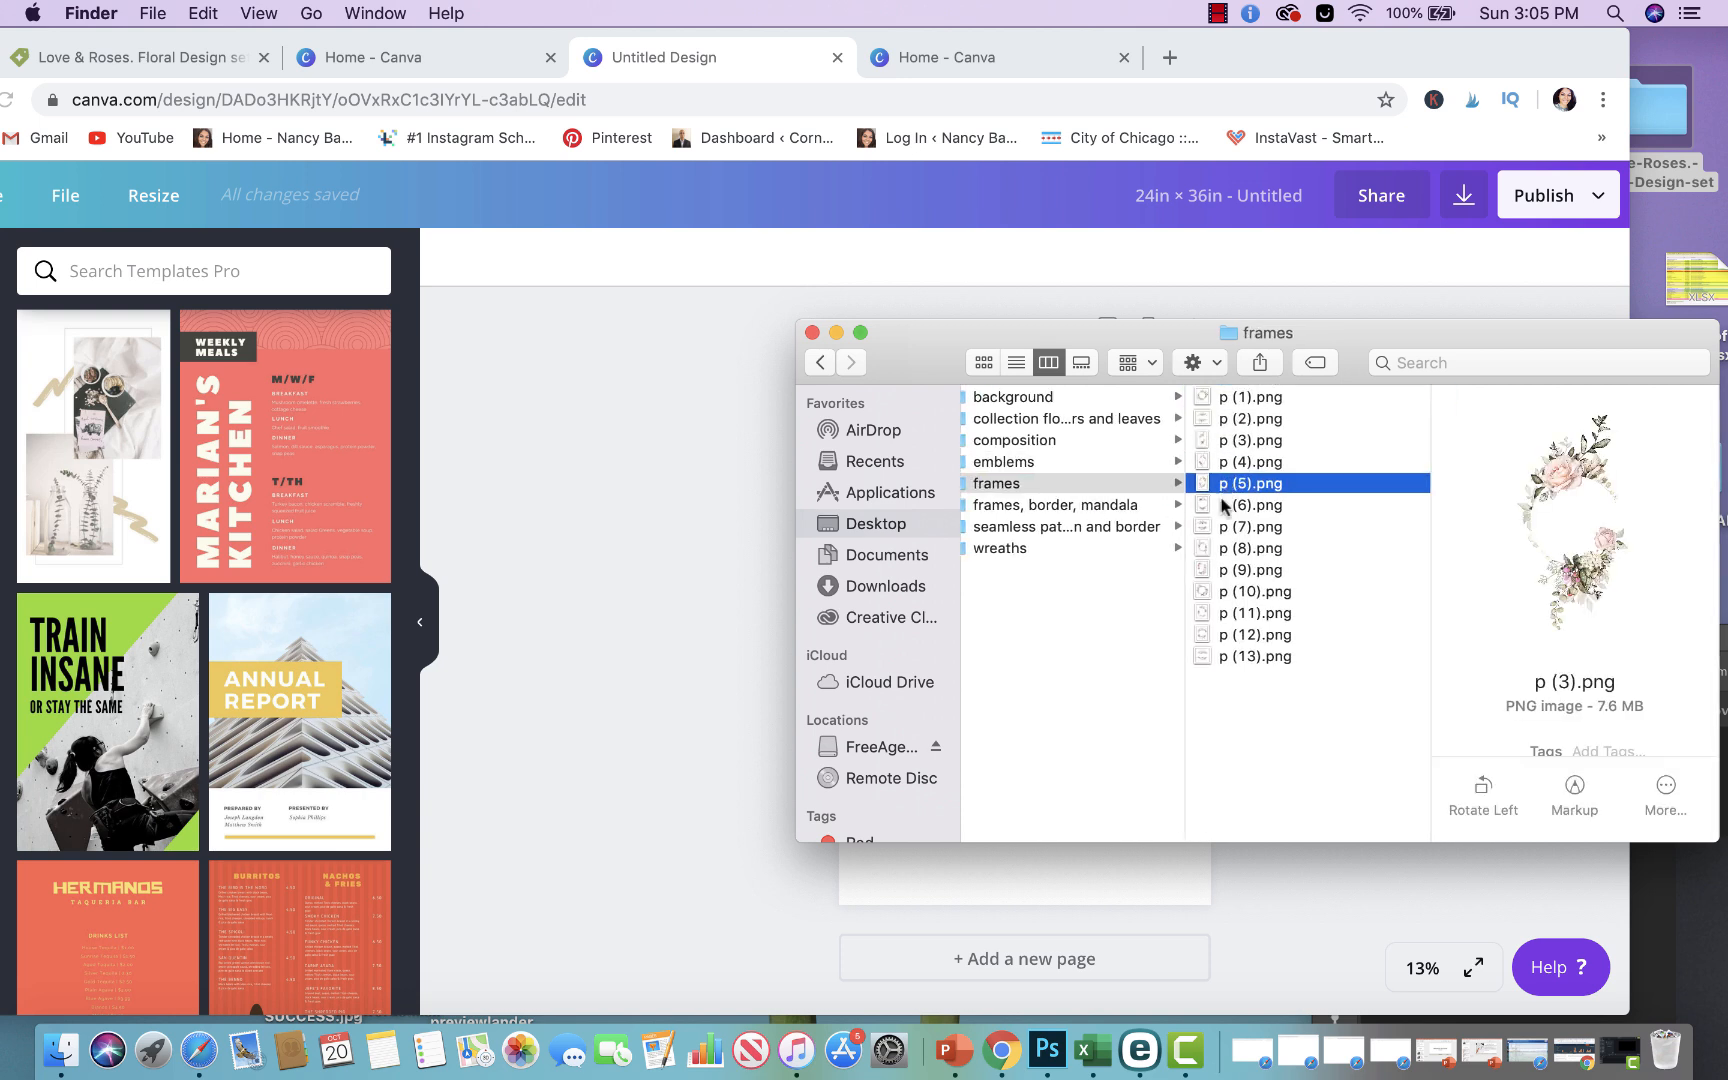
Find rose garland border f (4).png in seamless pattern and border, opened full-size
click(1056, 505)
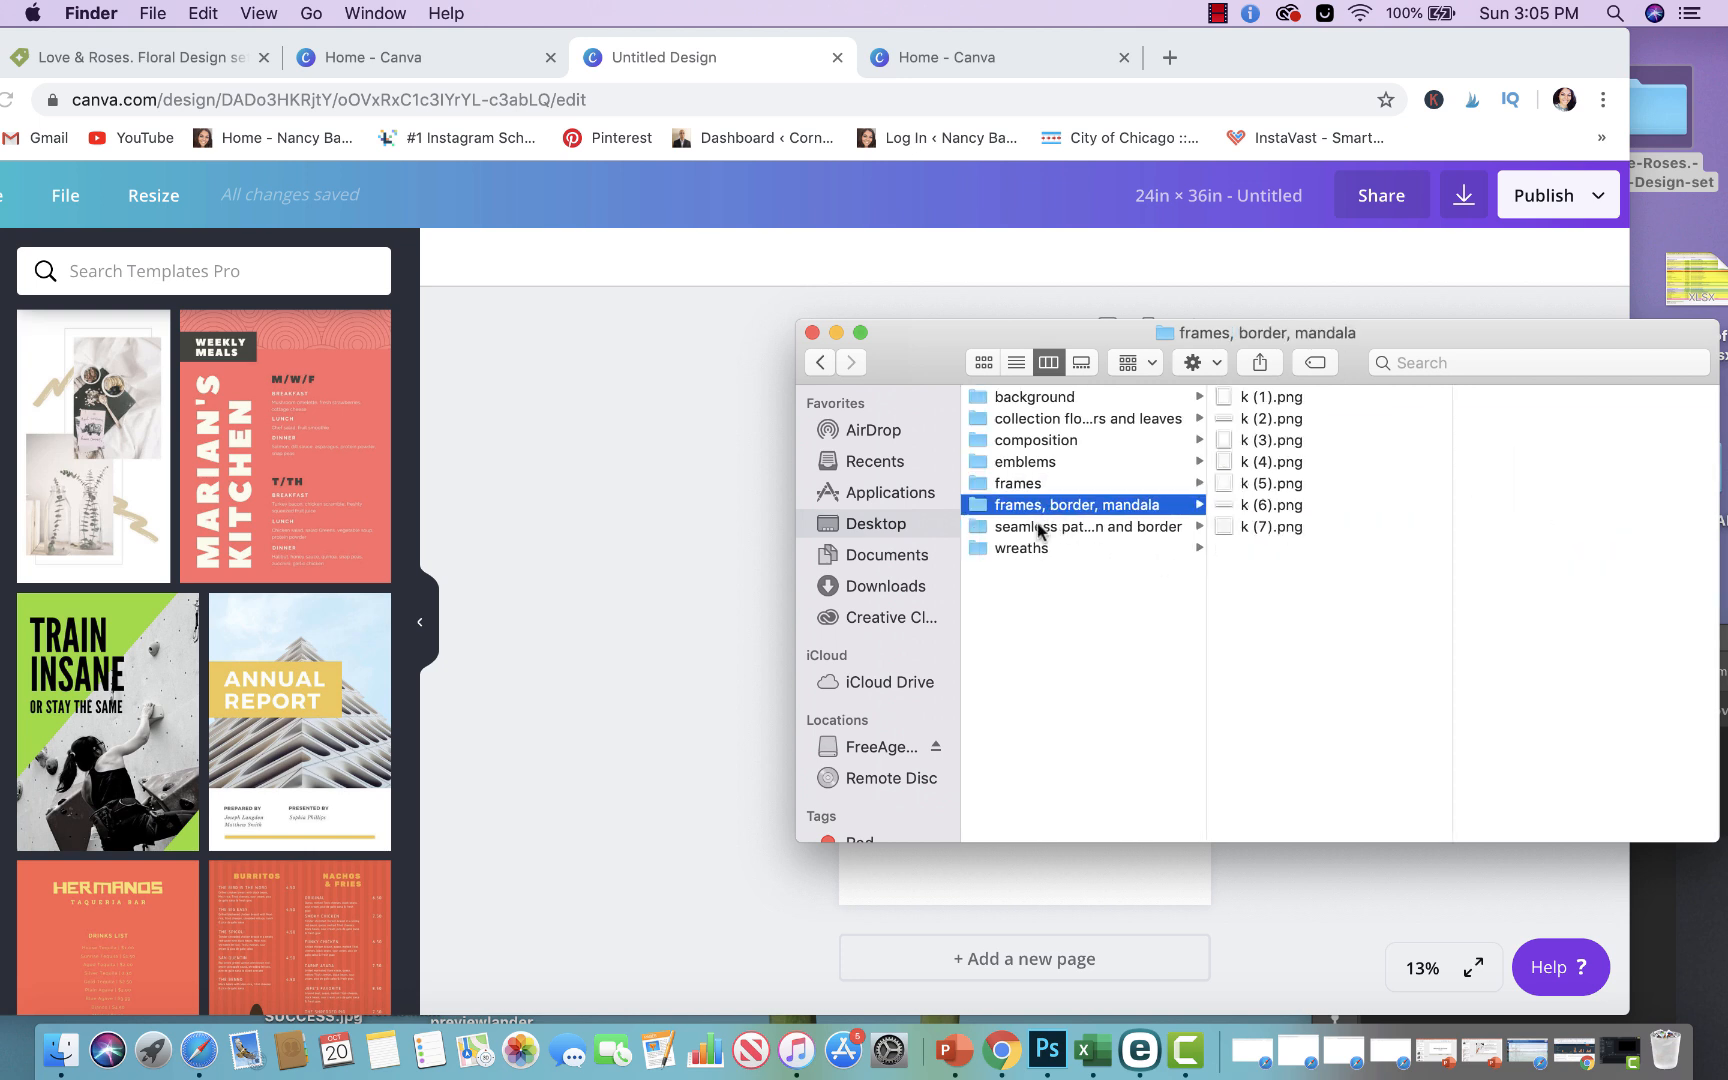
click(1066, 526)
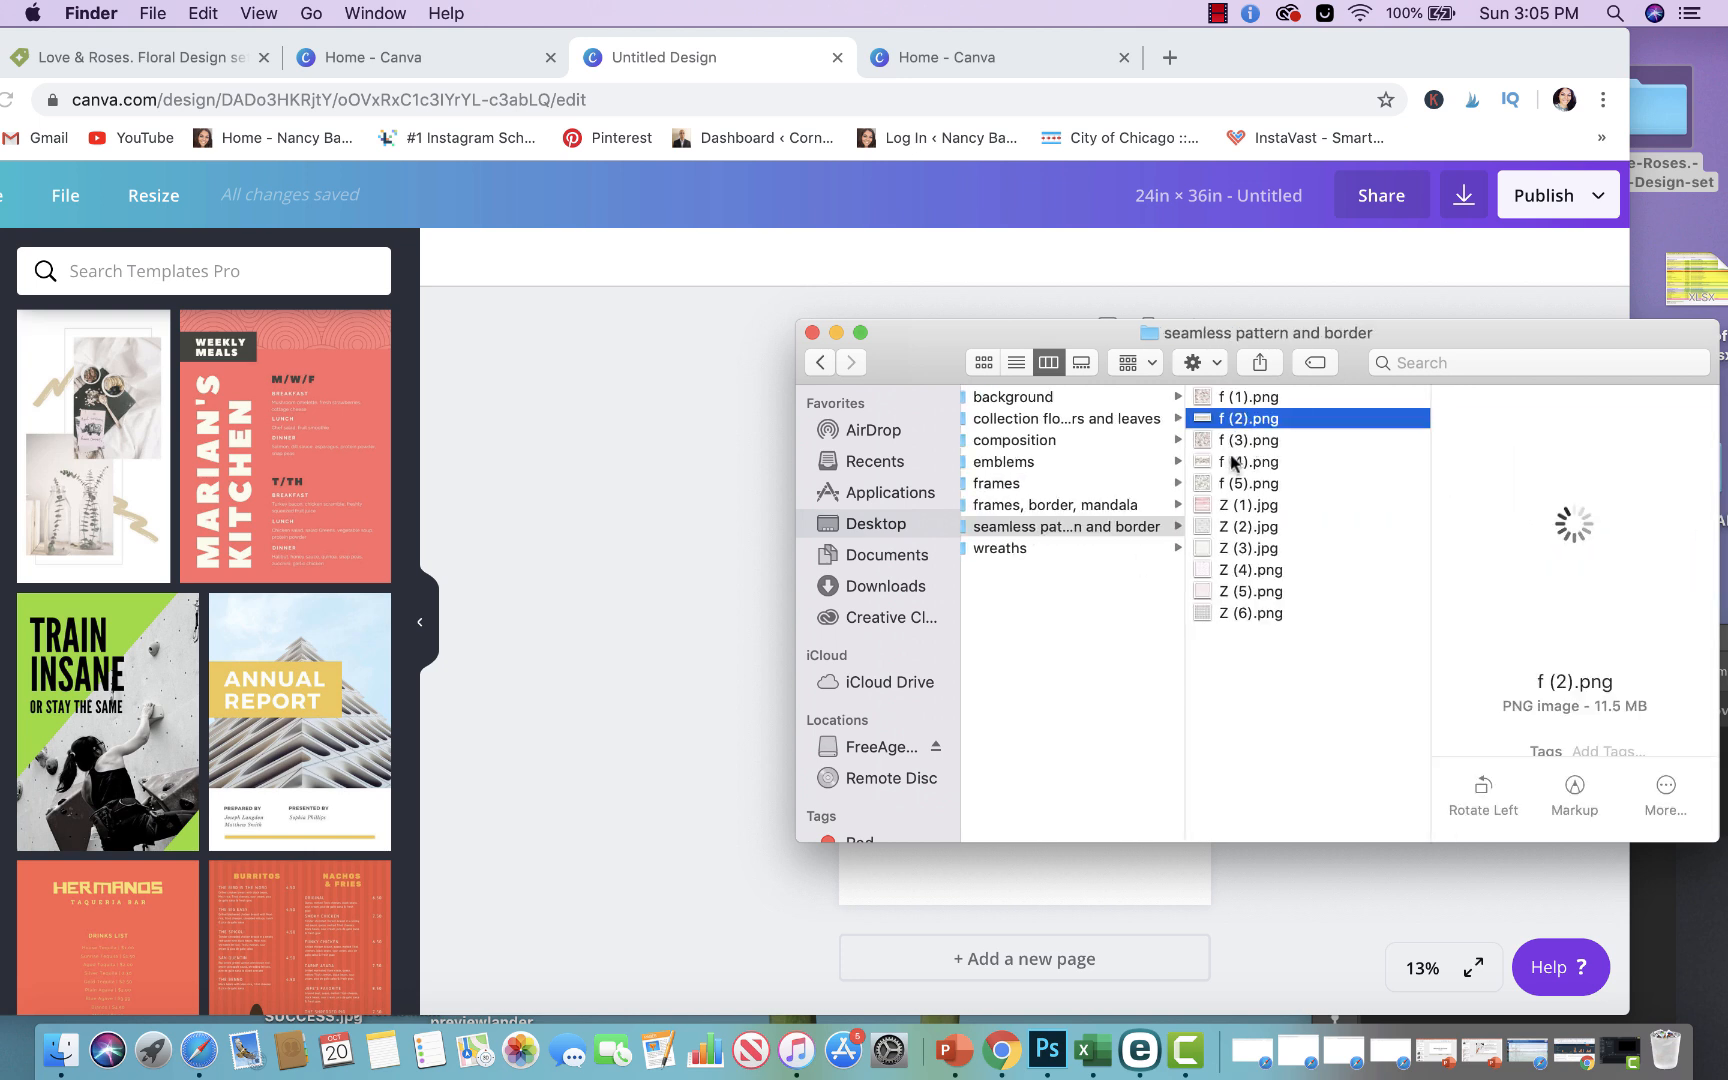
click(1245, 461)
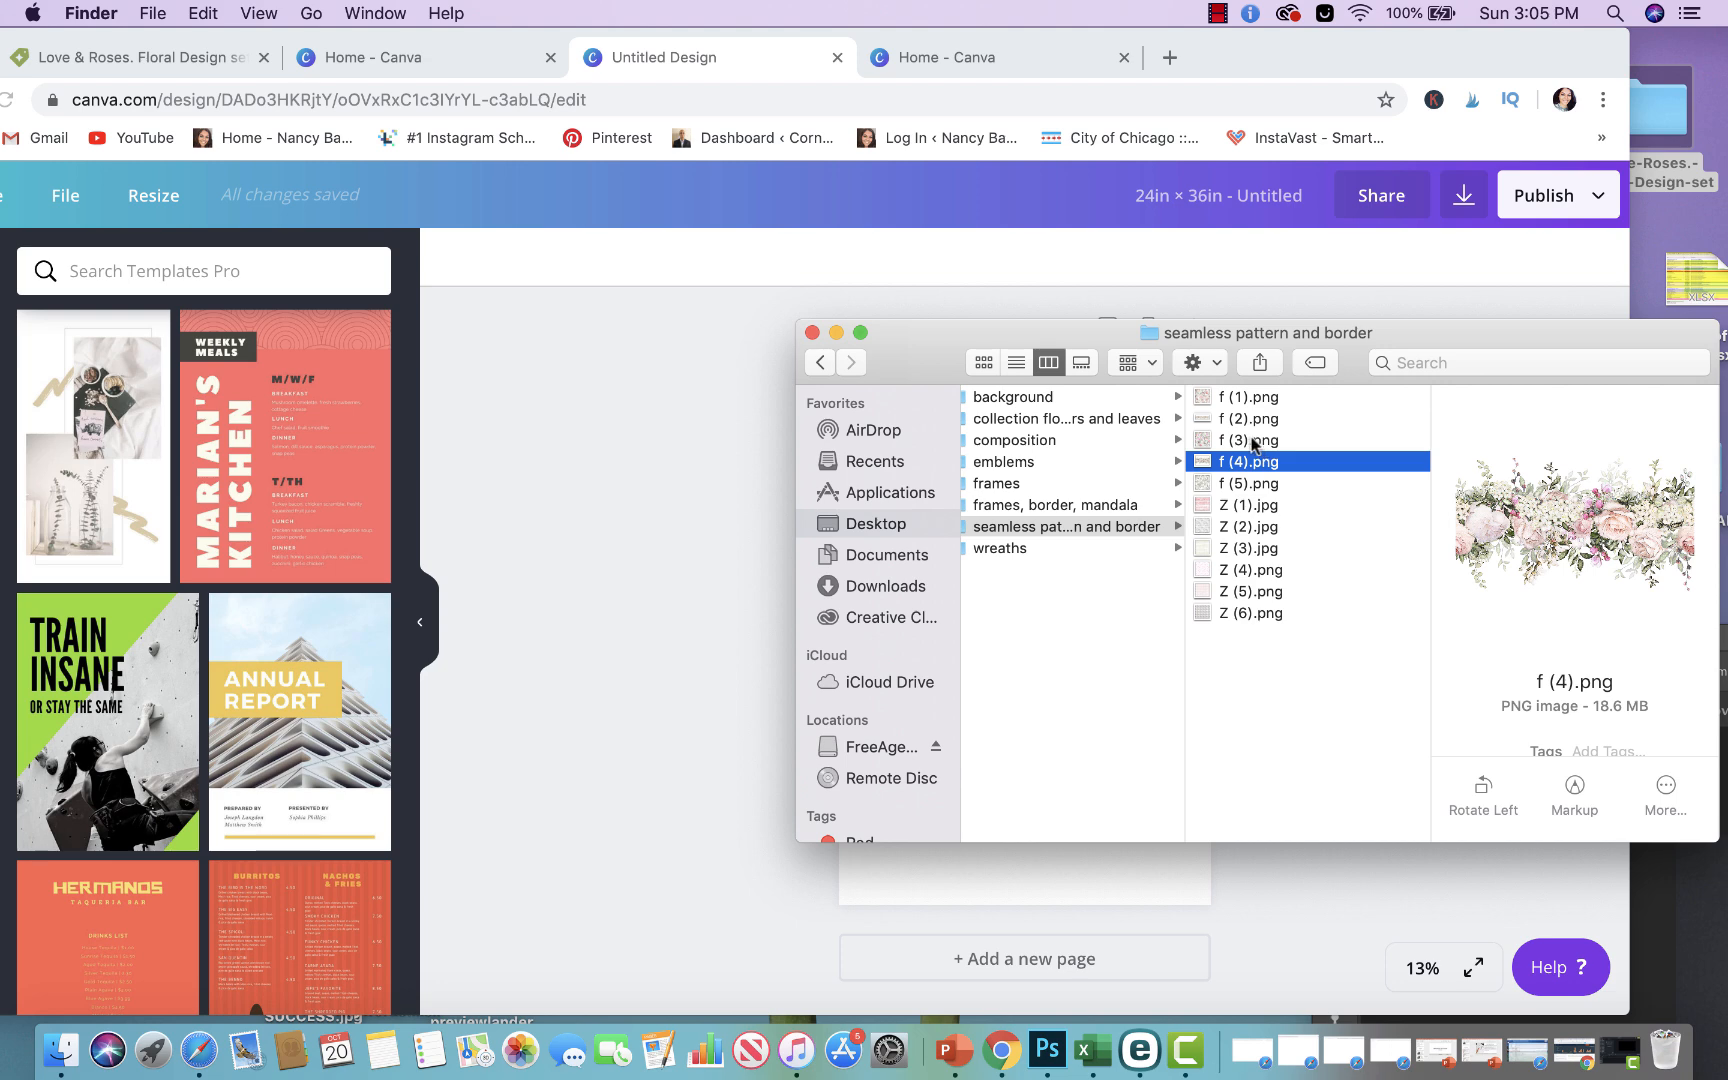
mouse_move(1236, 488)
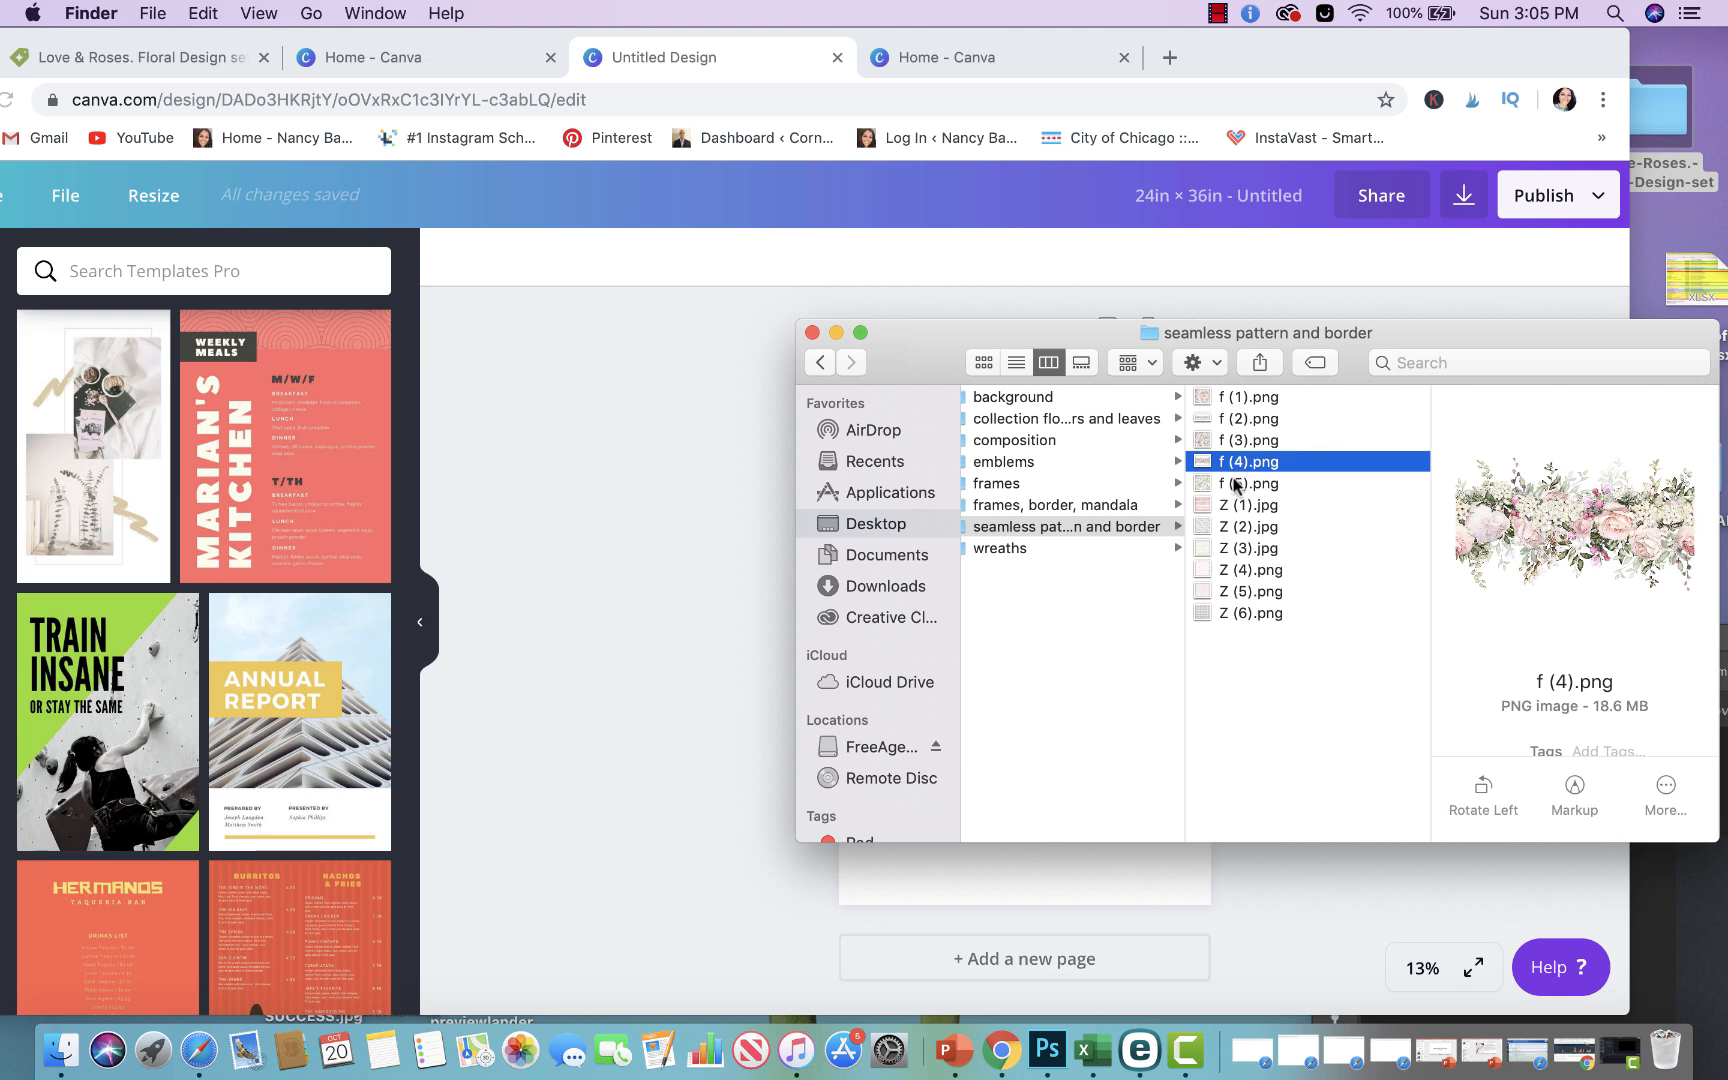
double_click(1246, 461)
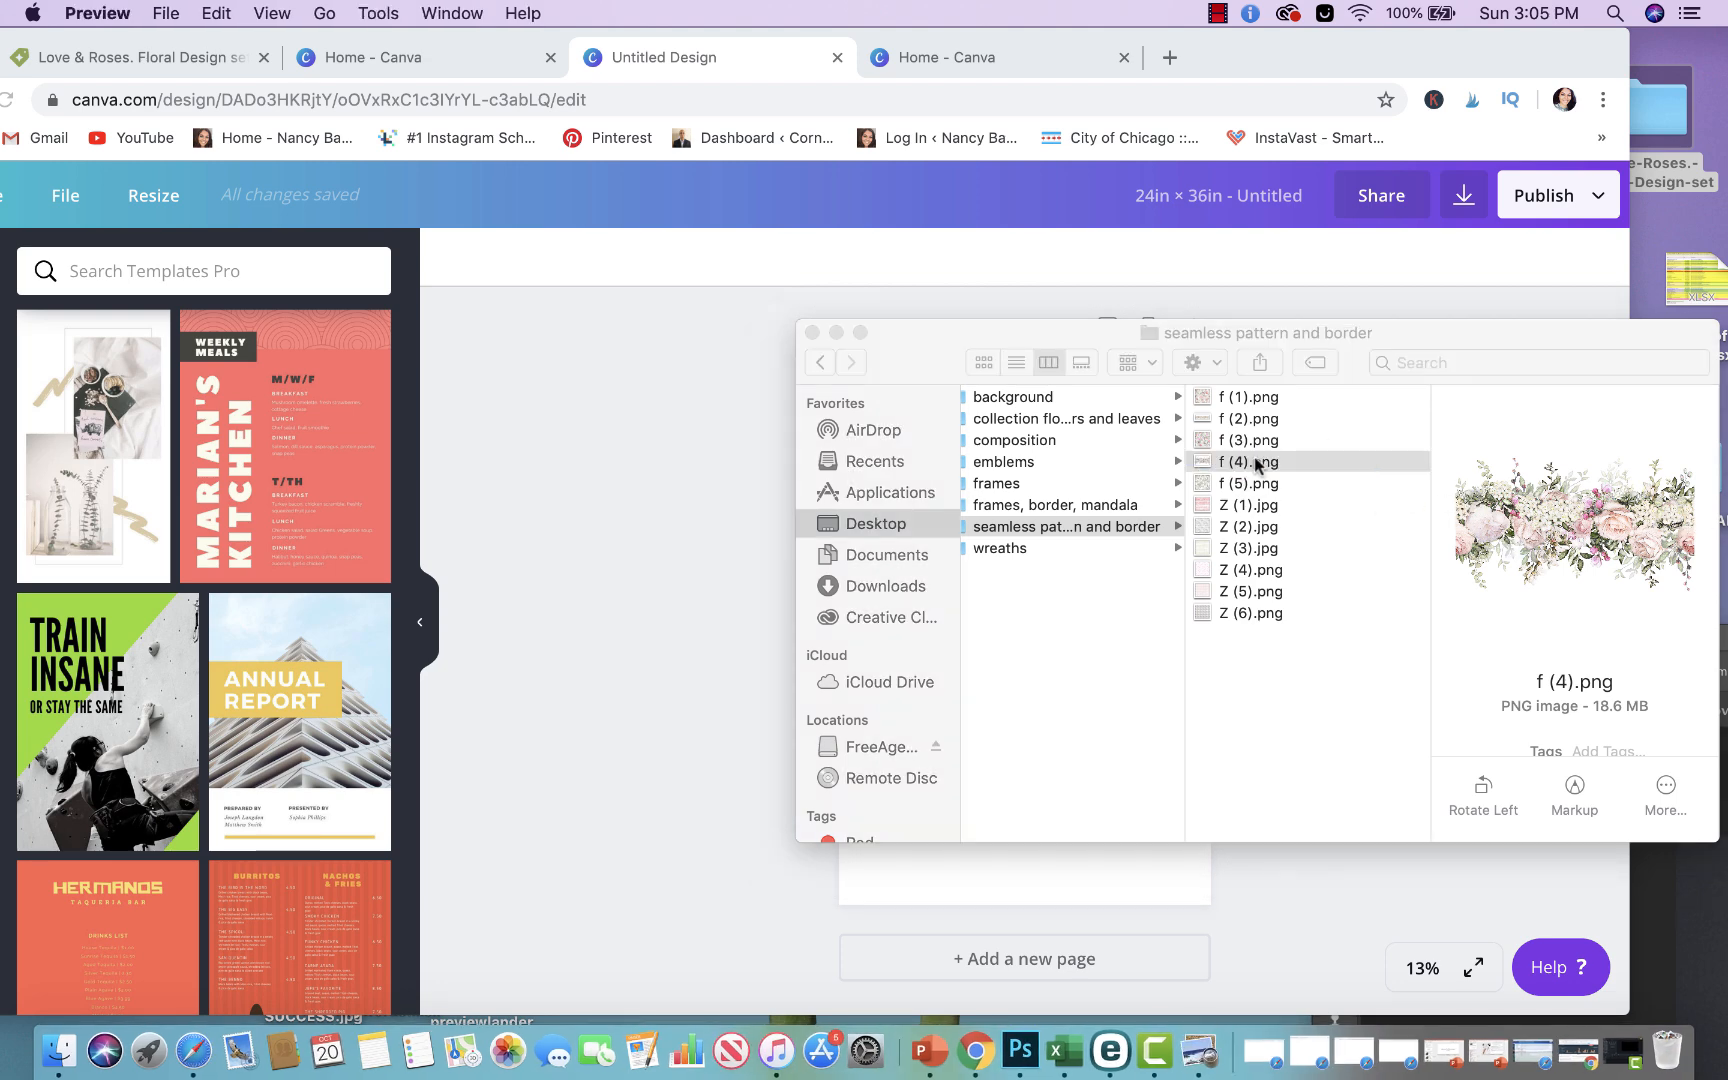
double_click(1245, 462)
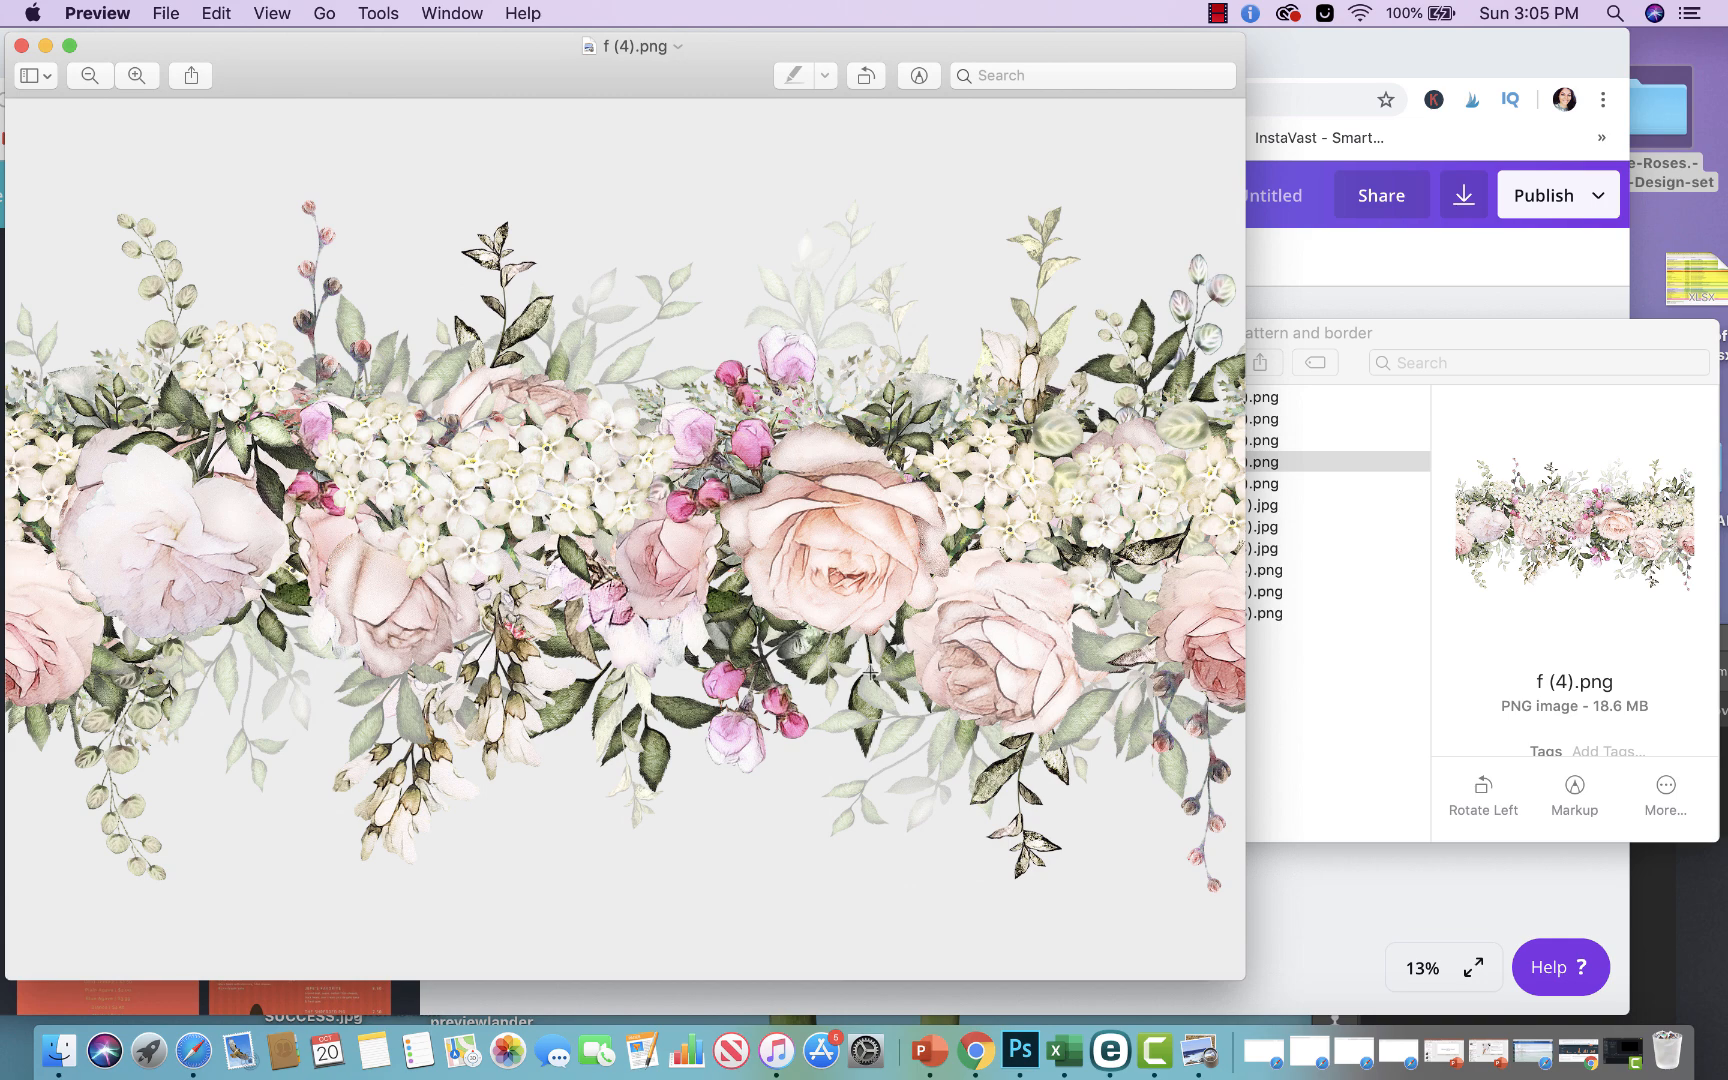
mouse_move(36, 69)
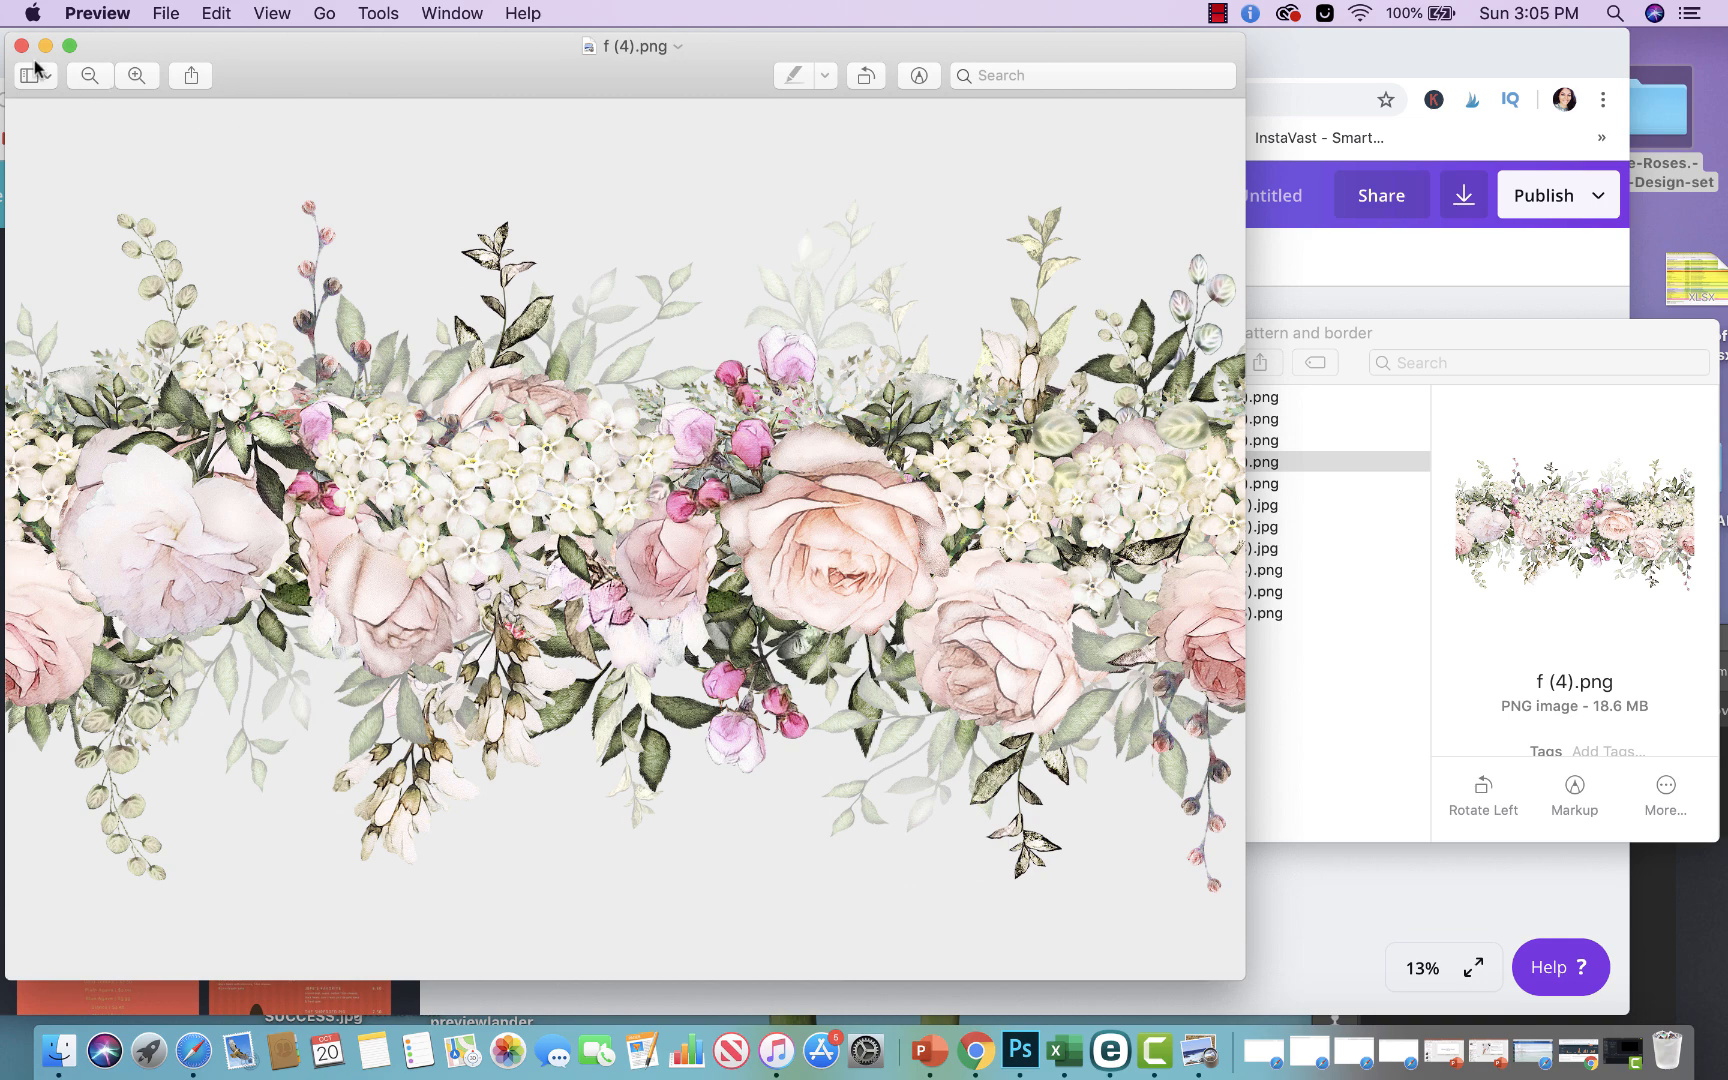
Close the enlarged border and preview seamless pattern images, including Z (5)
click(20, 46)
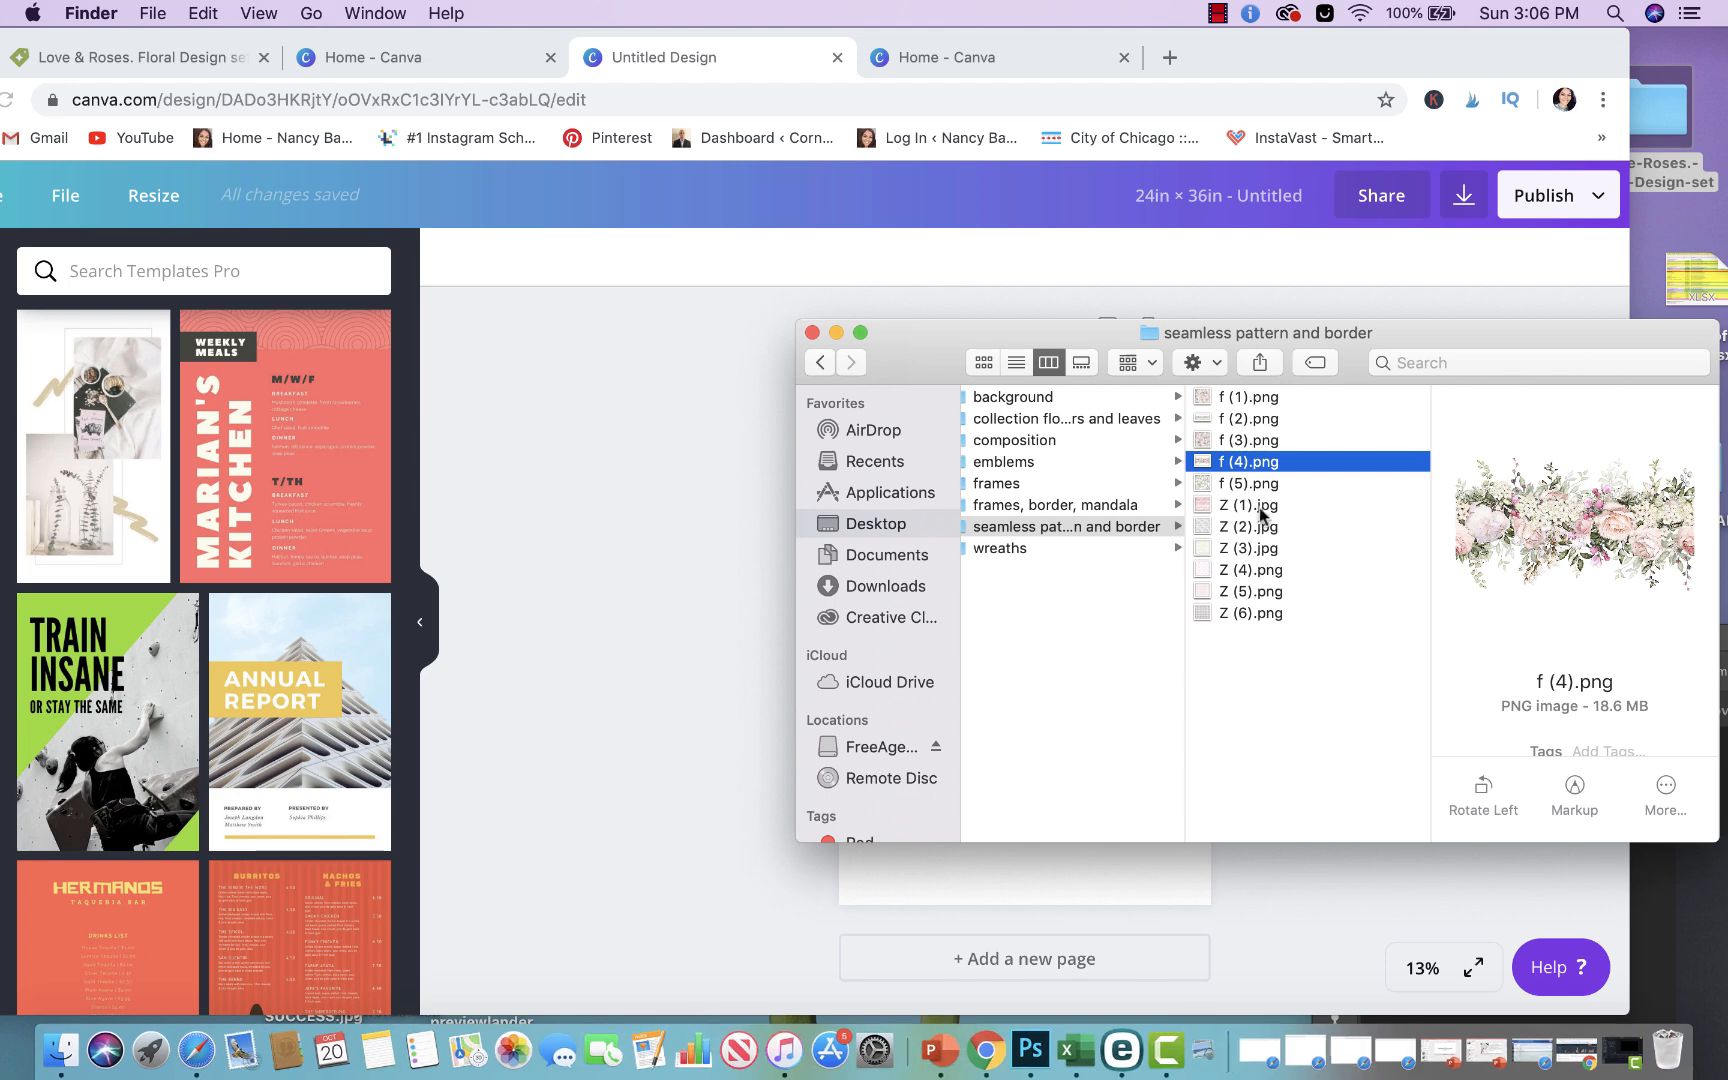
click(1245, 548)
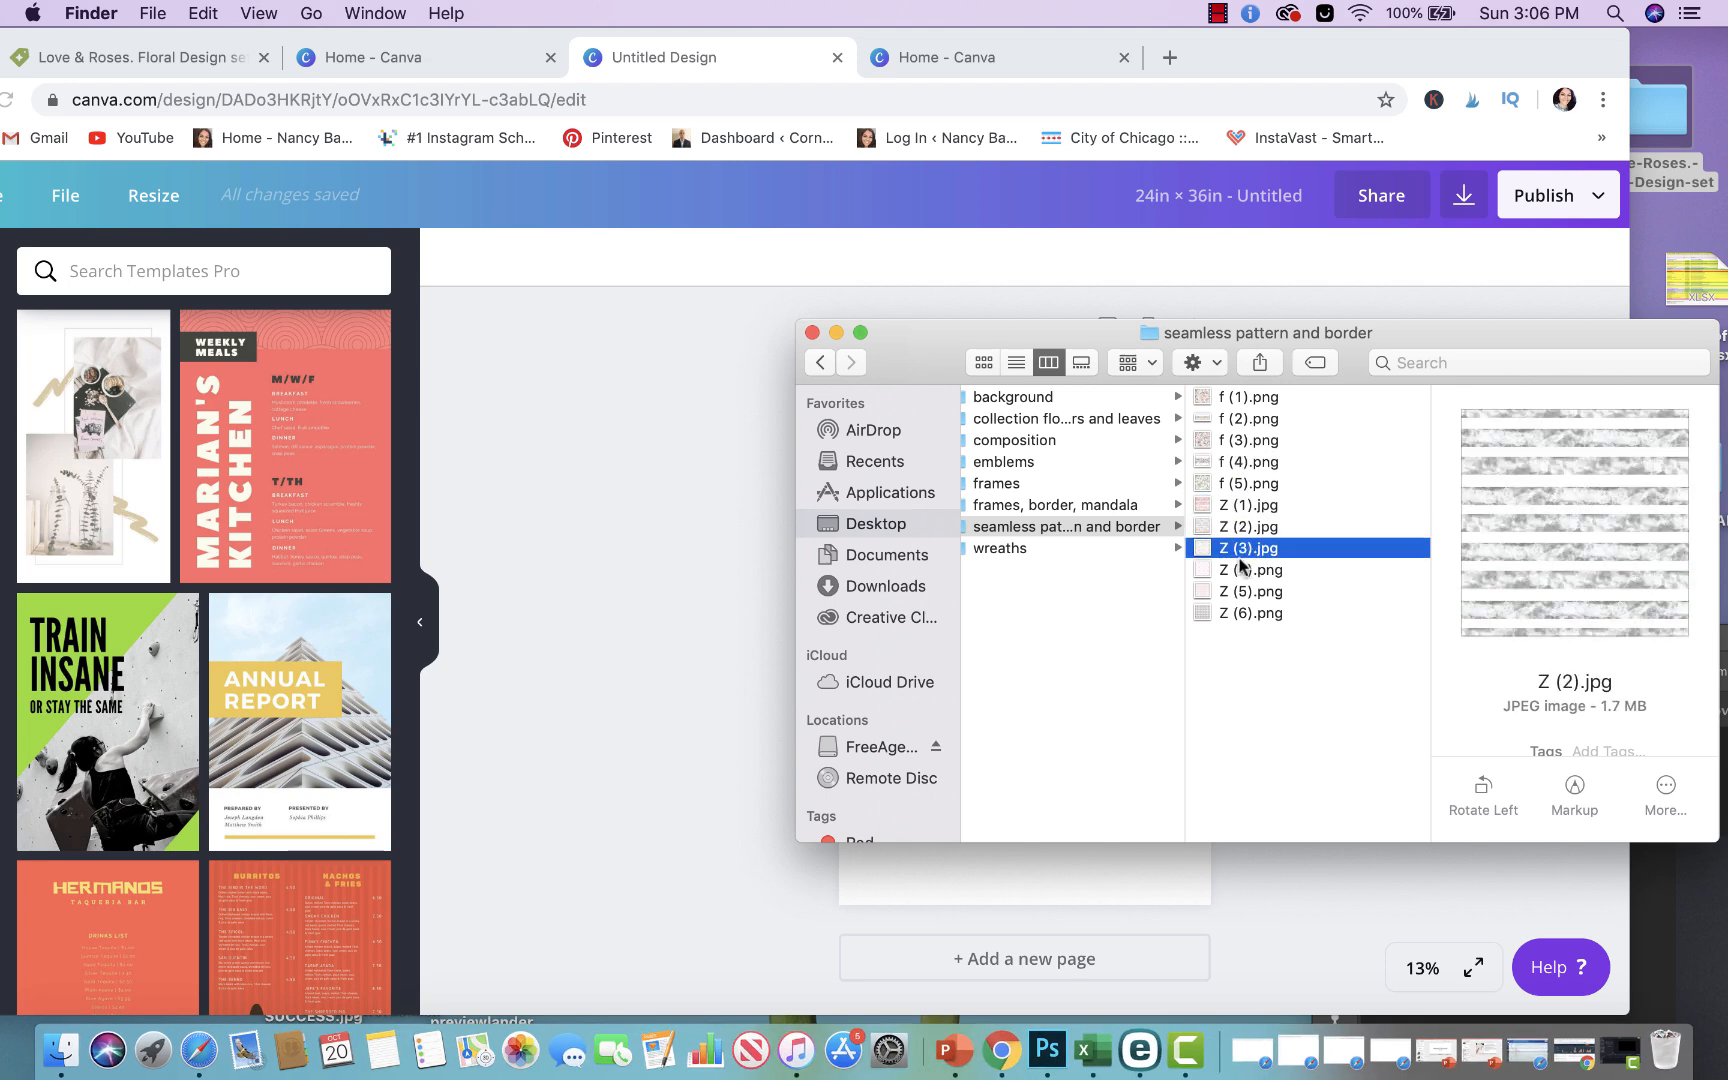
click(1251, 591)
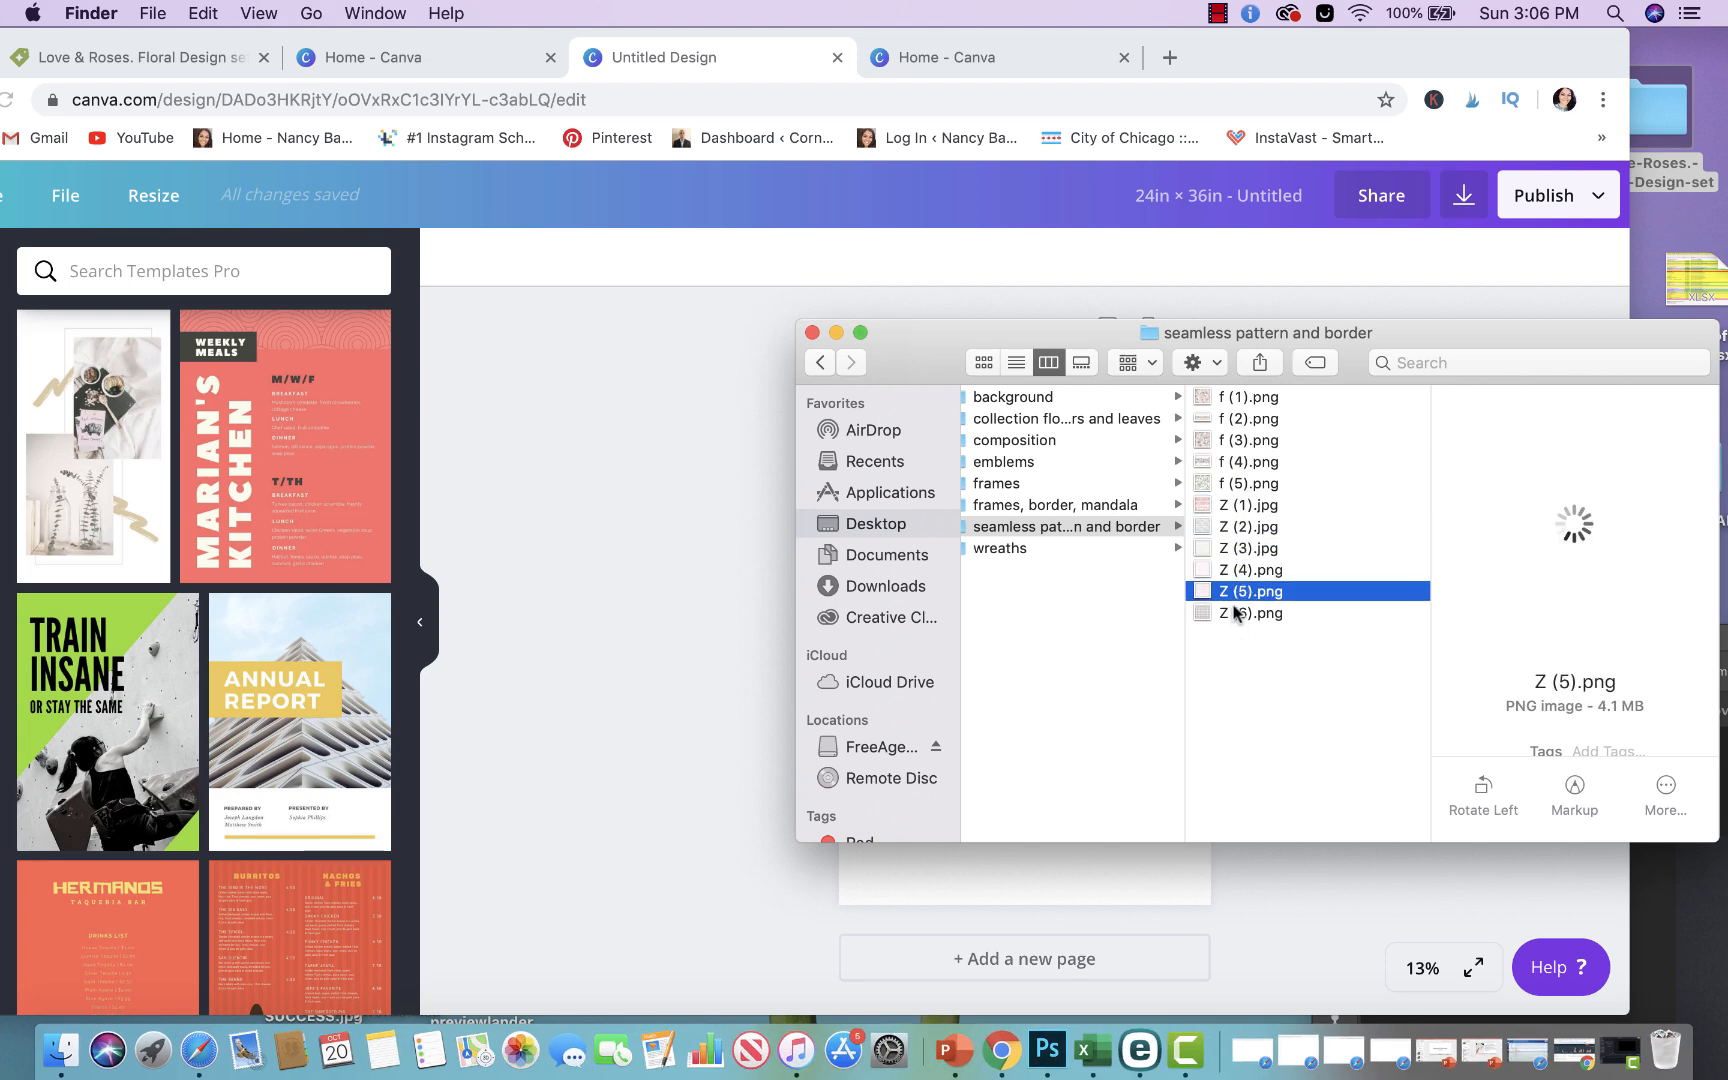
click(998, 548)
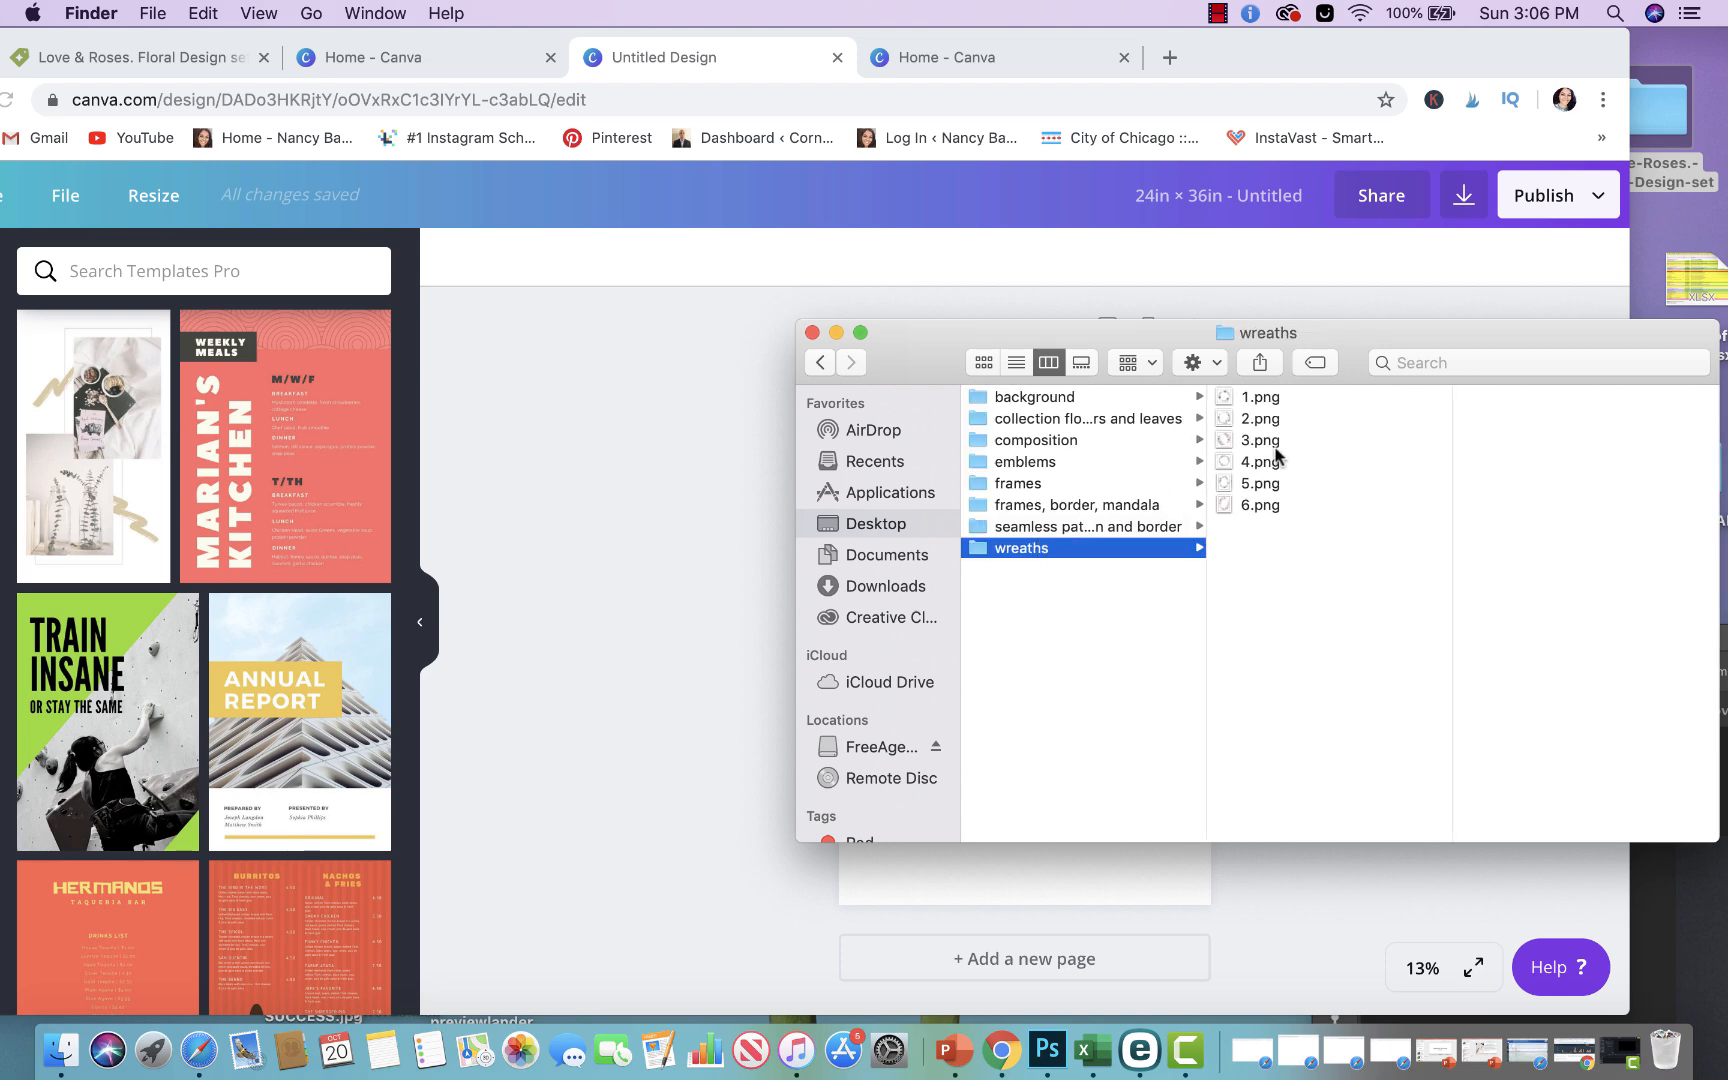
Browse wreaths and flowers folders, ending on rose bouquet c (16).png in composition
click(1261, 461)
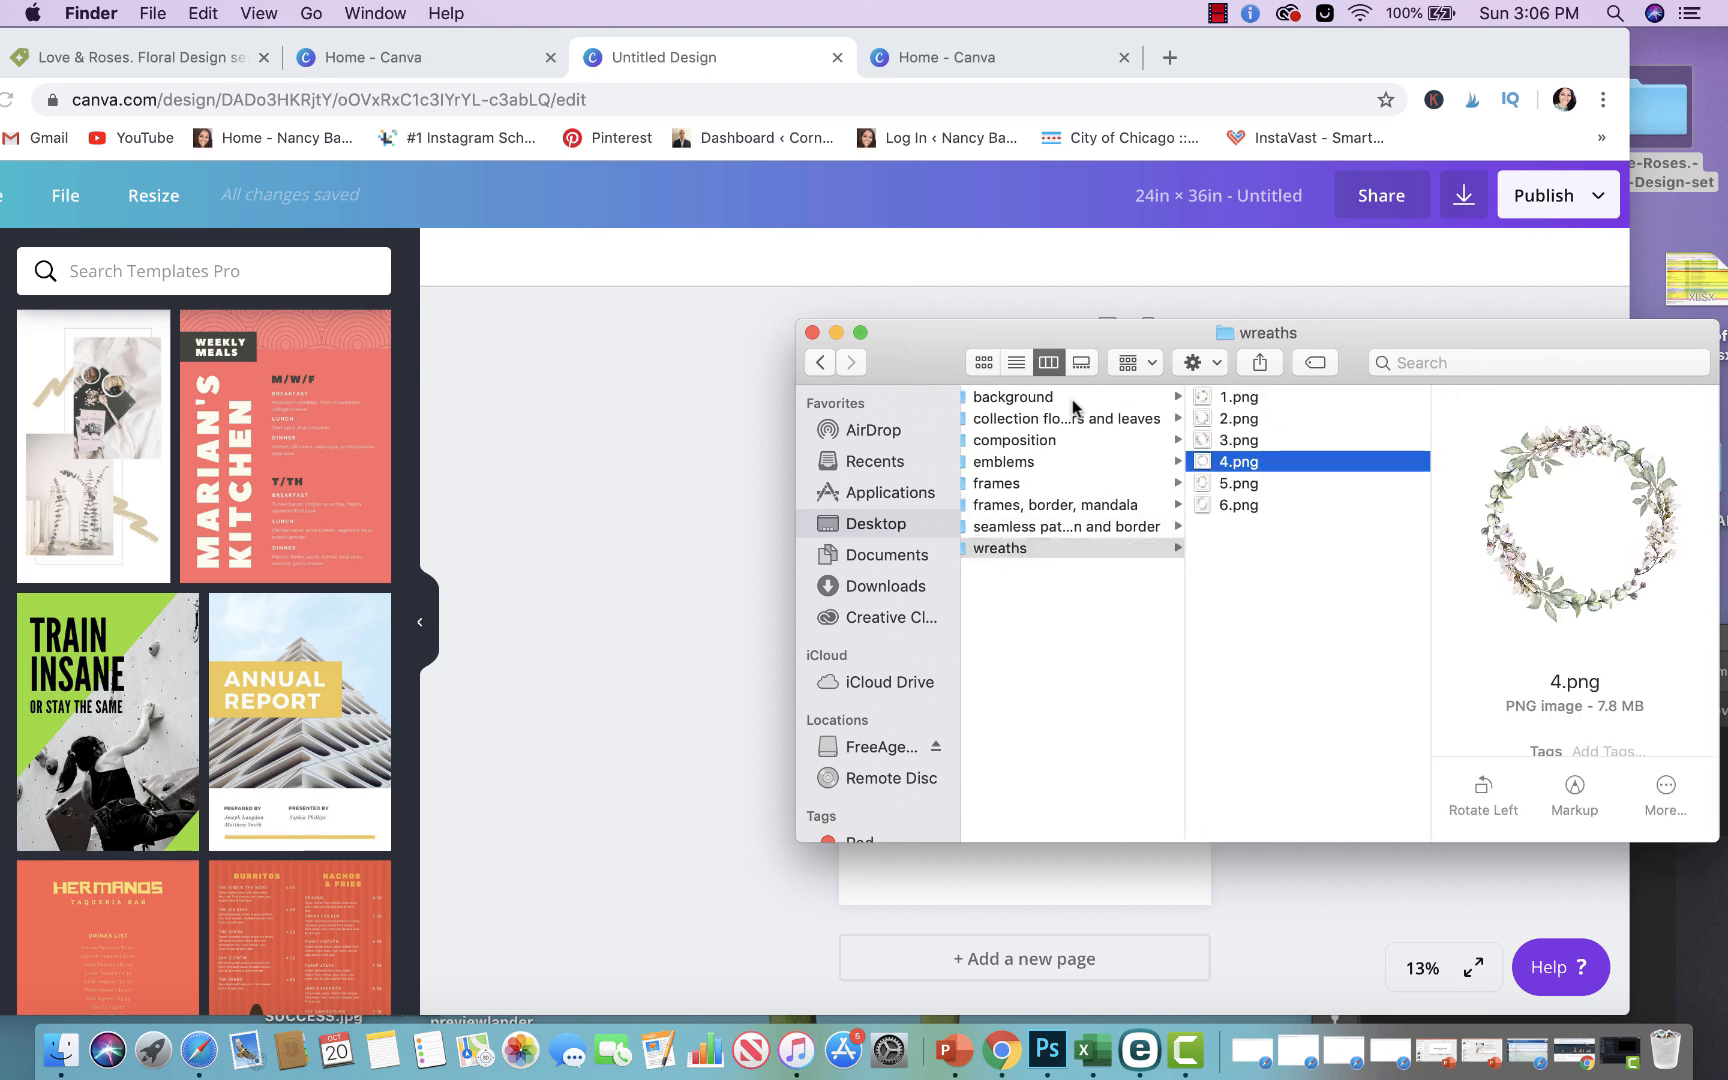
click(1065, 418)
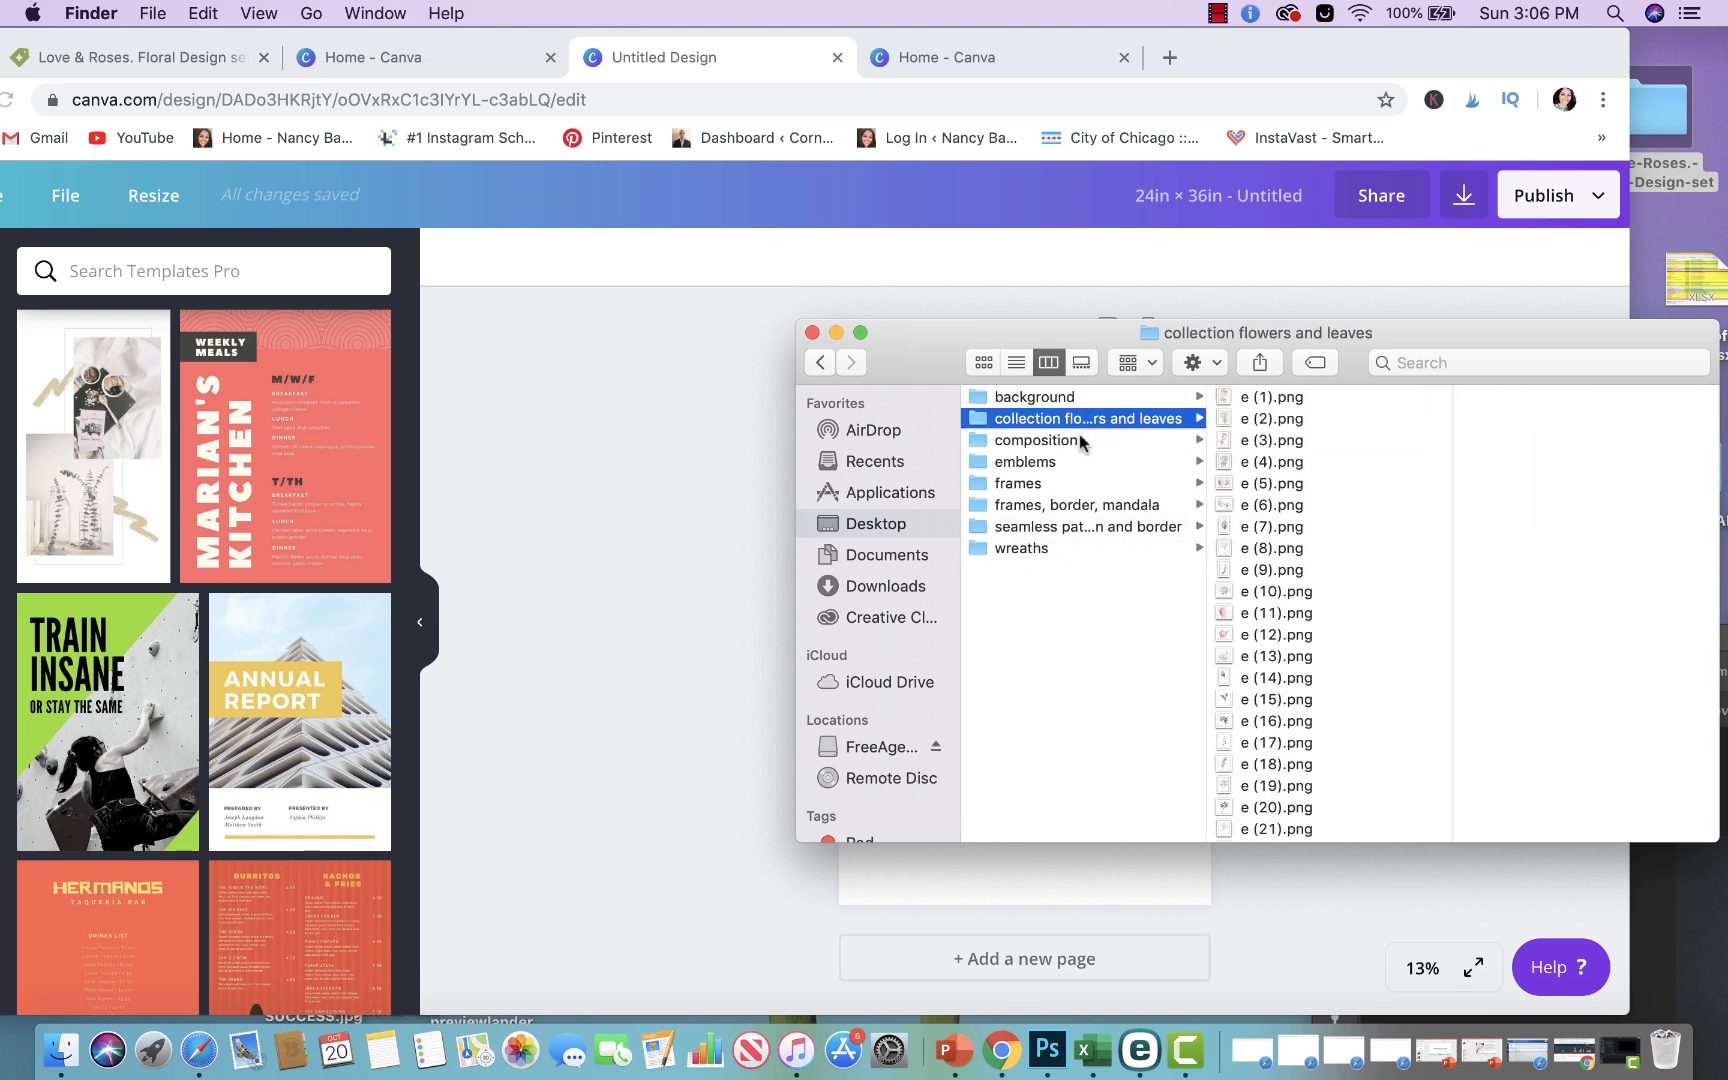
click(1034, 441)
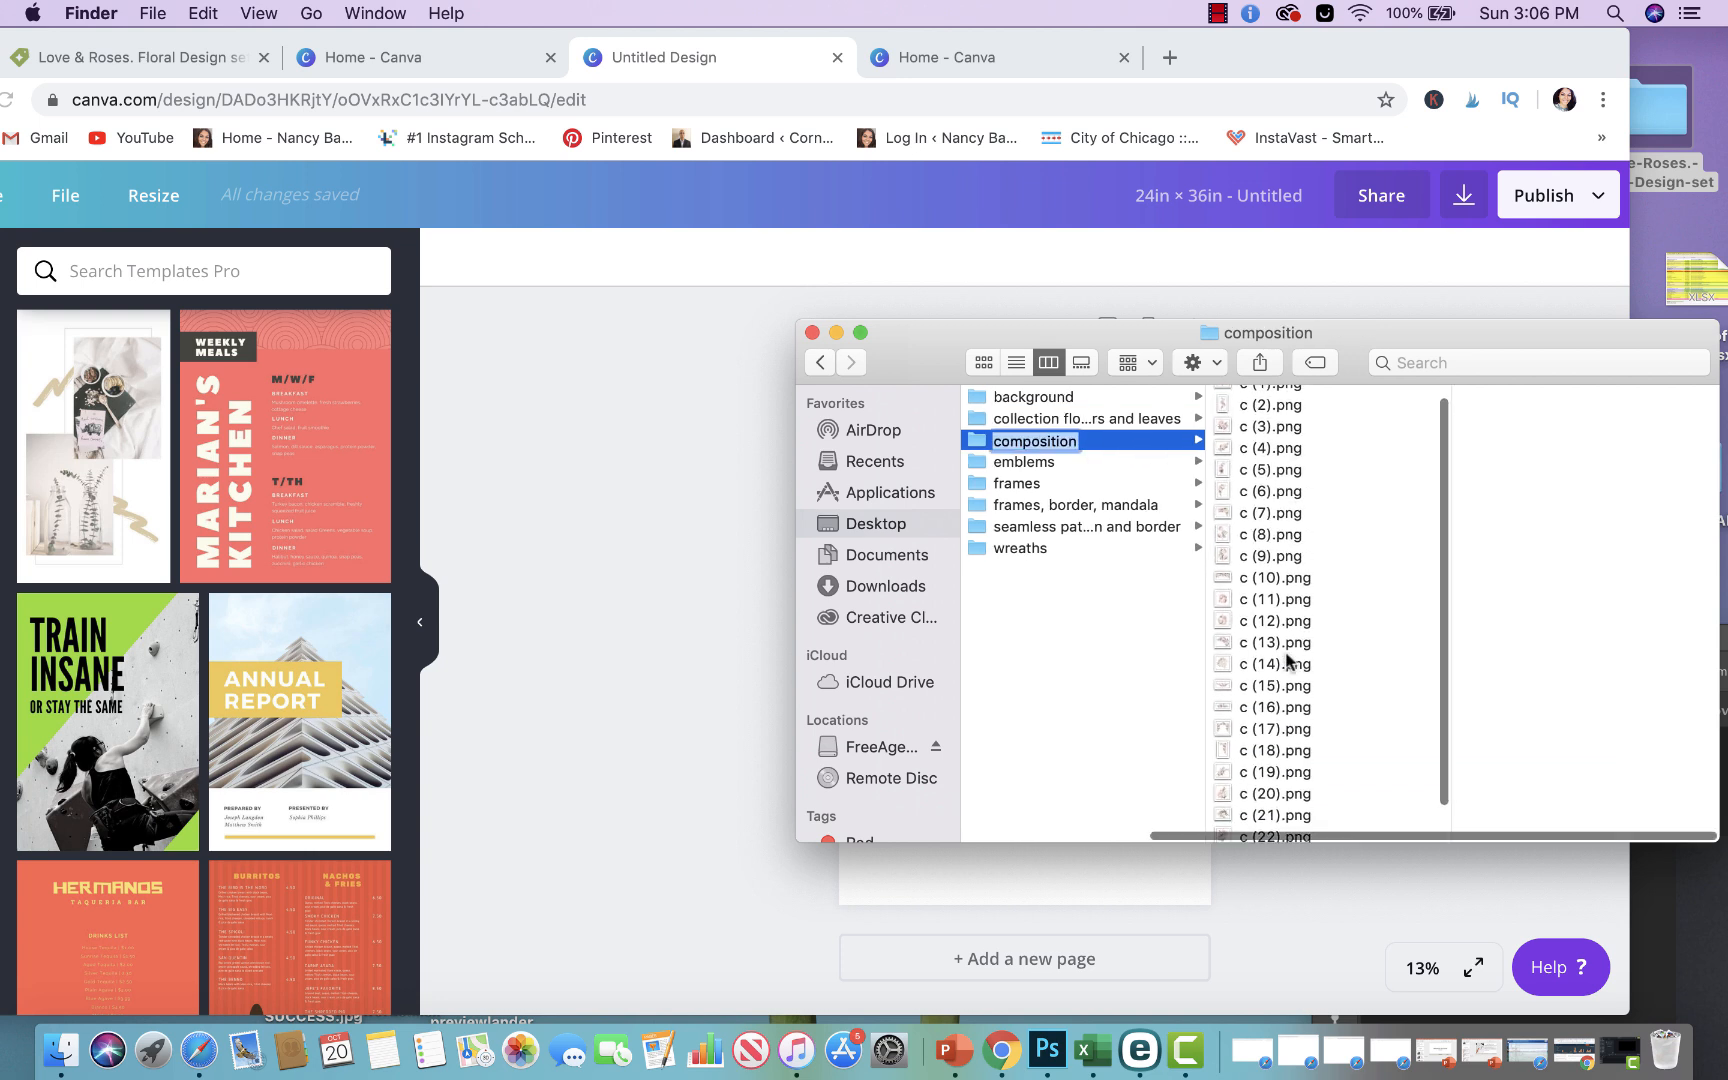
click(1273, 685)
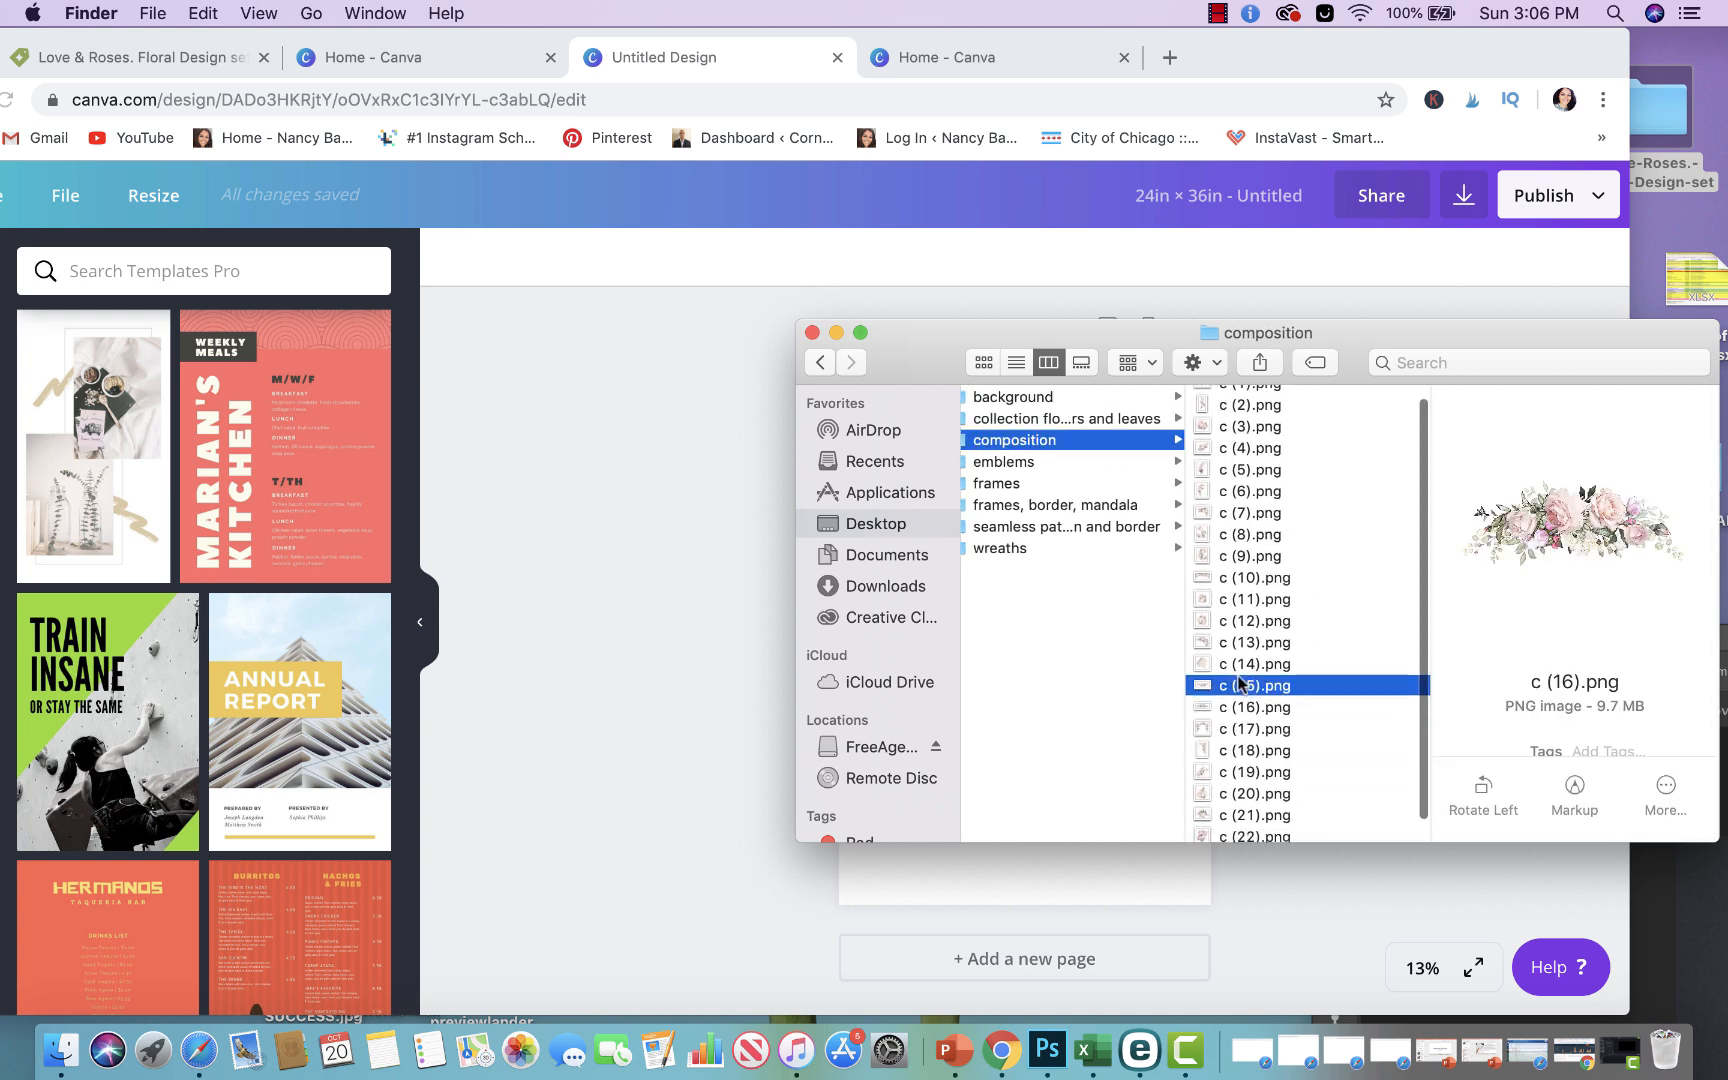
click(1251, 577)
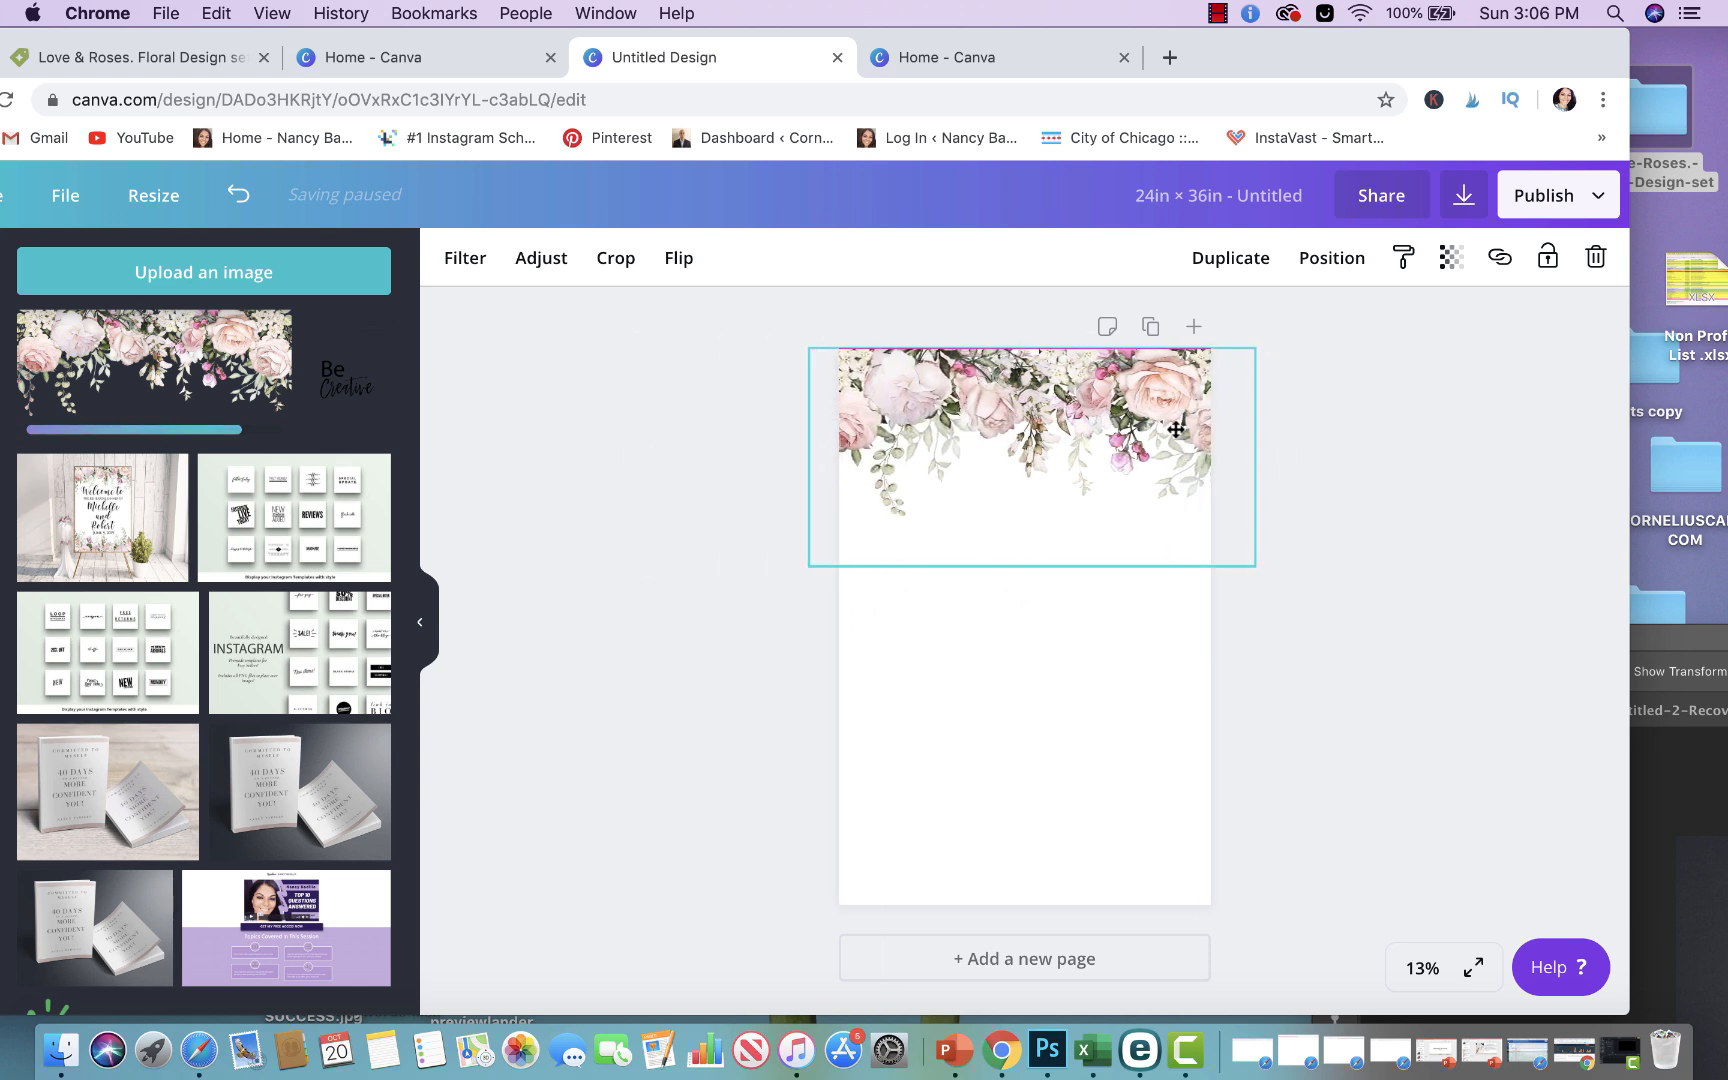
Select the rose border sitting at the top of the poster
click(1025, 457)
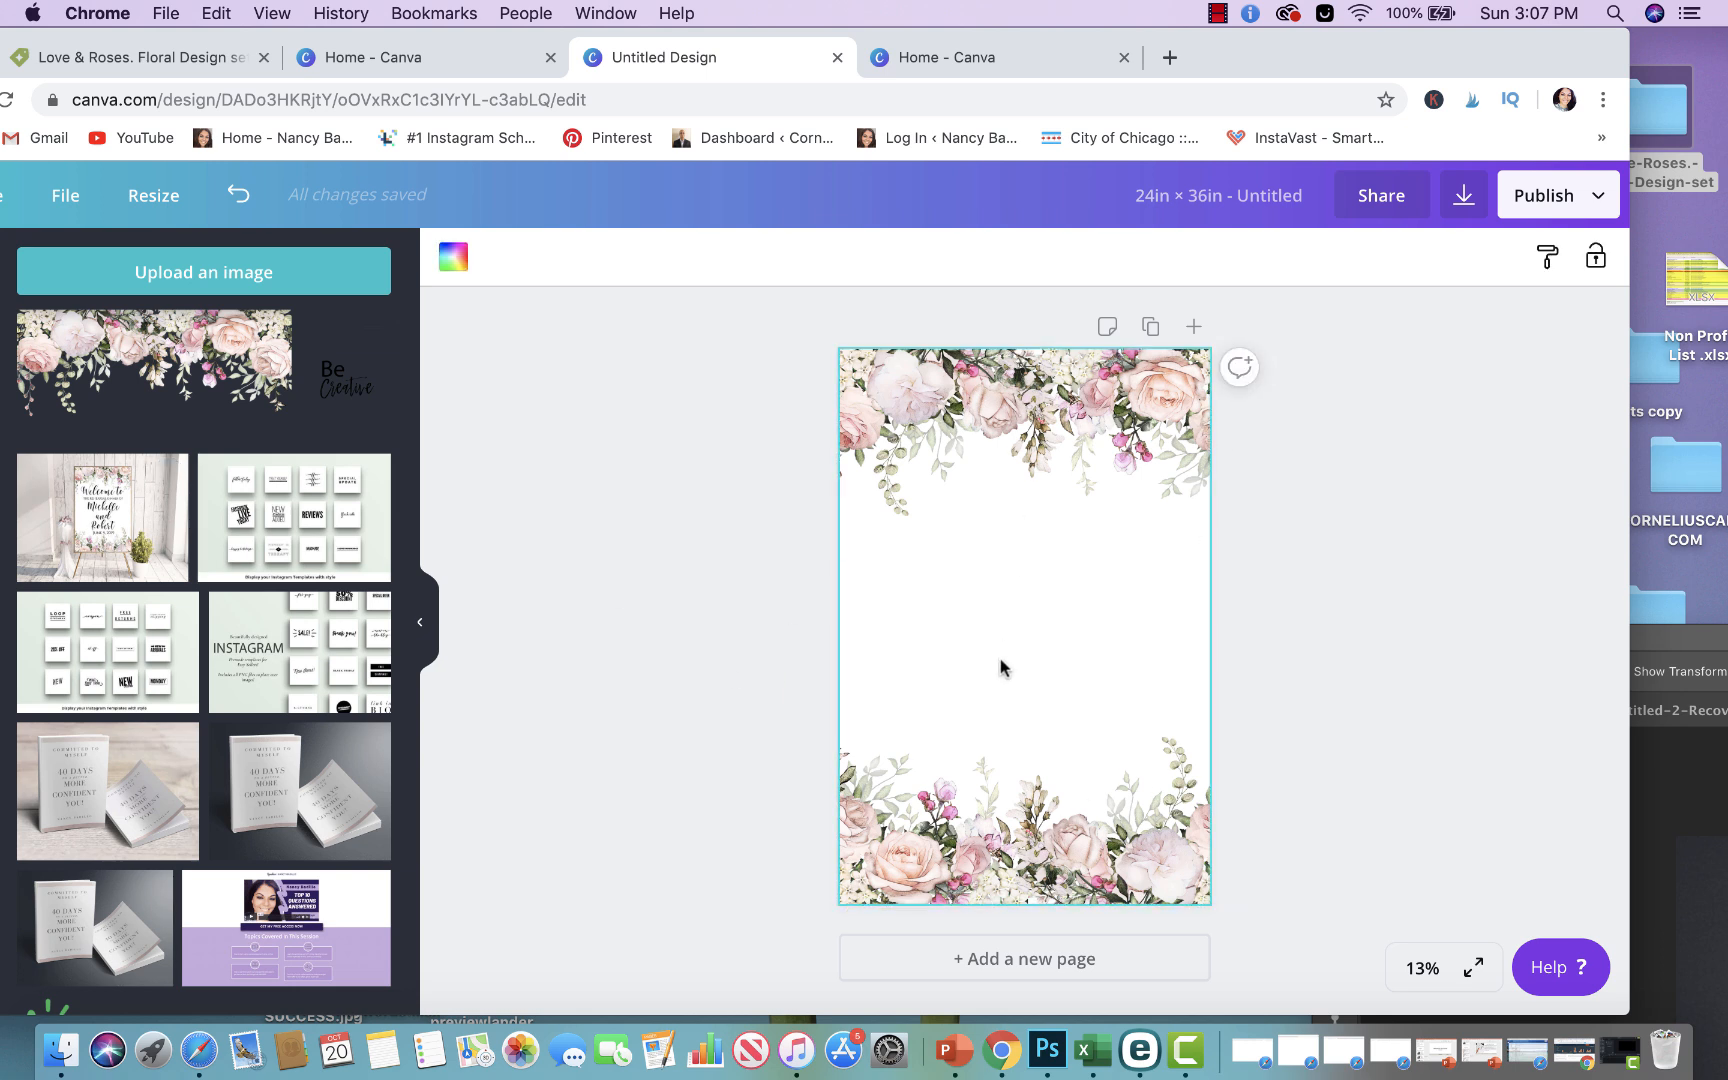
Try a pink background, then begin choosing custom navy #00013d
click(453, 257)
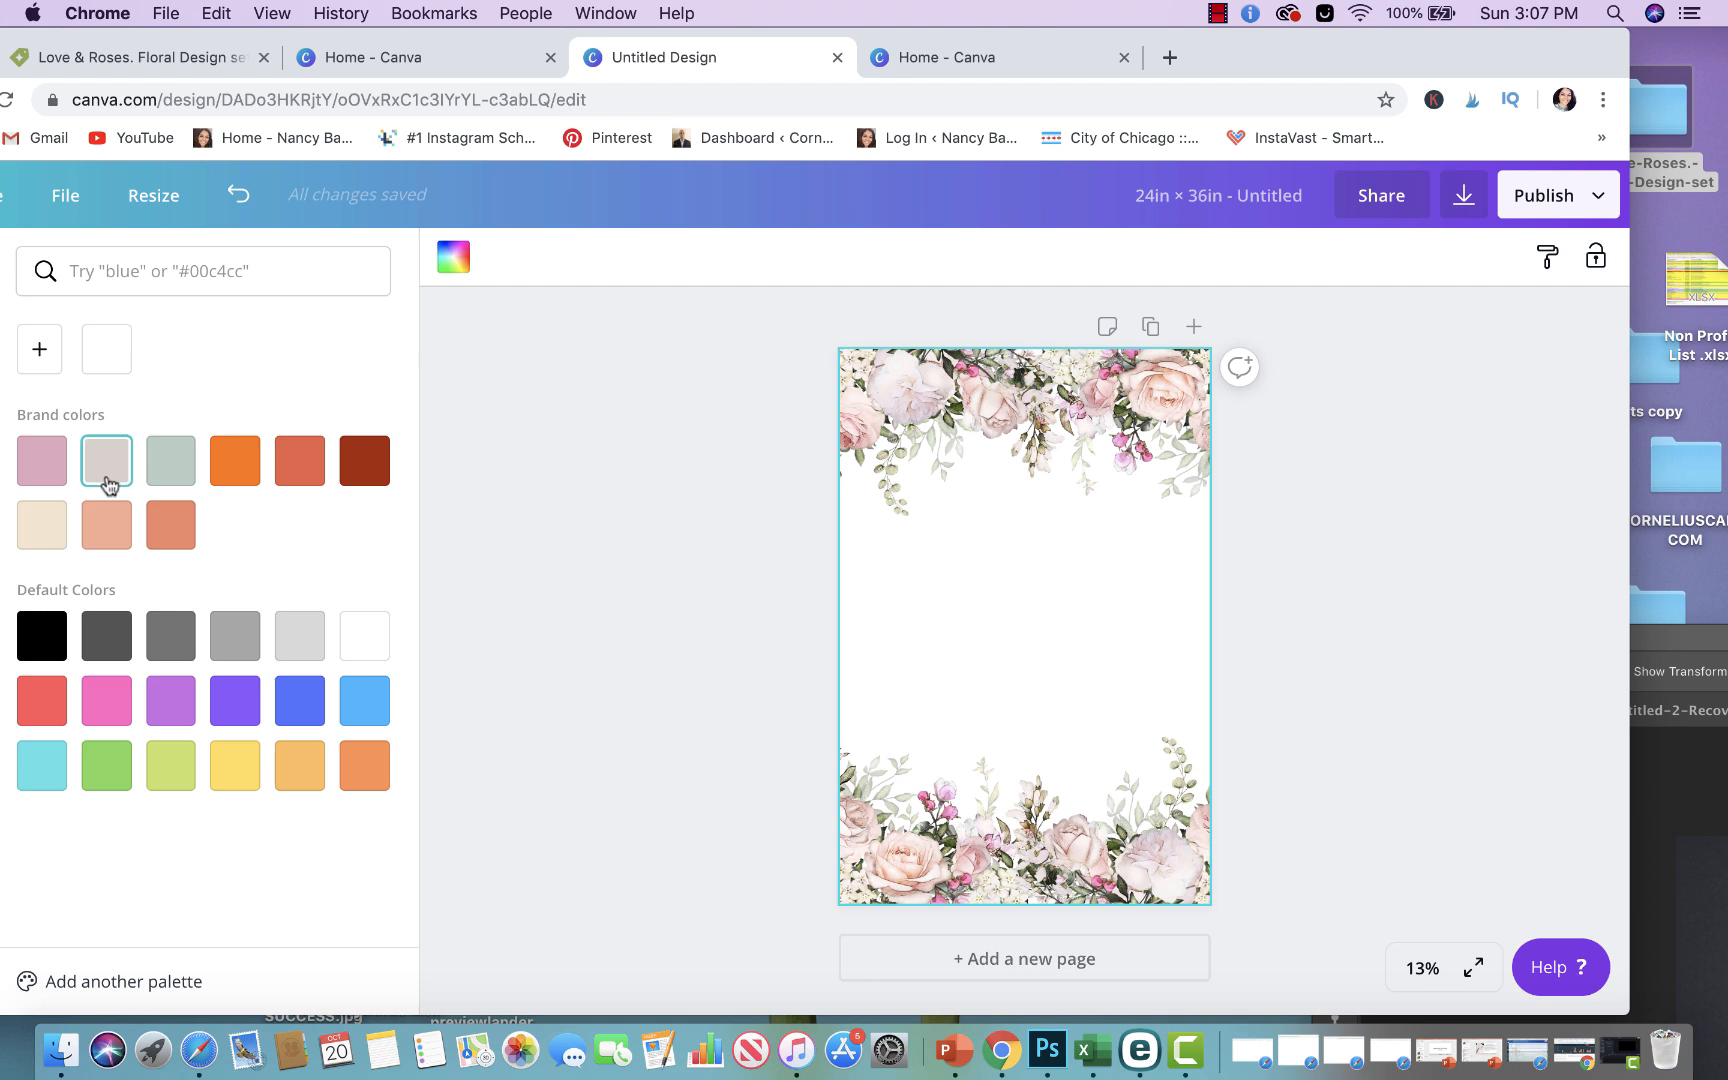
click(41, 461)
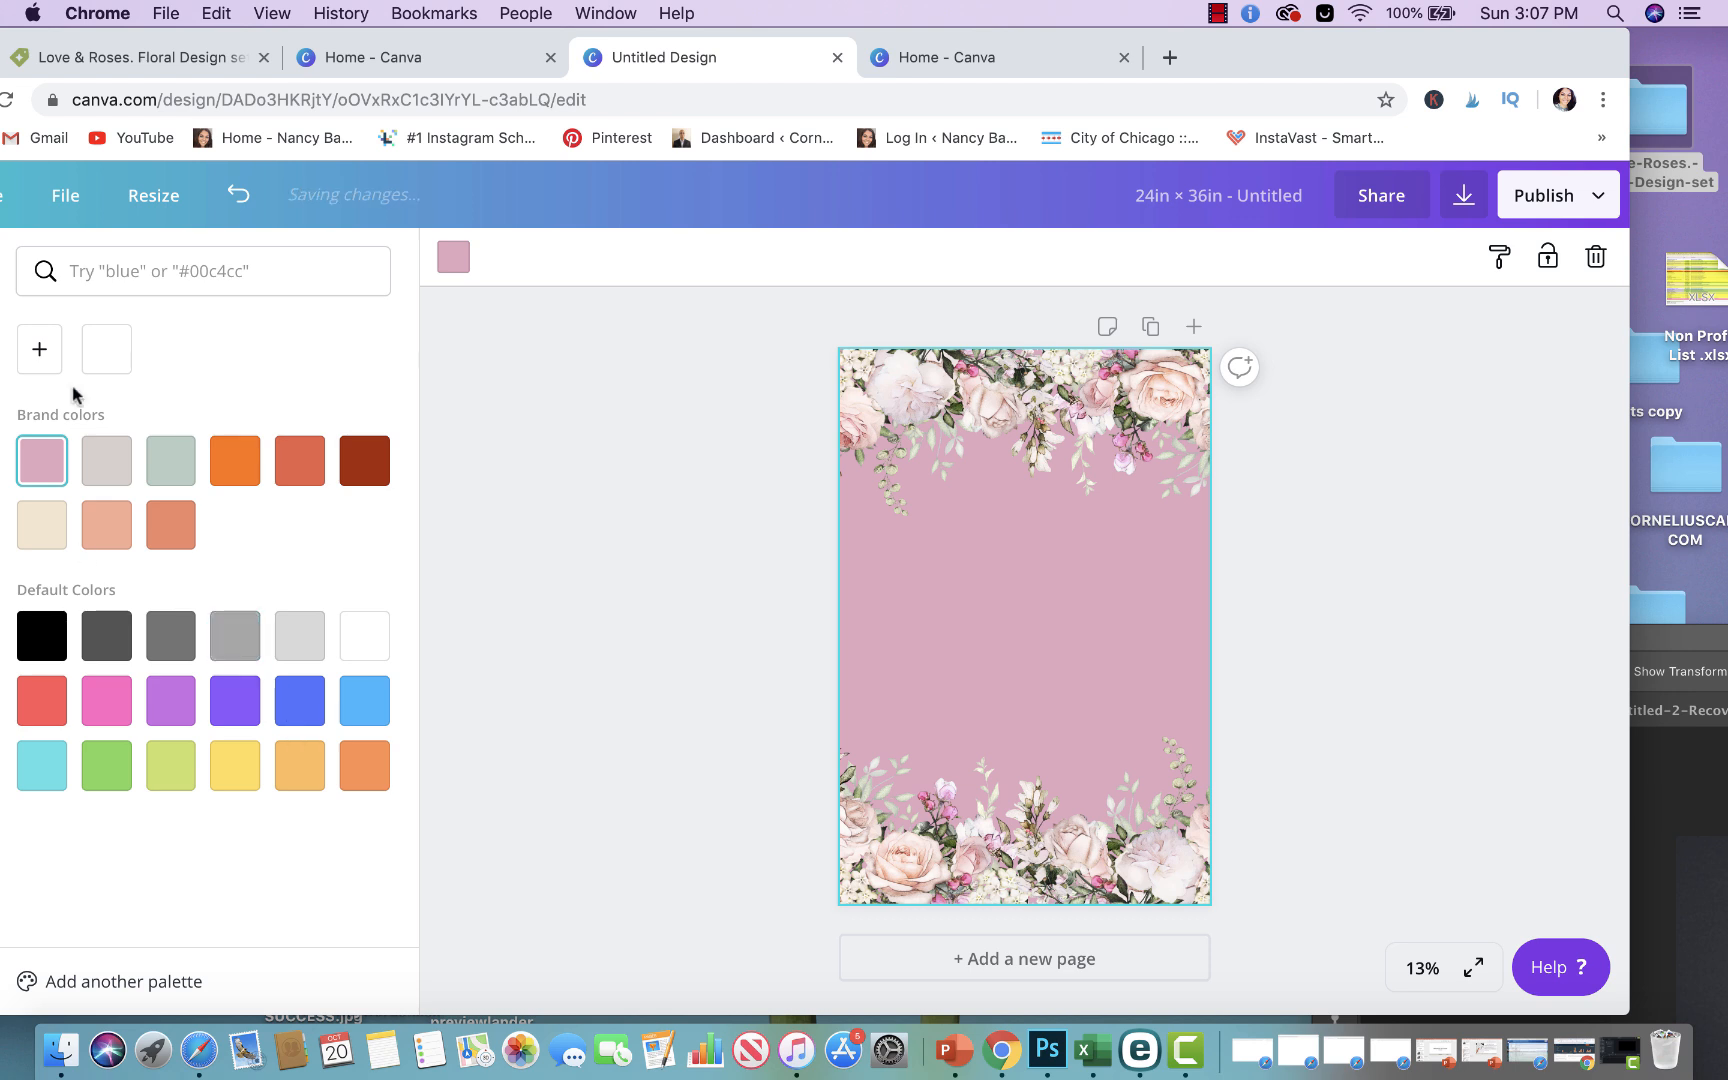
click(106, 348)
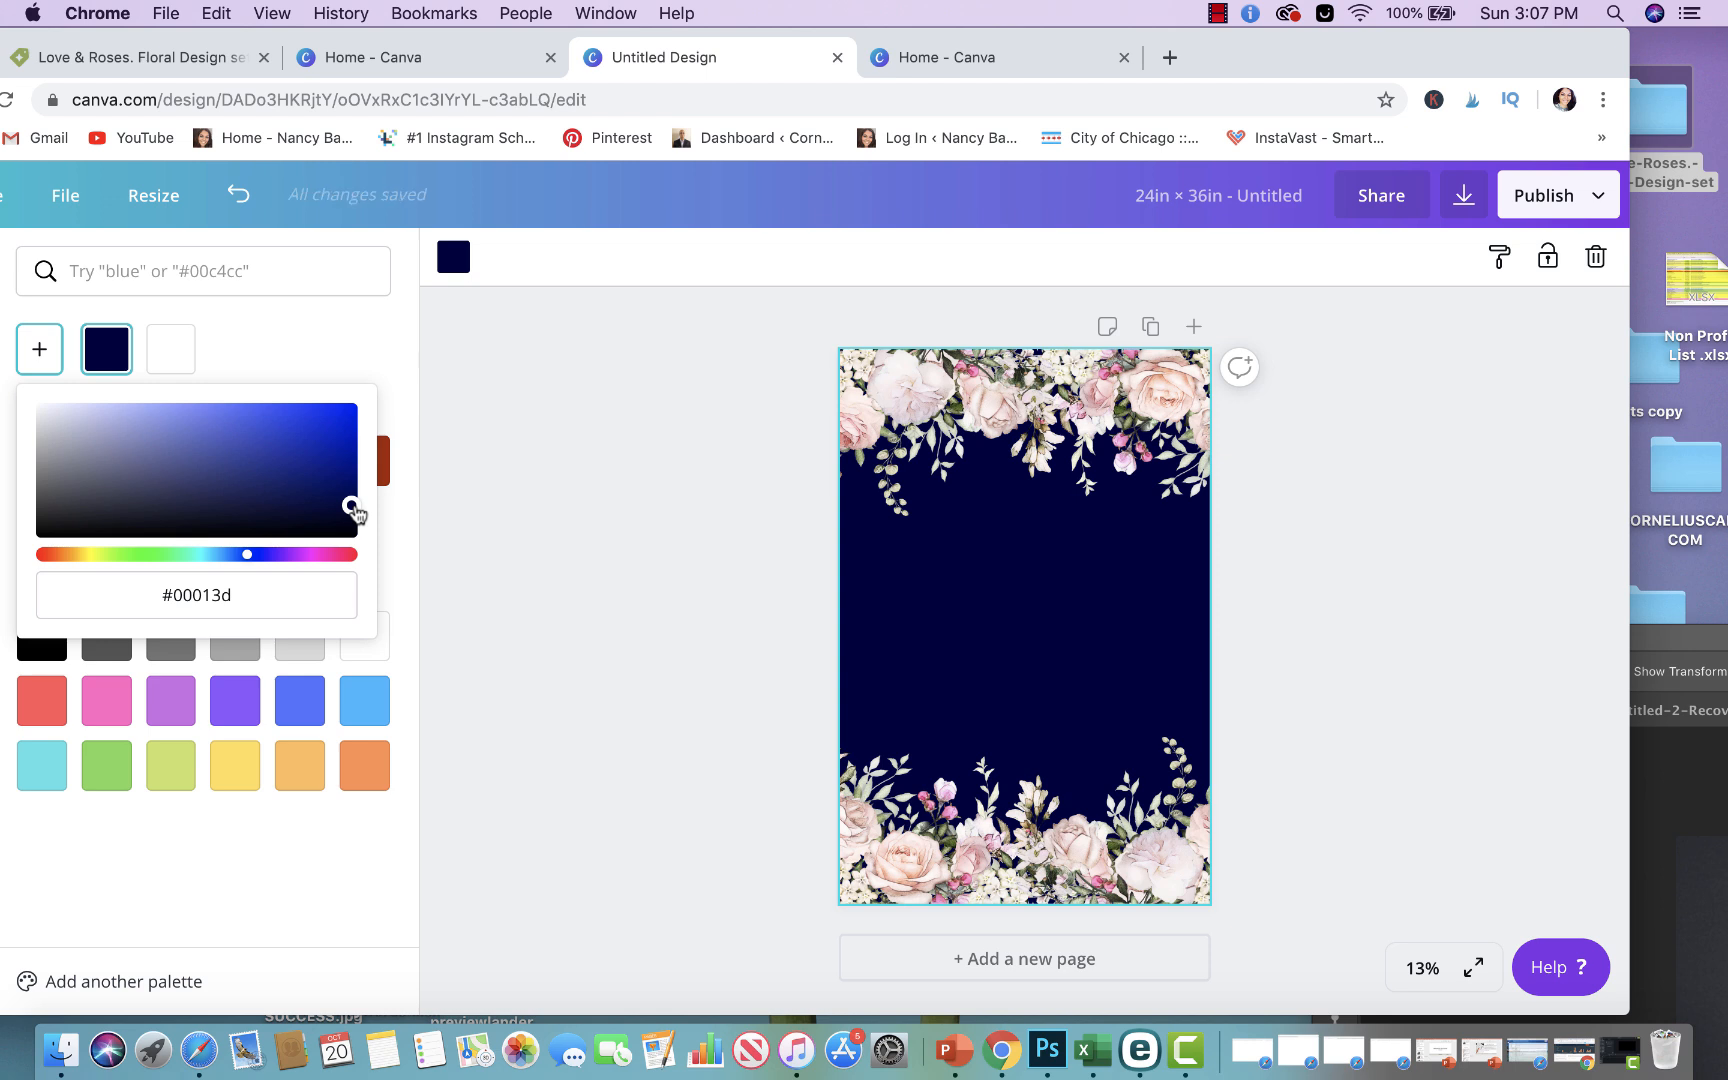
mouse_move(694, 468)
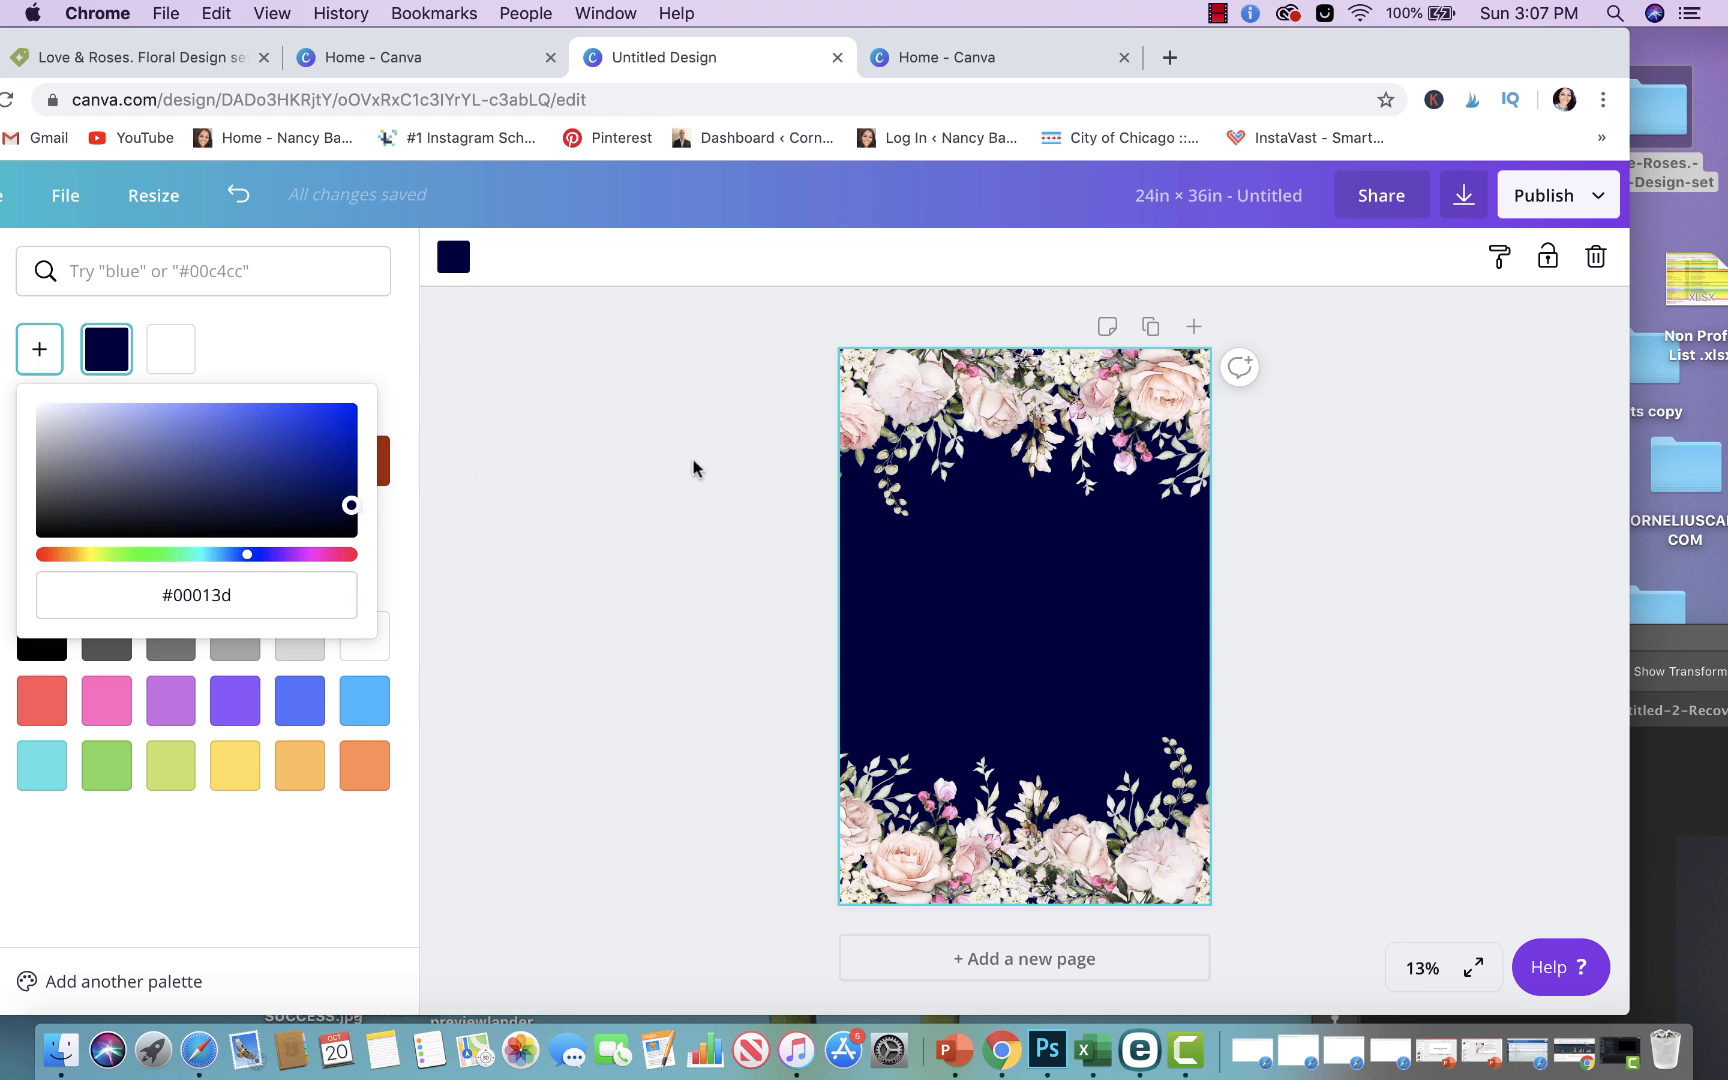
mouse_move(1035, 576)
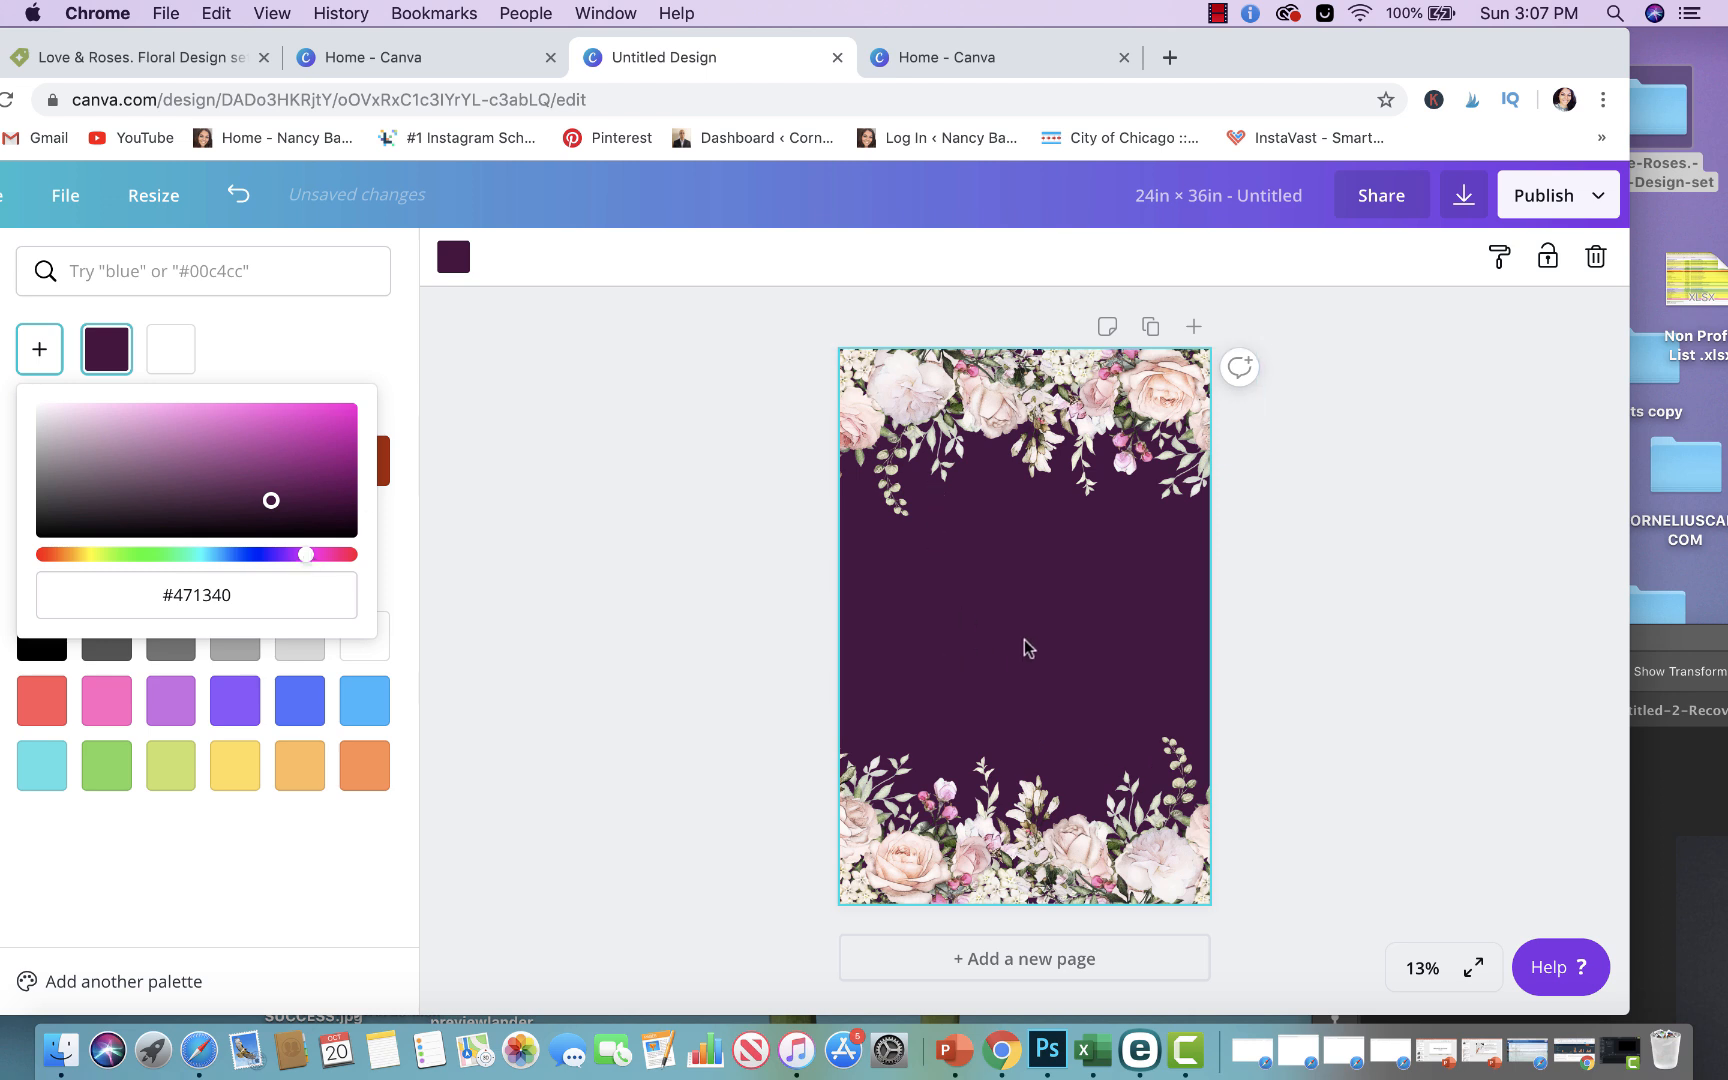
mouse_move(876, 639)
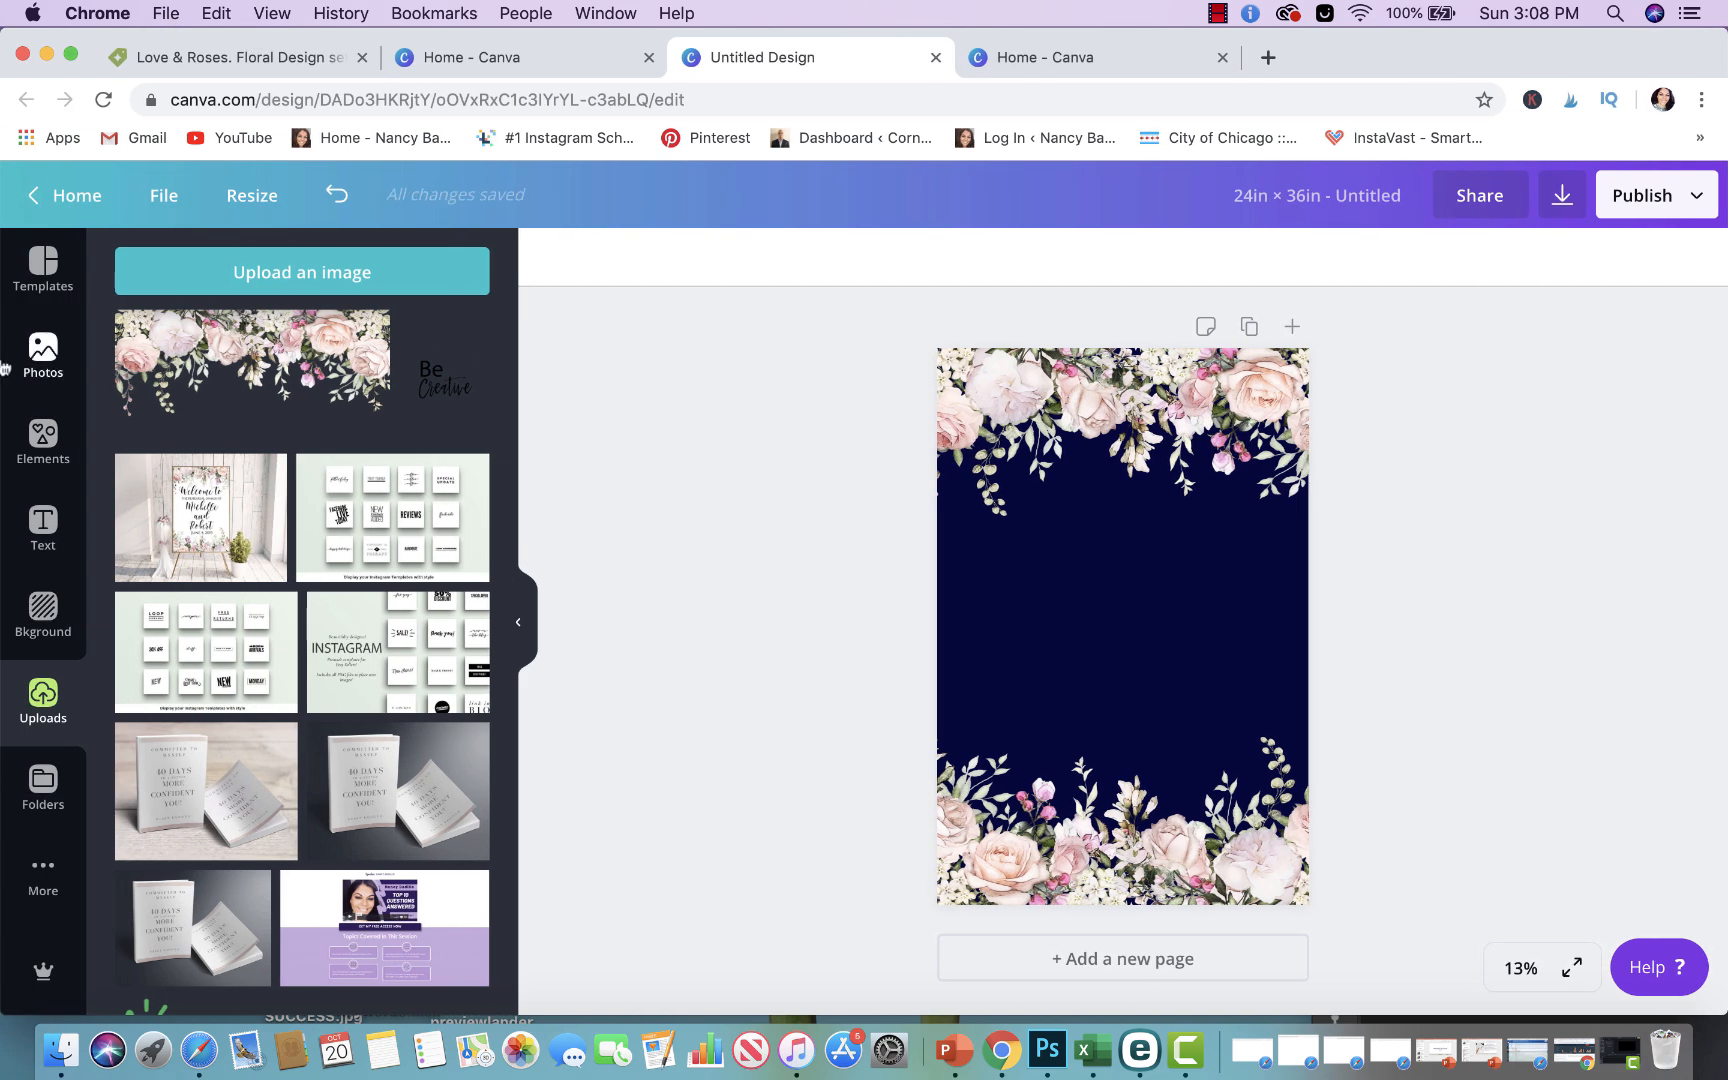
Bring up Canva's heading and text styles beside the poster
click(42, 527)
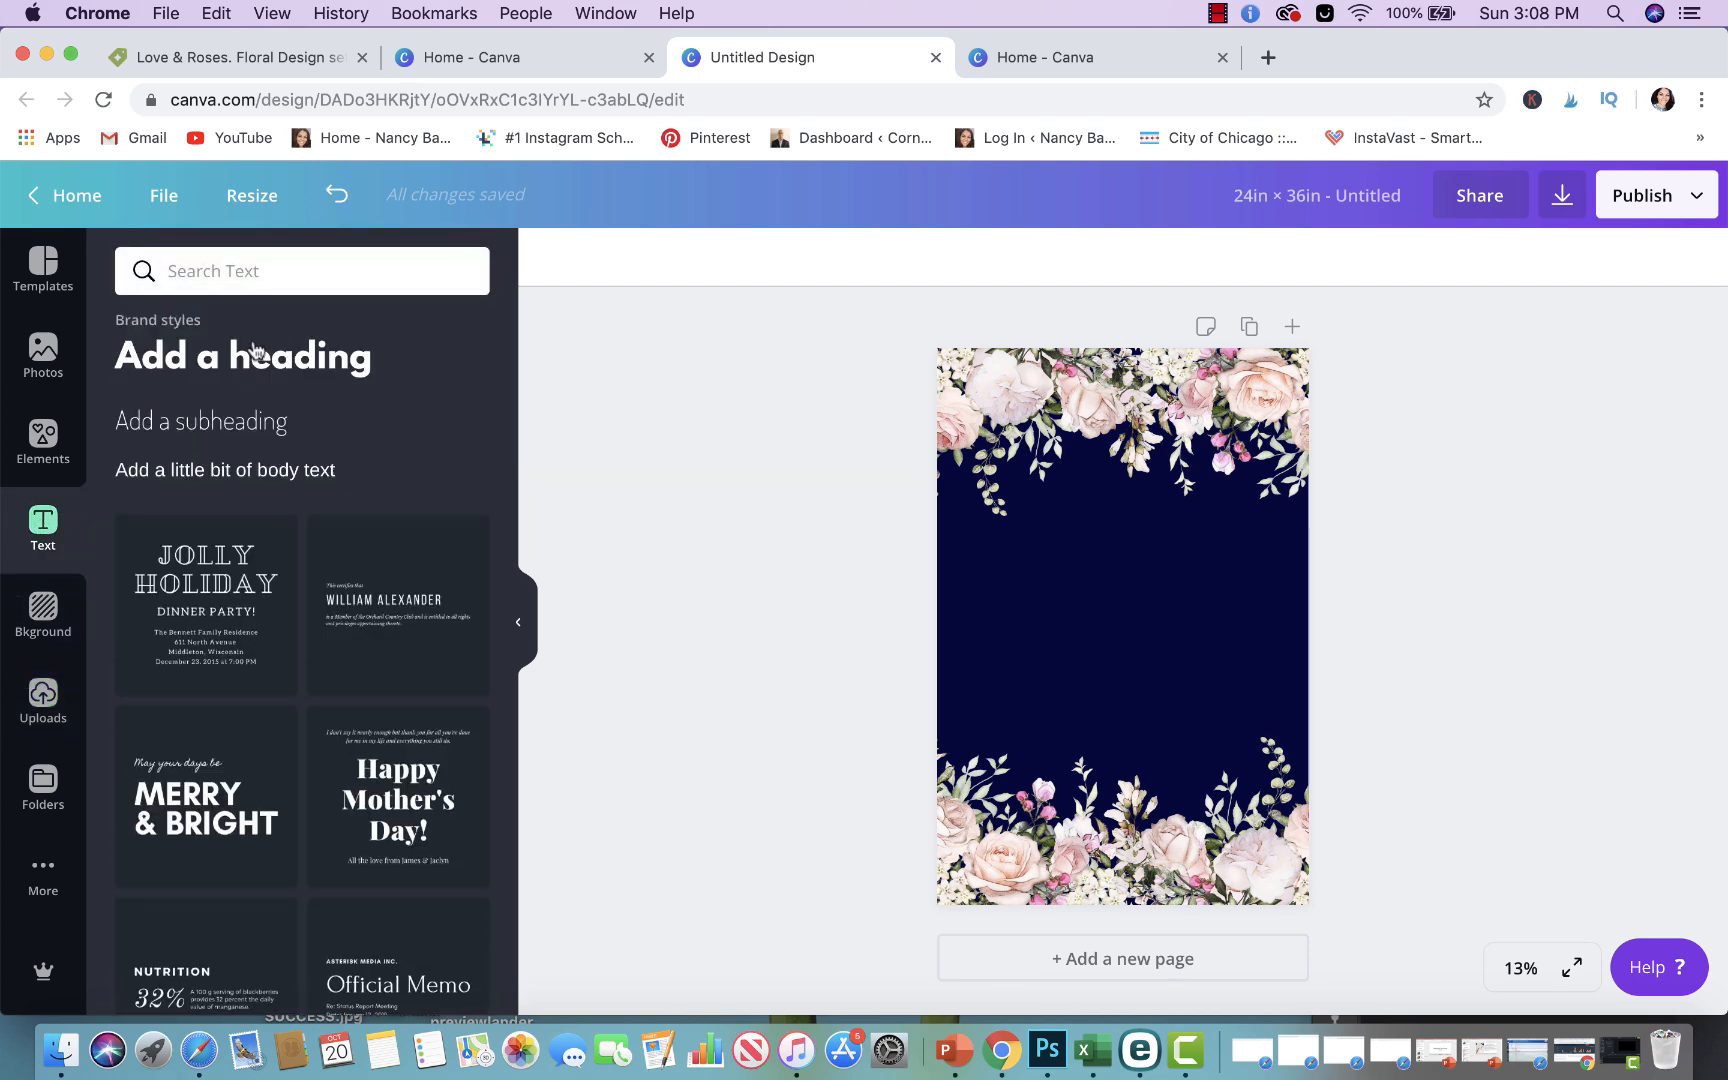
mouse_move(173, 423)
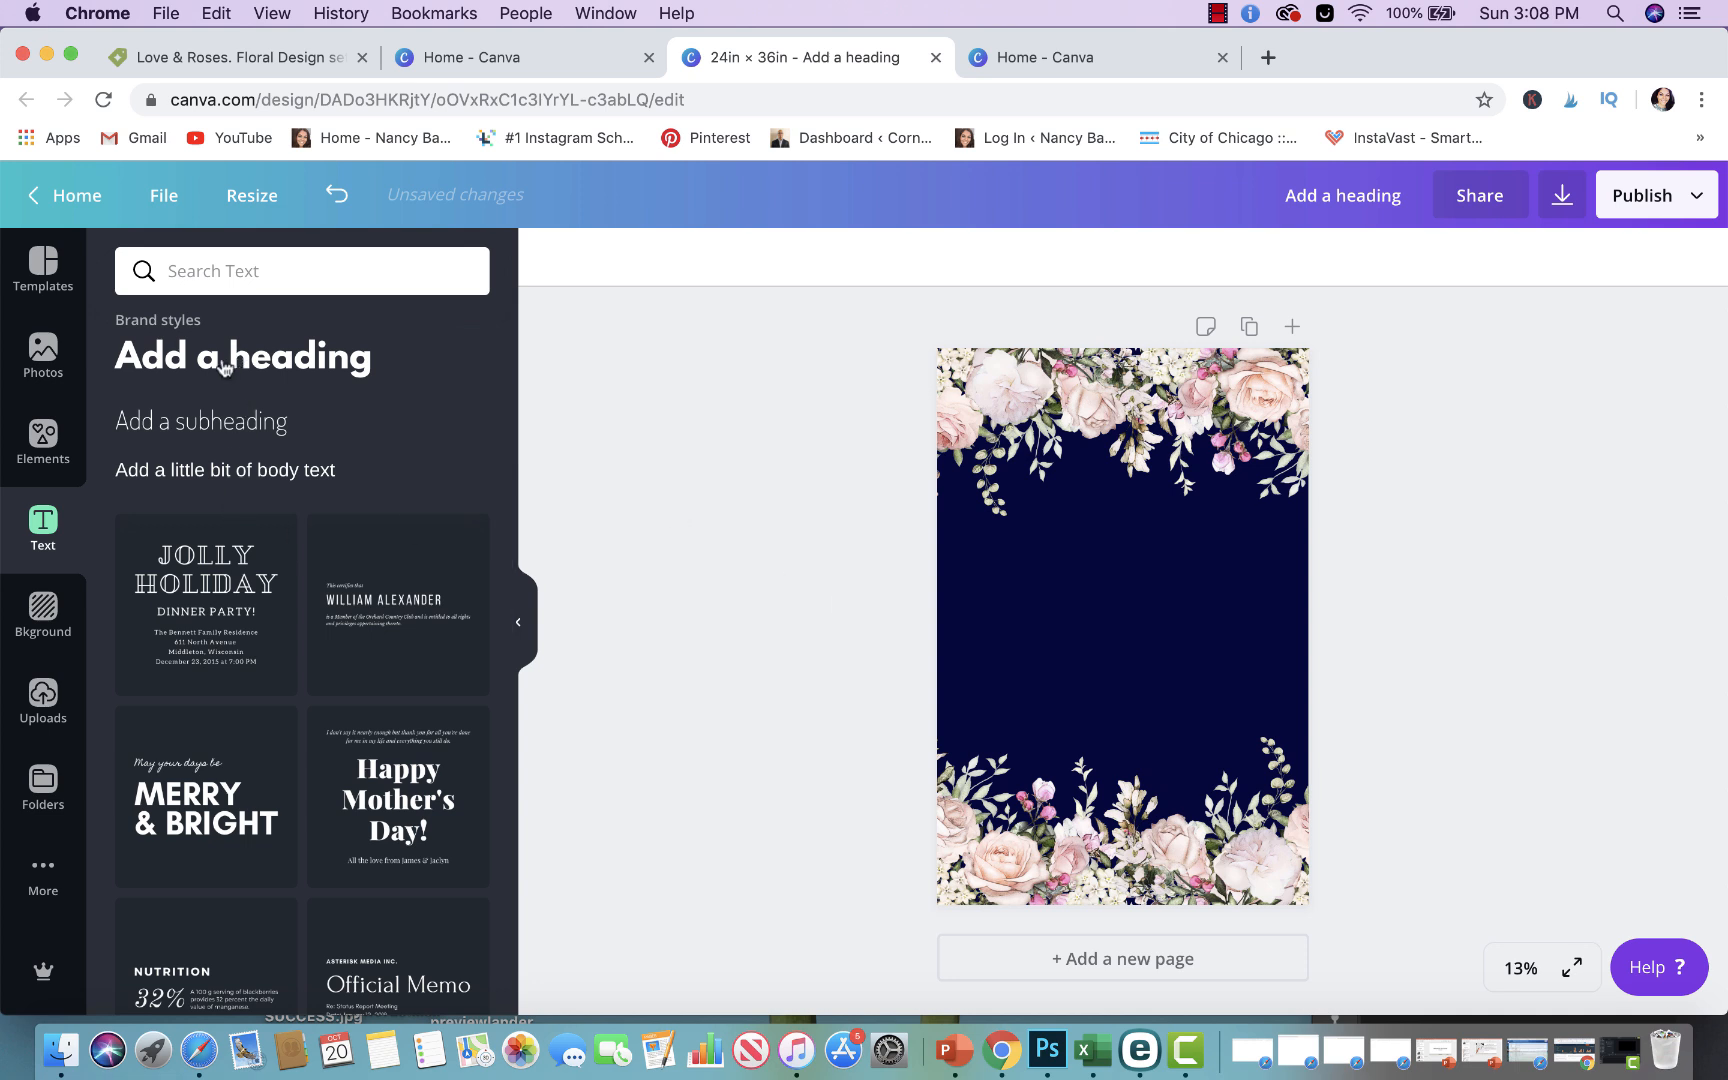
Add an enlarged heading set in the Allura script font
click(241, 356)
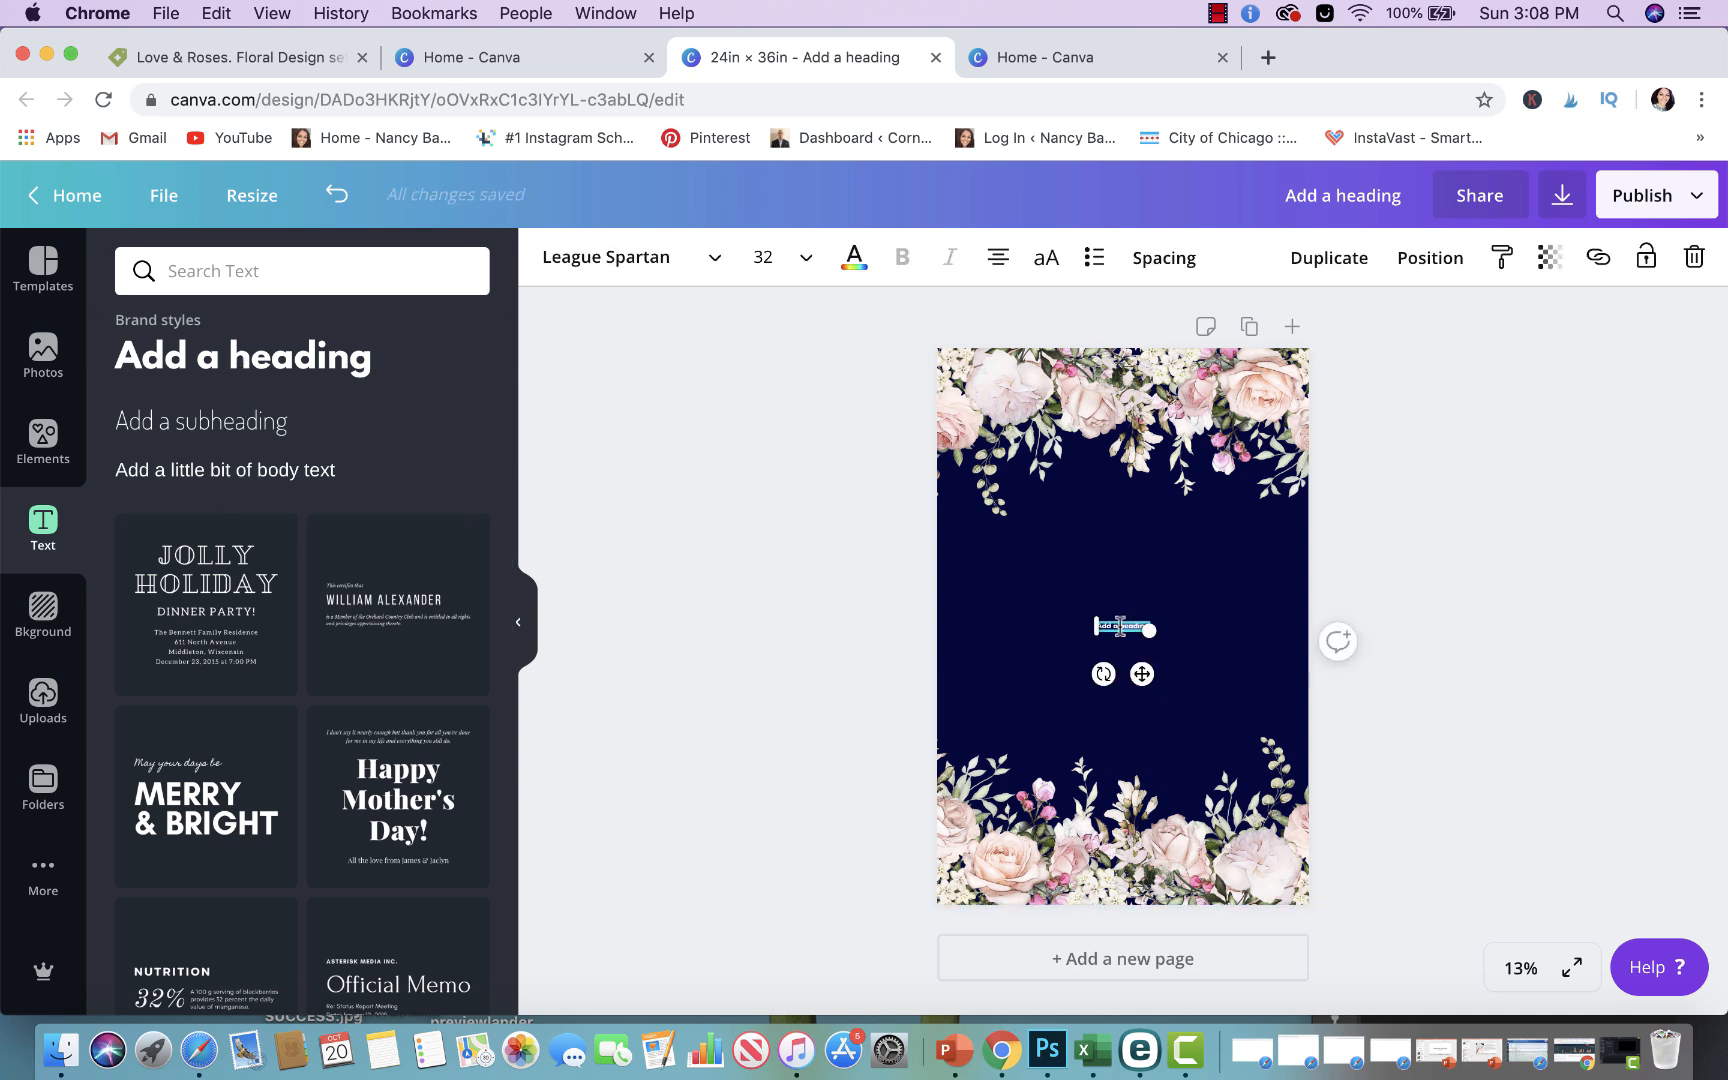
click(806, 257)
text(200)
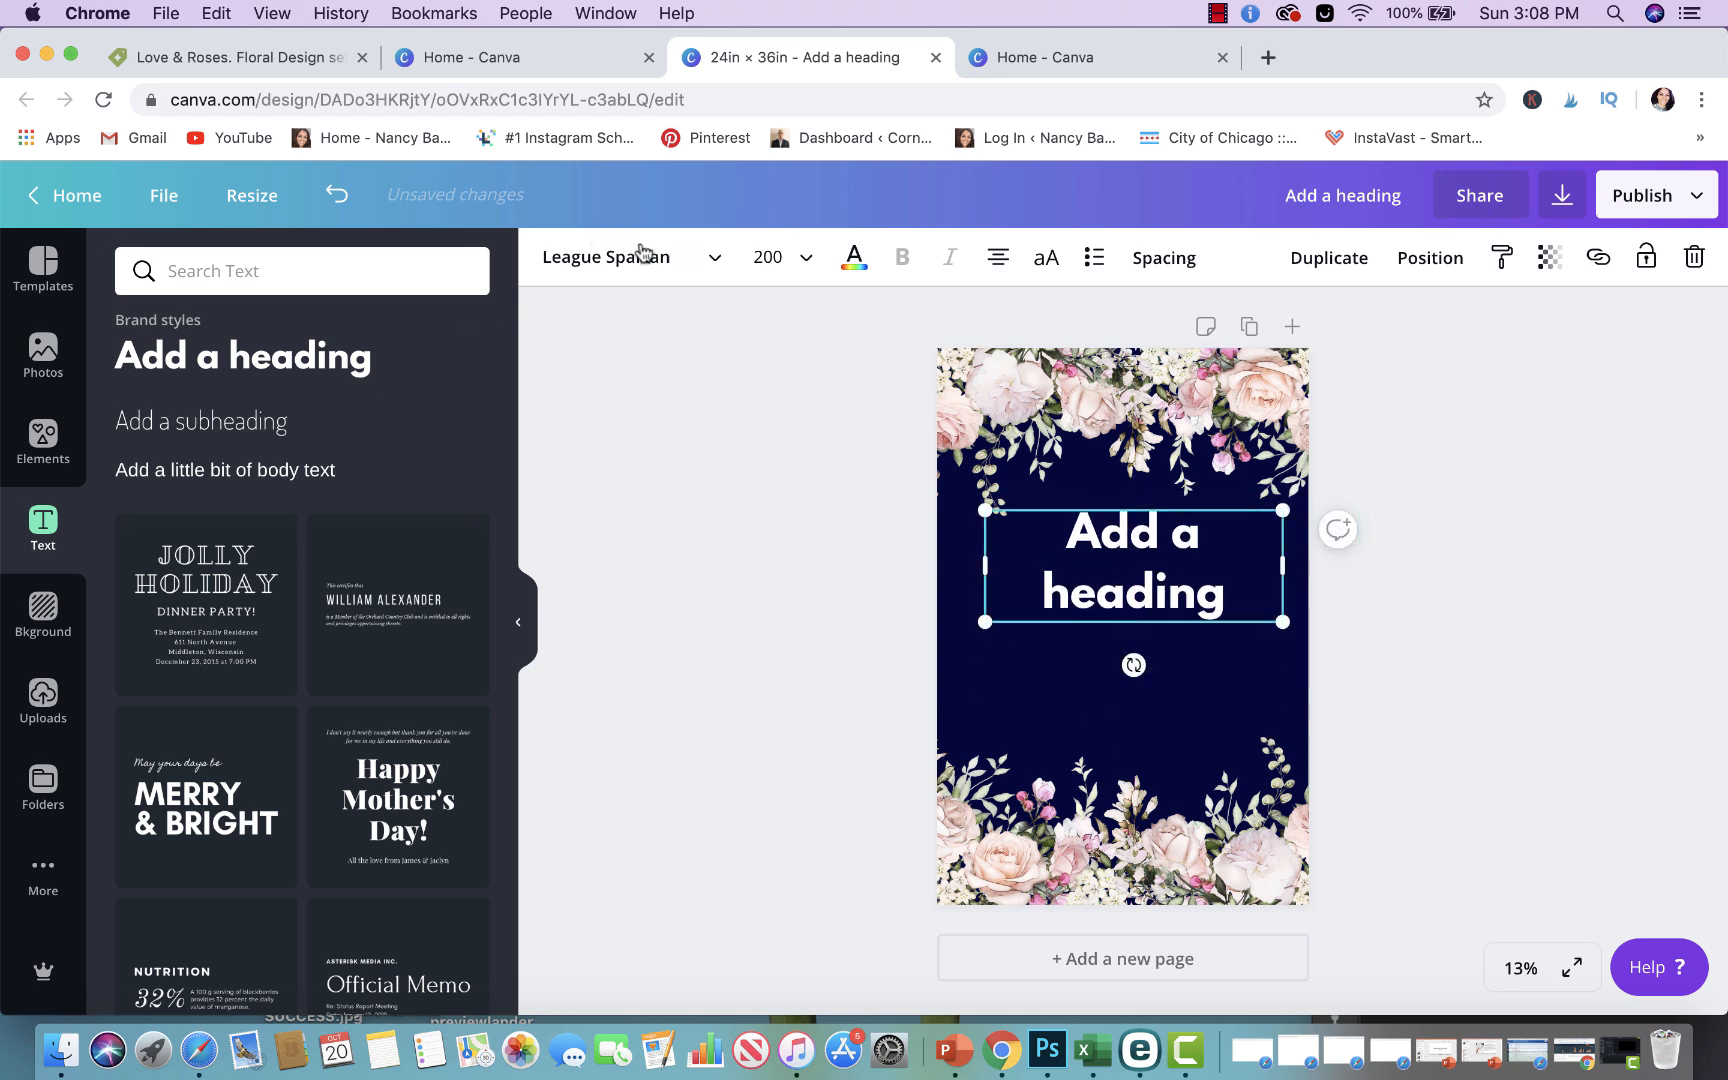
click(626, 257)
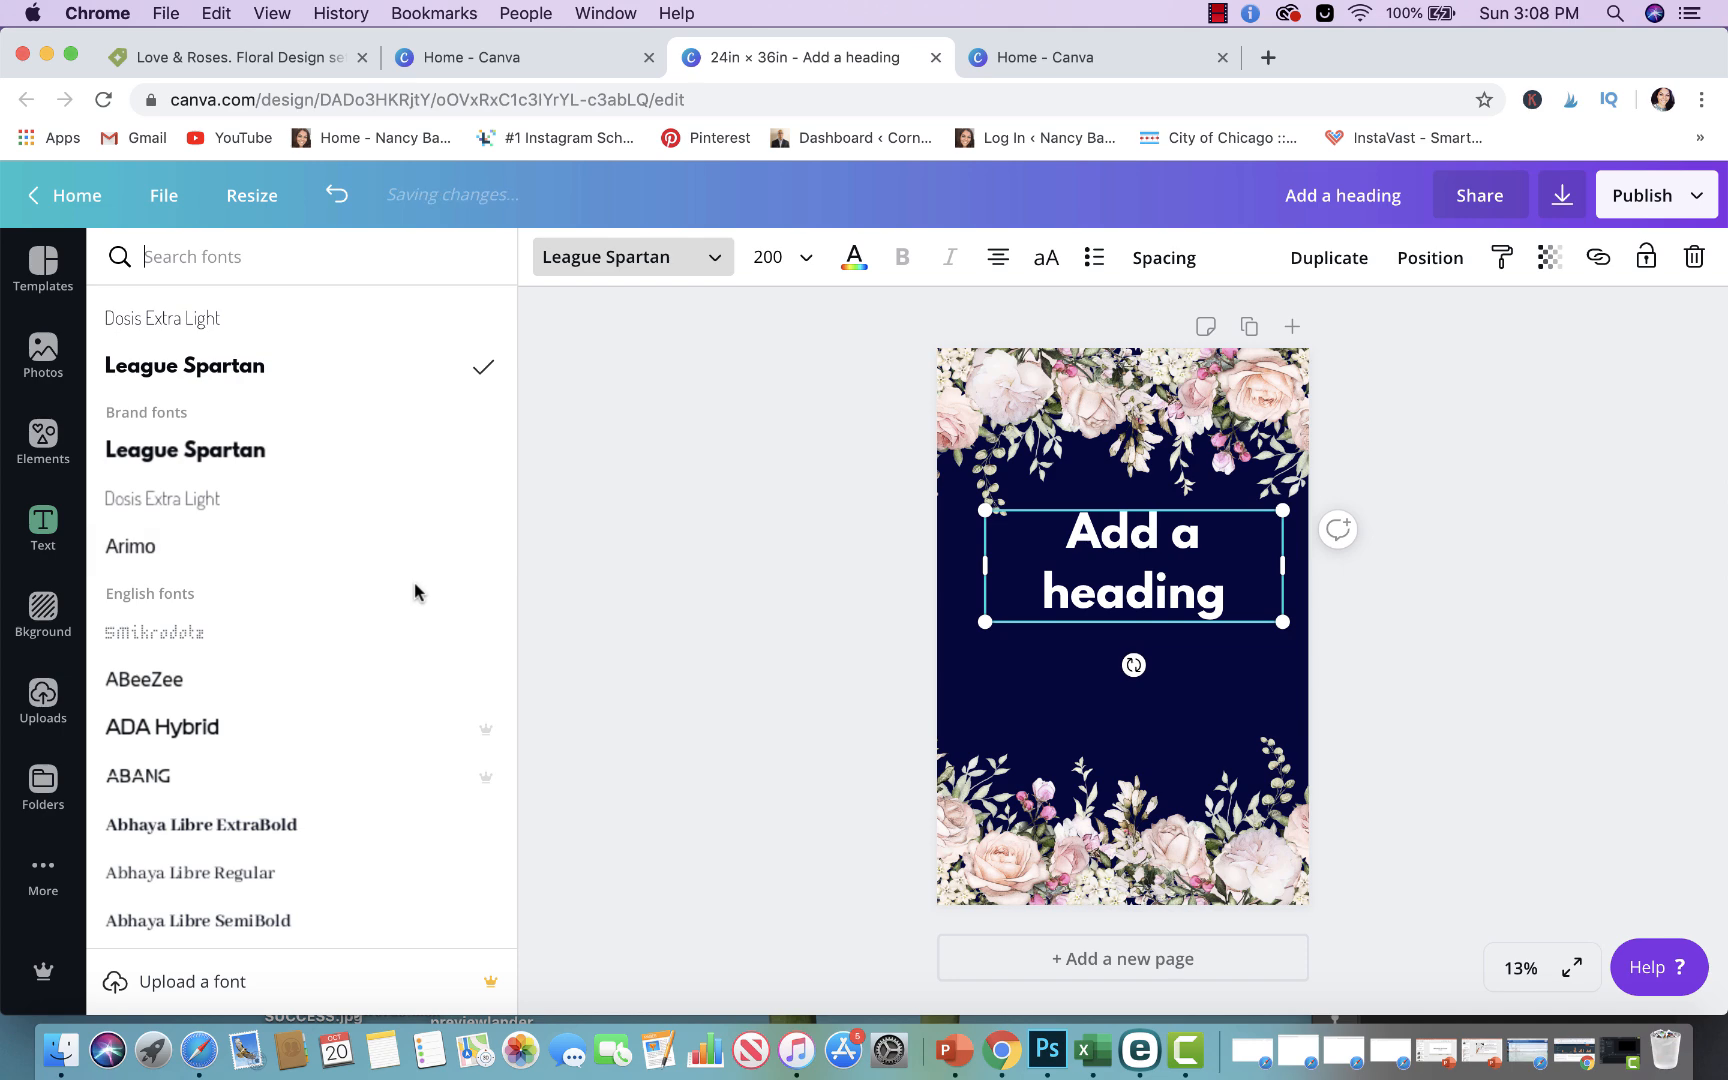
scroll(down, 3)
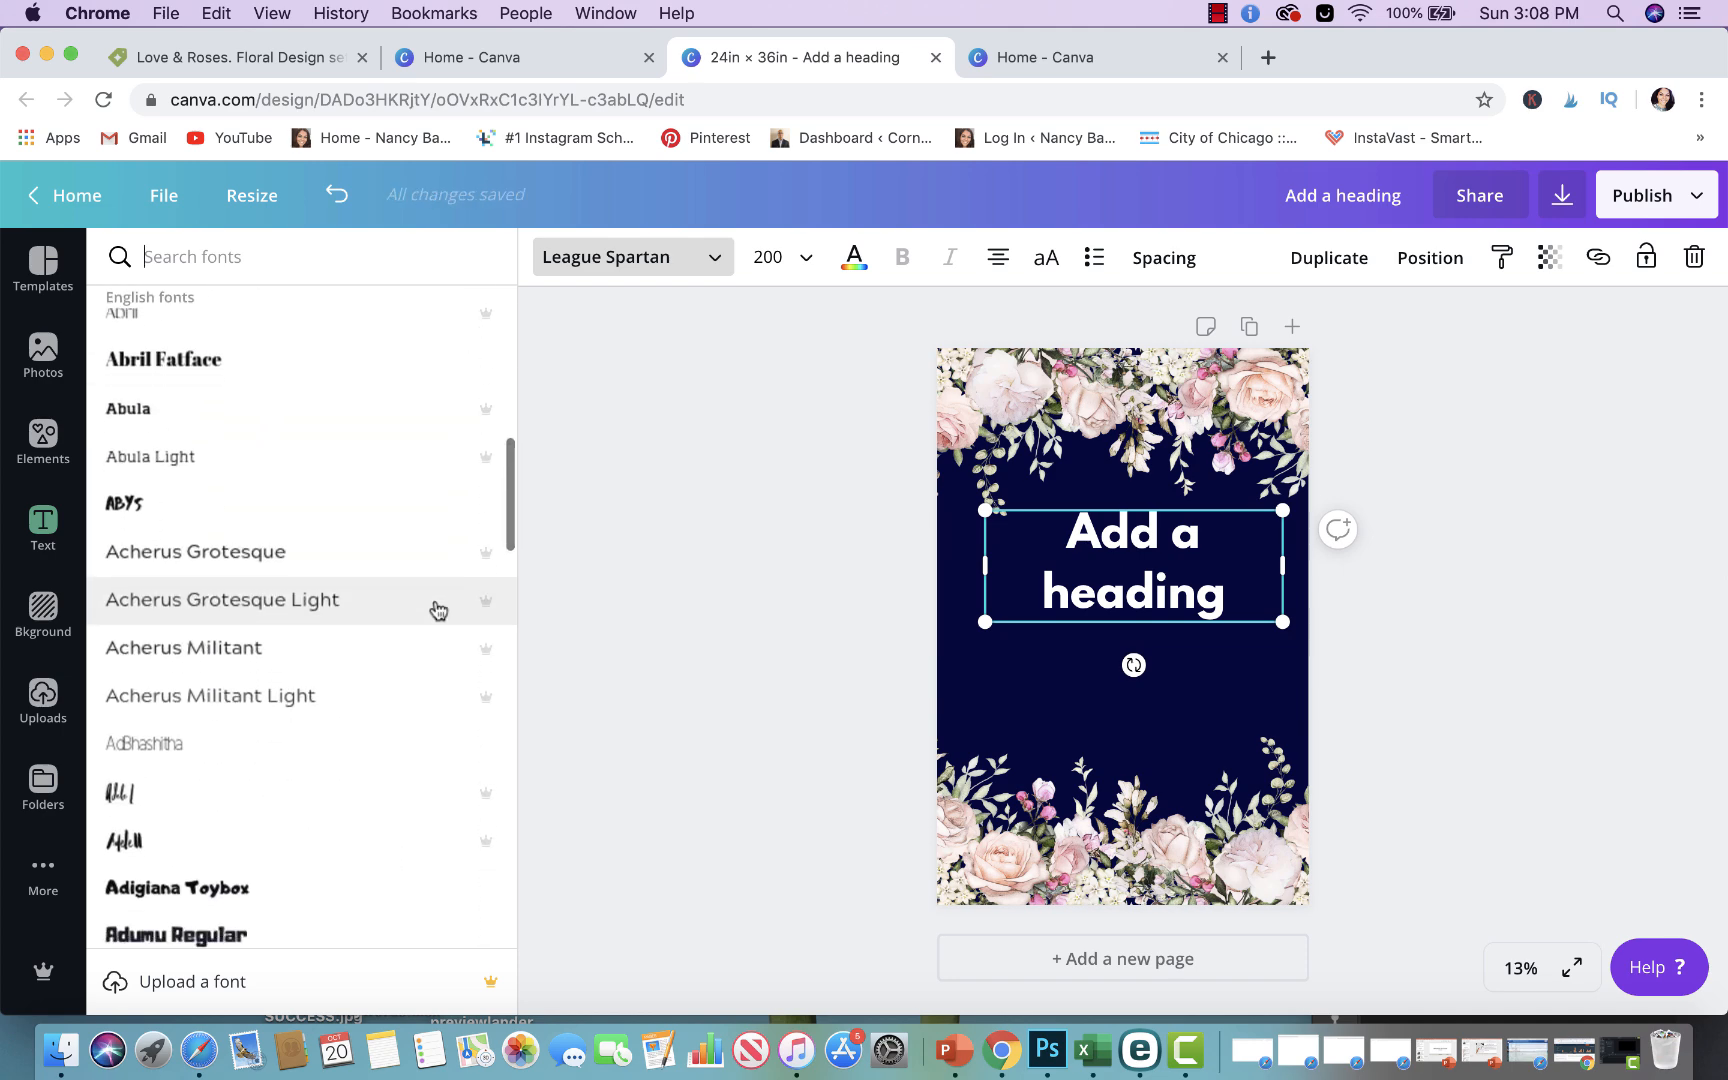
scroll(down, 3)
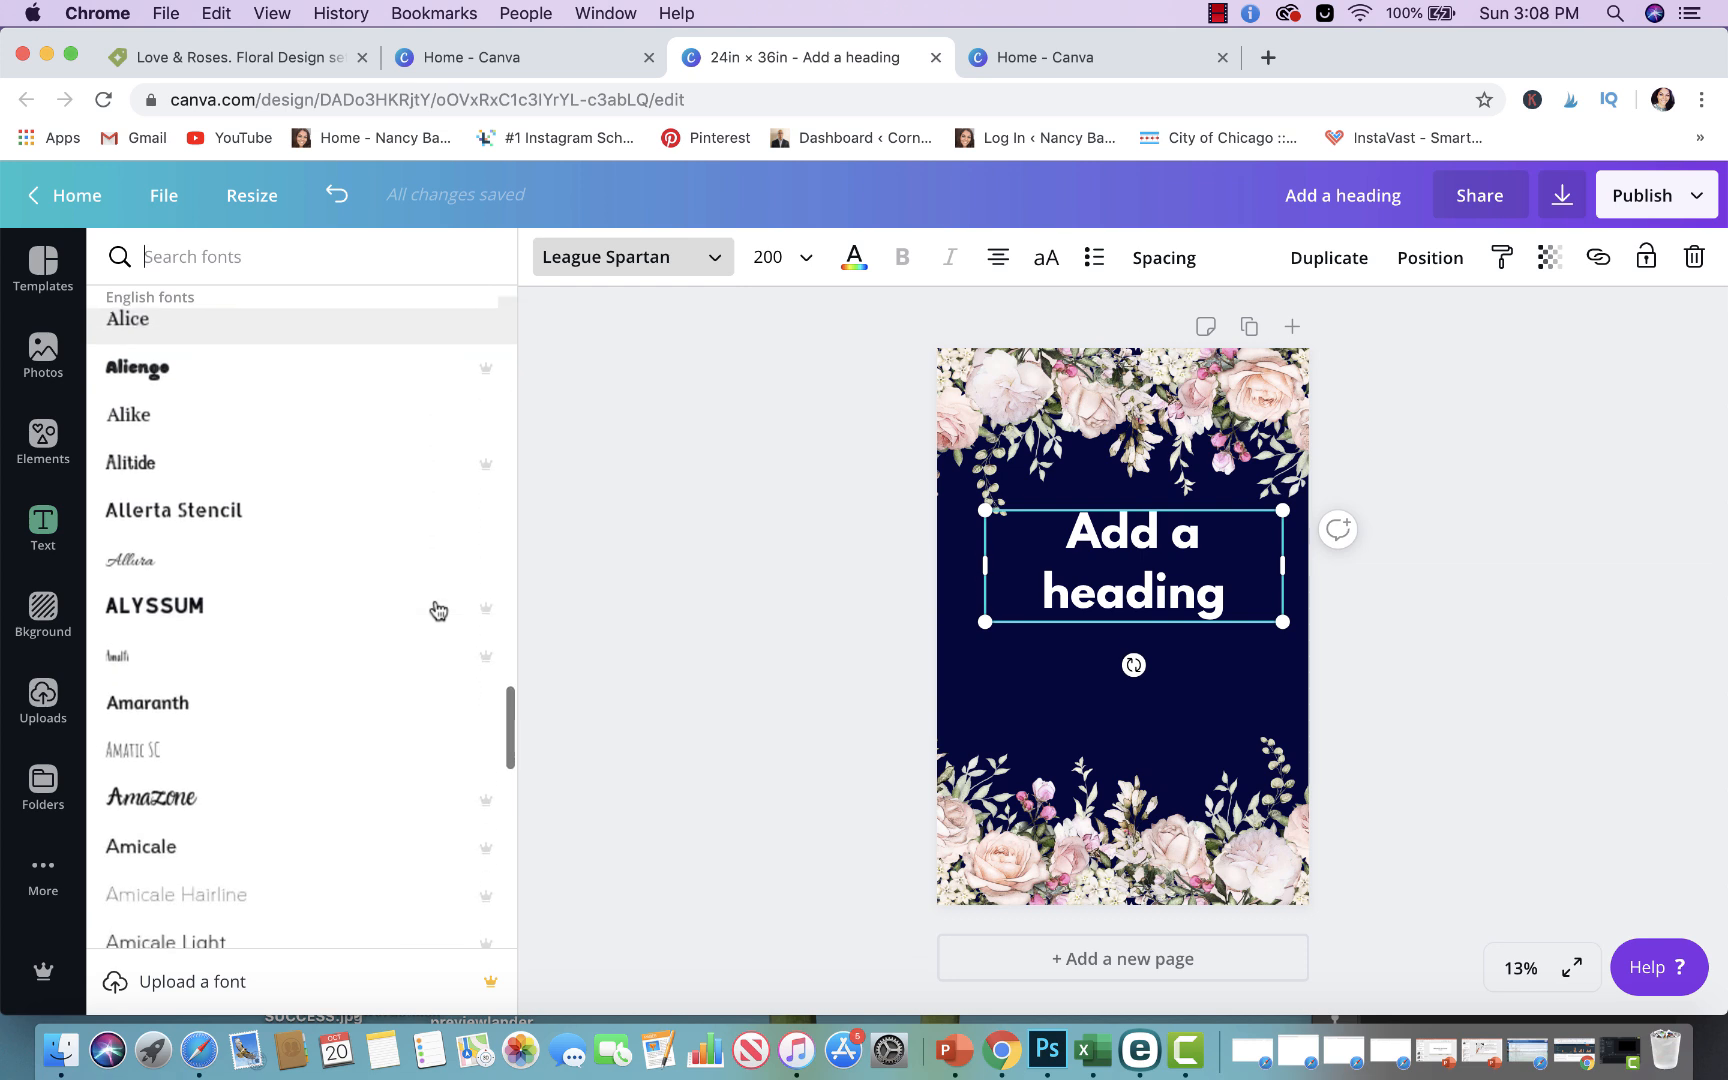
click(130, 560)
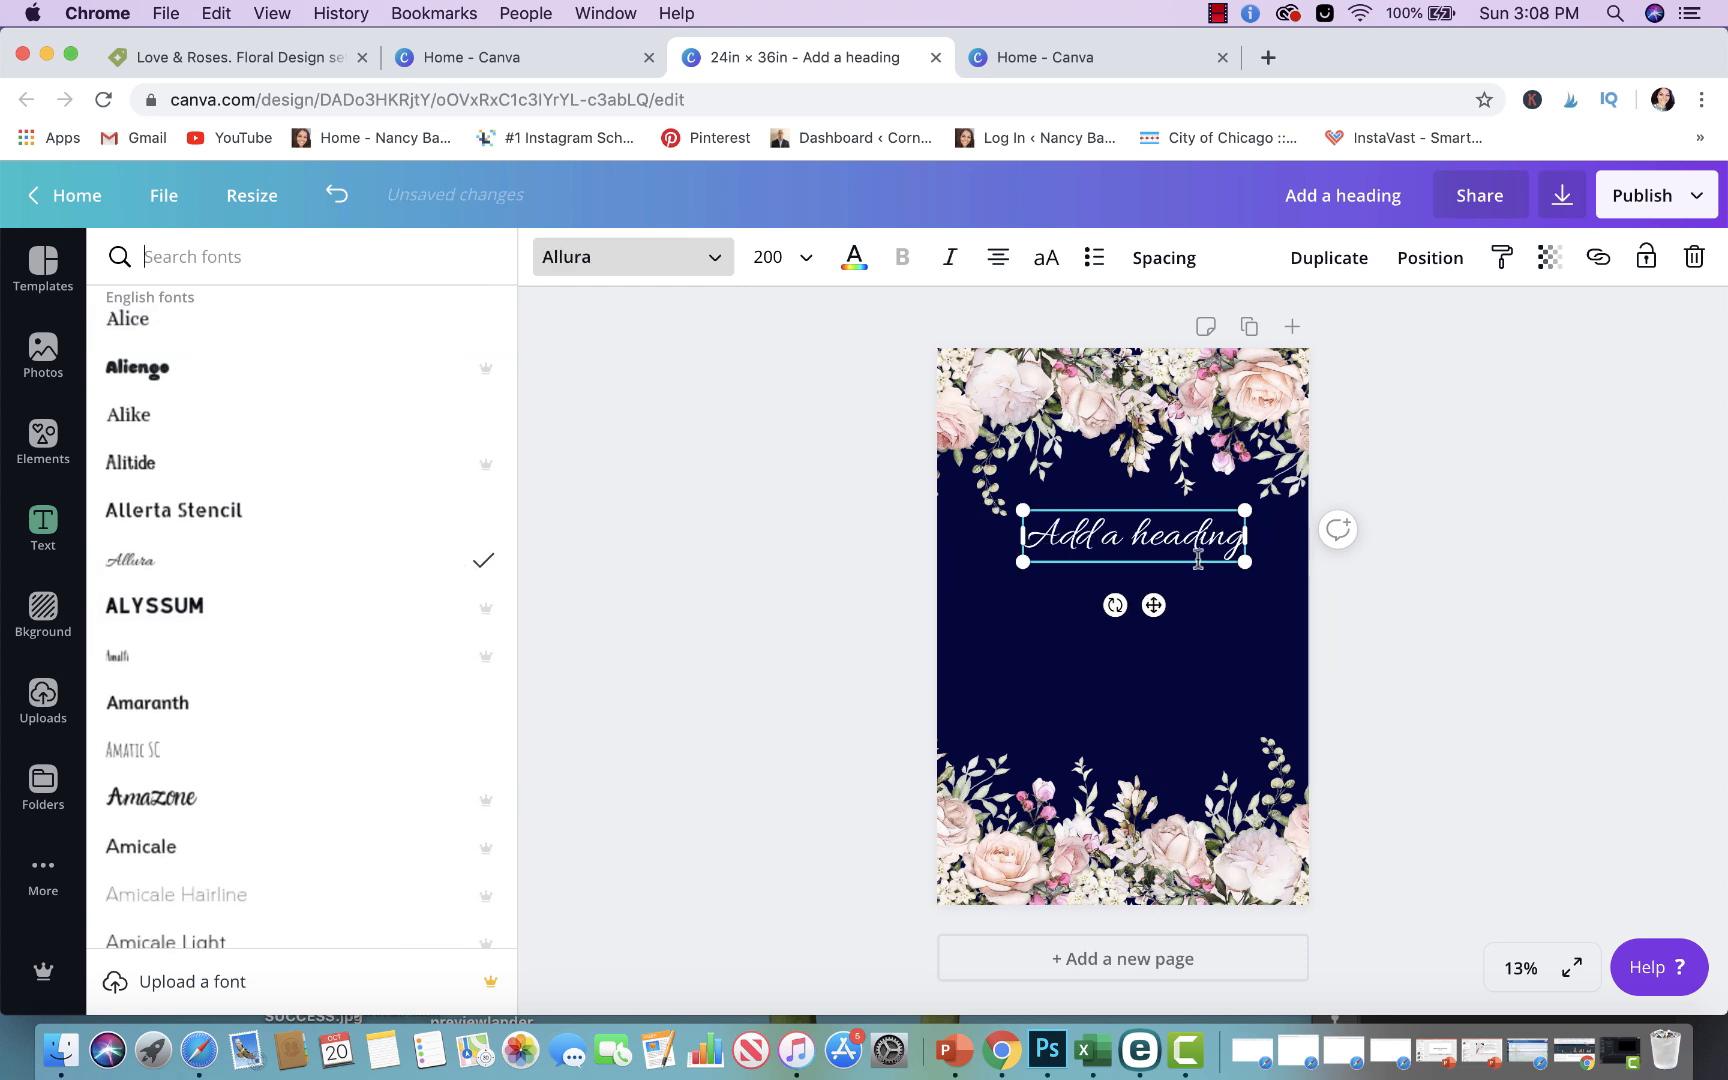
Retype the heading as 'Welcome to' and bring up text presets for a subheading
text(Weld)
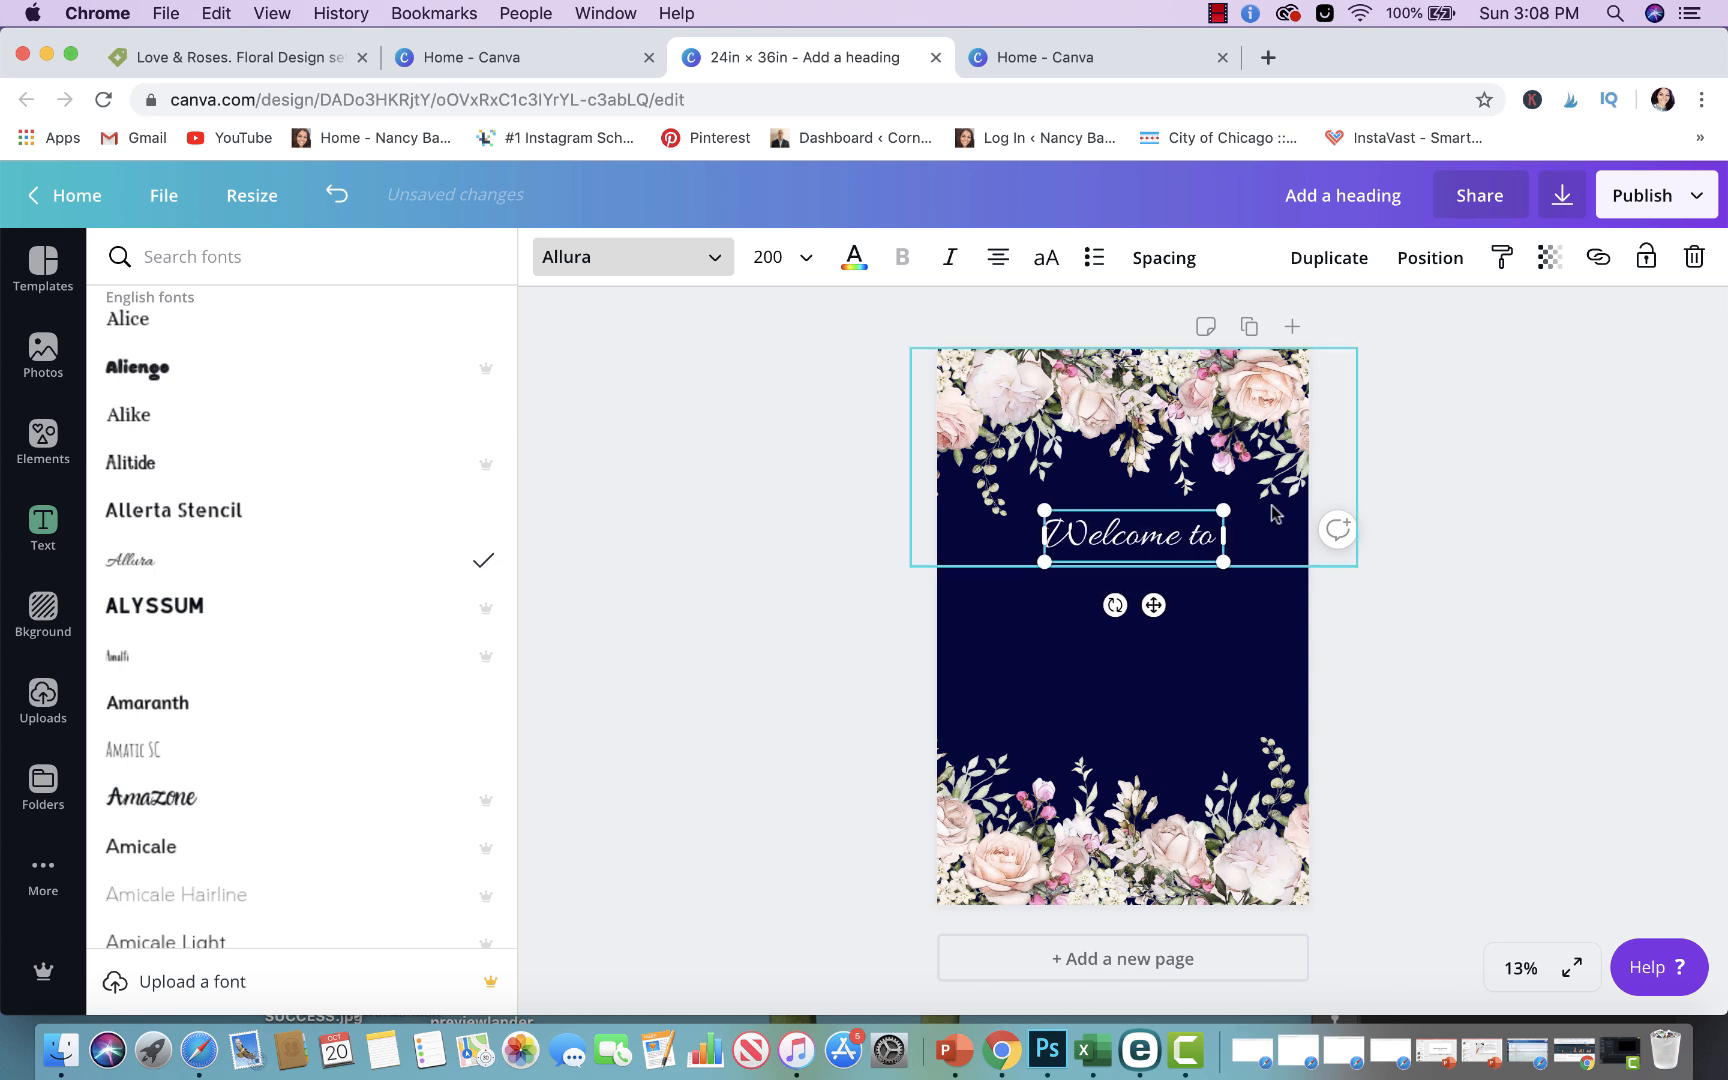
text(our)
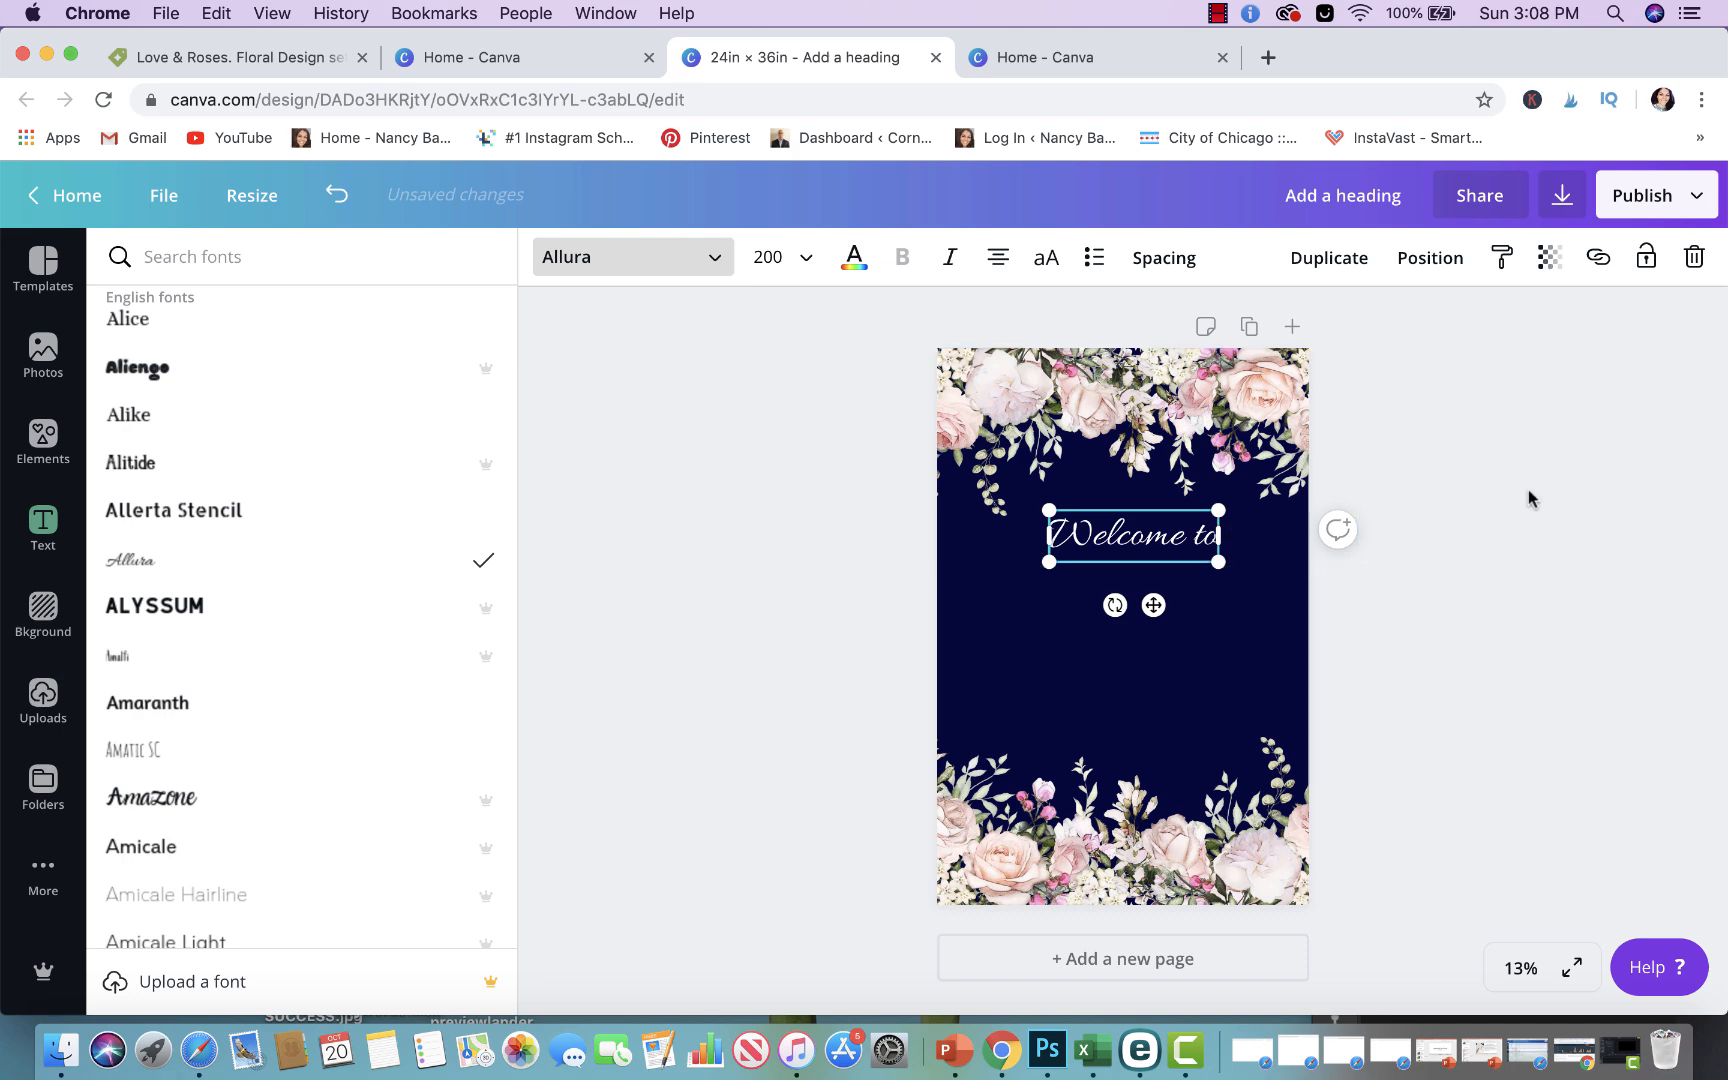
click(42, 529)
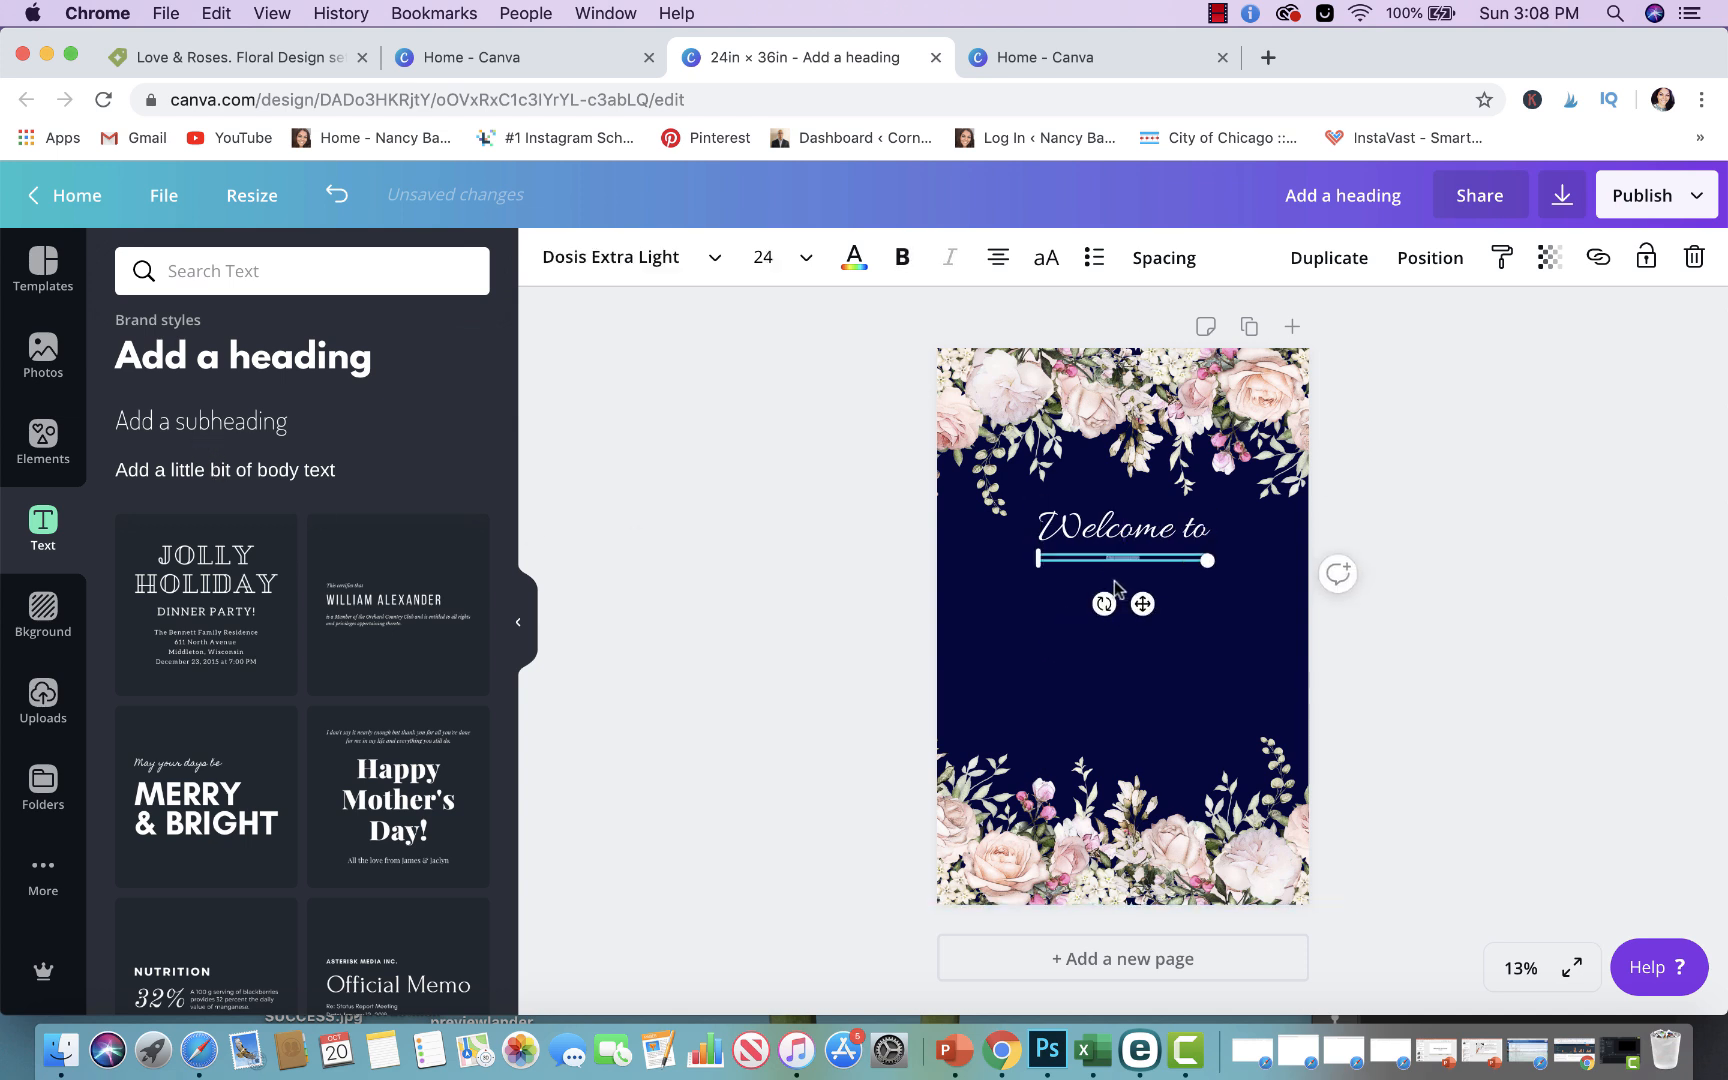
Type OUR WEDDING into the new subheading text box
click(1122, 463)
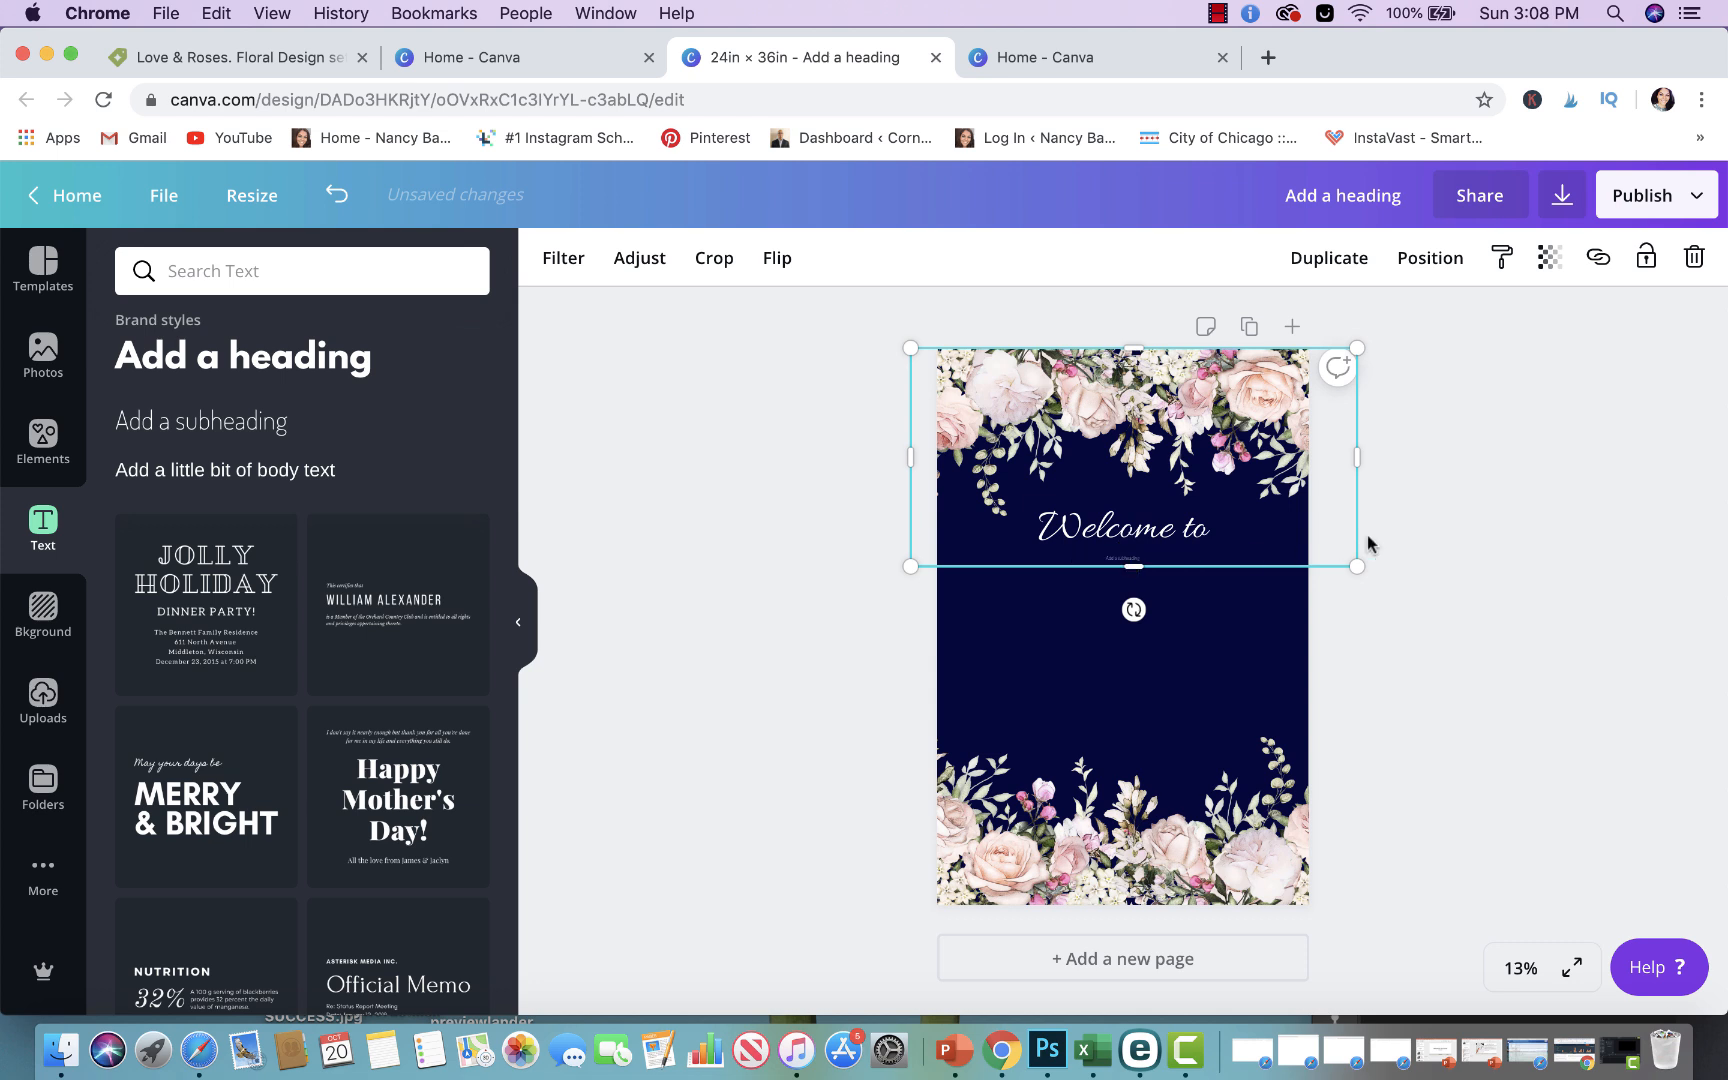
mouse_move(1488, 570)
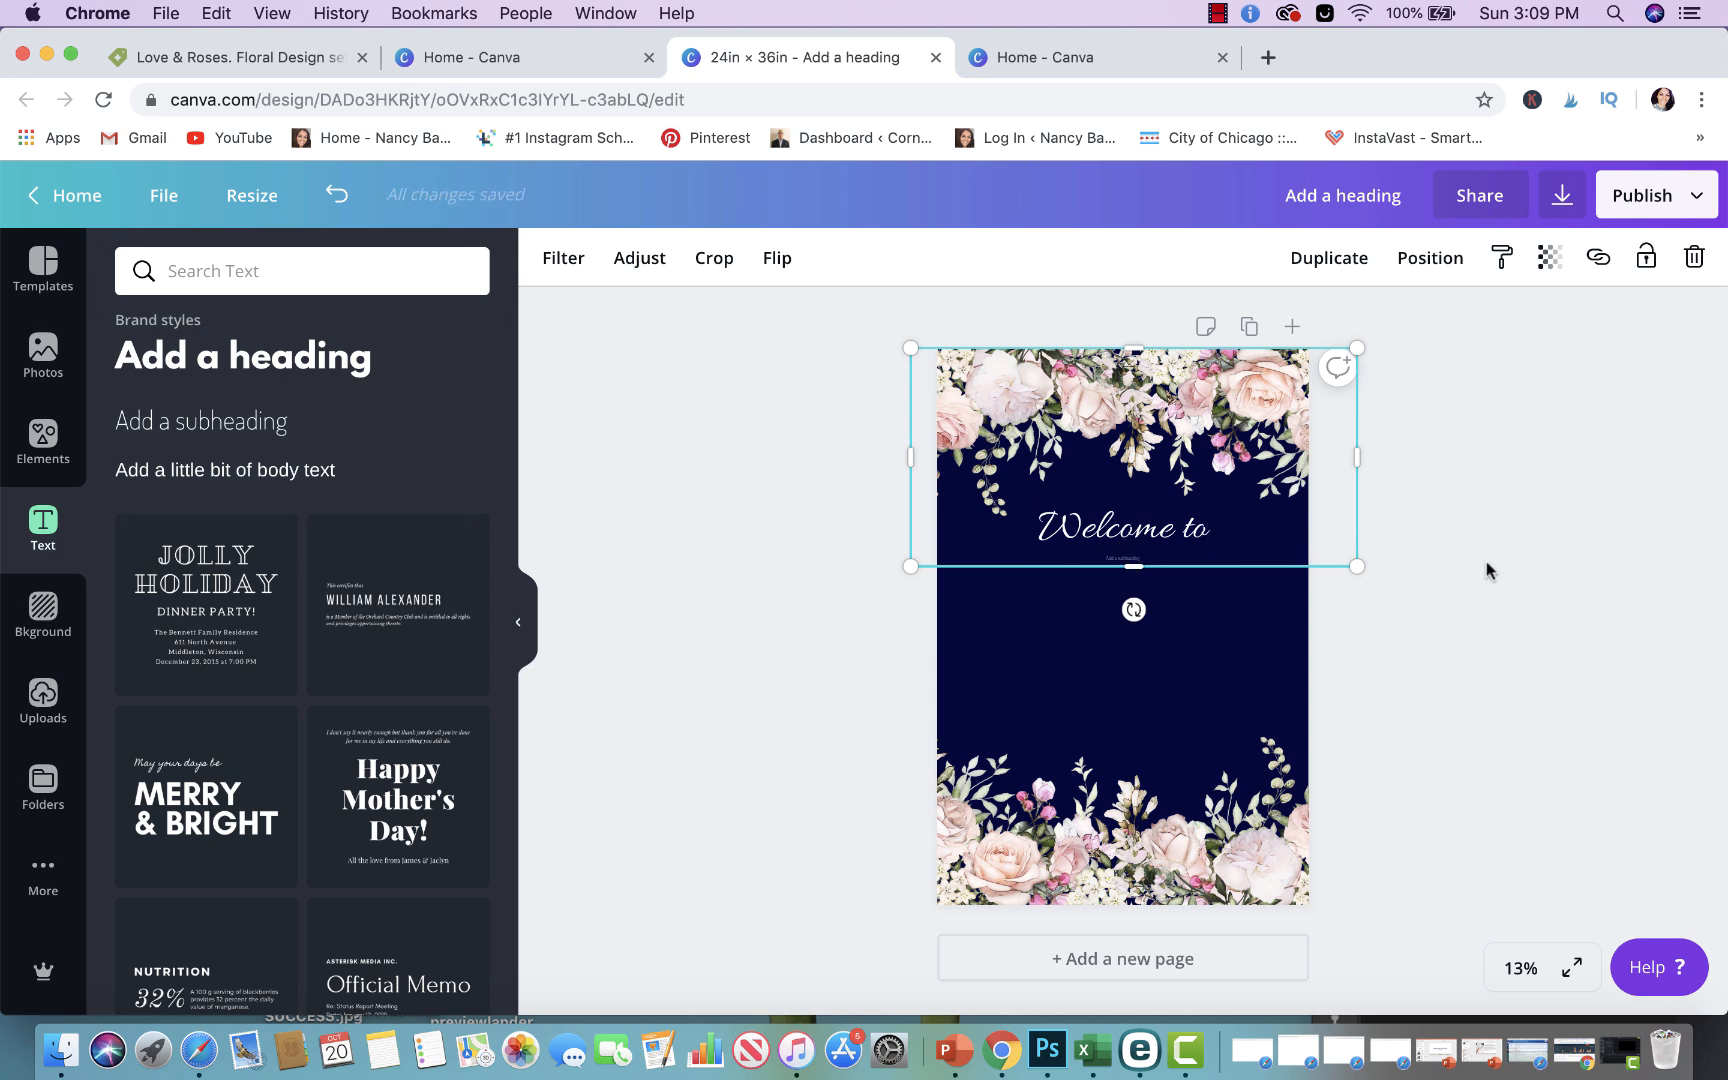
mouse_move(1356, 631)
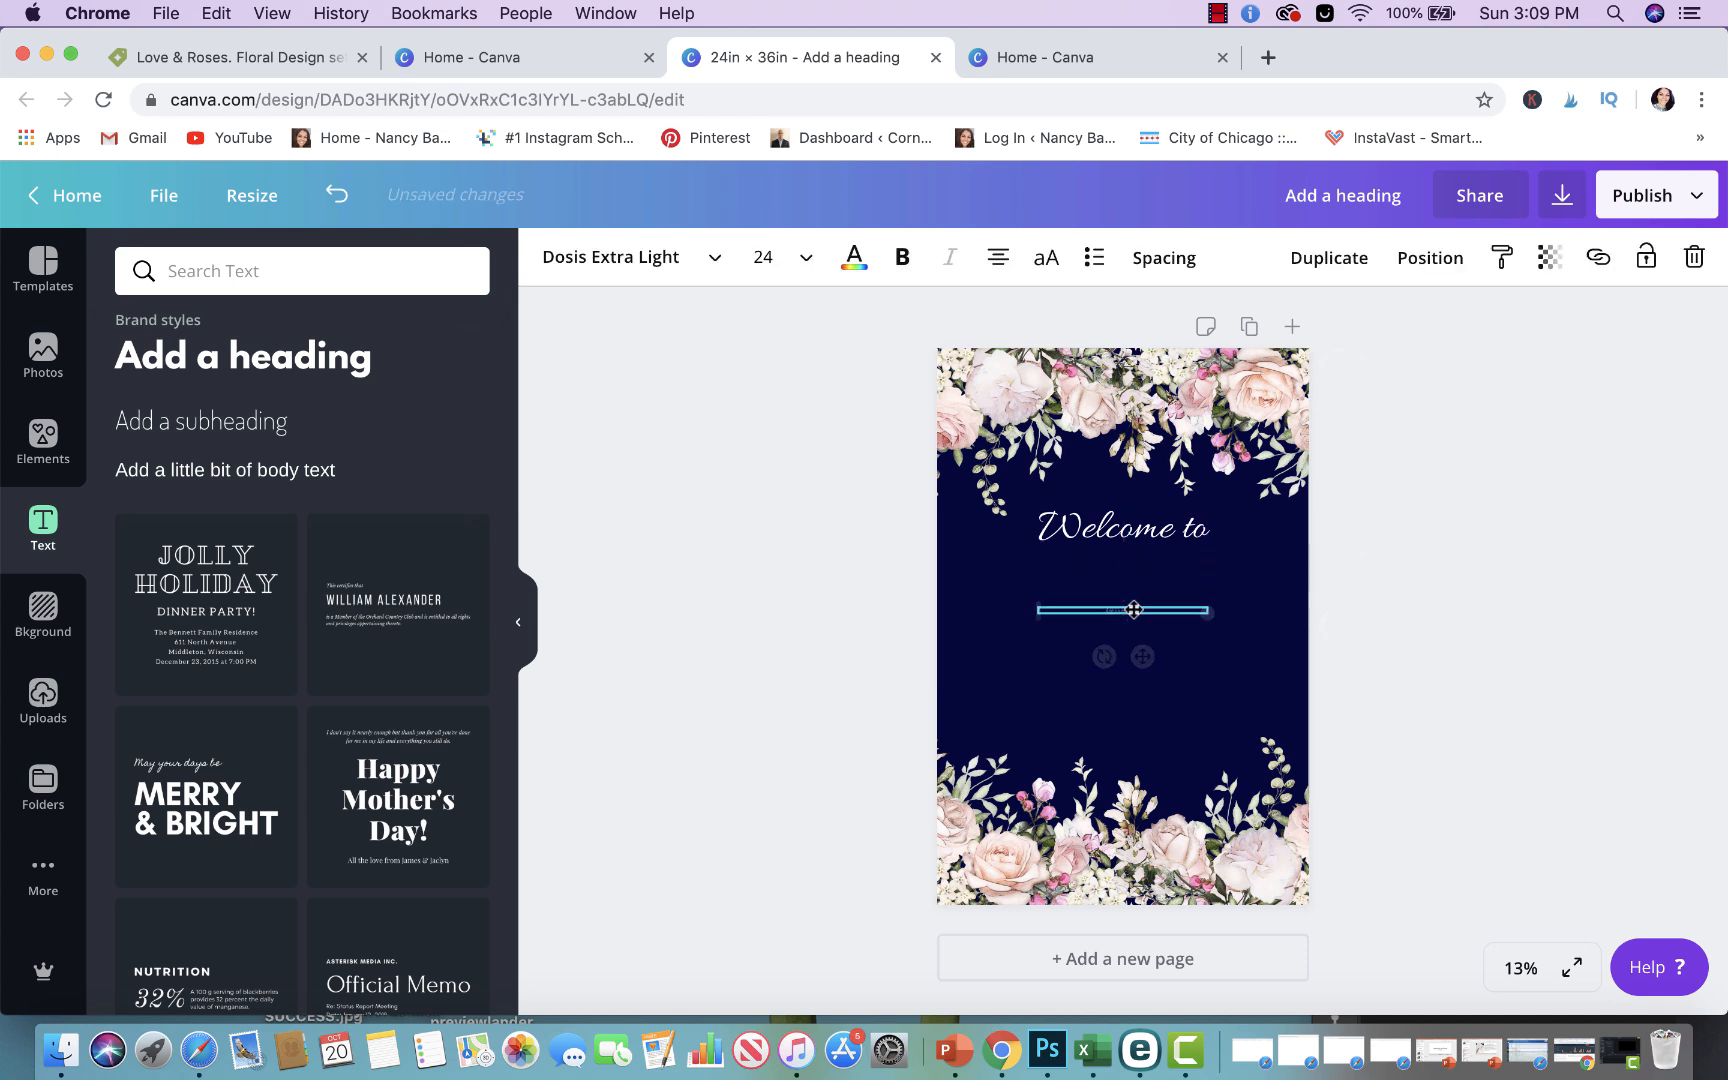
click(806, 257)
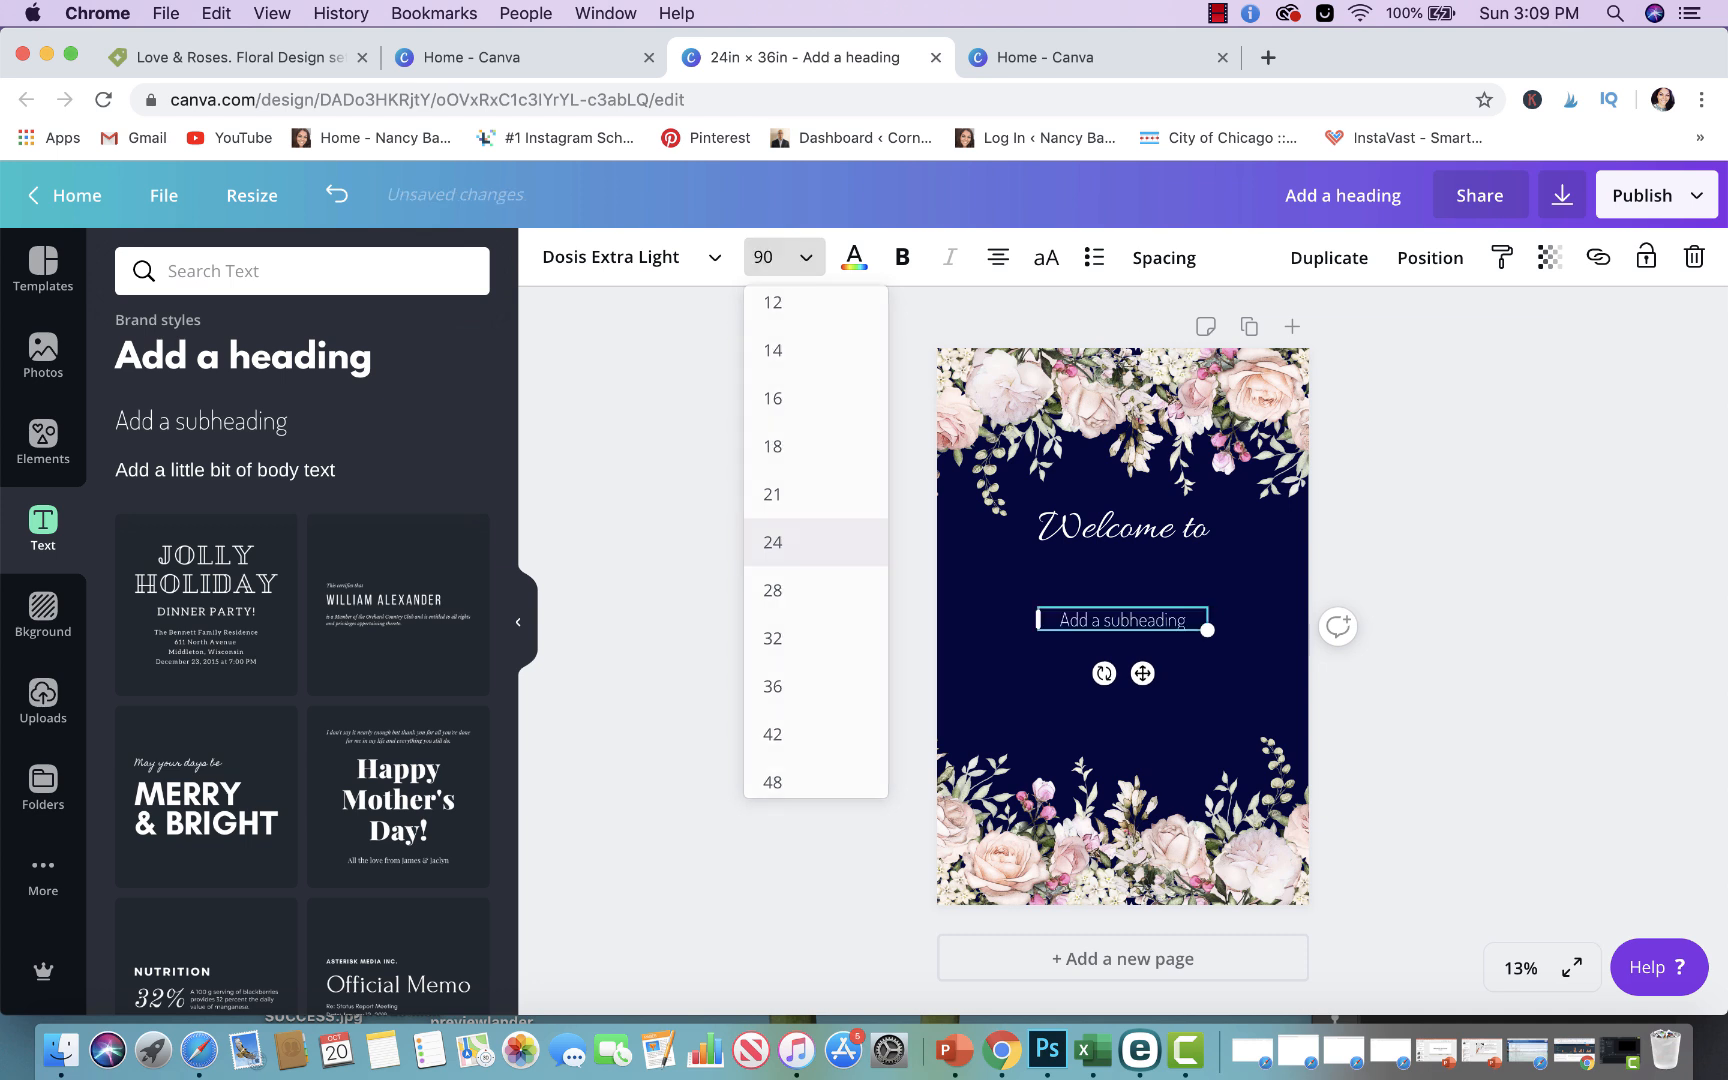
click(1122, 619)
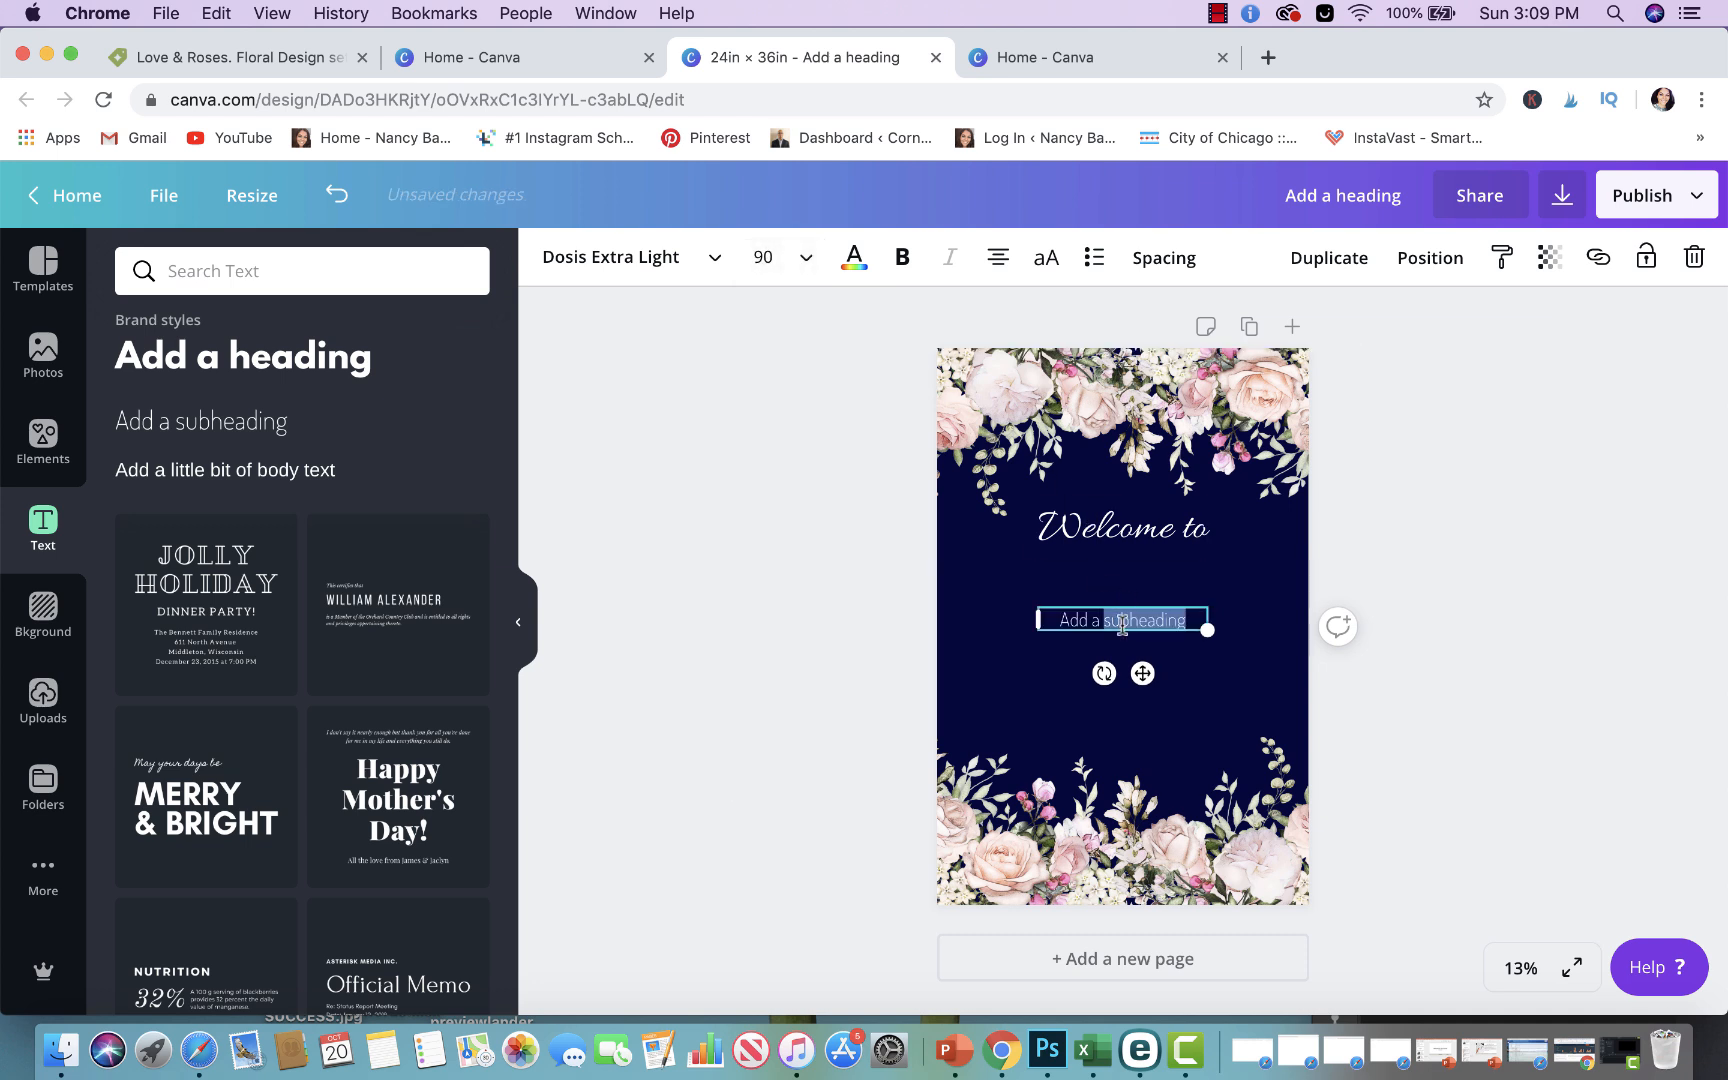
text(ouo)
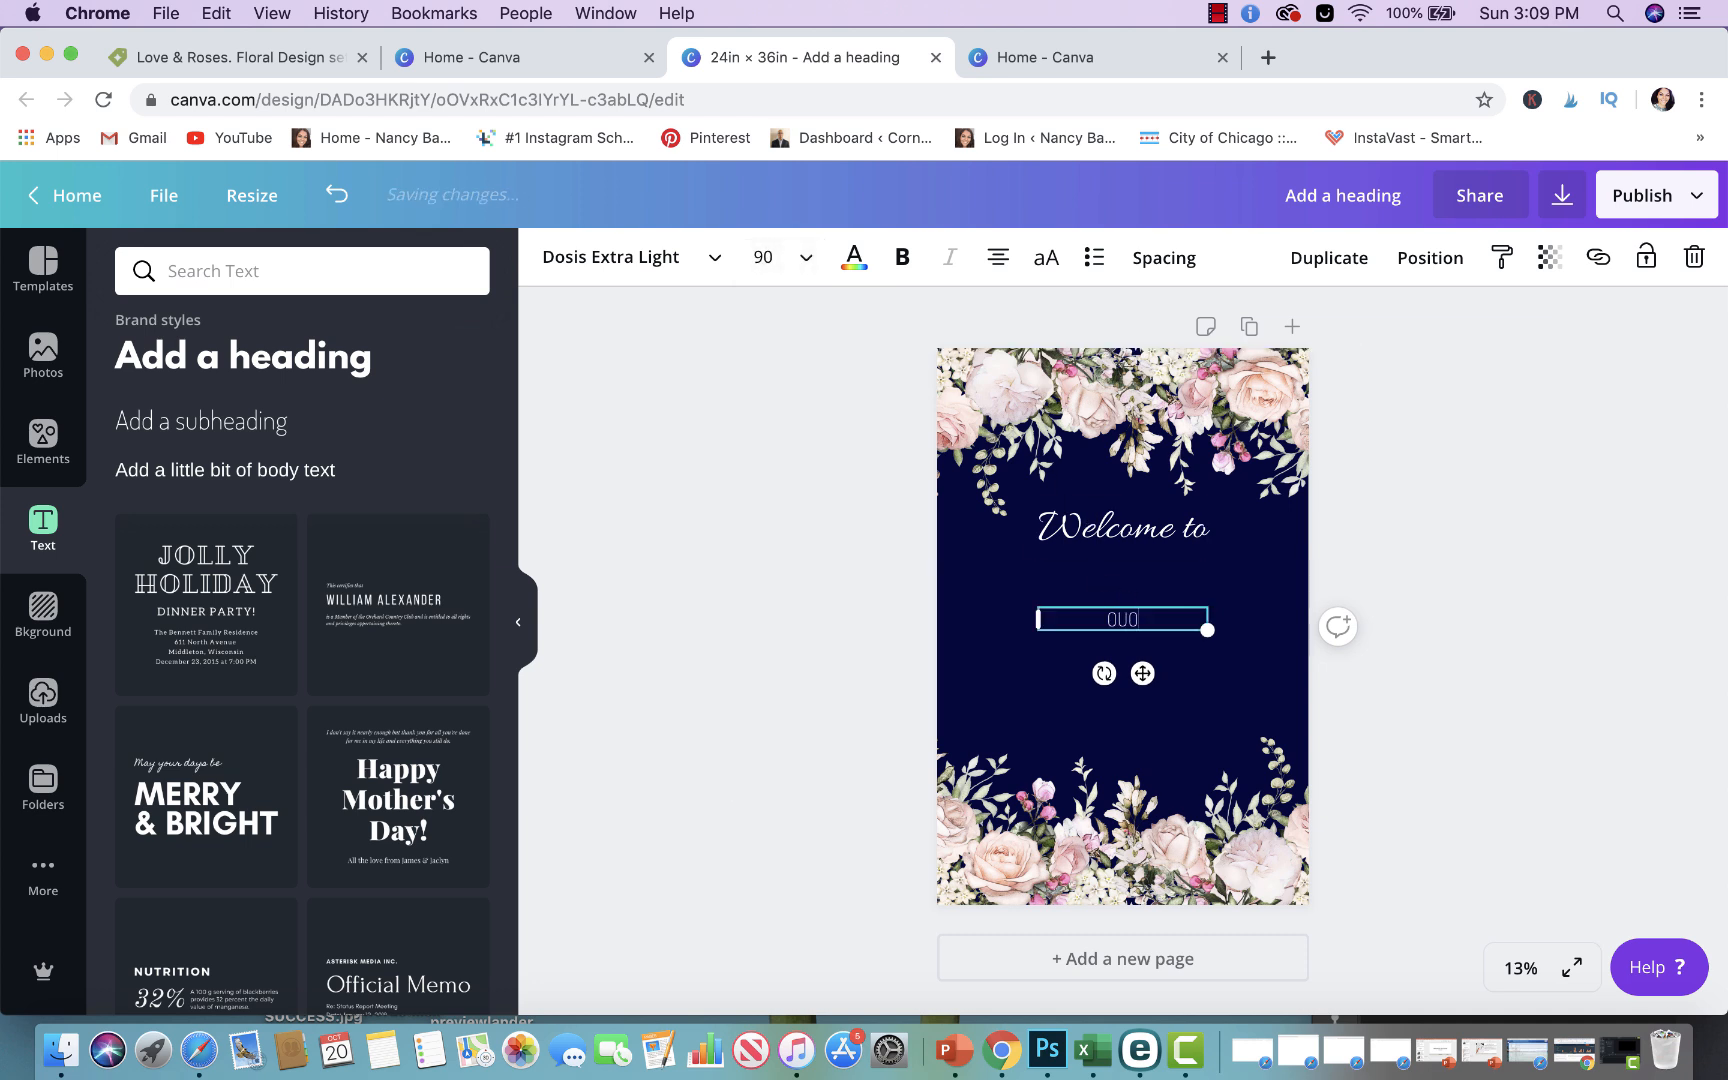
text(OUR)
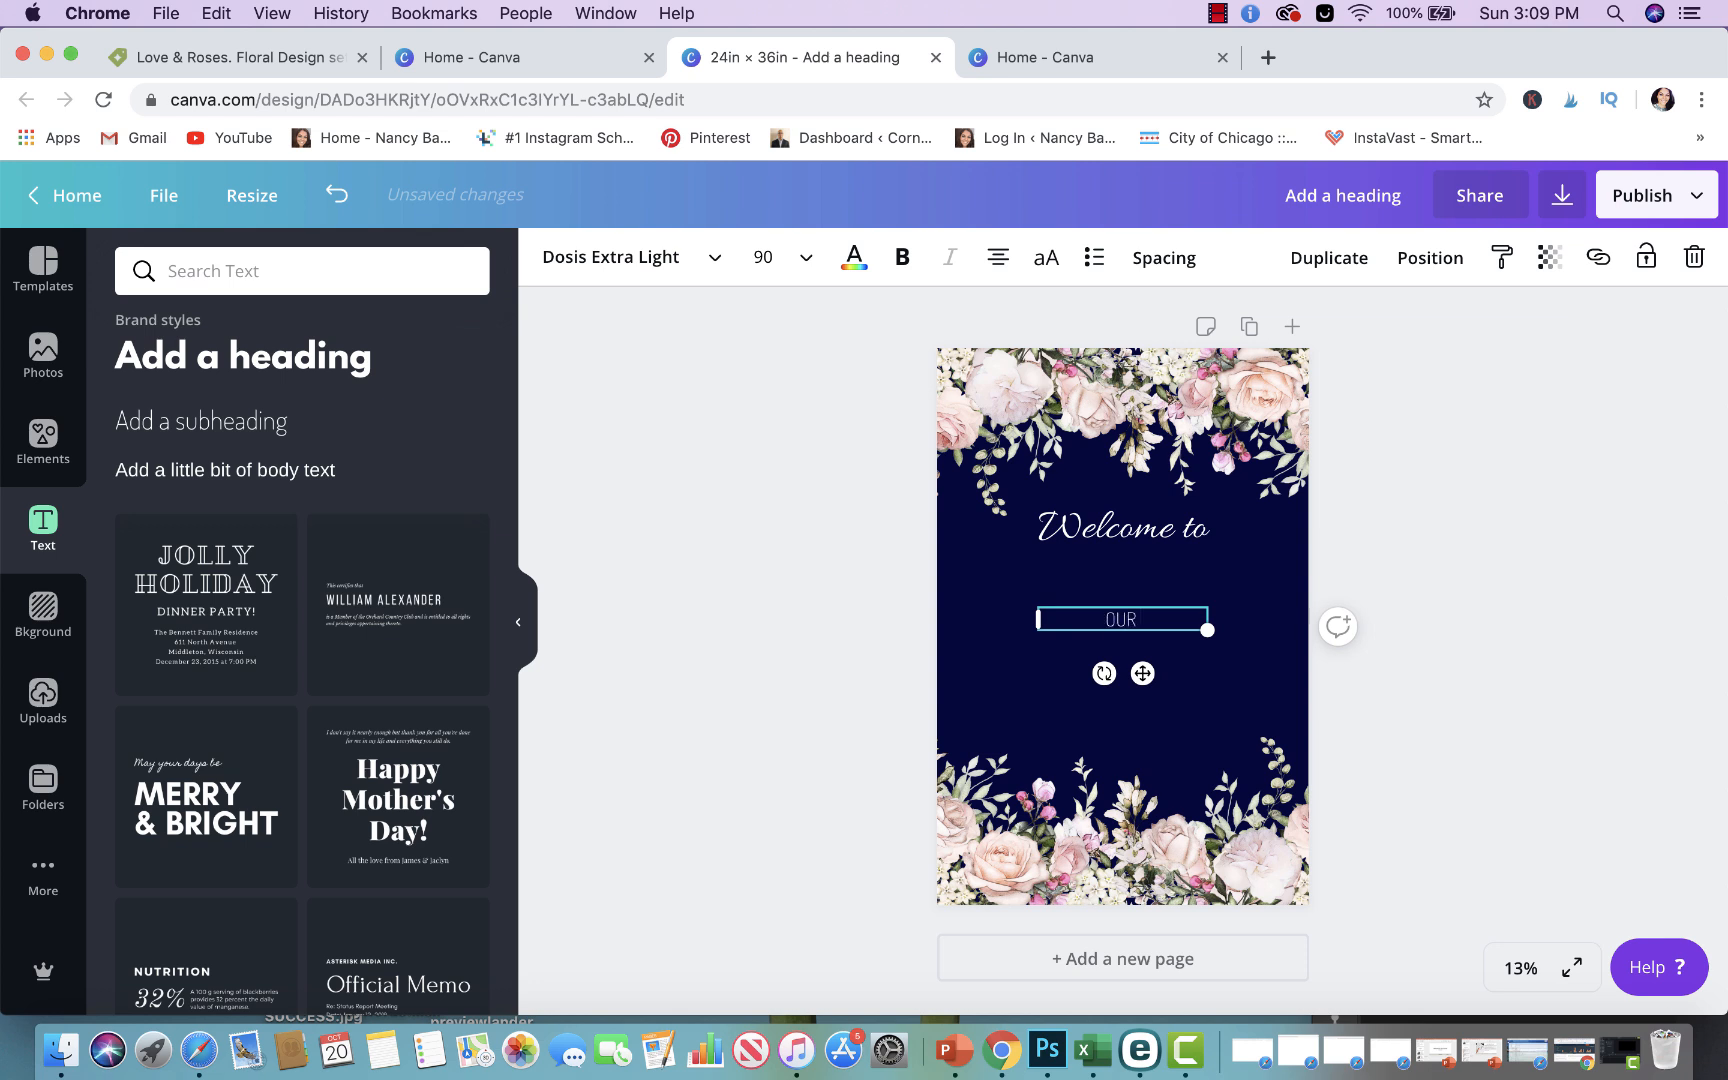
text(WEDDING)
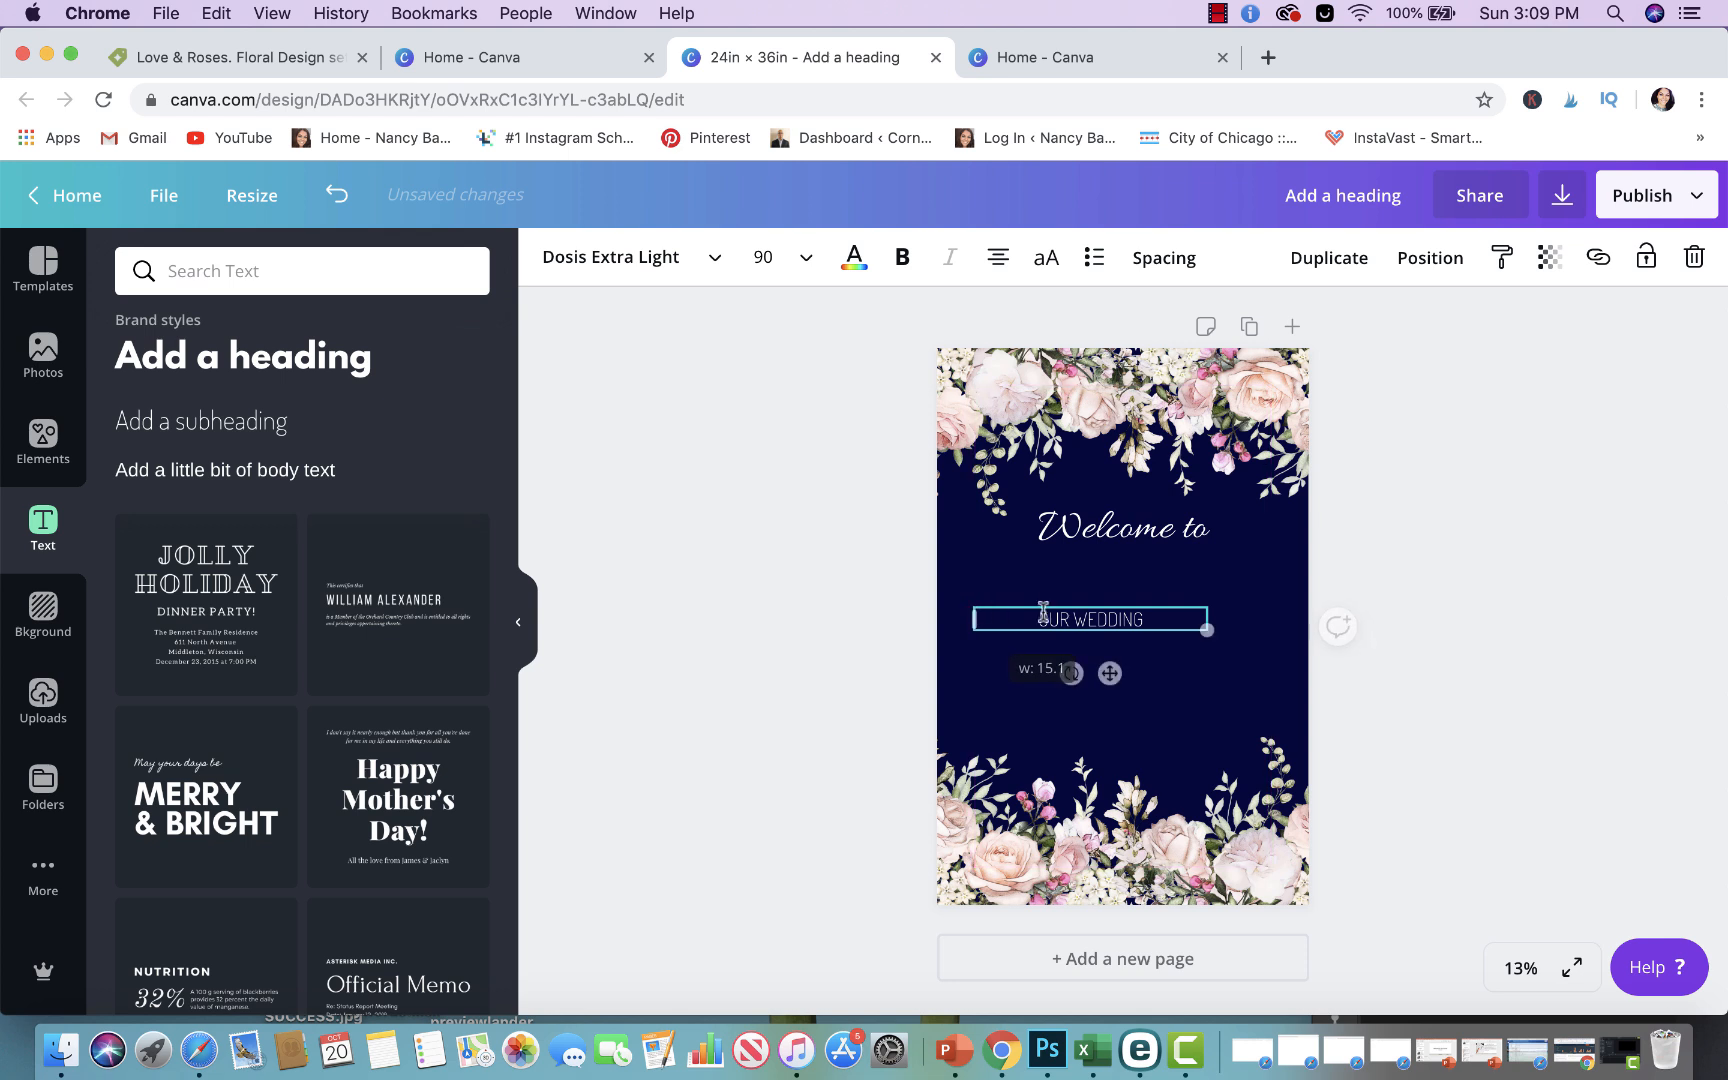
Widen the OUR WEDDING box, enlarge it to size 96–100, and move it under Welcome to
click(901, 258)
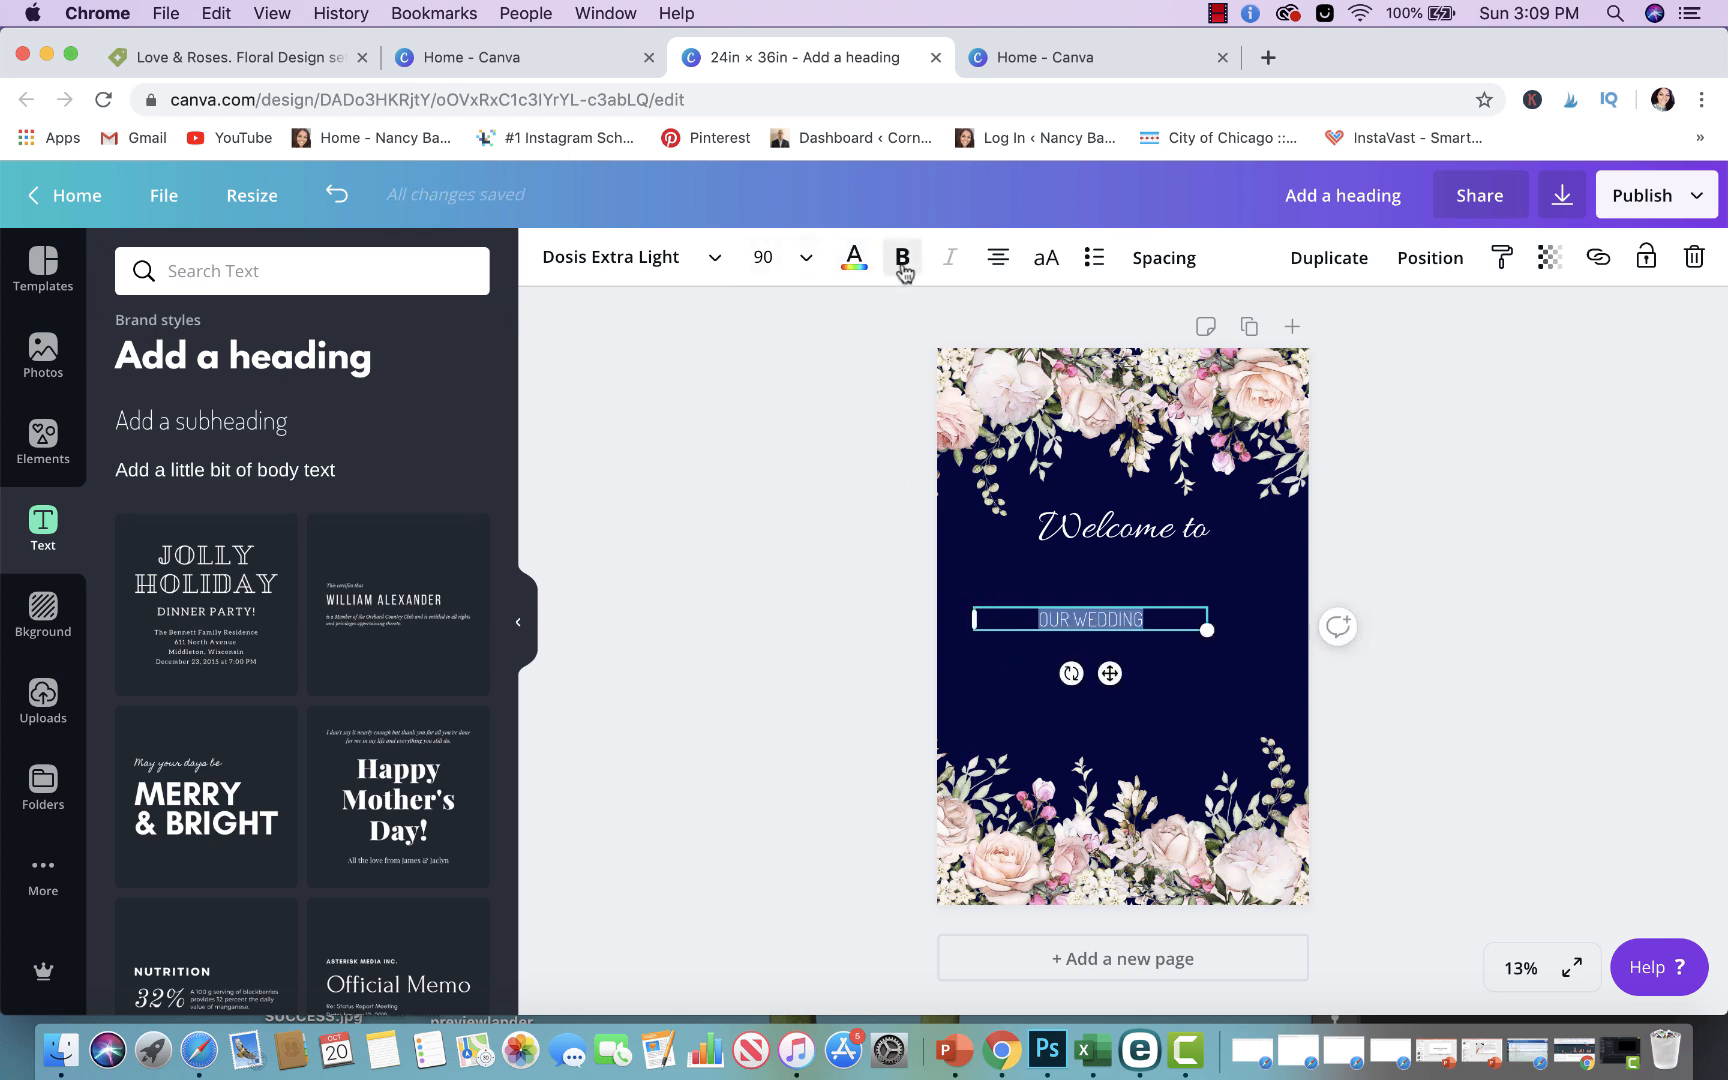
click(901, 257)
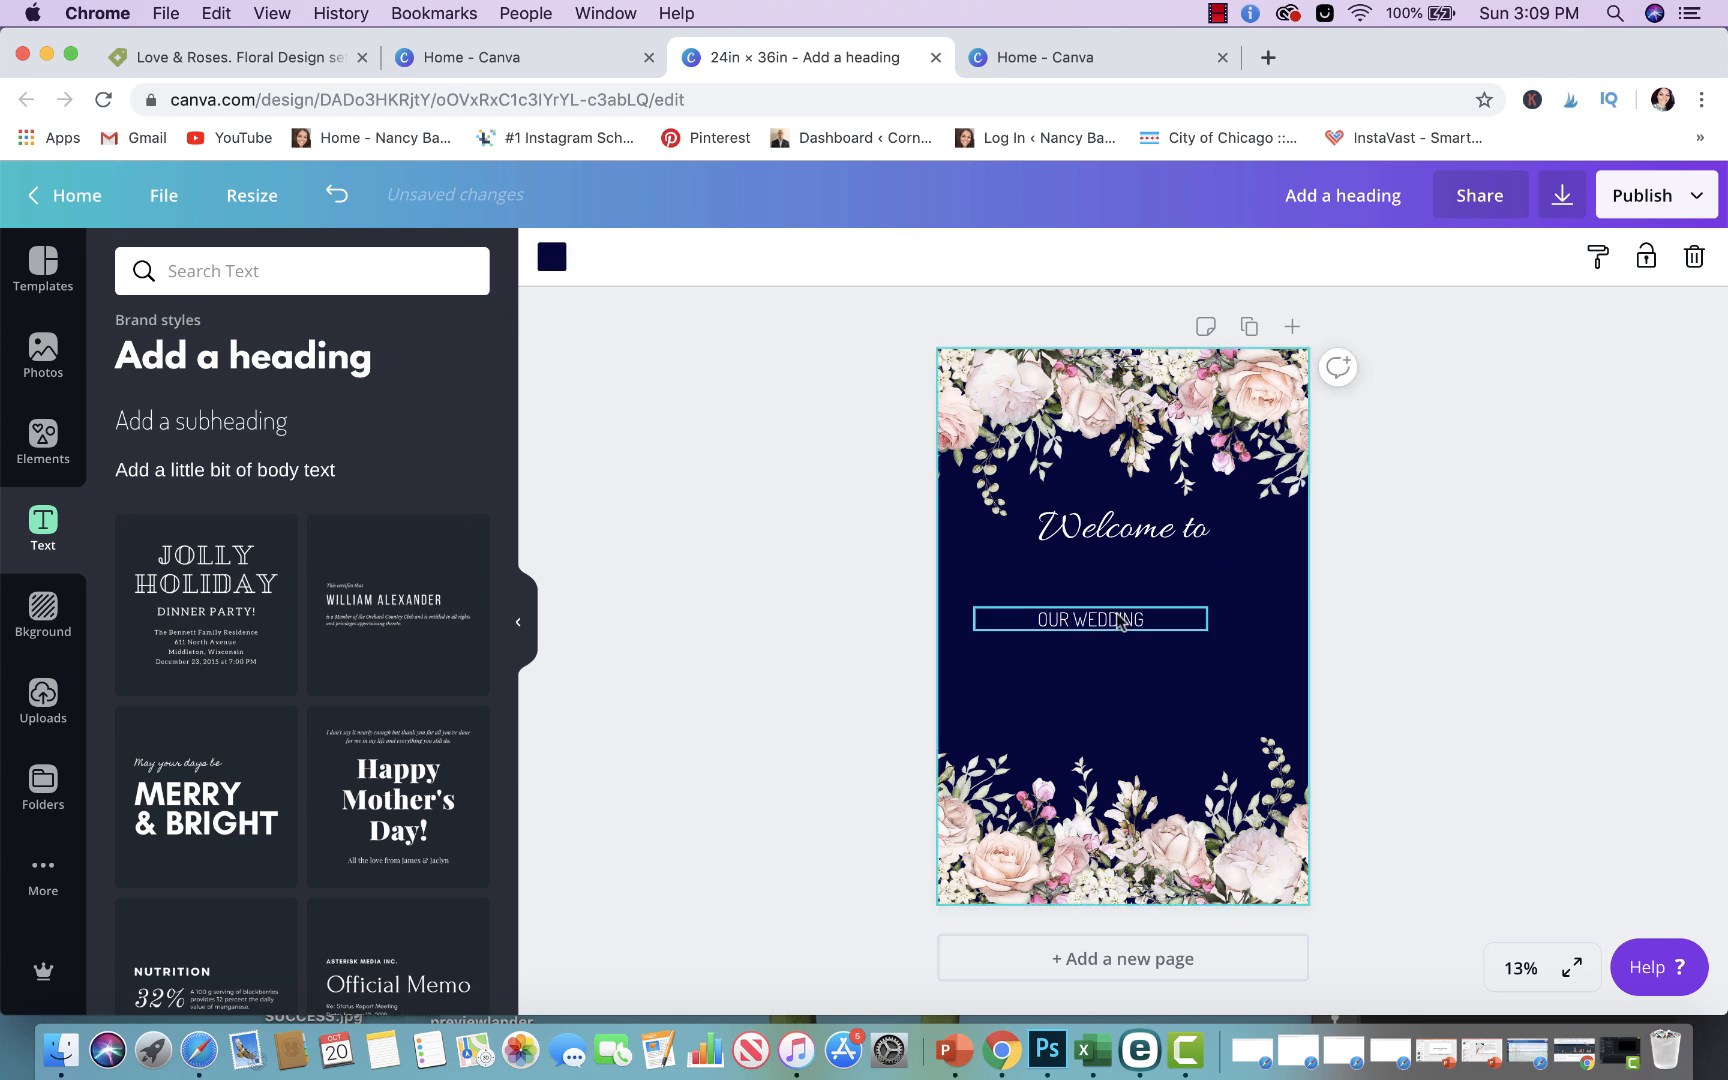
click(1089, 618)
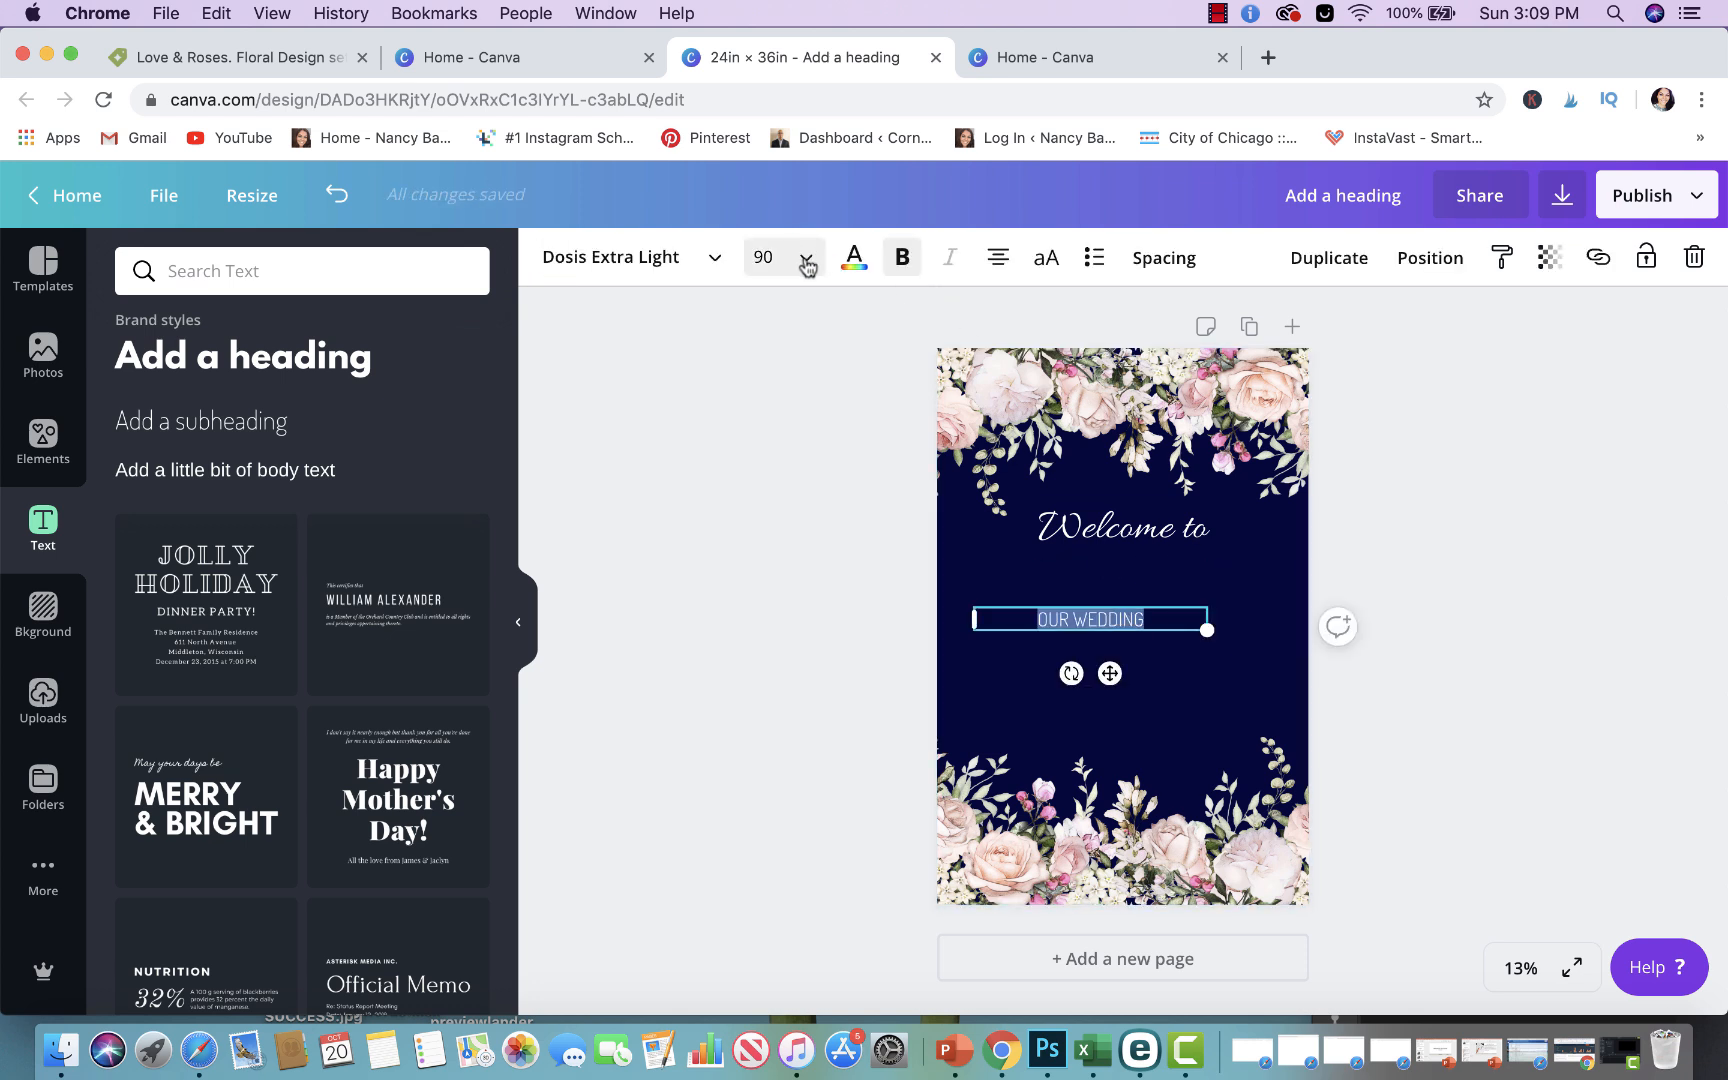
click(808, 264)
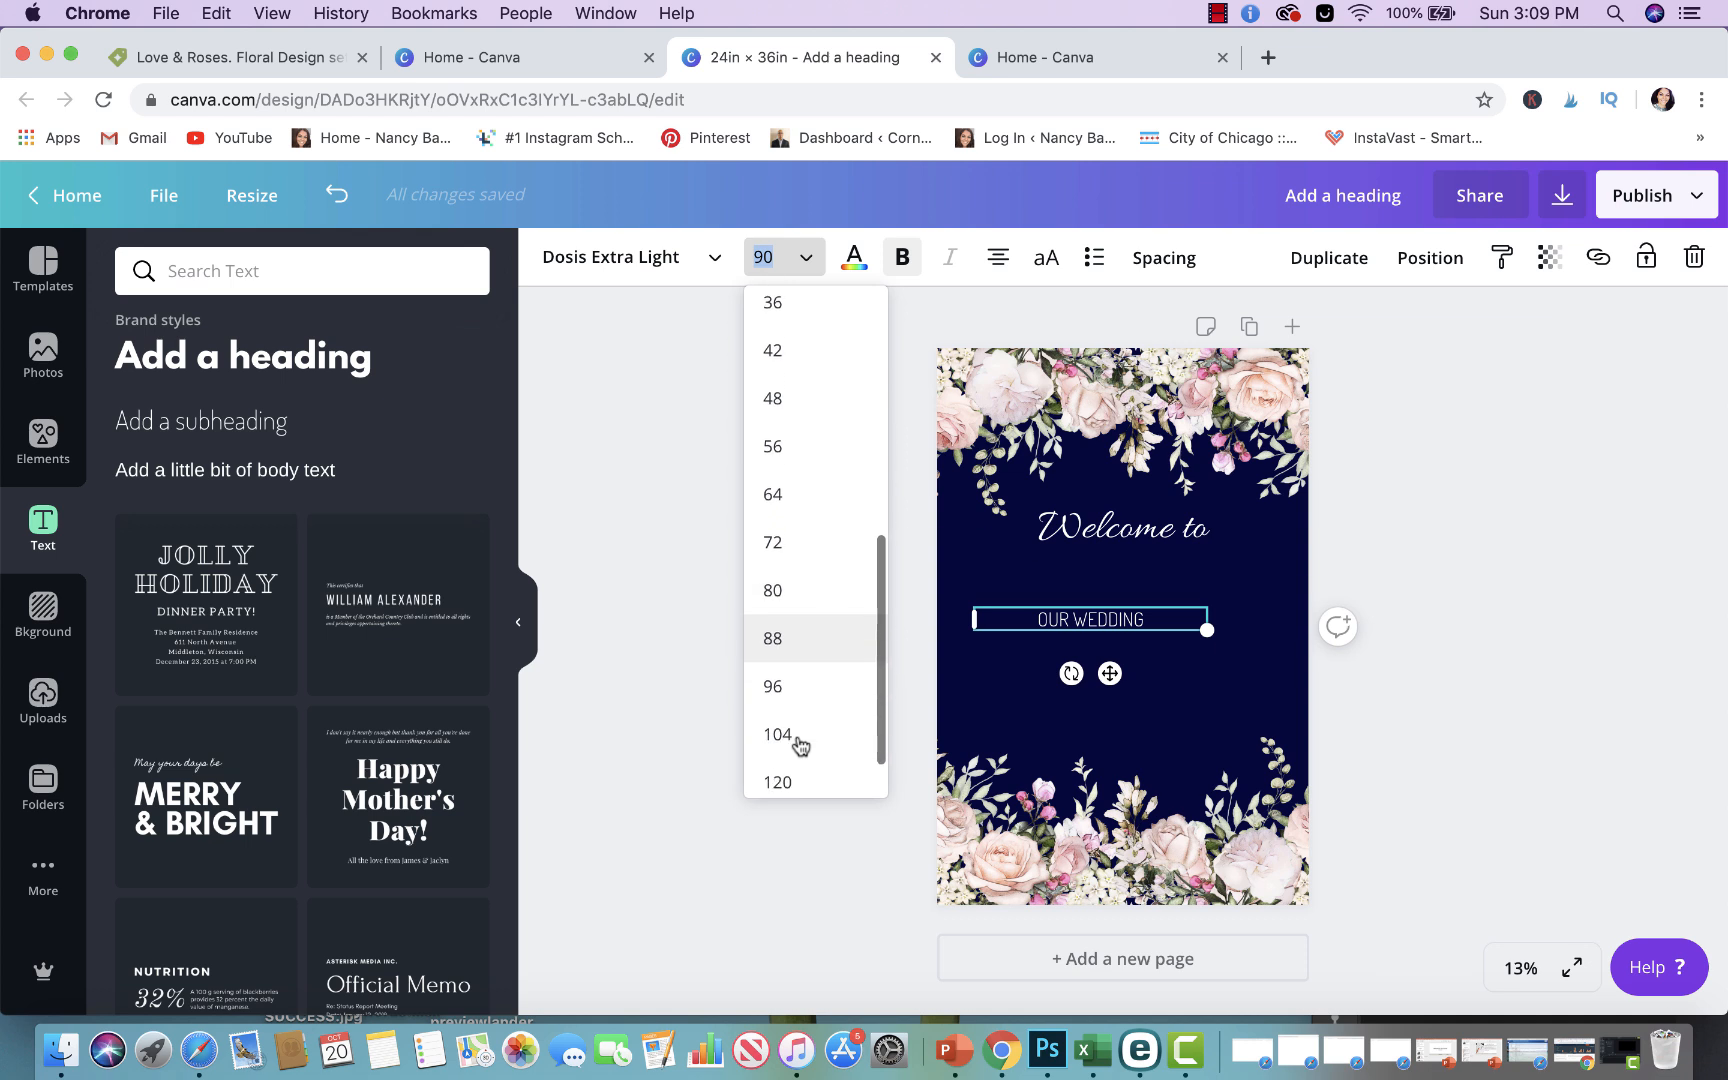
click(773, 685)
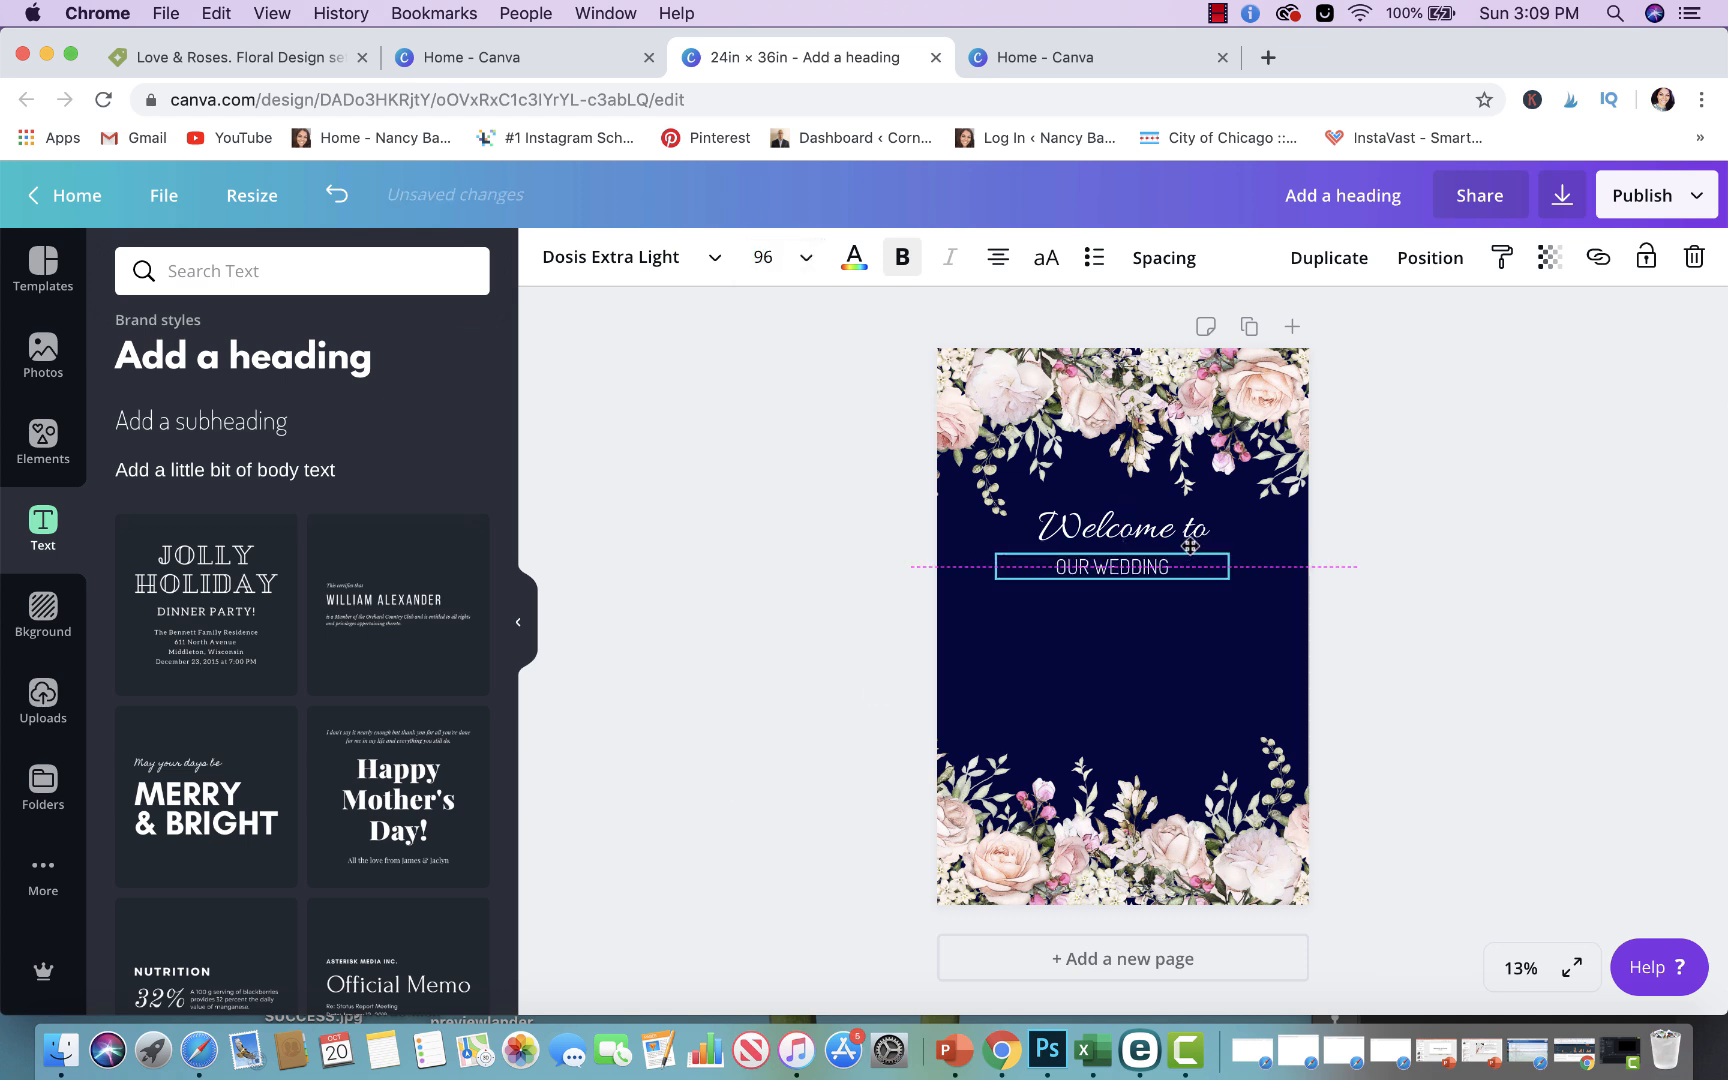
click(1111, 527)
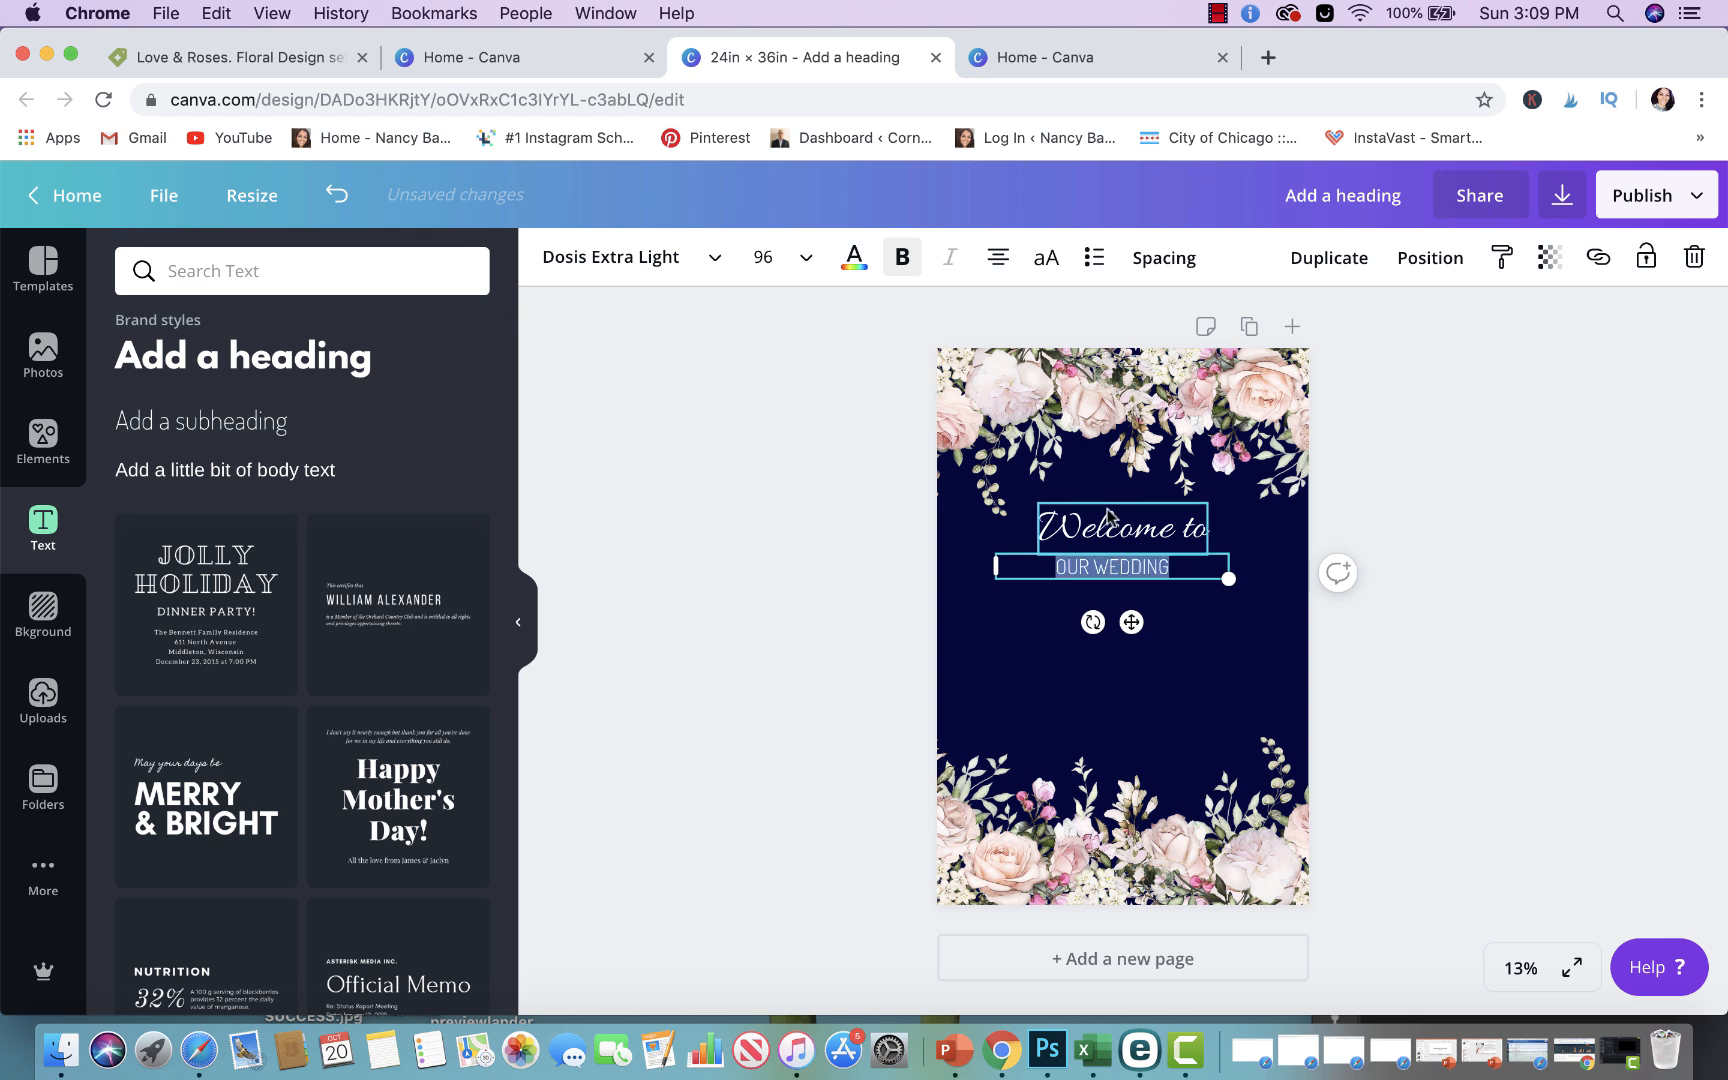
click(802, 258)
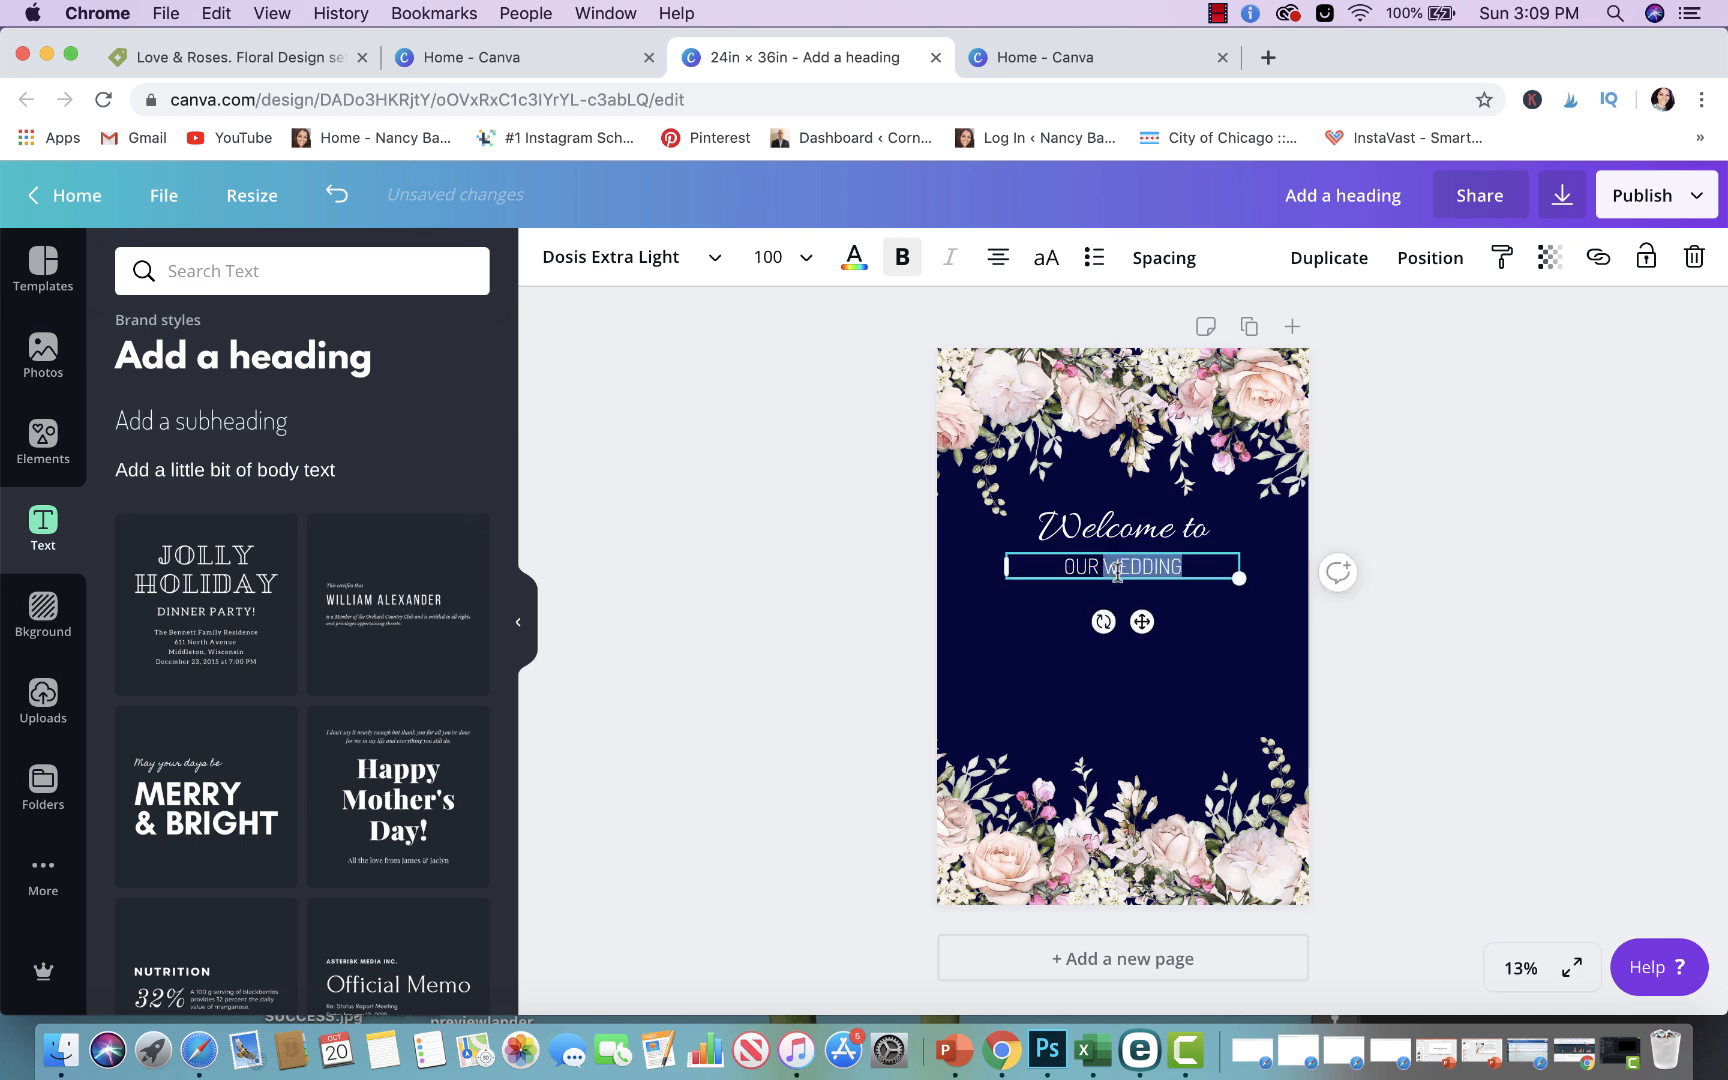
click(807, 257)
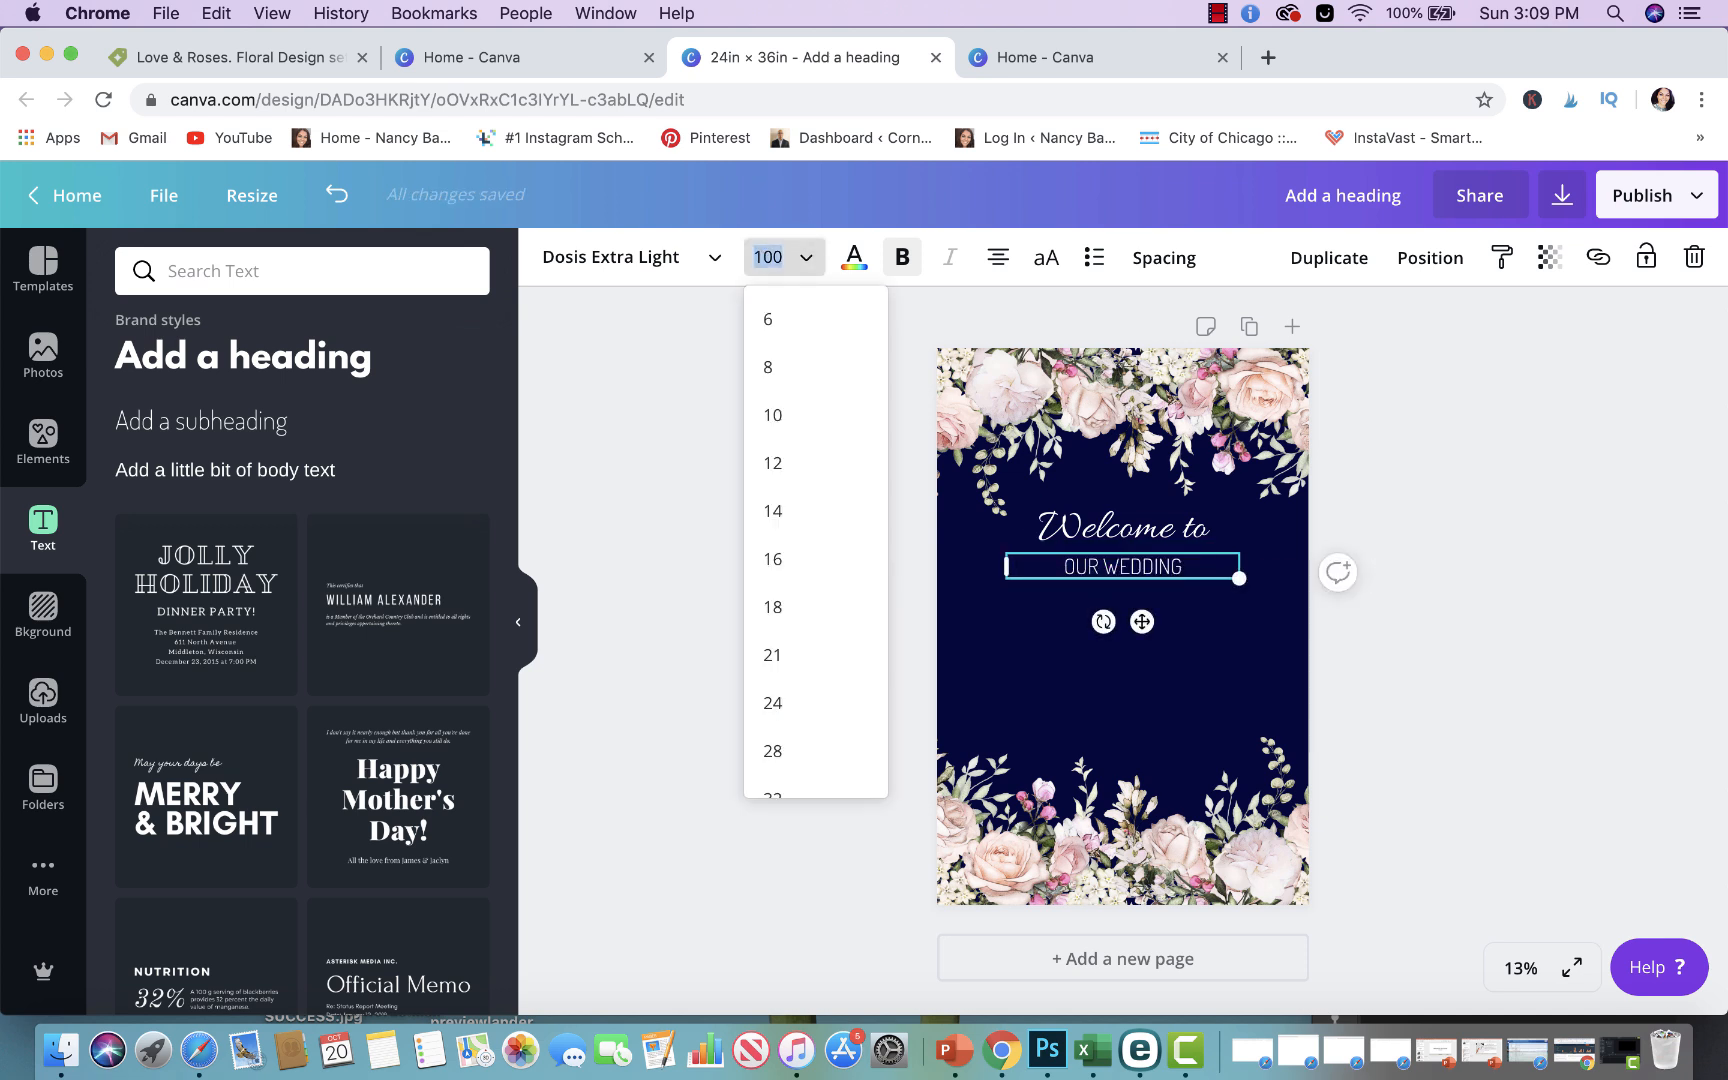
click(1200, 609)
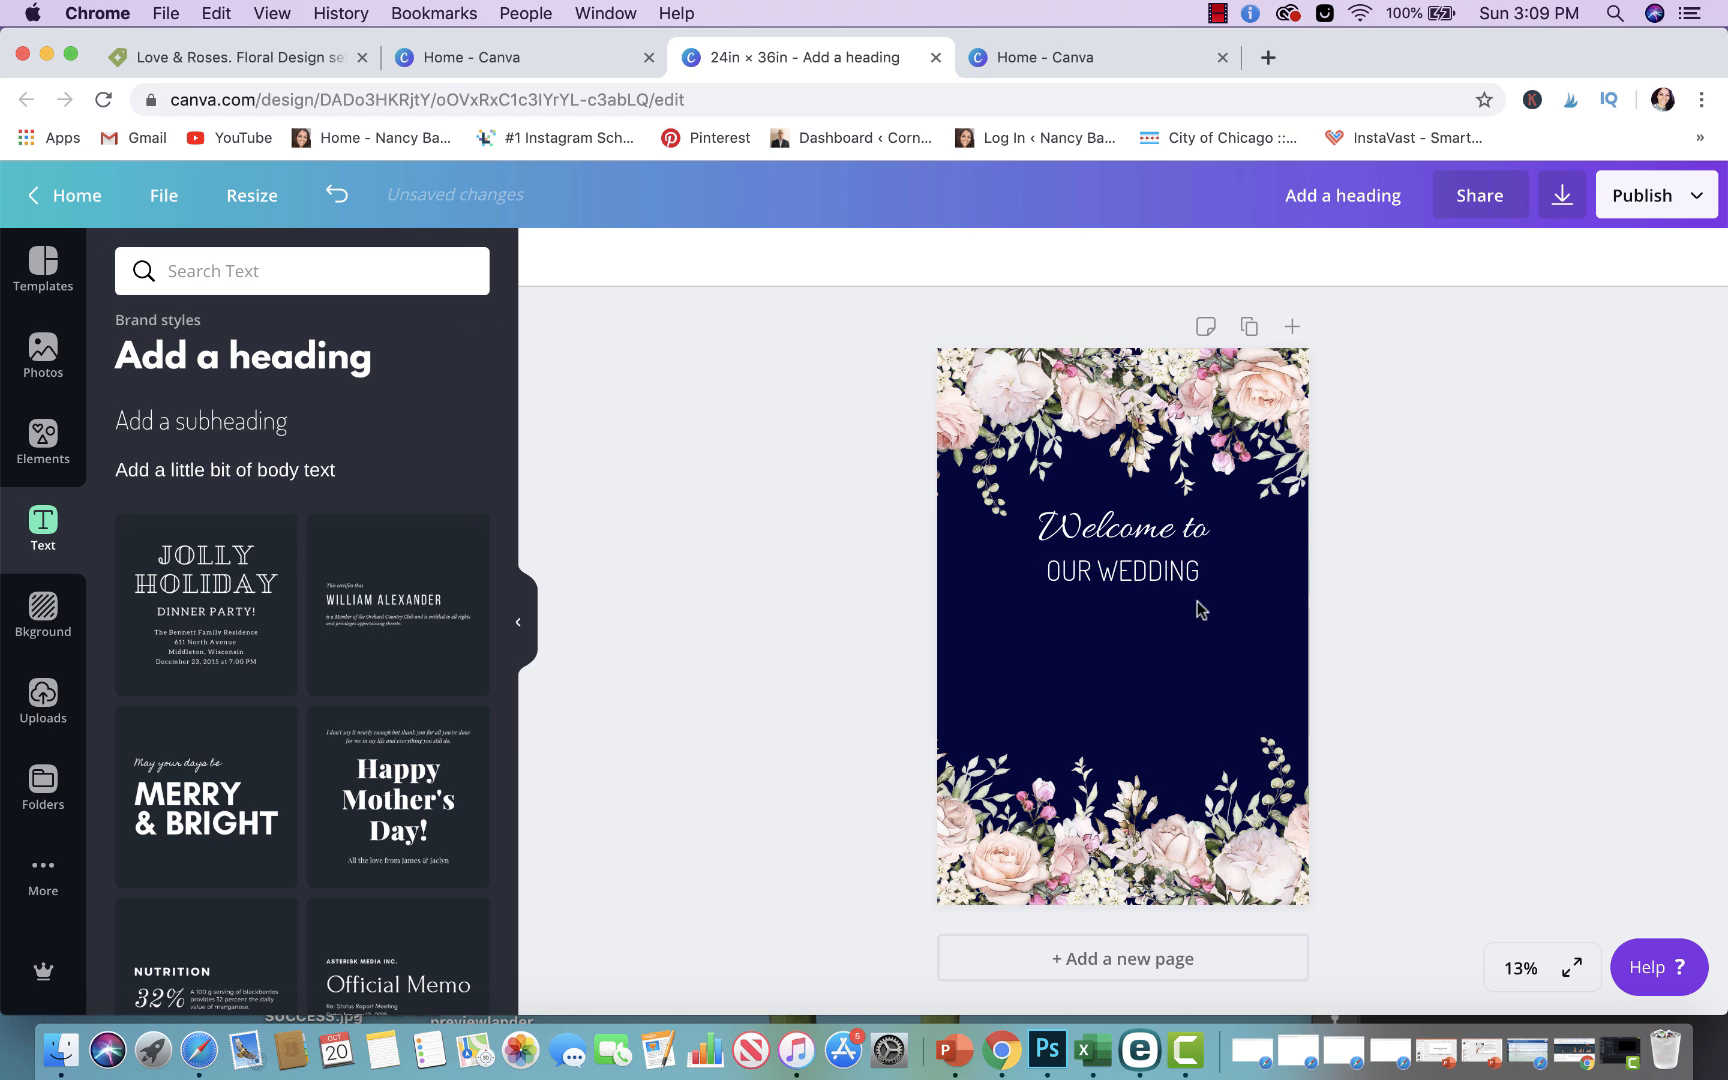
click(1121, 571)
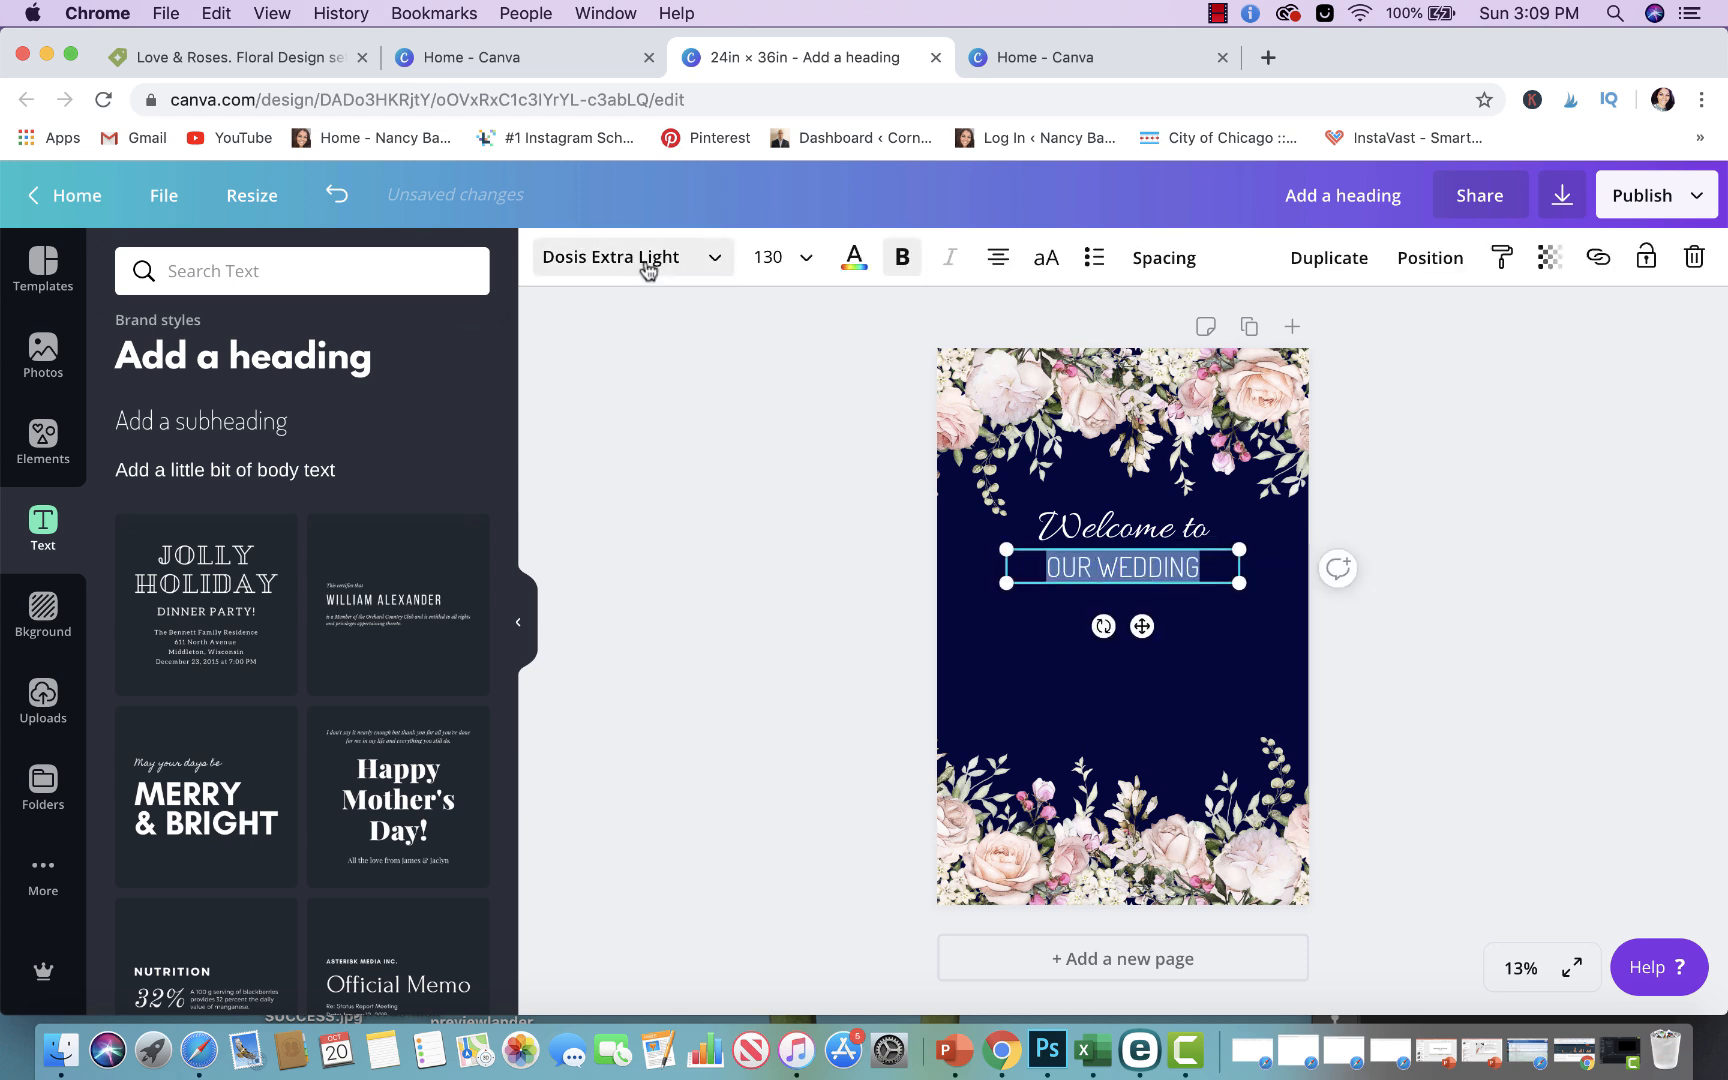
click(626, 257)
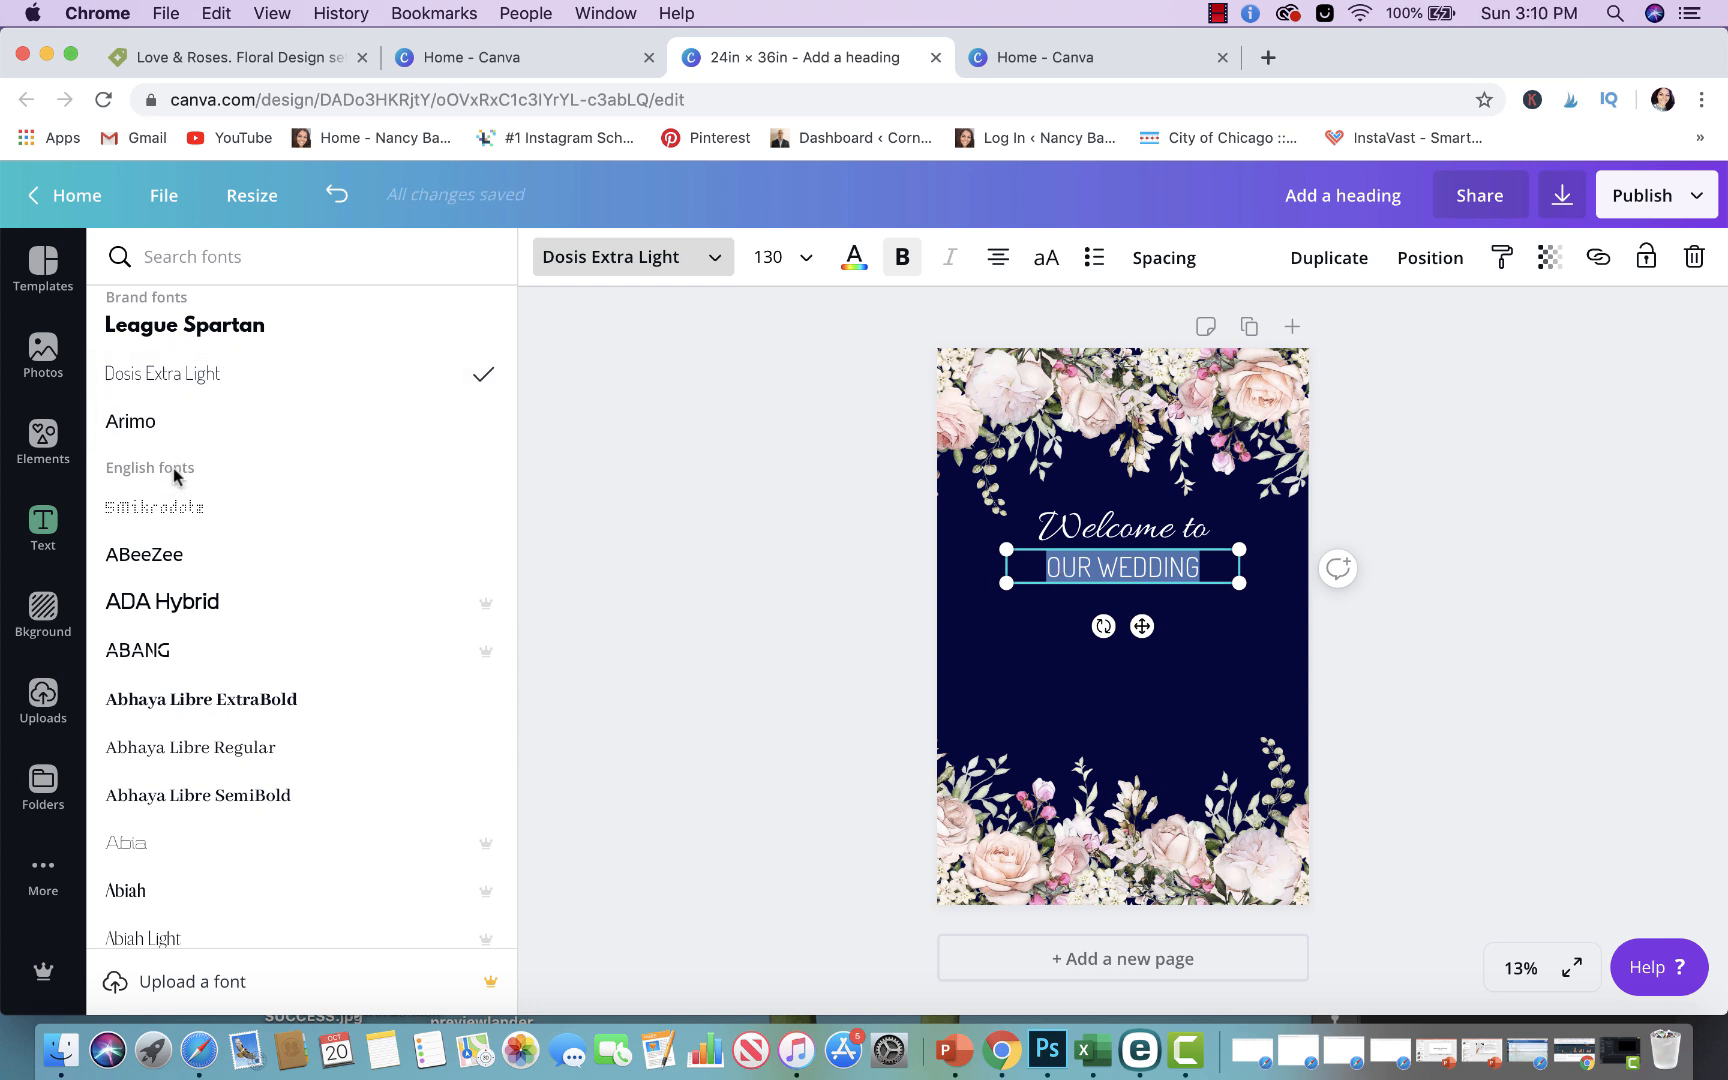
scroll(down, 3)
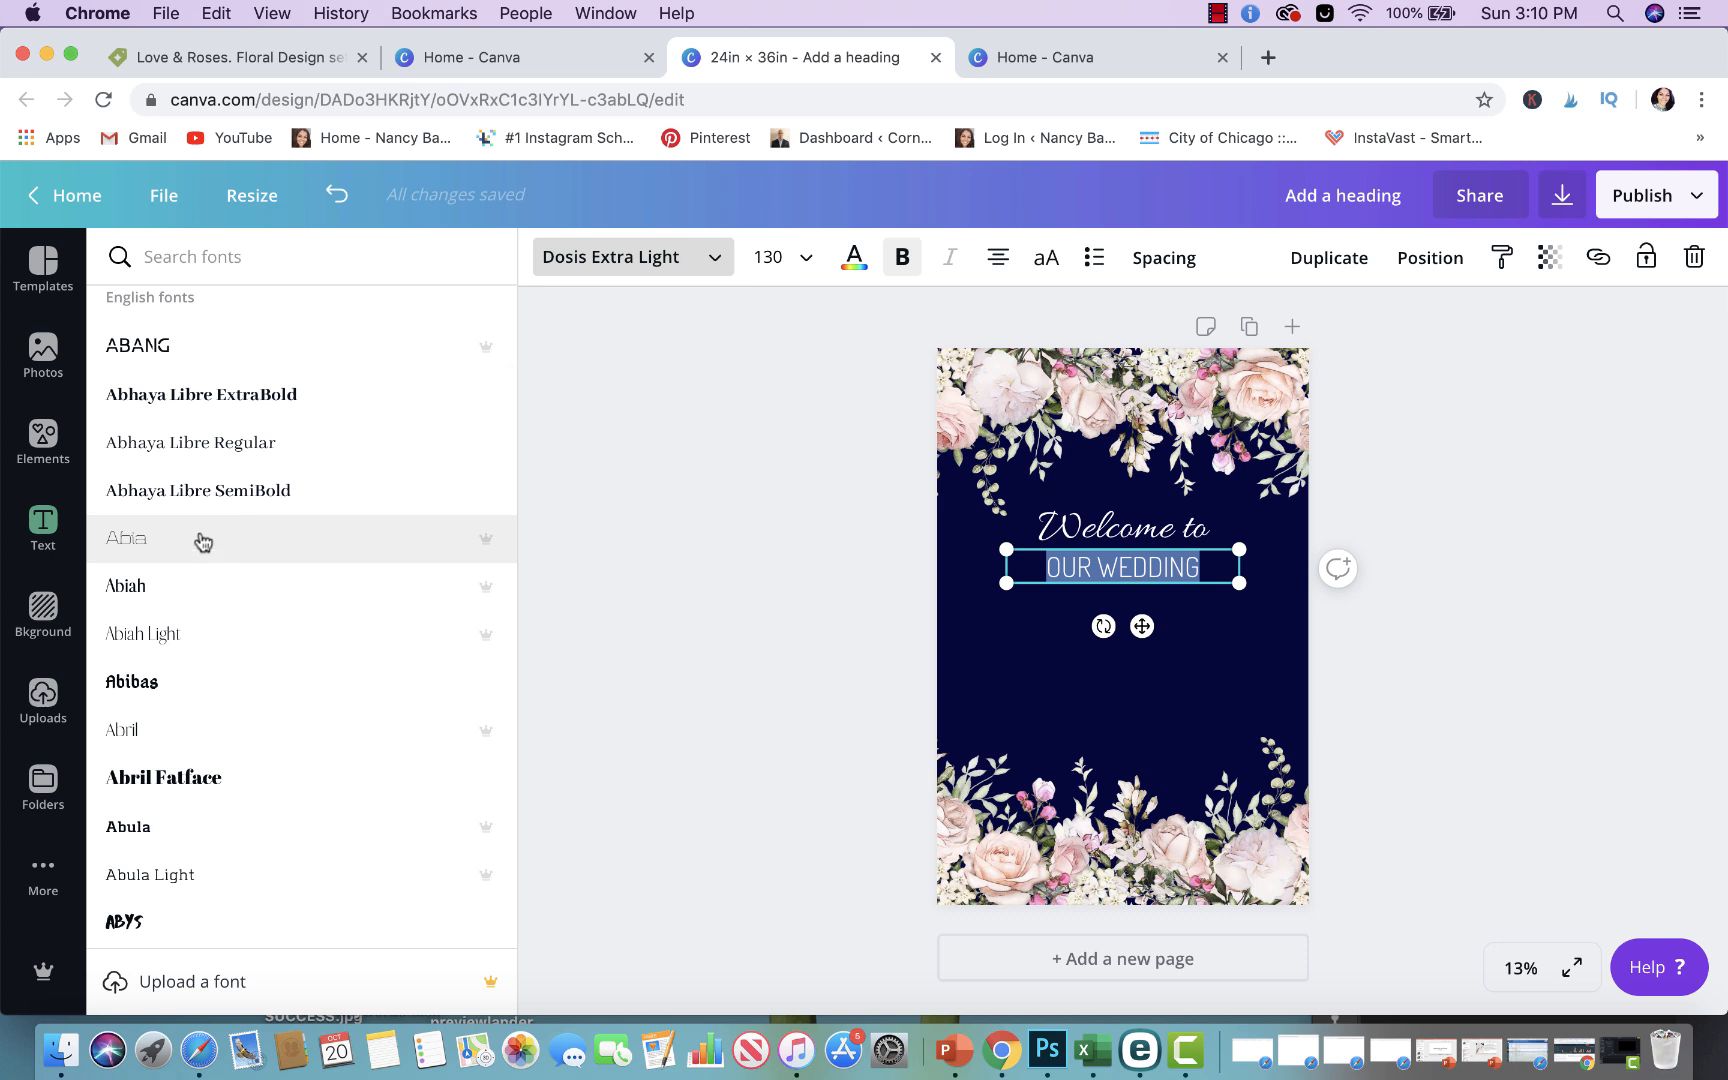
click(126, 585)
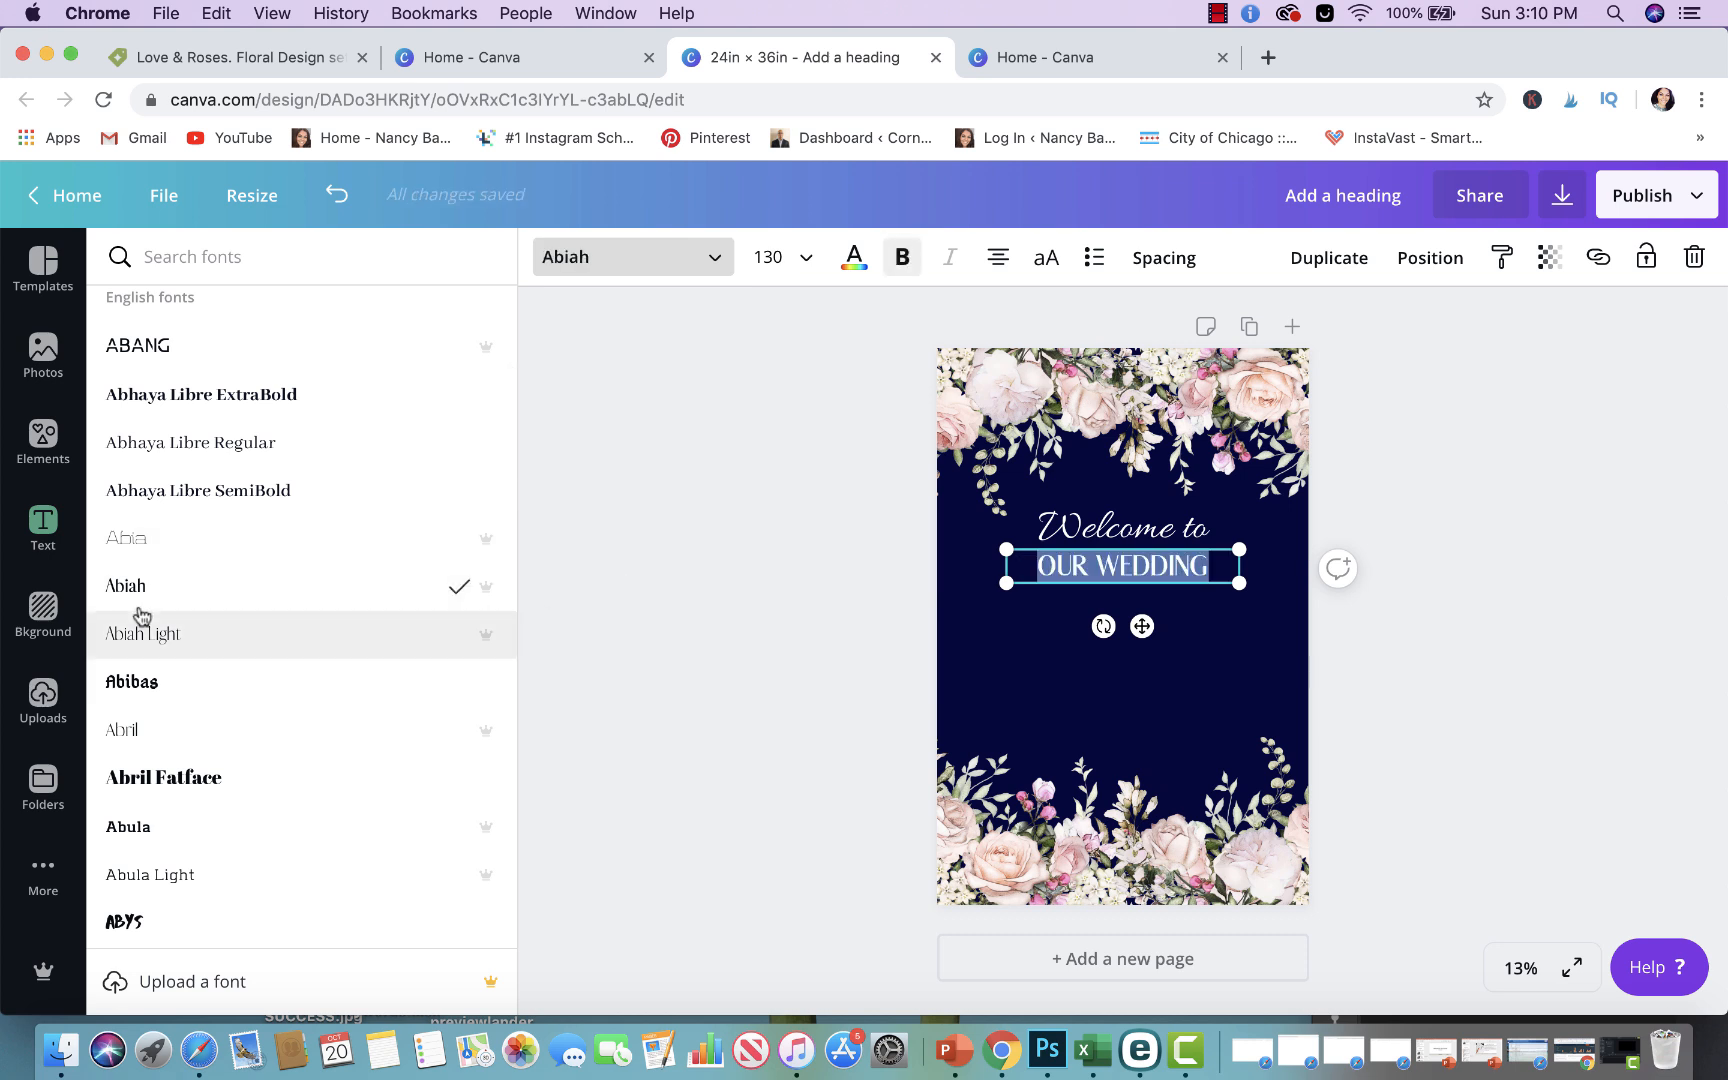
click(141, 634)
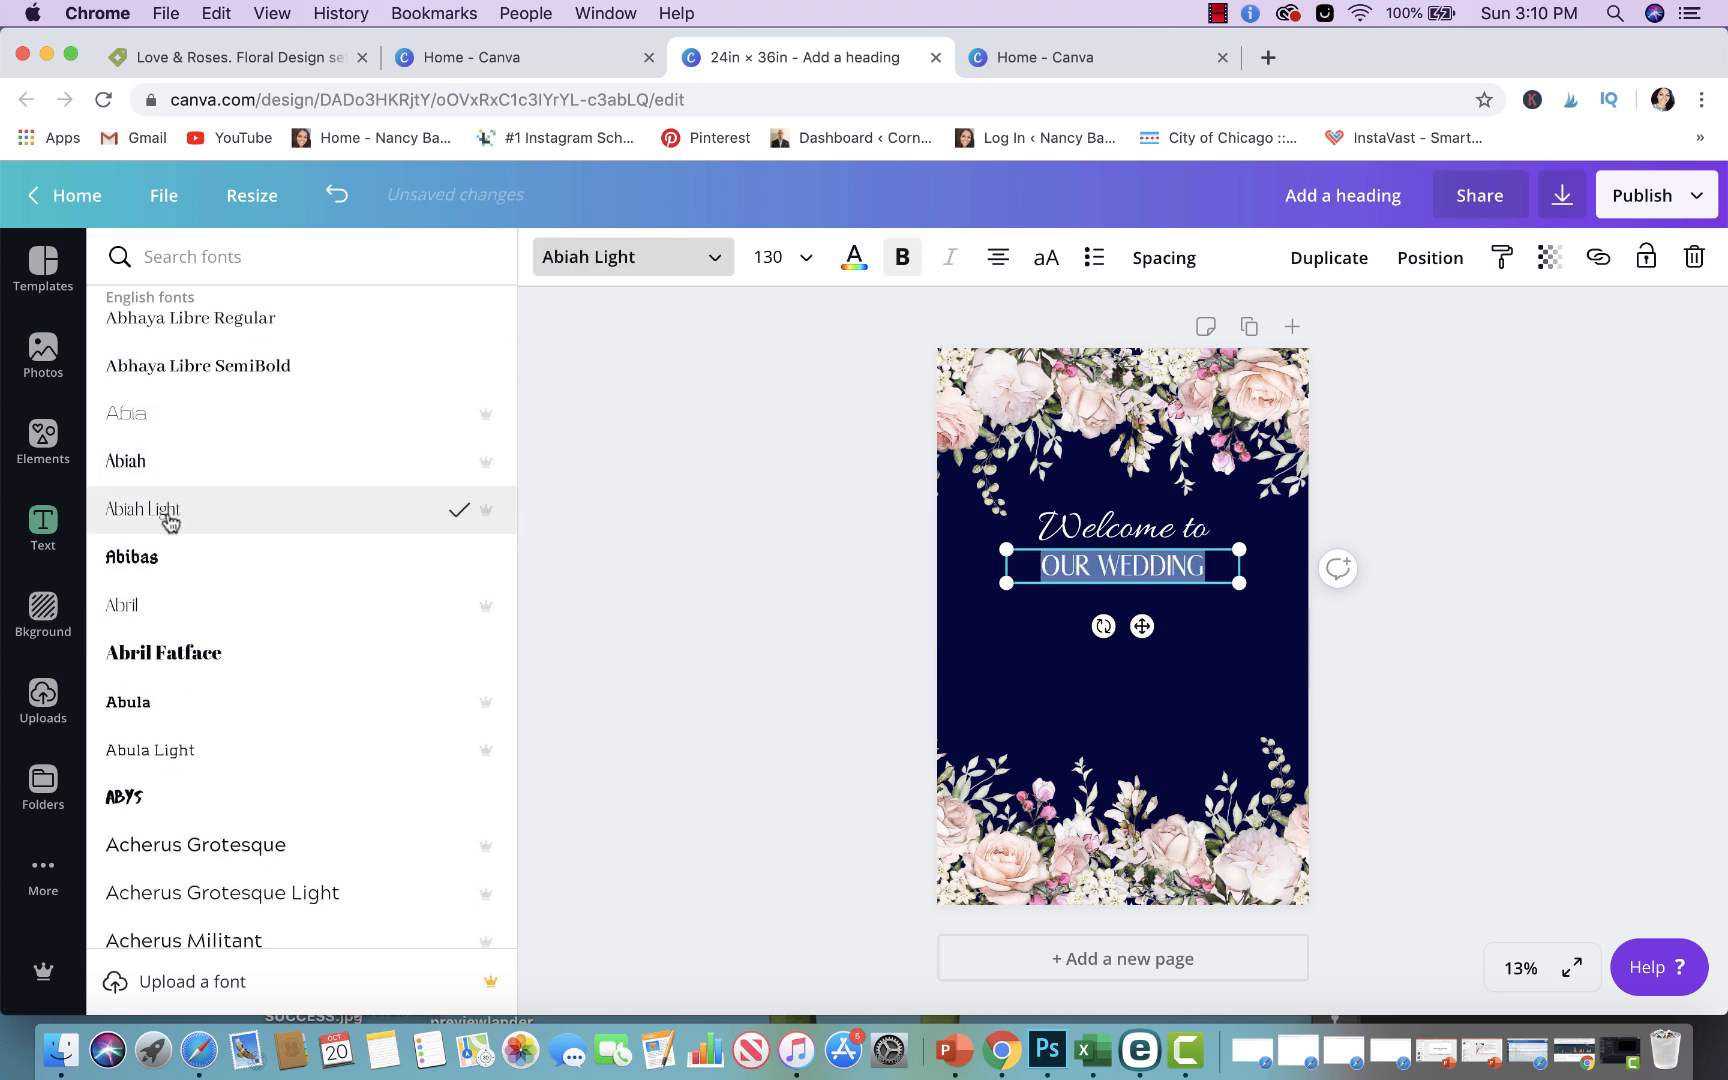
scroll(down, 3)
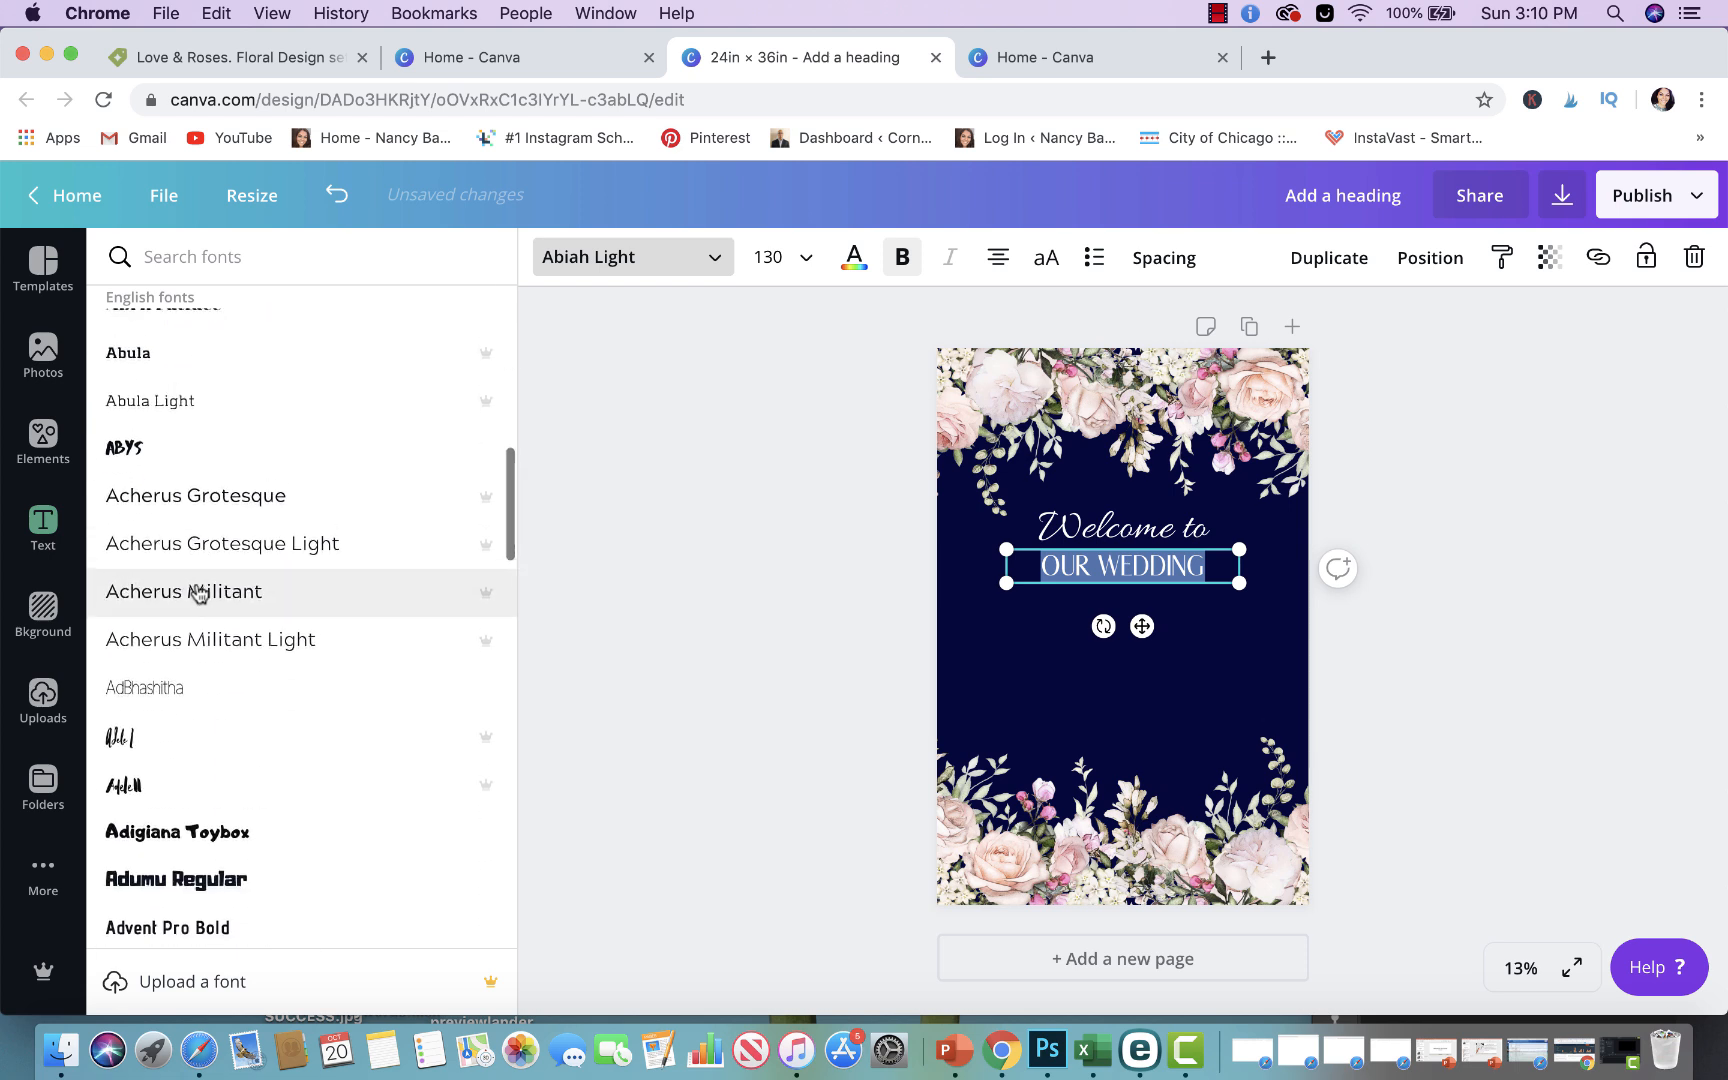
click(149, 400)
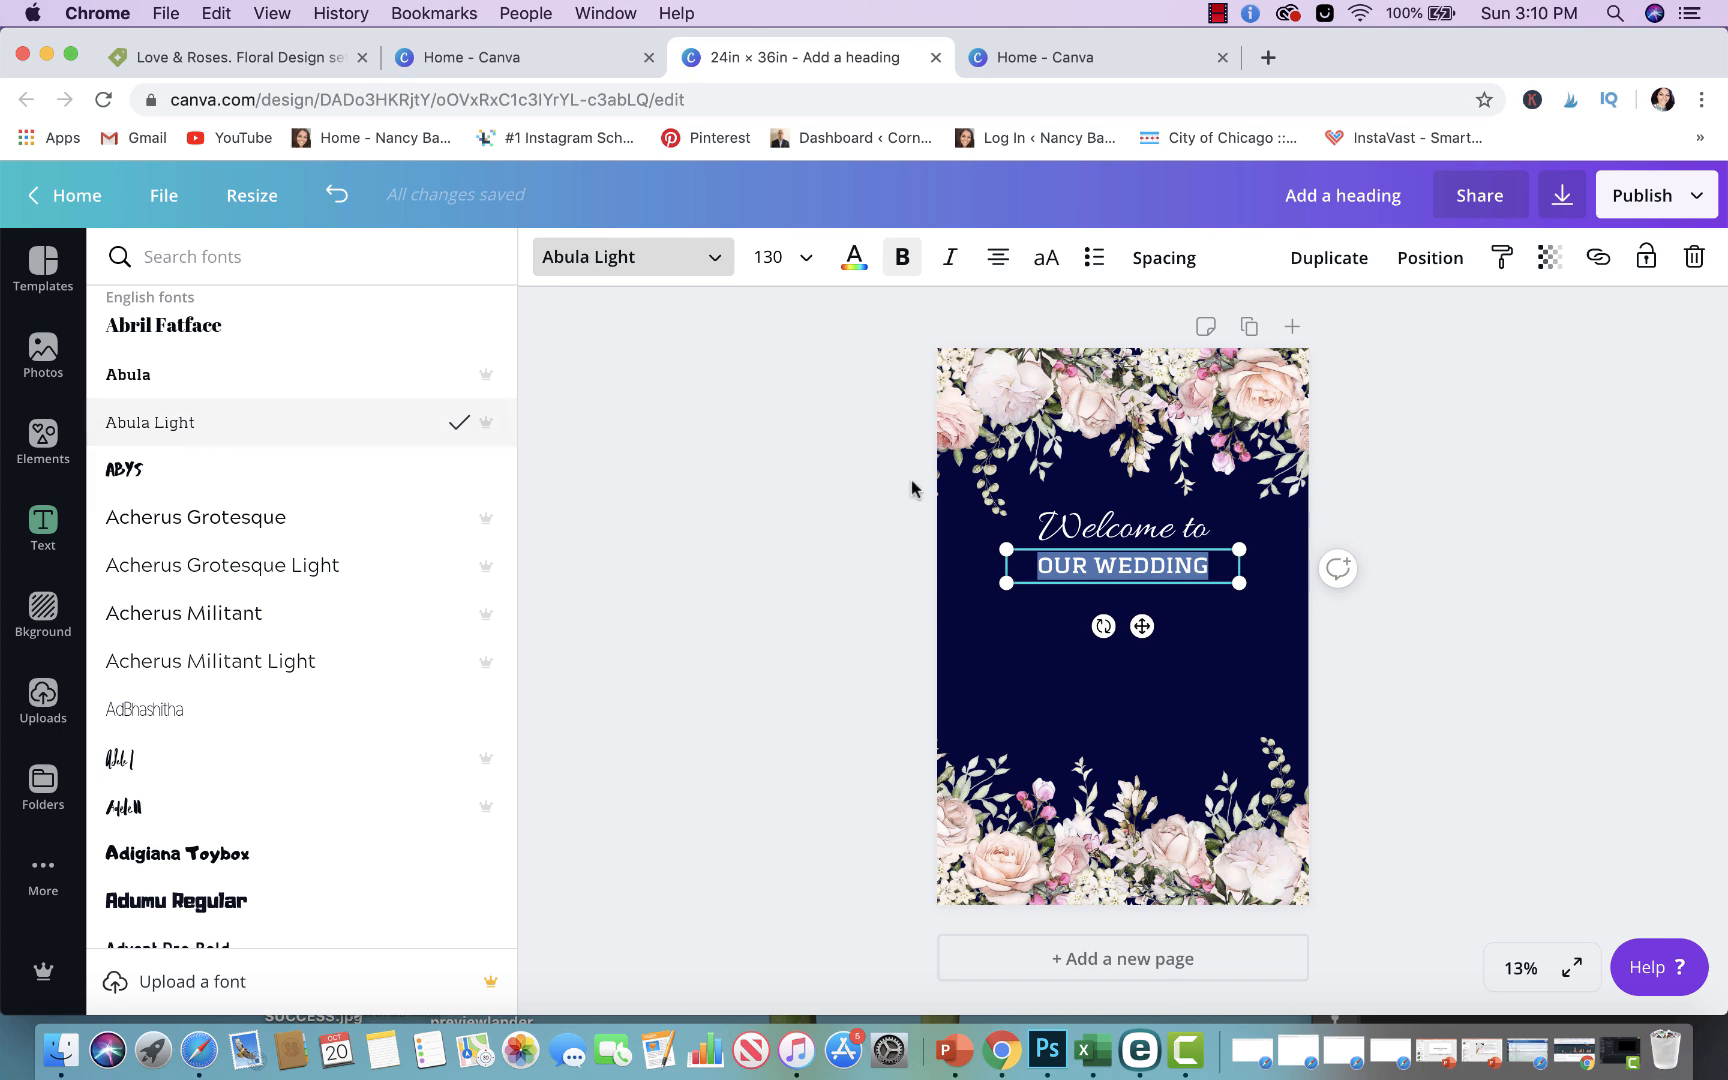
click(42, 527)
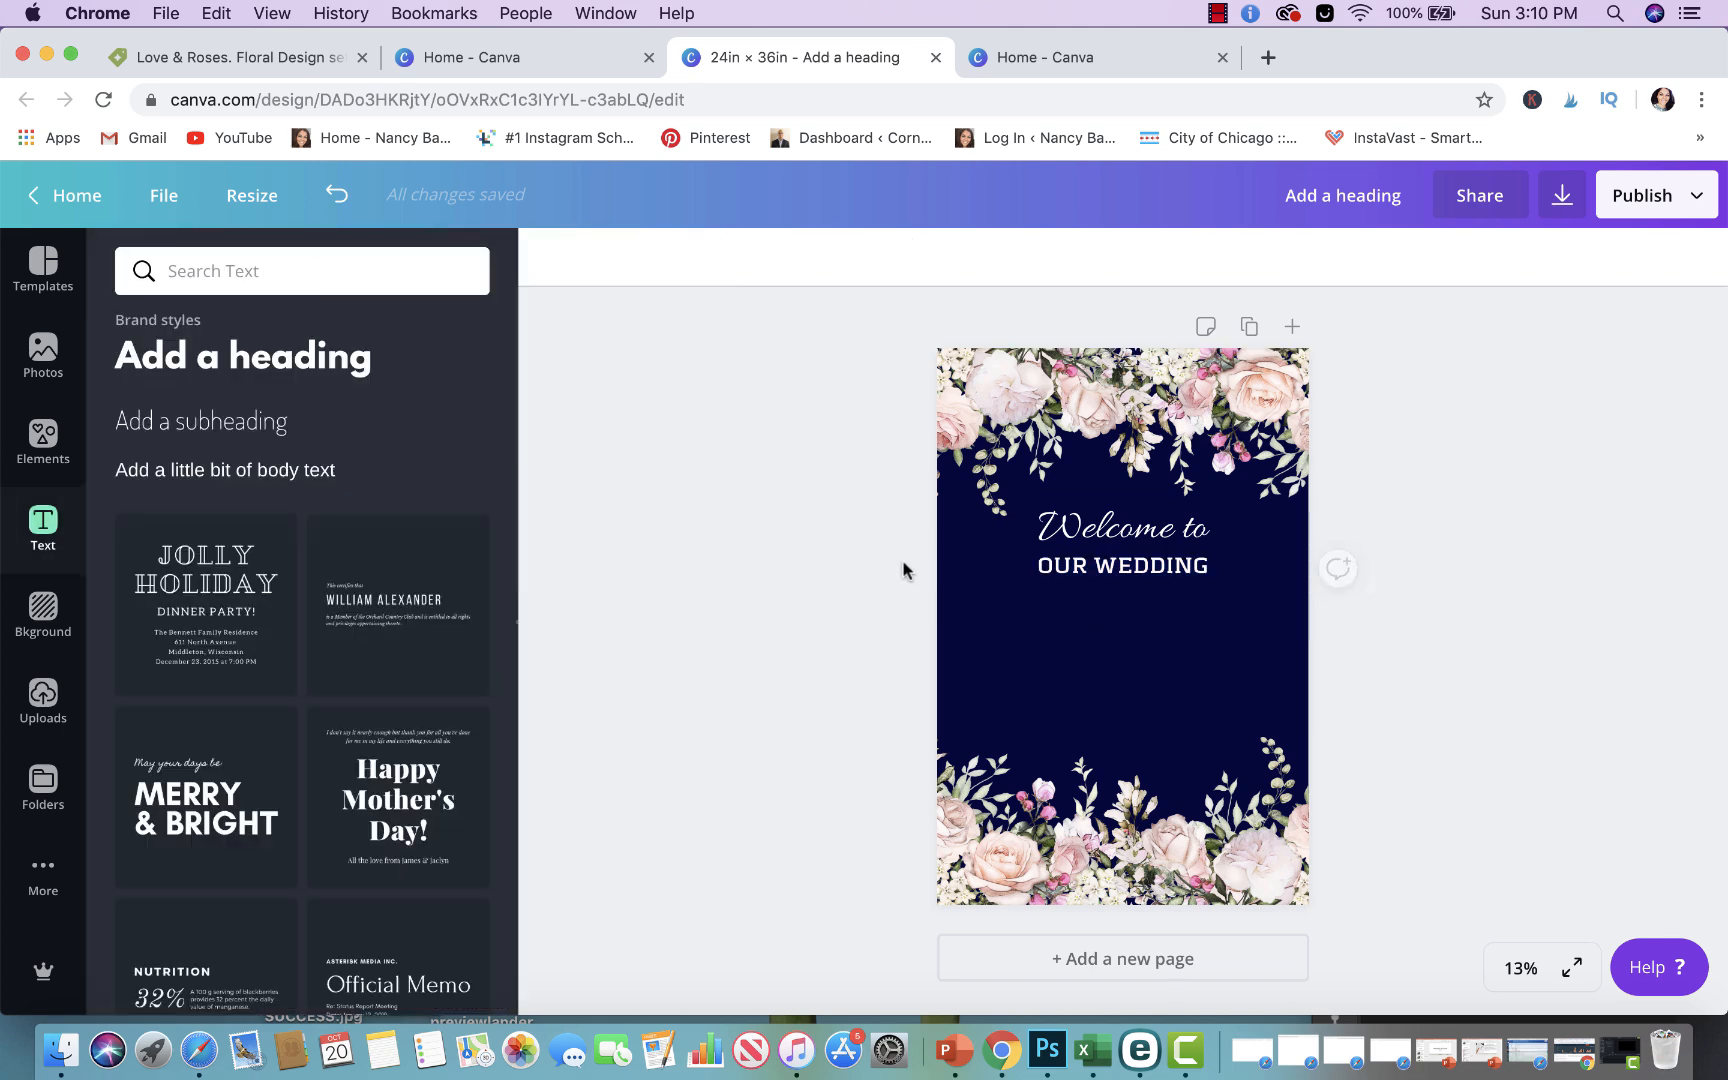
click(1122, 565)
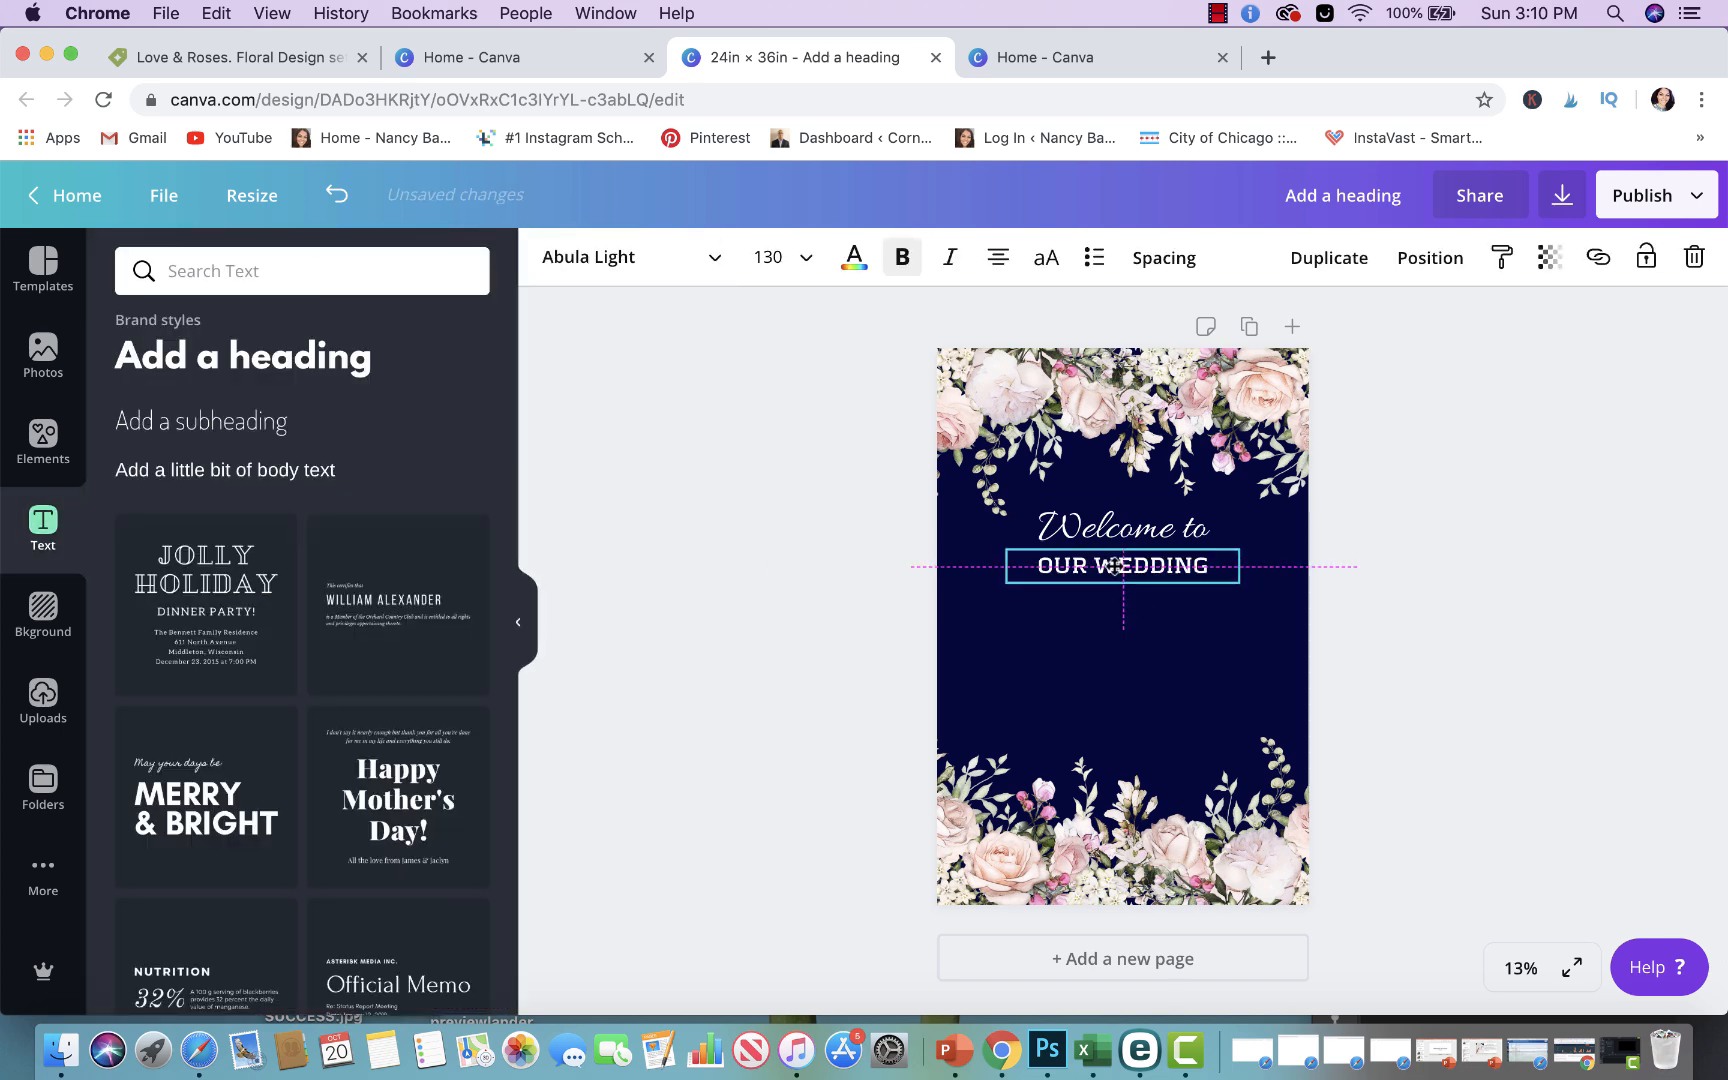
click(1098, 611)
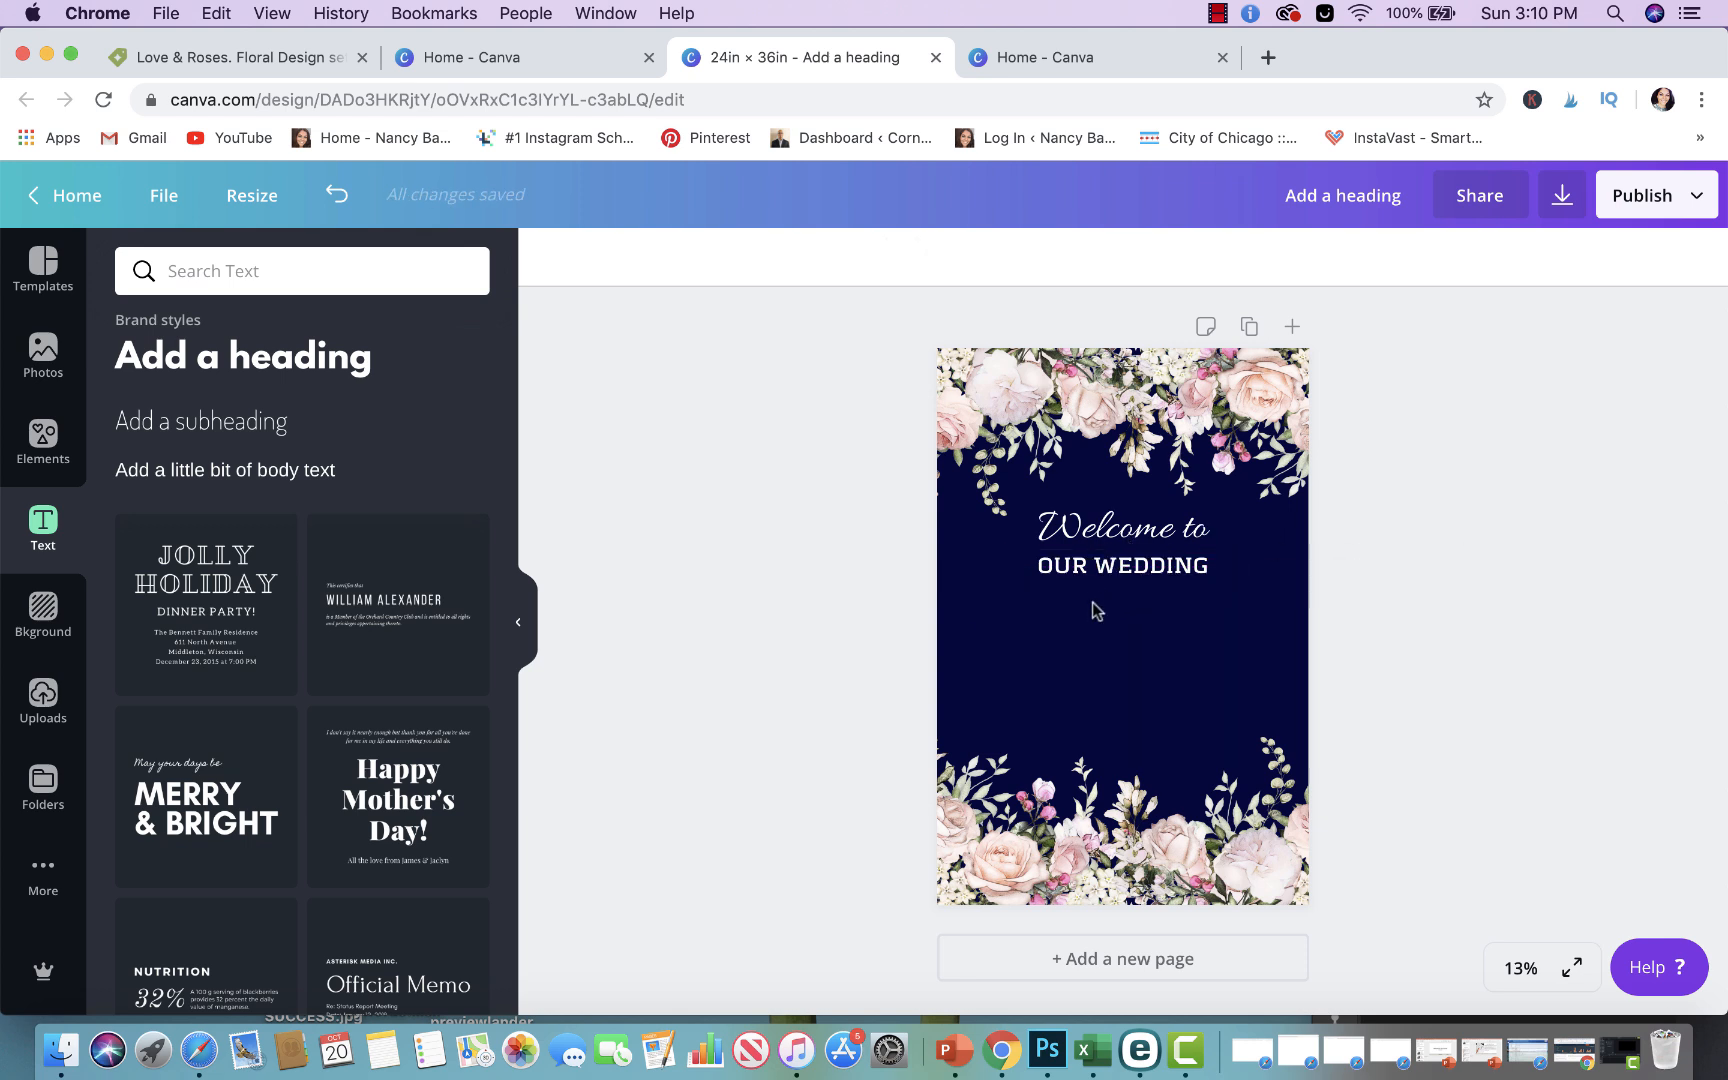
Duplicate the Welcome to script line and retype it as 'Nancy'
click(1121, 527)
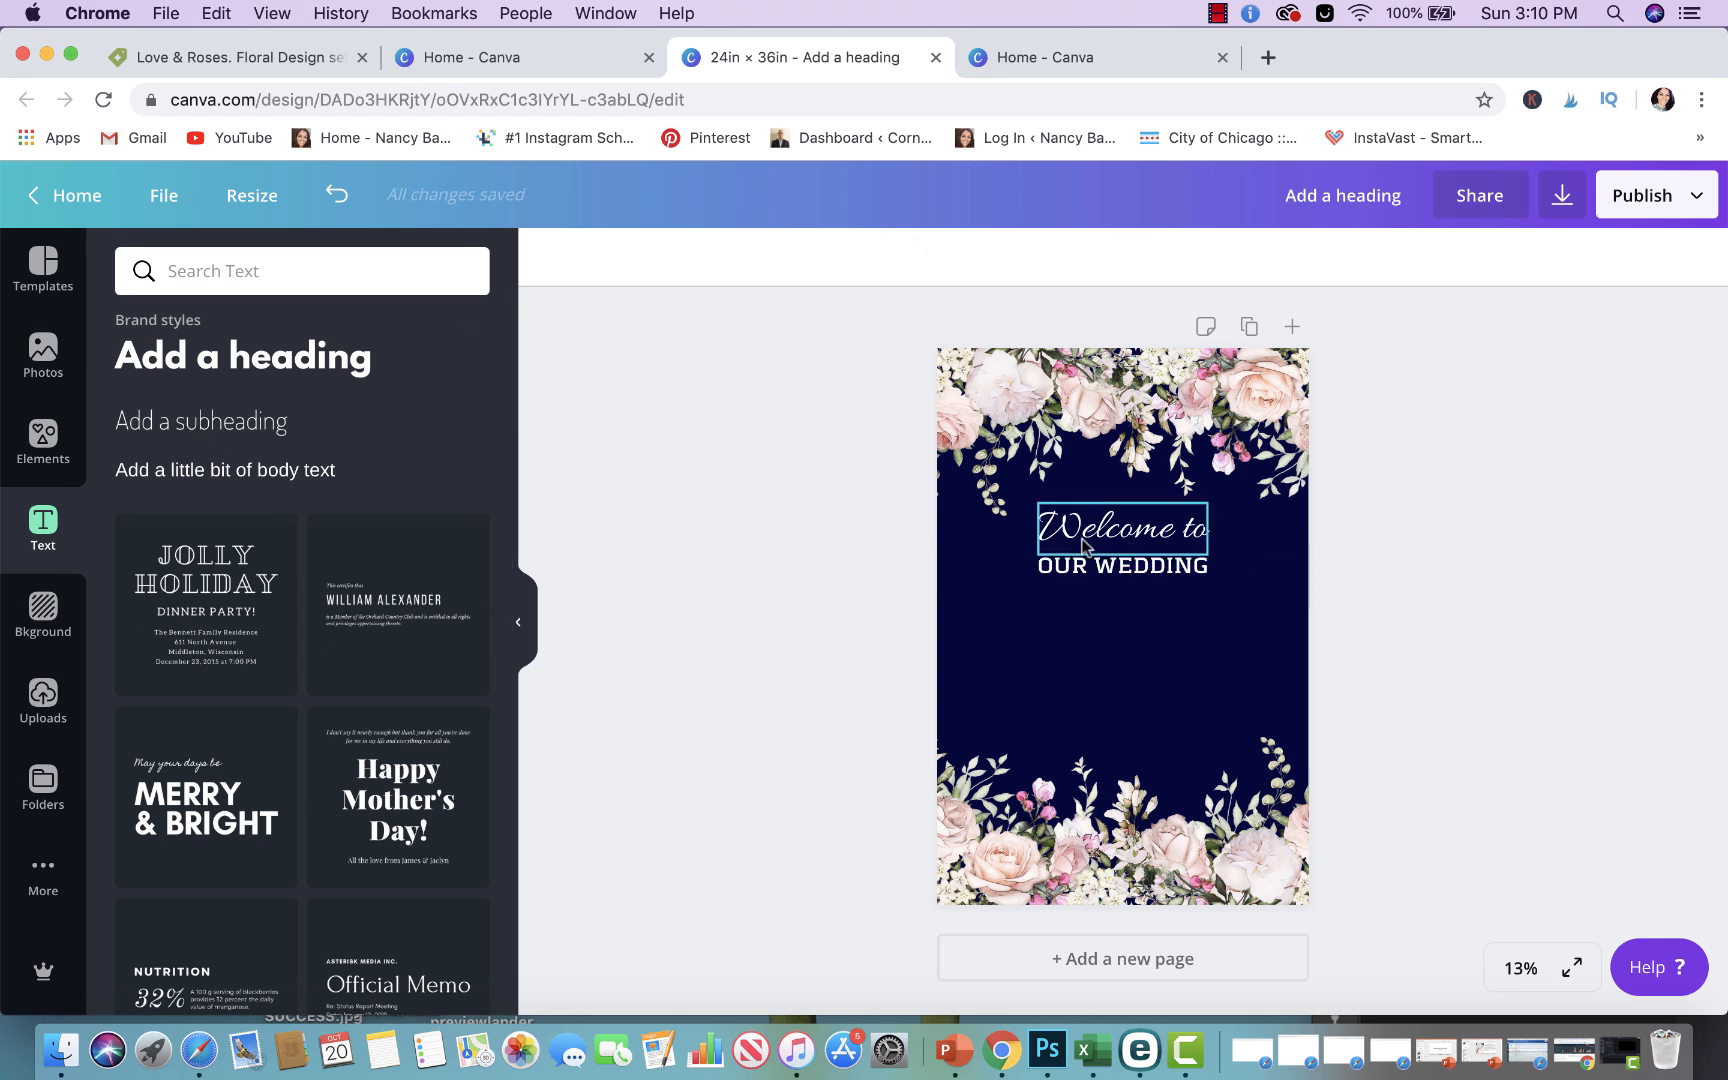
click(1121, 529)
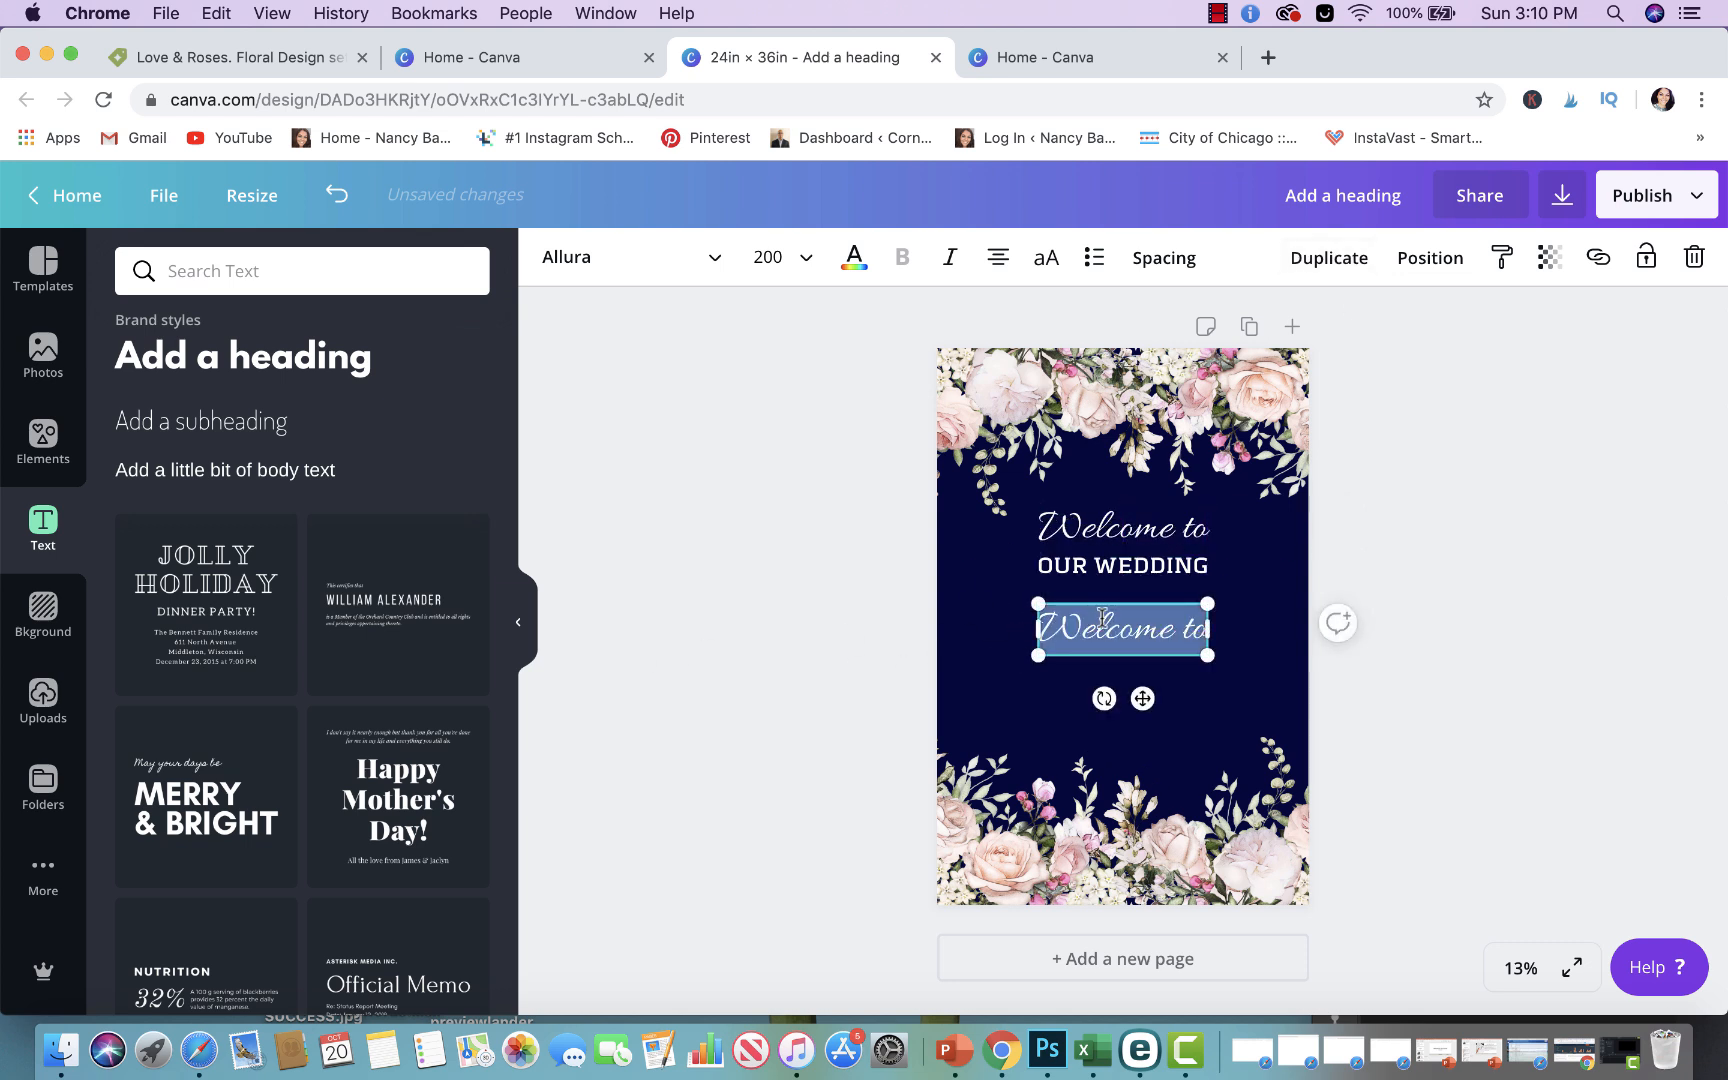
text(Nancy)
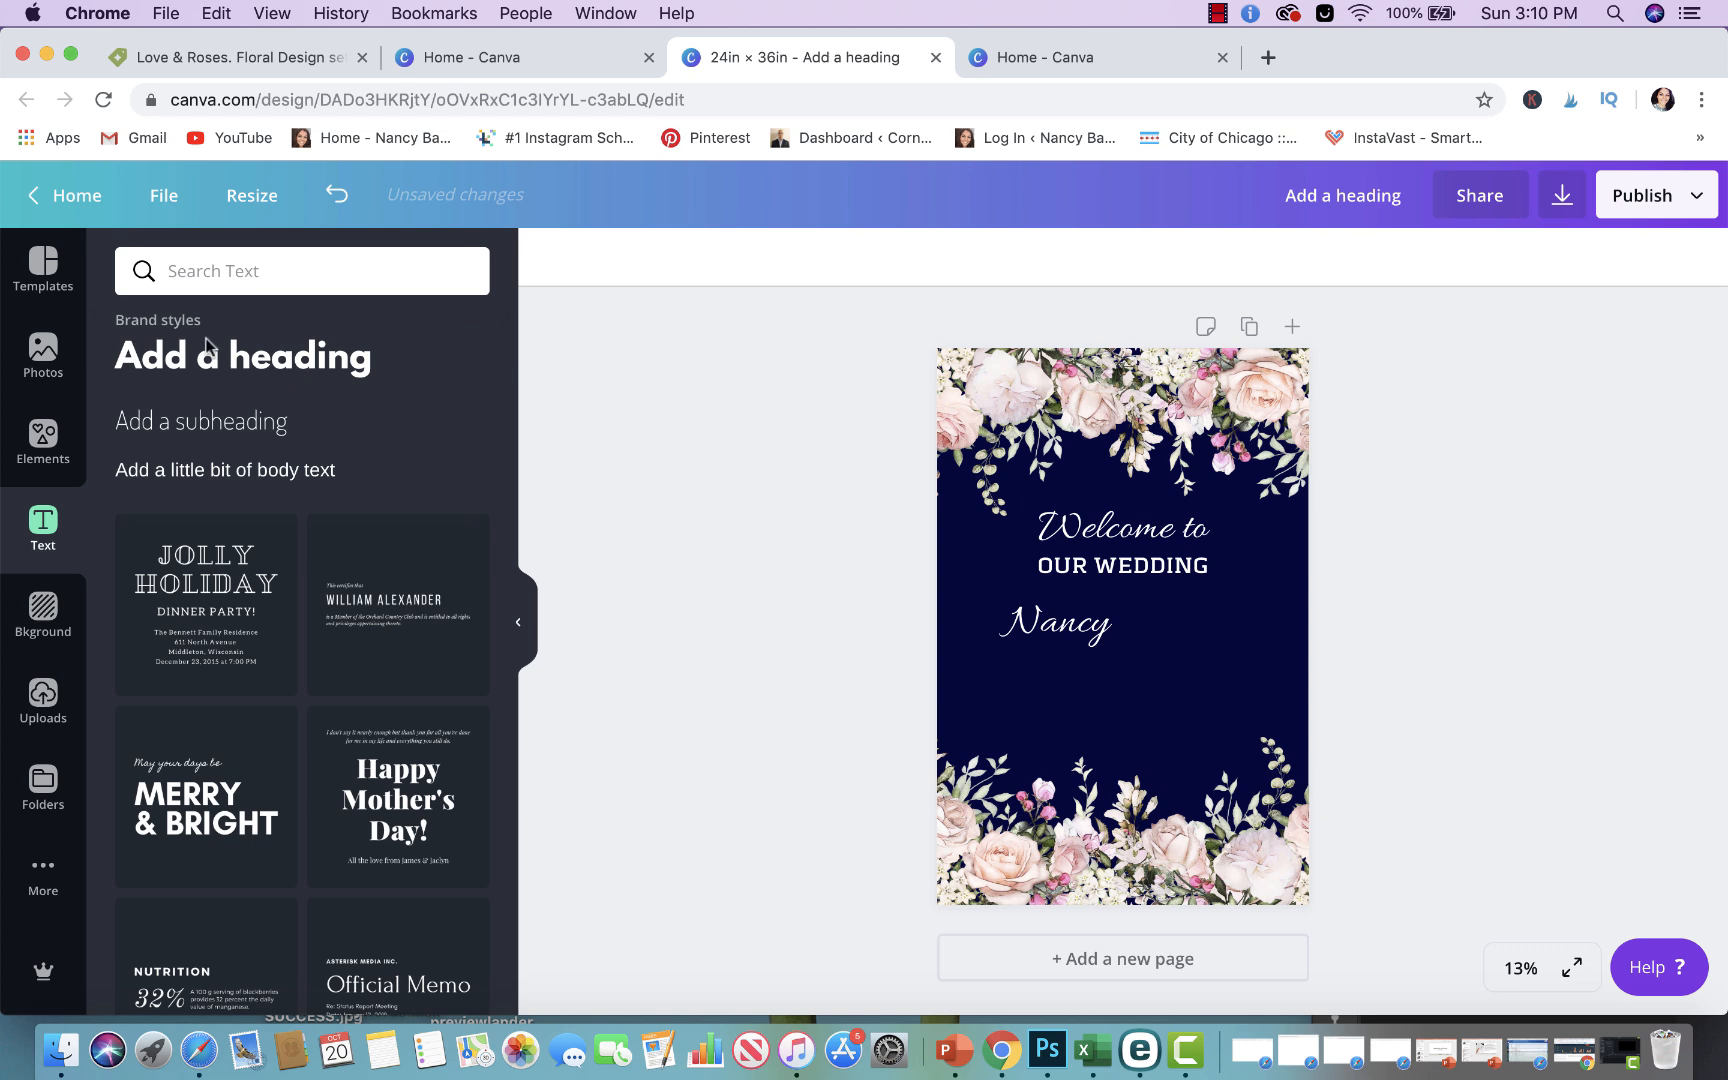
click(1055, 625)
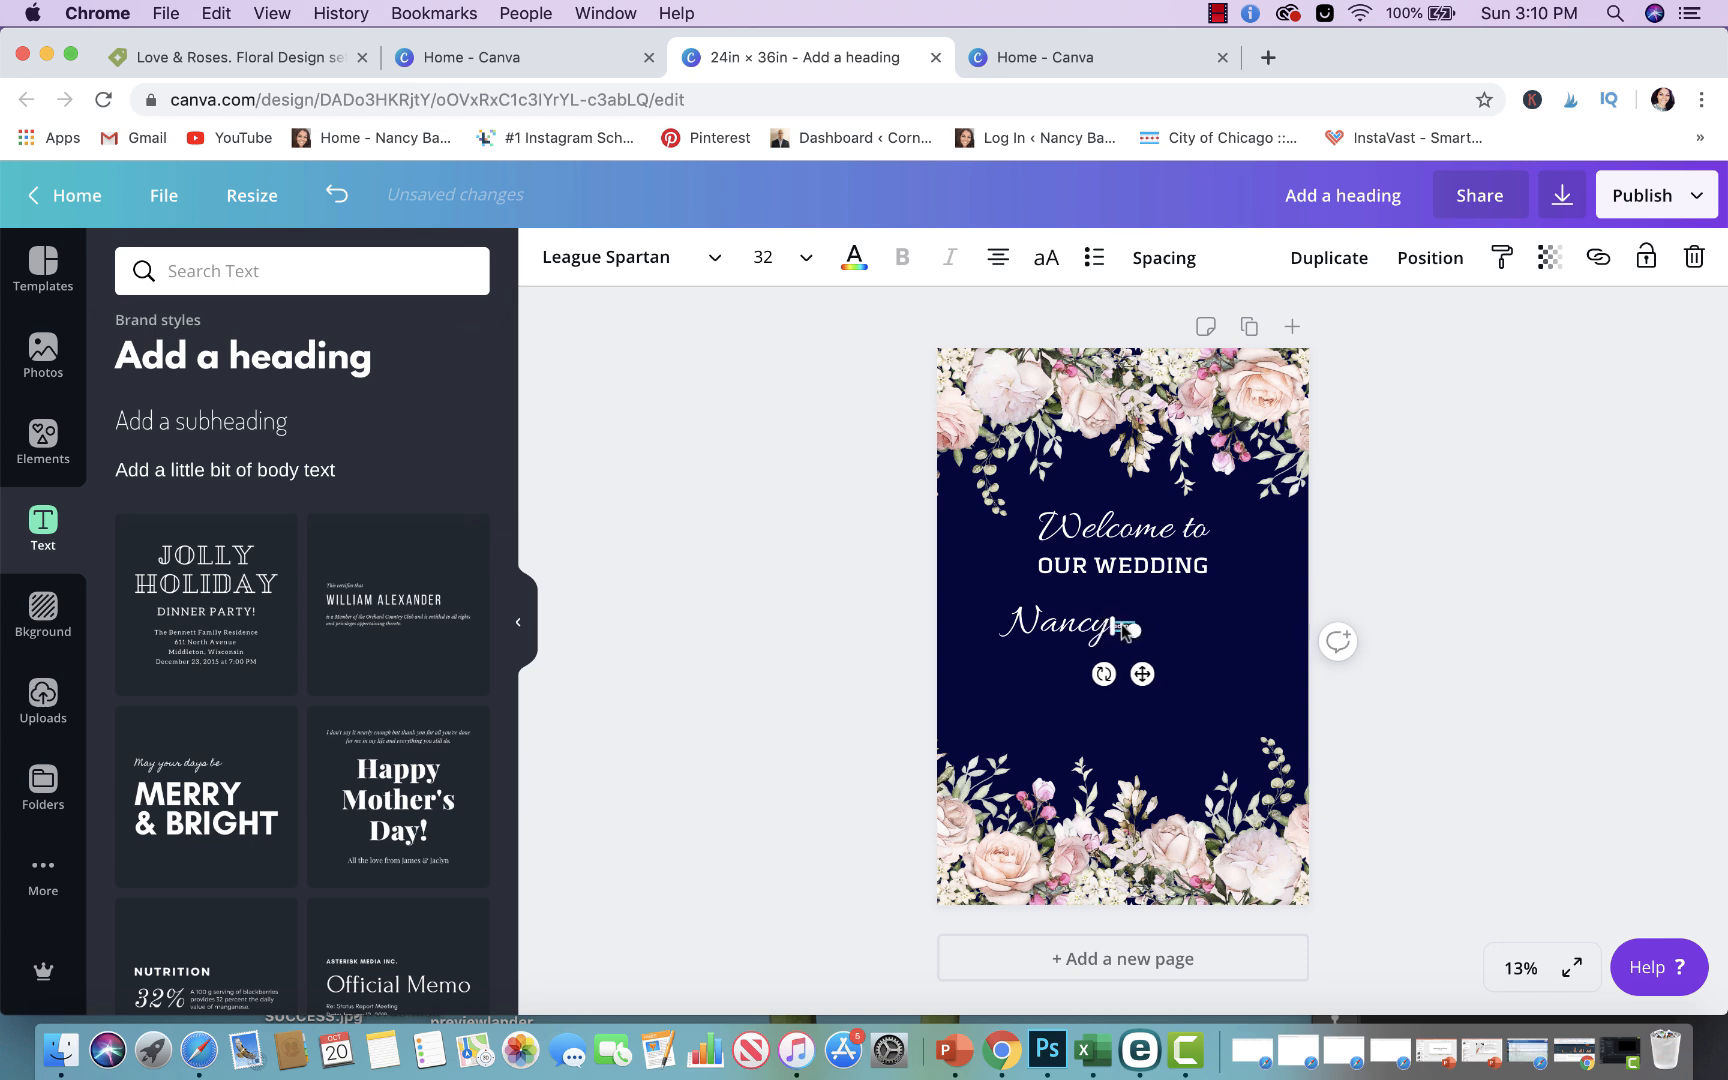
Add 'Cornelius' as another script name line and stagger the names
click(1060, 625)
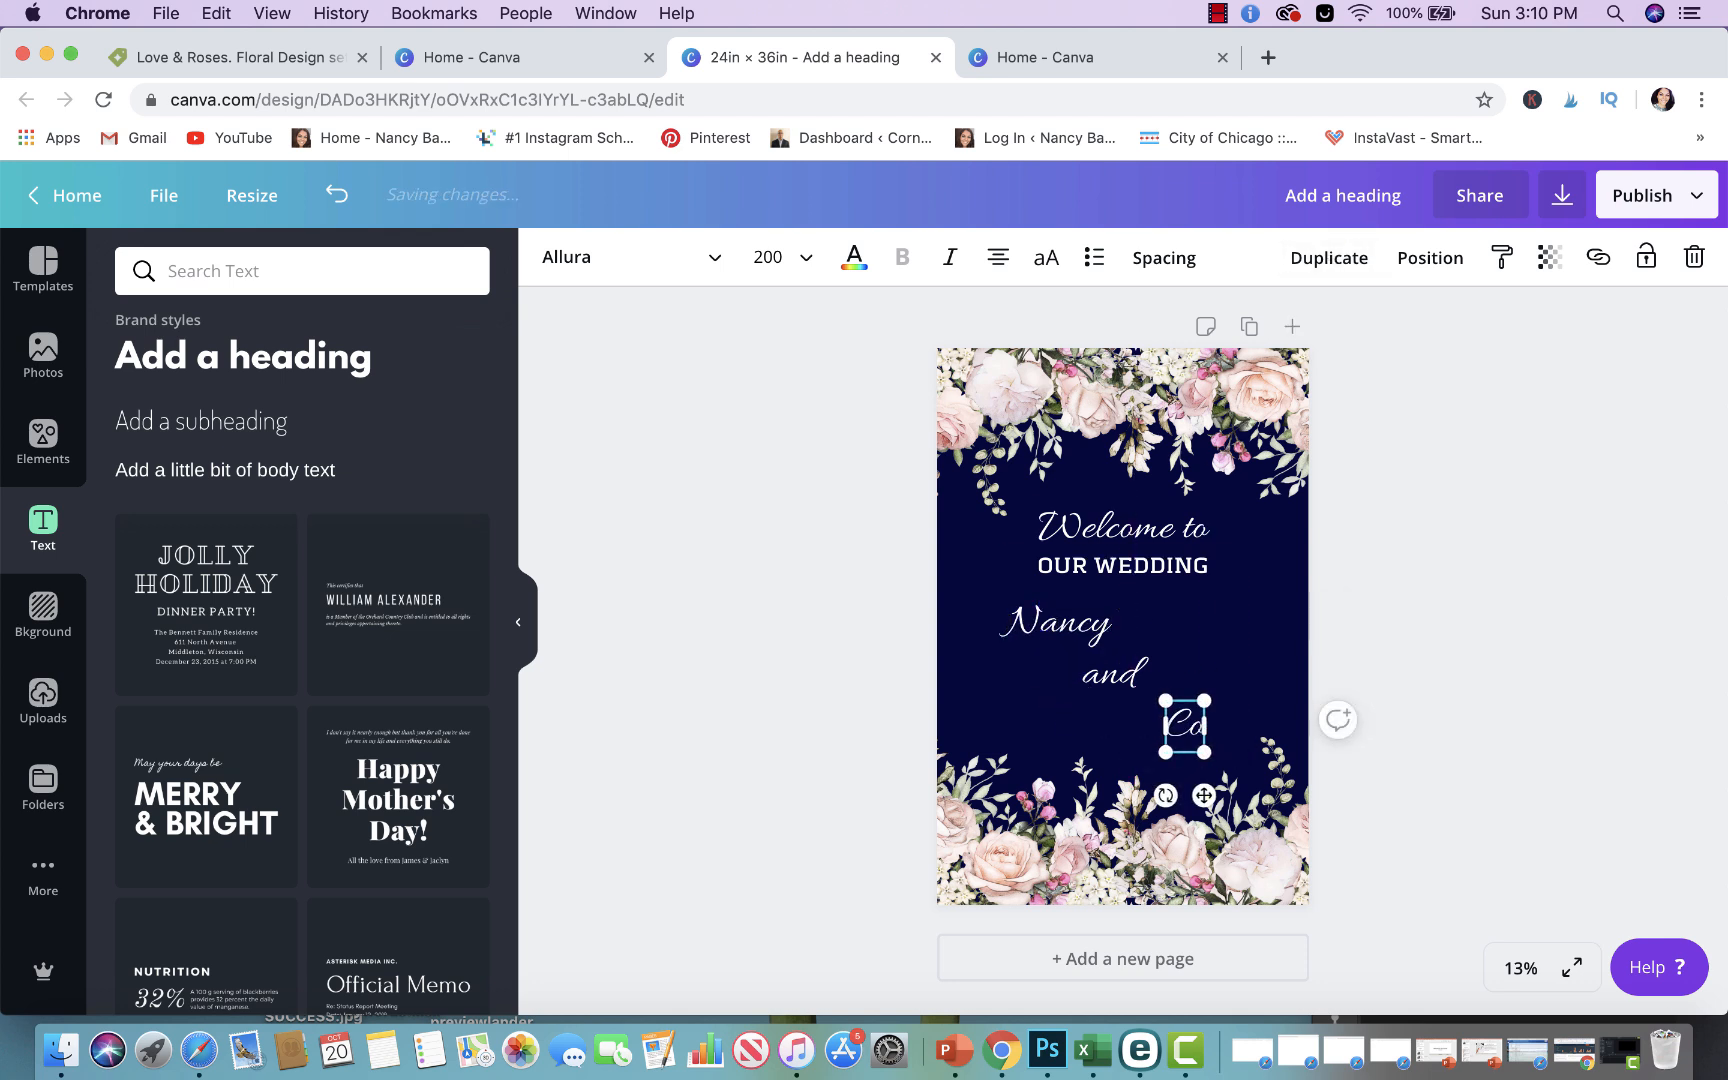
text(Cornelius)
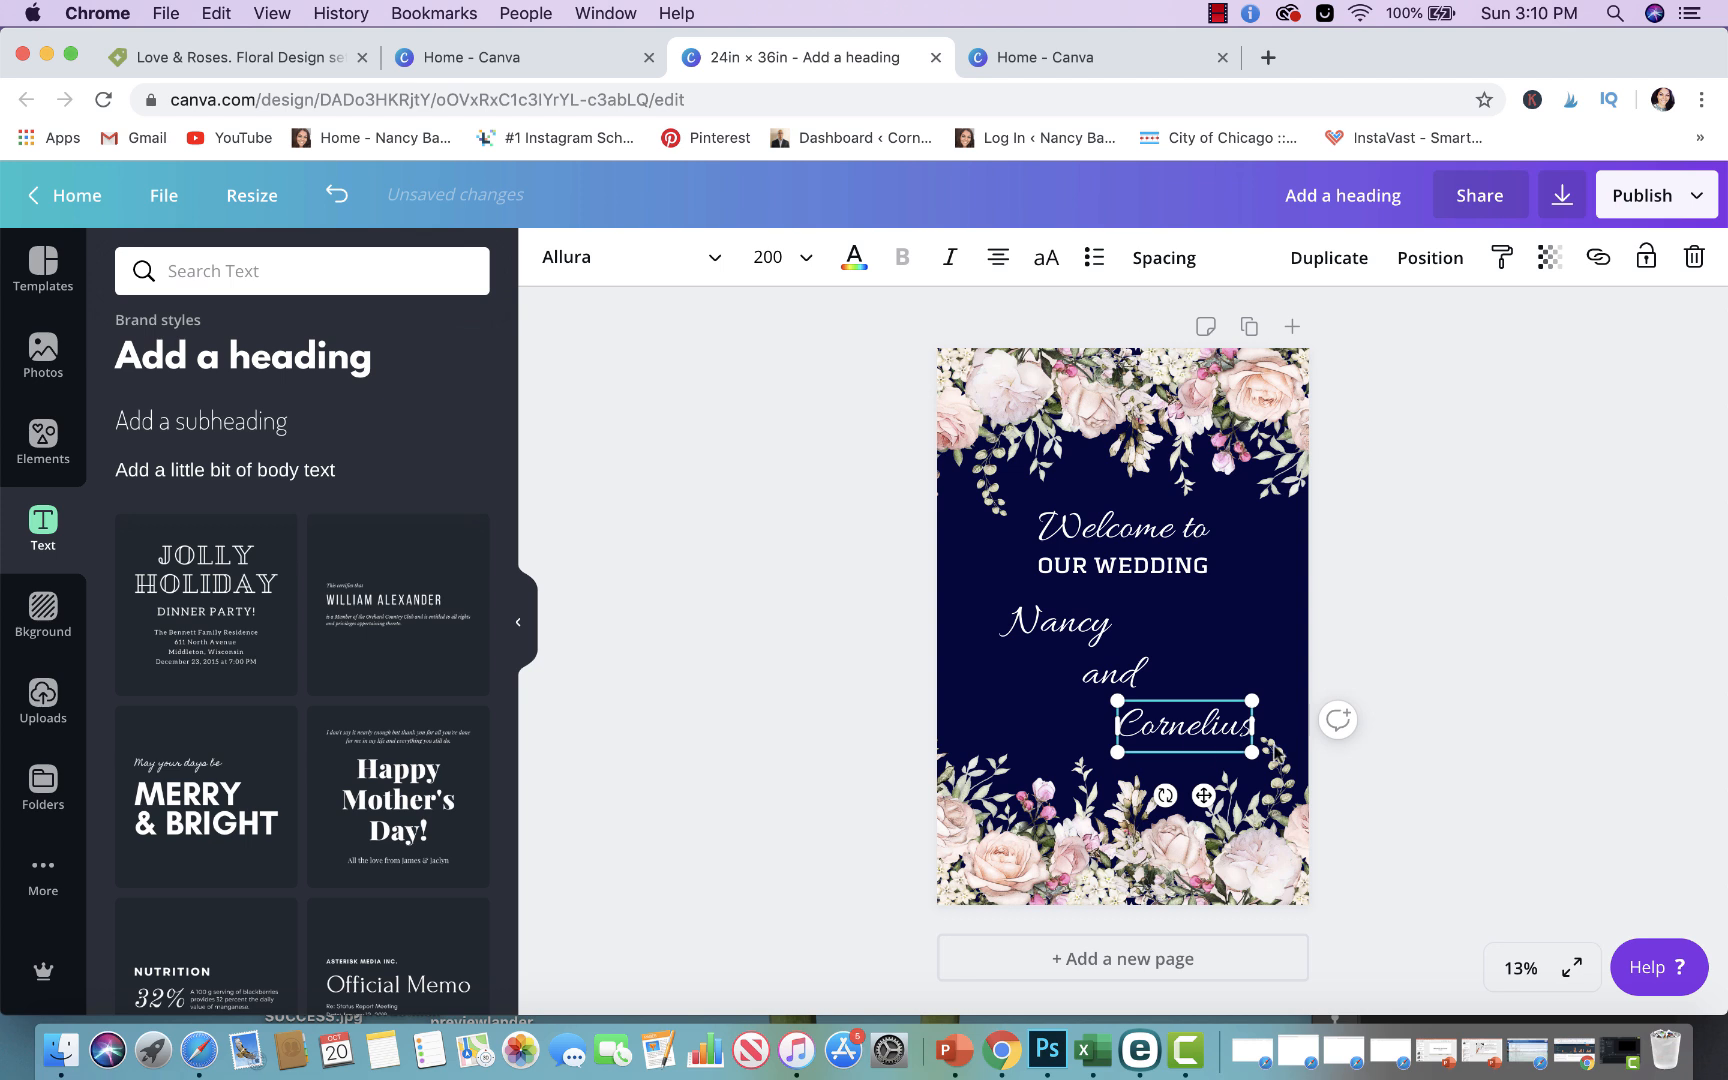
click(1056, 625)
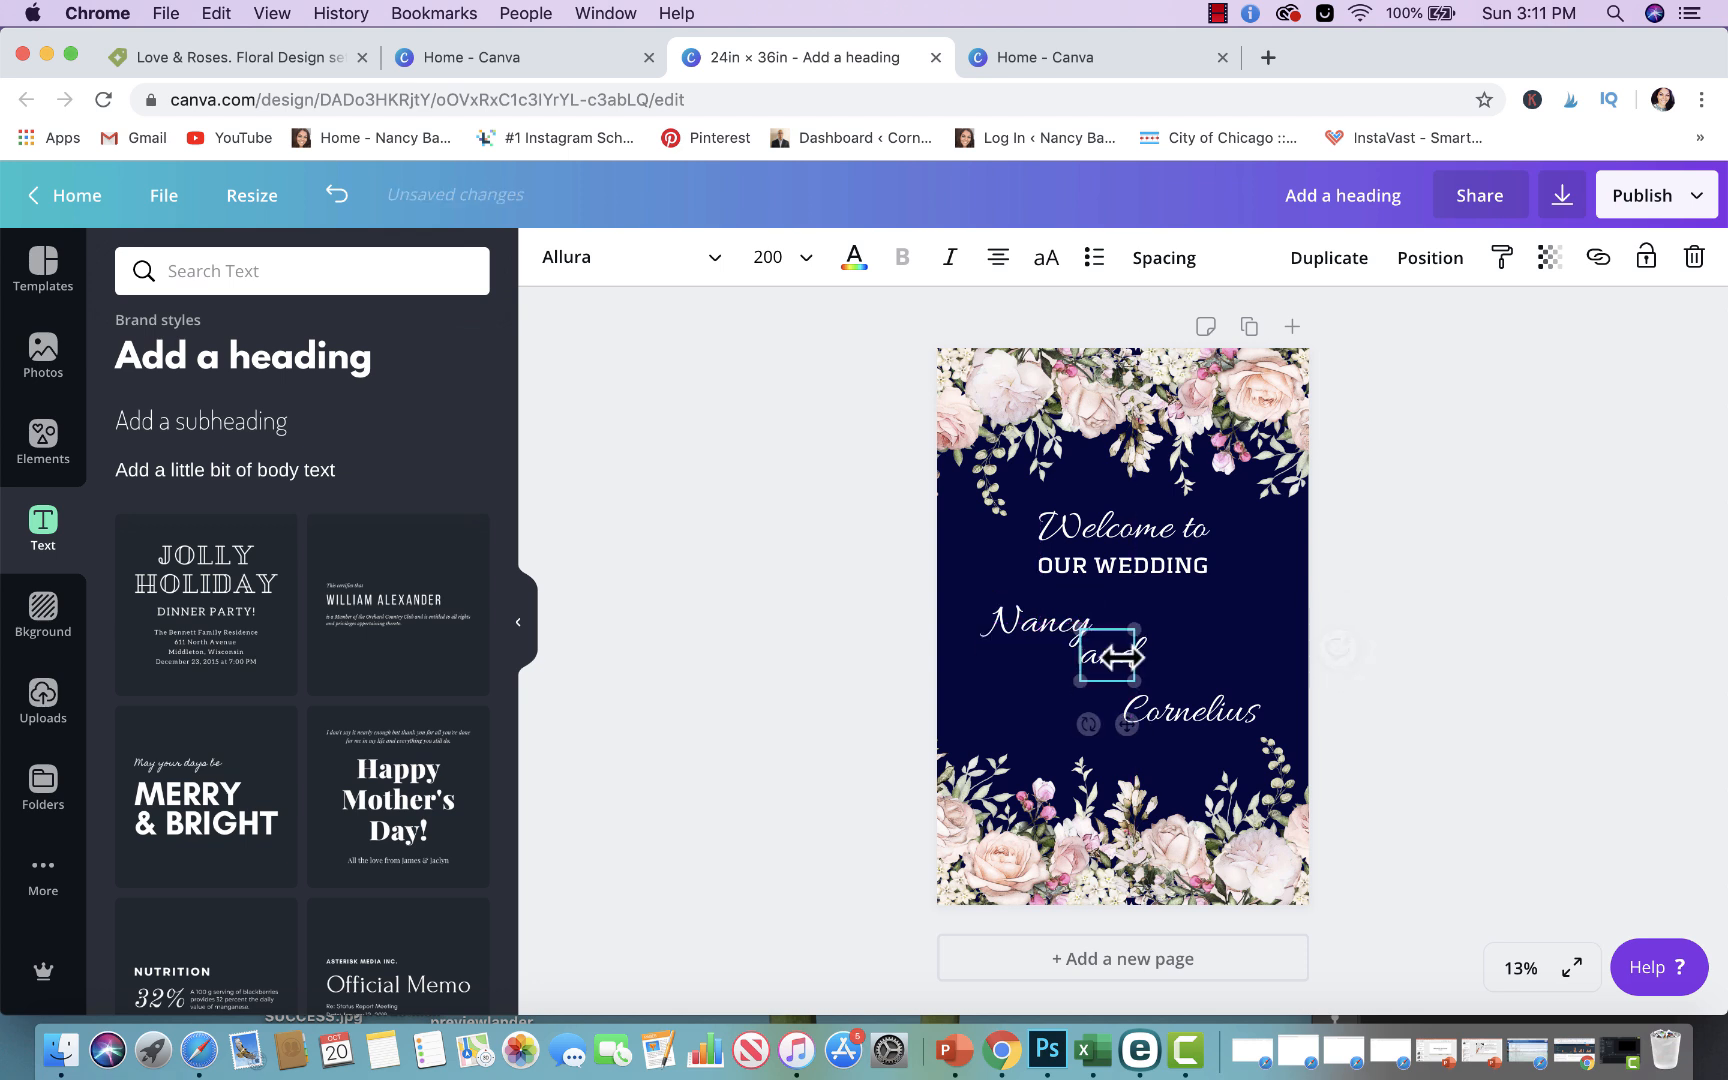
click(1430, 633)
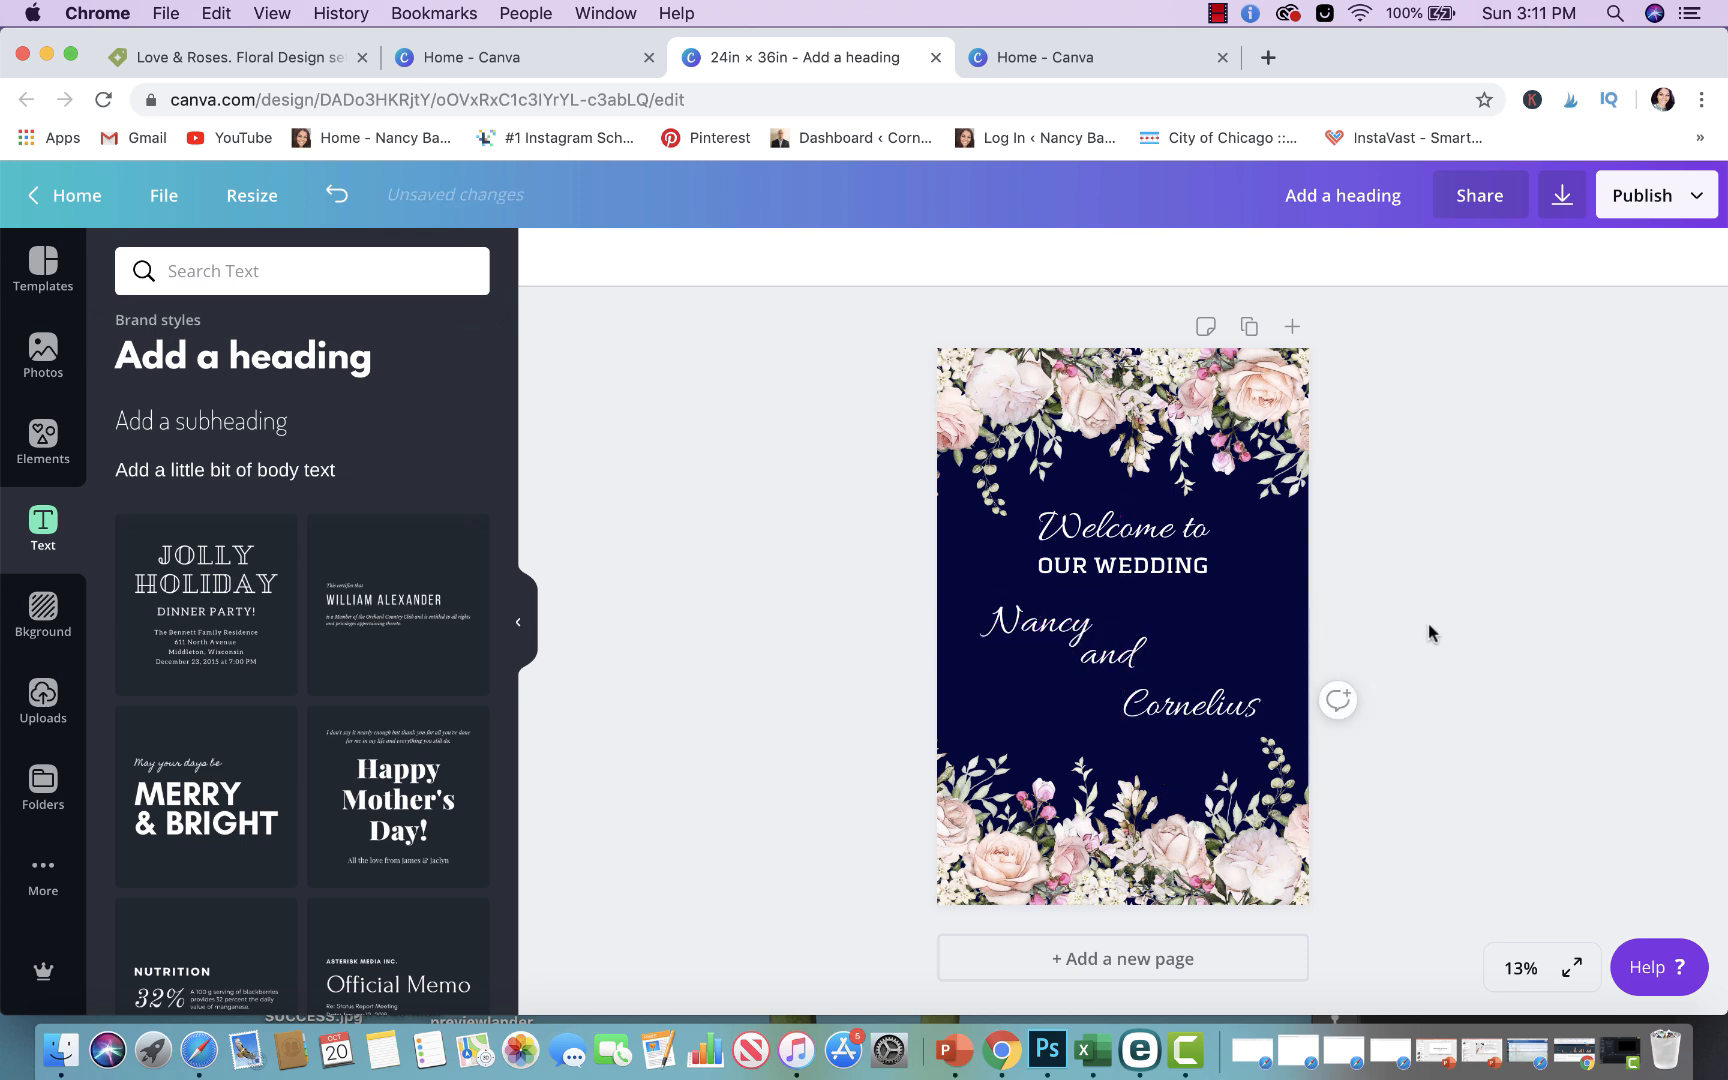
mouse_move(757, 630)
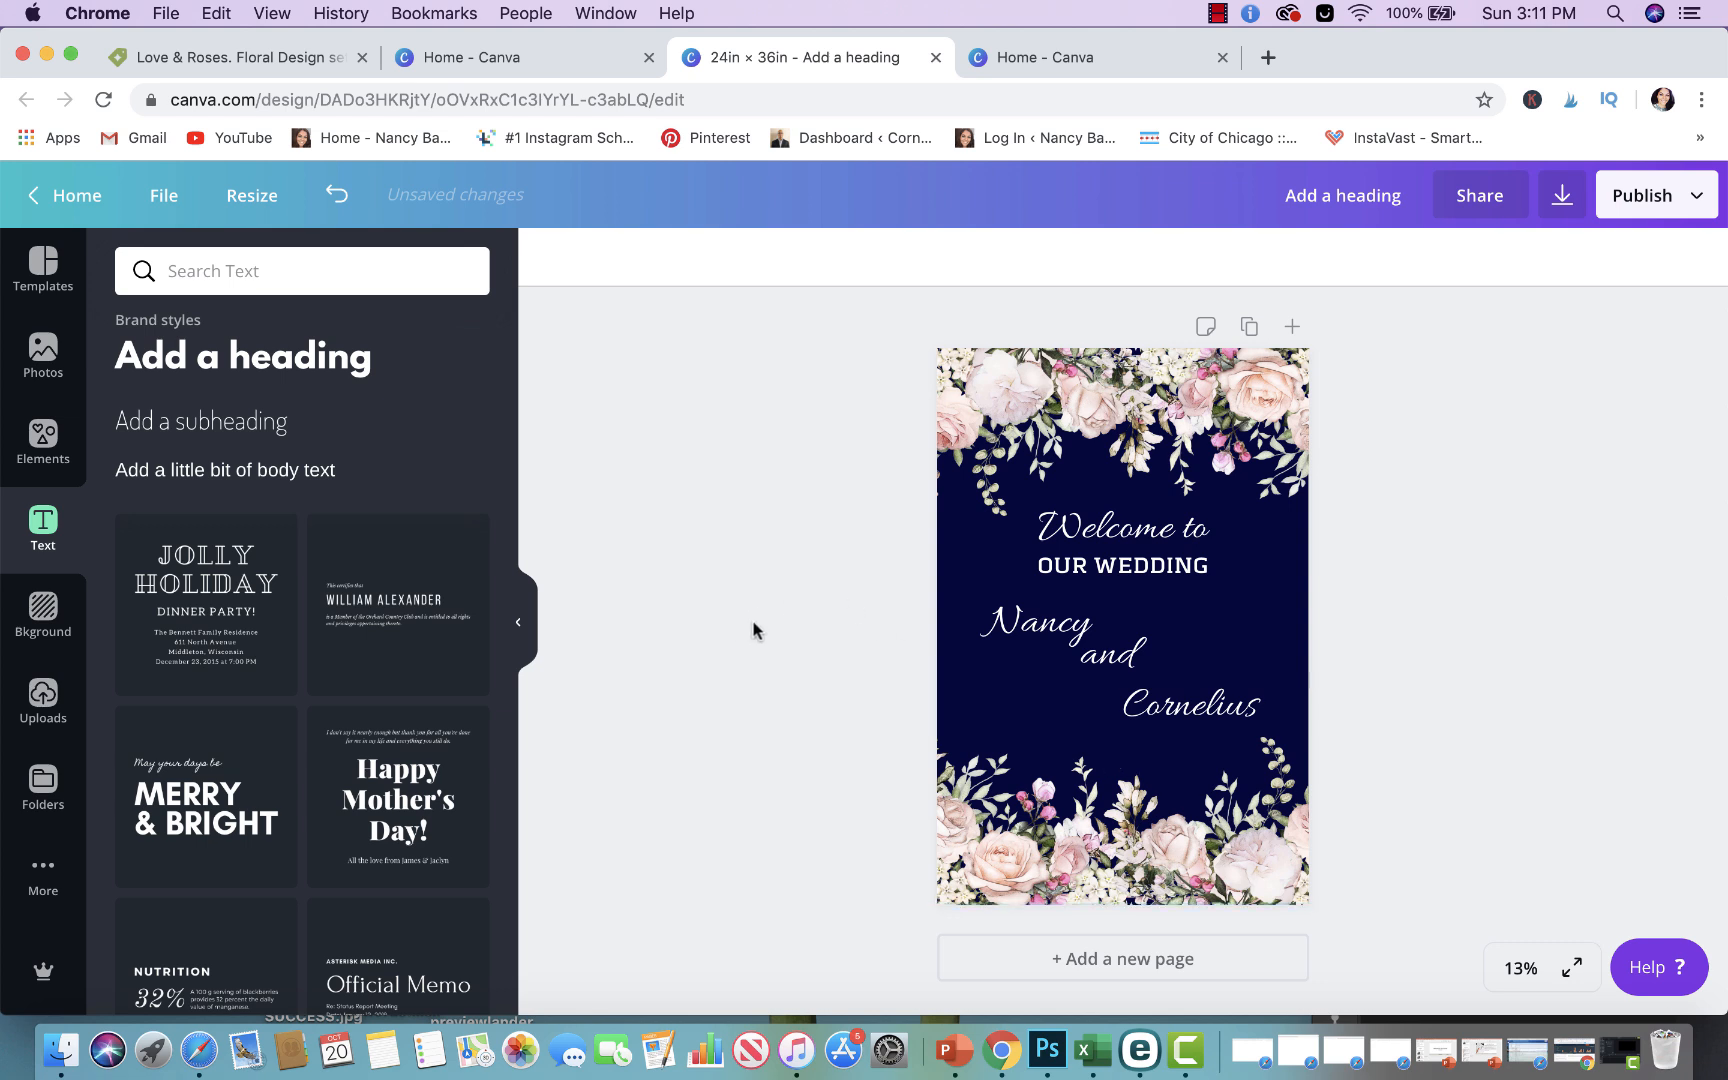
Add 'October 20, 2019' at size 90 and place it below Cornelius
click(1121, 546)
text(October 20, 2019)
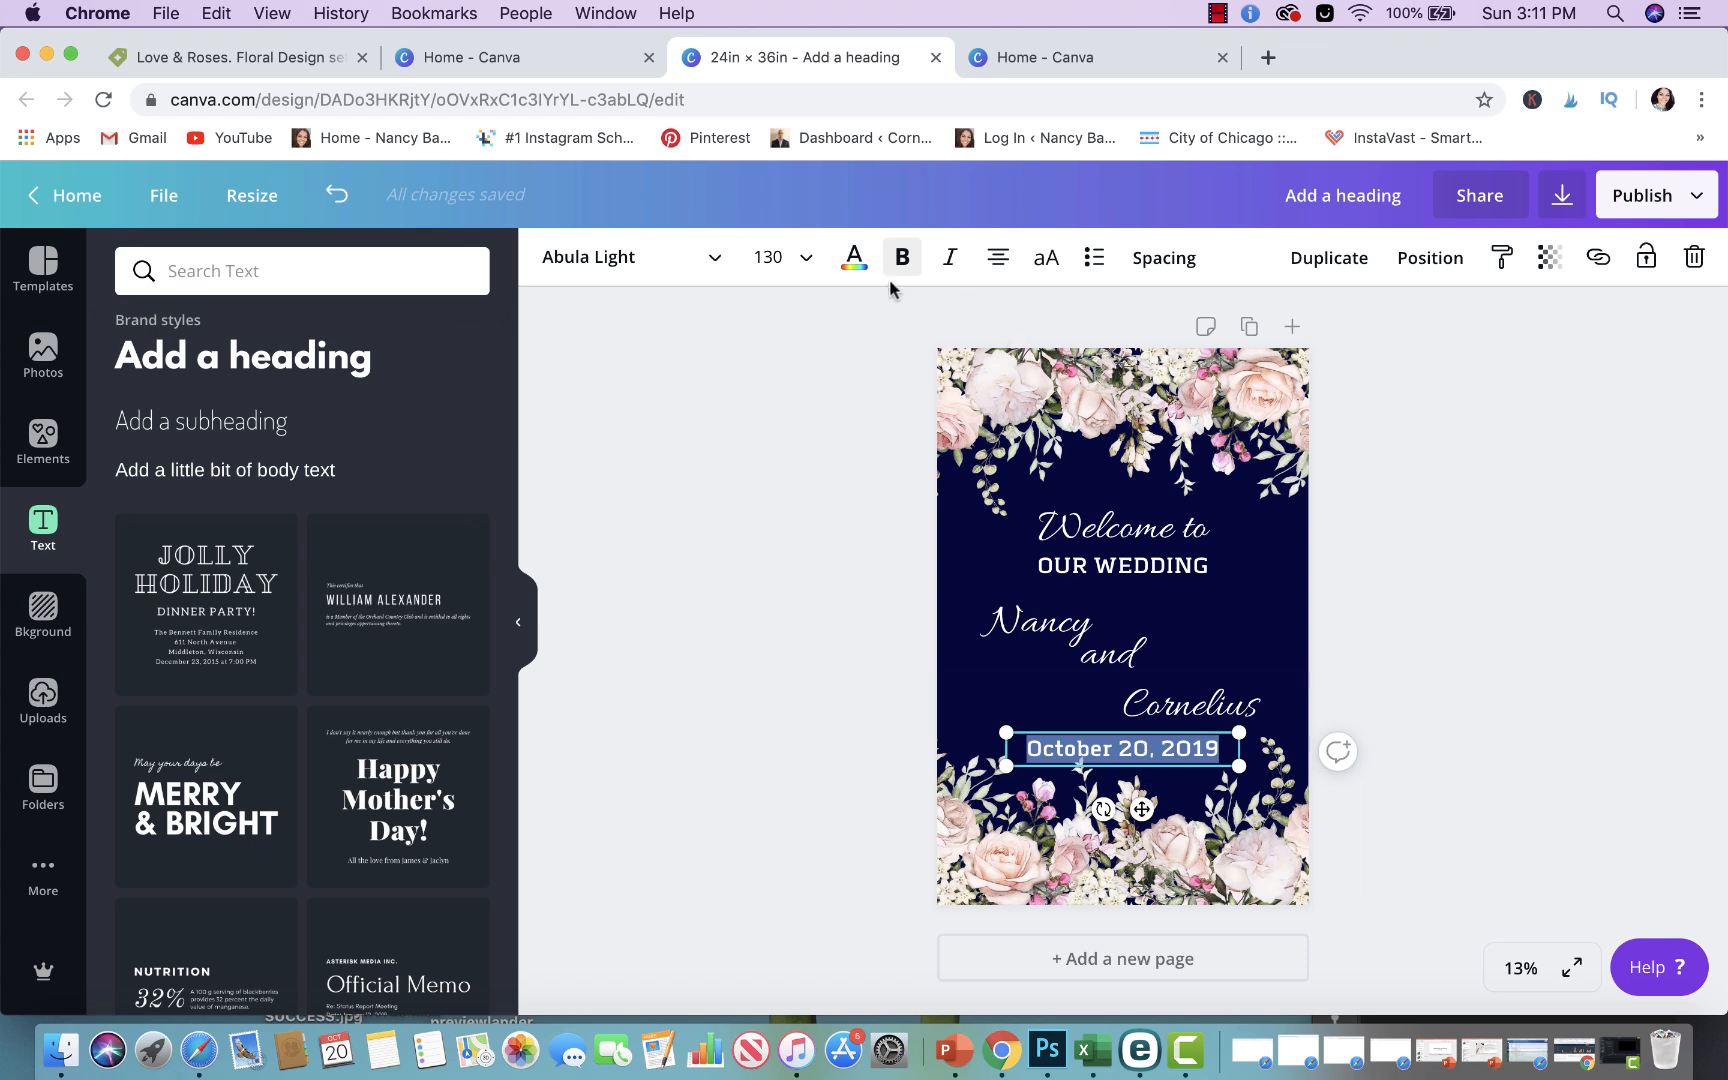
click(804, 257)
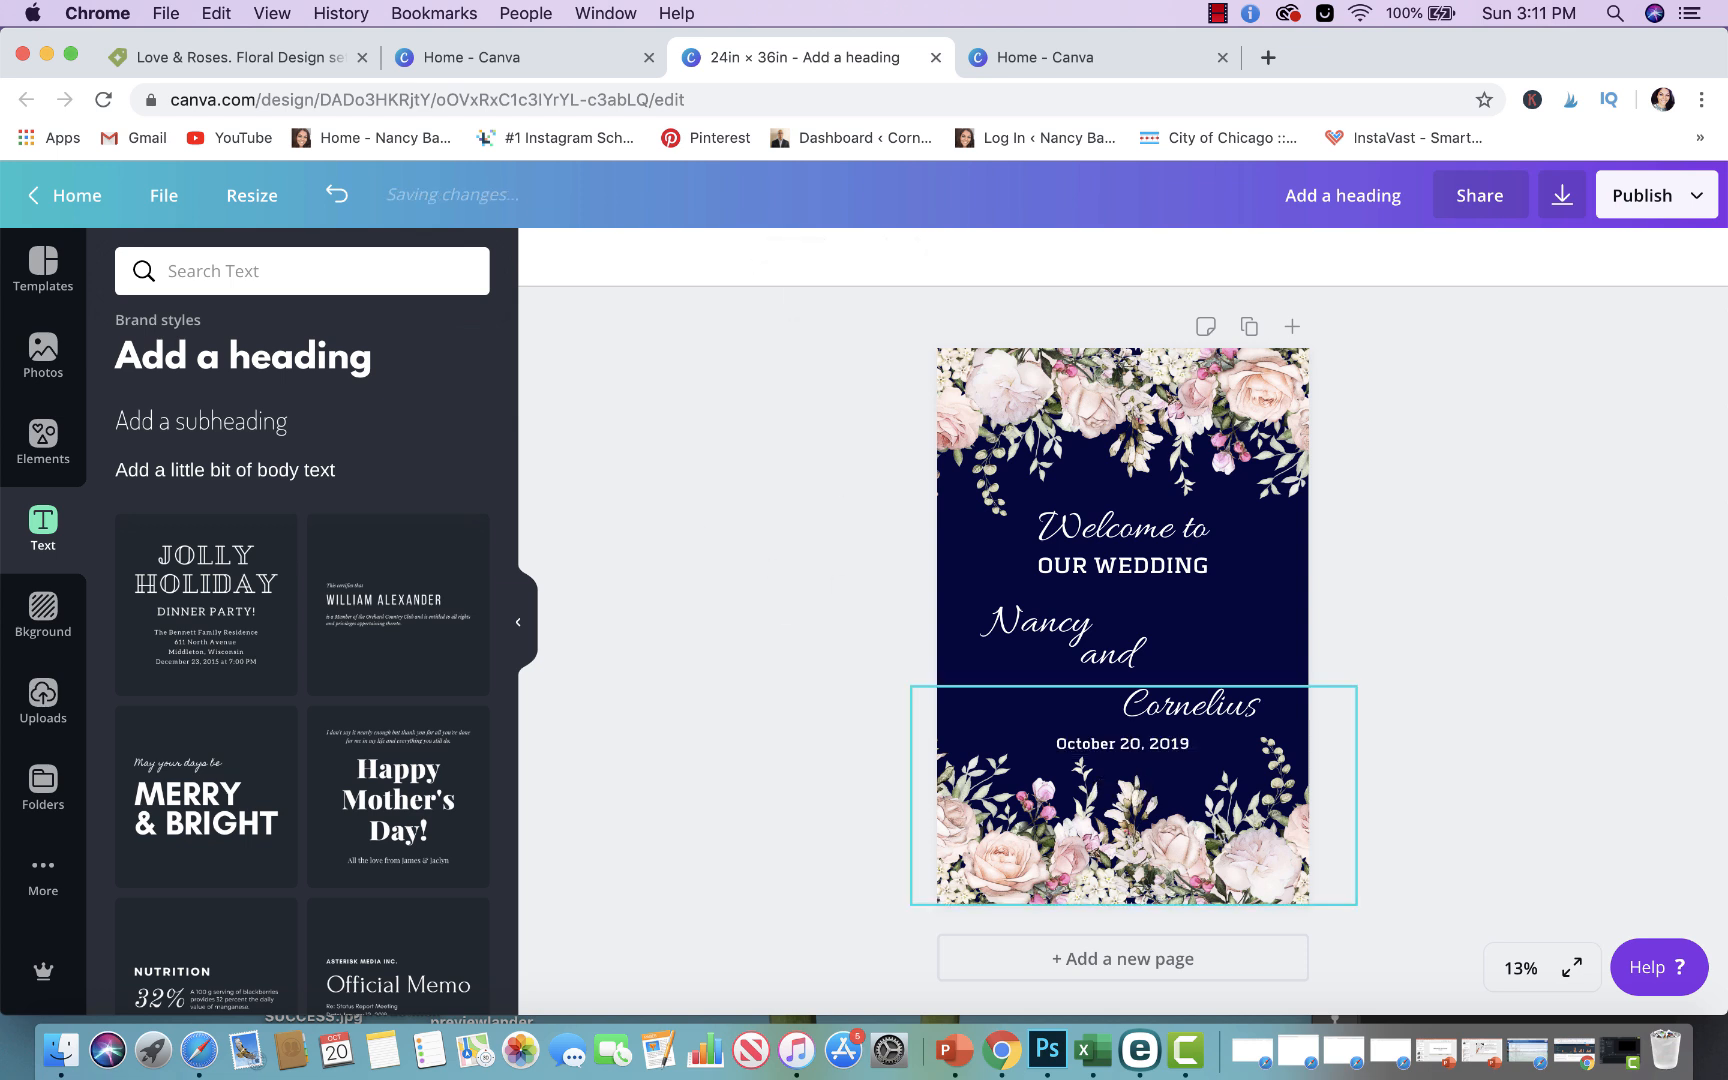
click(1122, 743)
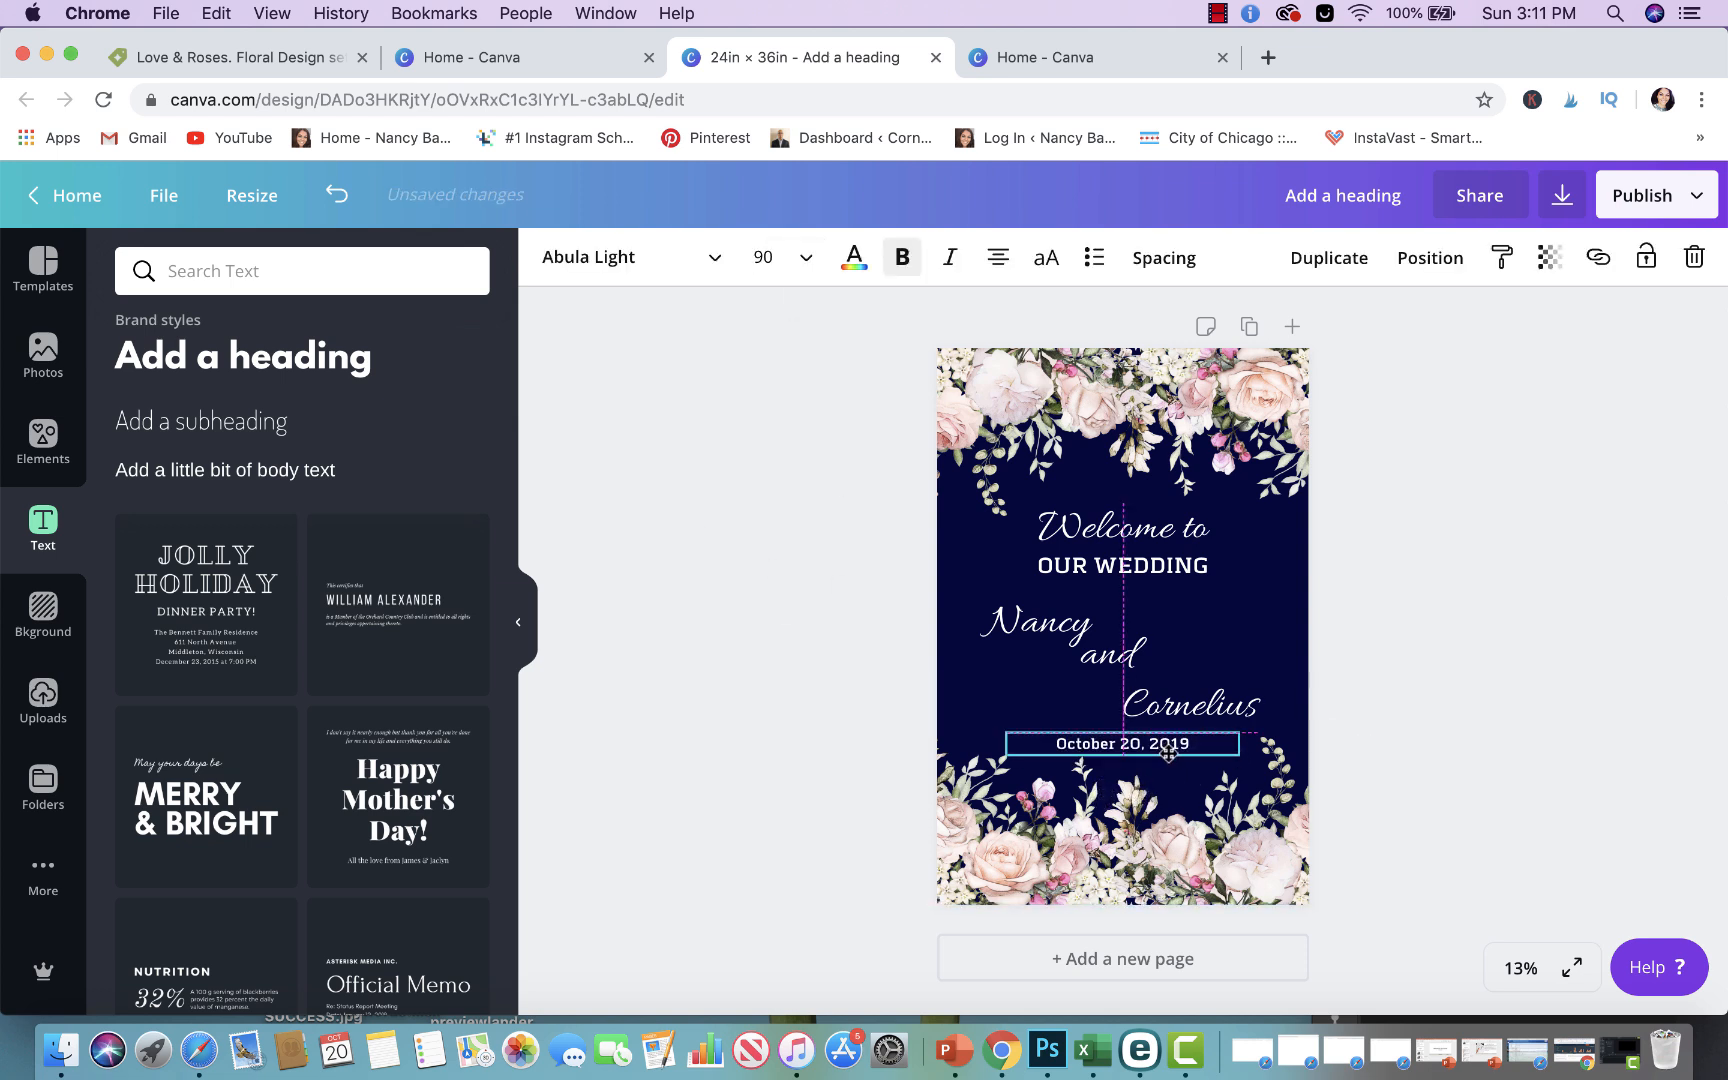
Open the Download panel for the navy sign with PNG as file type
click(1560, 195)
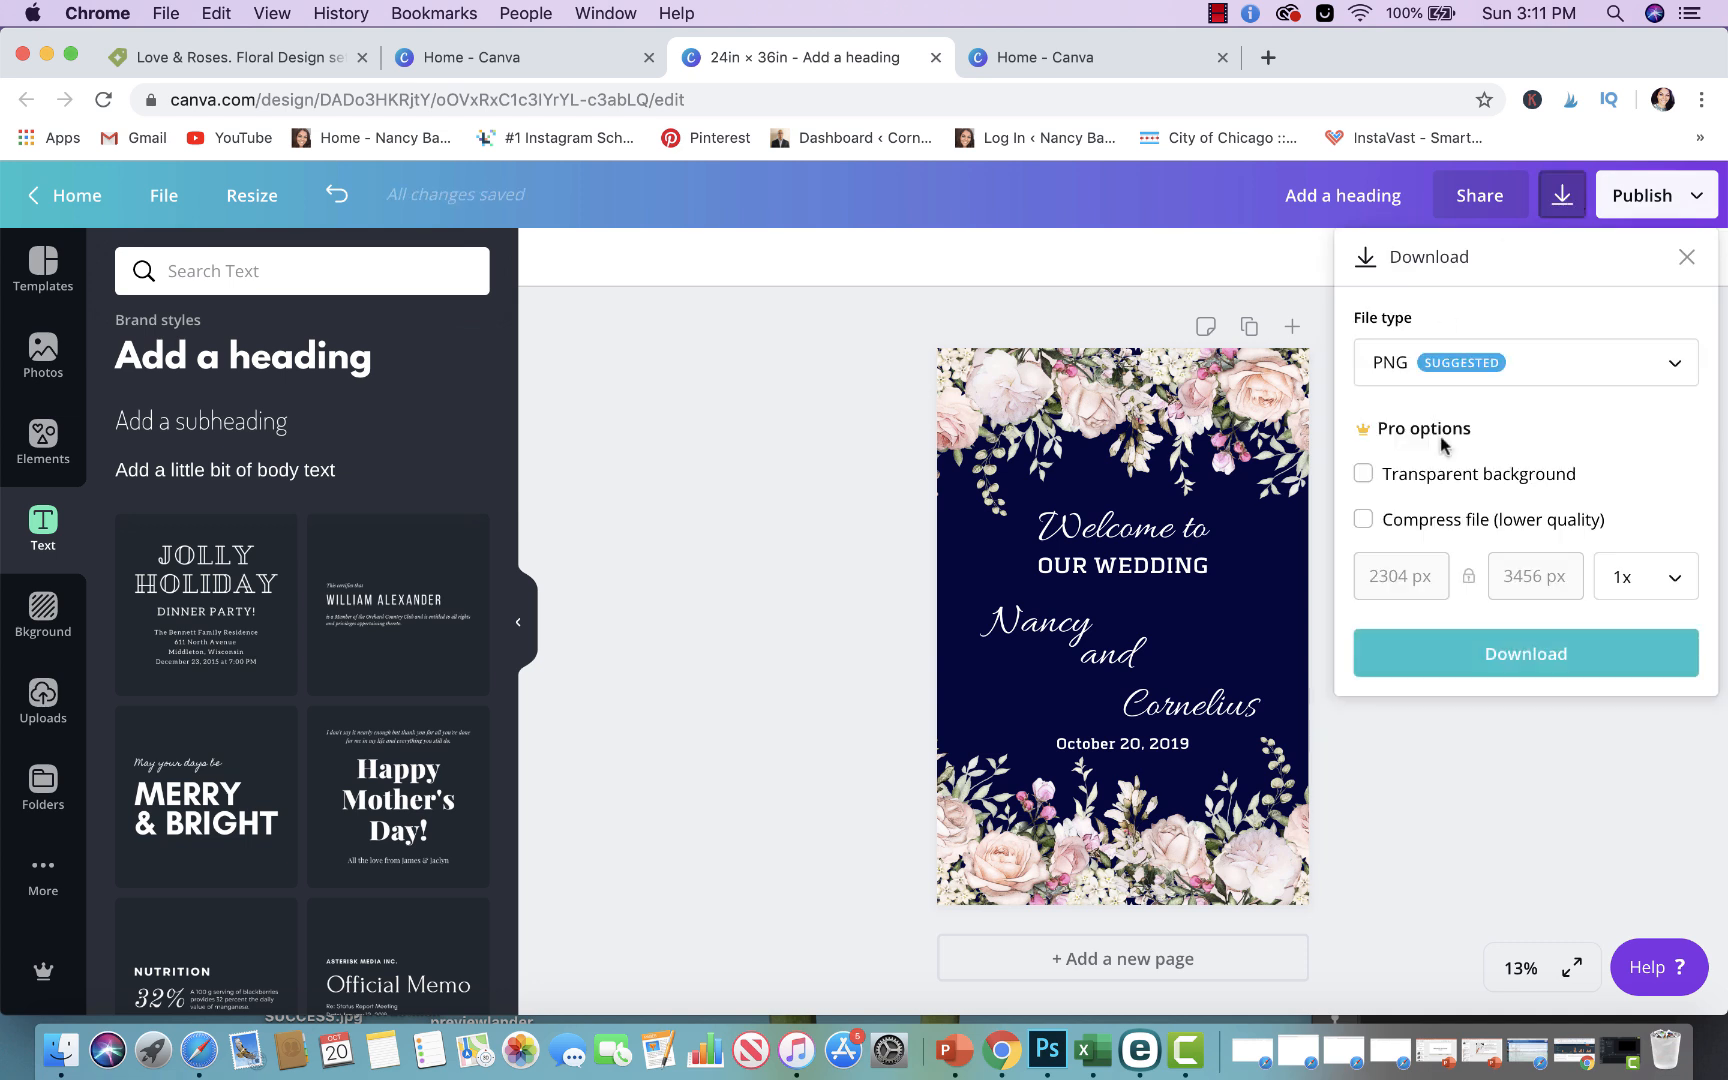
click(1524, 361)
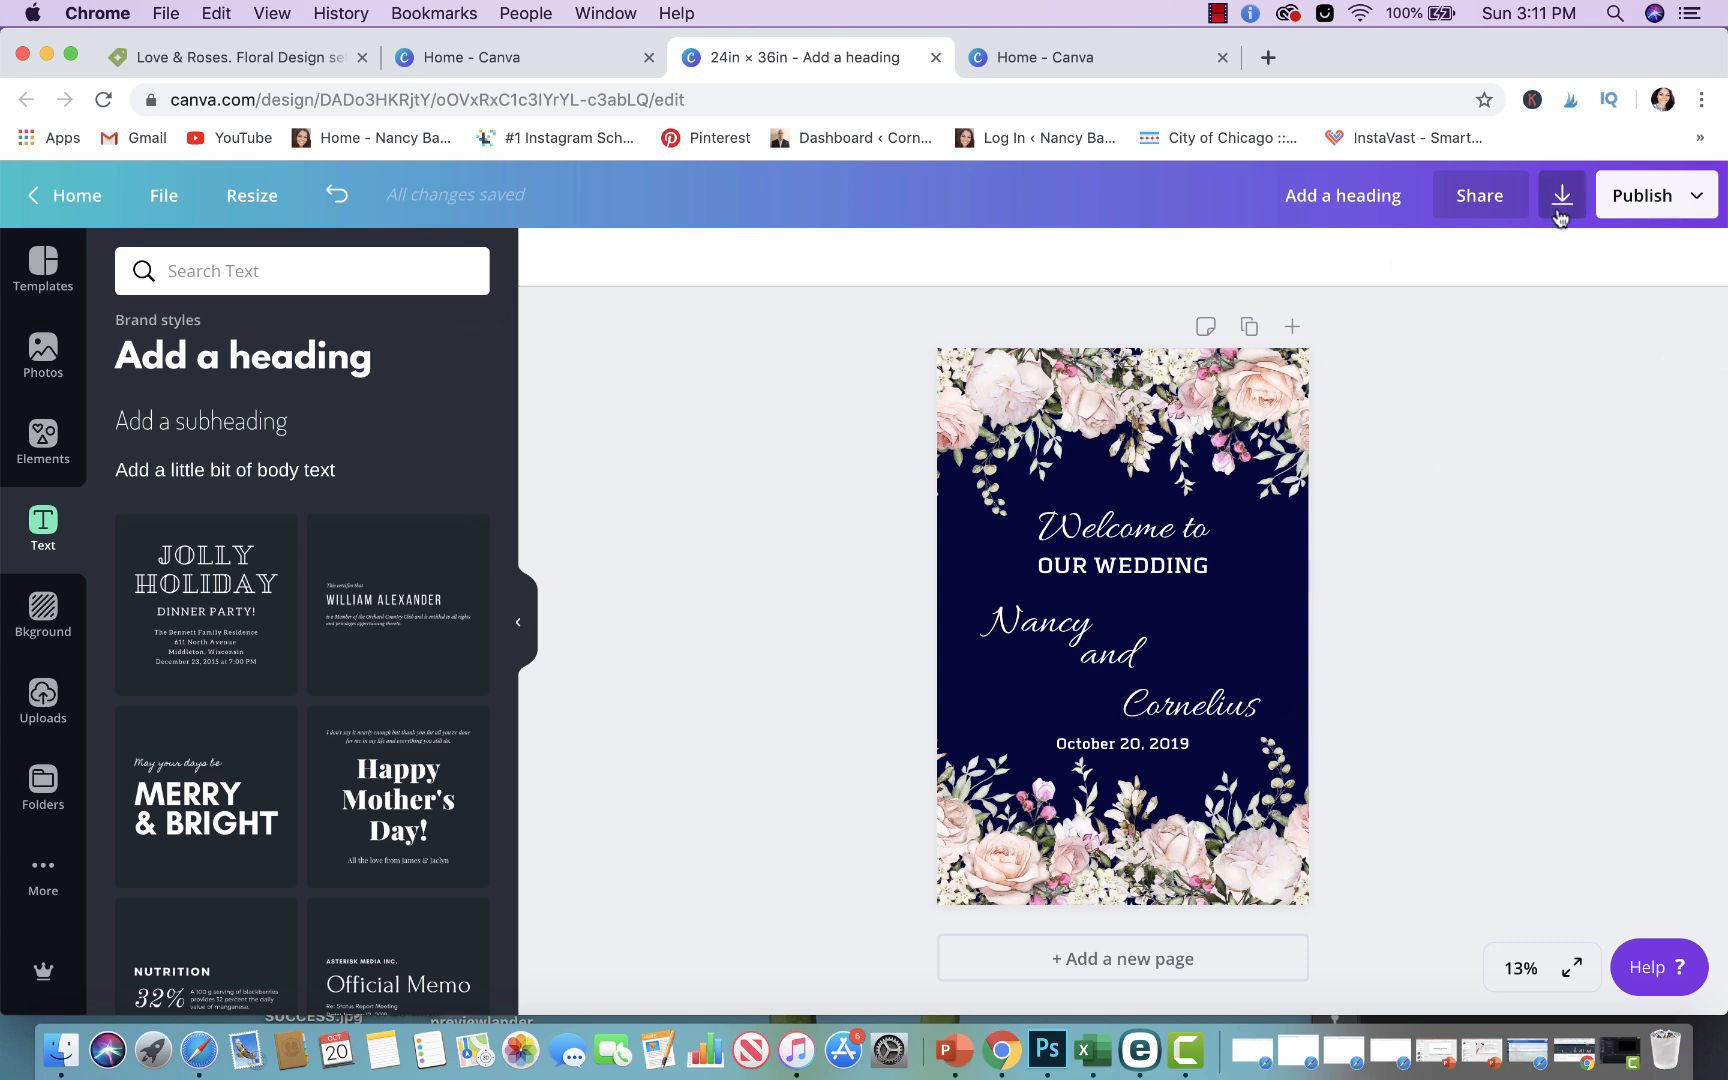
click(1560, 195)
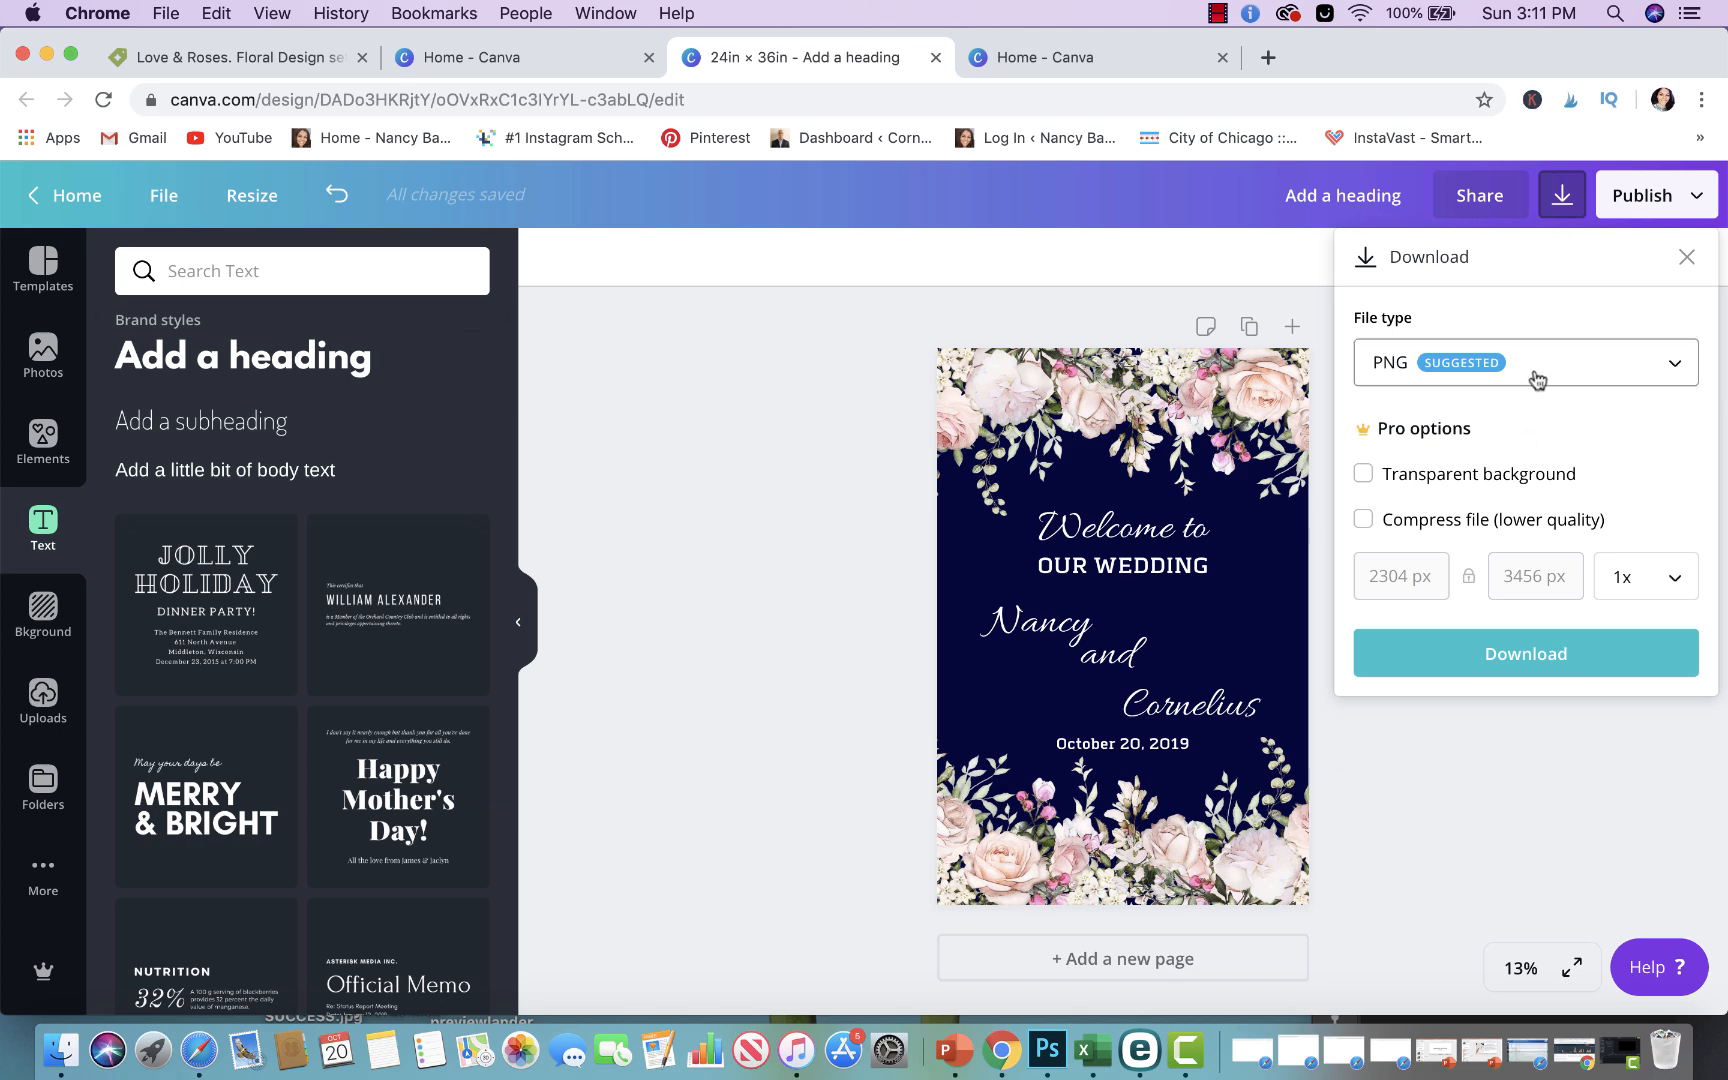
click(1525, 363)
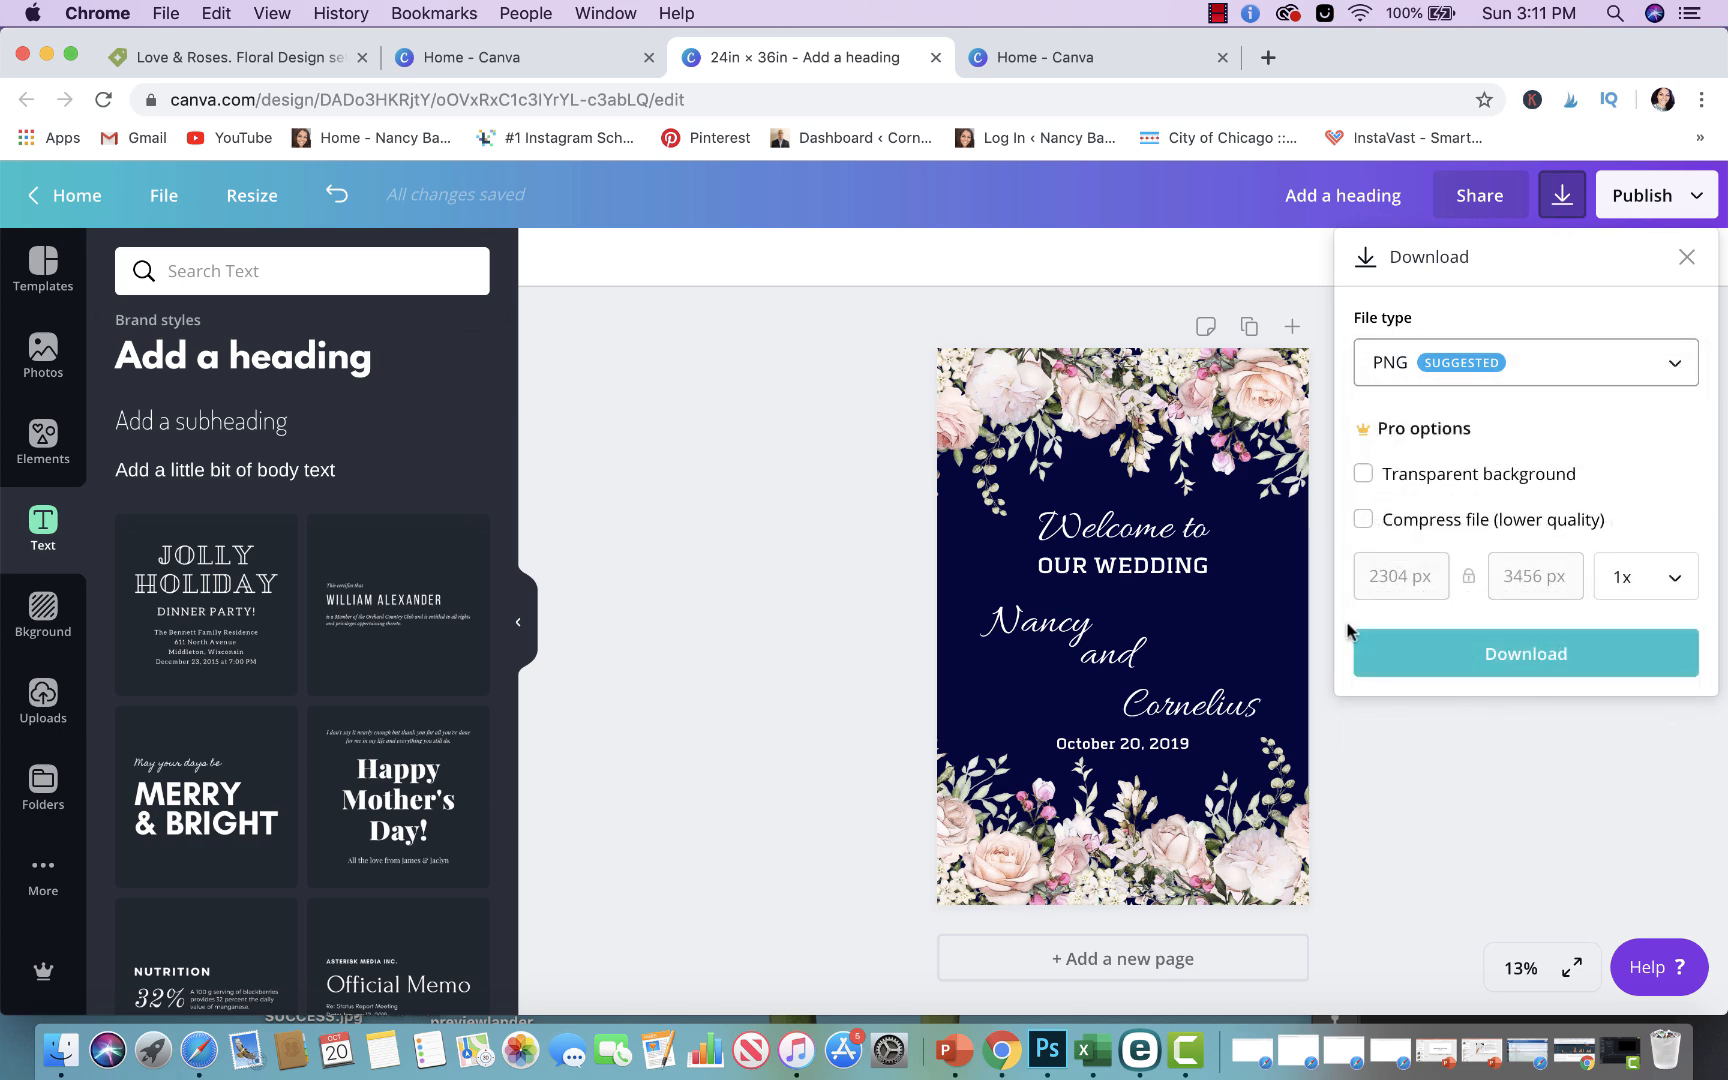
mouse_move(1336, 651)
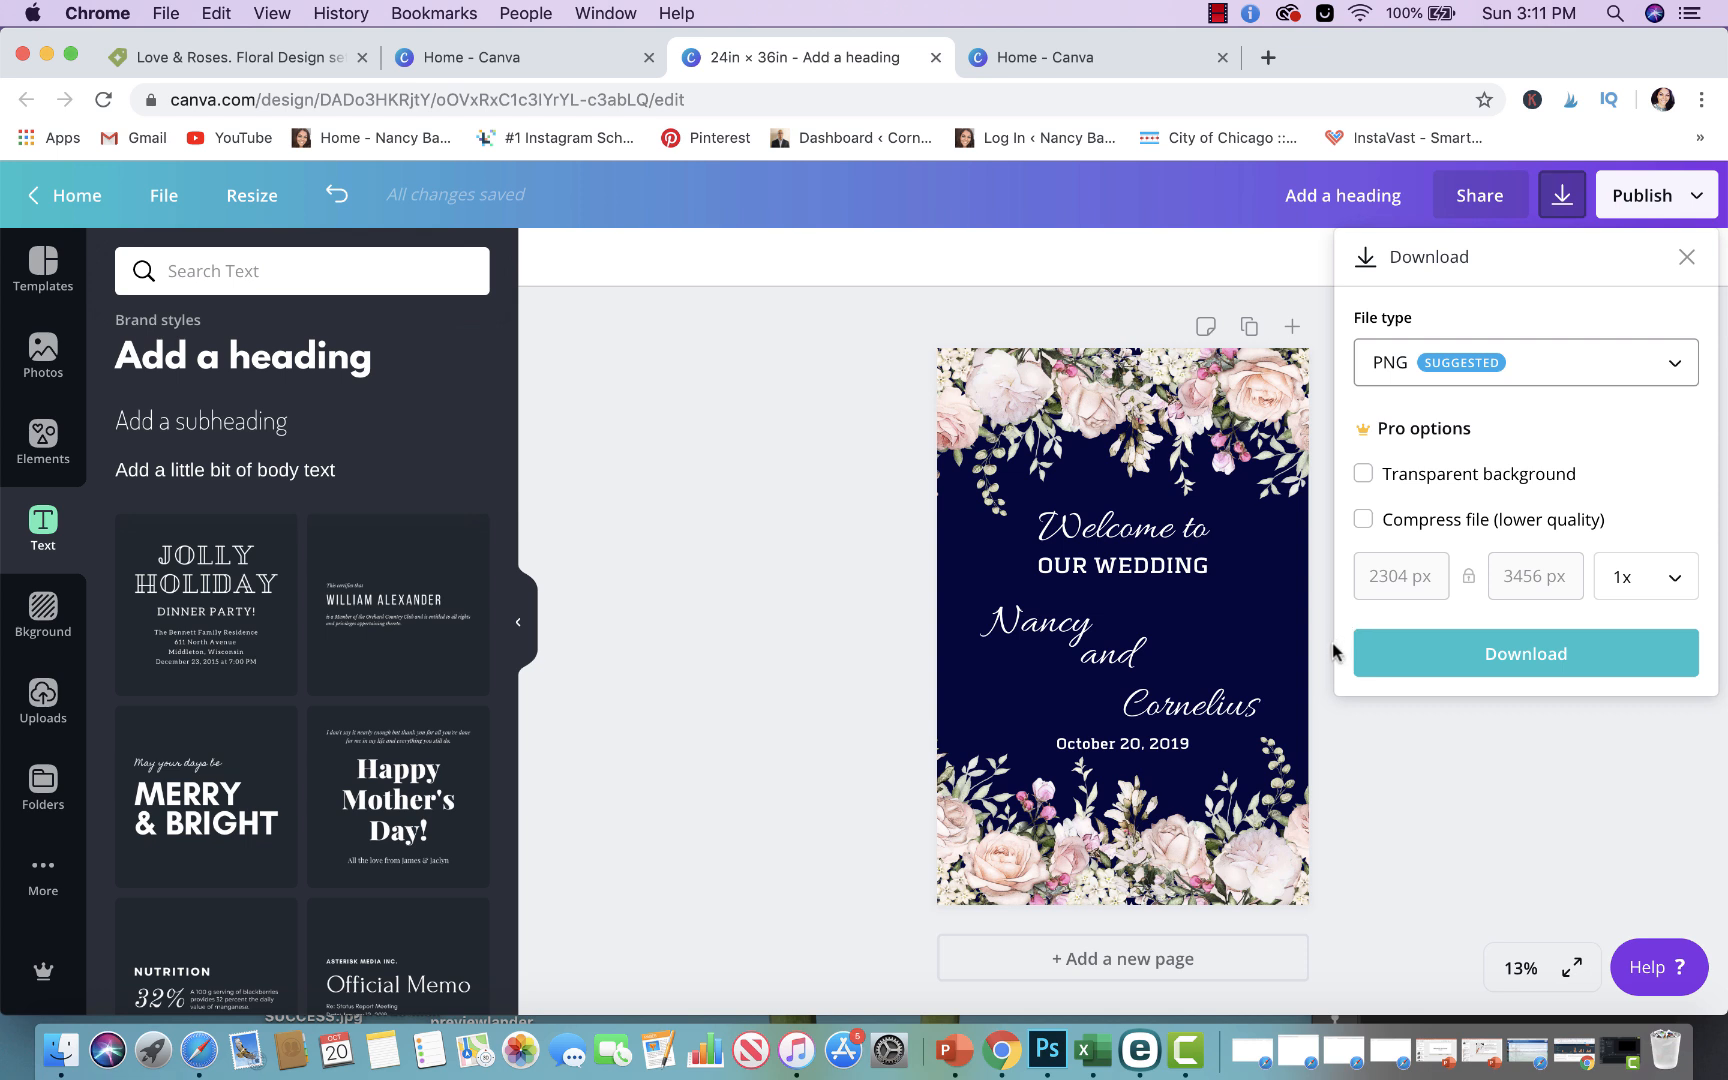
click(1122, 793)
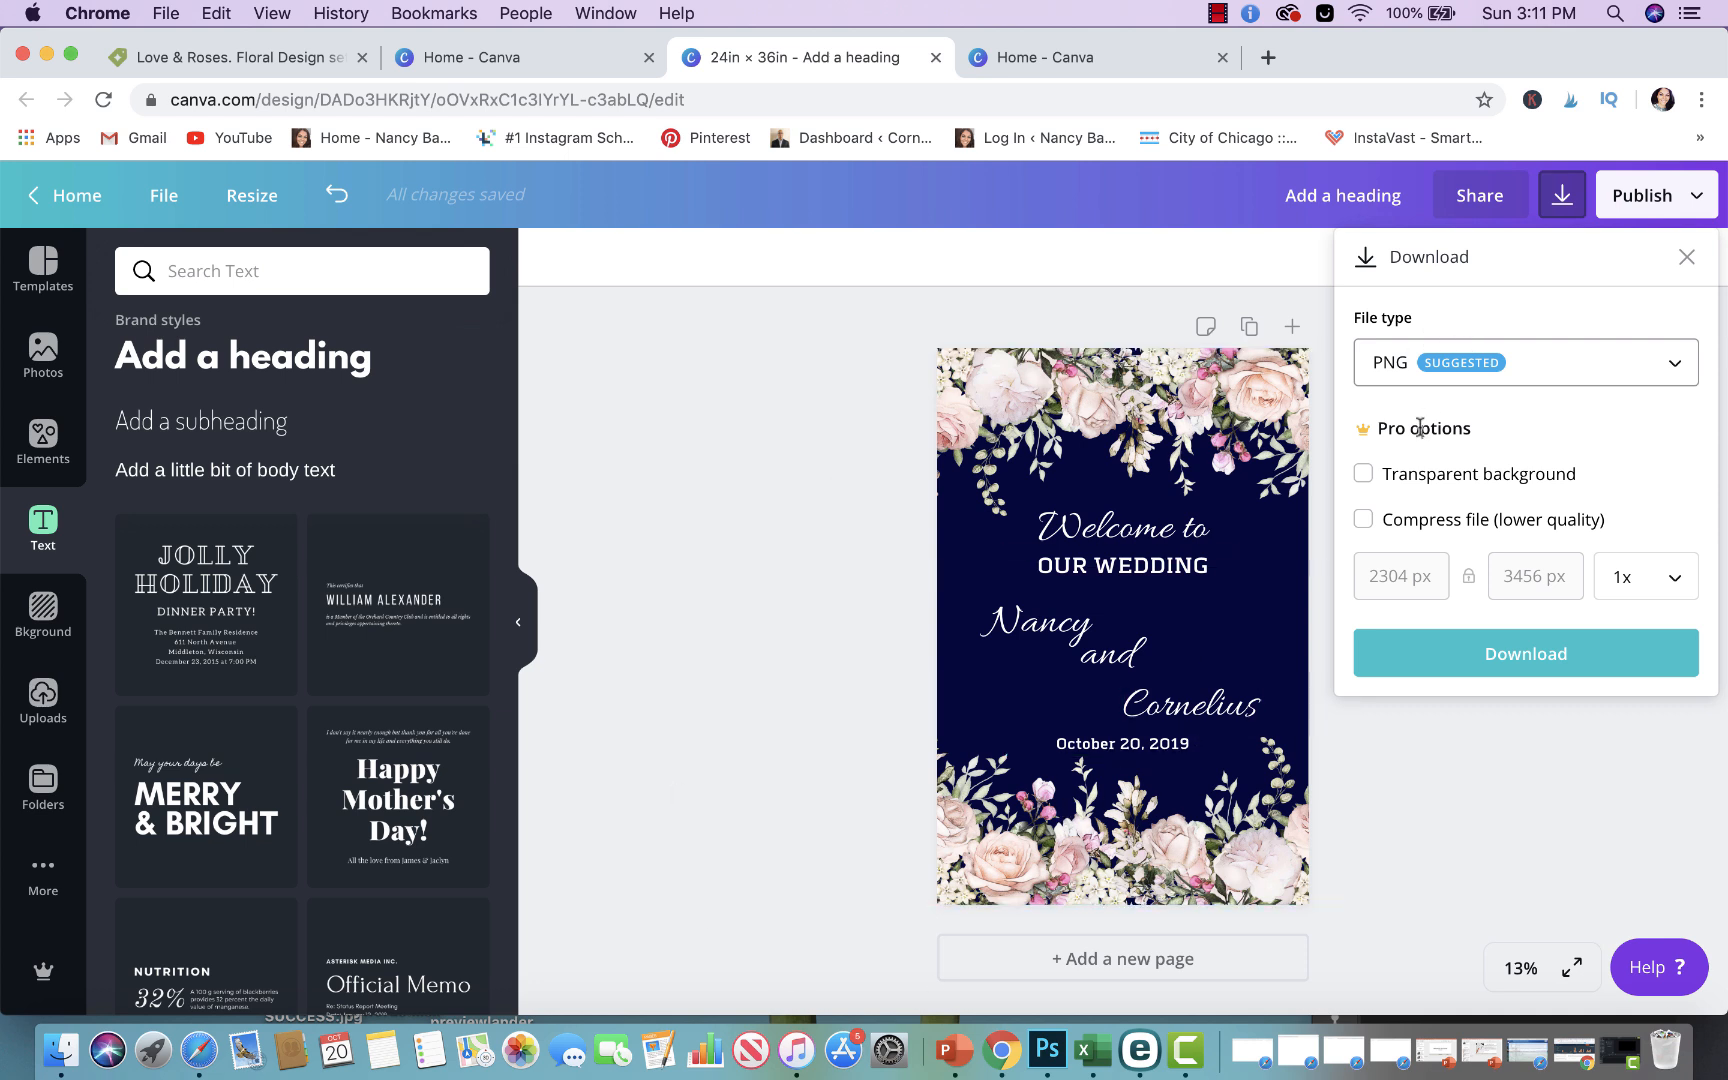
mouse_move(1346, 970)
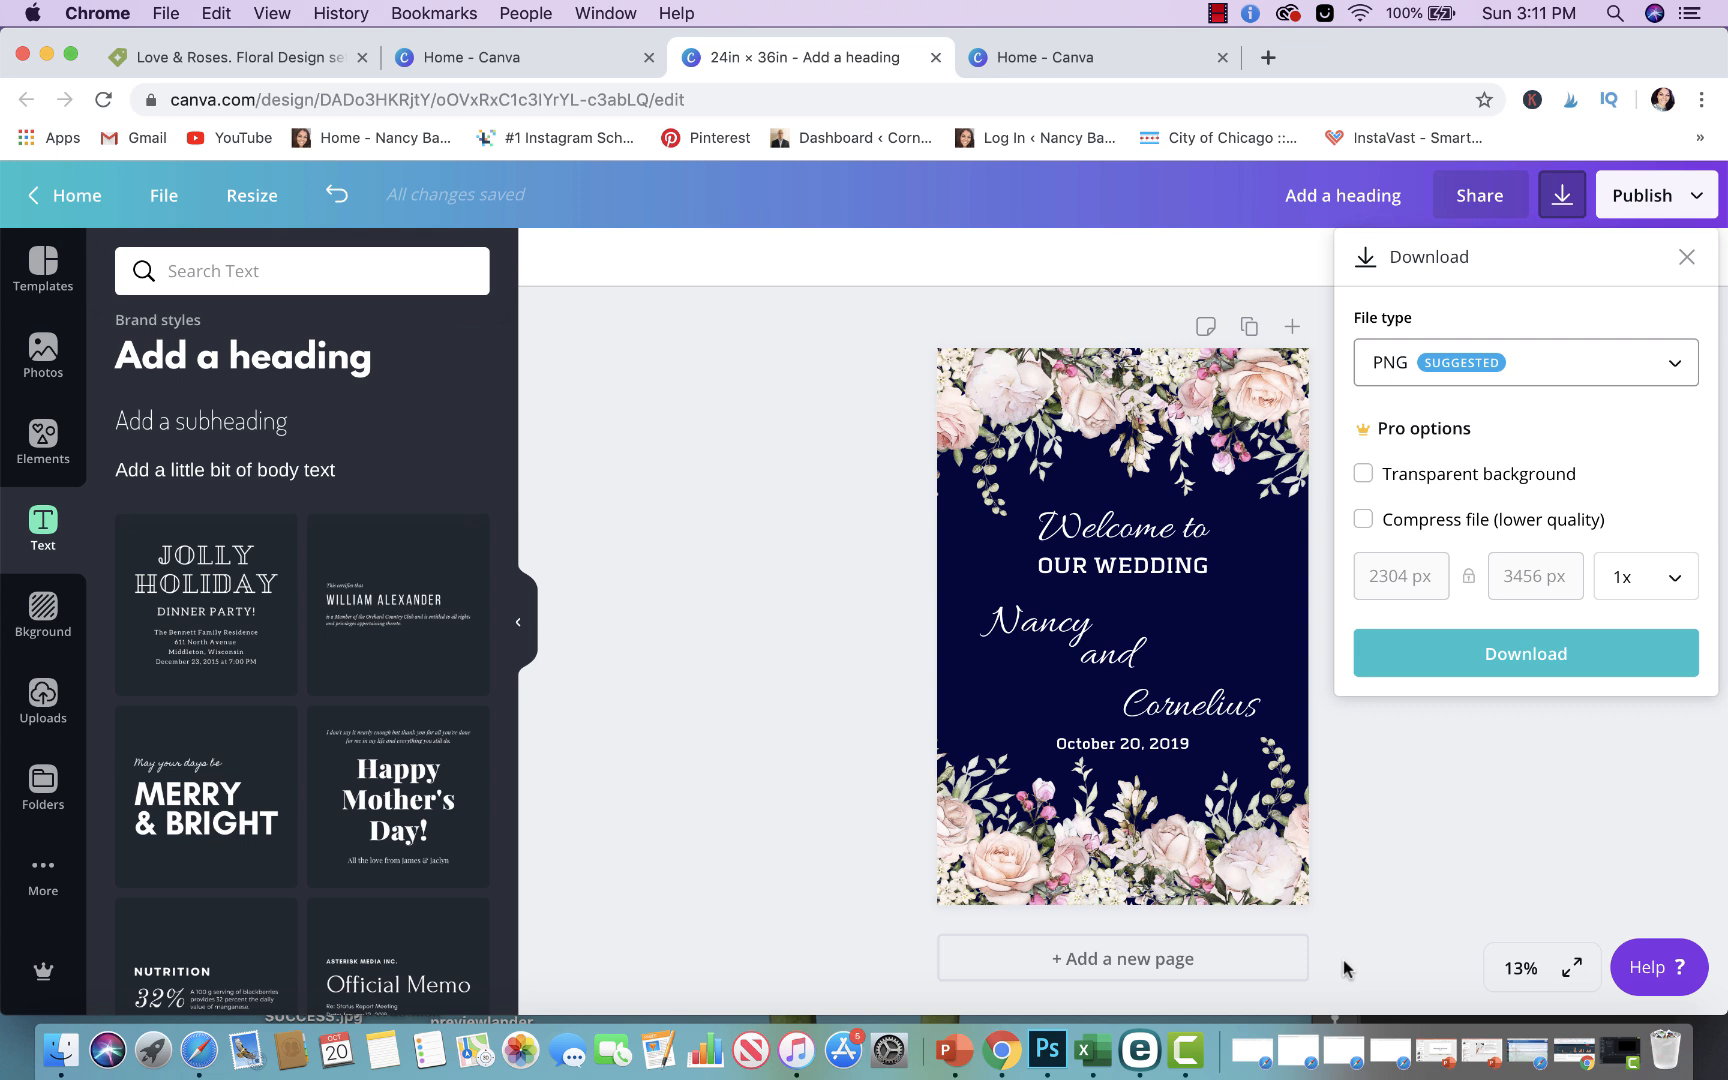
mouse_move(68, 495)
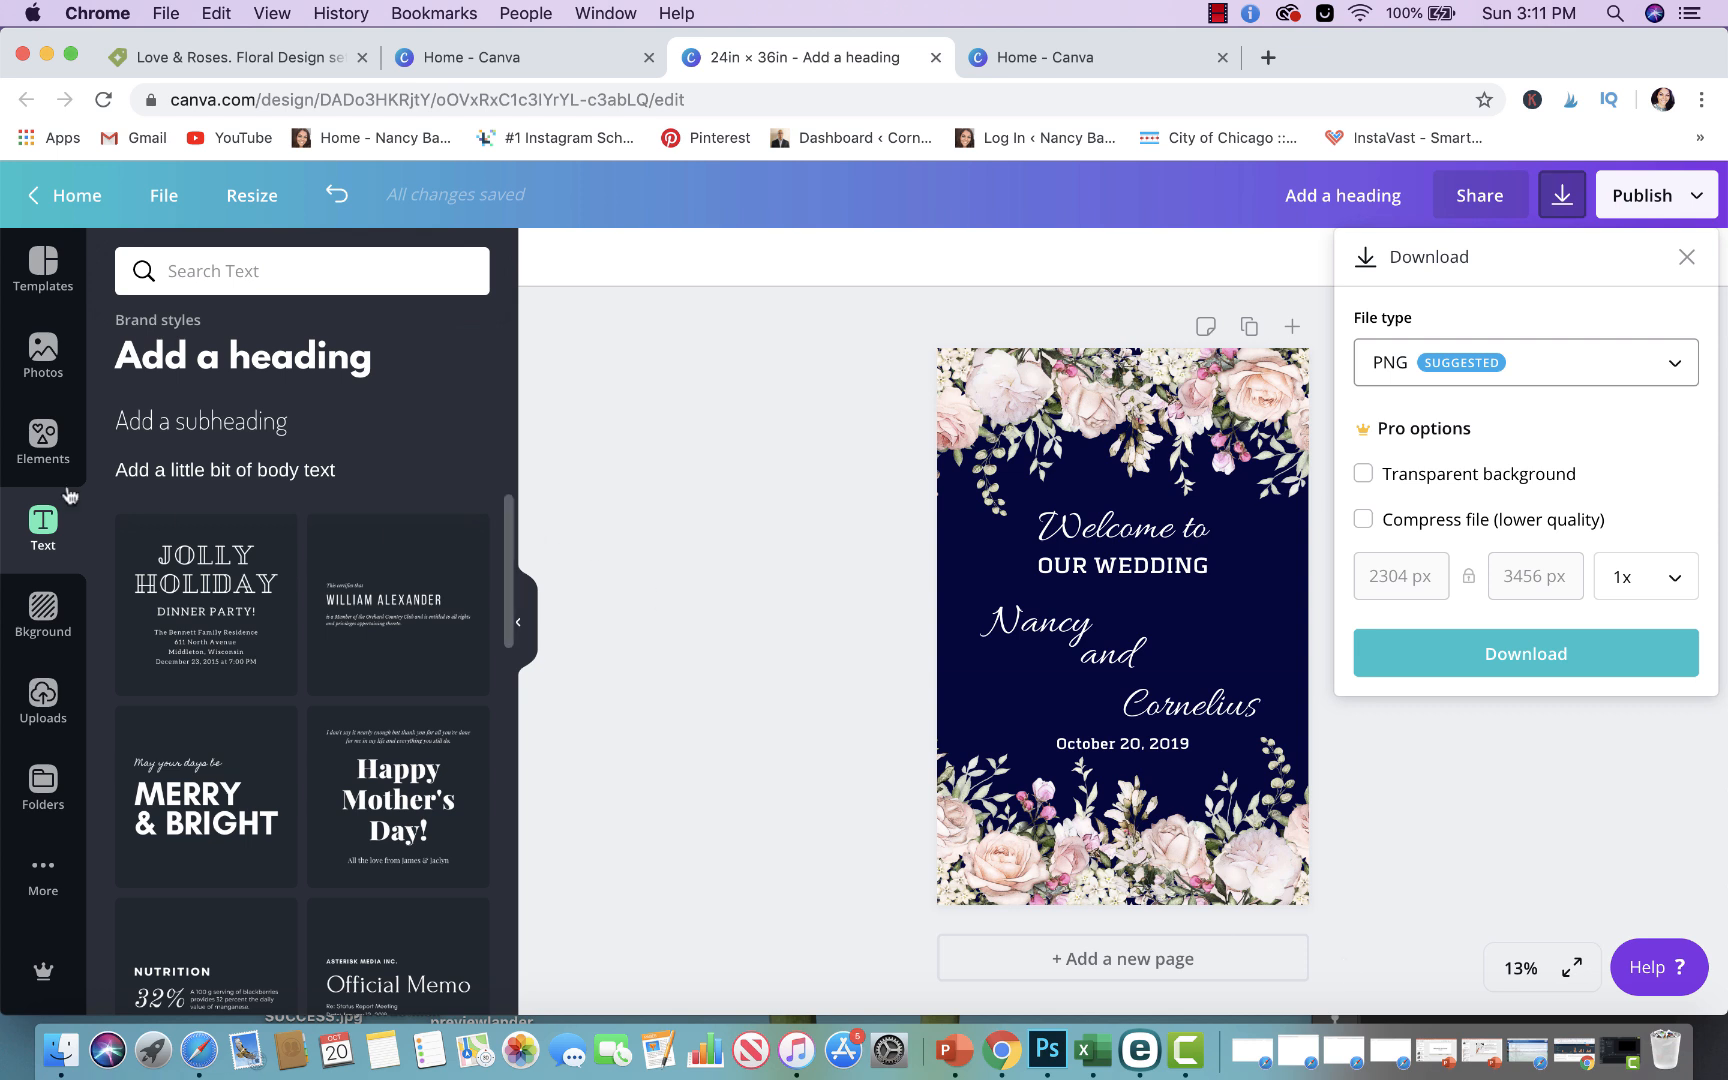
click(42, 702)
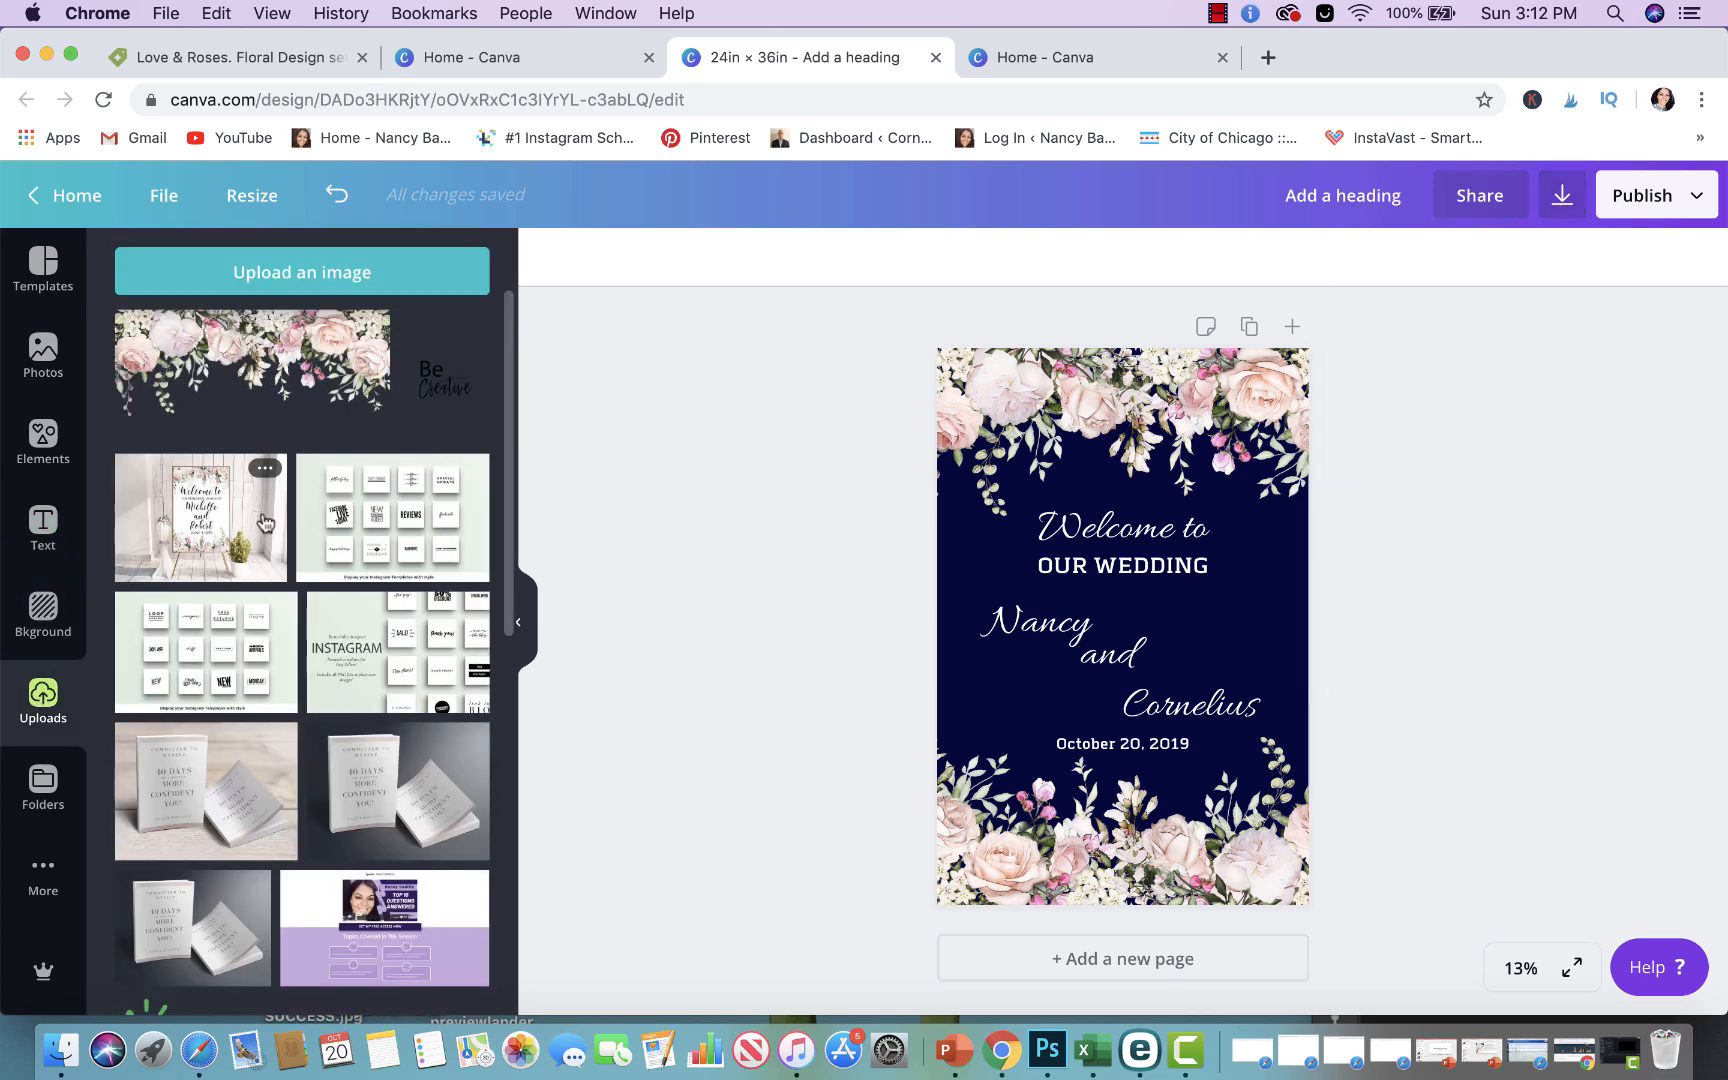
click(201, 516)
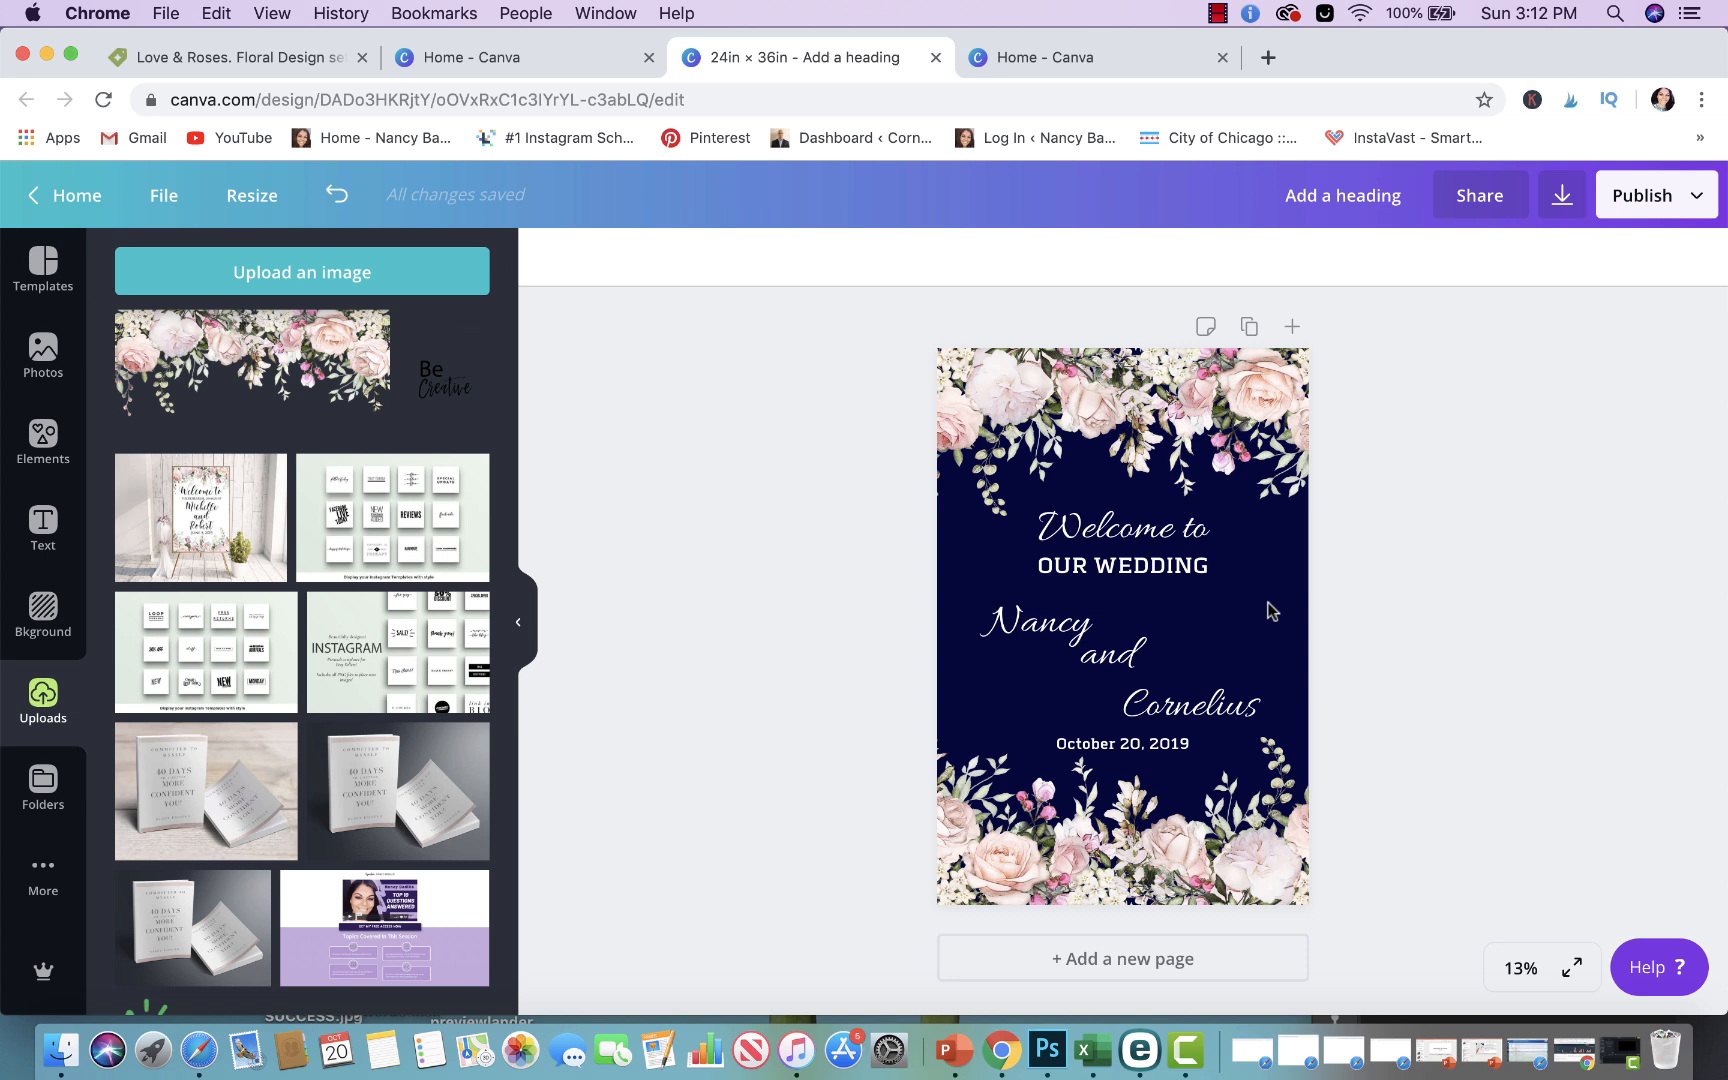
click(1108, 656)
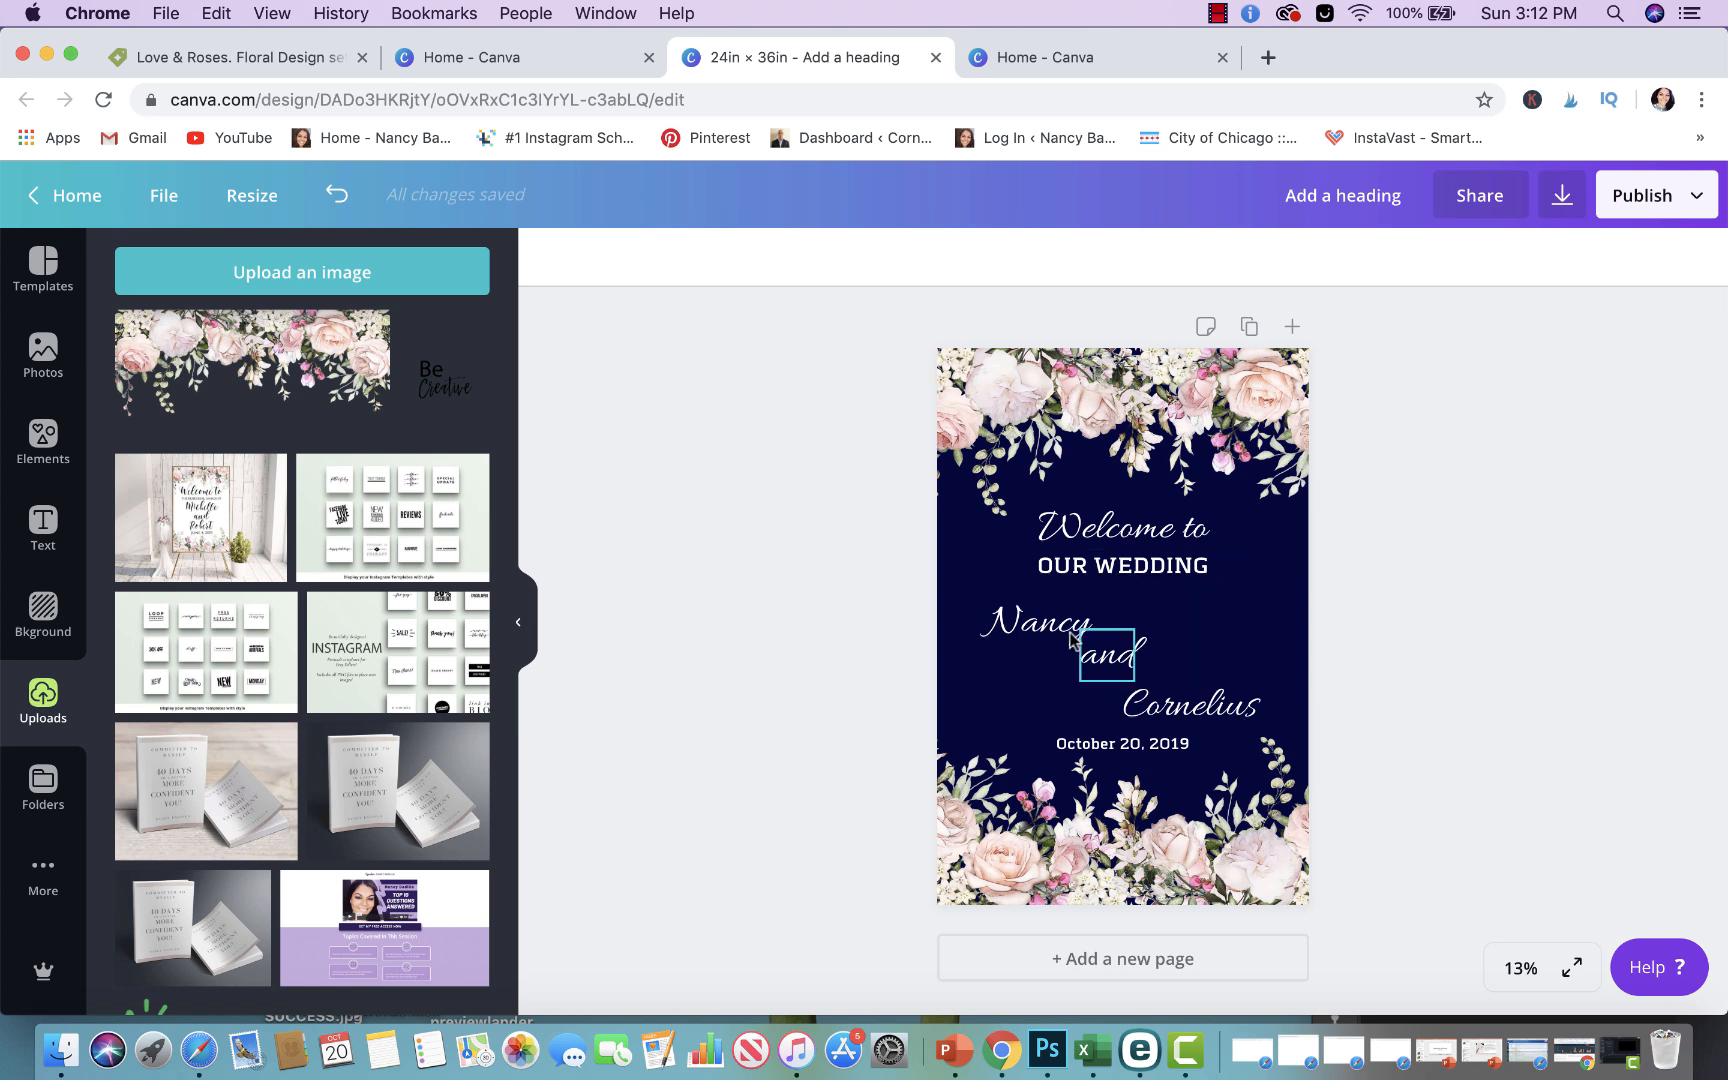
click(1121, 744)
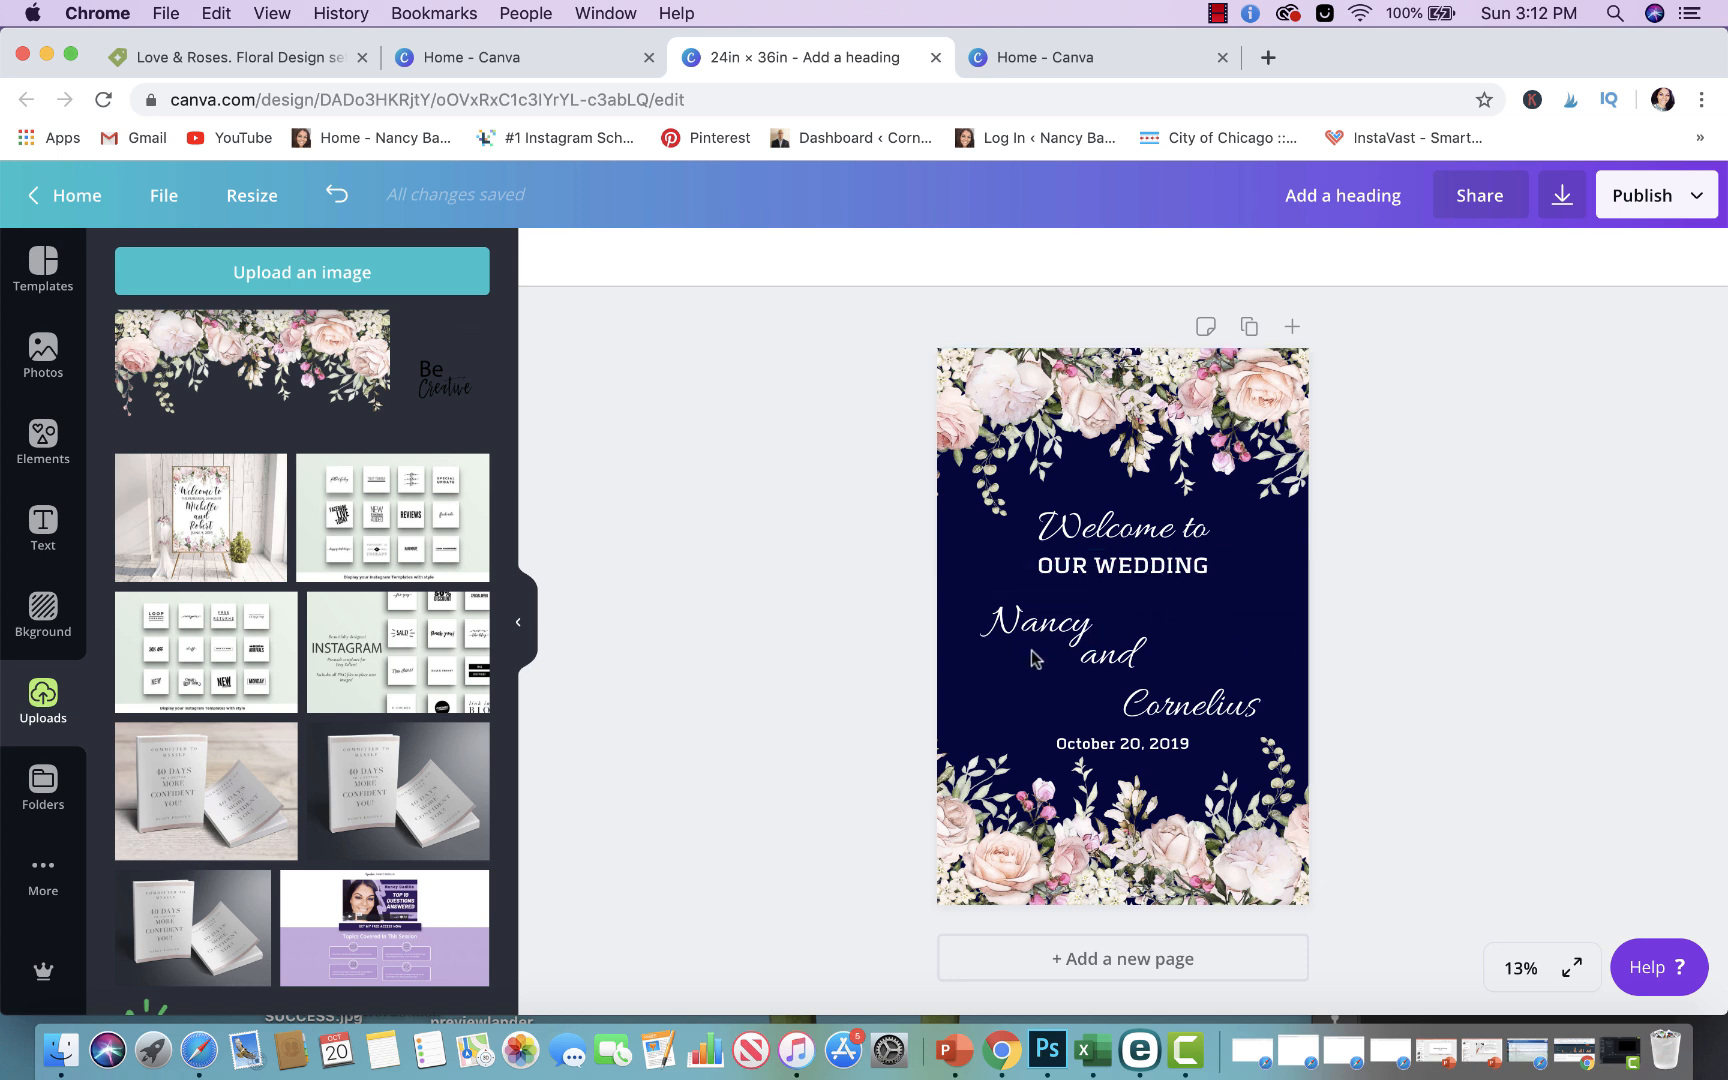
click(1030, 625)
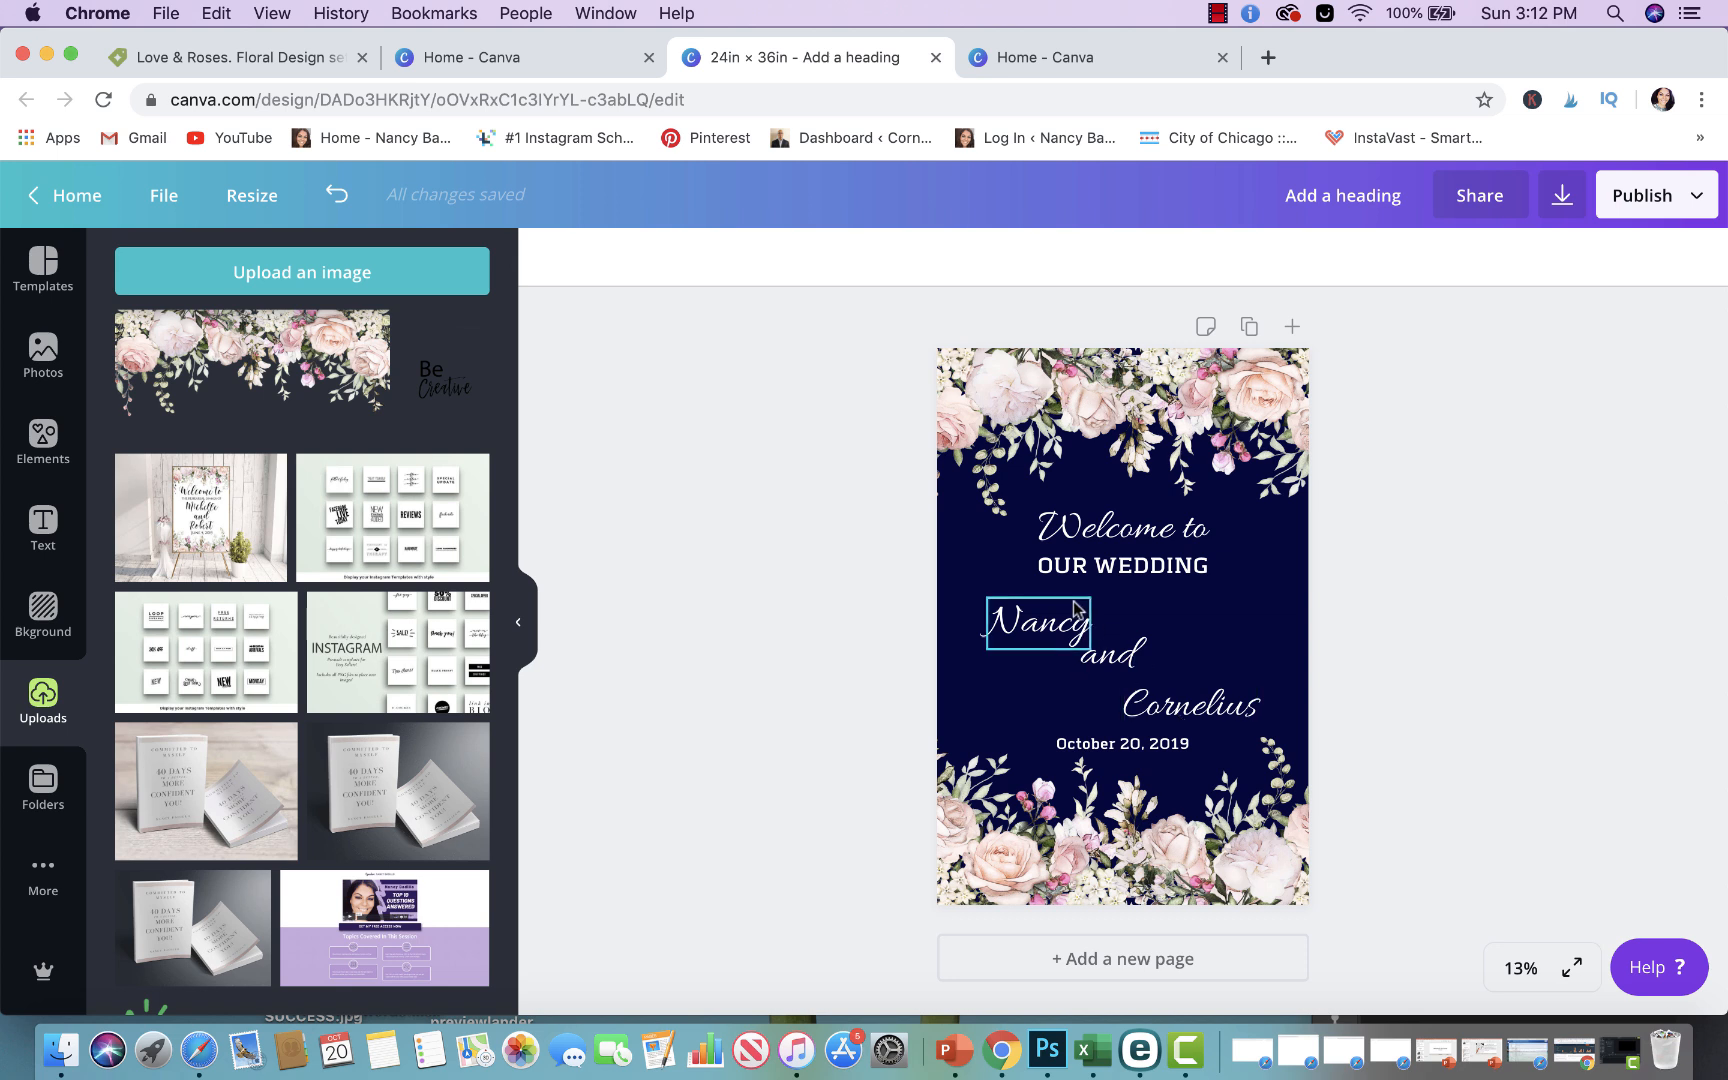
click(1124, 793)
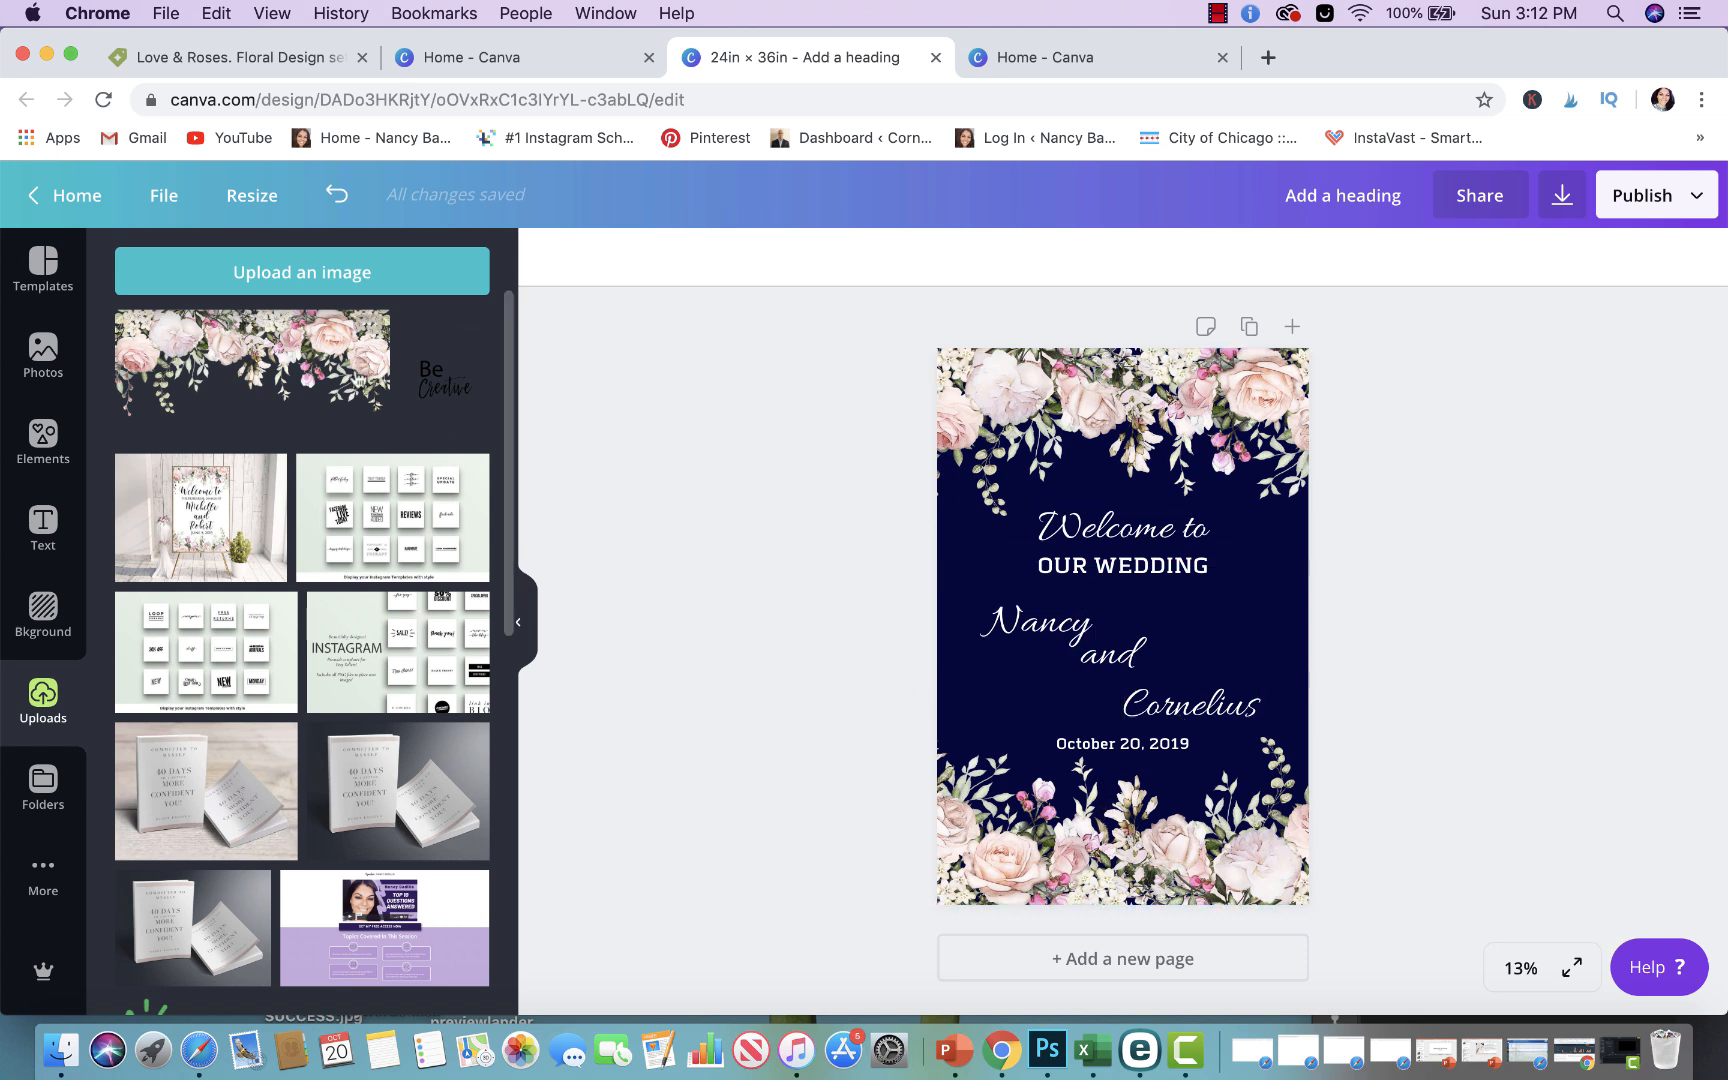
click(163, 195)
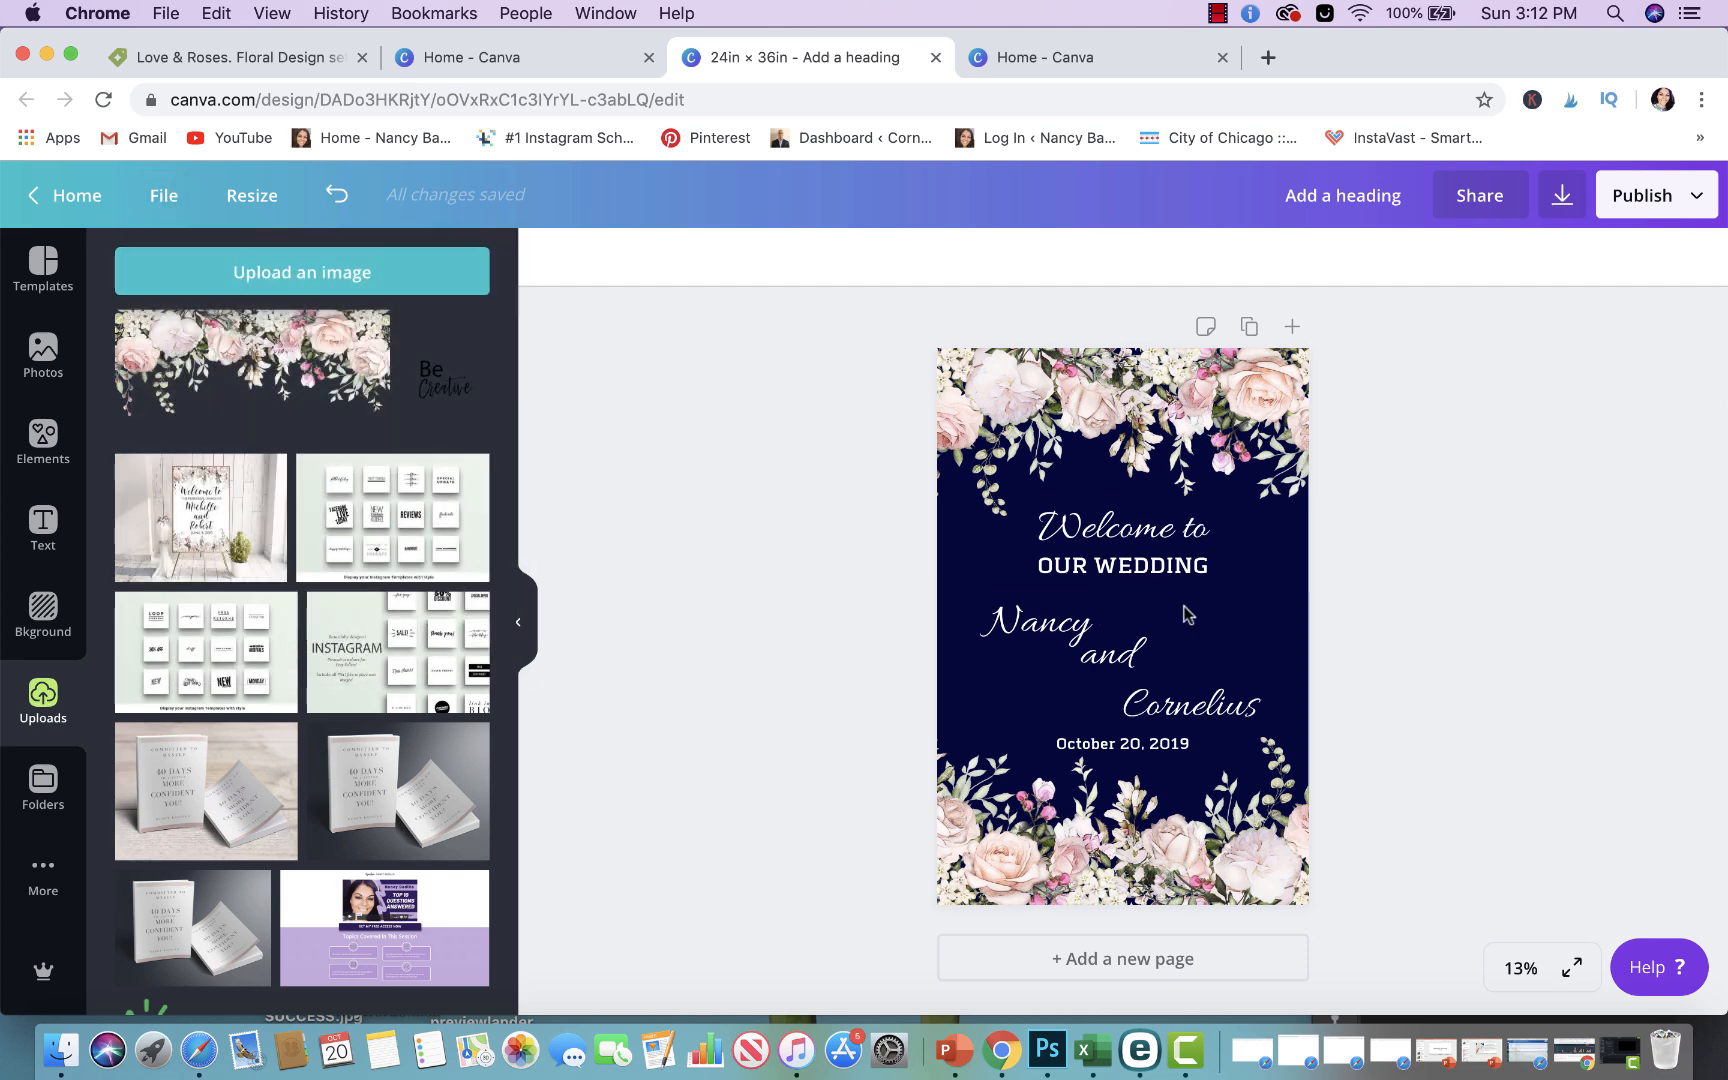
mouse_move(1188, 662)
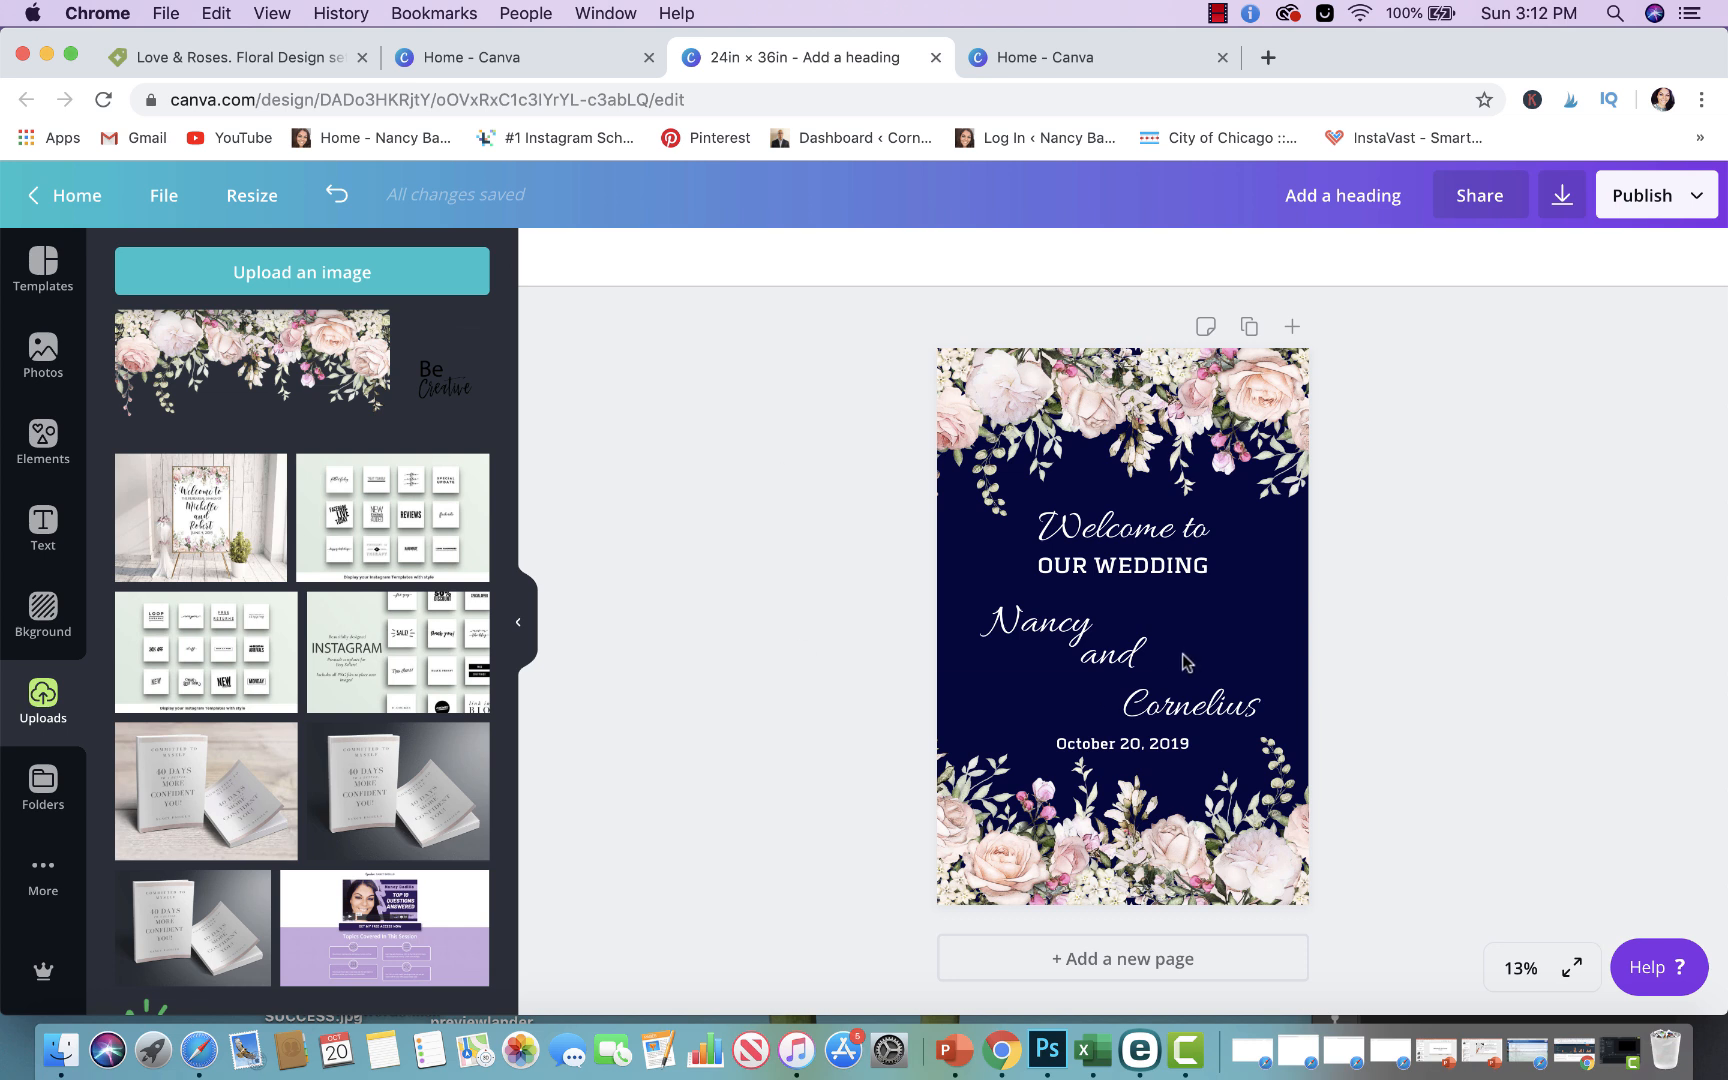
click(1121, 743)
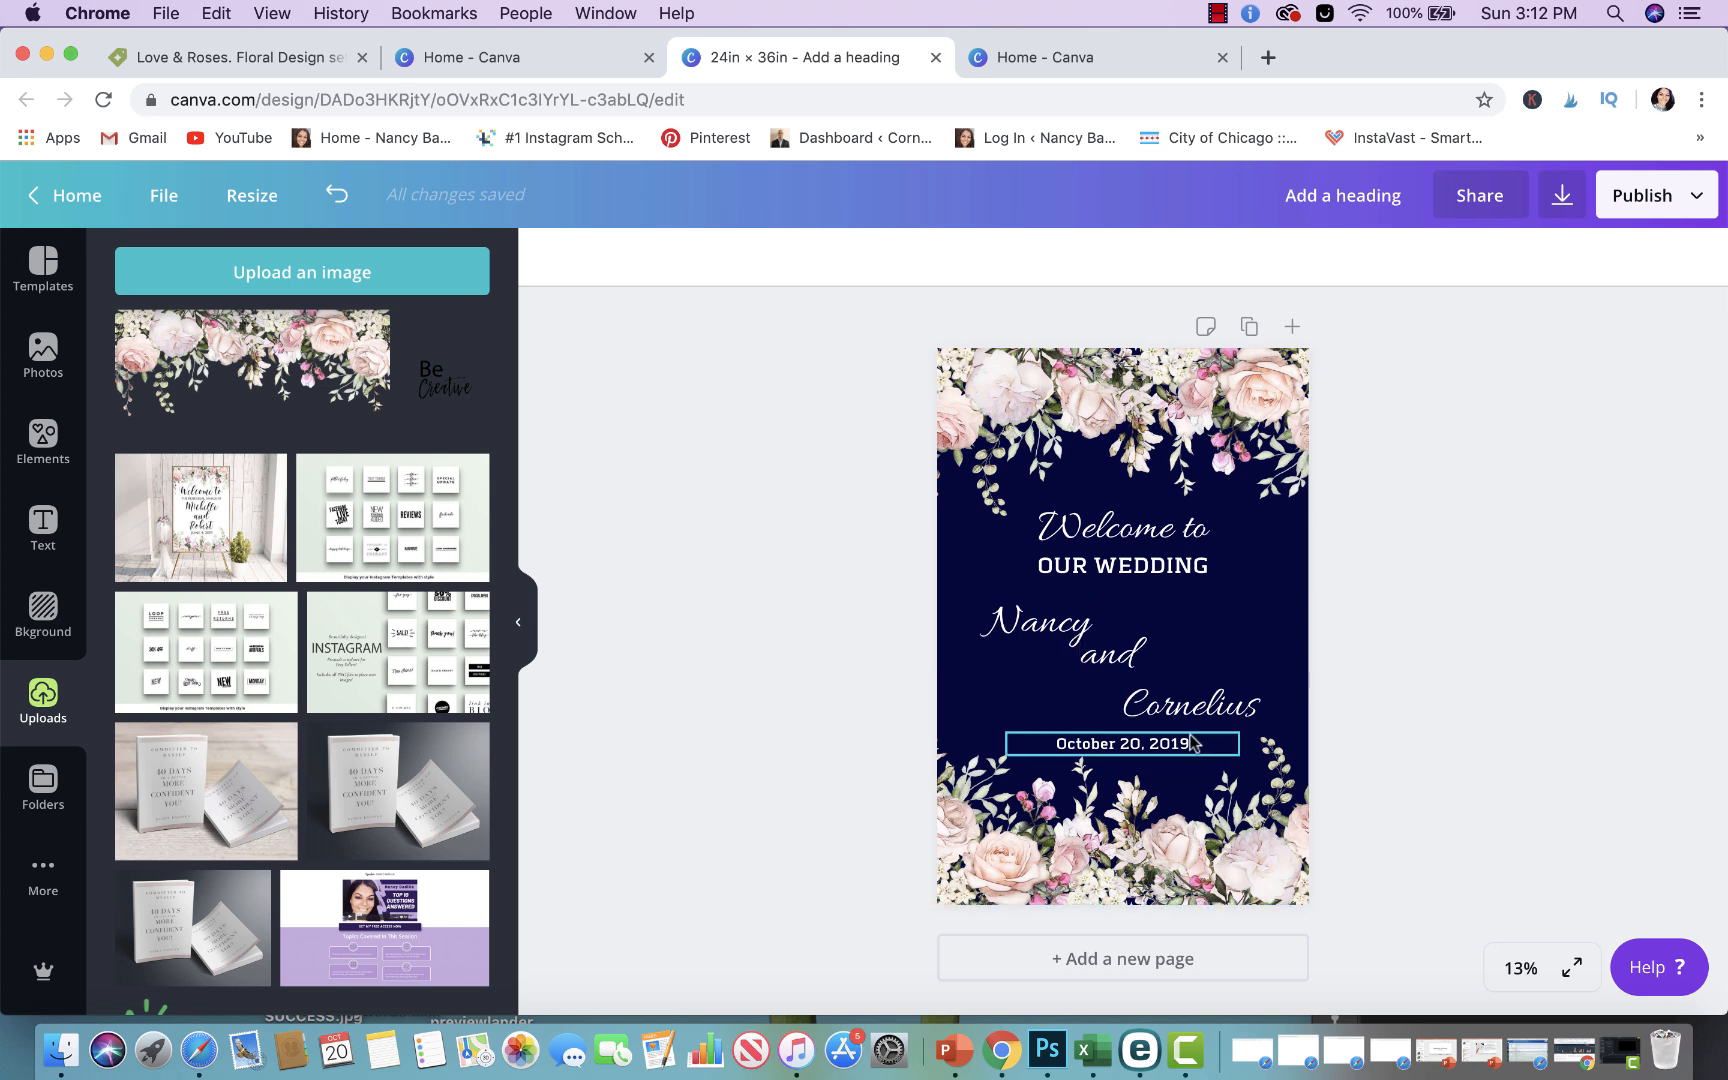
click(1403, 714)
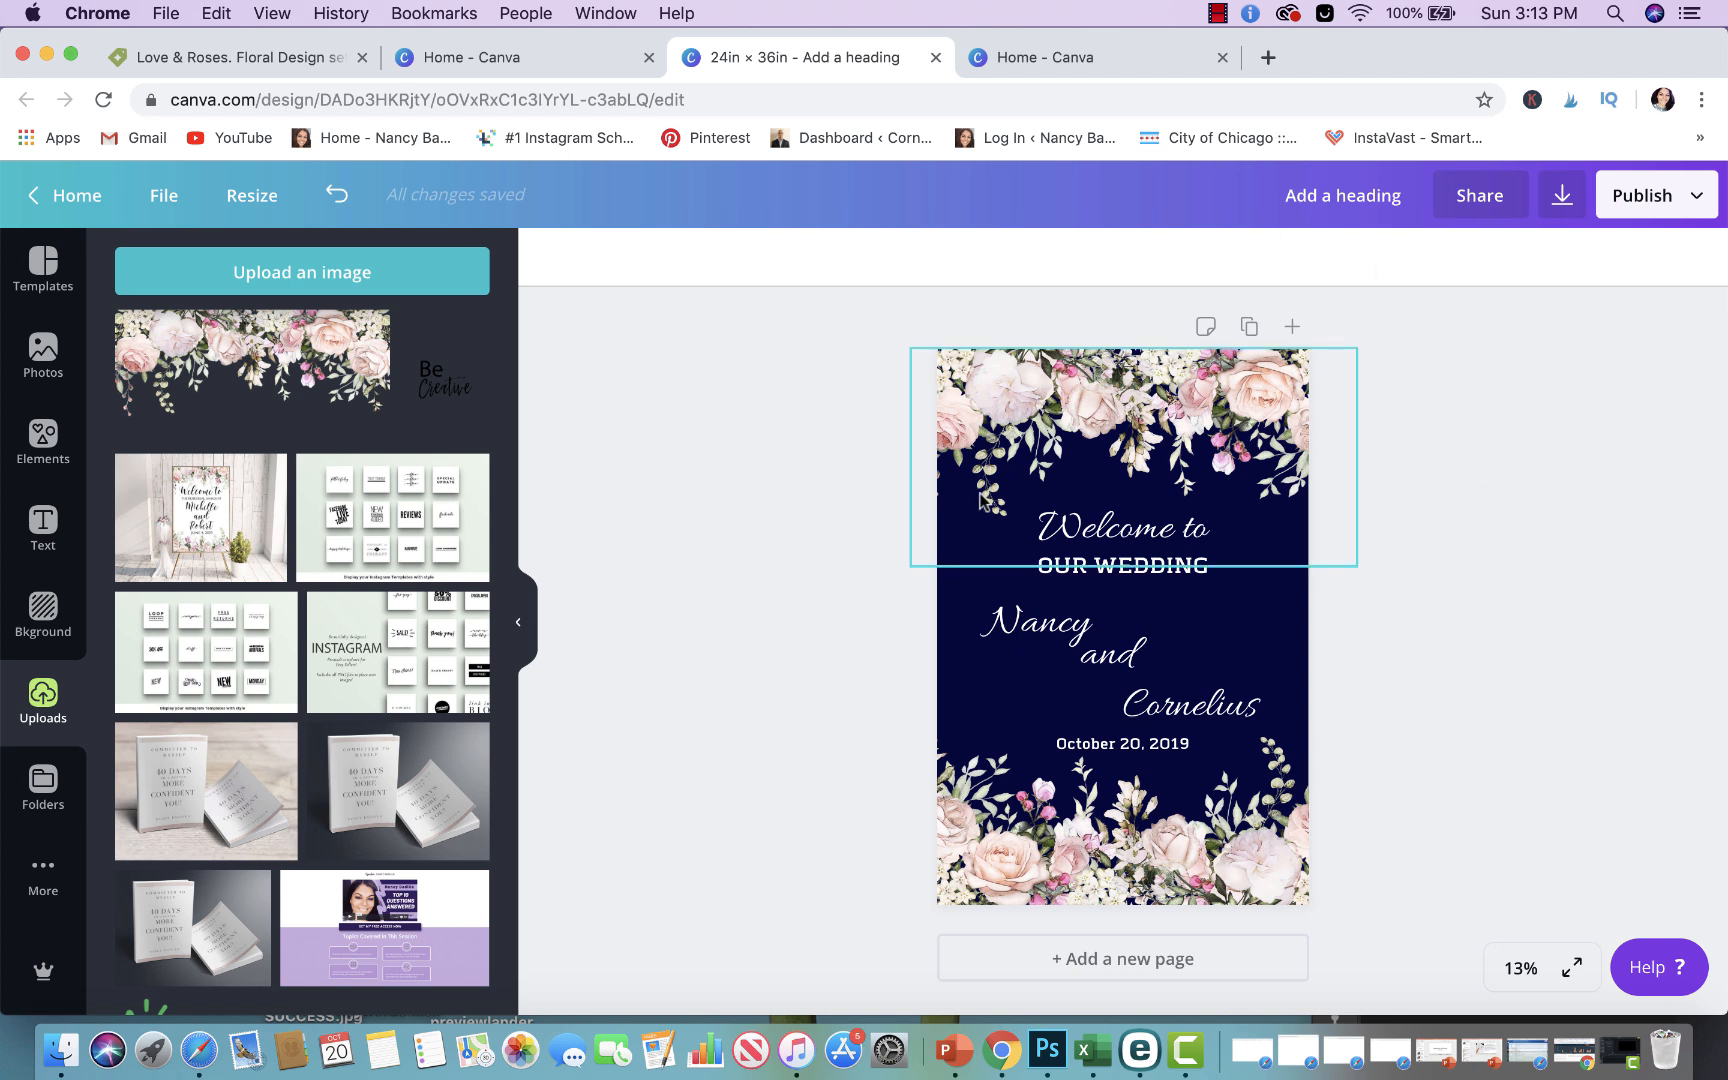
click(1414, 622)
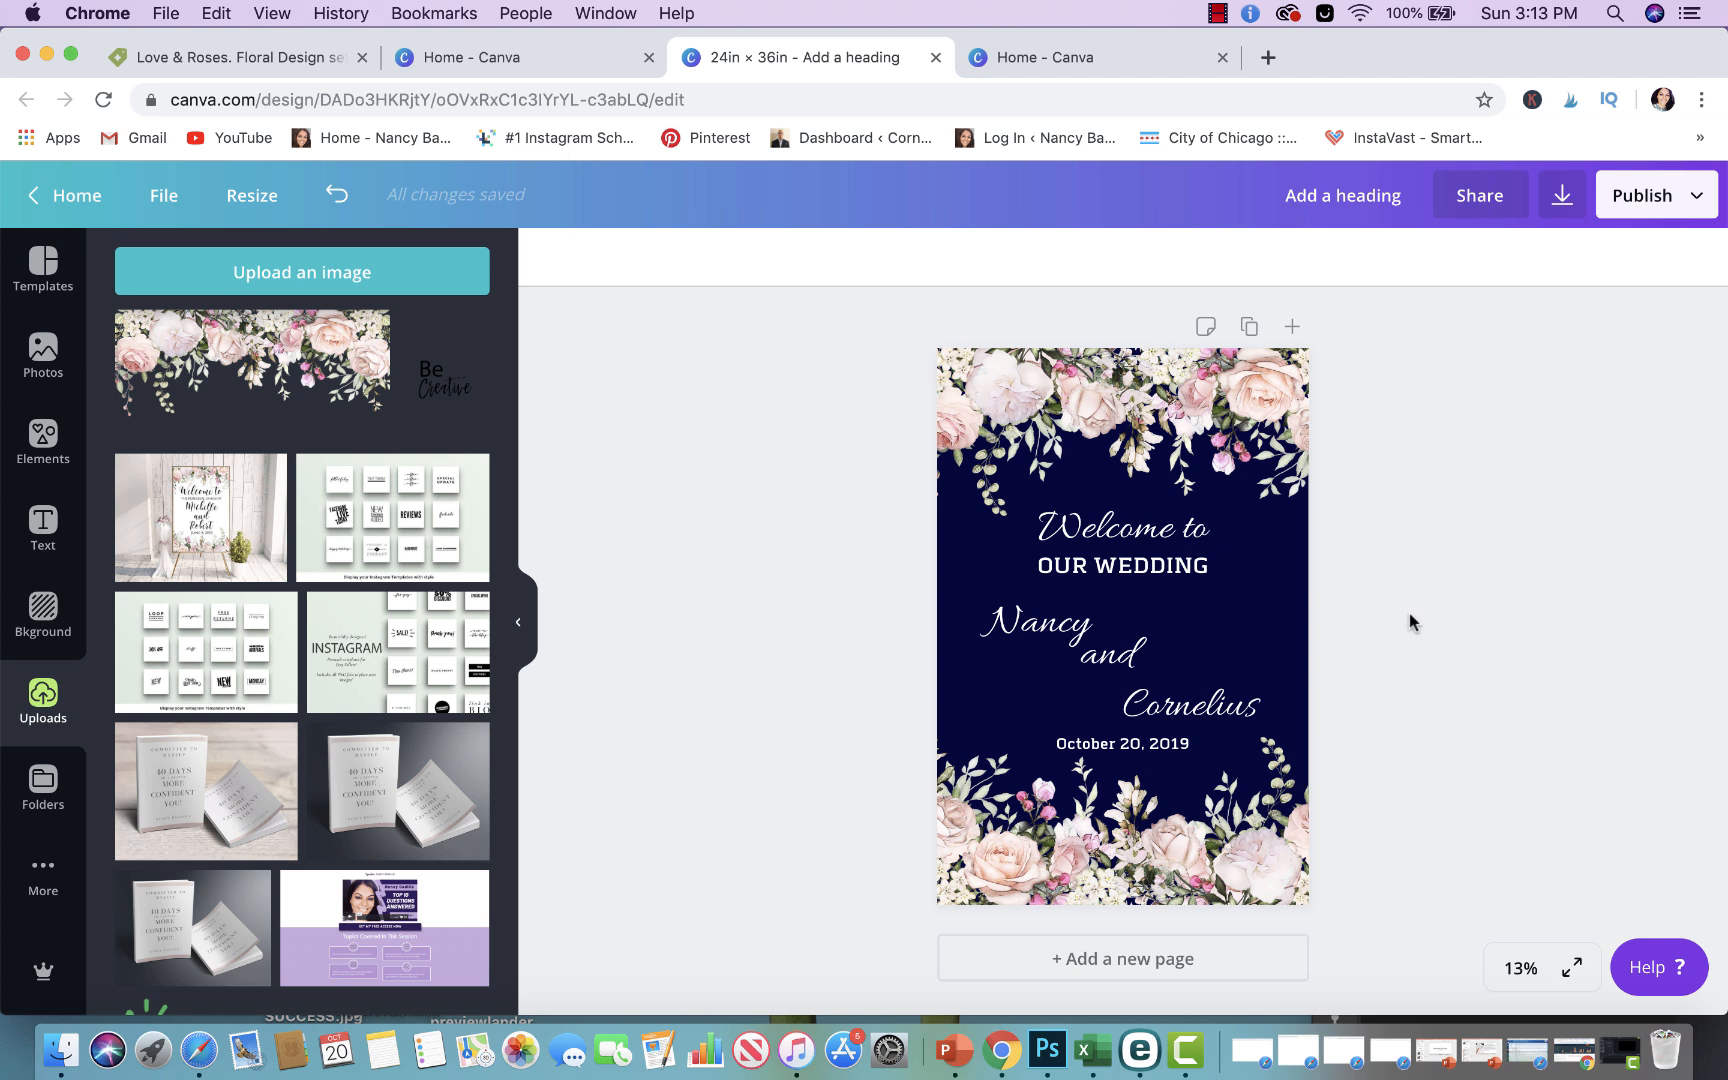
mouse_move(1390, 622)
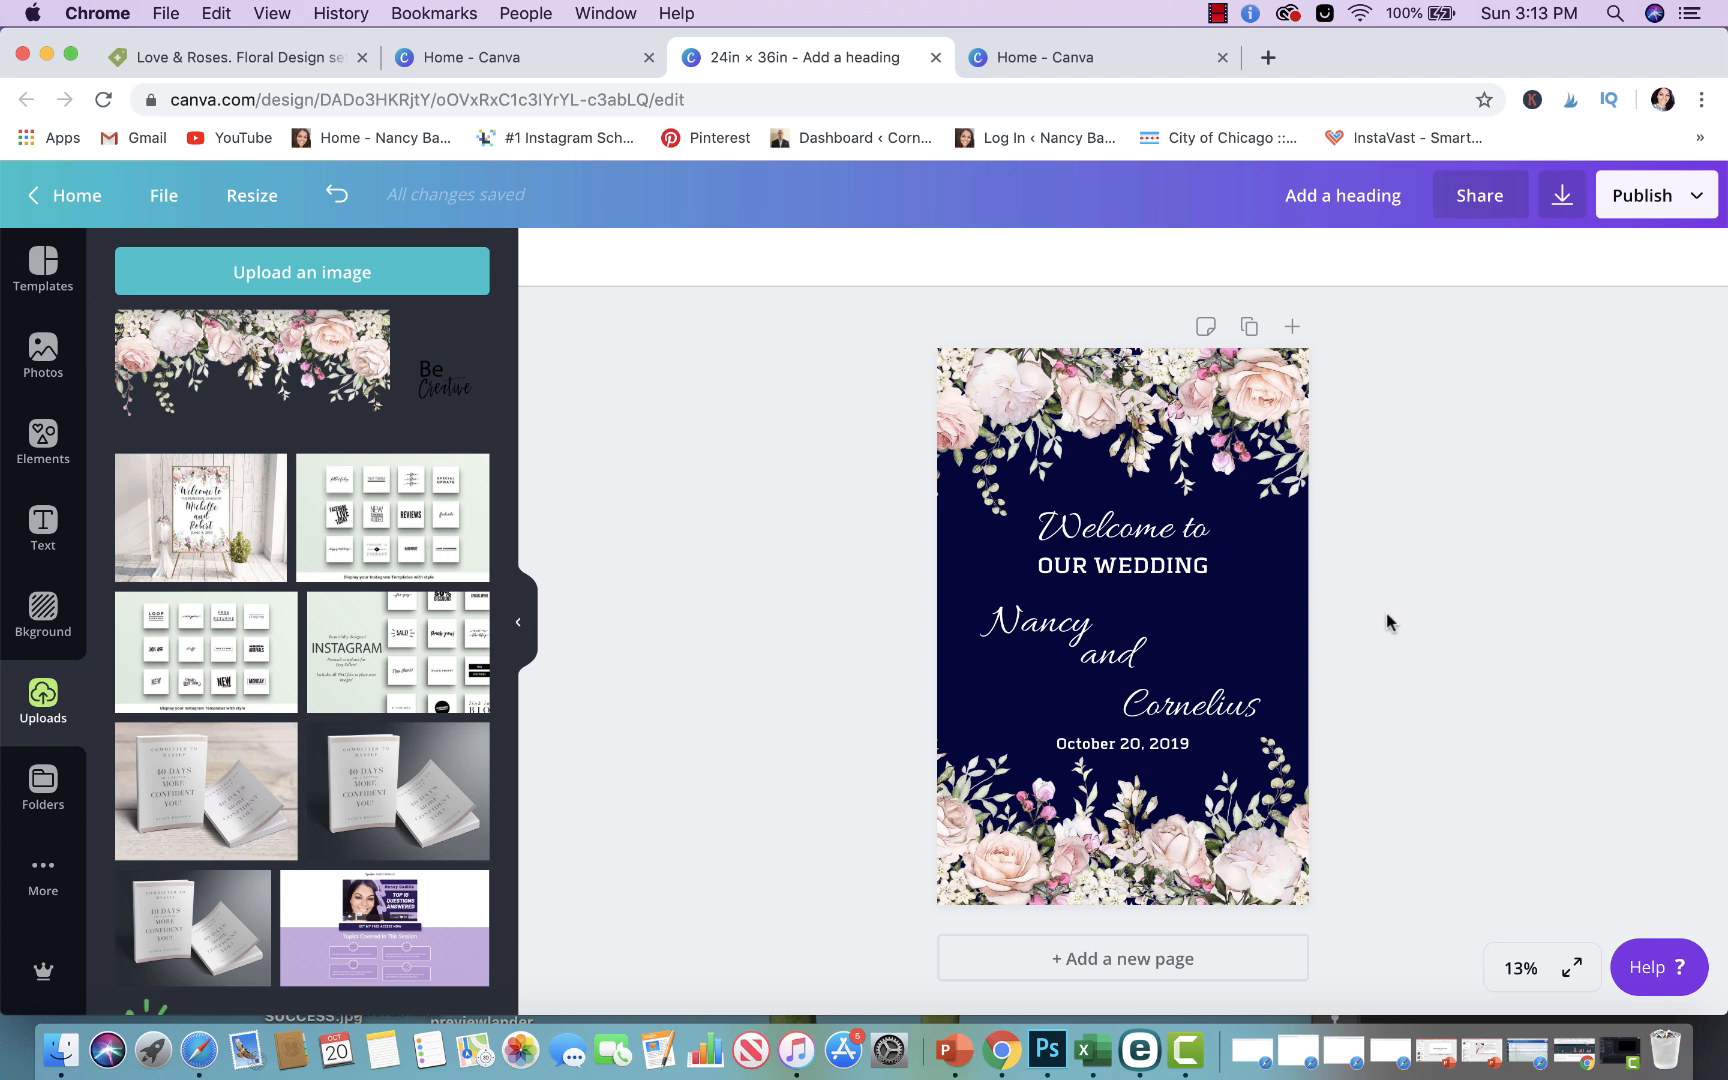
mouse_move(736, 369)
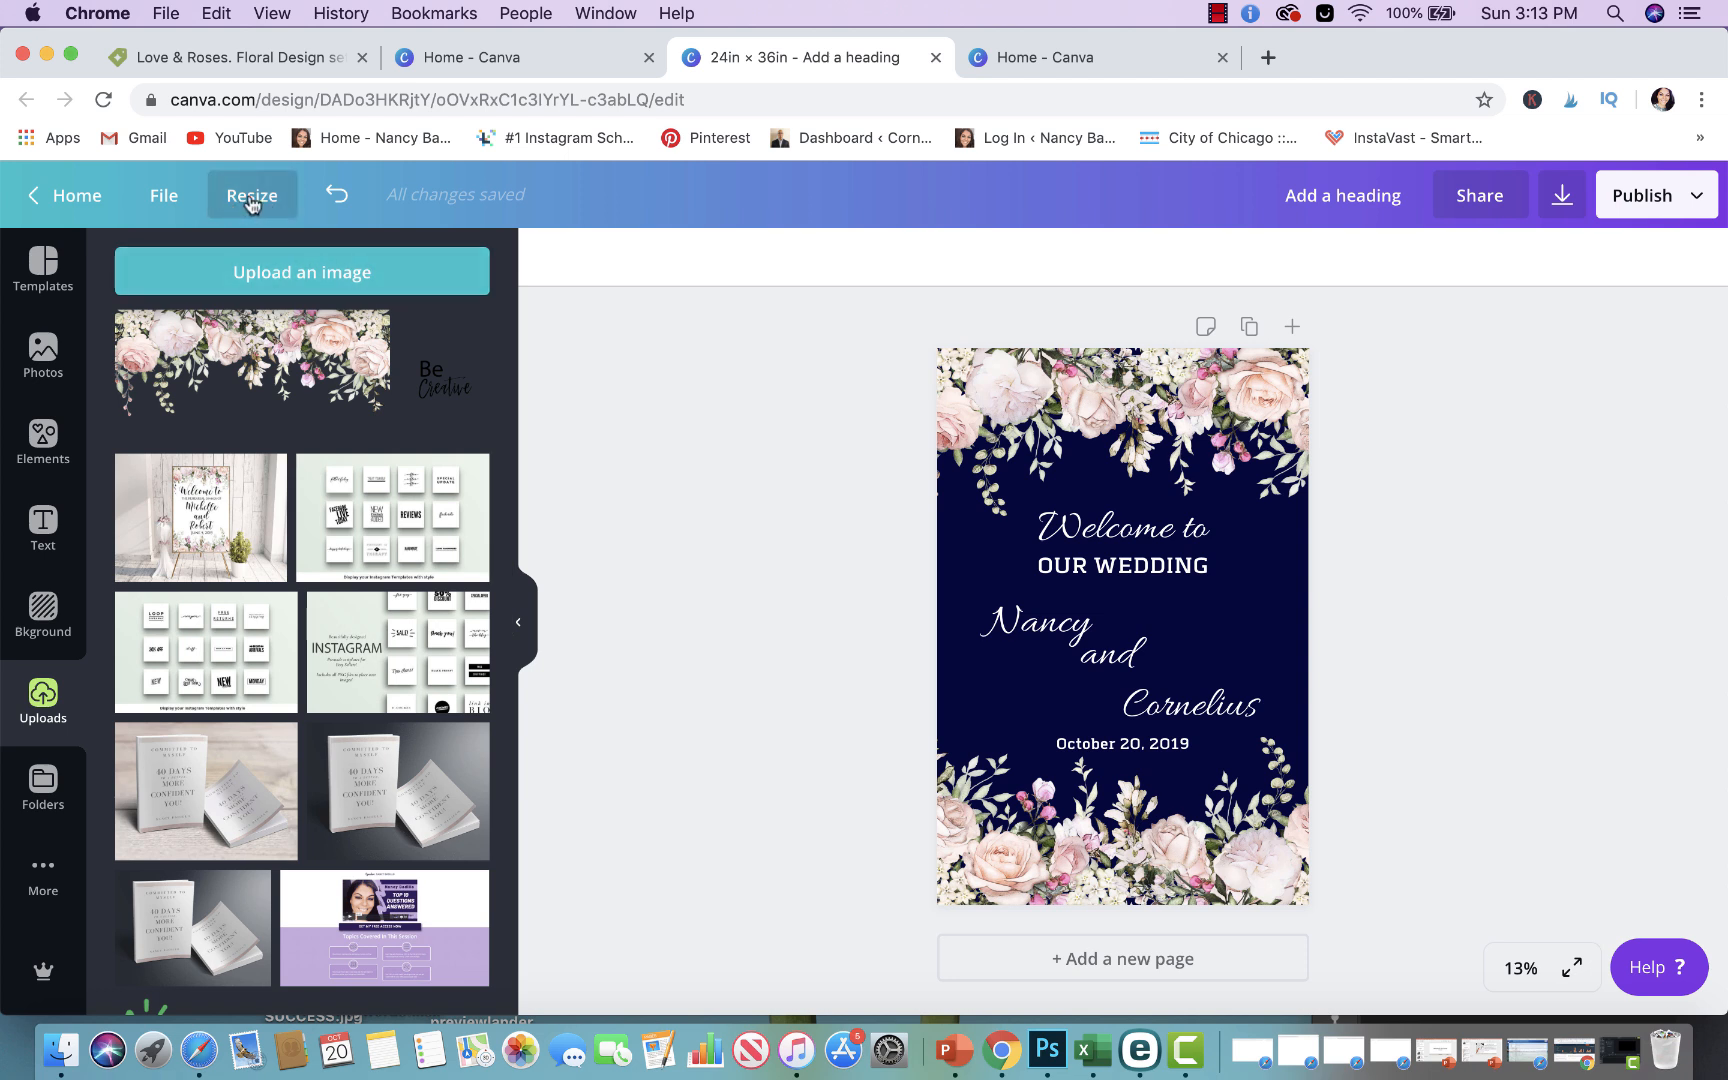
Create a custom 8 × 10 inch resized copy of the sign and open it
click(251, 195)
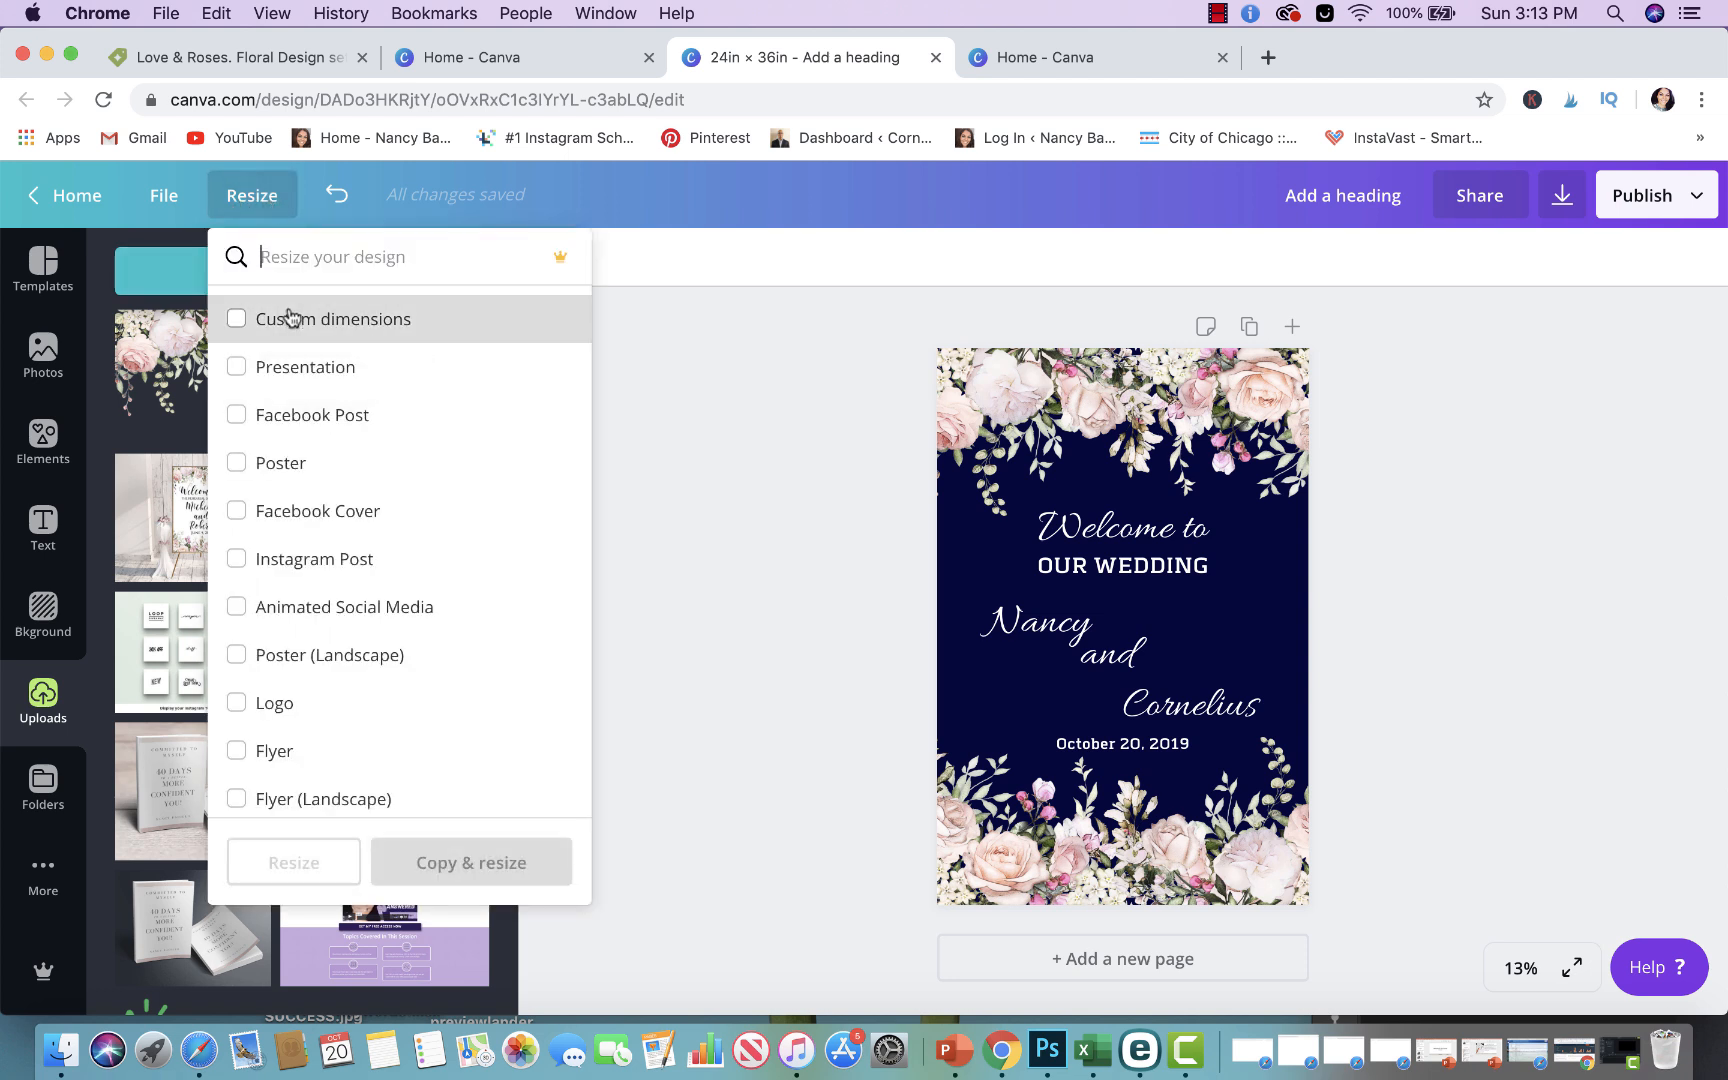
click(236, 318)
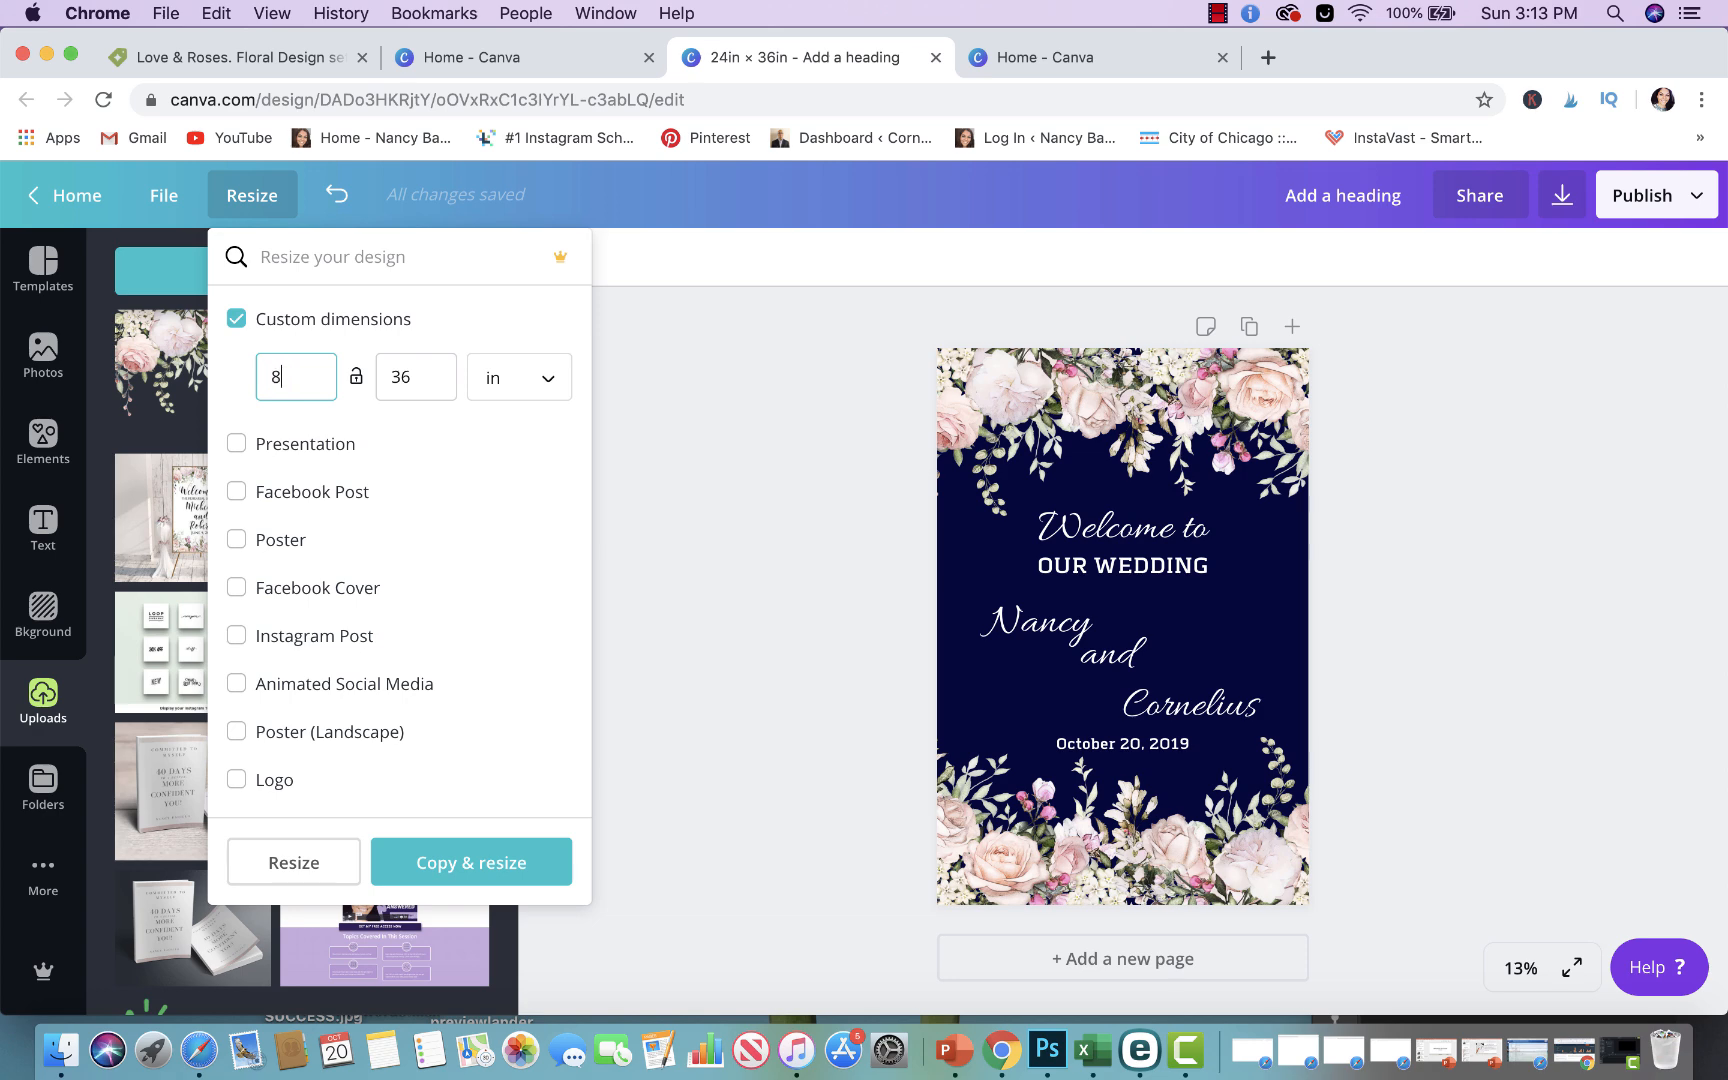
click(471, 862)
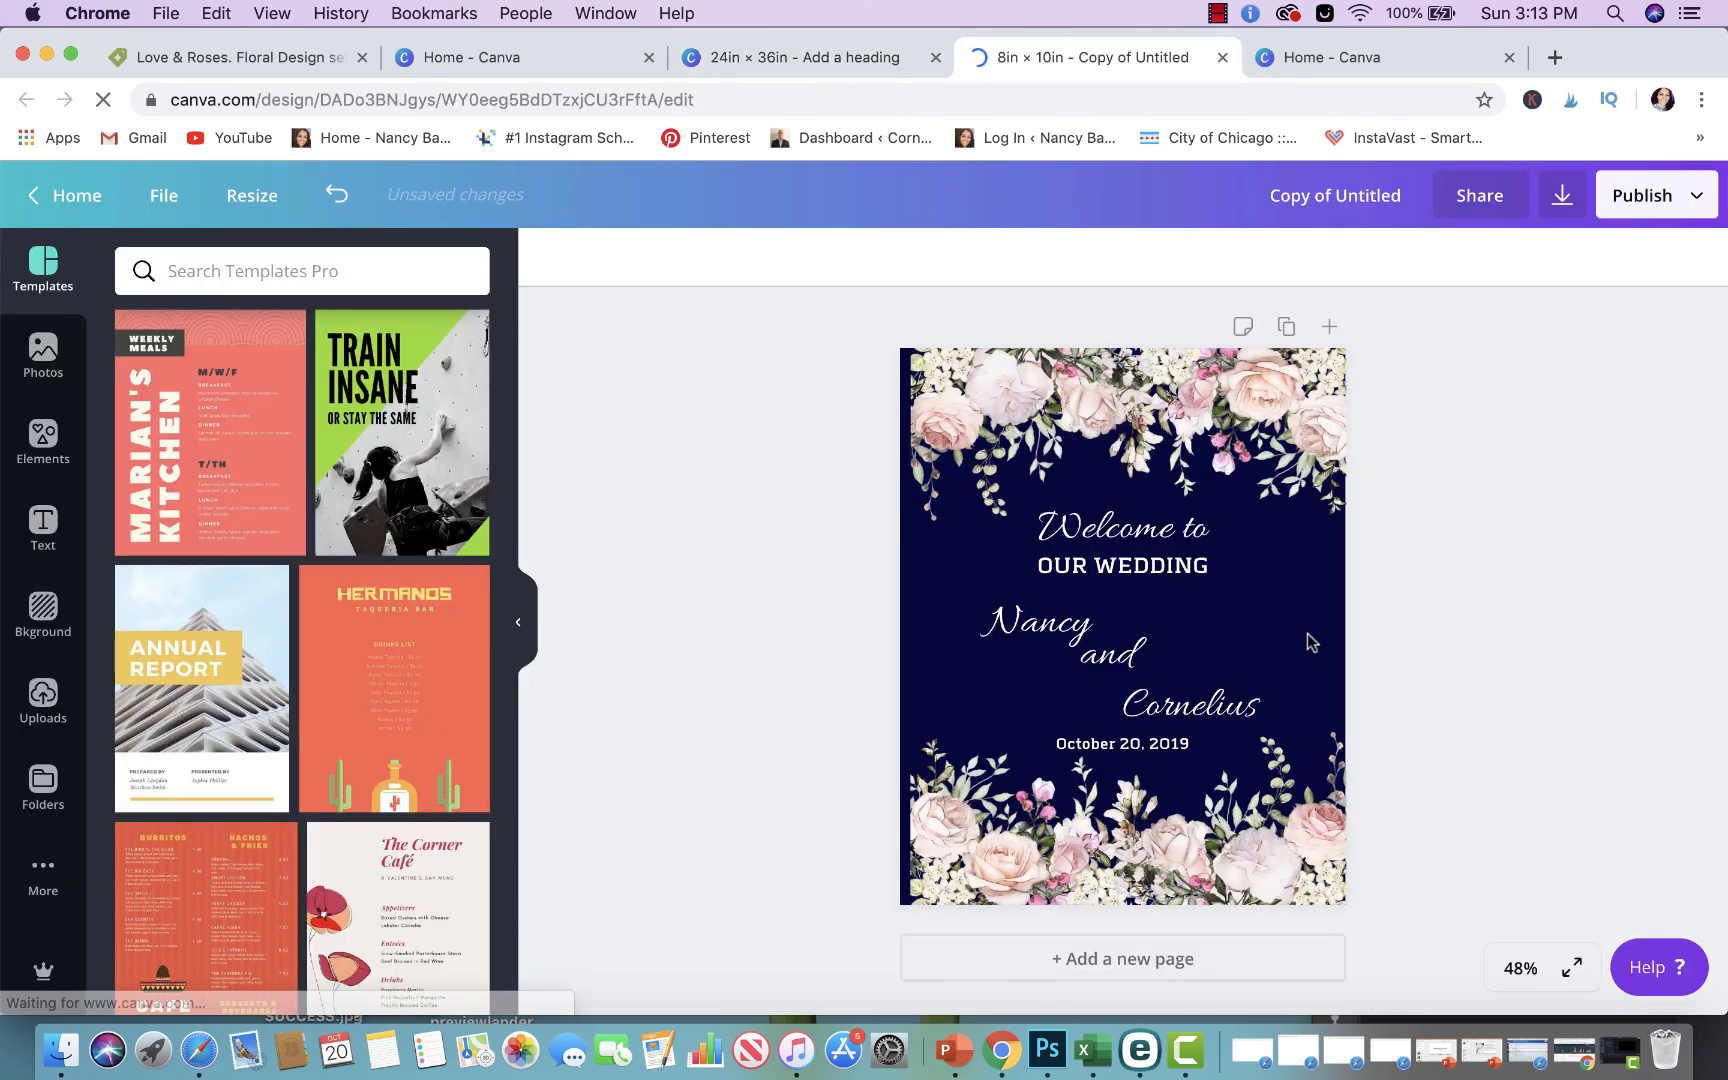
click(1124, 463)
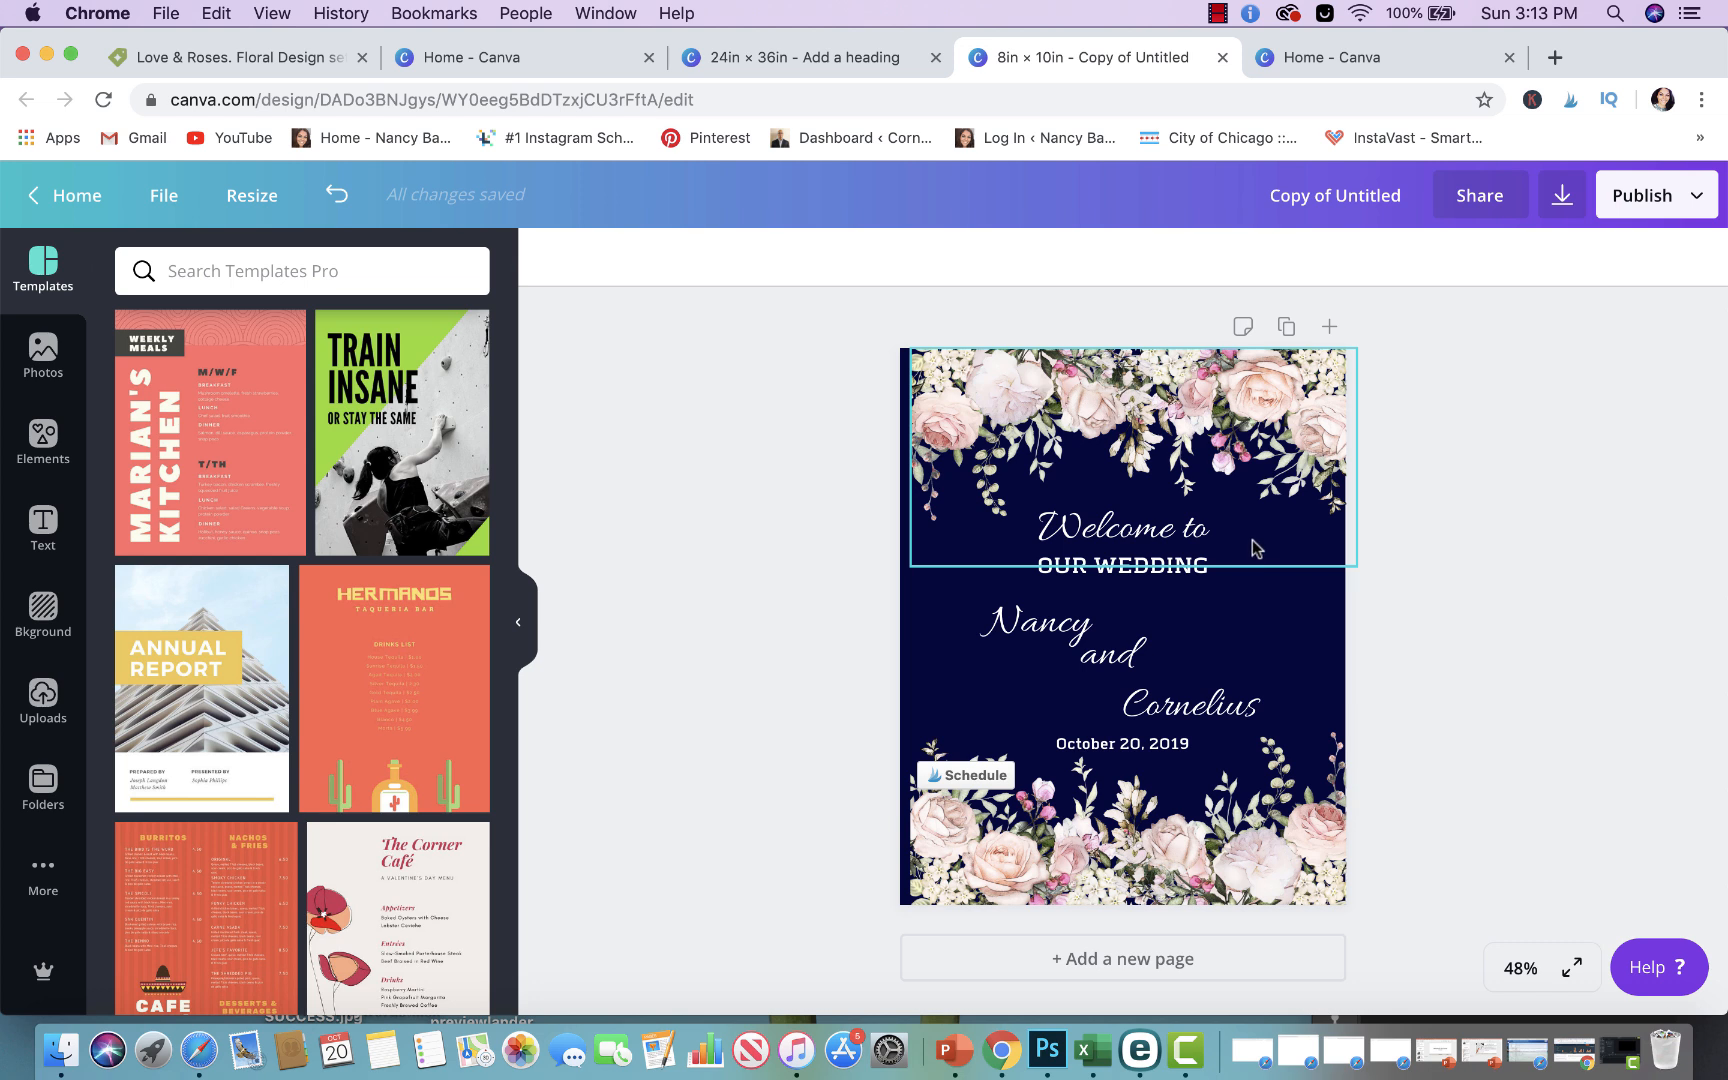
Stretch the top and bottom floral borders to the full sign width
click(1124, 441)
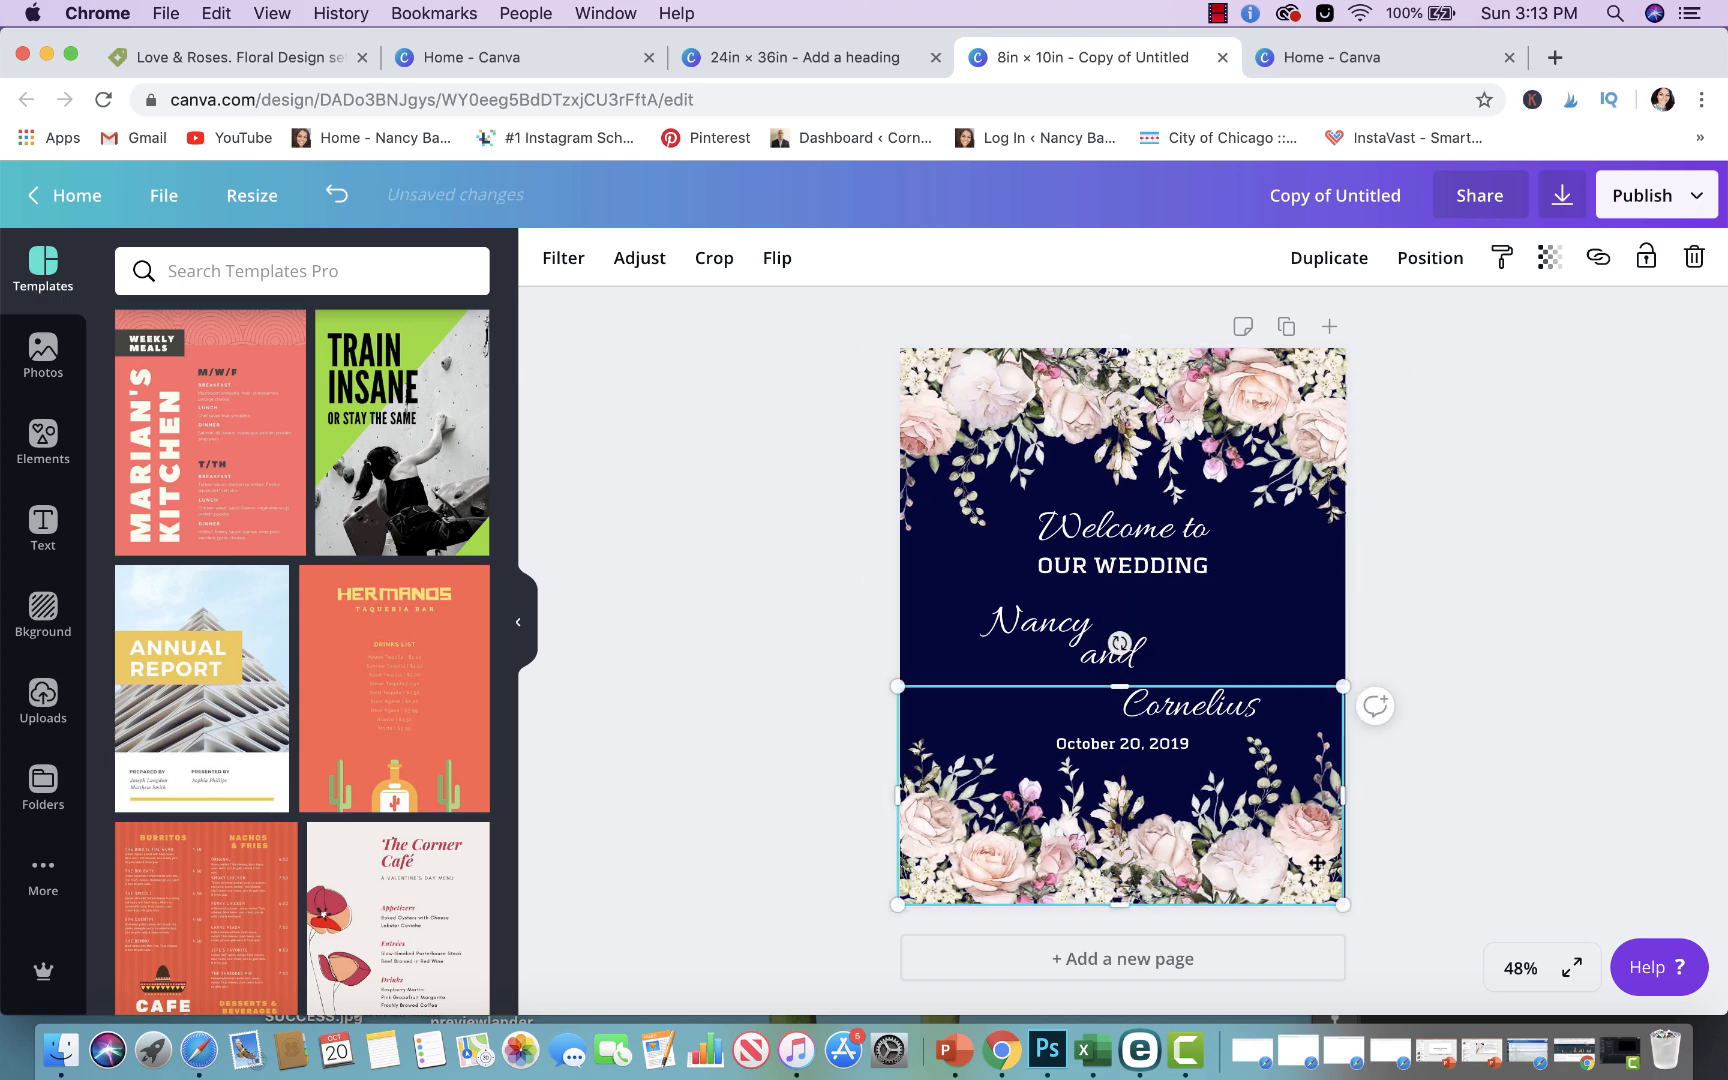
click(1506, 816)
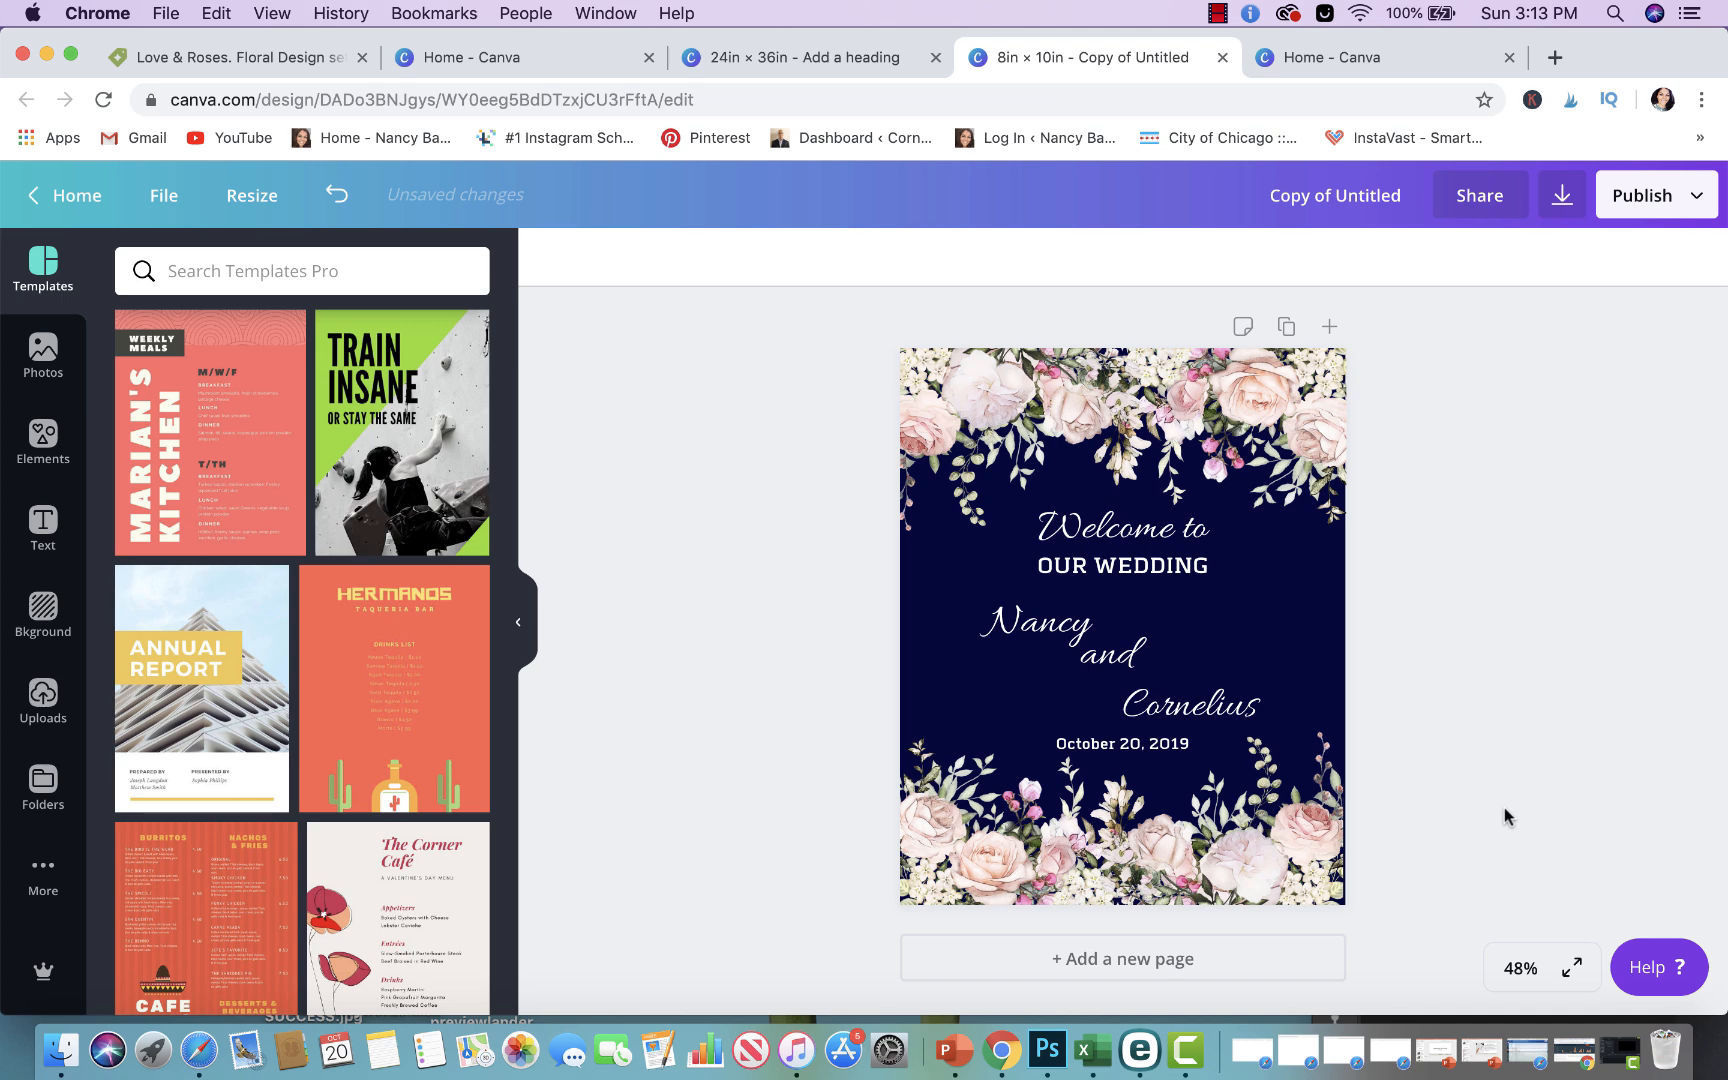
click(1121, 804)
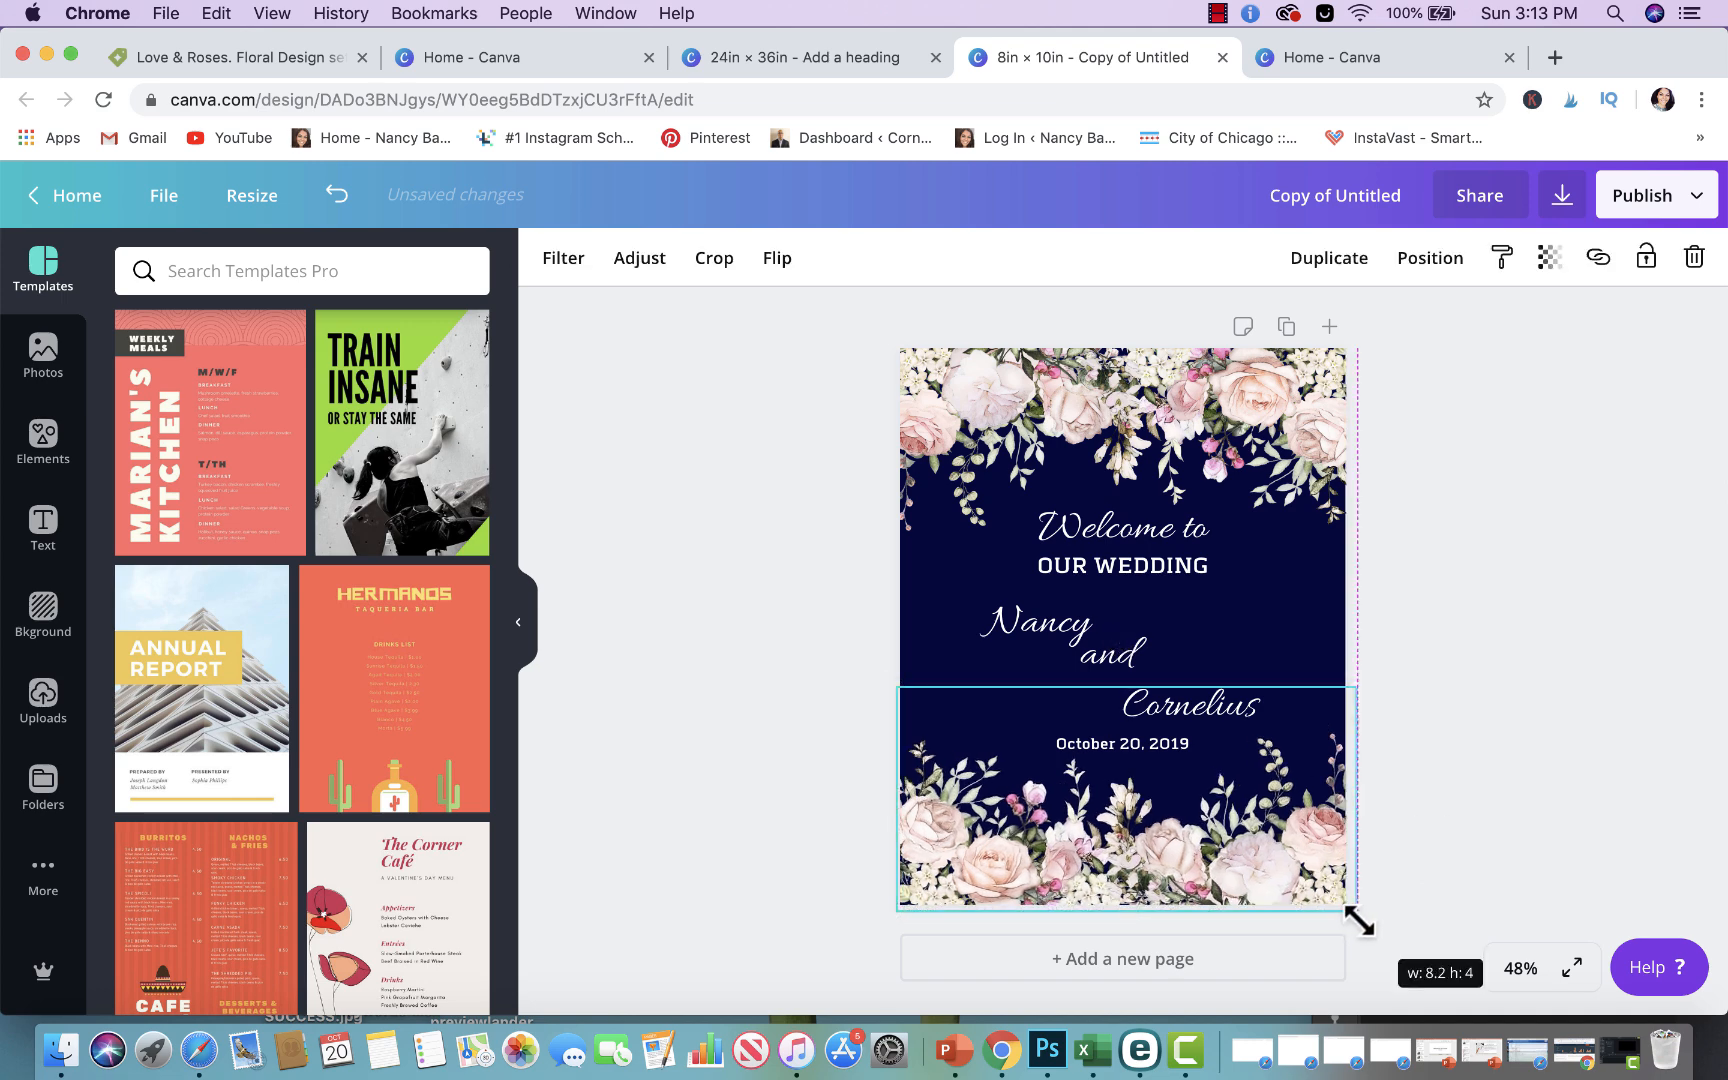
click(1510, 811)
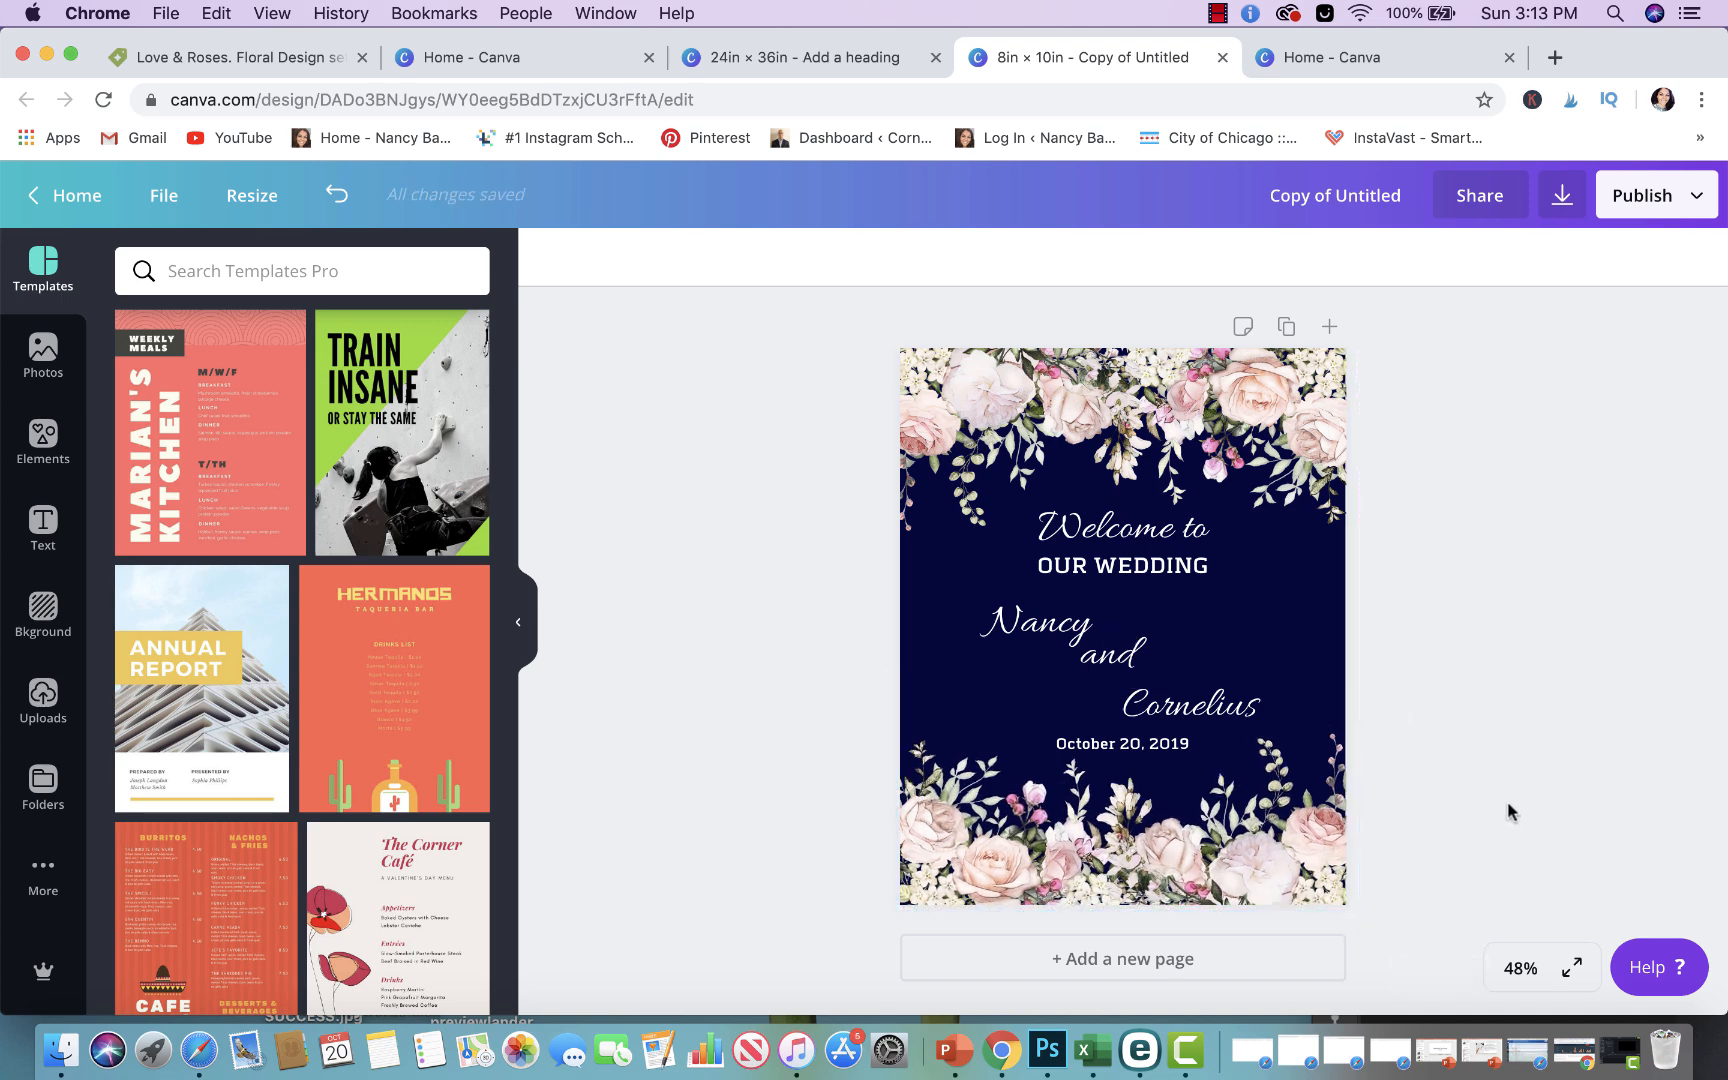
Set Welcome to at size 70, enlarge OUR WEDDING, and return to the 24×36 sign
click(1122, 527)
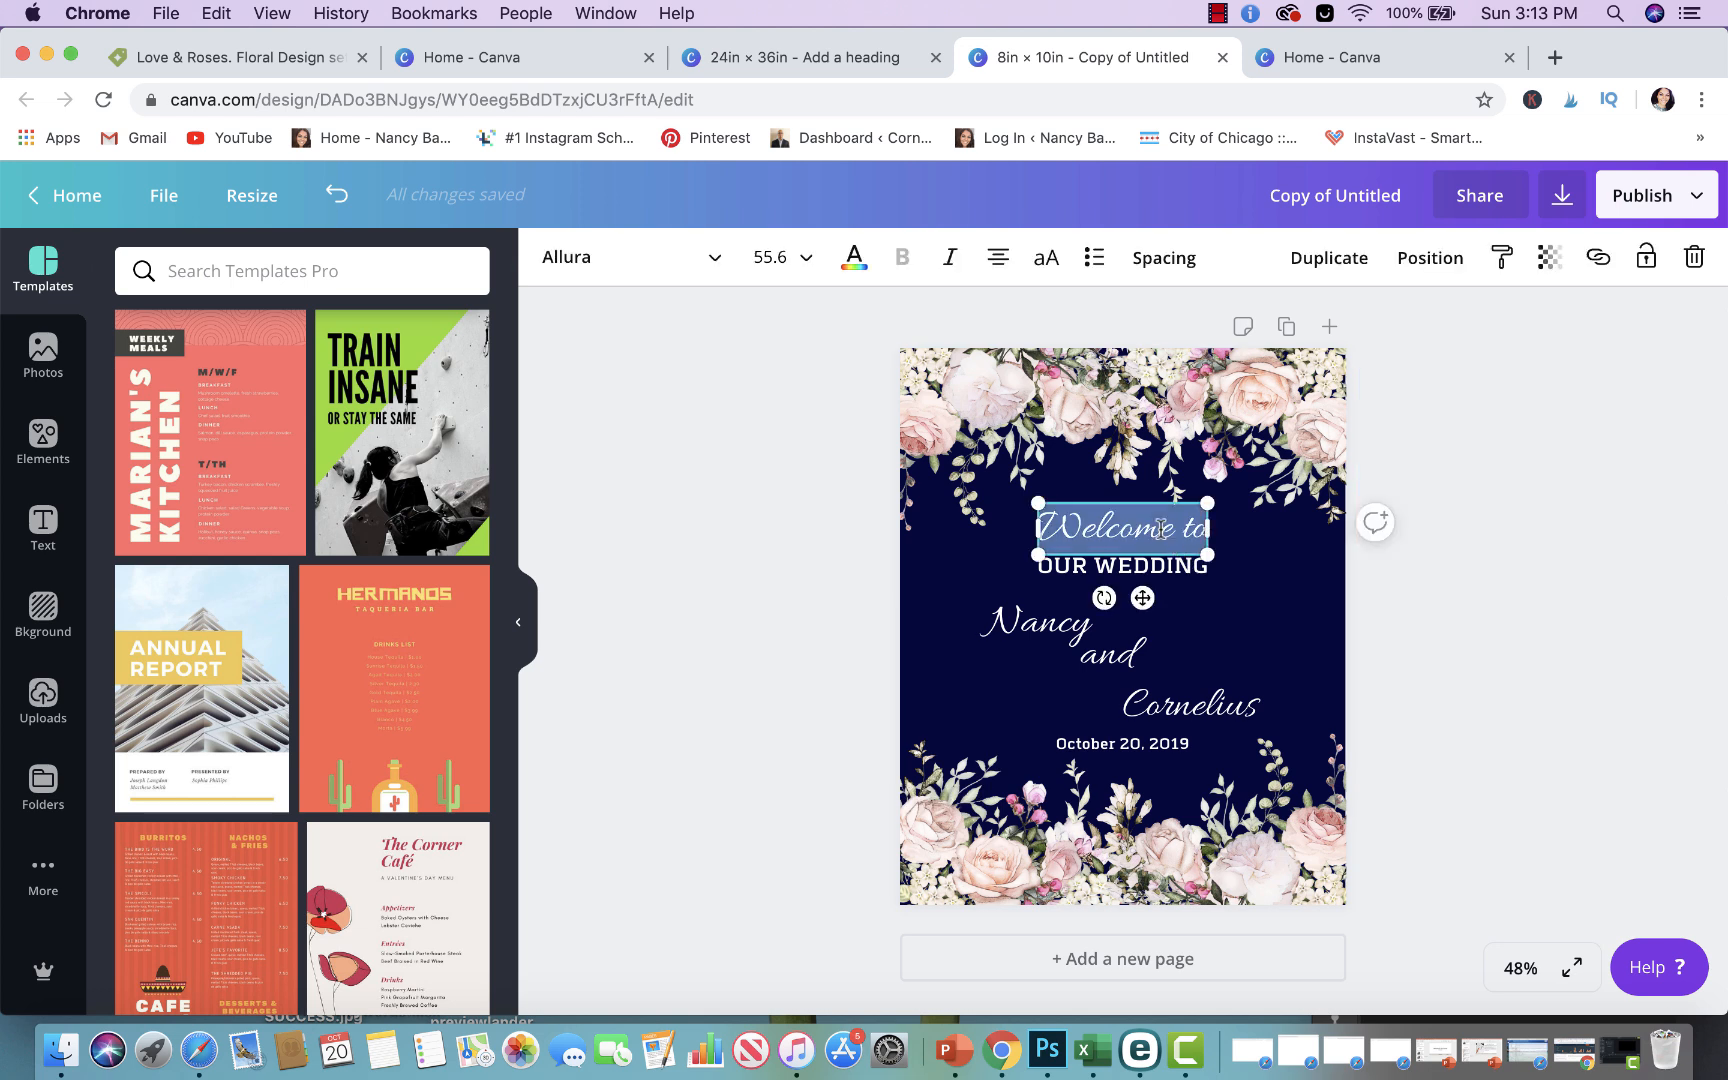
click(803, 257)
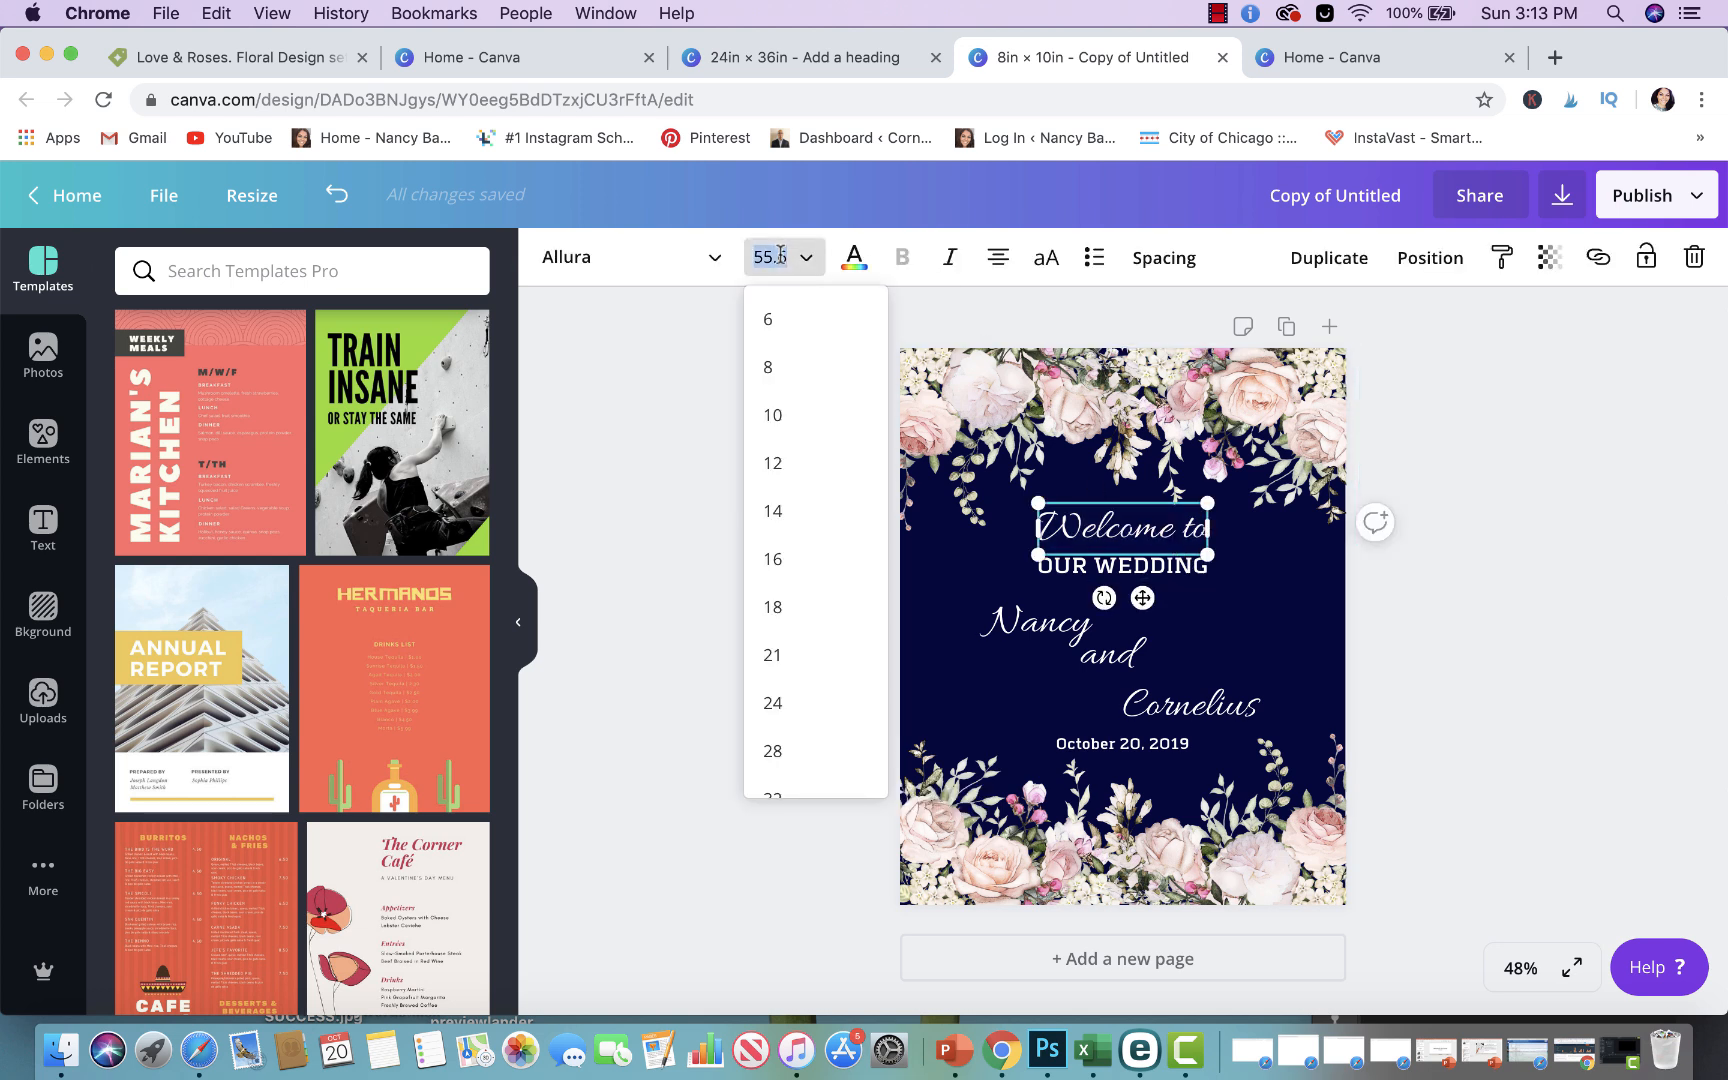
text(70)
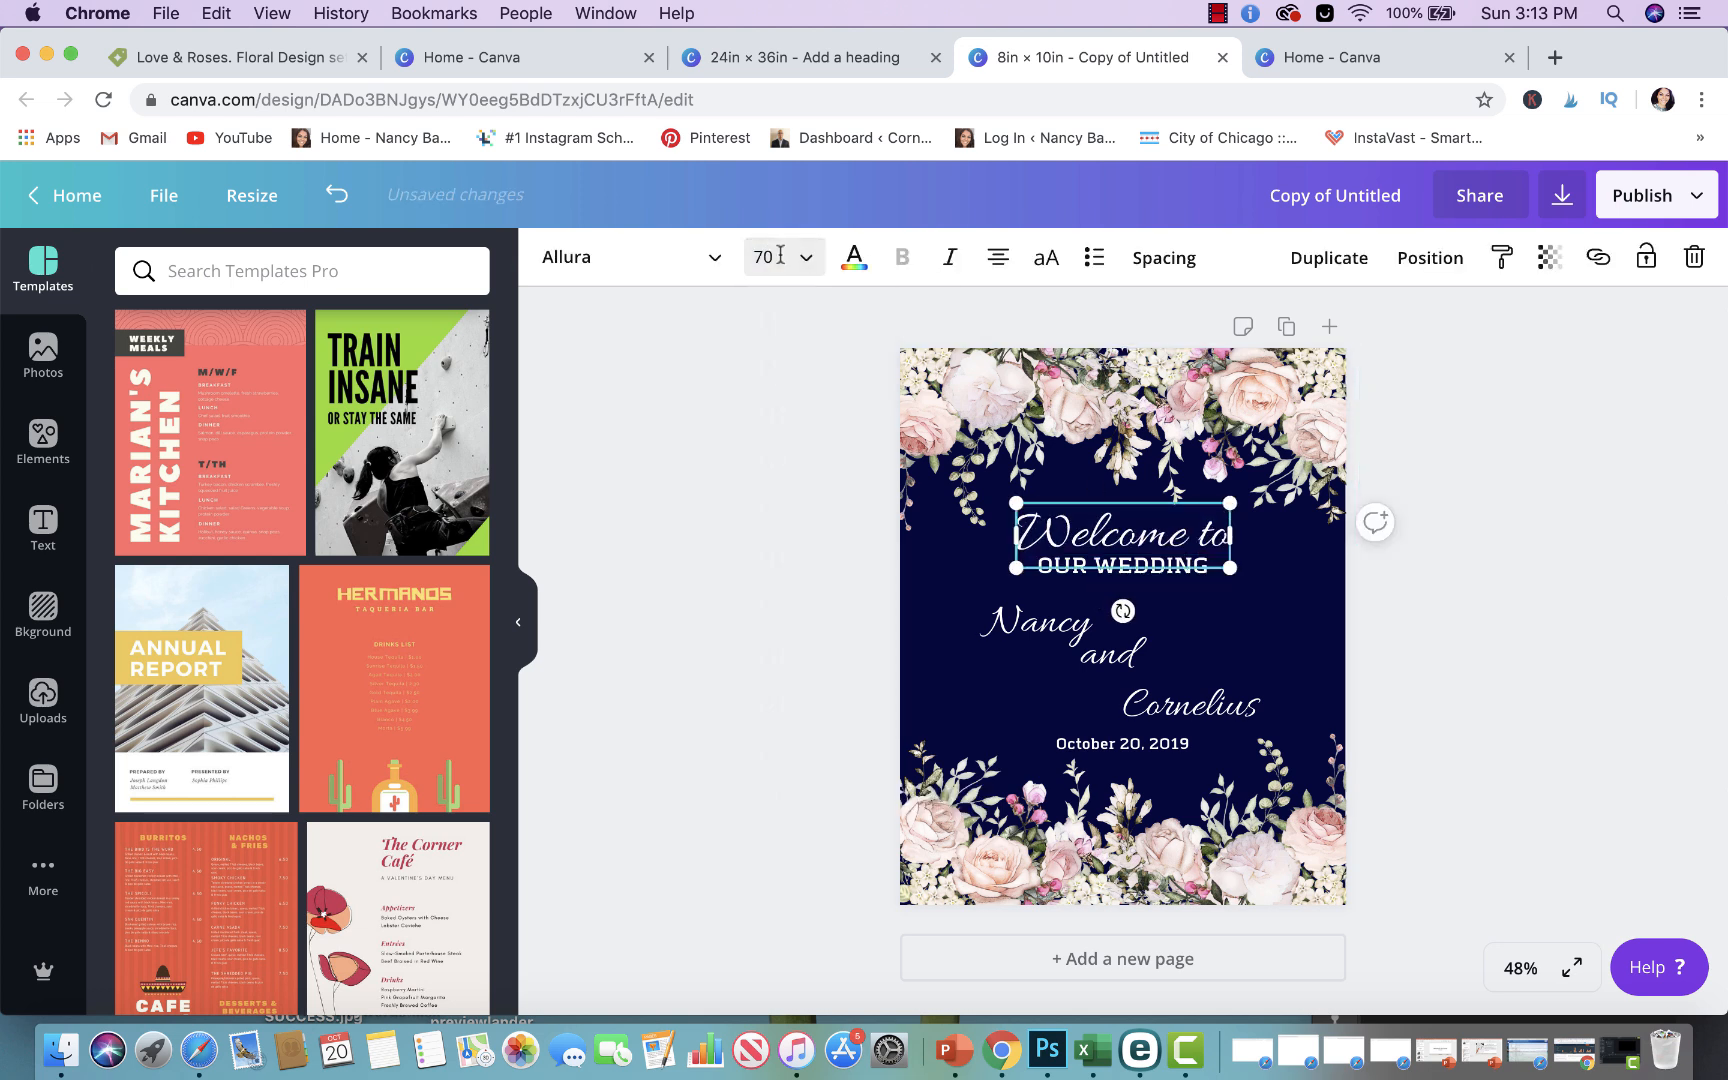
click(1119, 537)
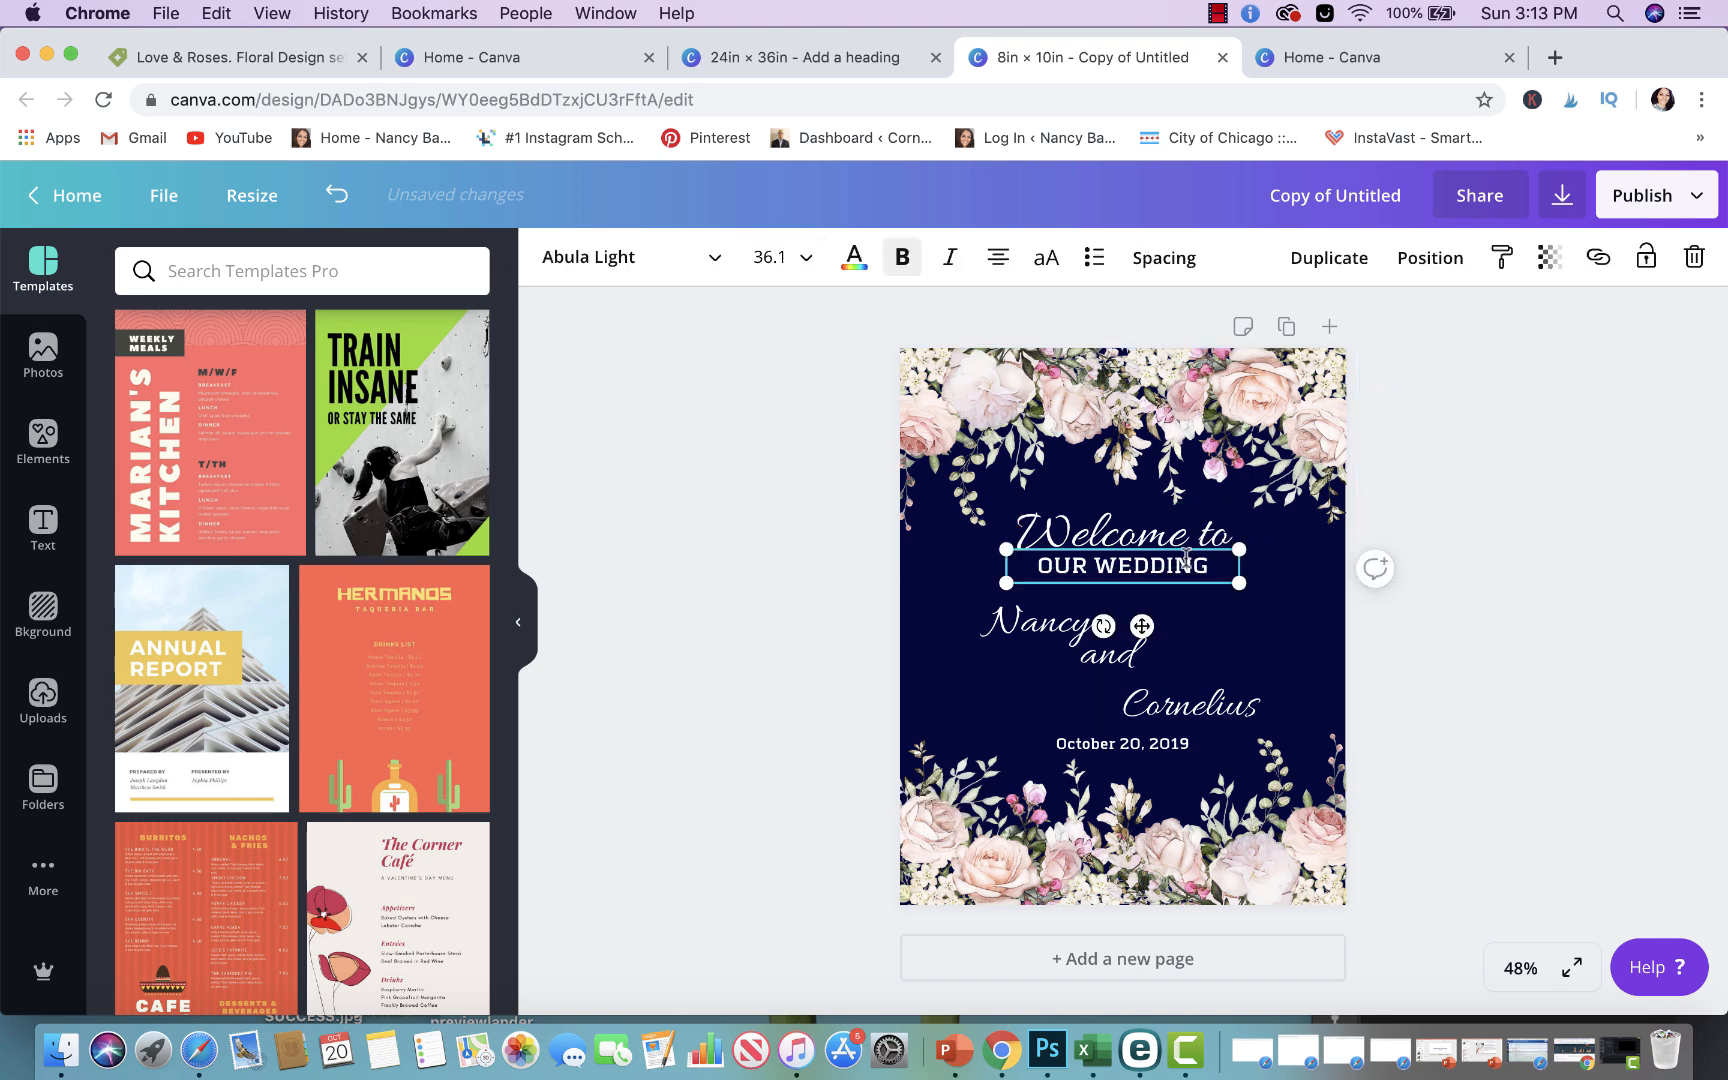
click(804, 257)
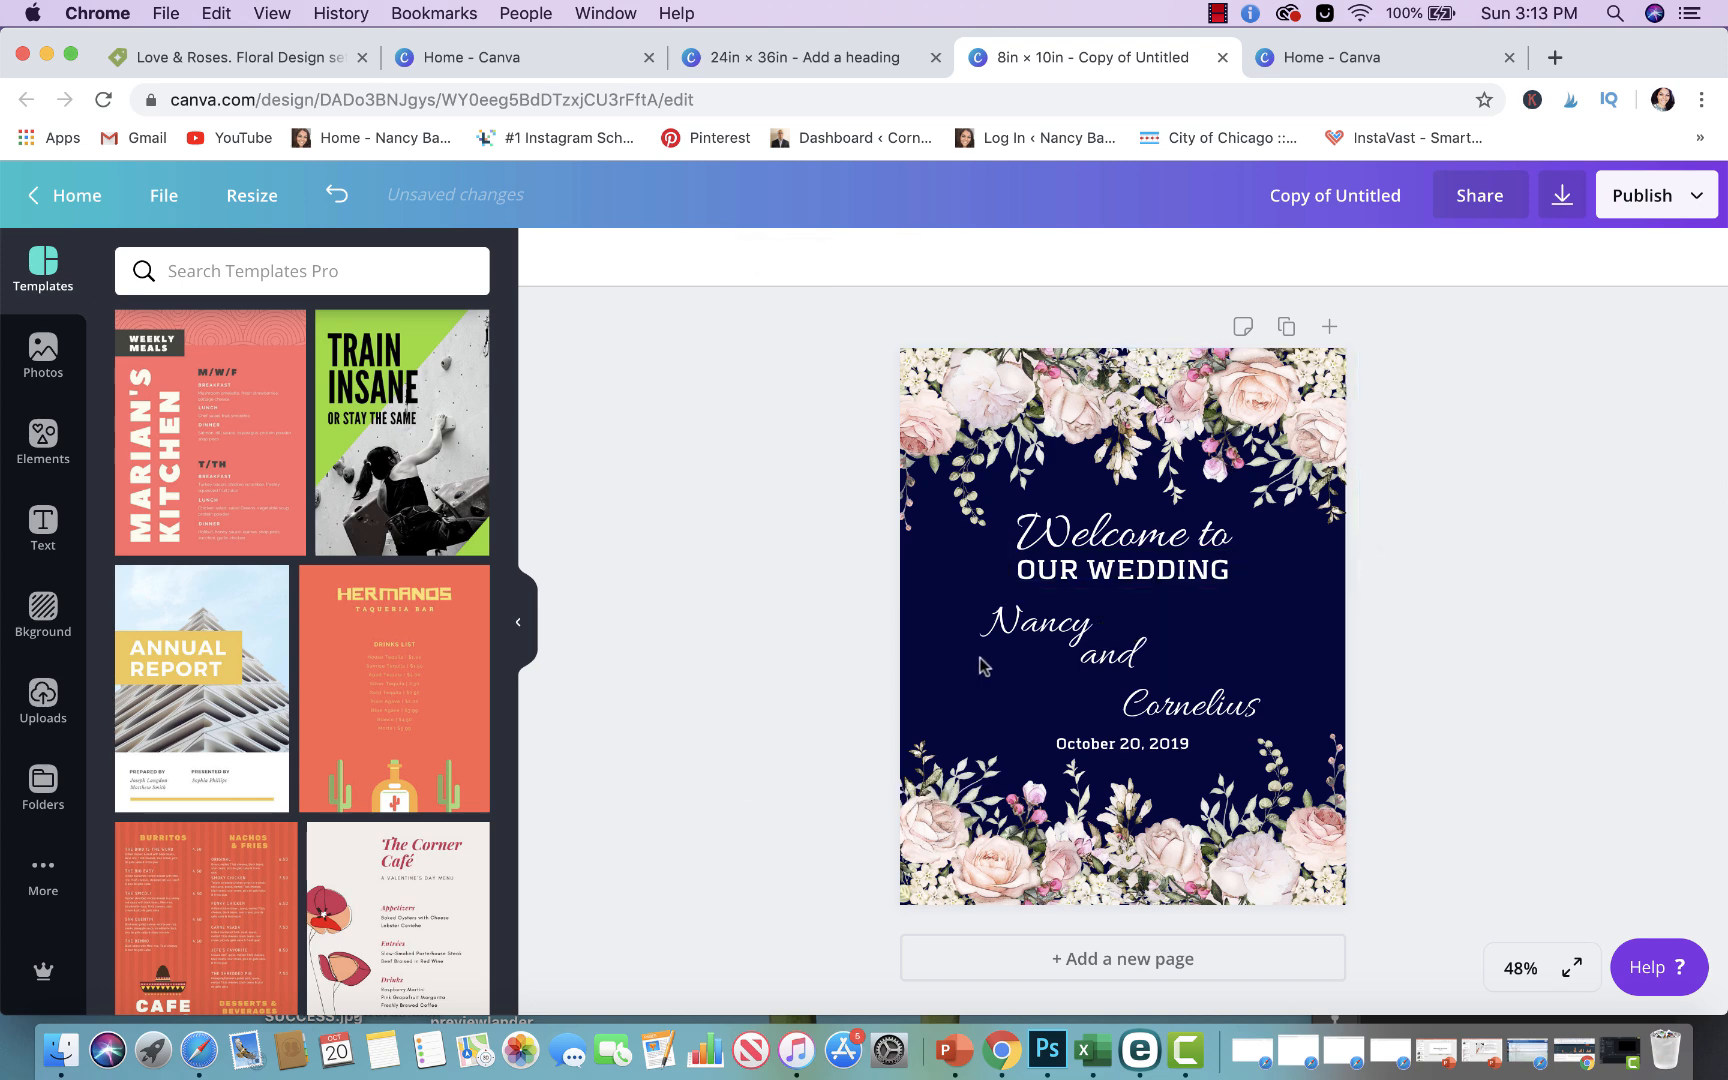
click(1108, 782)
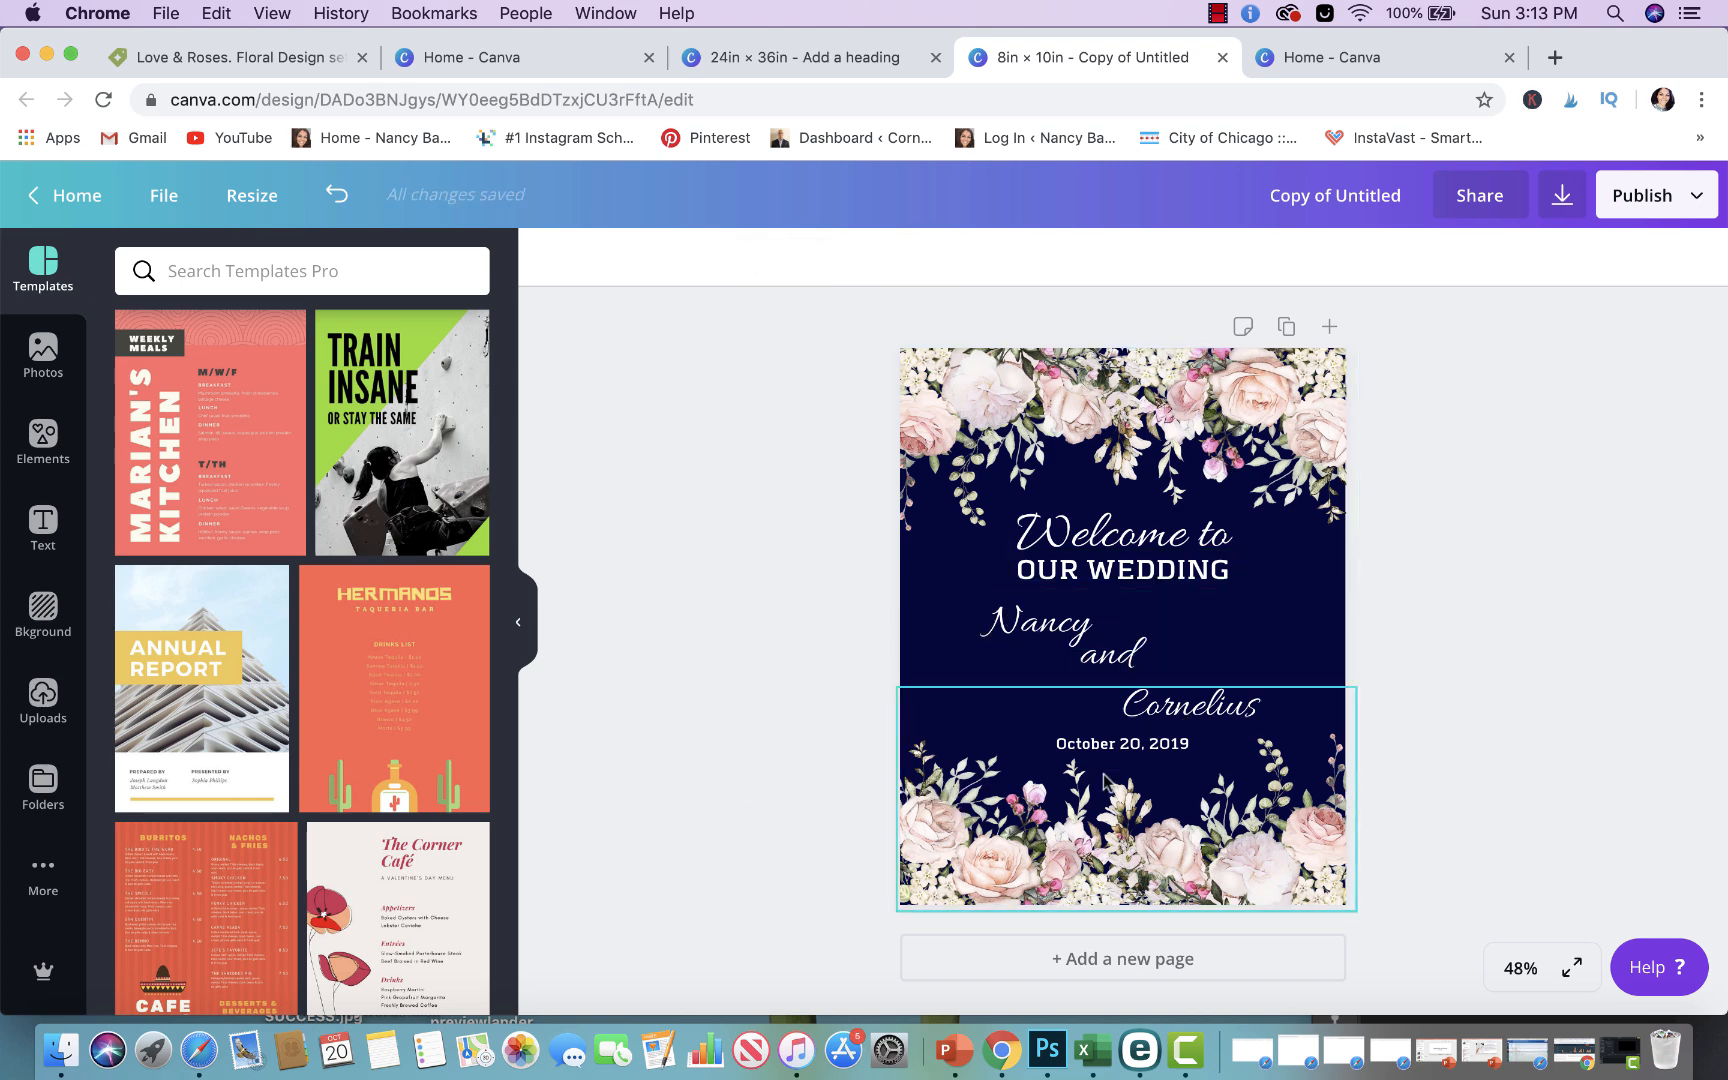
click(1445, 282)
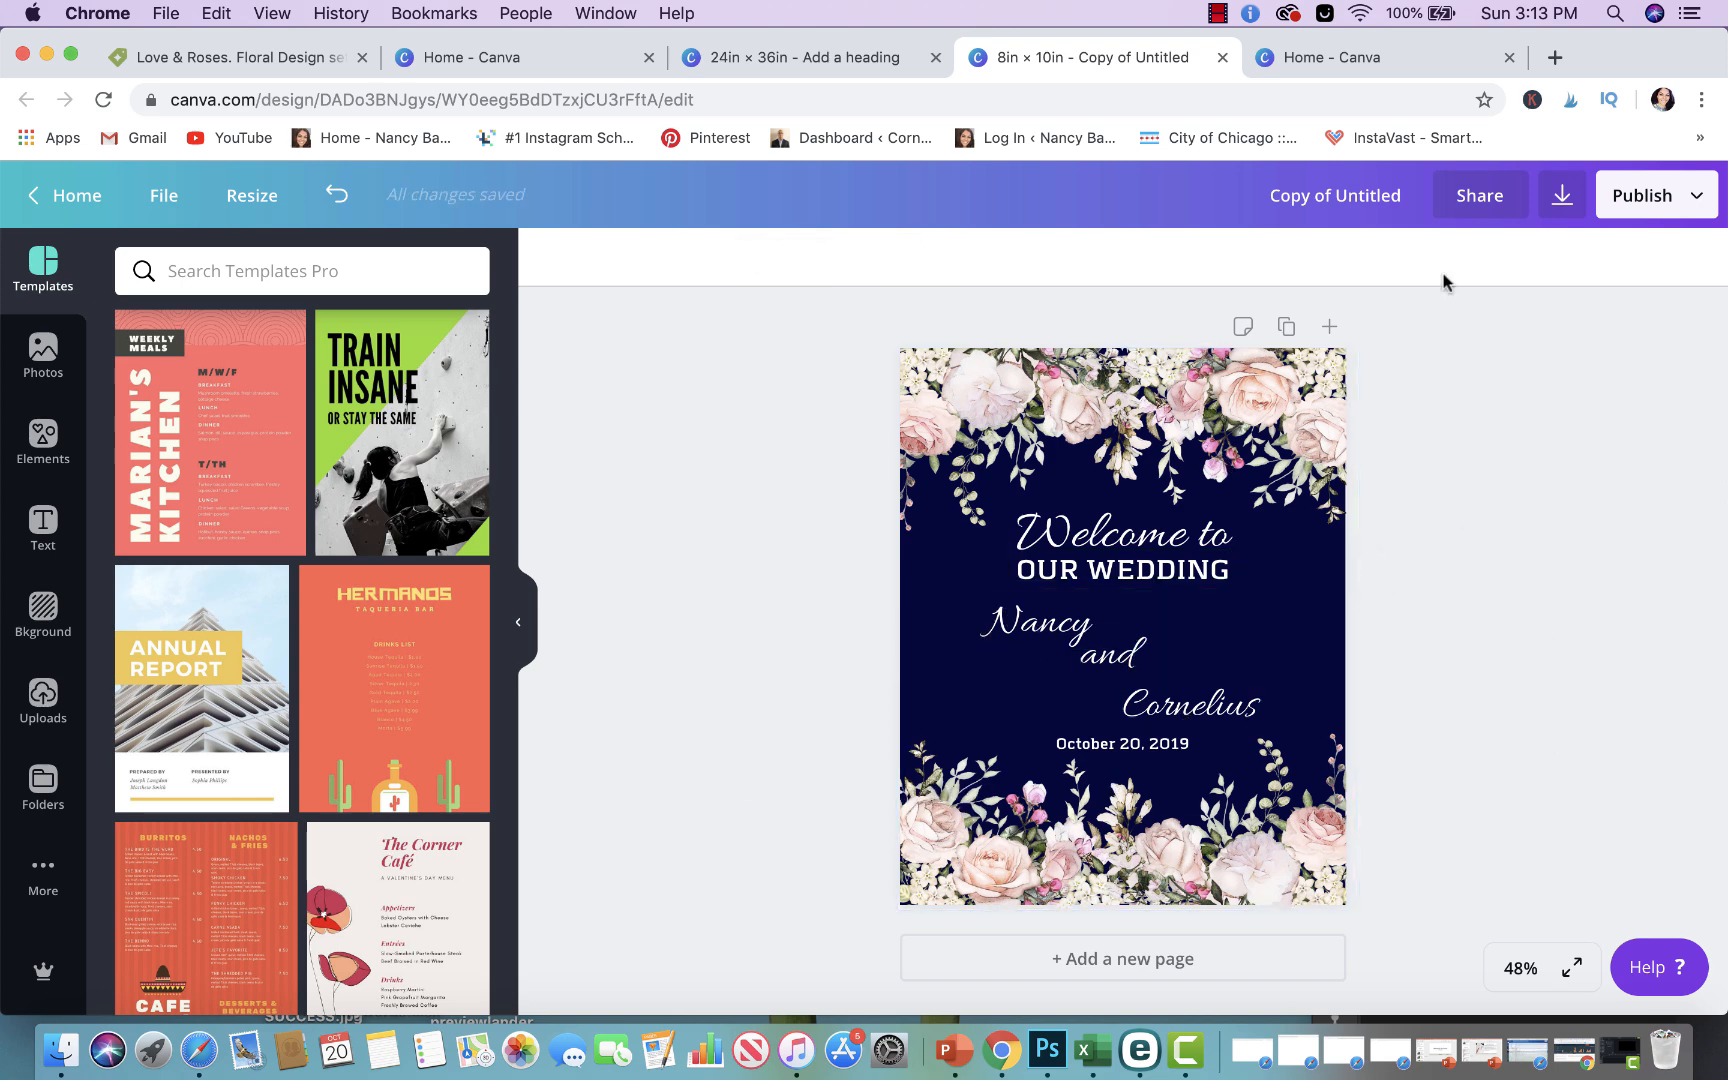
mouse_move(530, 245)
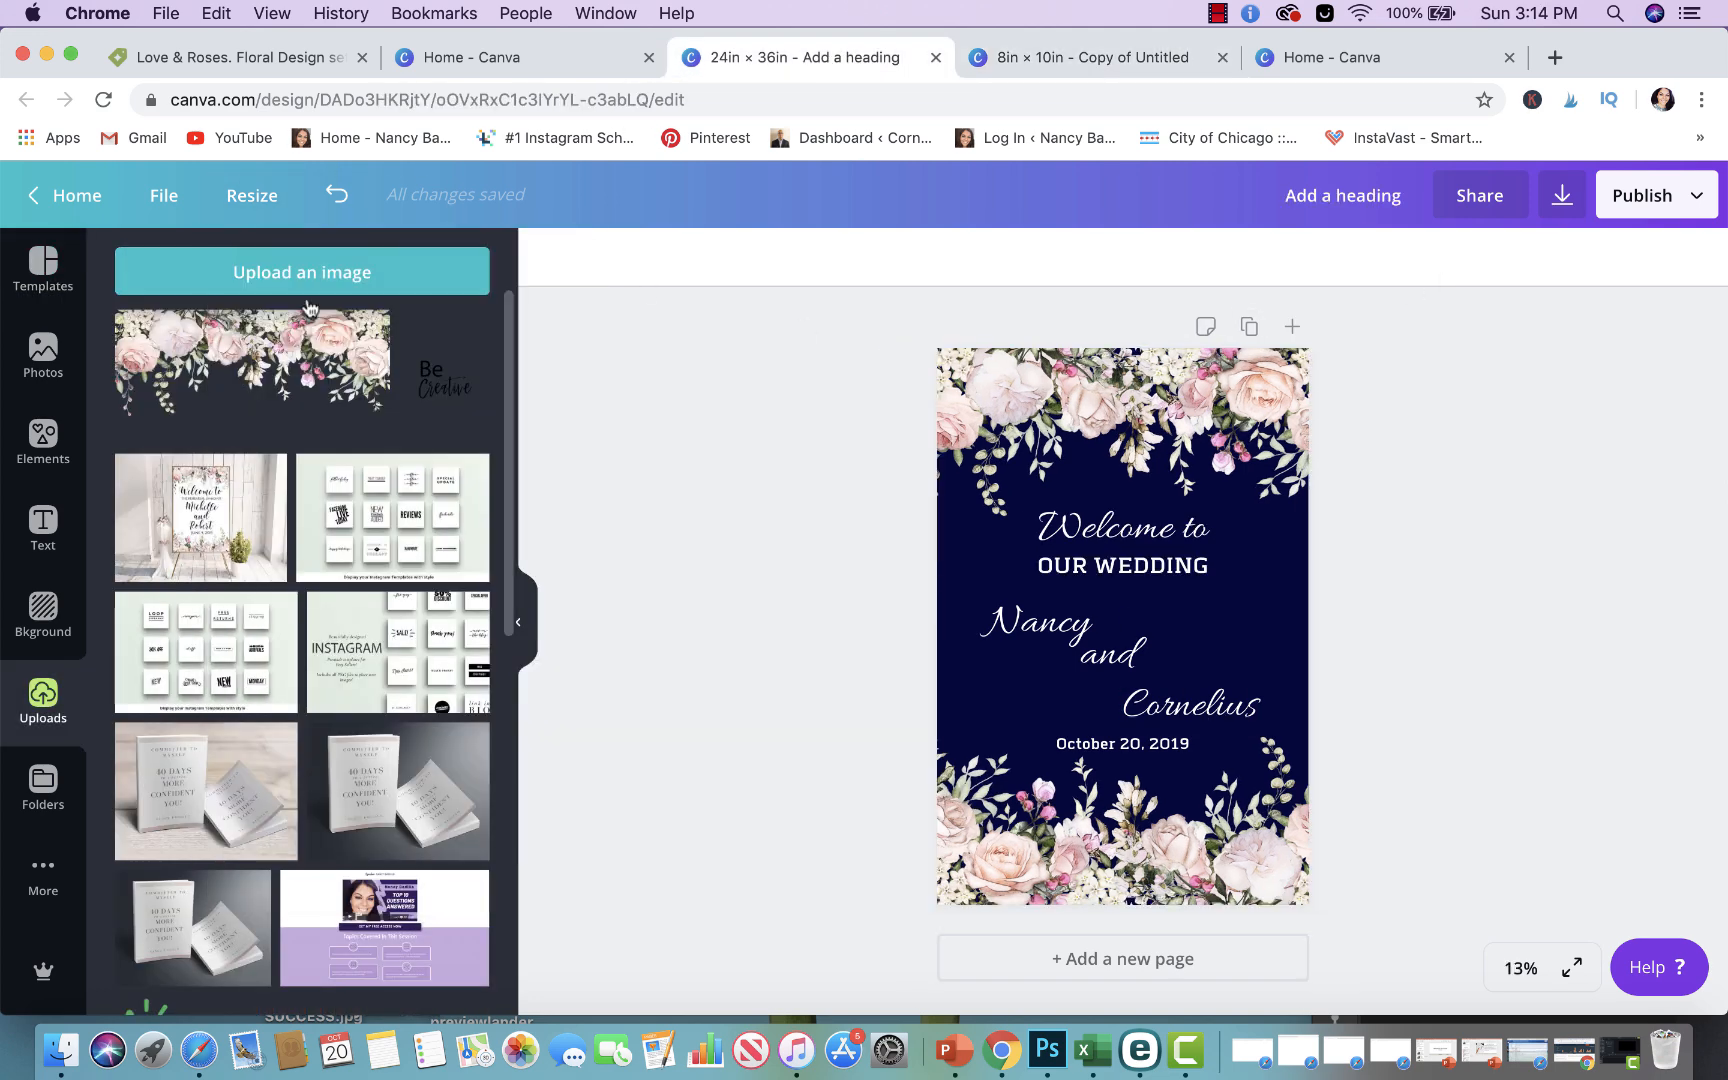
Make an 11 × 14 inch resized copy and reopen the original 24 × 36 sign
click(251, 195)
text(1)
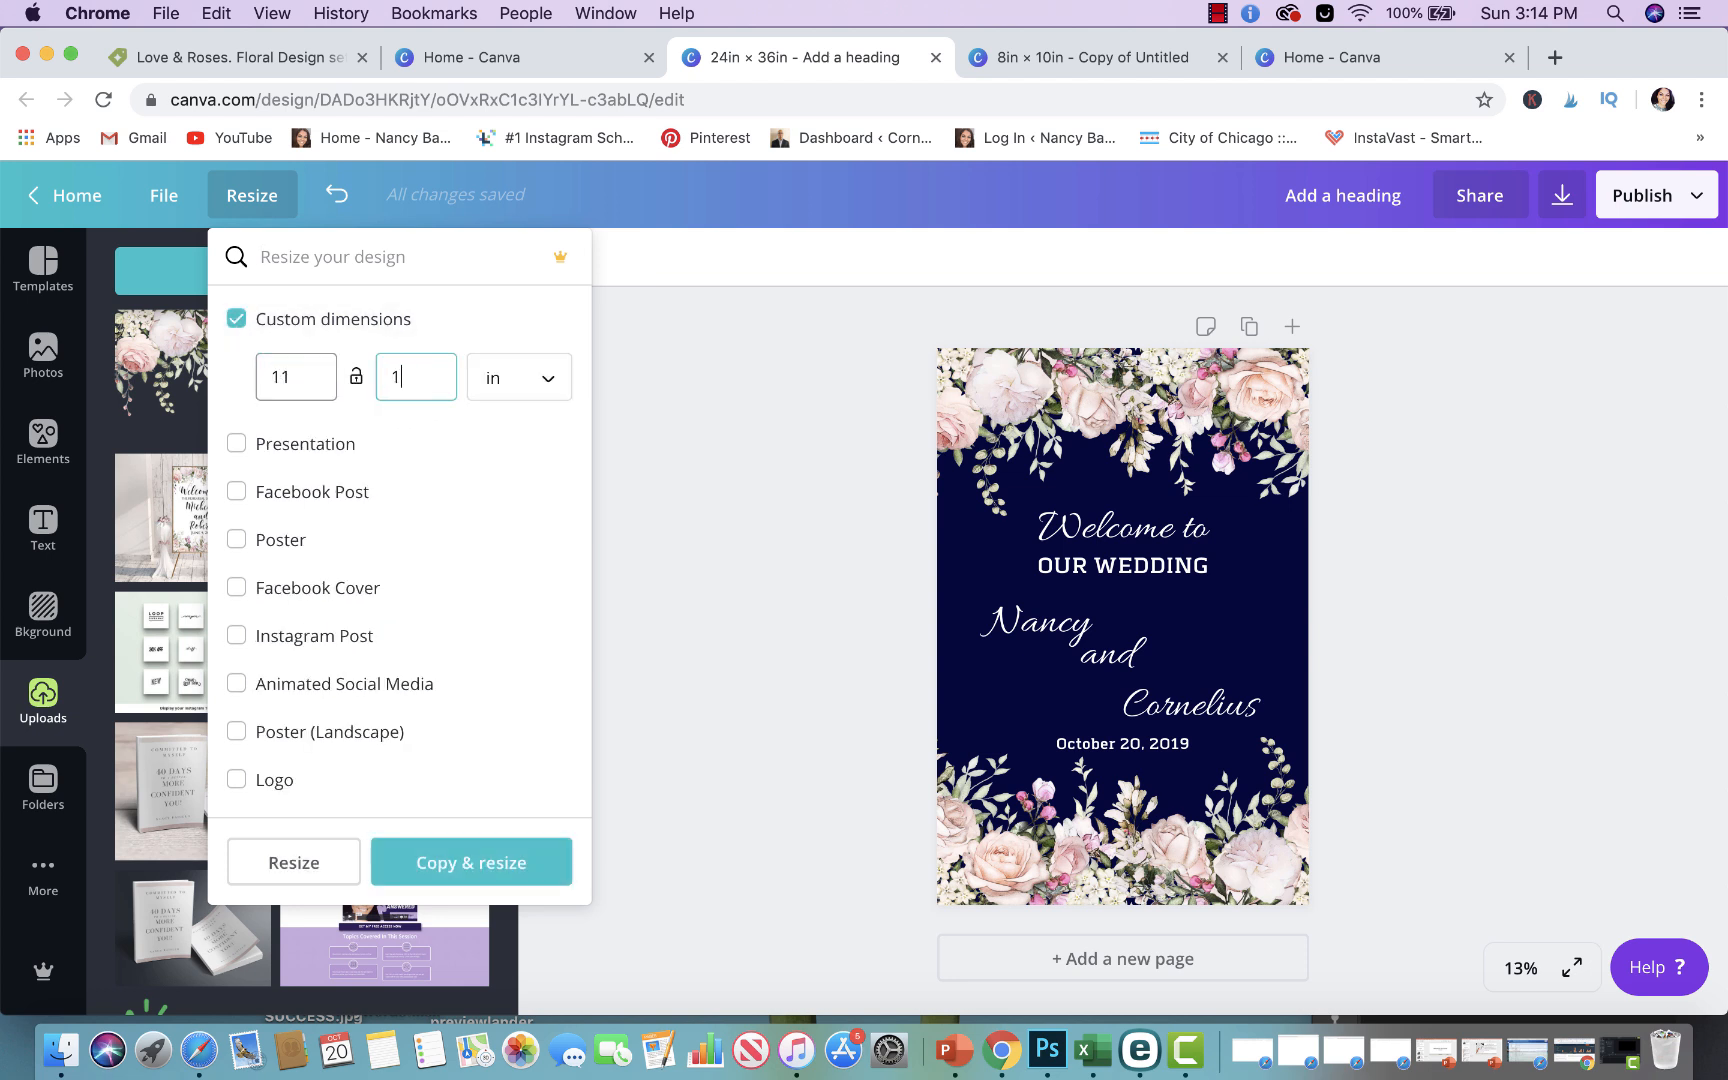
text(4)
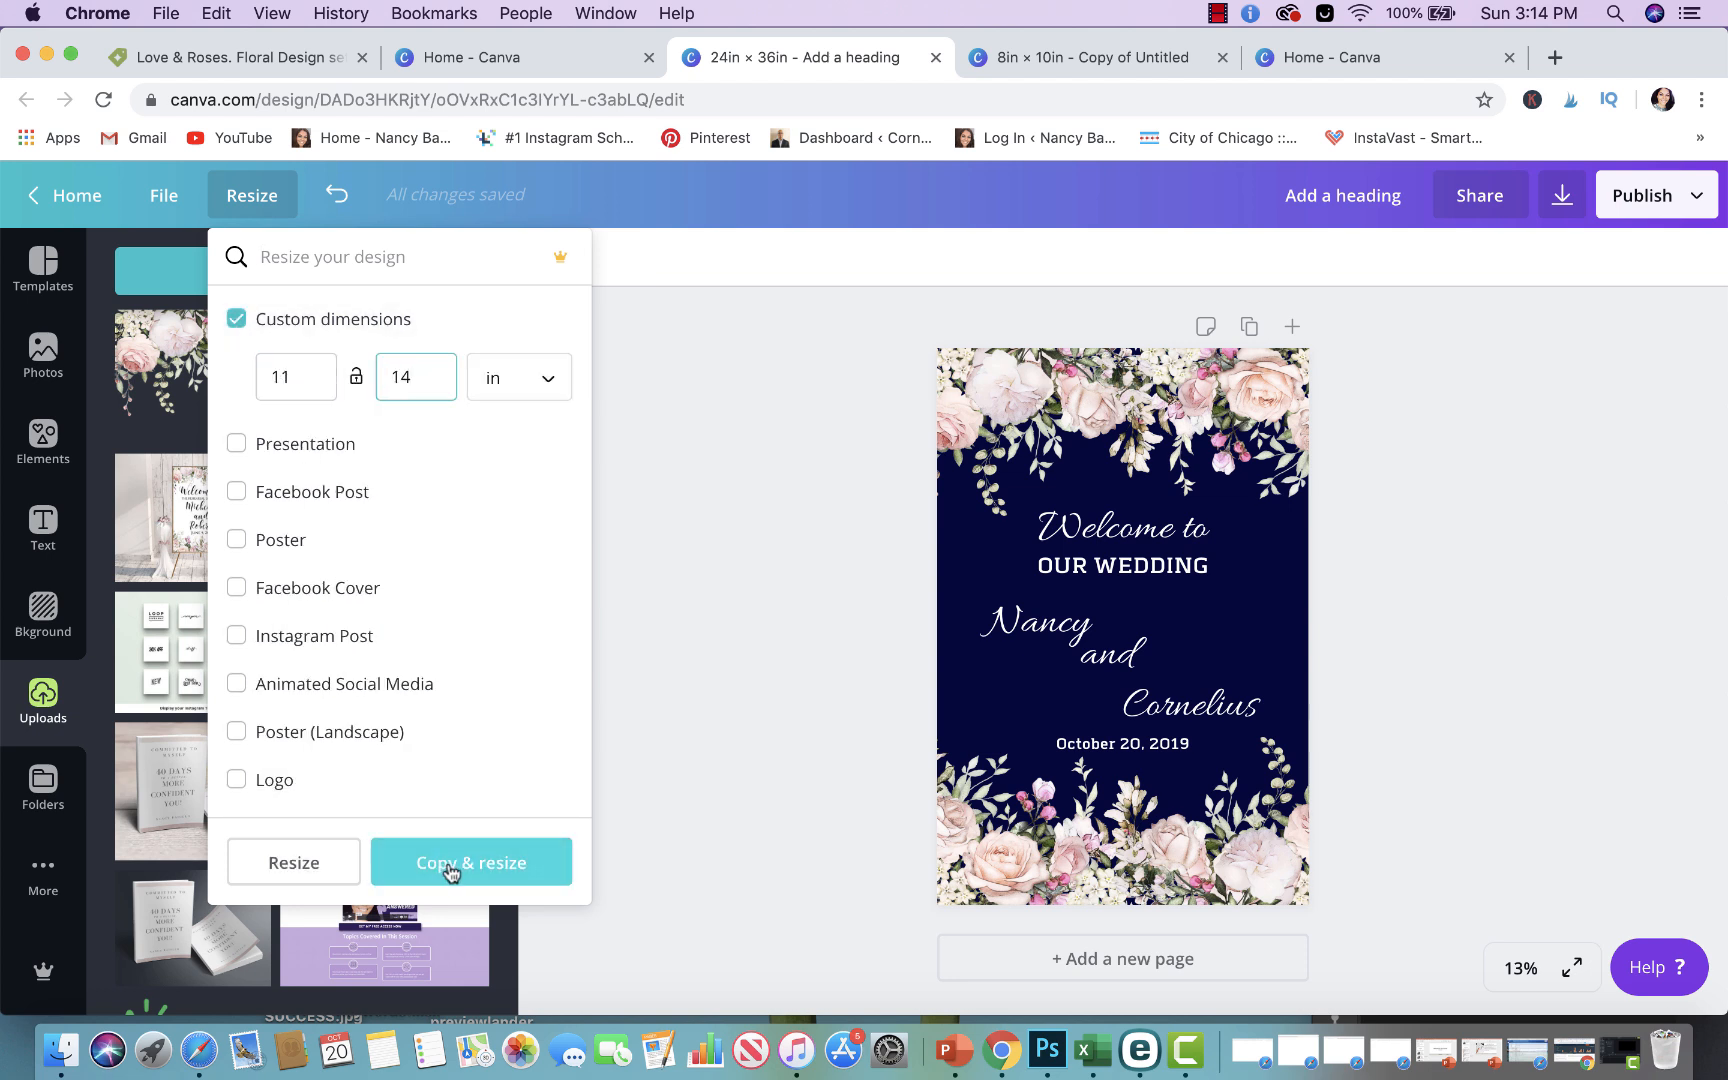
click(471, 862)
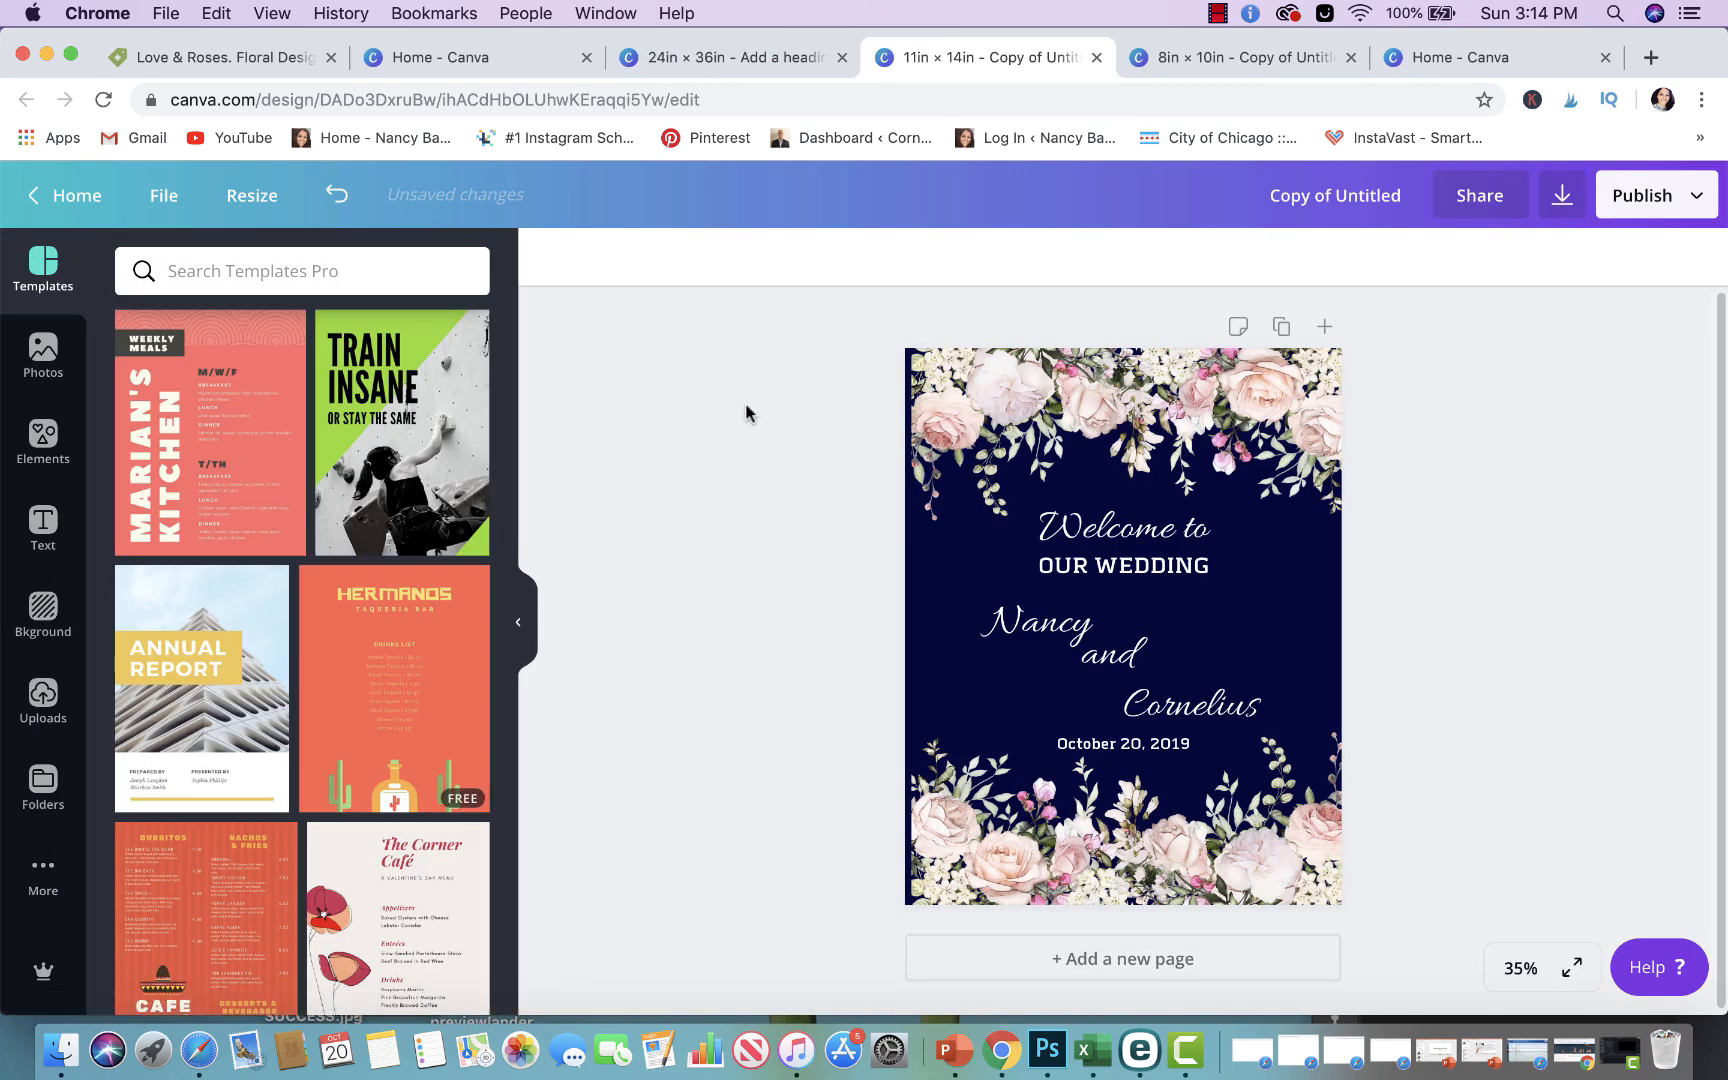
click(1122, 452)
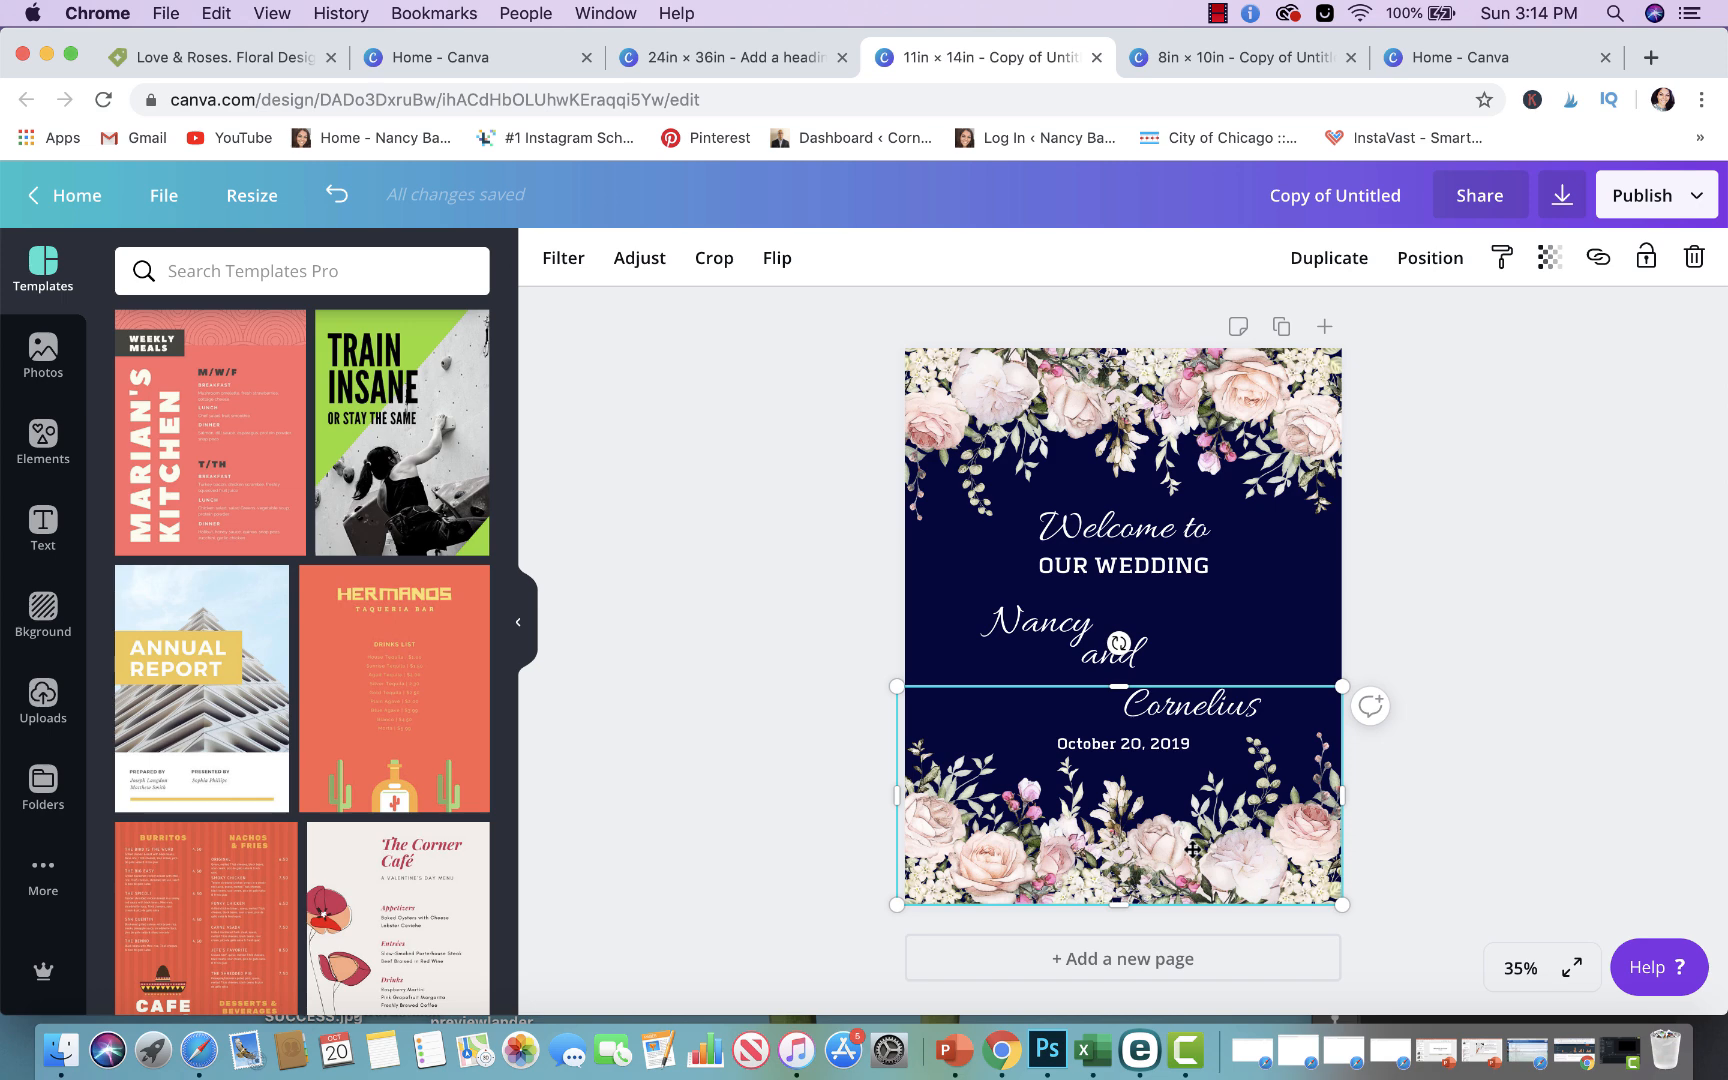
click(1396, 888)
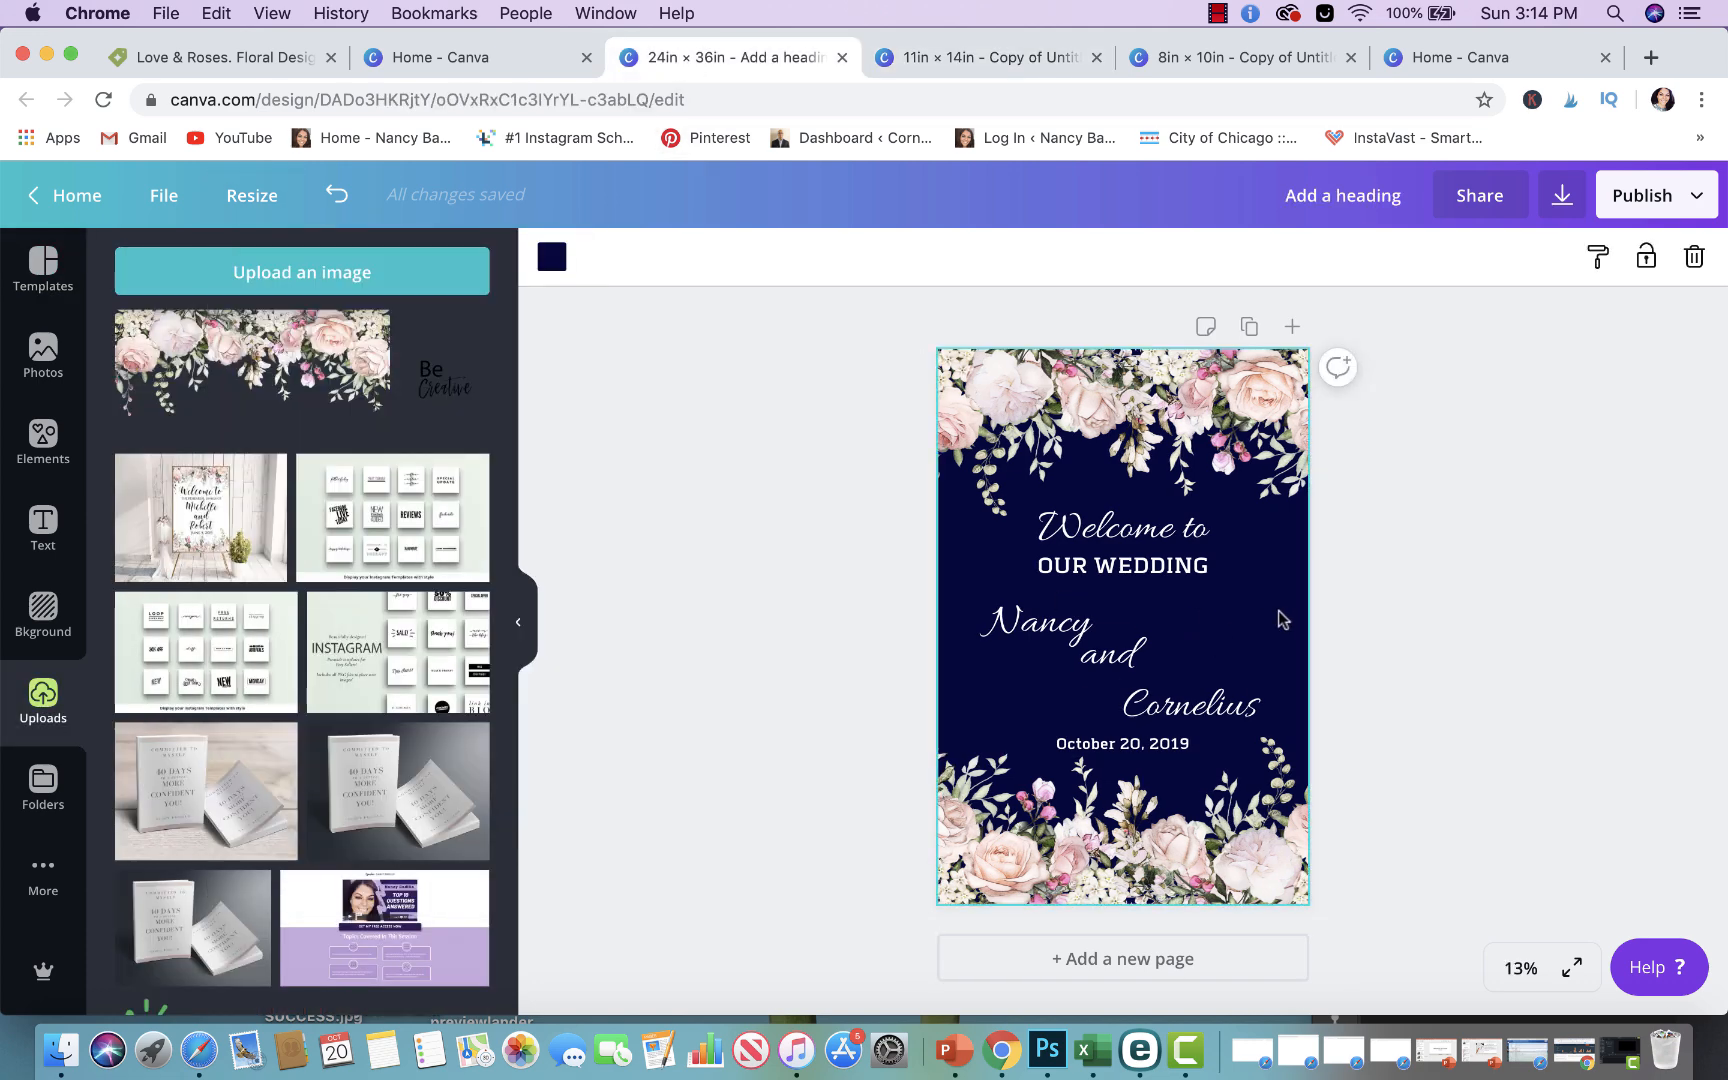
mouse_move(473, 404)
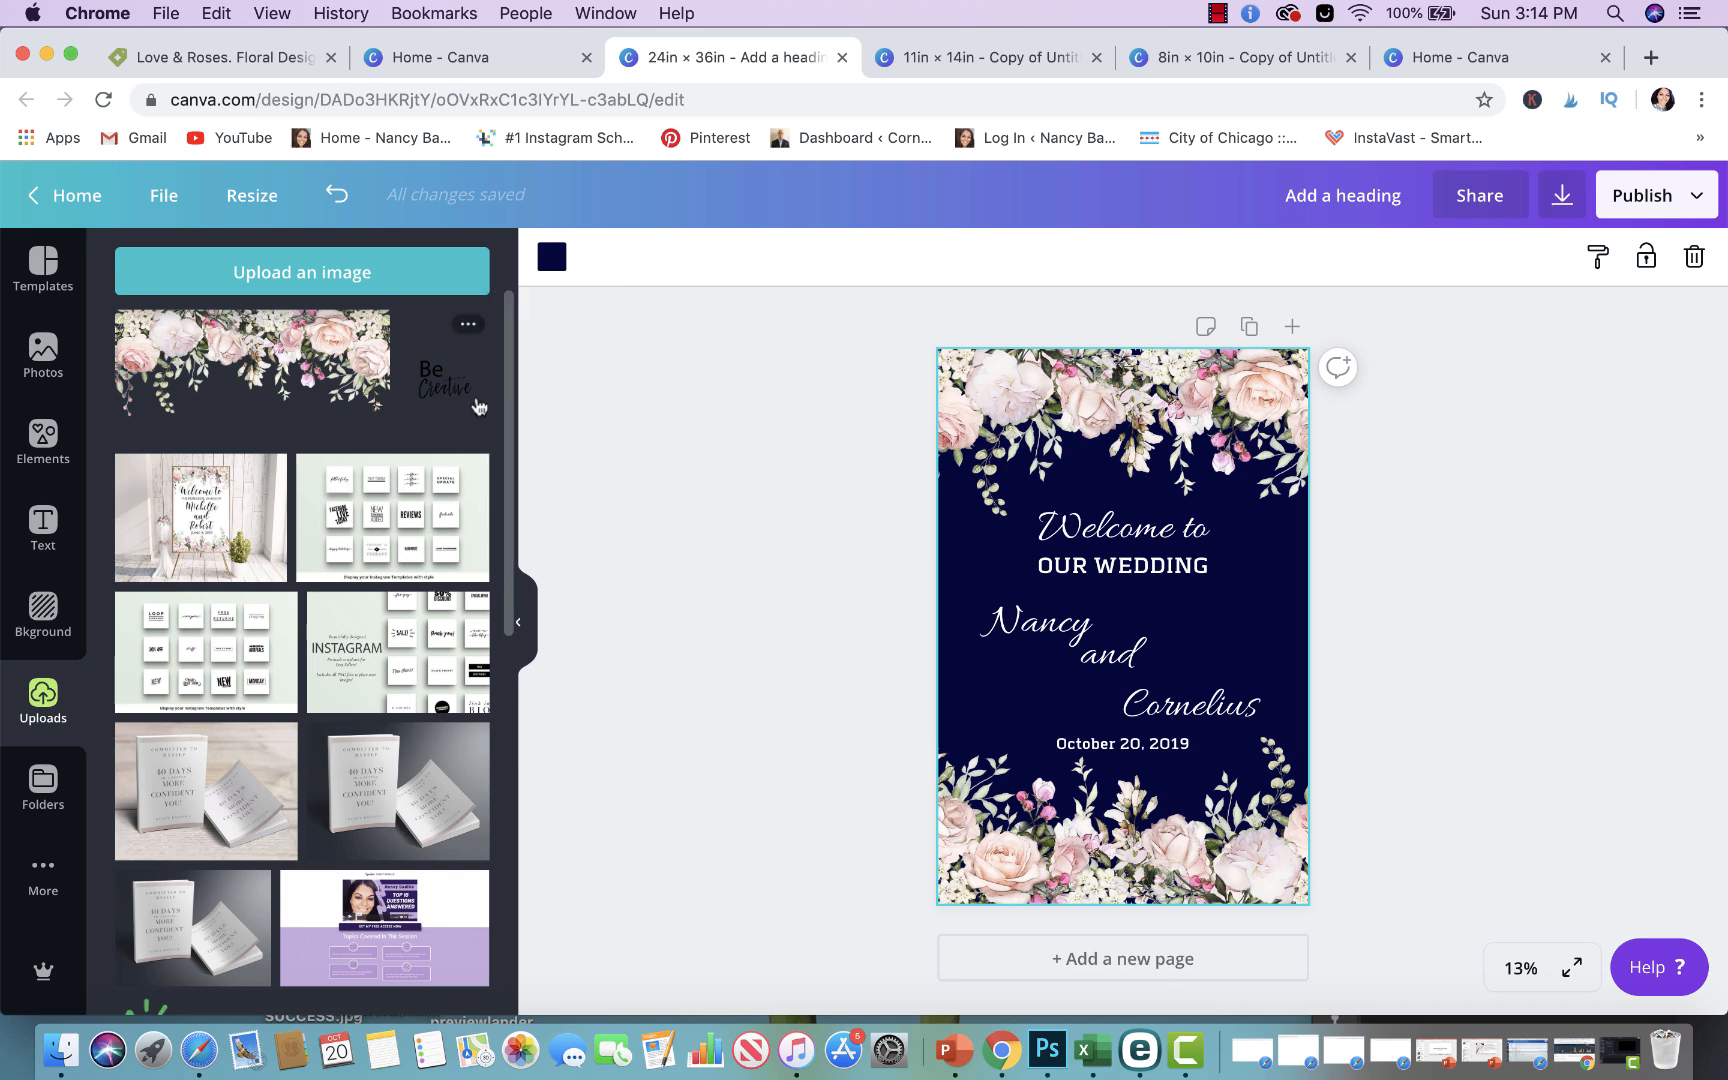
Change the sign background from navy to the pink brand colour swatch
click(550, 257)
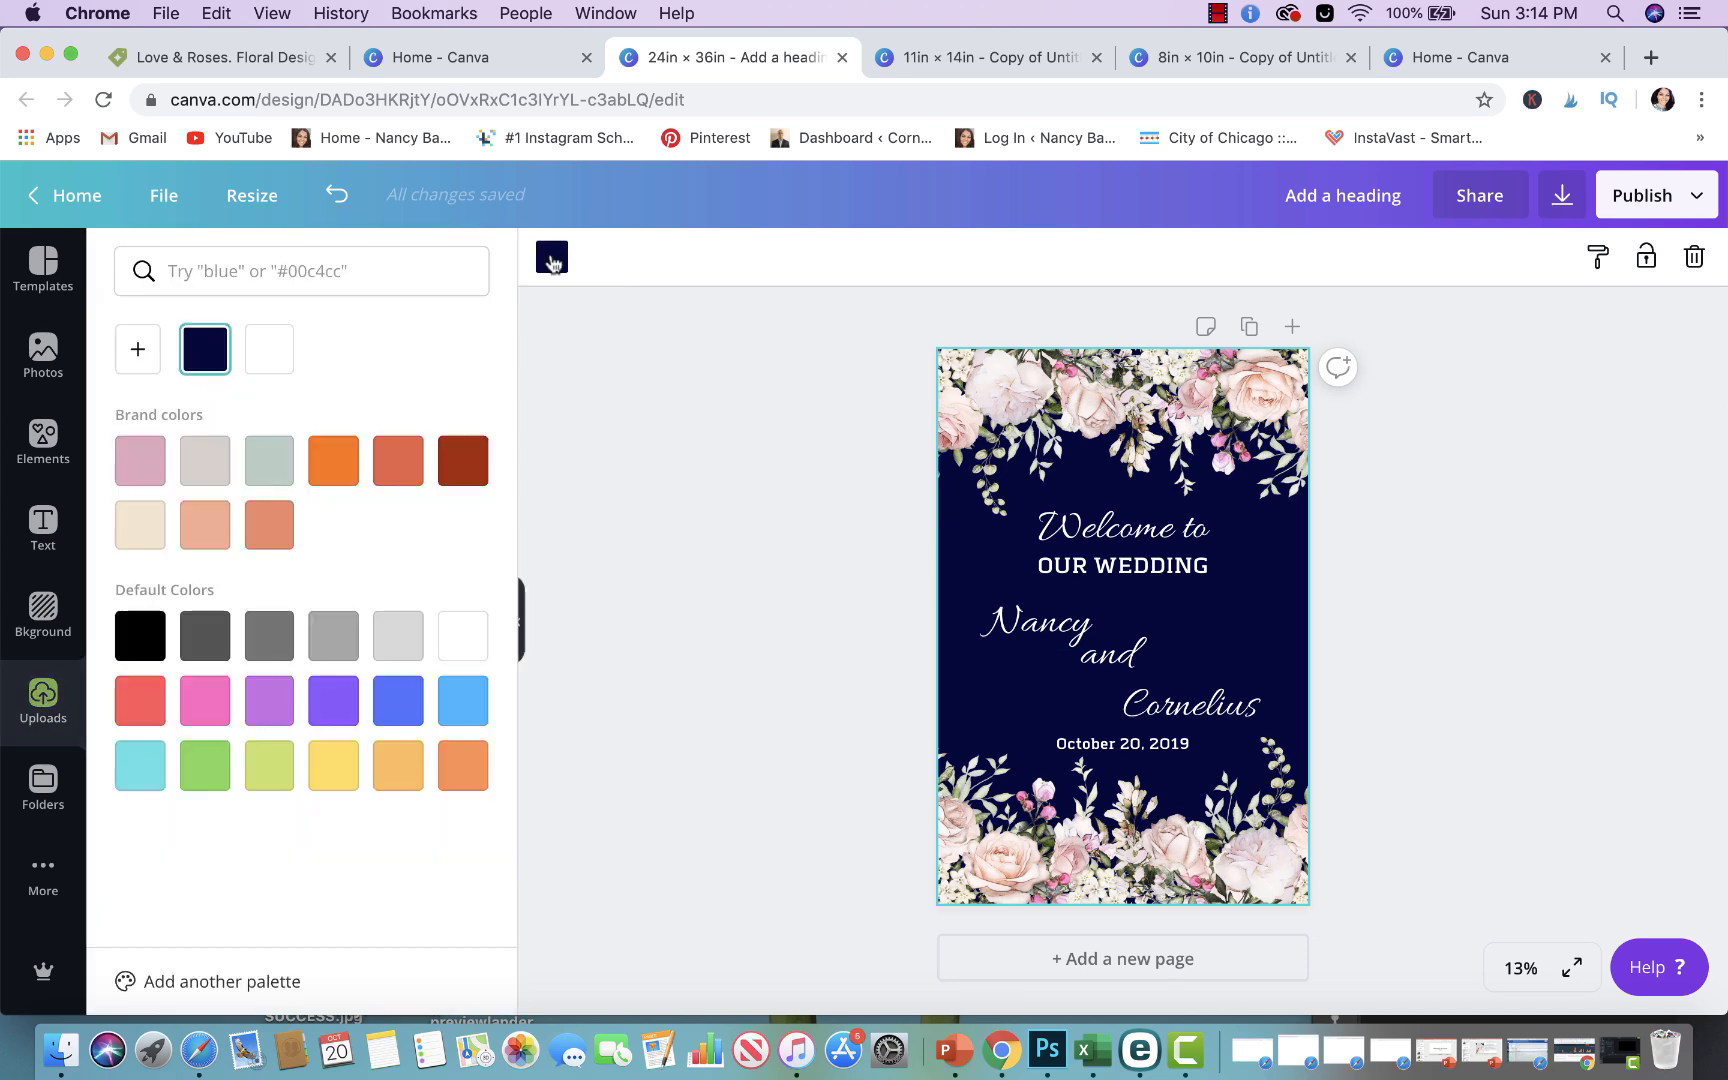
click(140, 461)
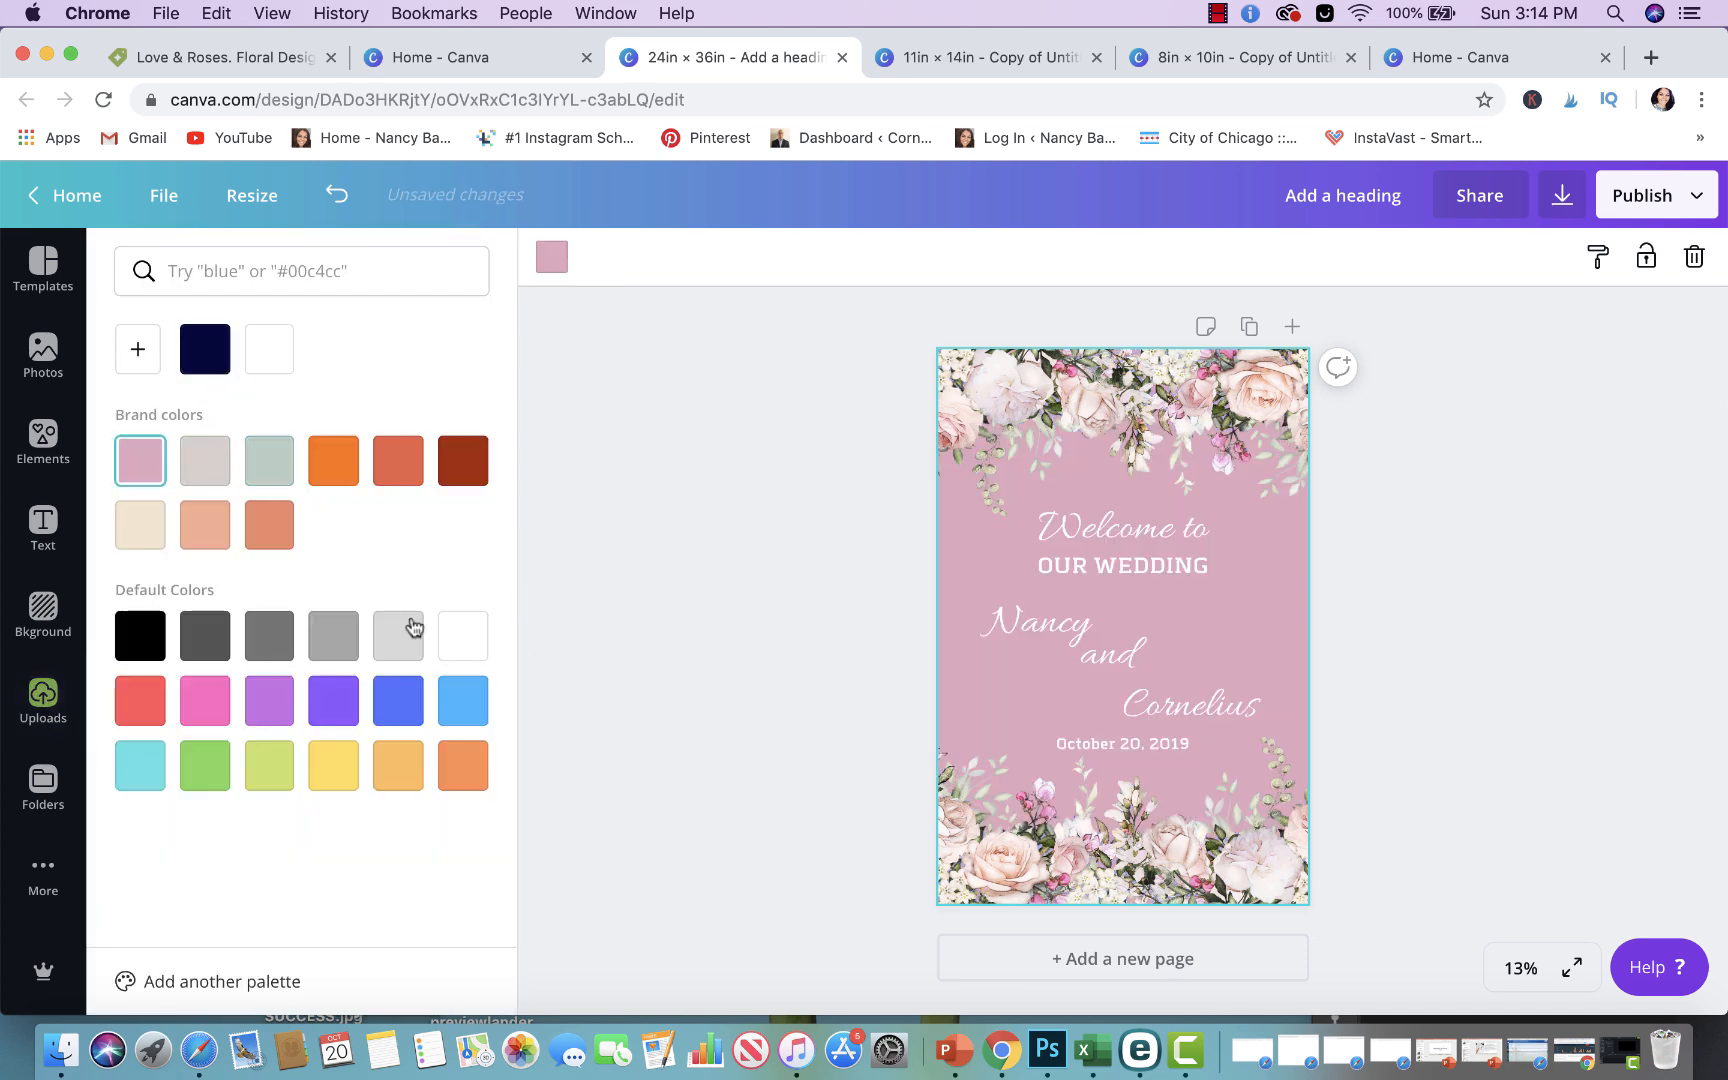
mouse_move(996, 964)
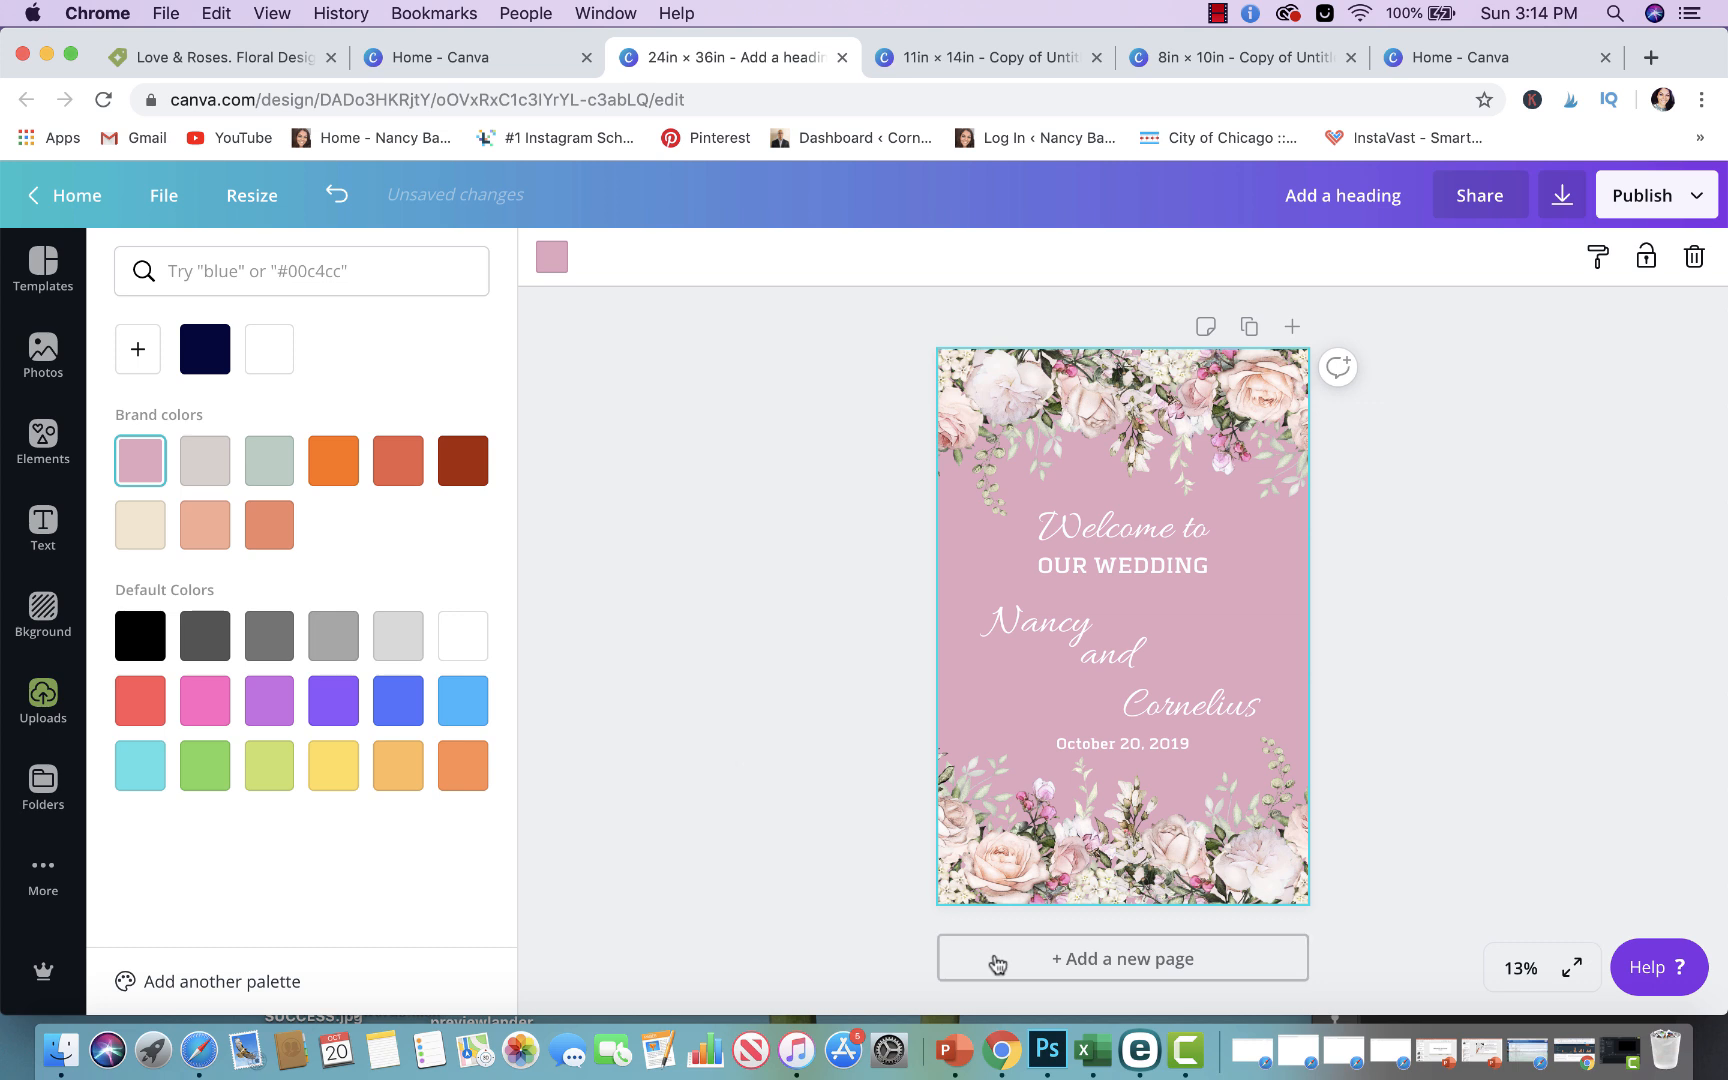
mouse_move(997, 963)
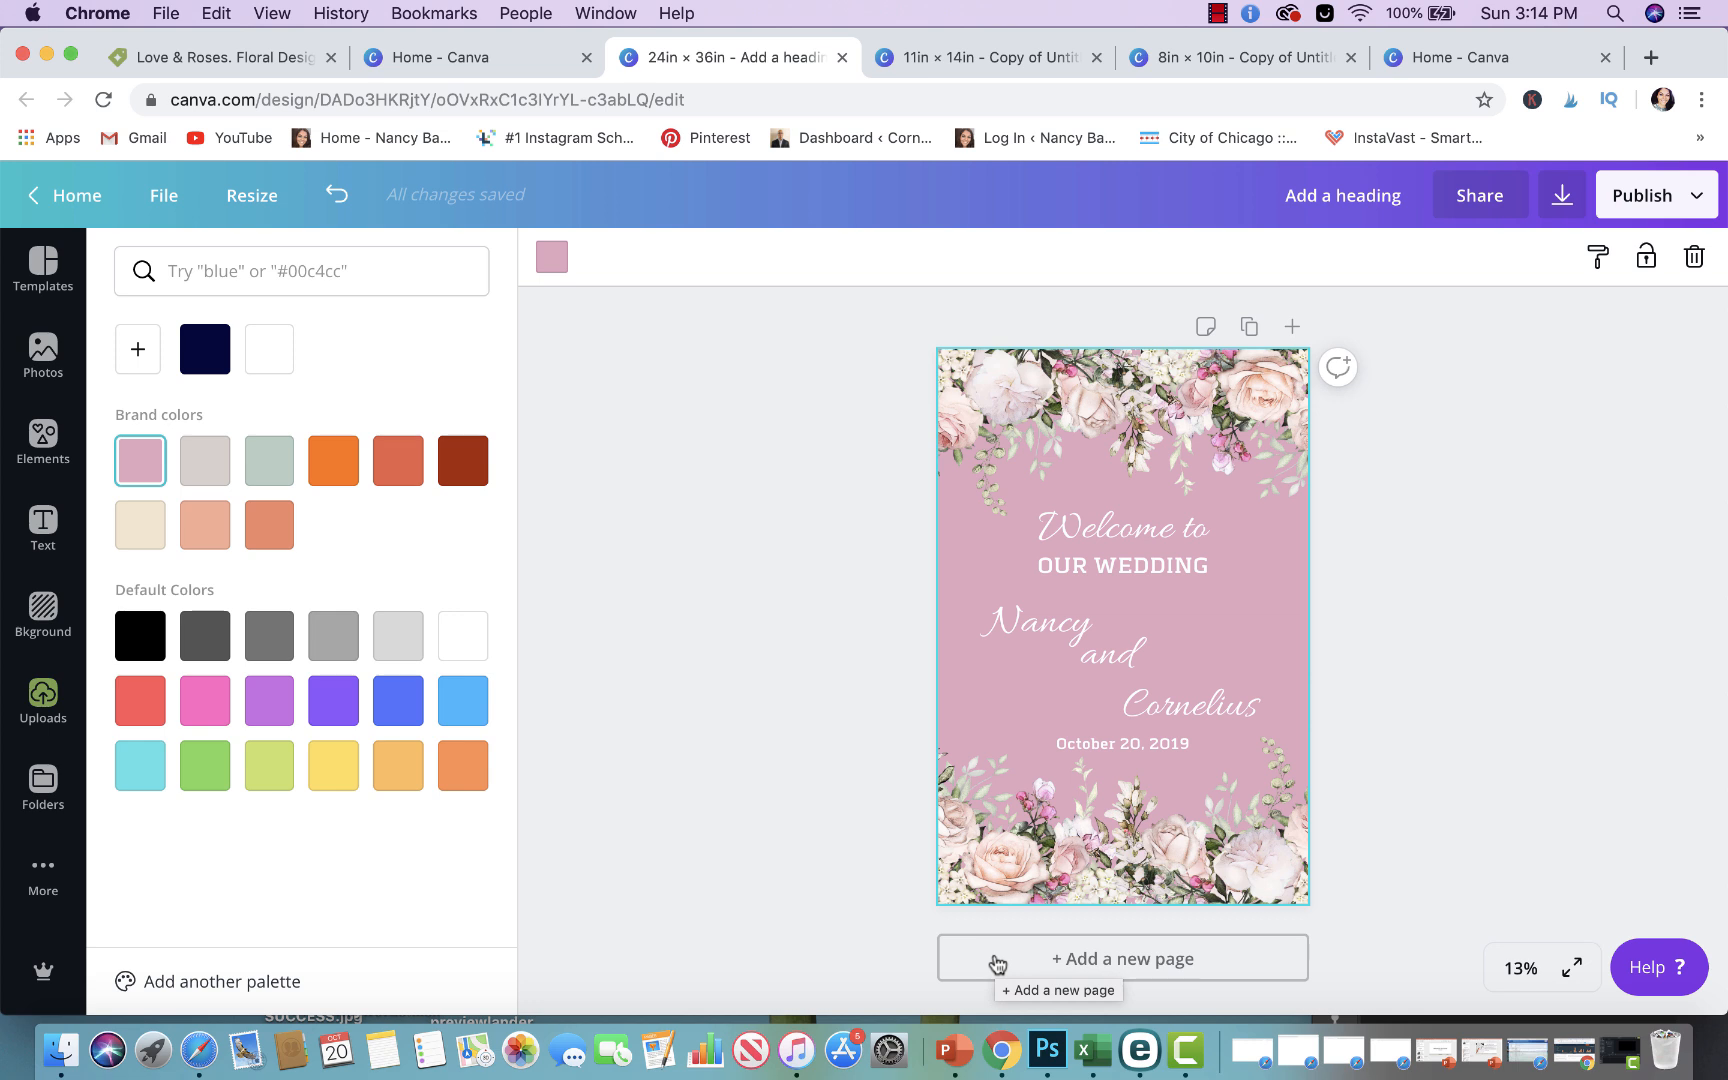
mouse_move(1278, 604)
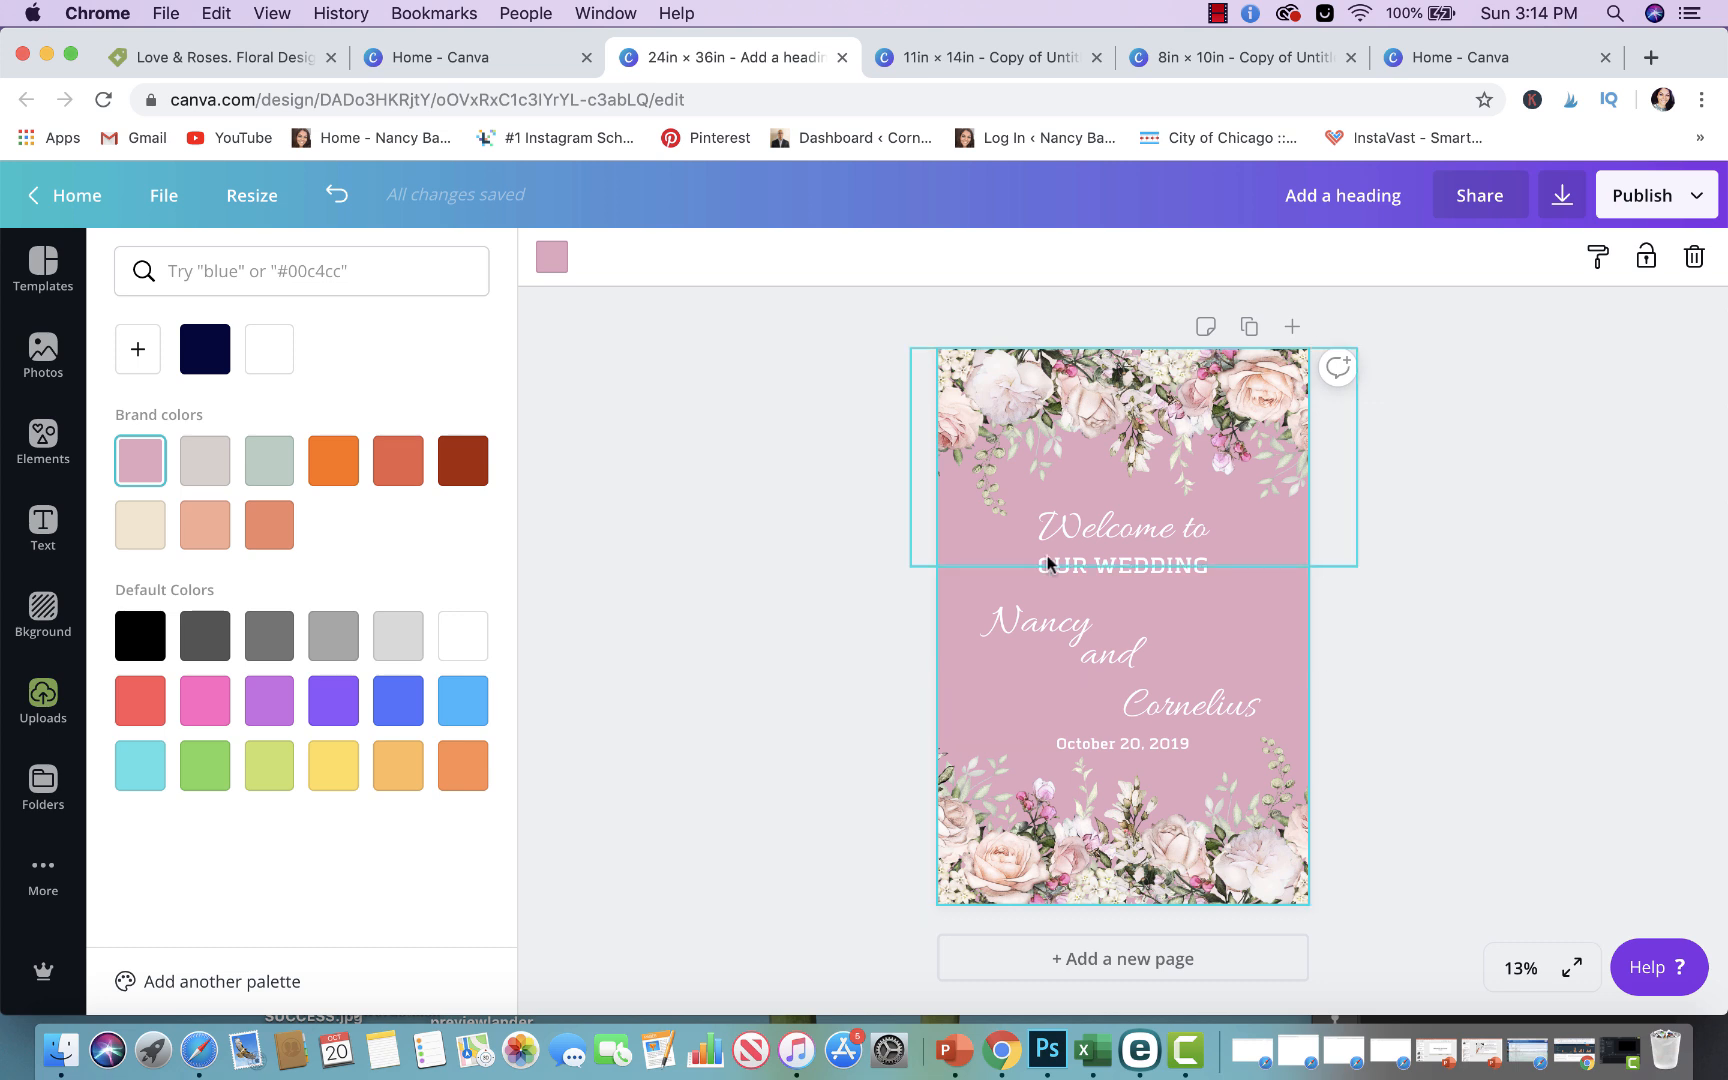
Select and delete the OUR WEDDING text line
click(1121, 565)
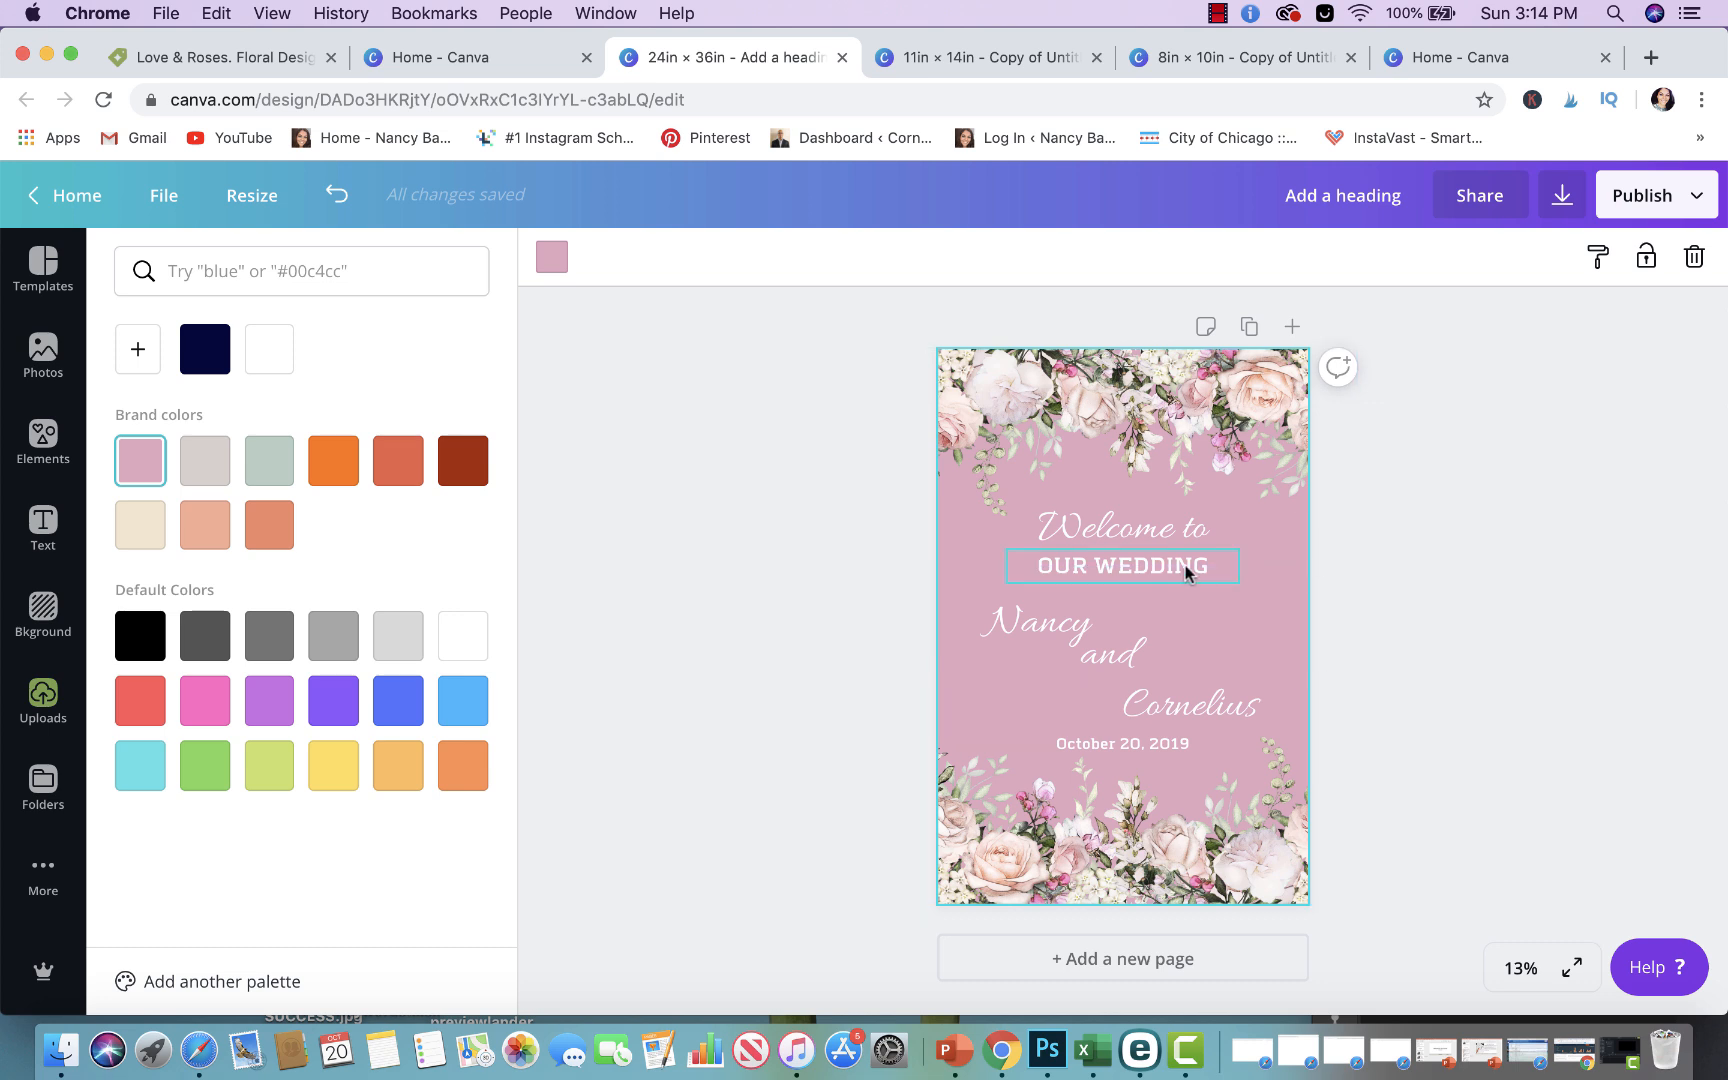
mouse_move(1248, 579)
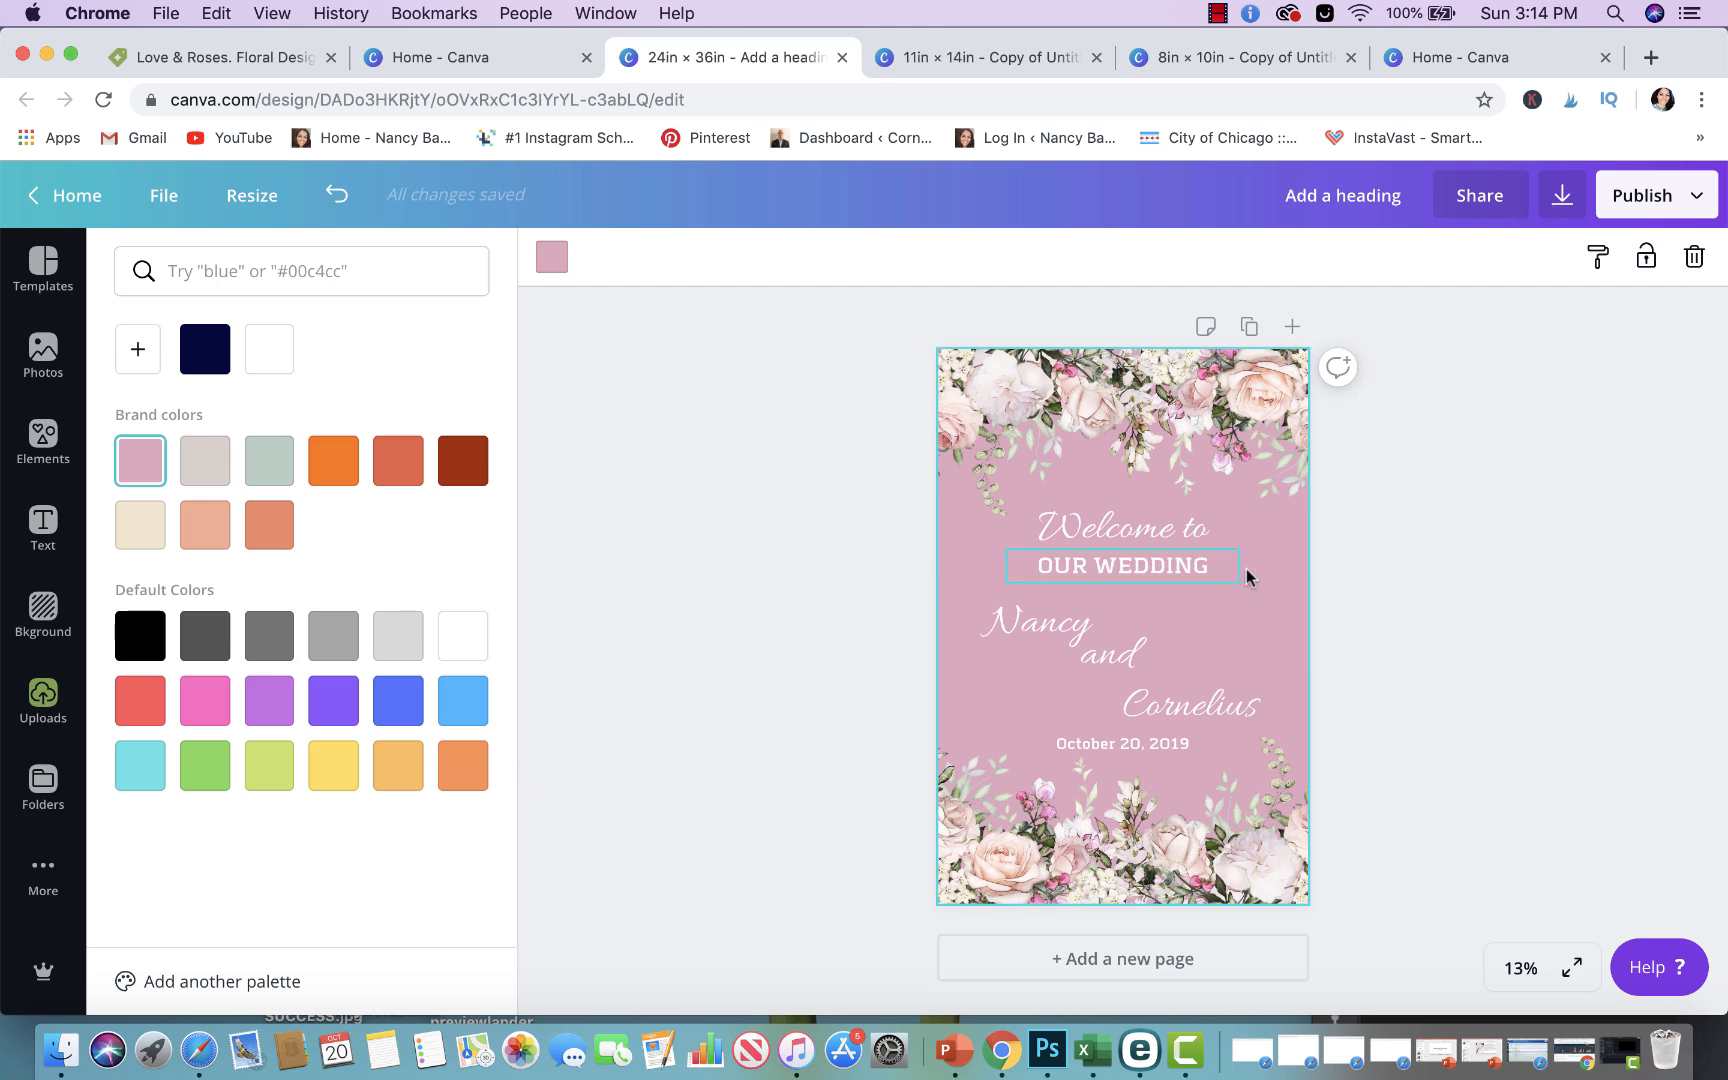
mouse_move(1221, 570)
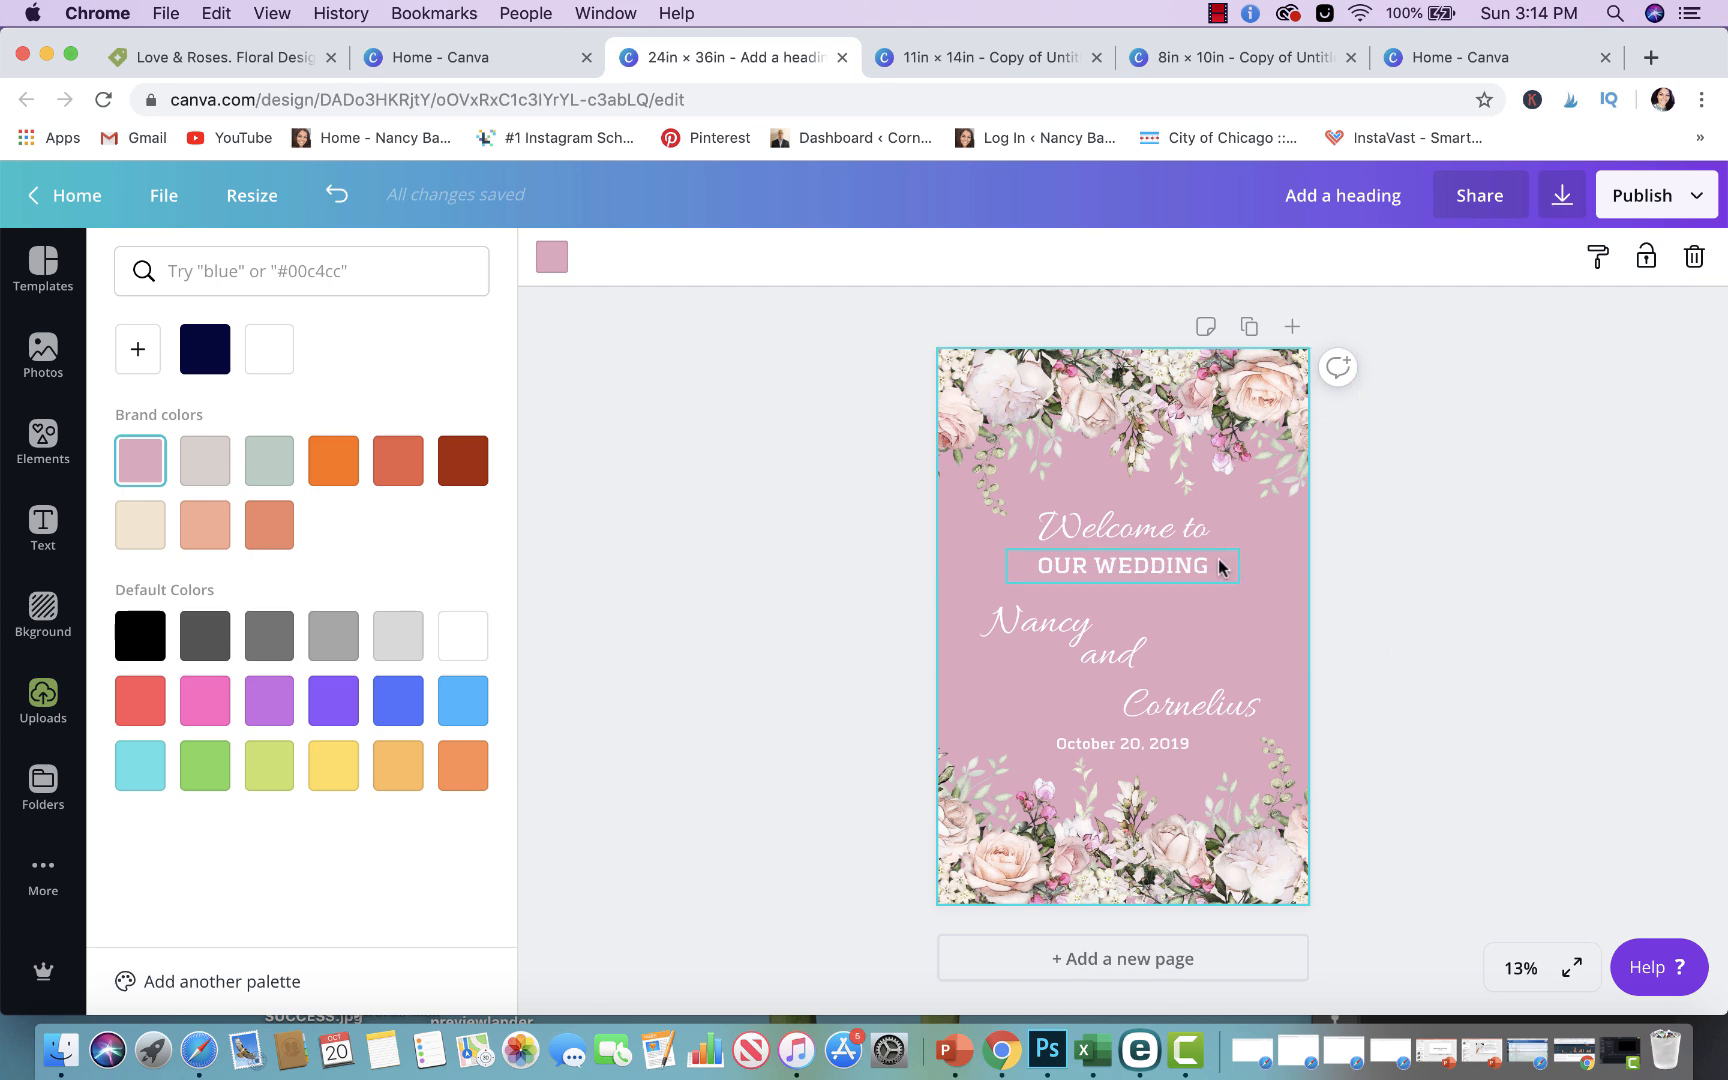
click(42, 700)
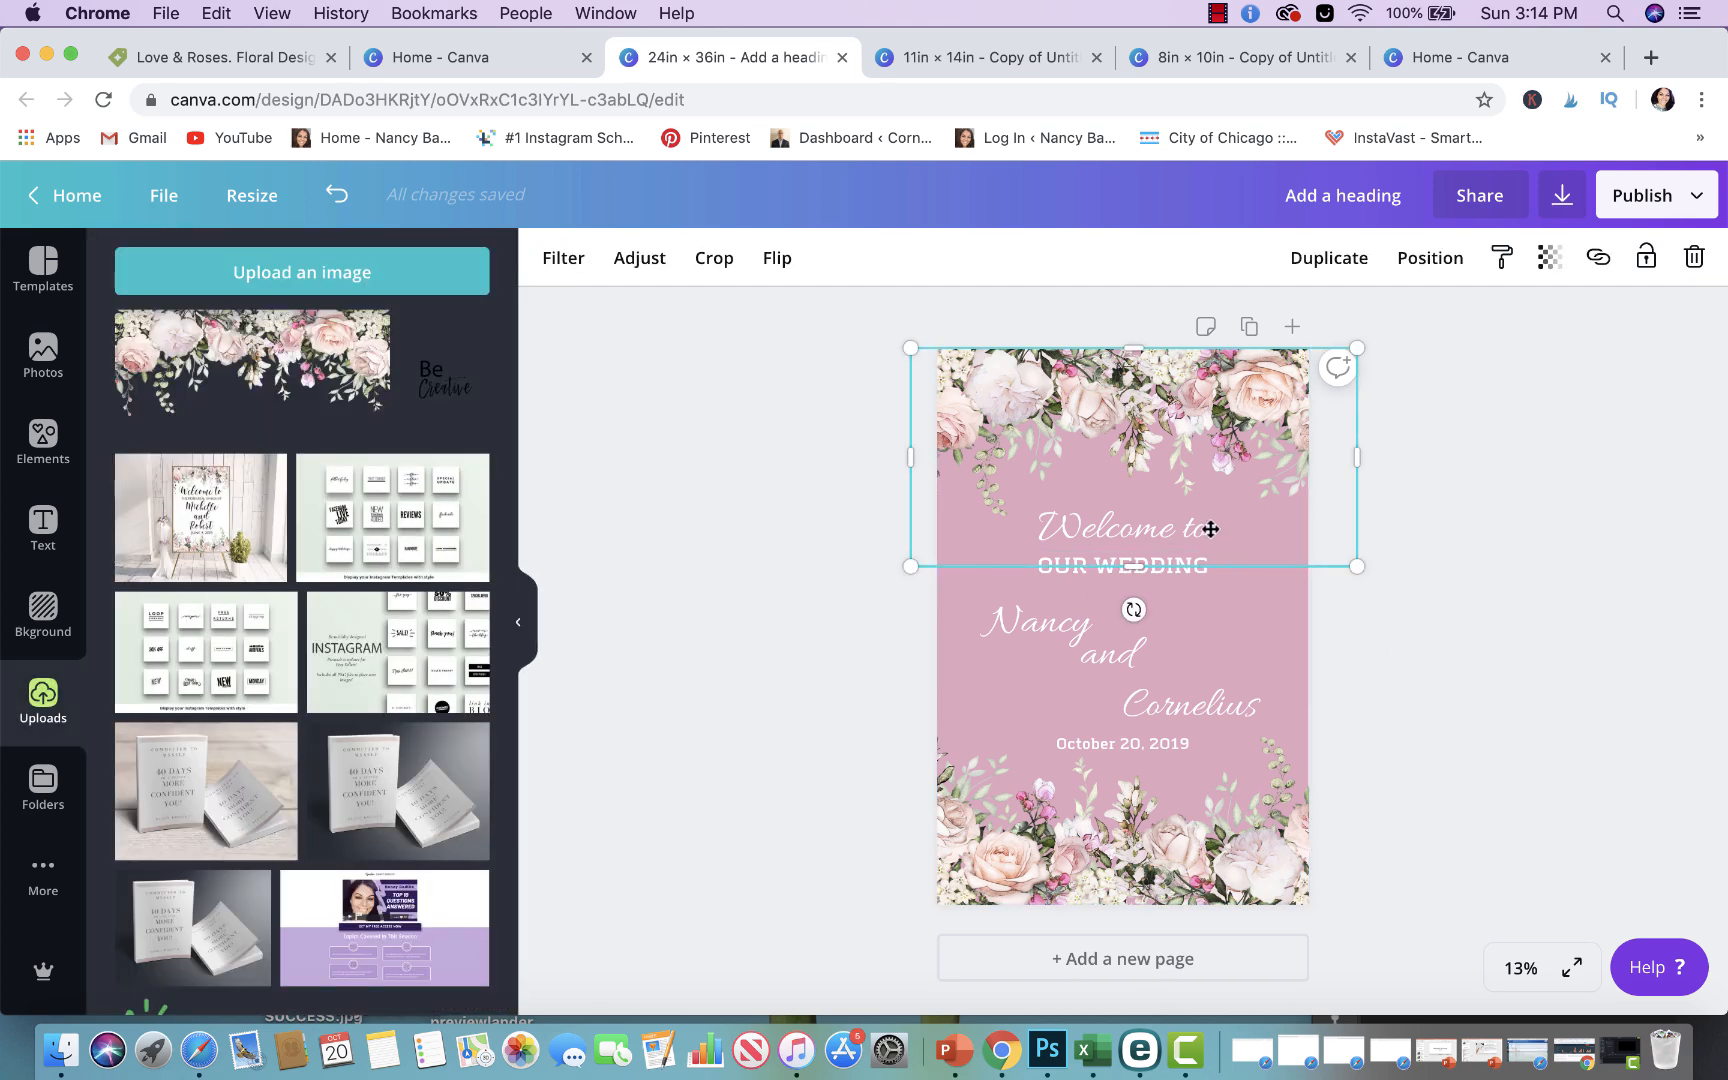
mouse_move(1260, 568)
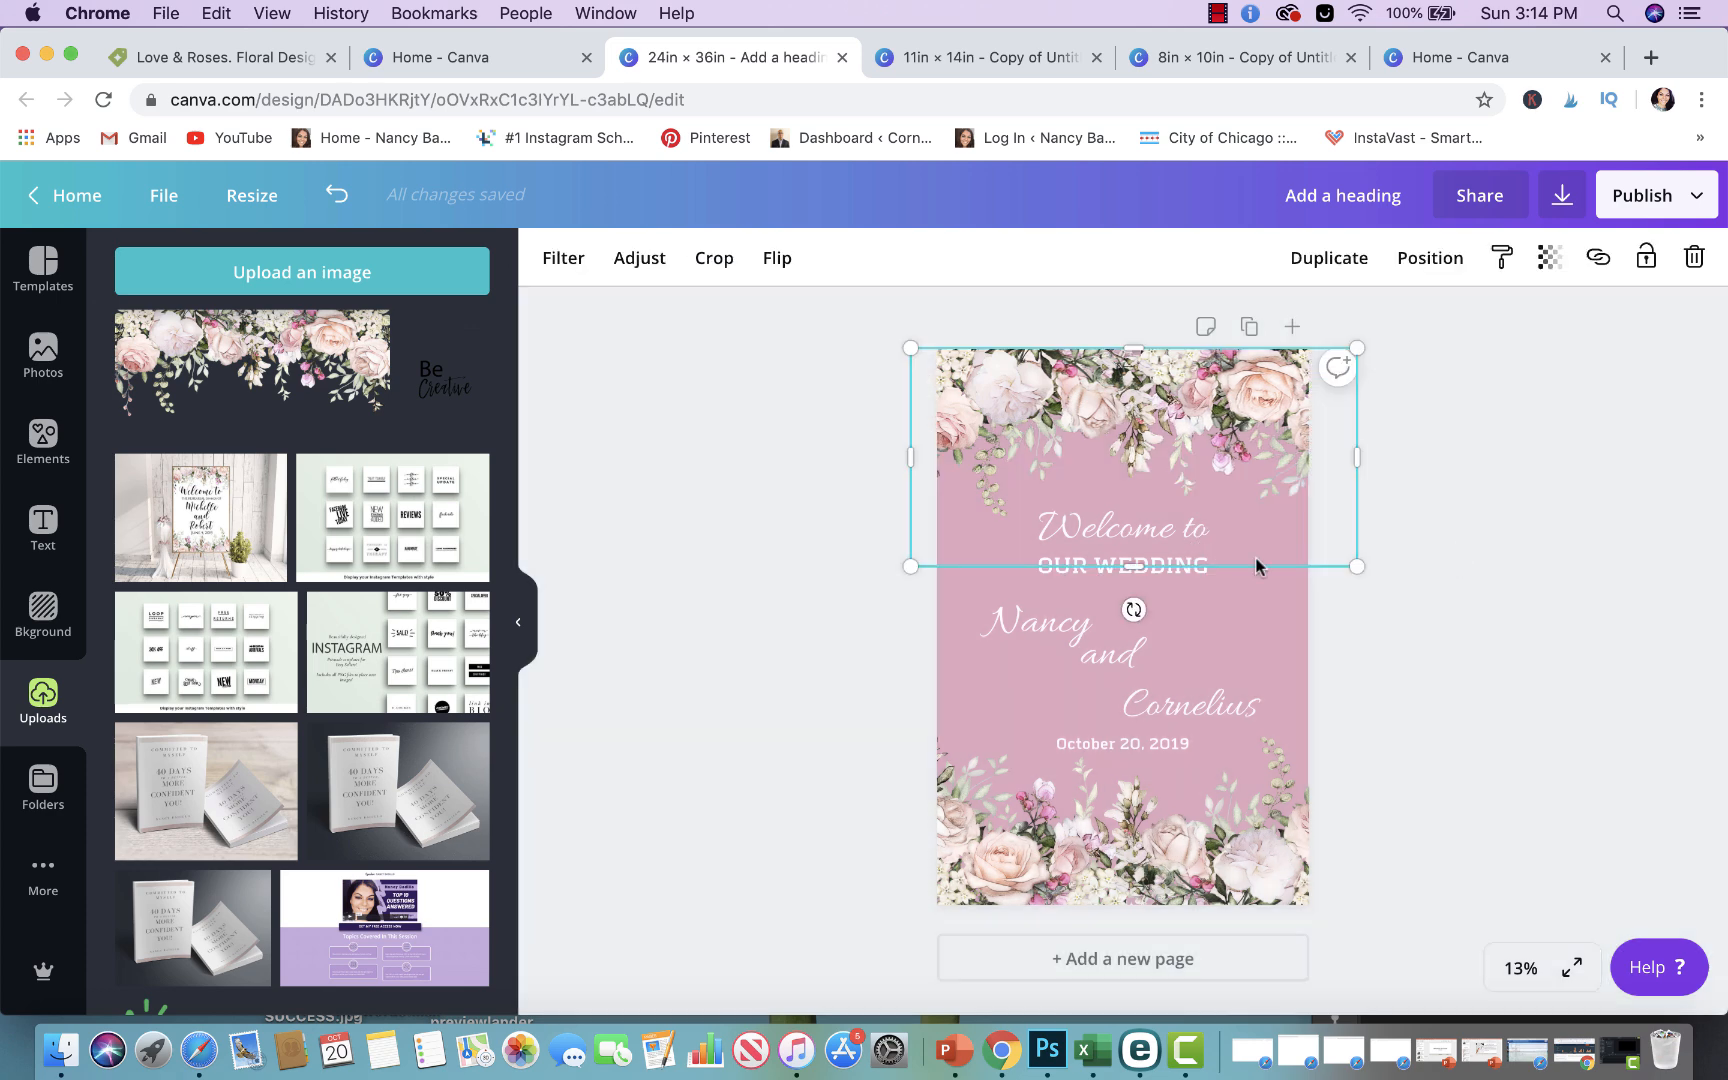
click(1033, 626)
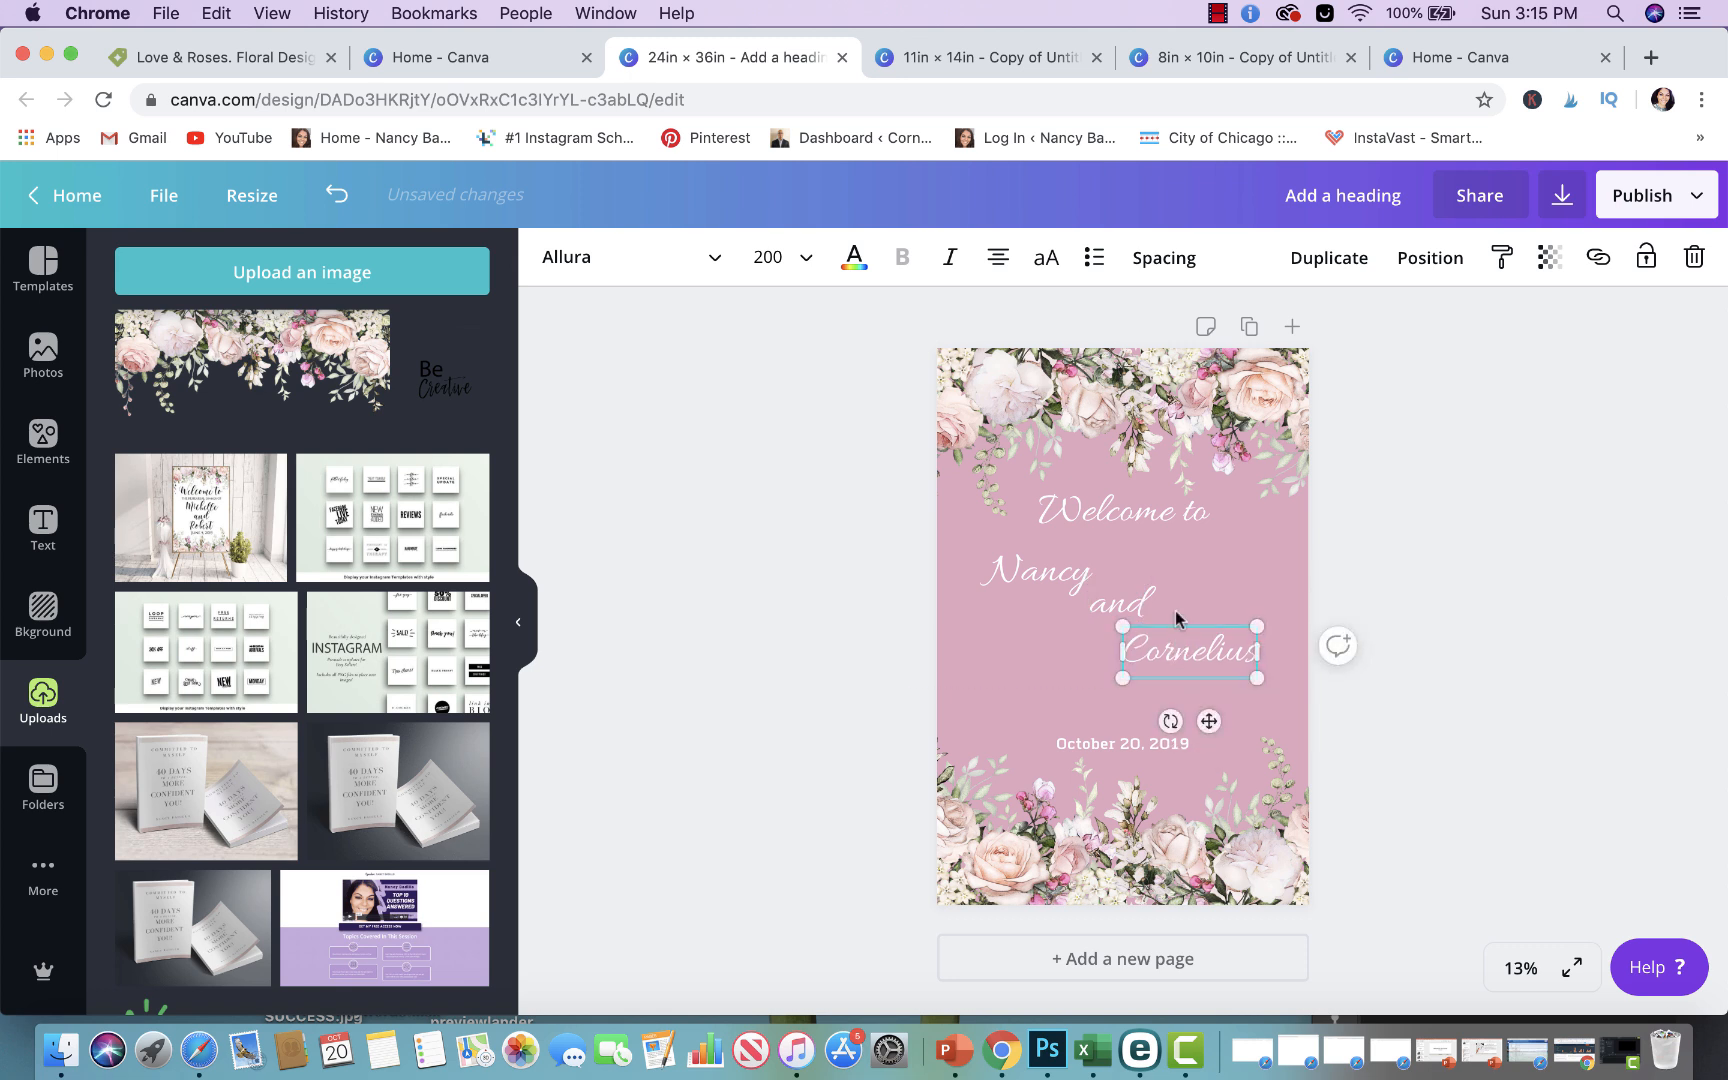
Duplicate the script heading as 'Bridal Shower' and place it above the date
click(1121, 510)
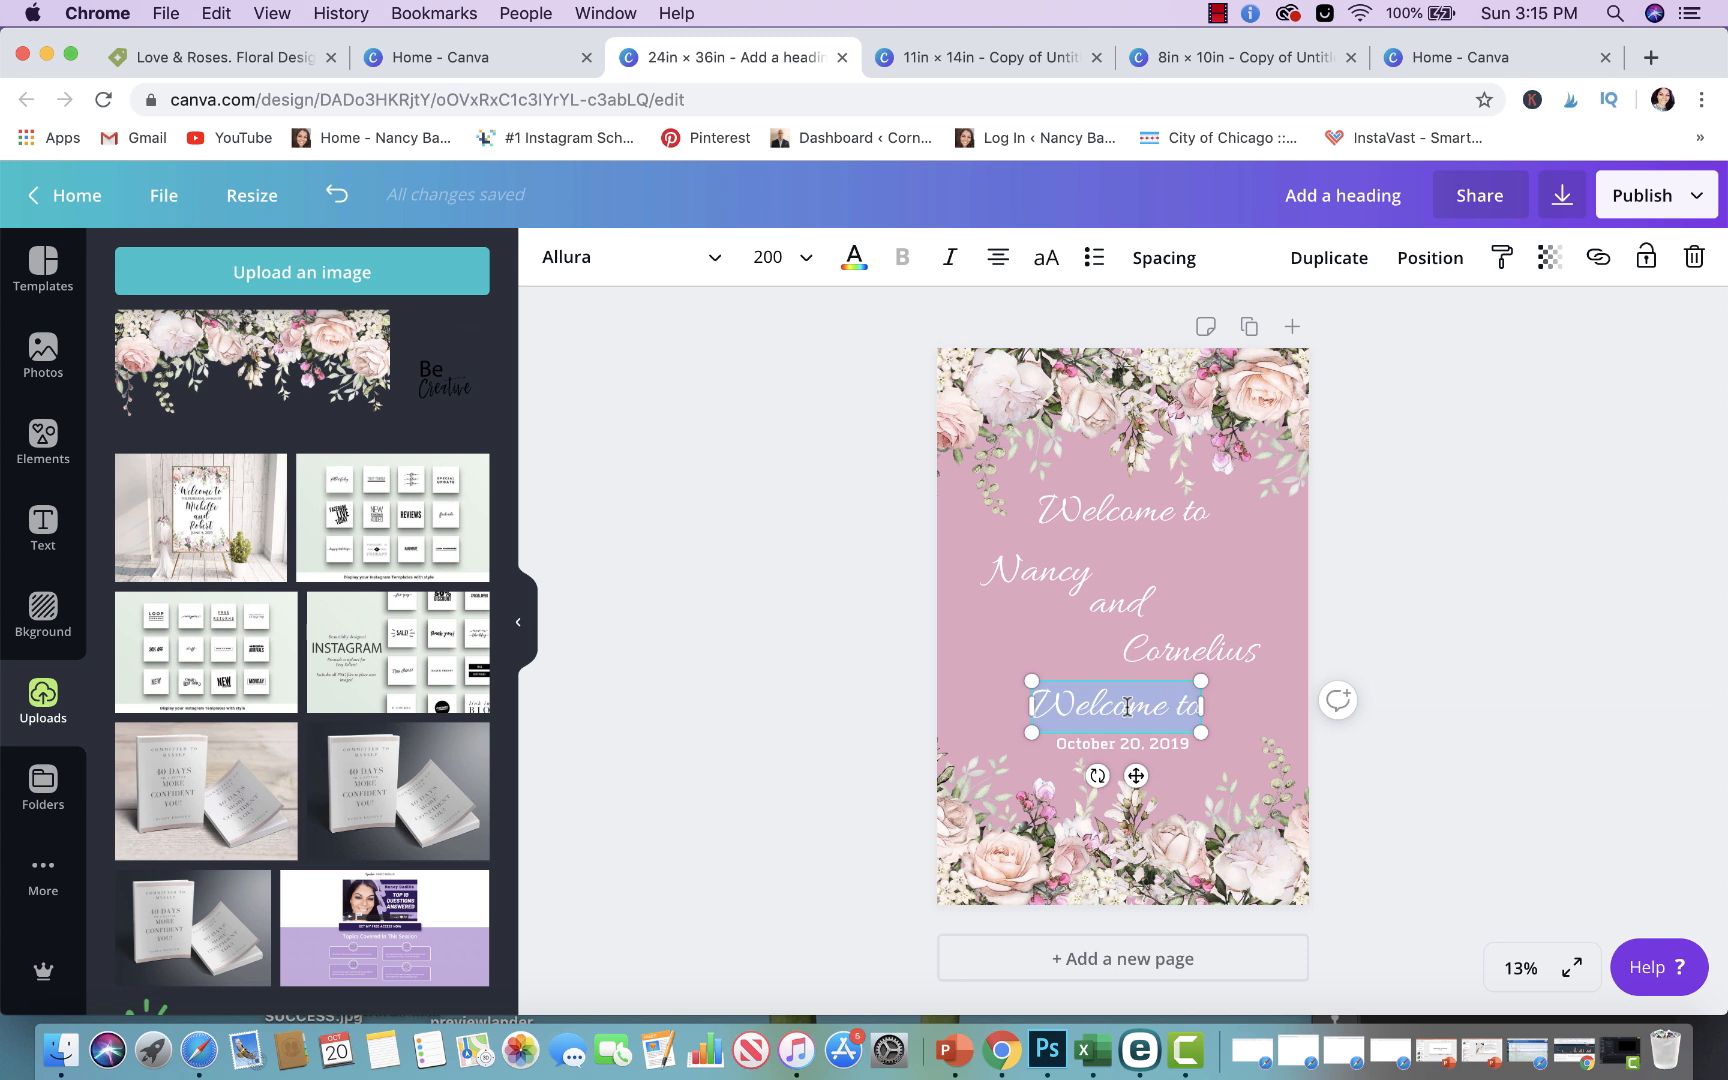
text(Bridal Shower)
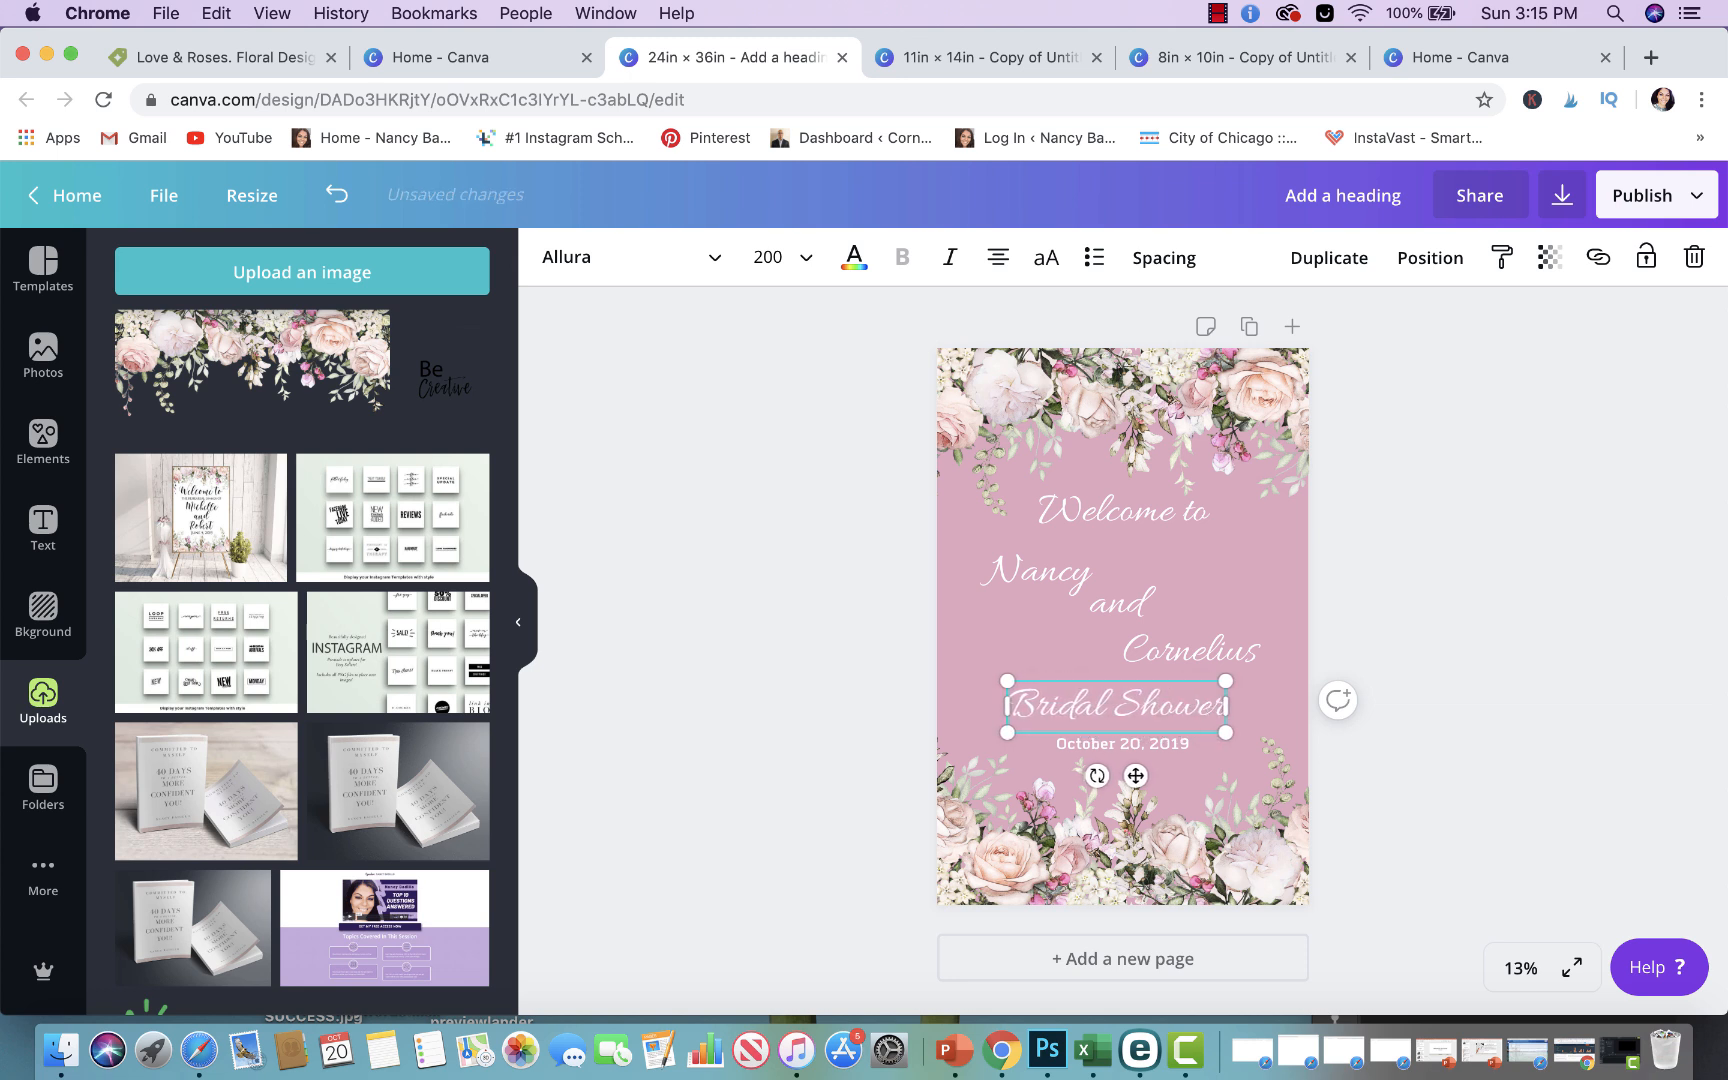
click(1121, 744)
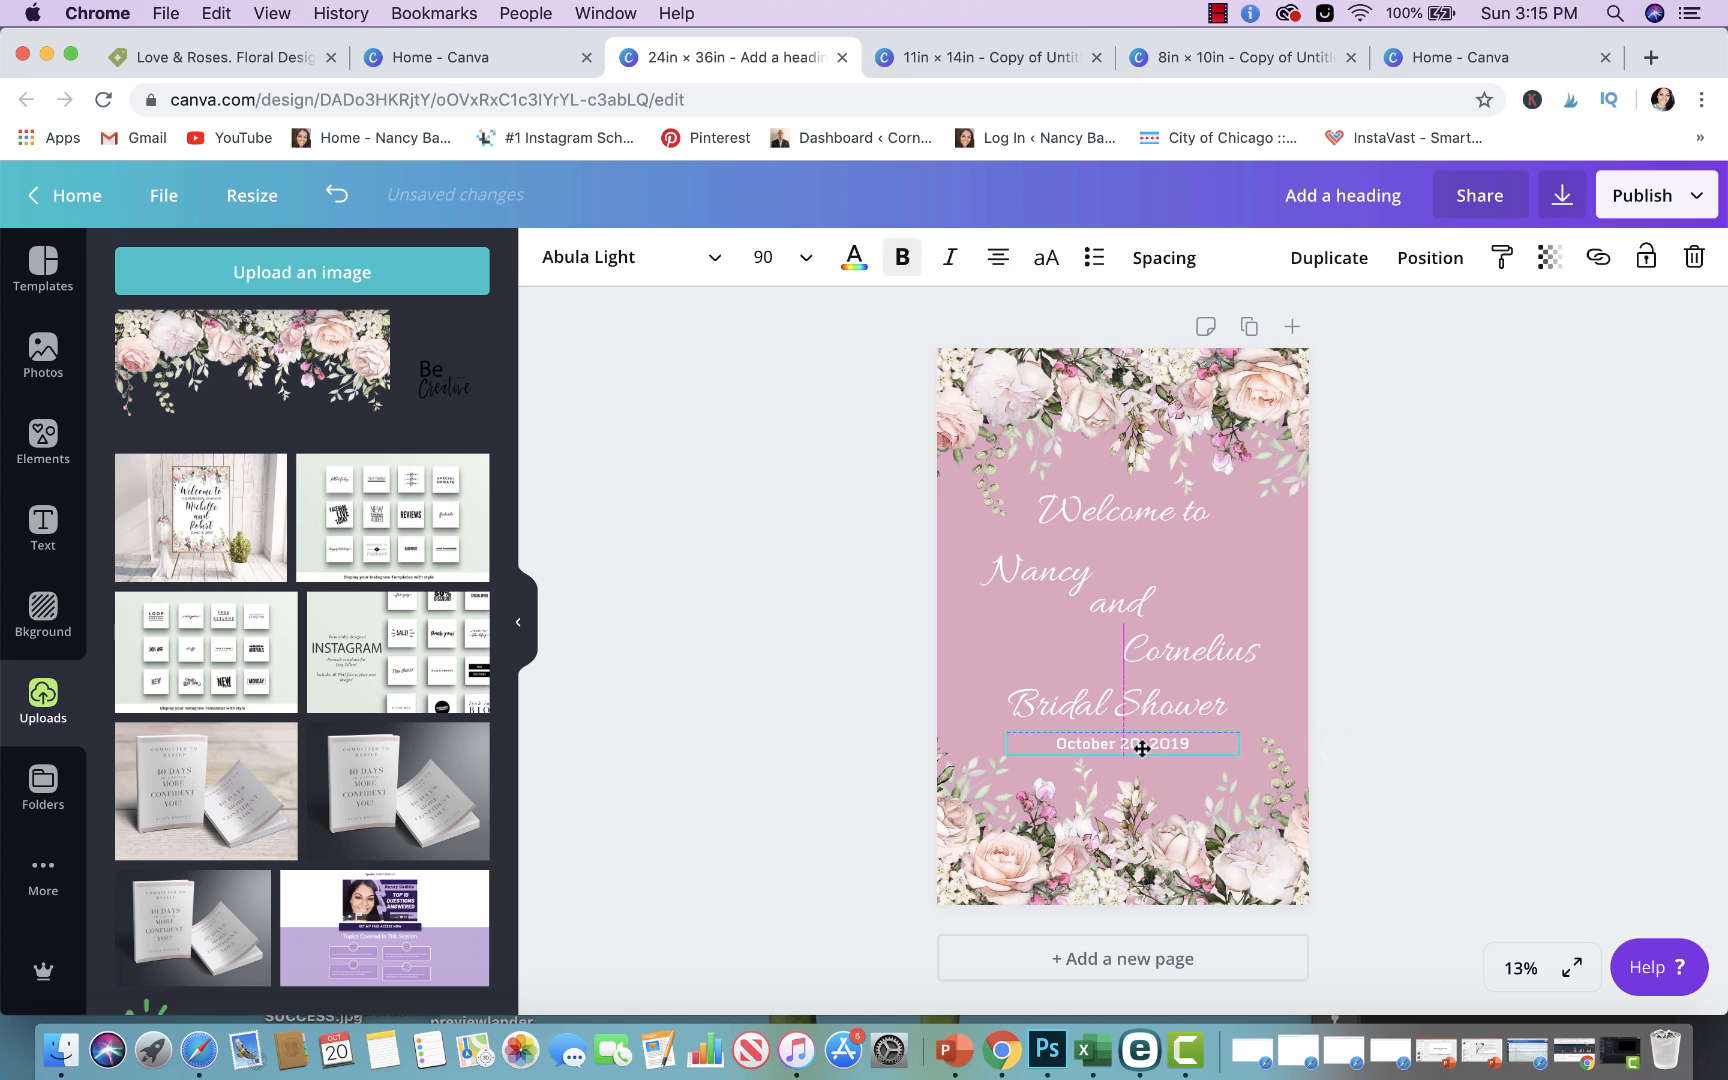
click(1547, 602)
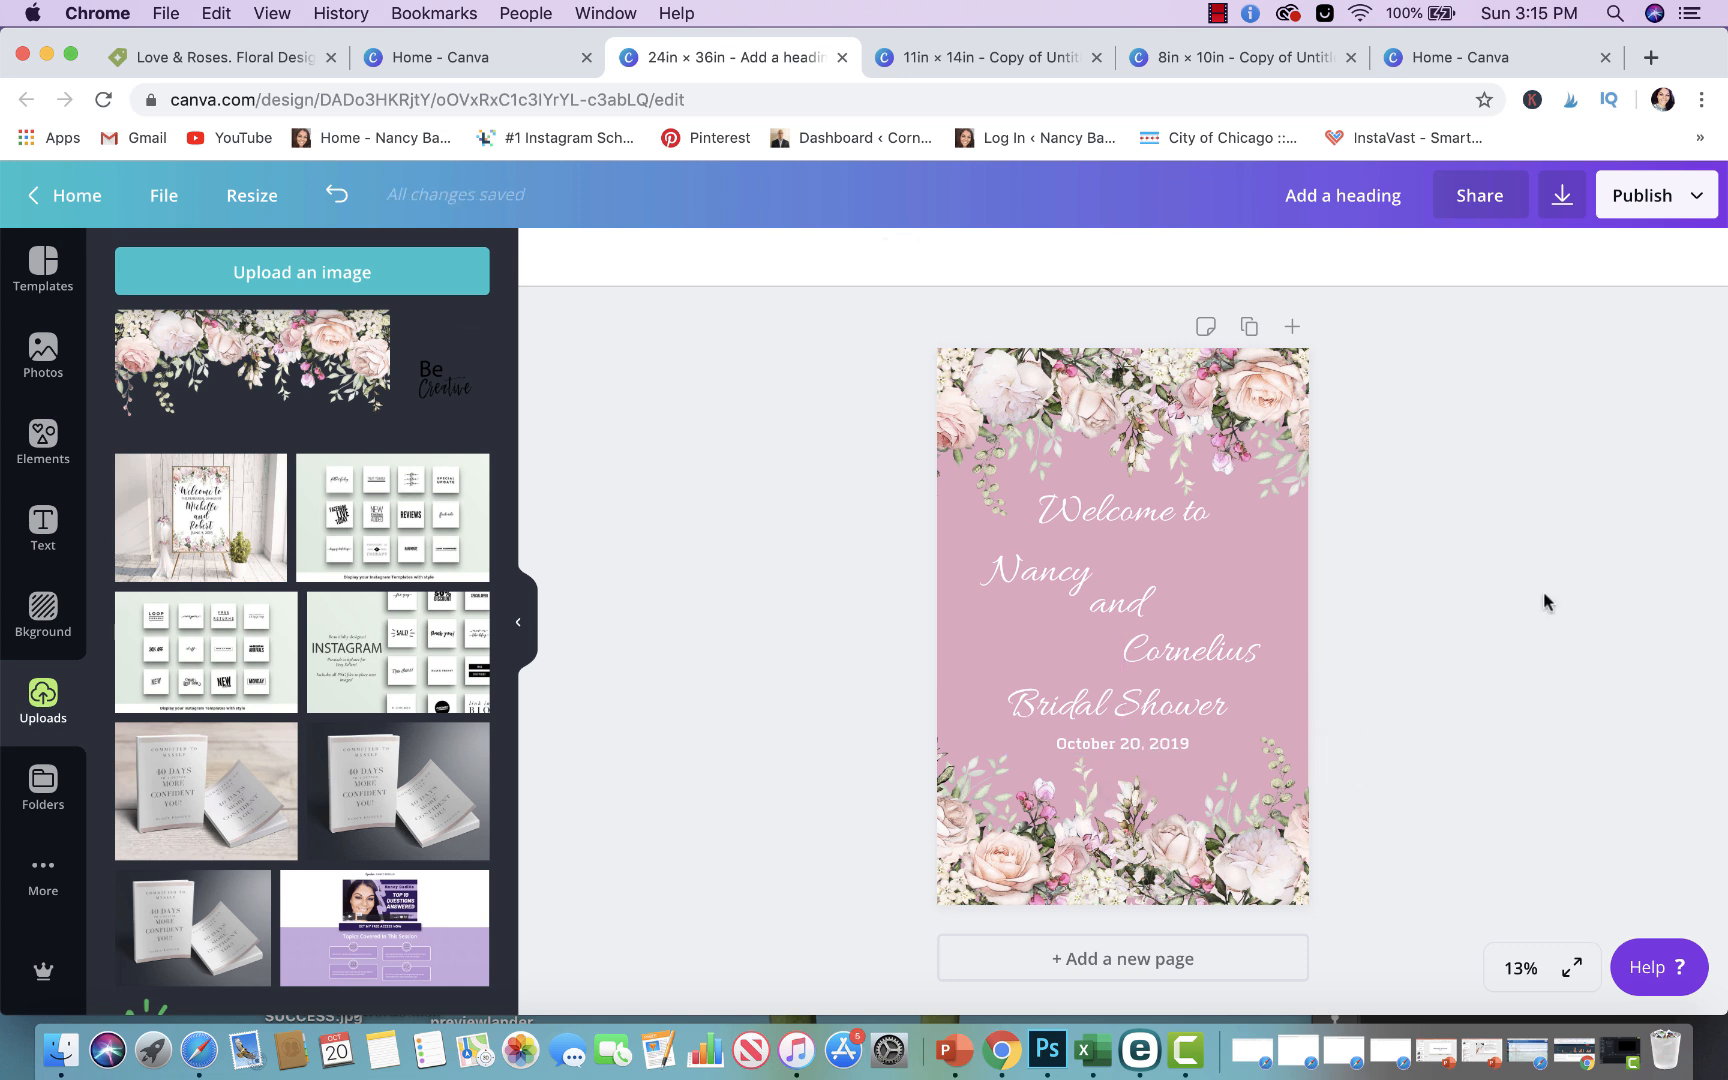
mouse_move(1610, 623)
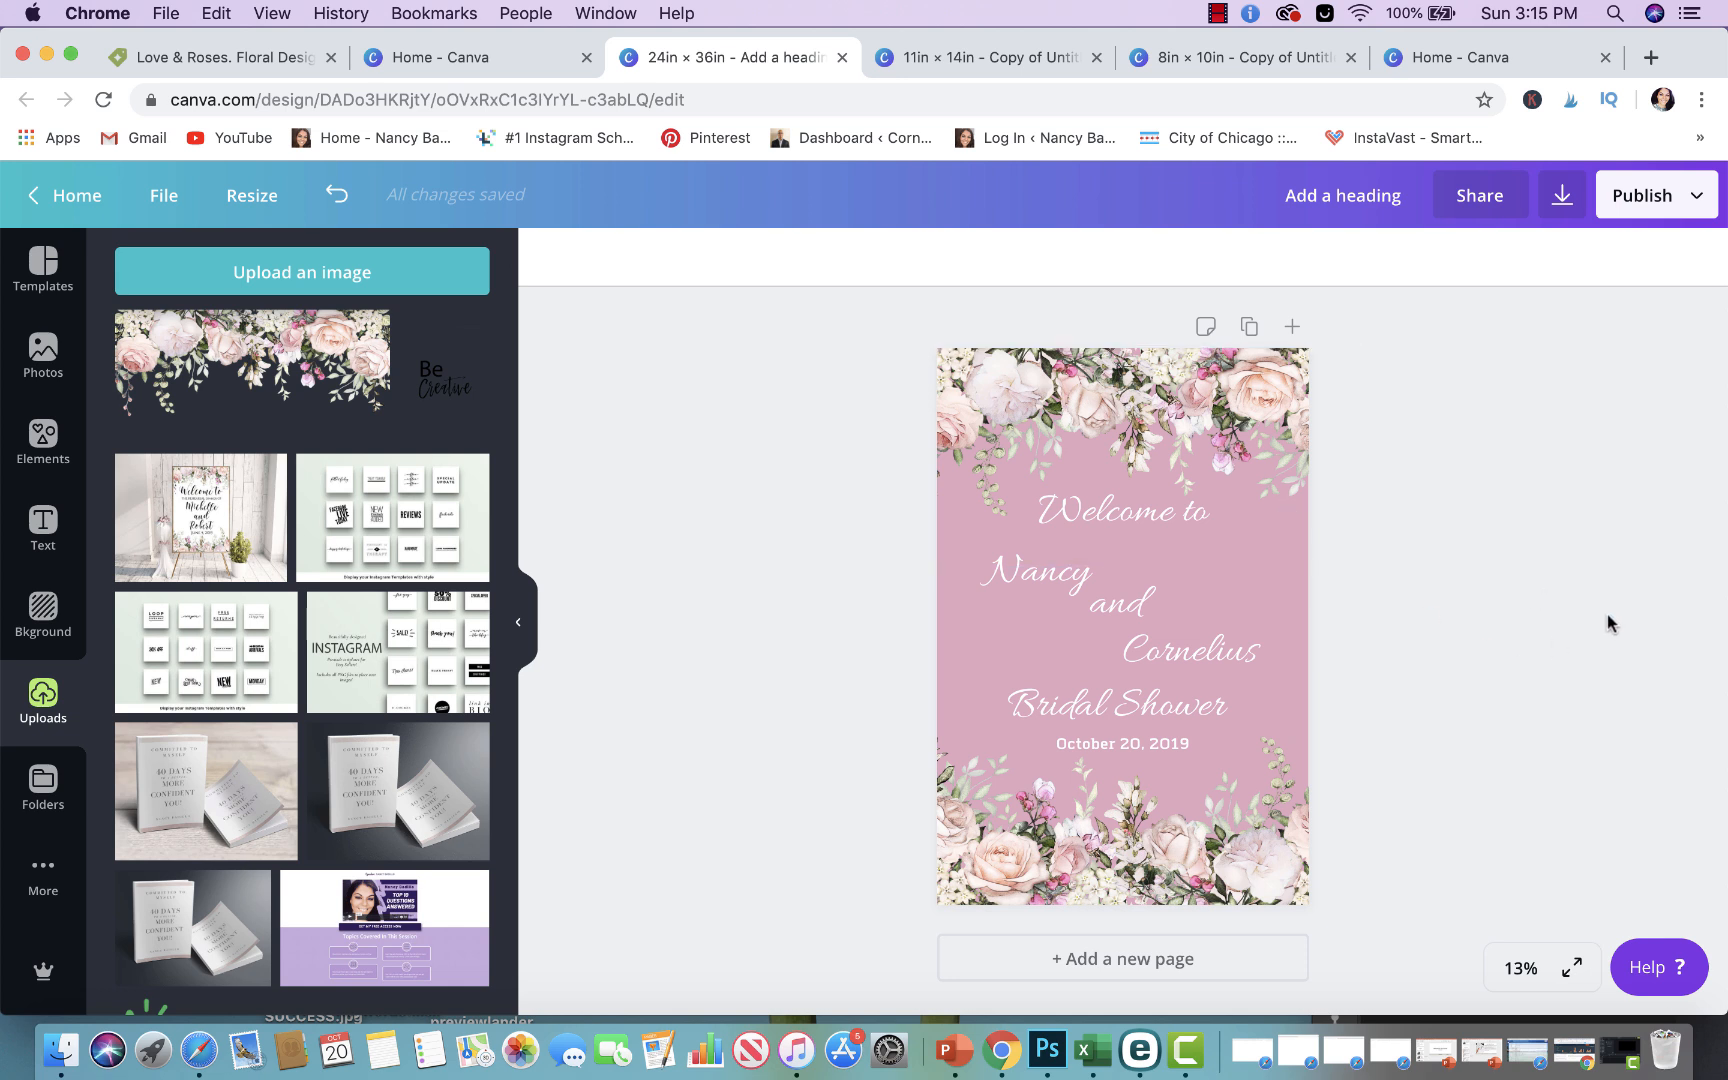
mouse_move(1704, 620)
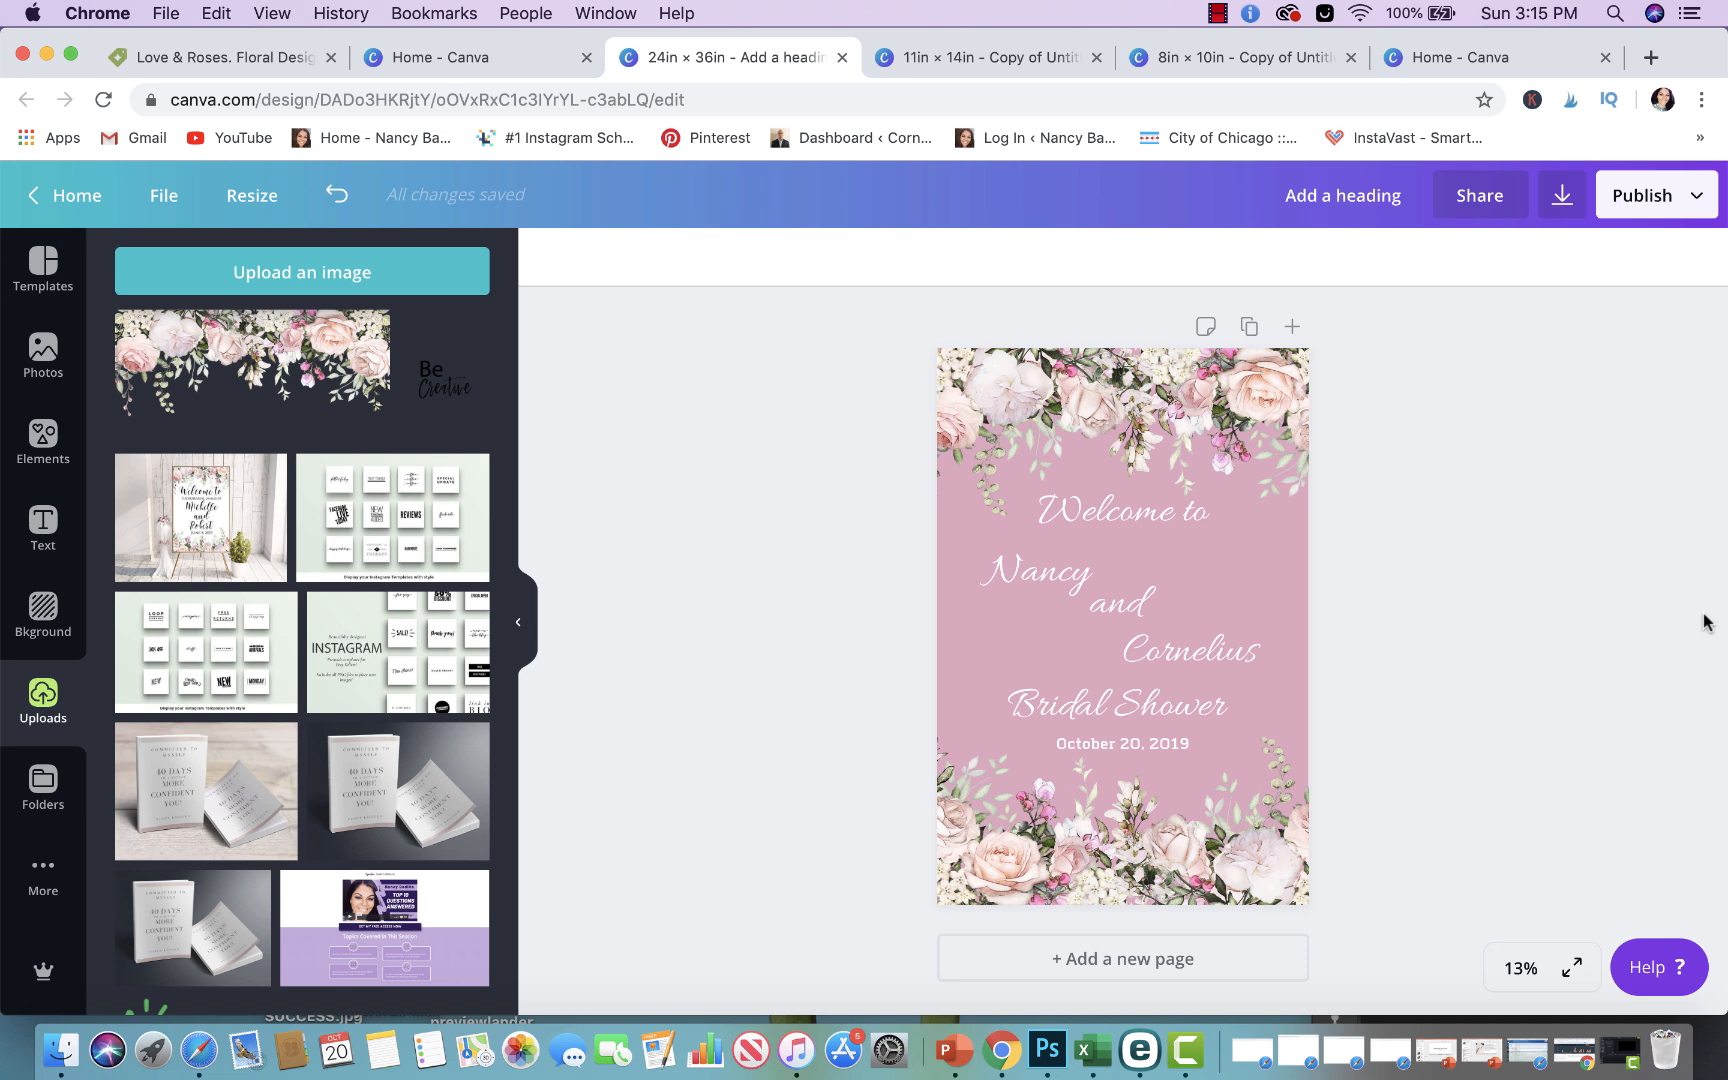
Retype the Bridal Shower line as '40th Anniversary'
click(1114, 704)
text(40th Anniversary)
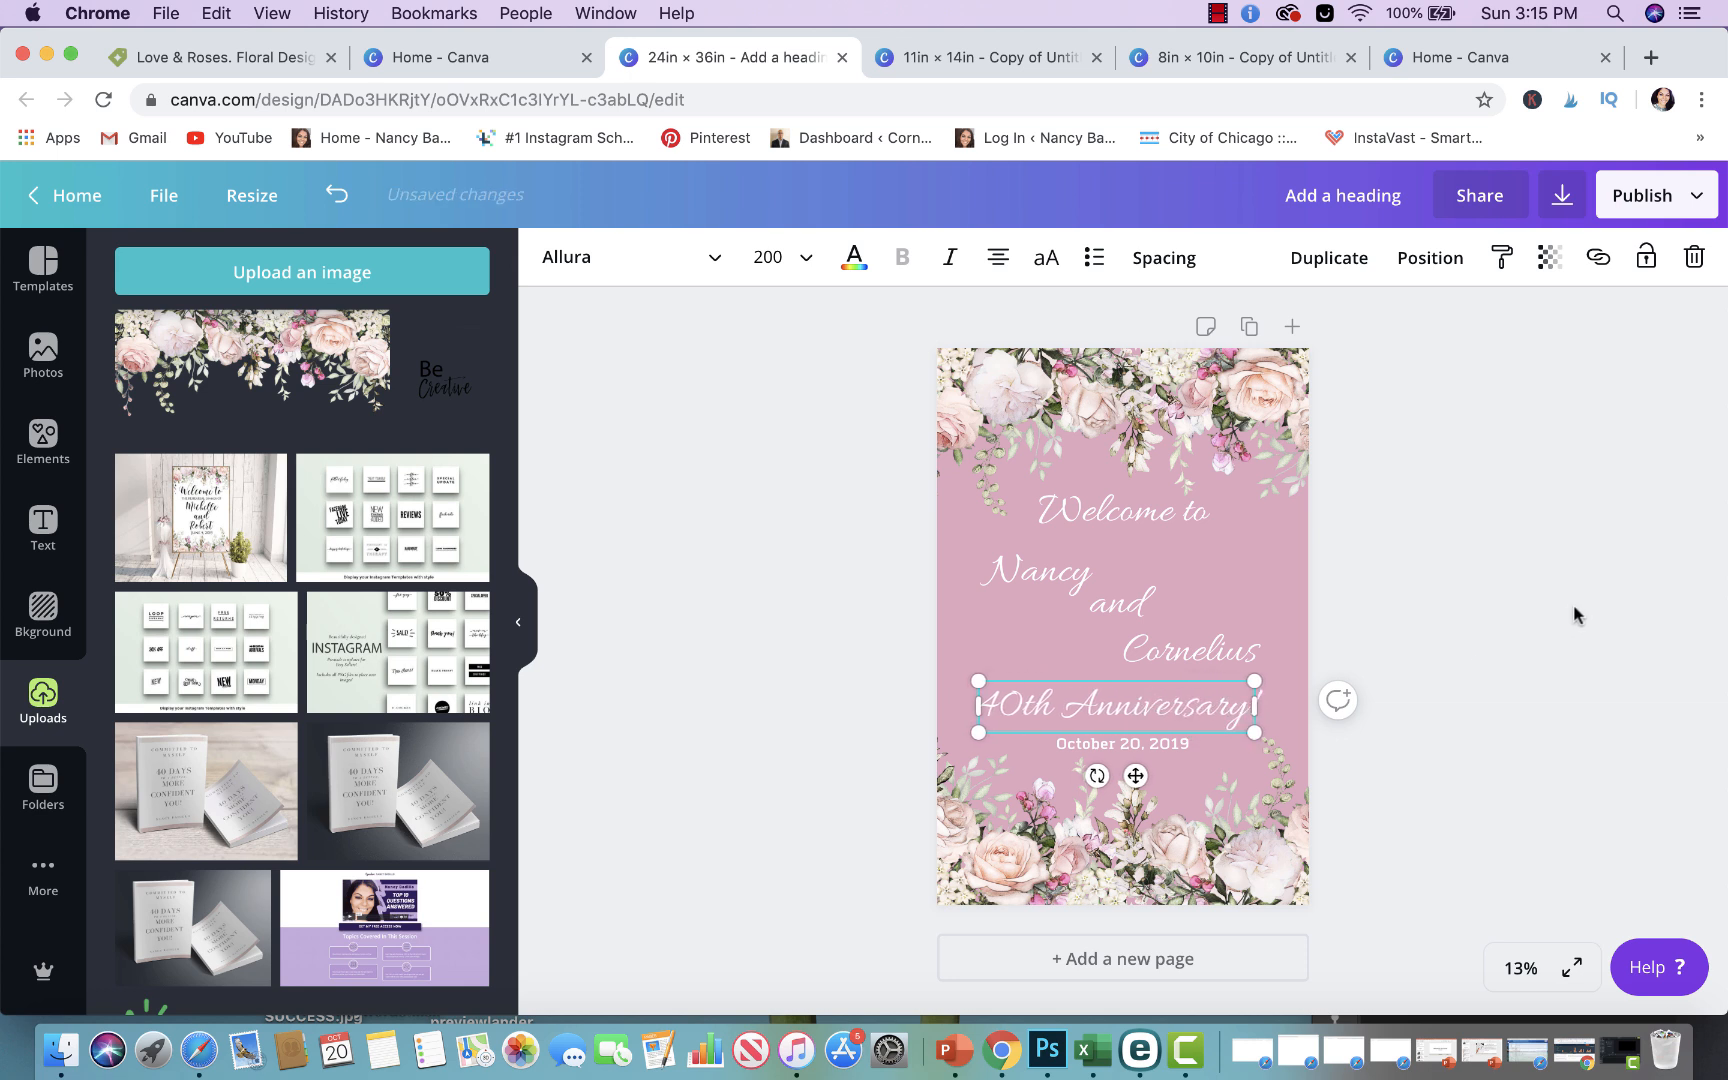
click(1576, 611)
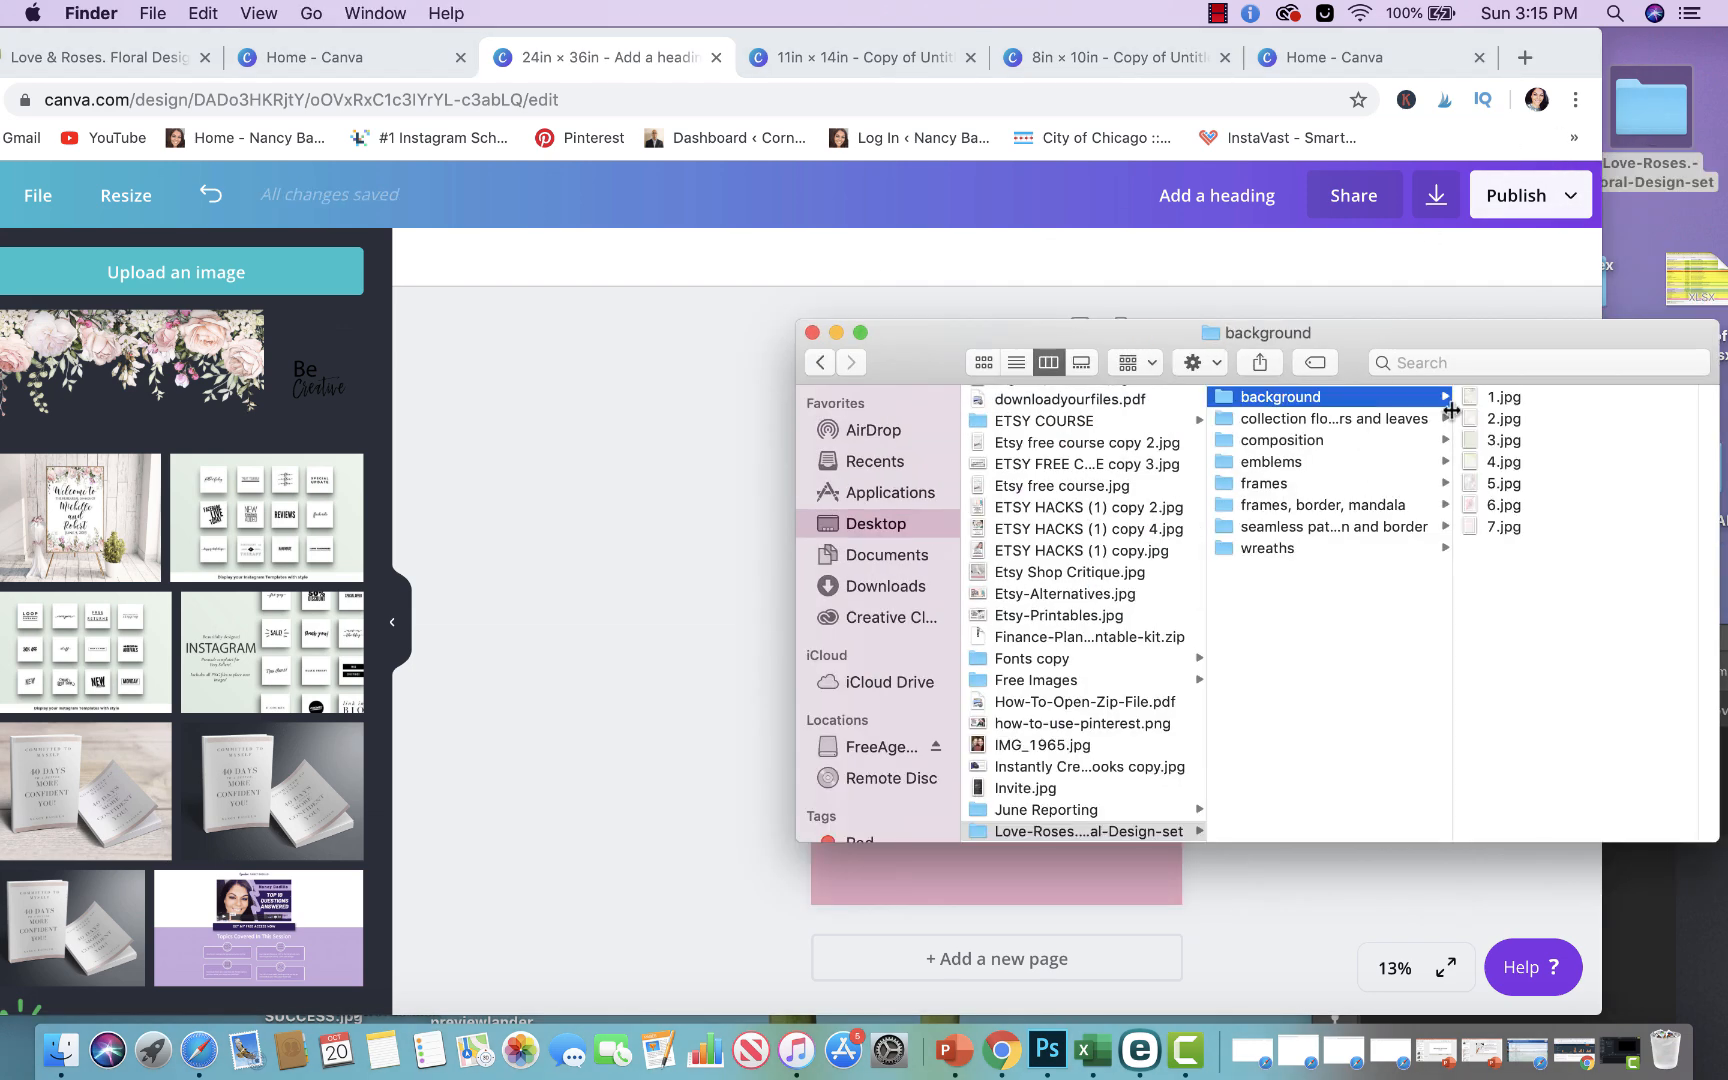
Open the 'flowers and leaves' composition folder and preview two rose bouquet PNGs
click(1322, 419)
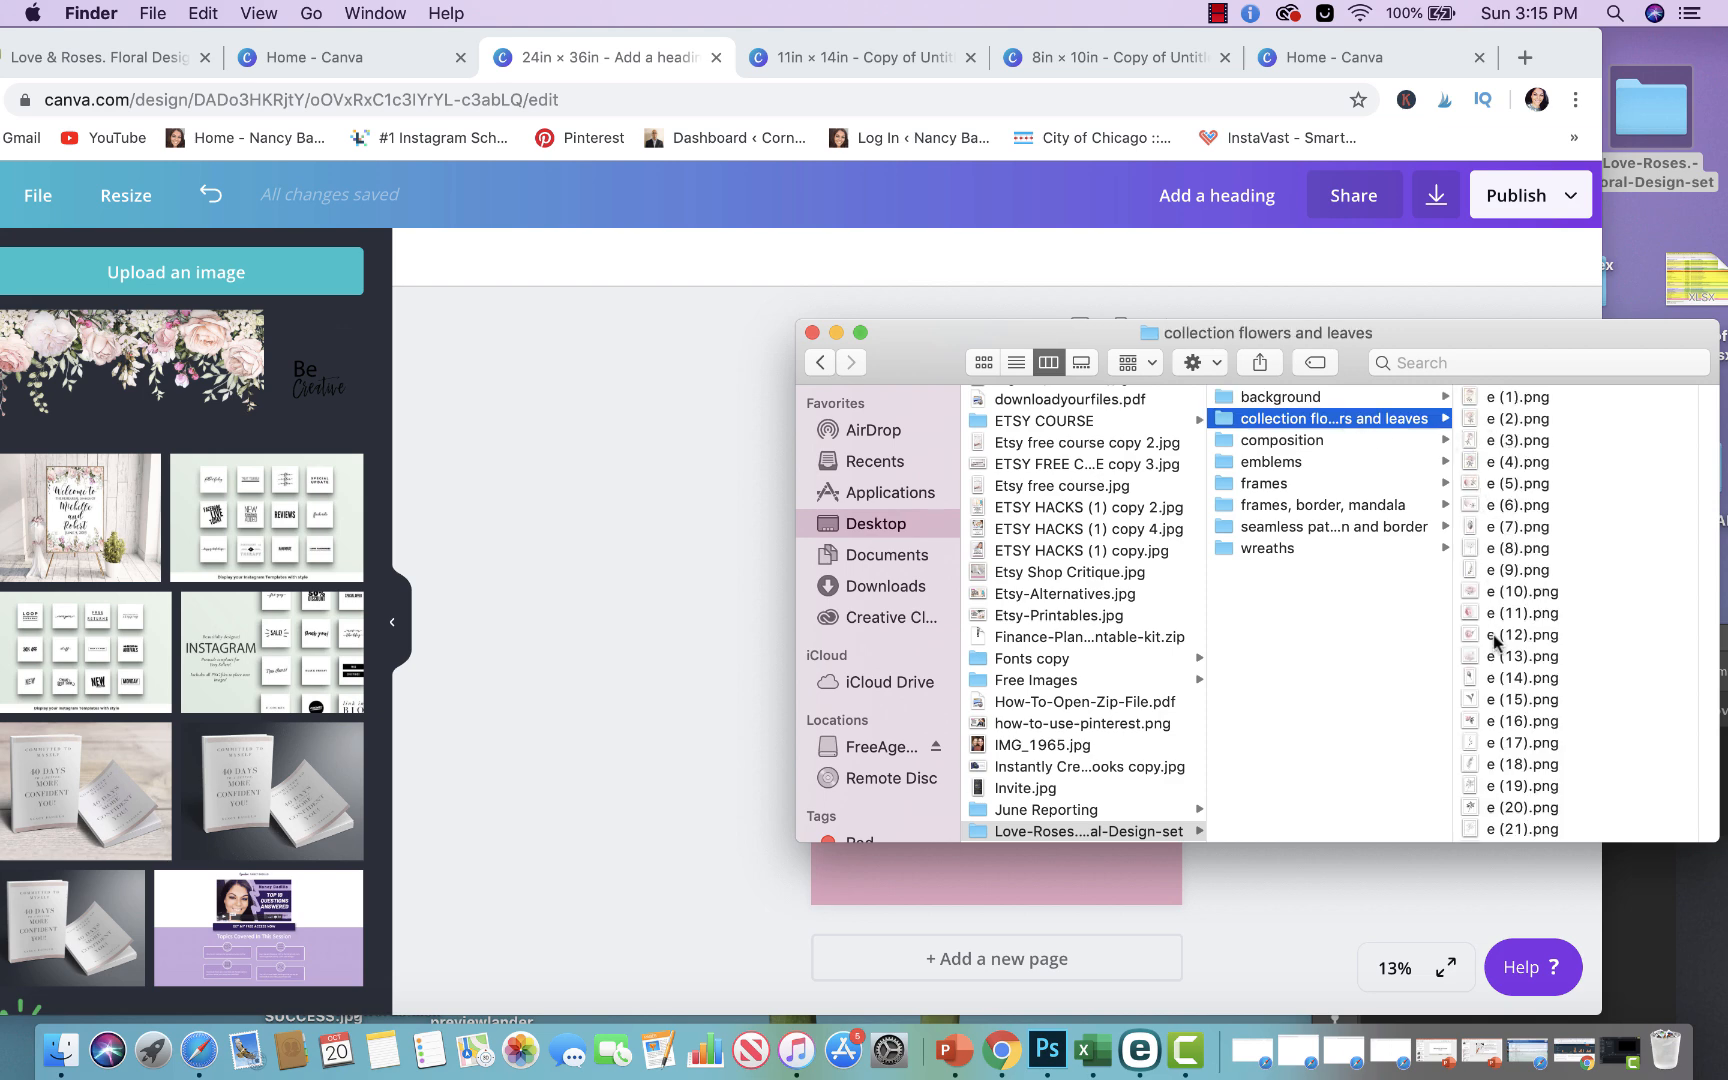
click(1281, 440)
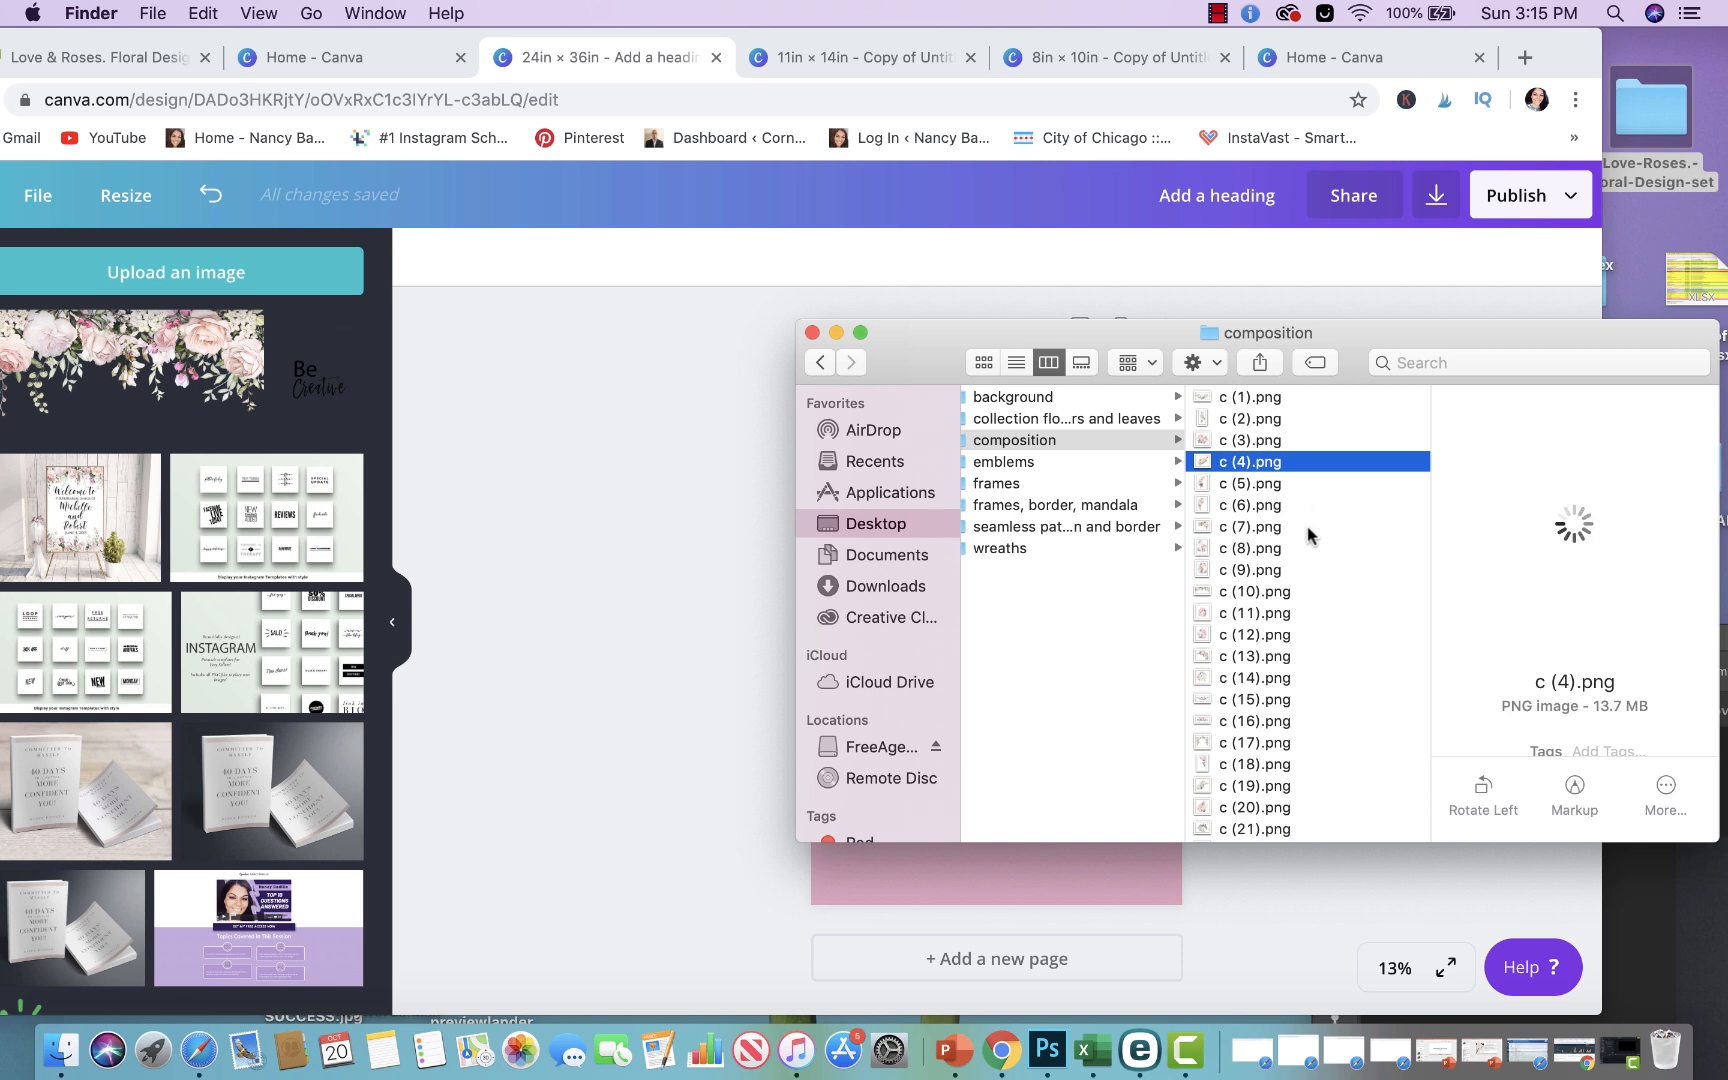
click(1253, 613)
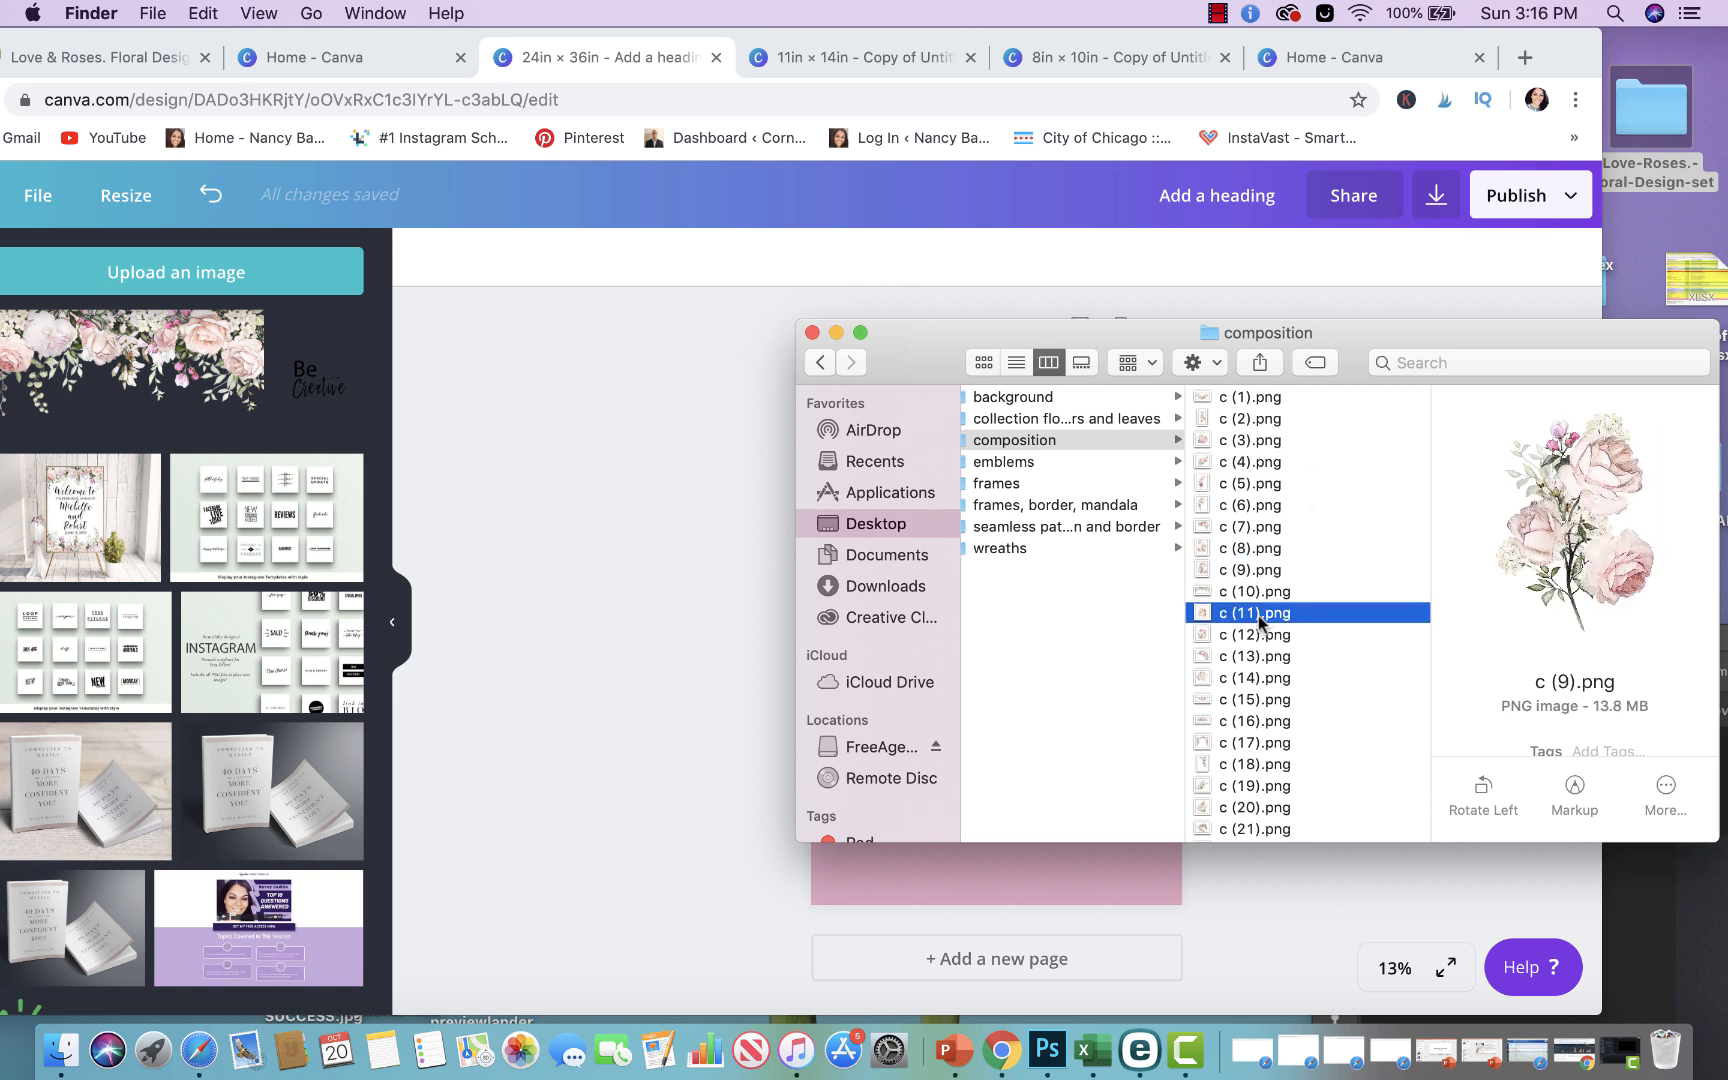
click(1253, 634)
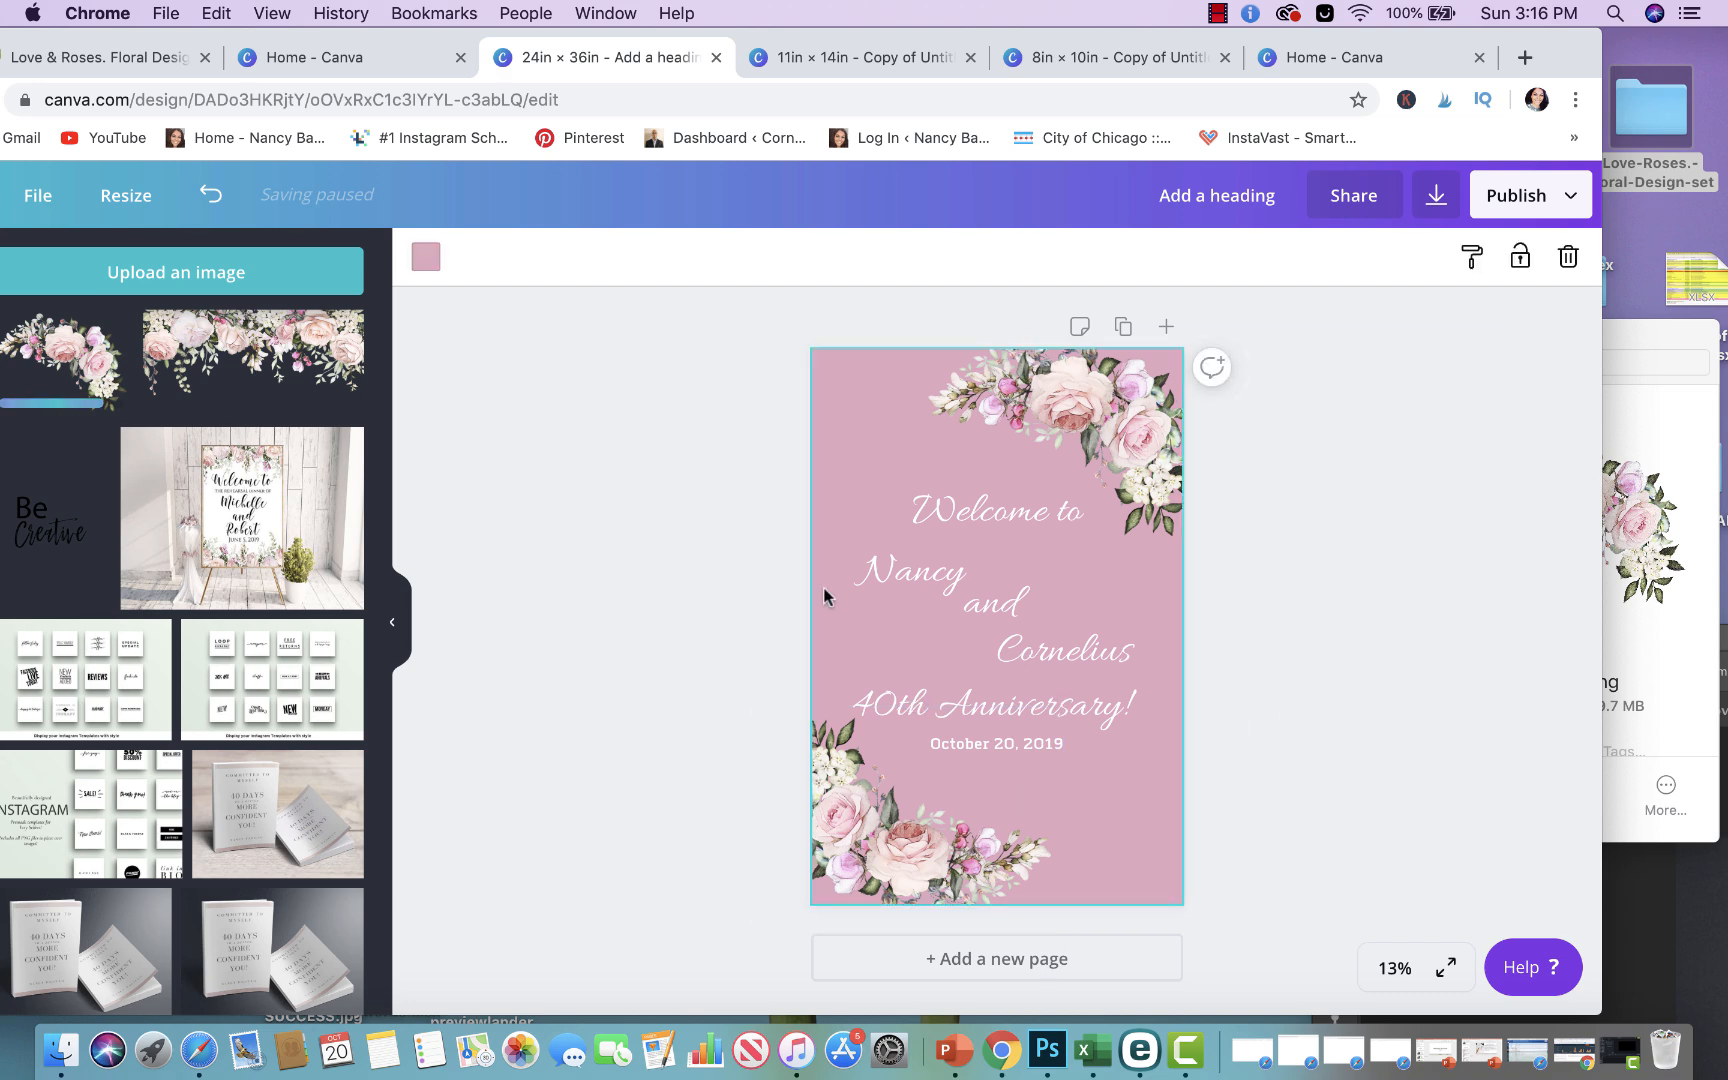
Recolour the sign background with the light greige Brand colors swatch
click(424, 257)
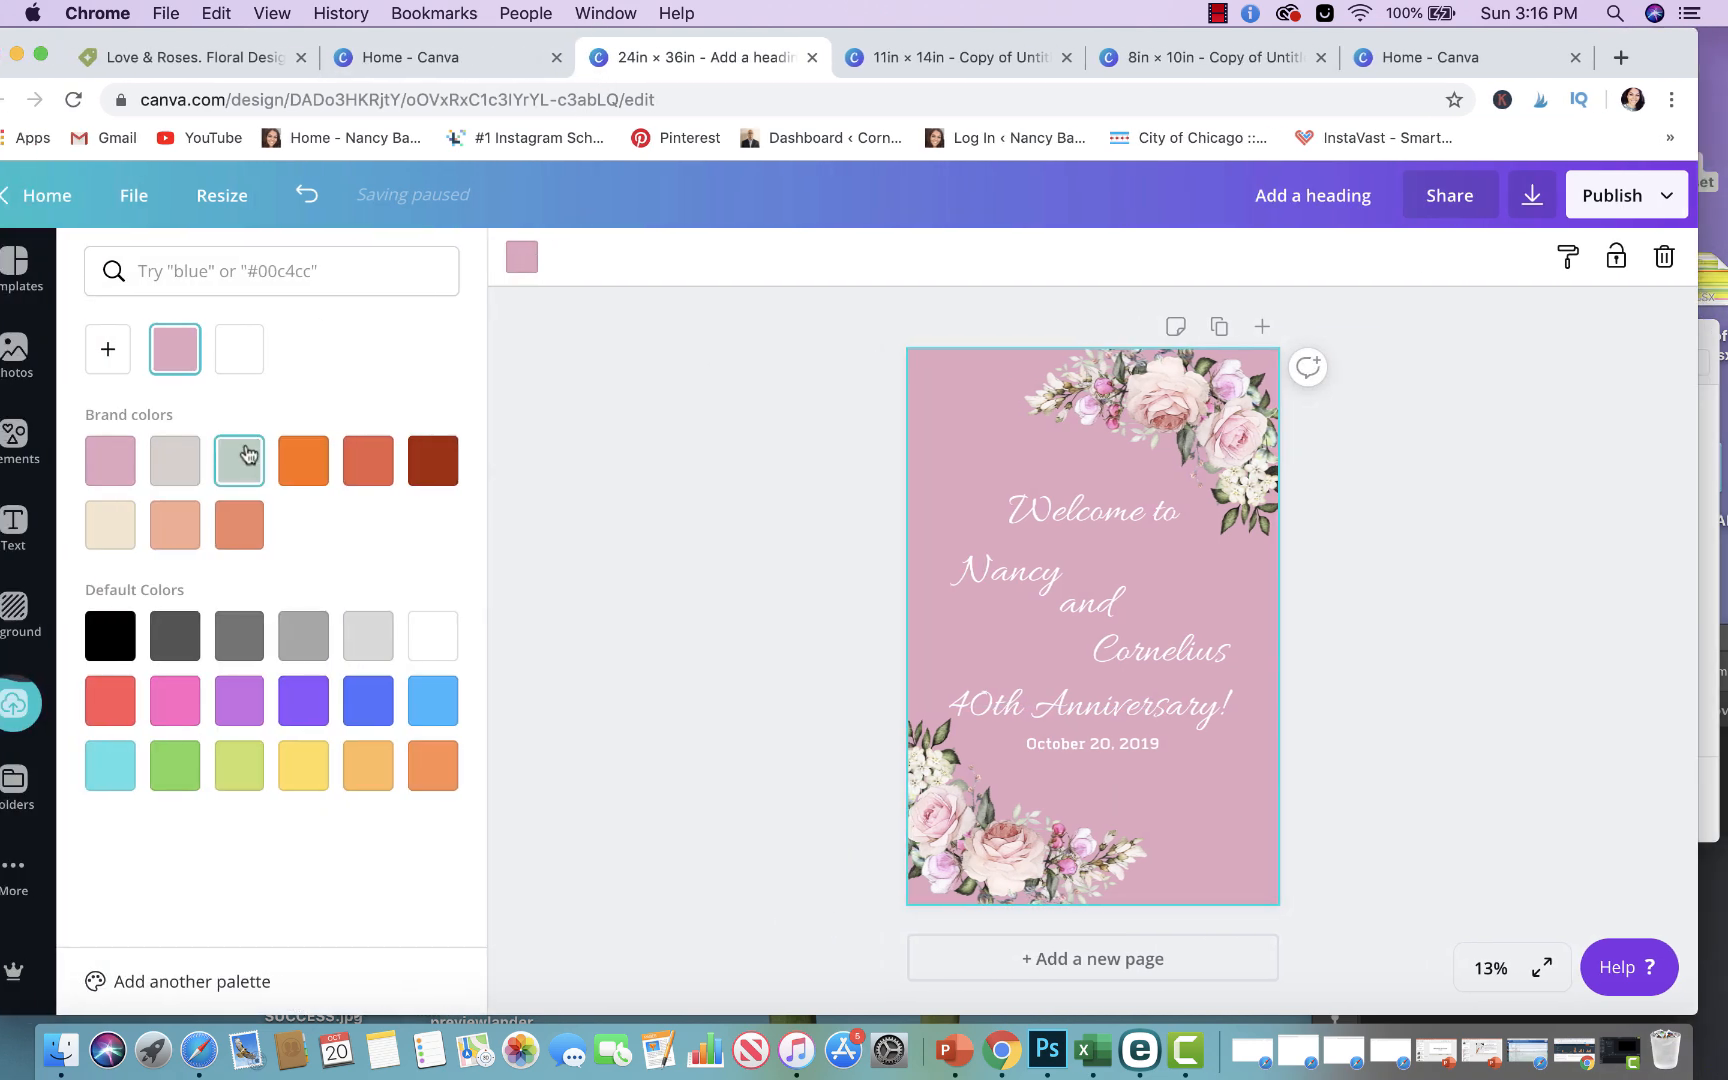
click(174, 460)
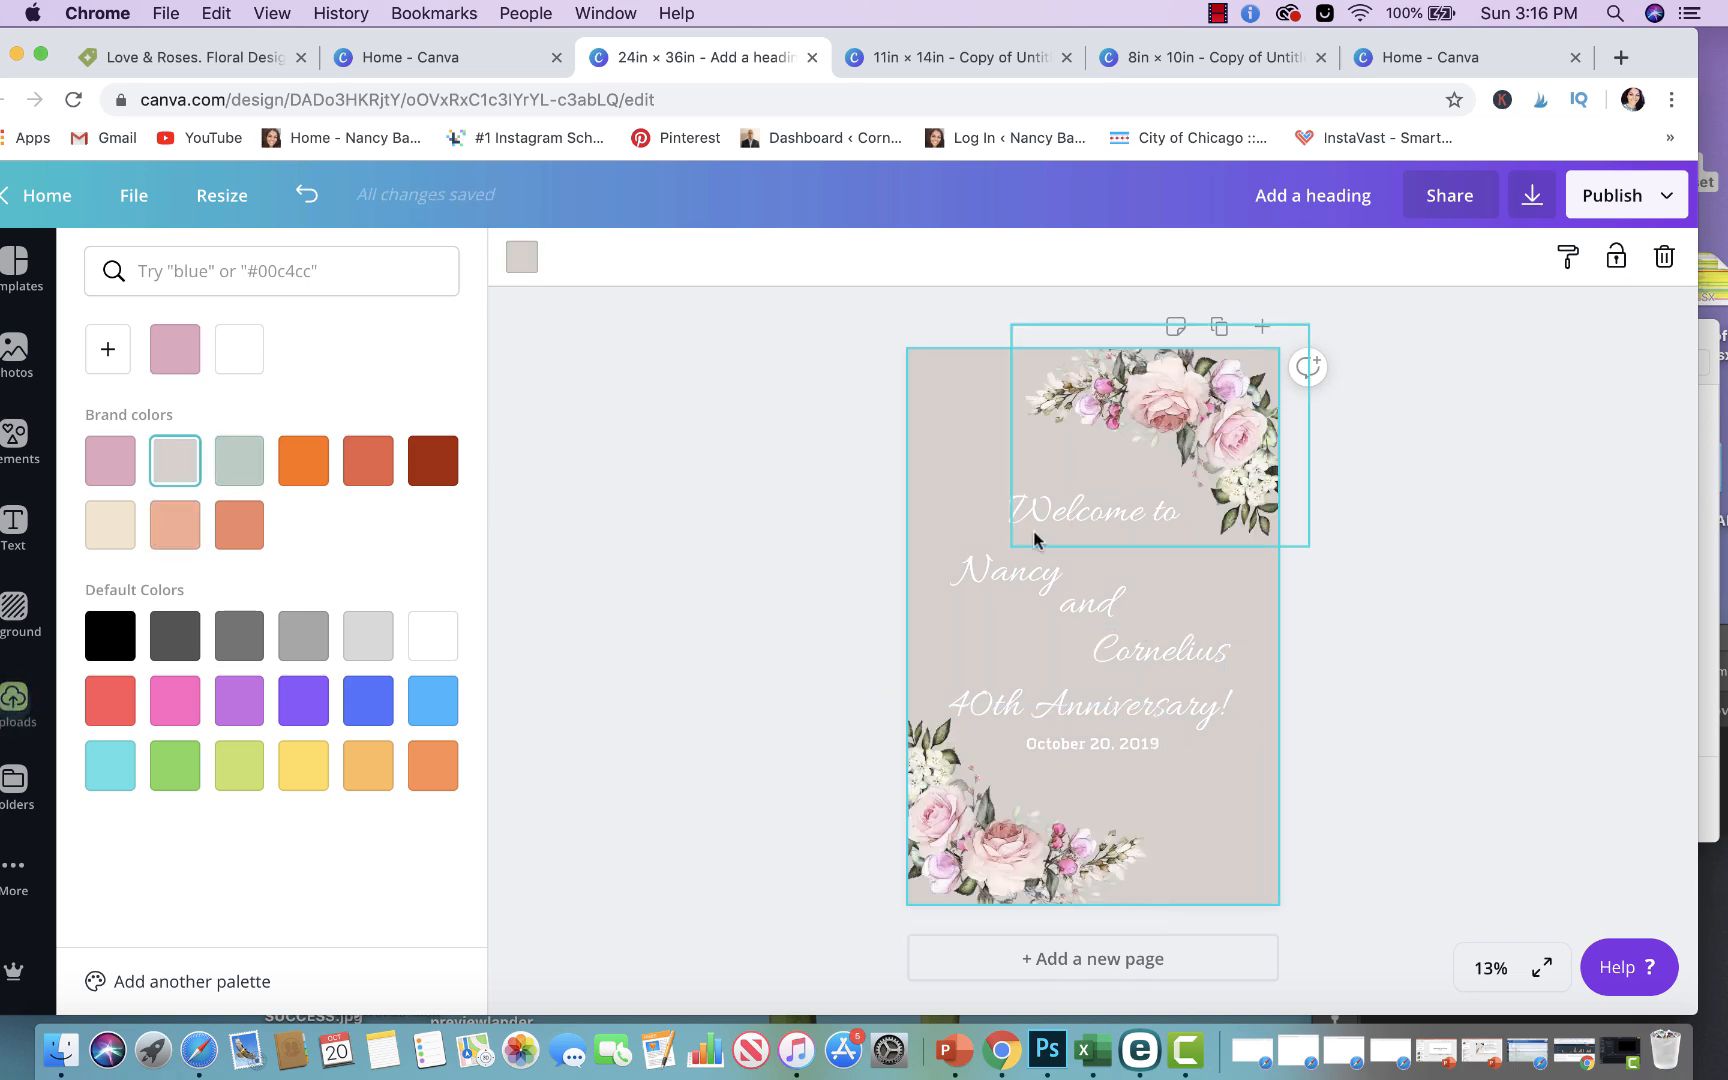
click(15, 694)
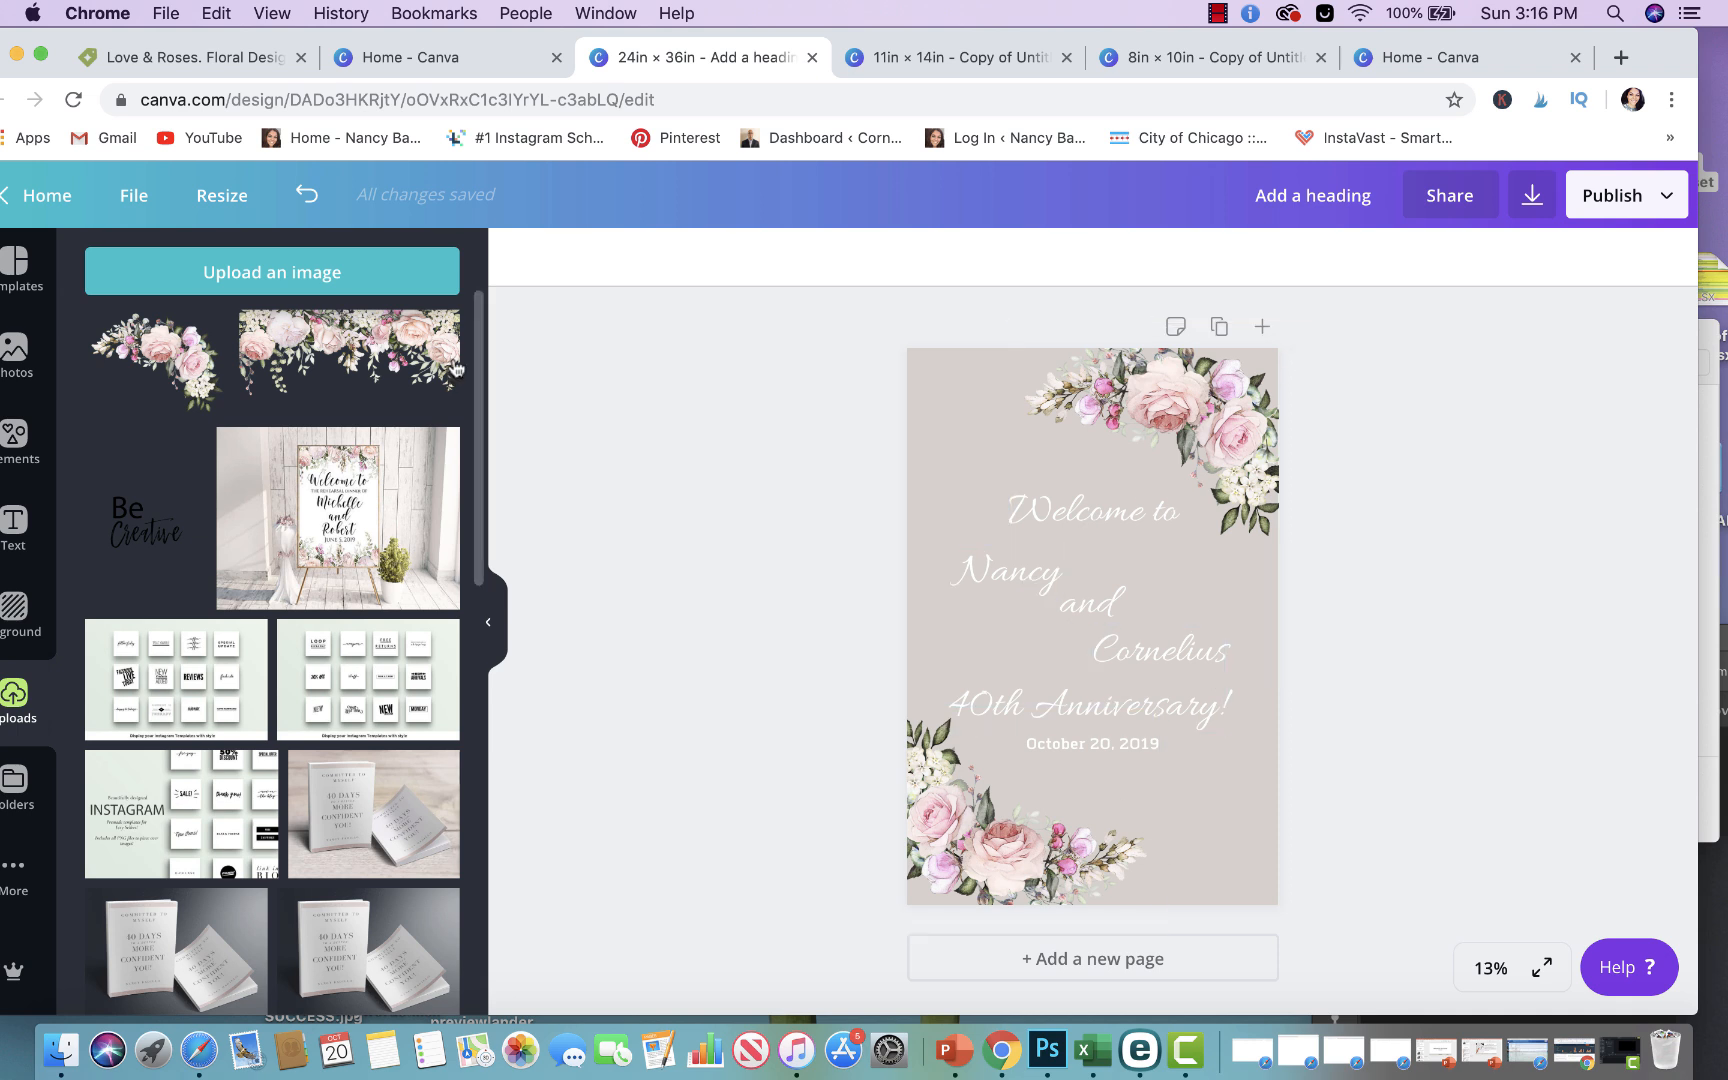
click(1091, 623)
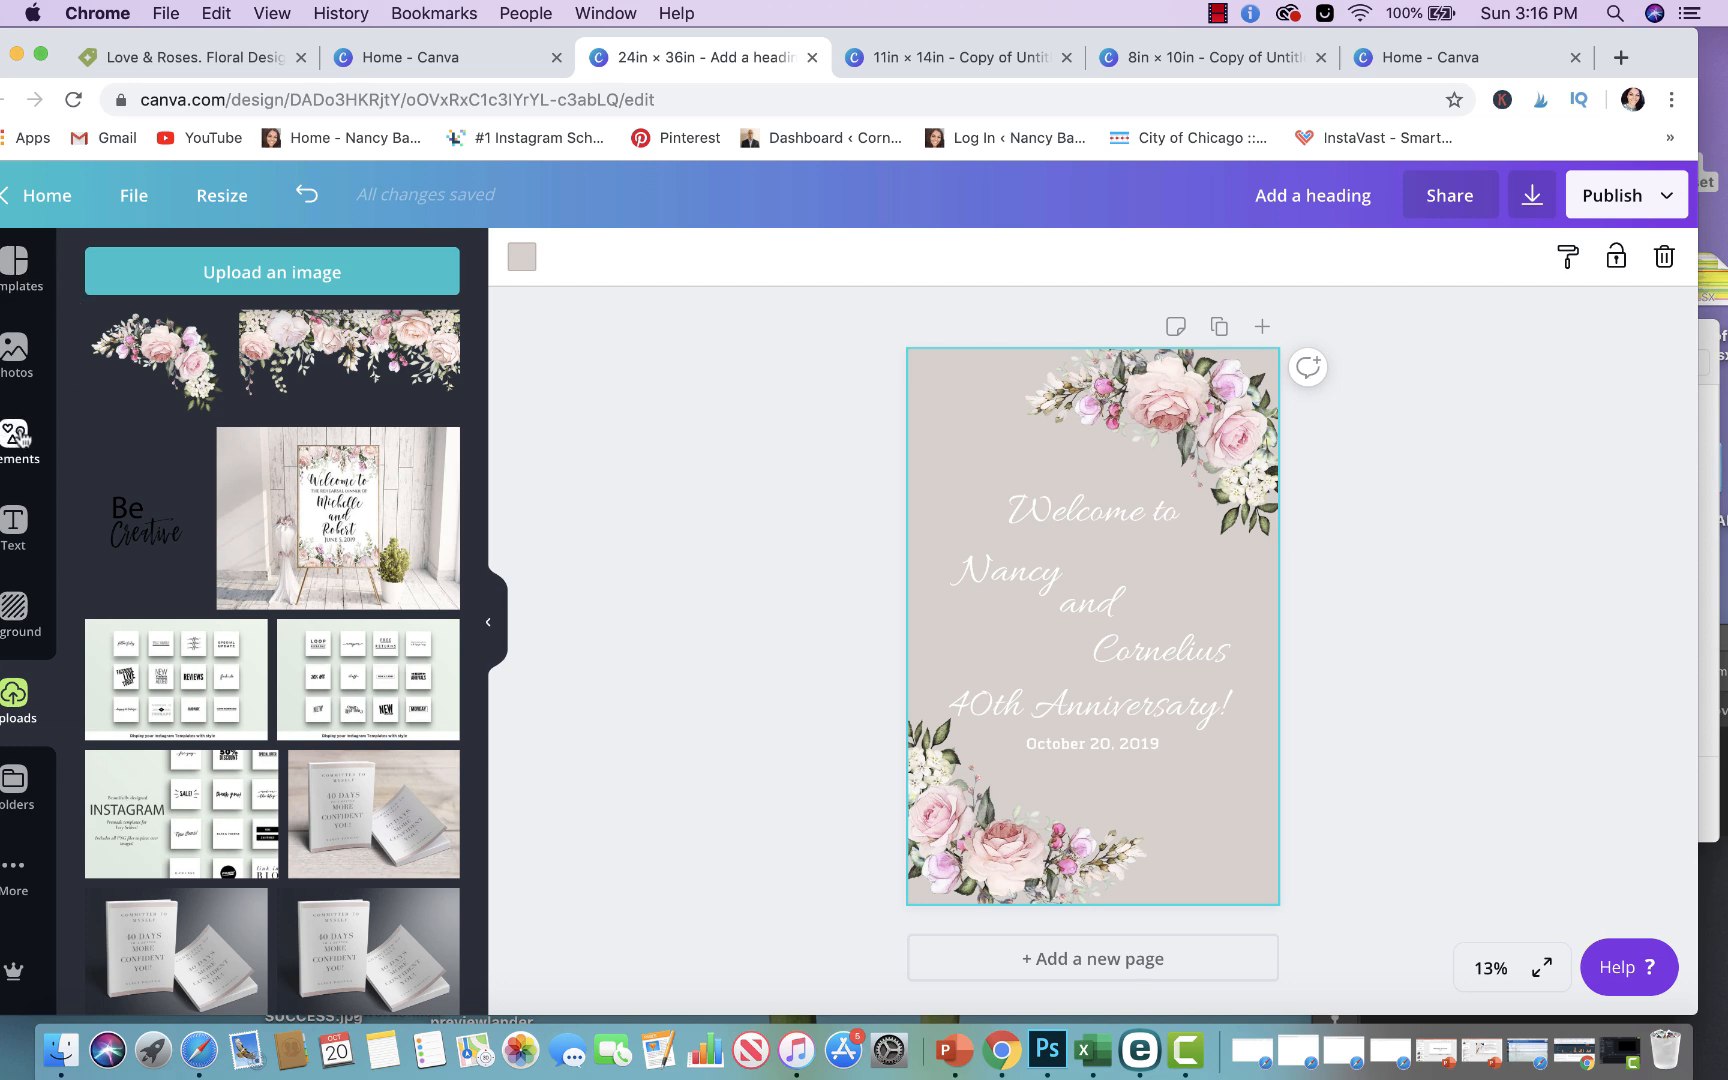
click(17, 347)
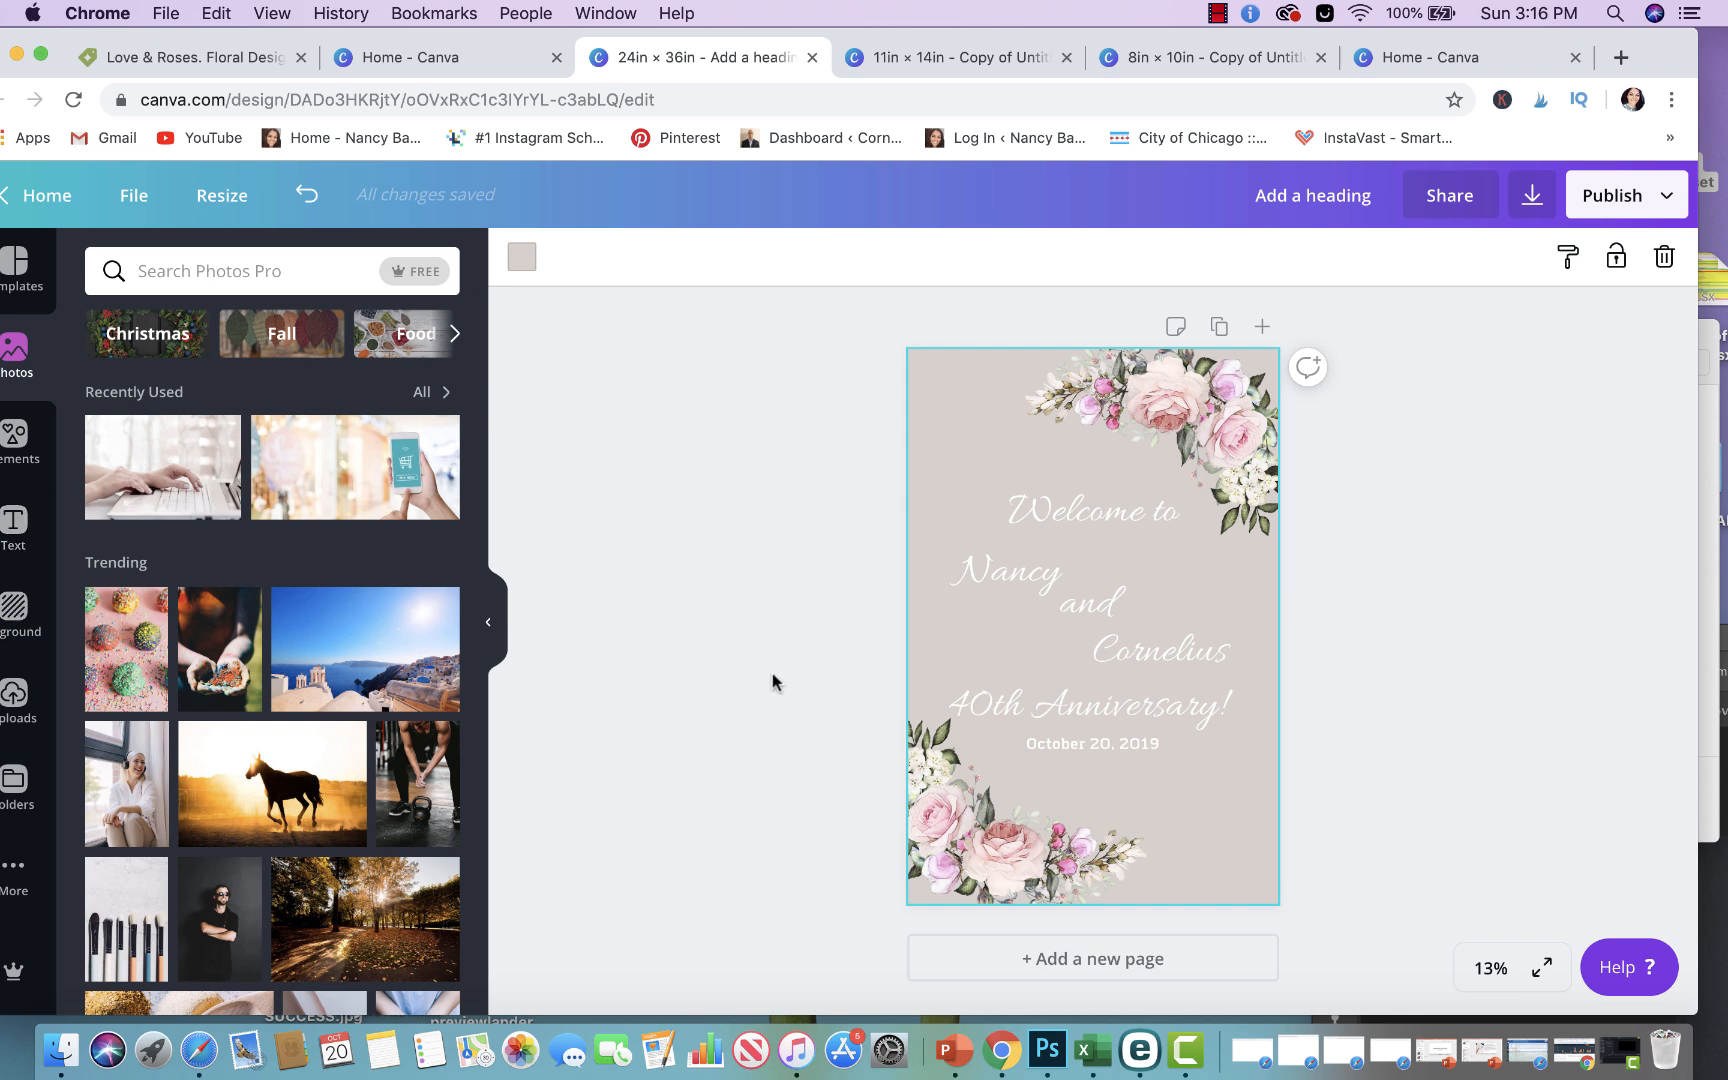
Set the sign background to the custom navy colour #05043b
click(520, 257)
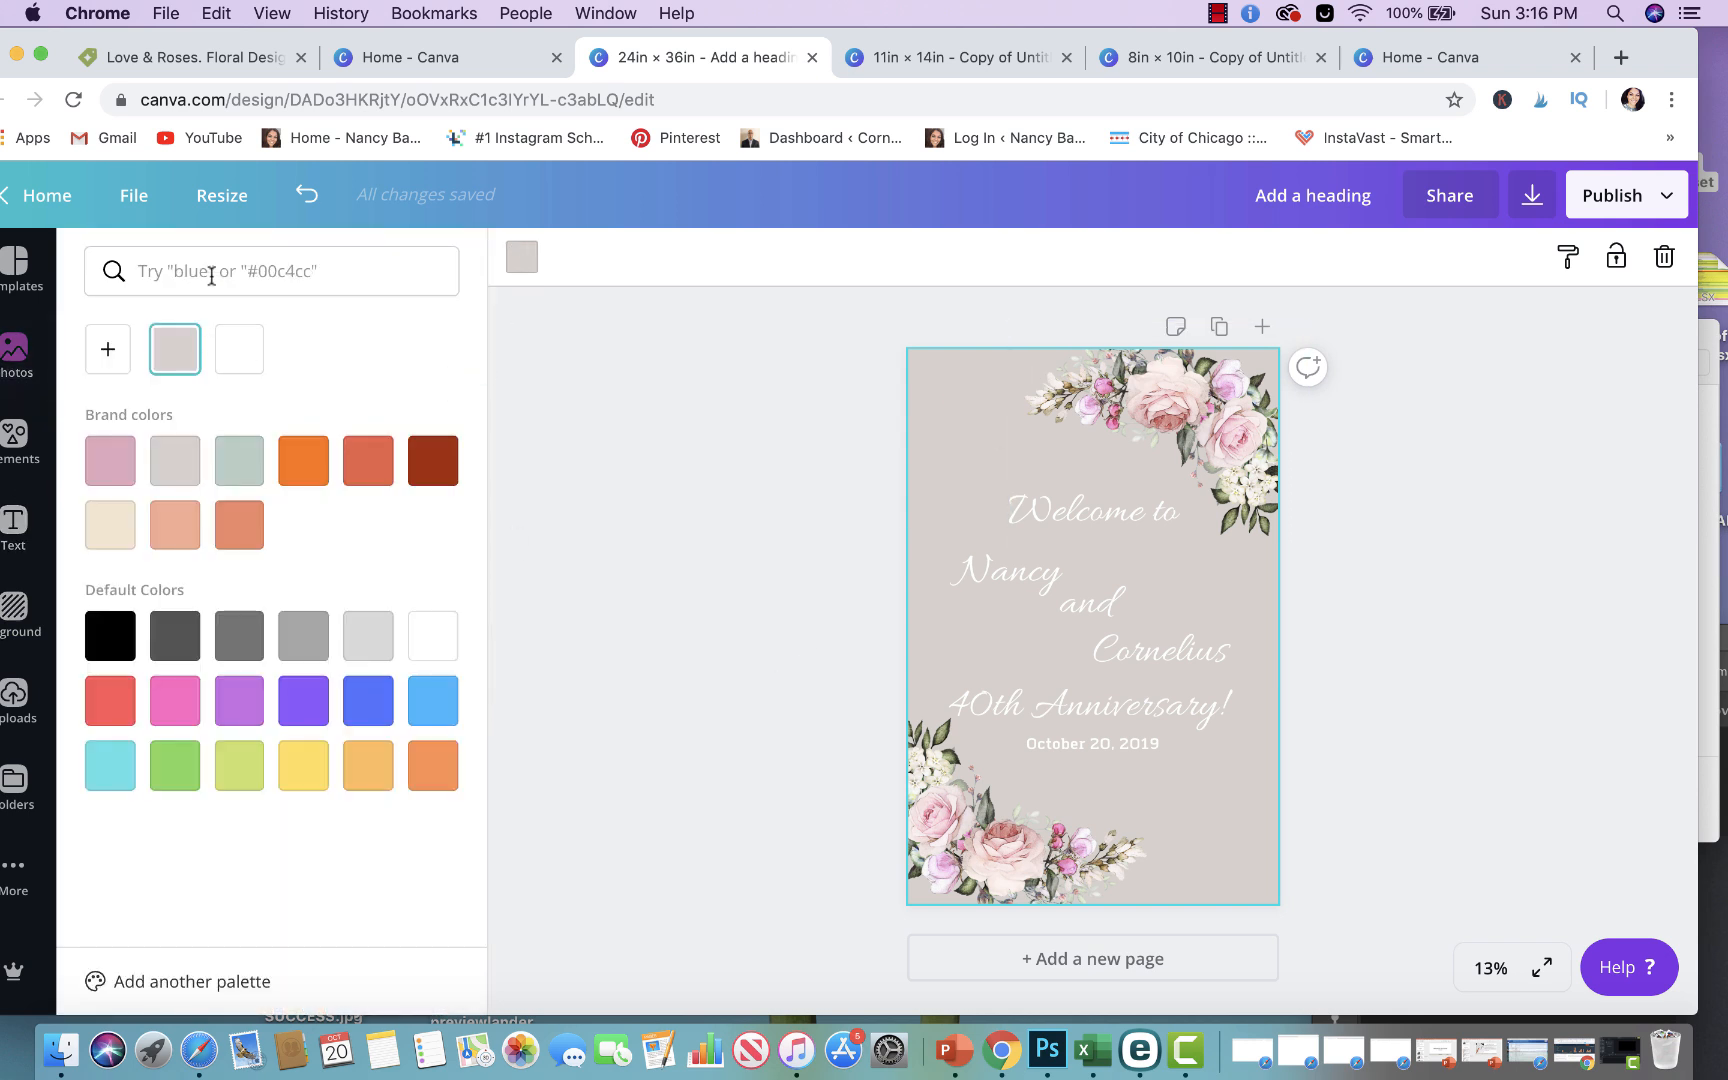
click(270, 271)
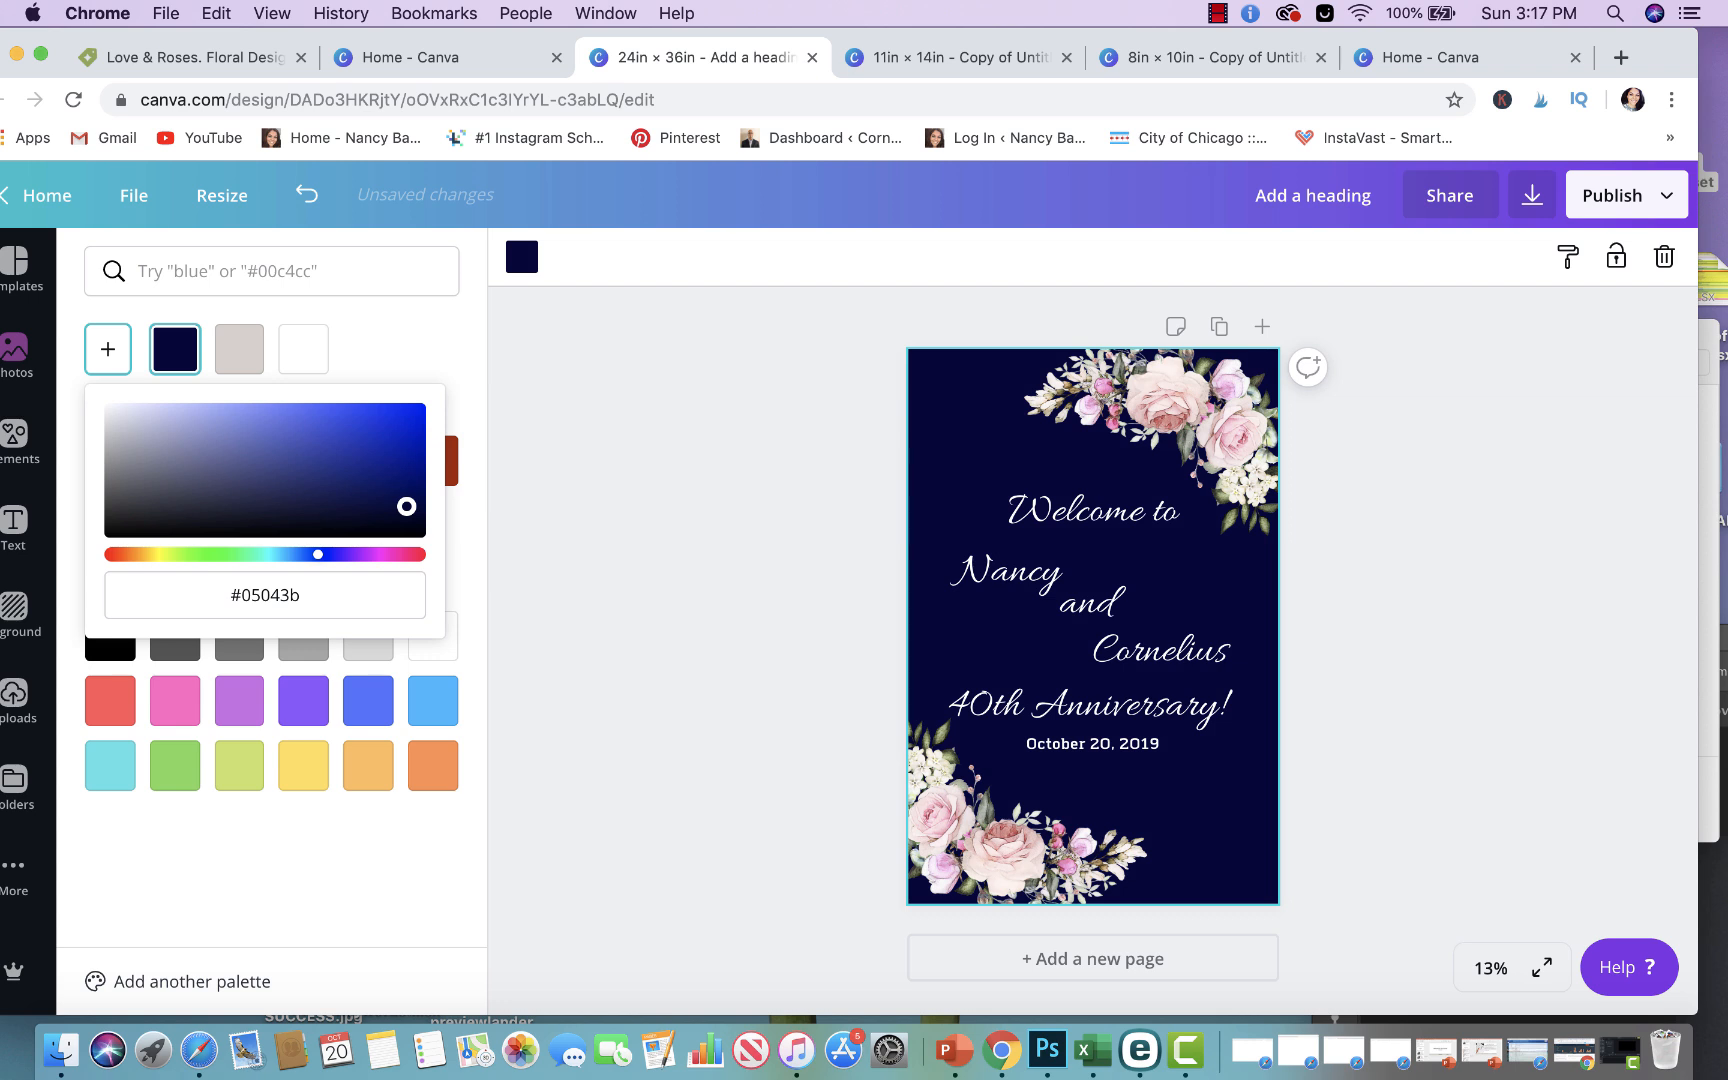
click(1025, 821)
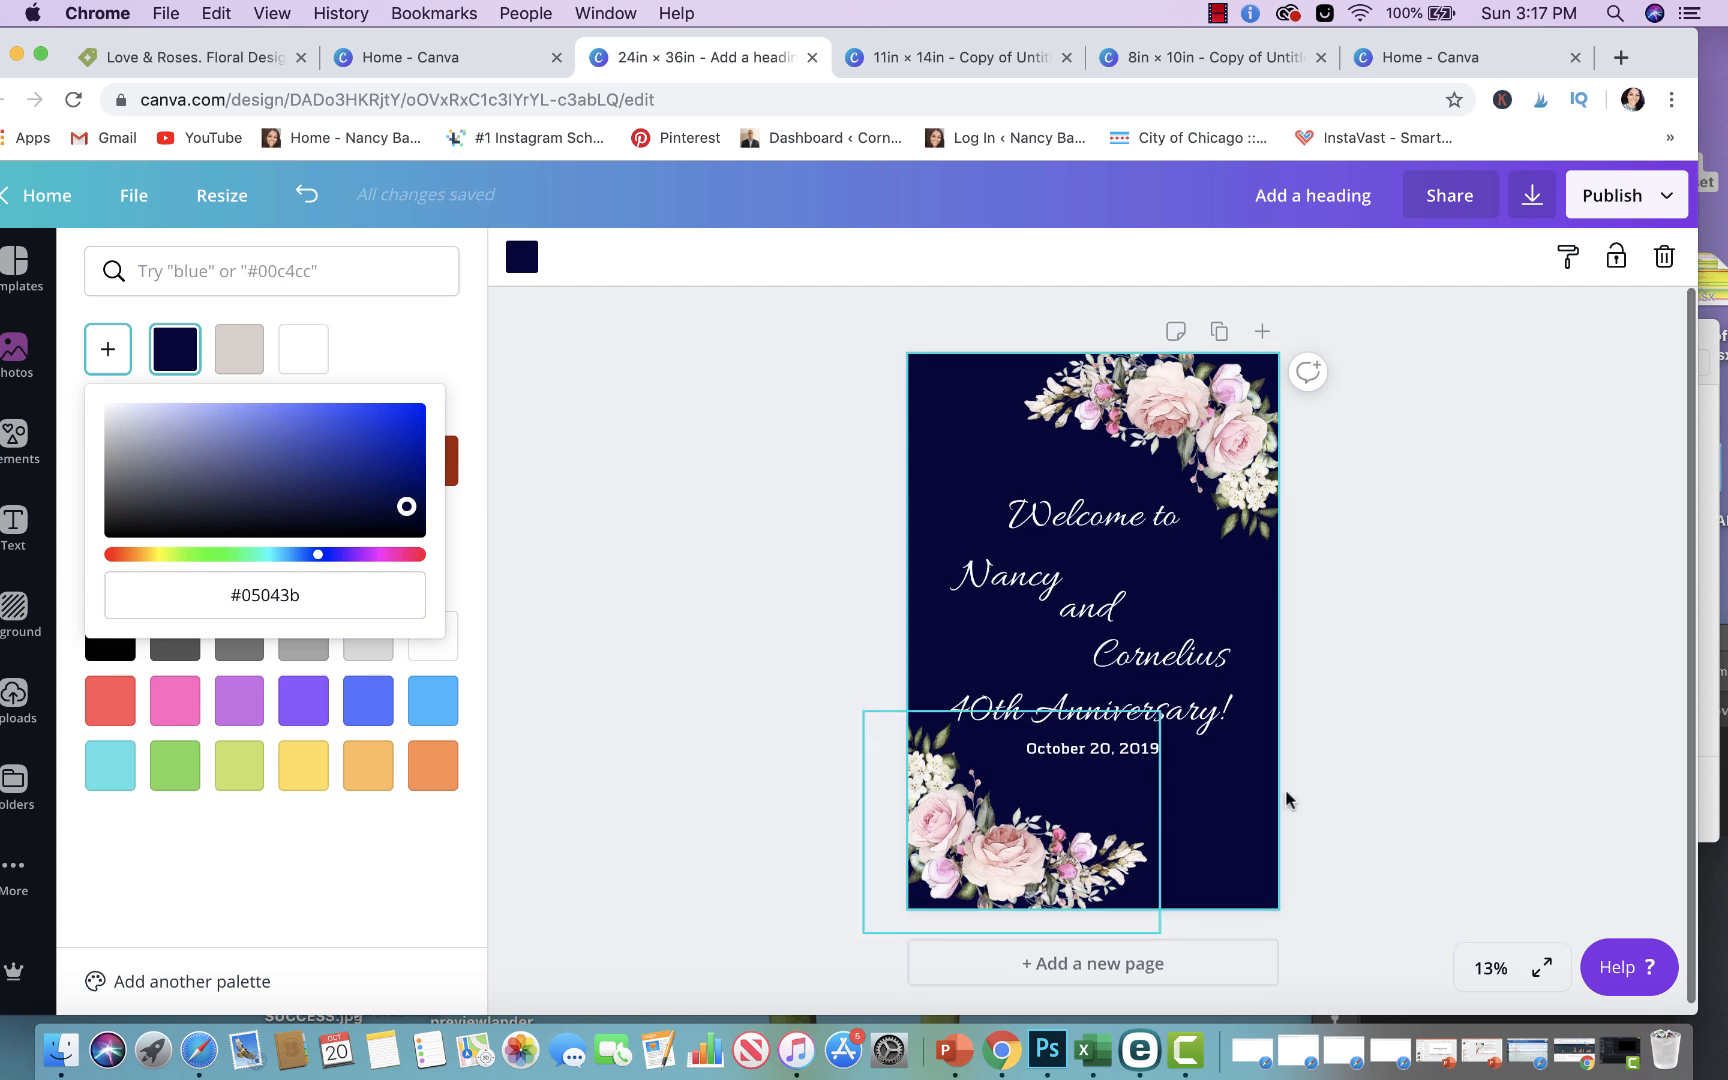
click(1487, 648)
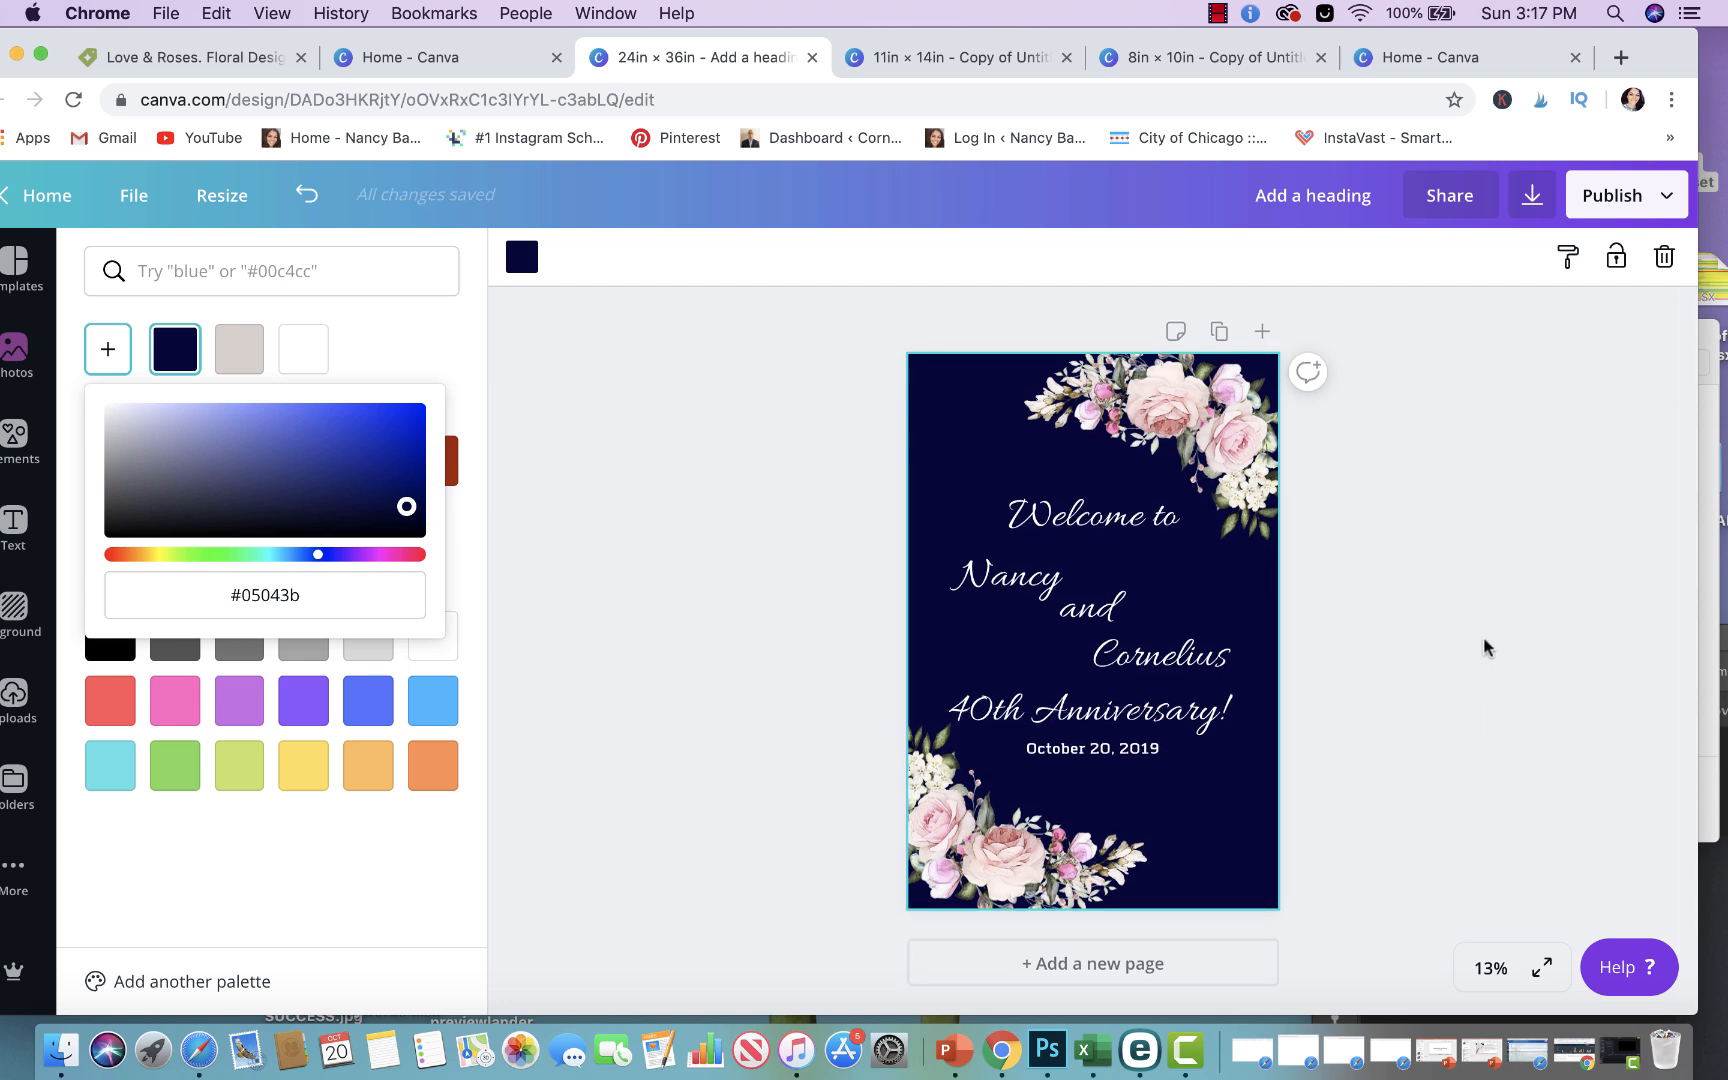